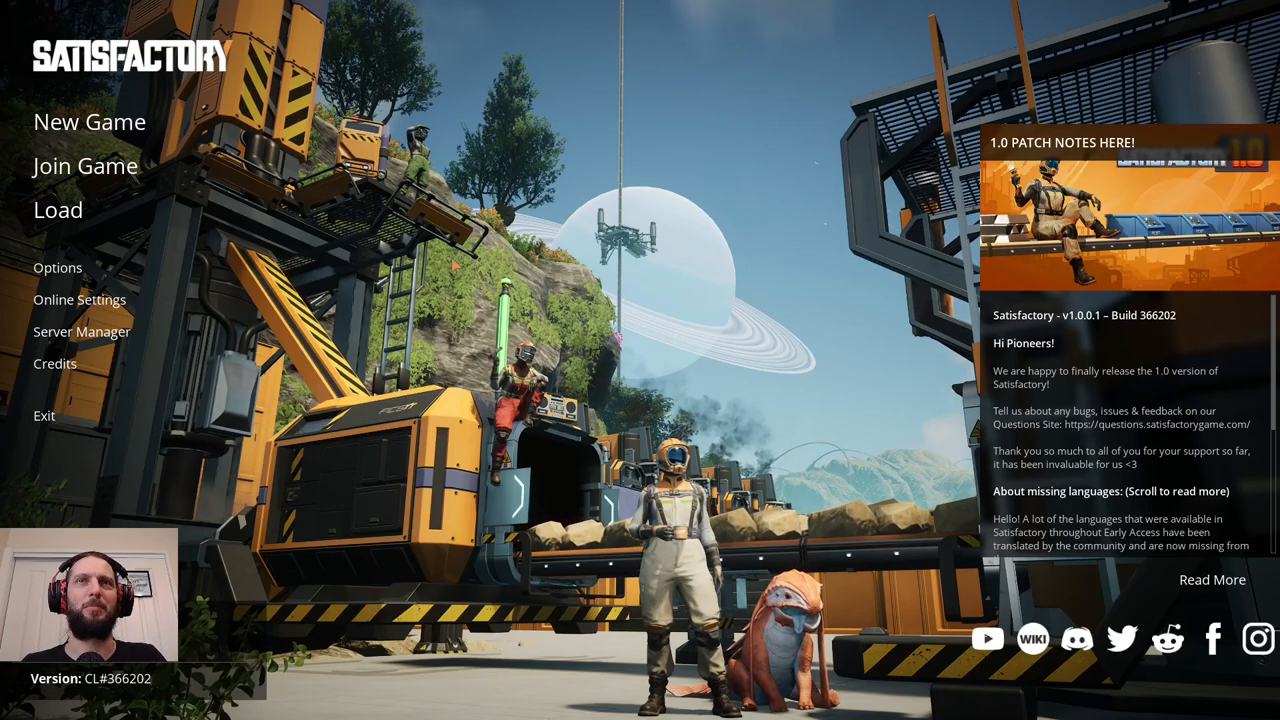
Start a new game with the session named 'Gaia' in the Grass Fields area.
left_click(88, 122)
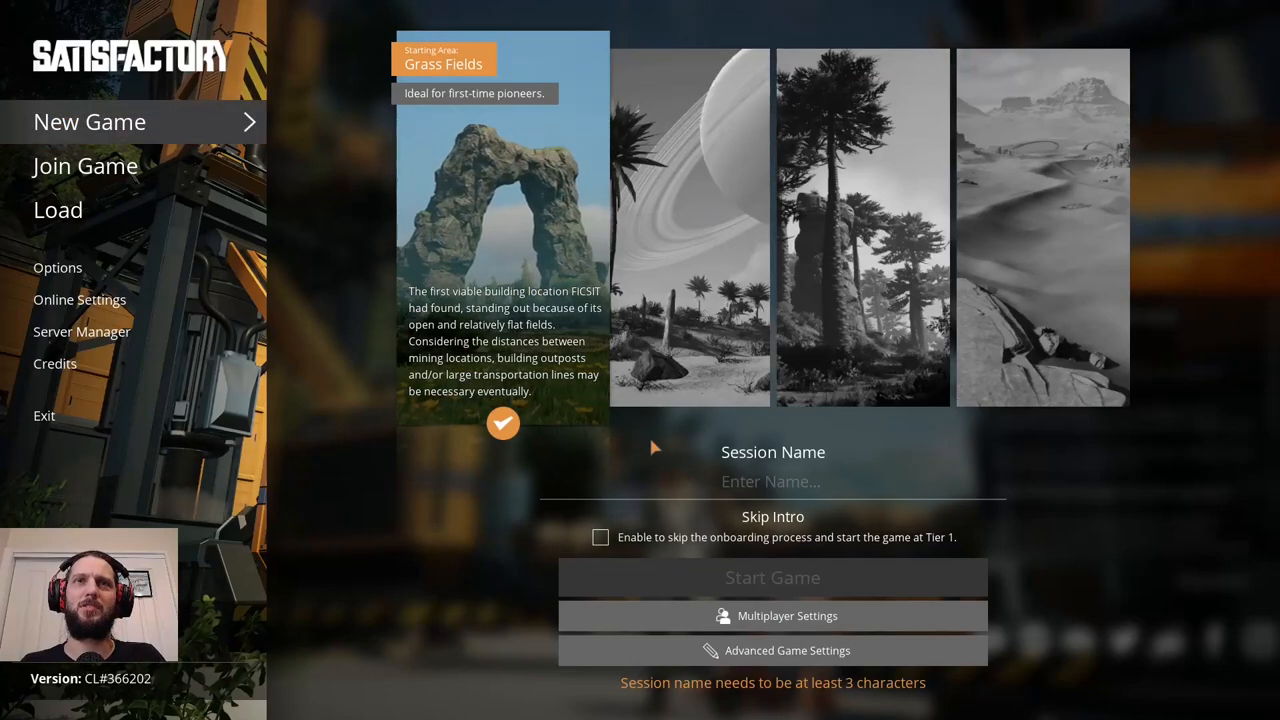
left_click(770, 480)
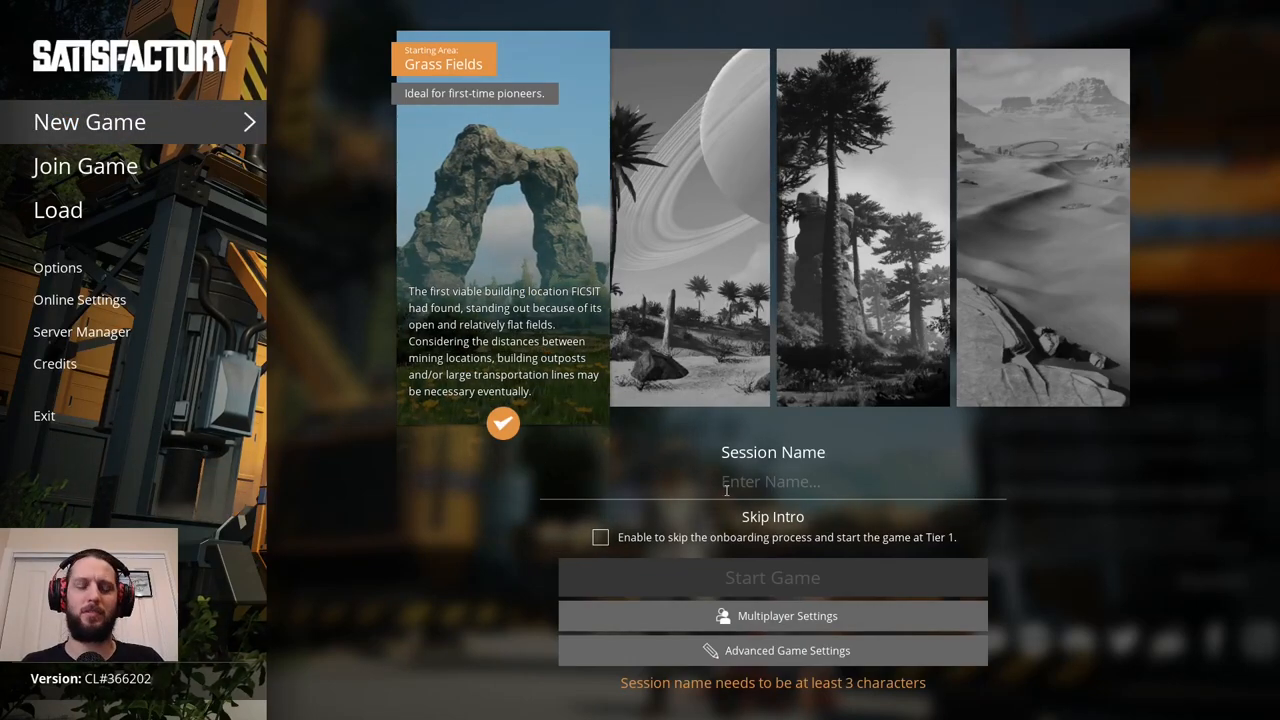
type("Gaia")
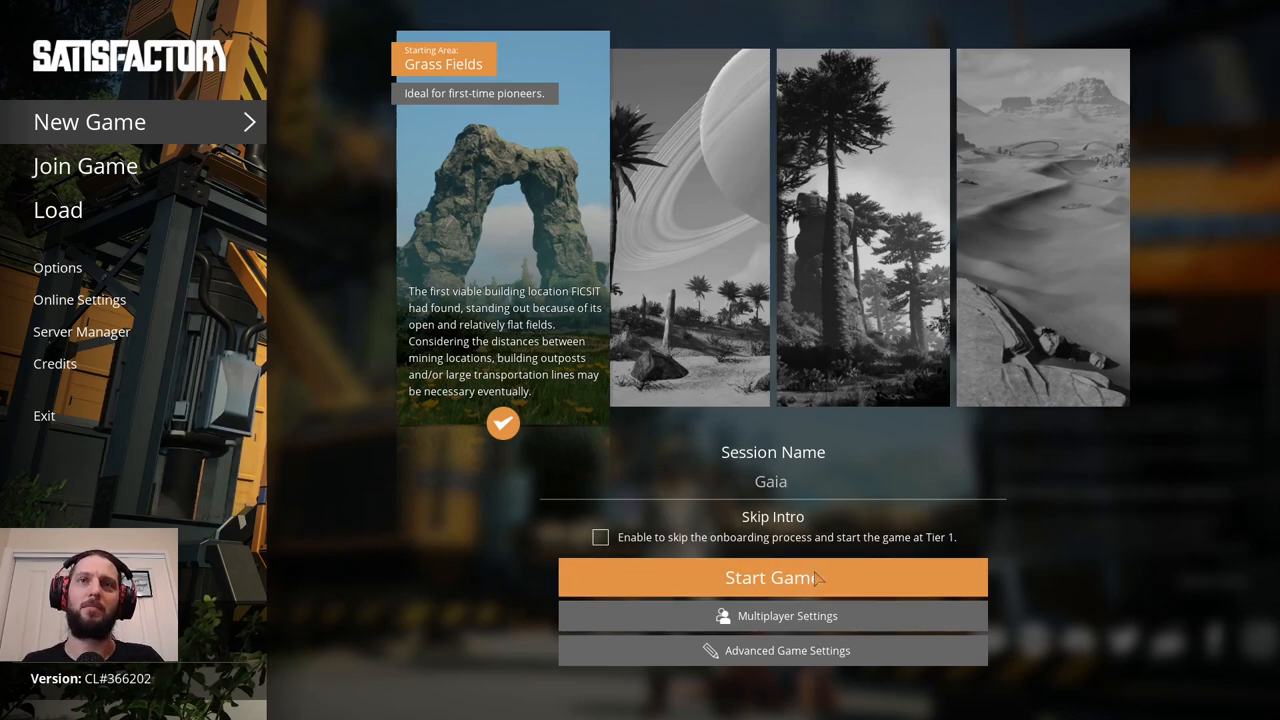
left_click(772, 576)
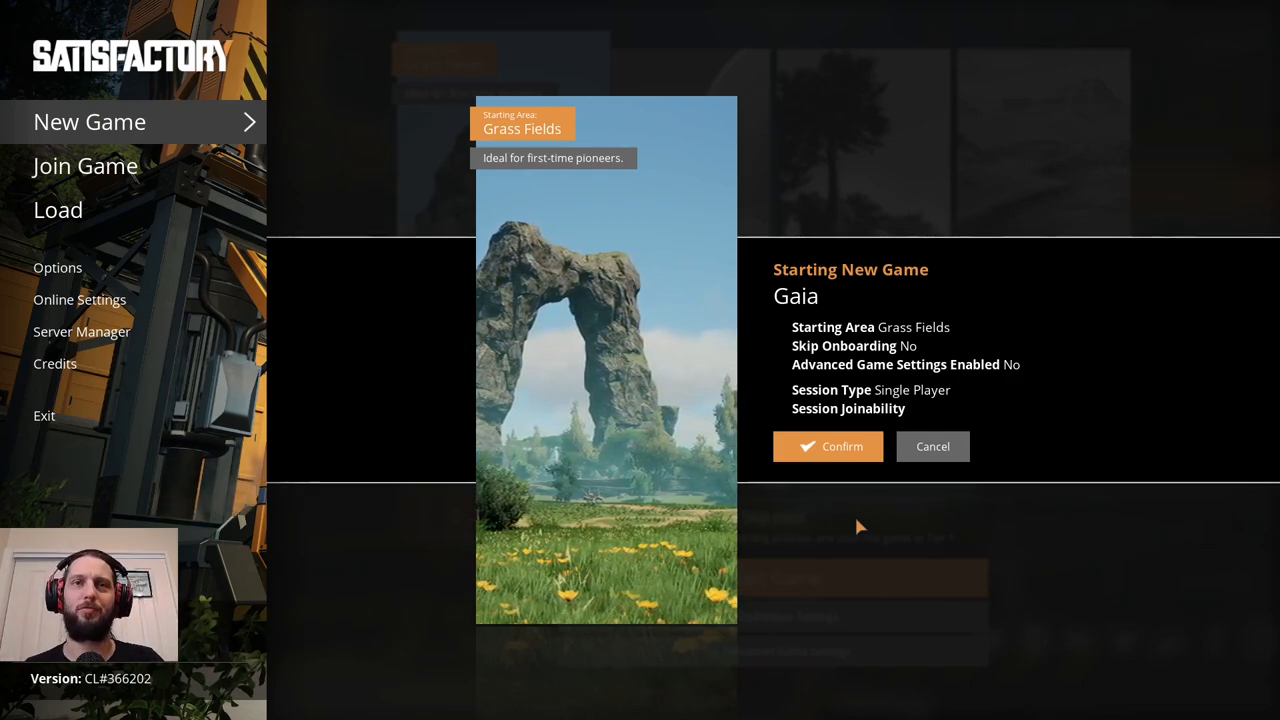
mouse_move(878, 532)
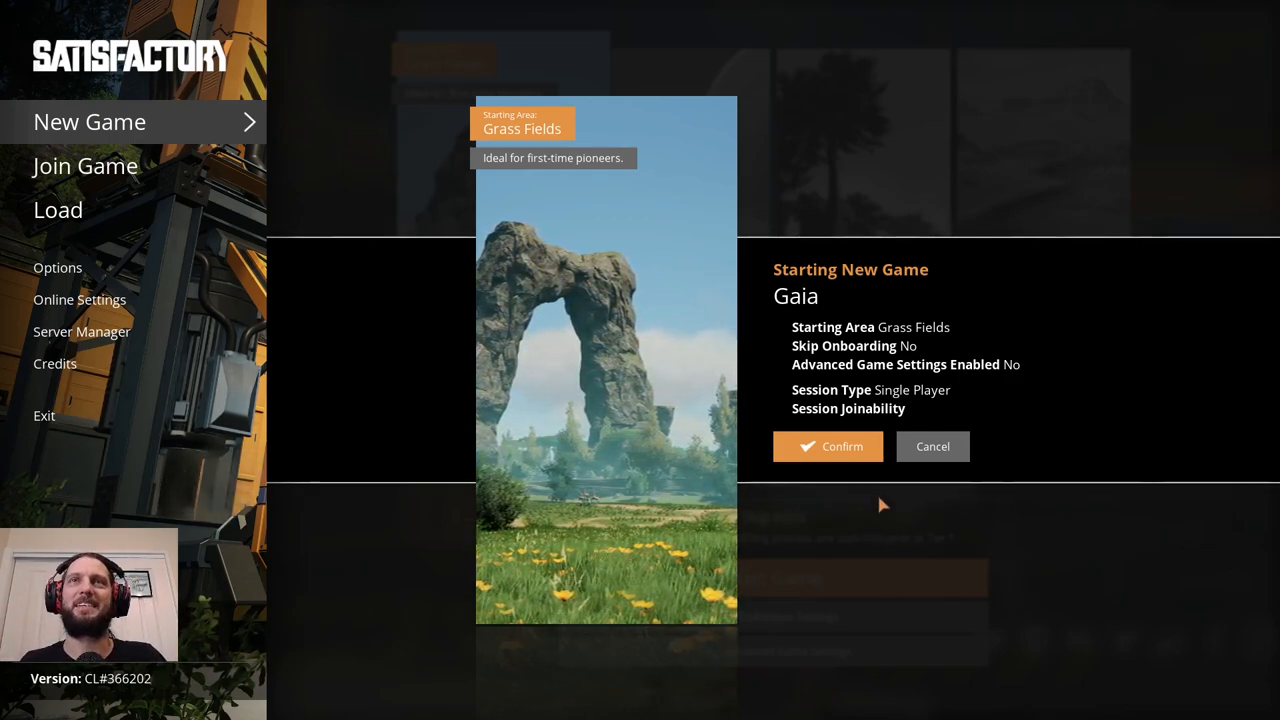
left_click(828, 446)
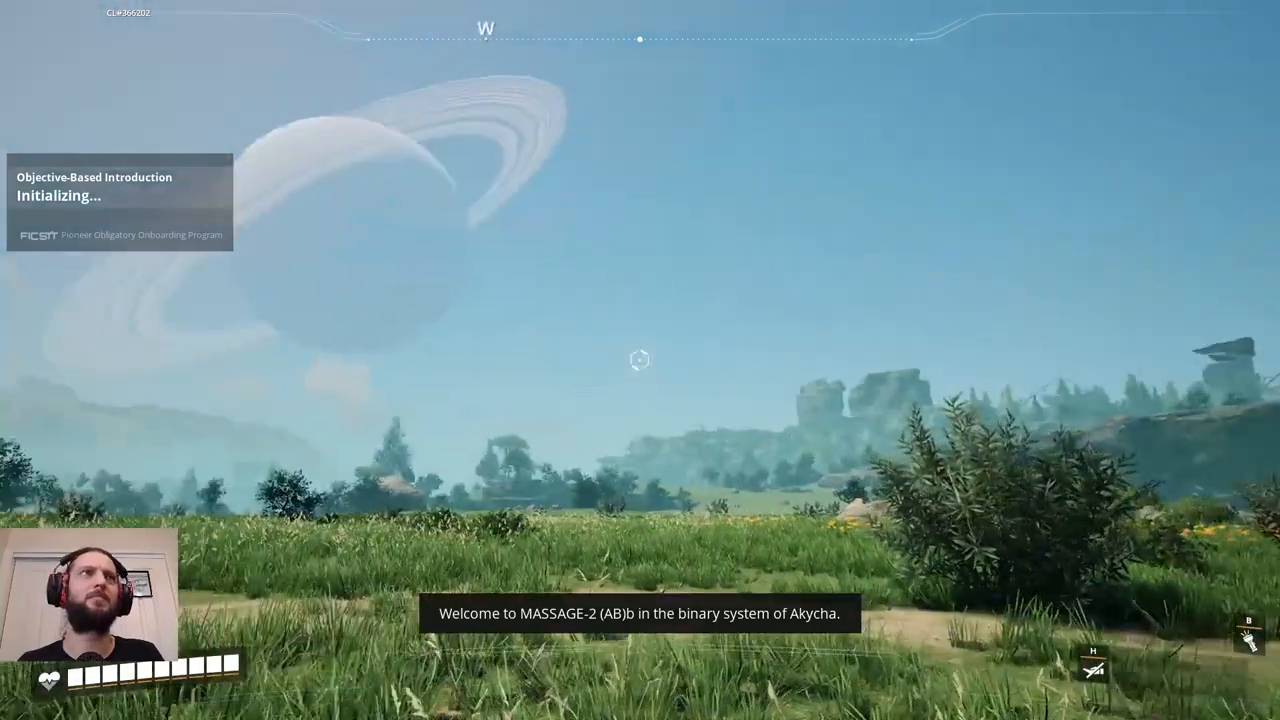
mouse_move(640, 360)
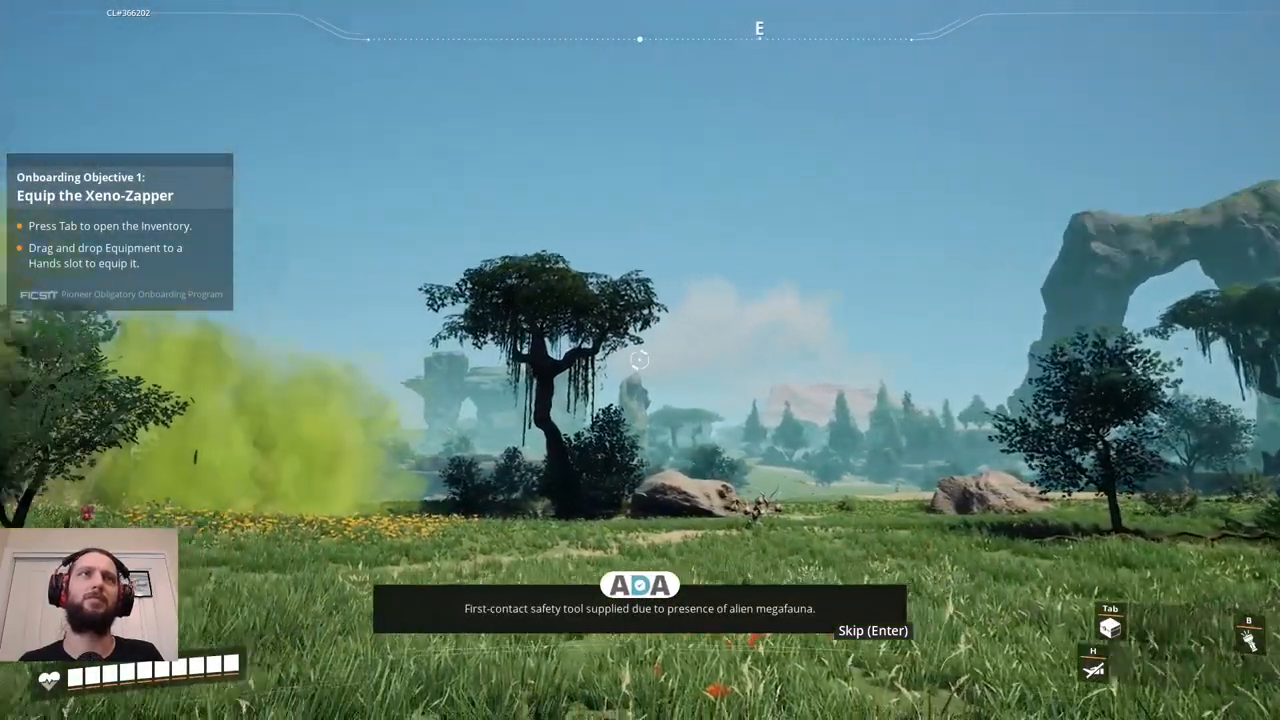
mouse_move(640, 360)
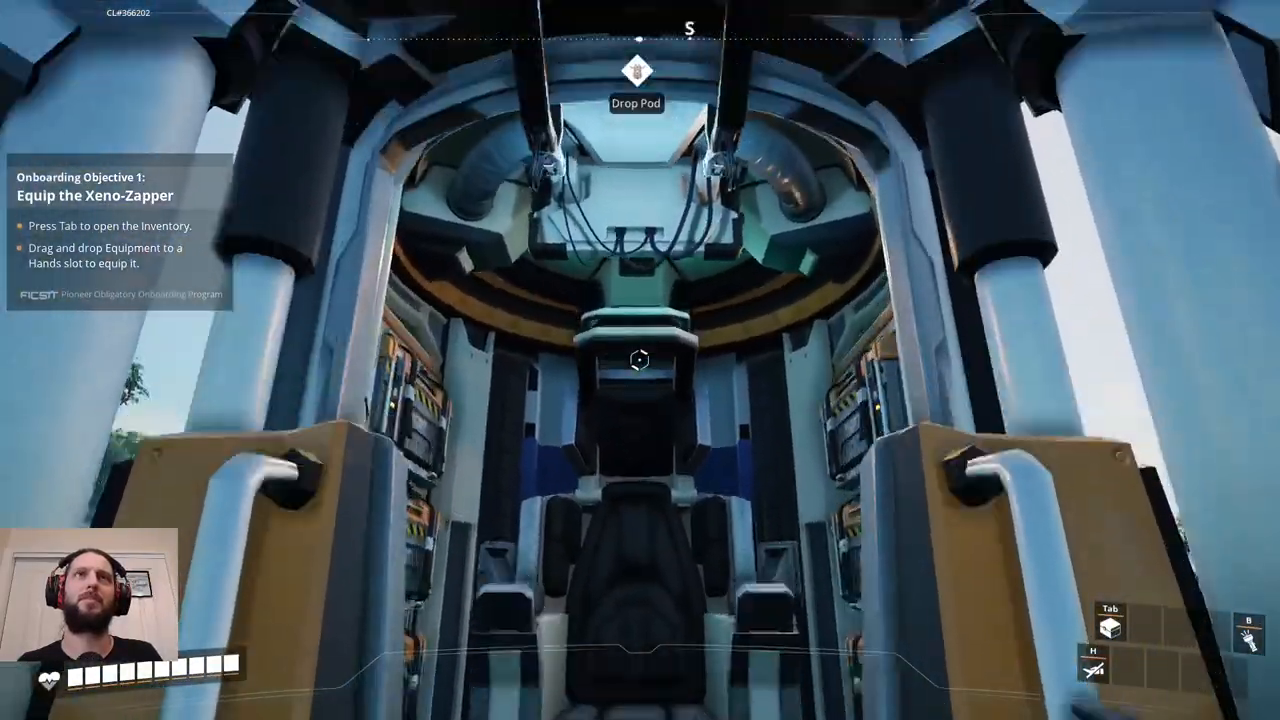
Equip the Xeno-Zapper from the inventory and dismantle the Drop Pod.
key("Tab")
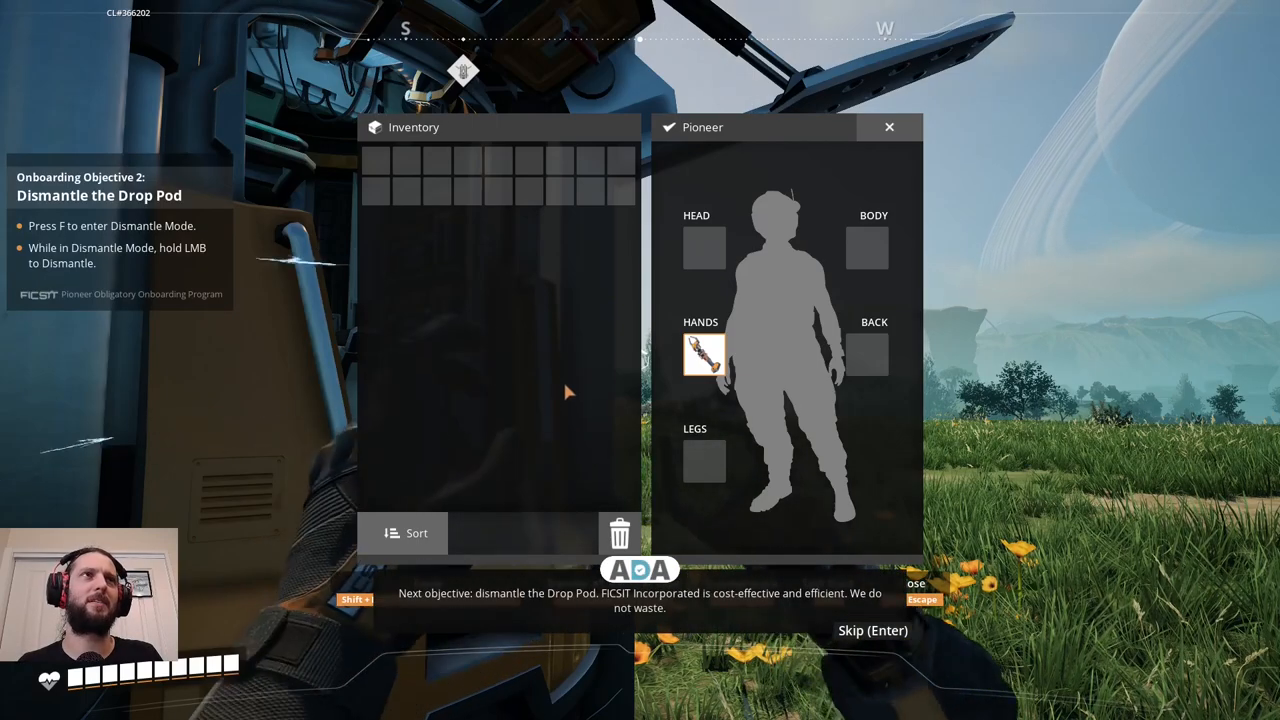
left_click(888, 128)
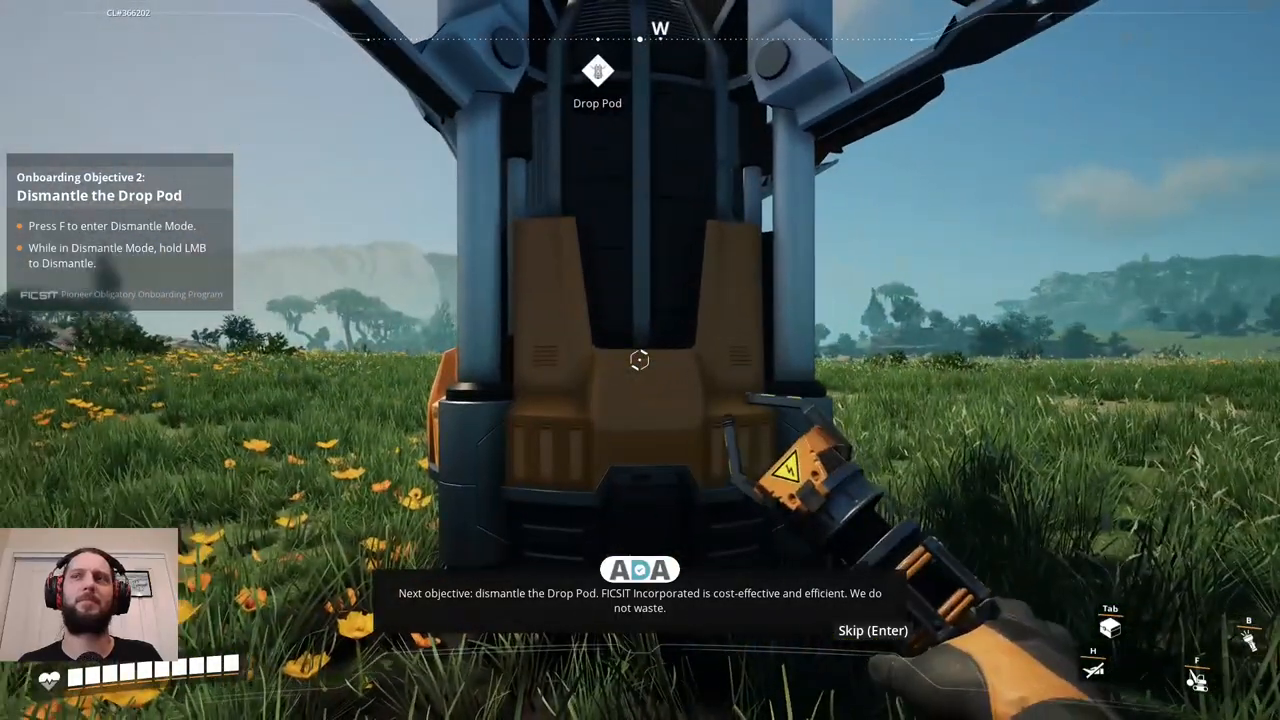
key("f")
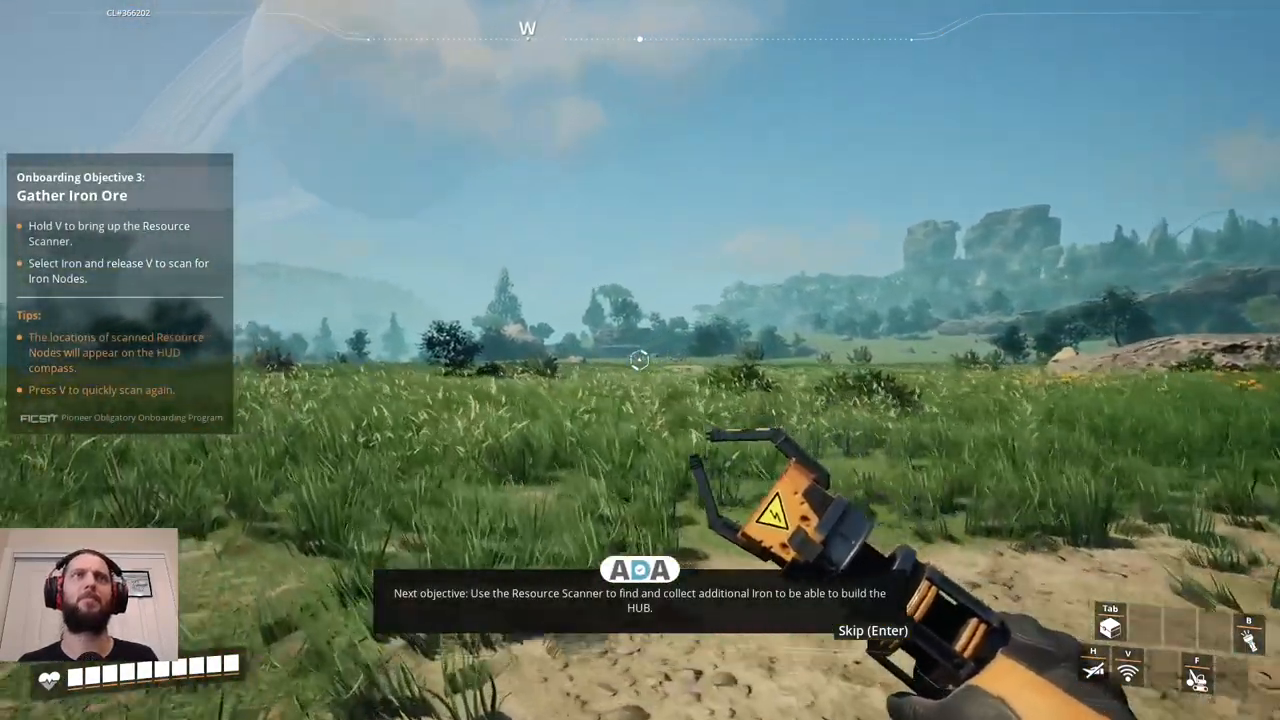
Scan for iron ore nodes and pick up a Beryl Nut while walking toward them.
key("v")
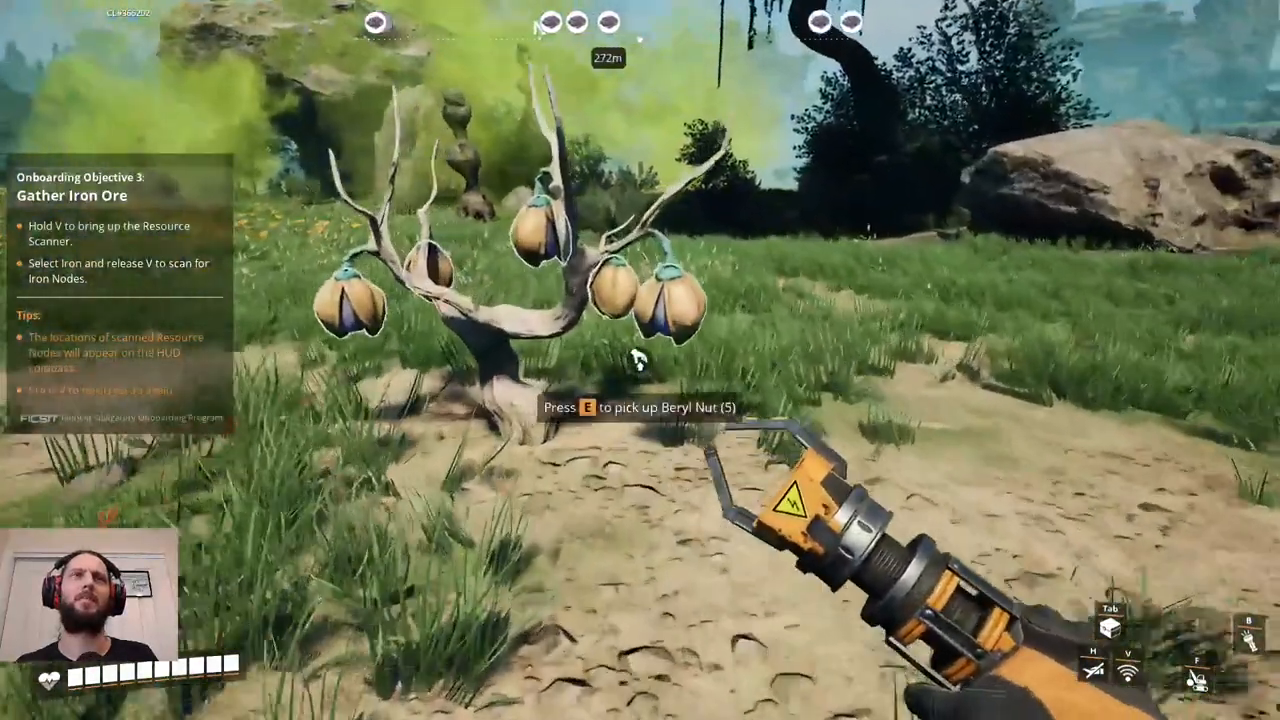
key("e")
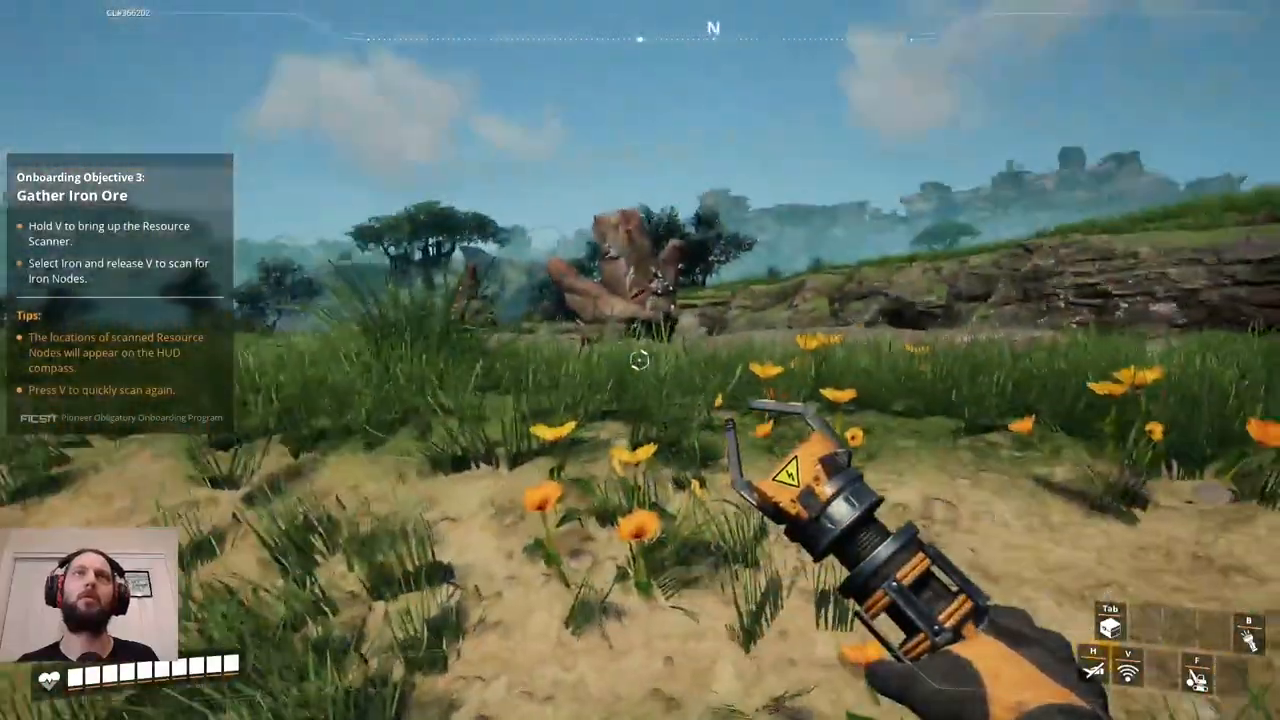
key("v")
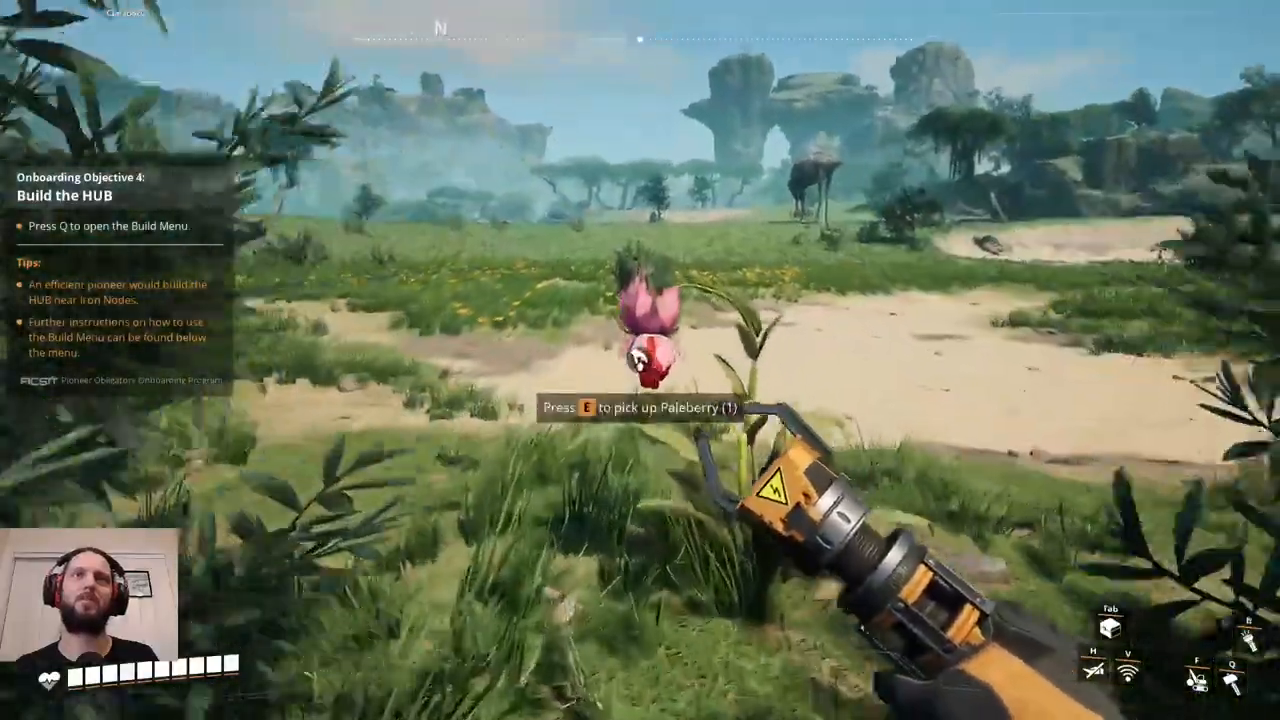
Pick up a Paleberry, then check the HUB's build cost in the Build Menu.
key("e")
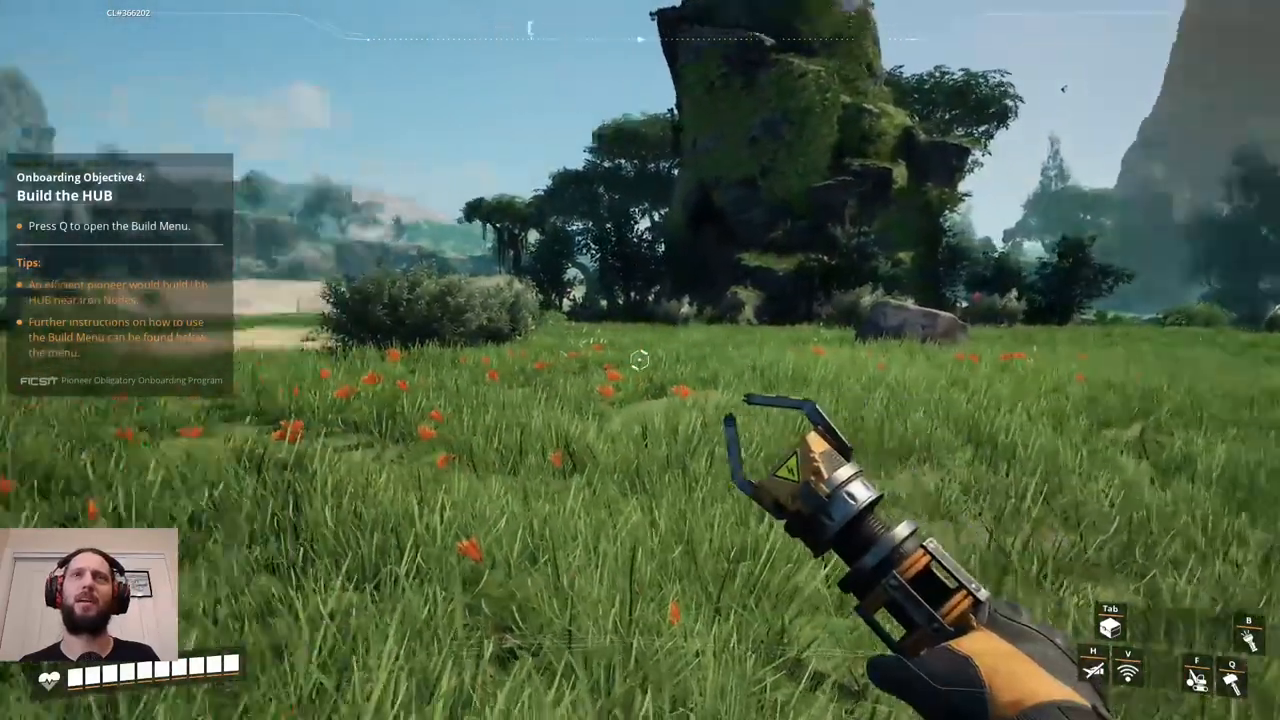
key("q")
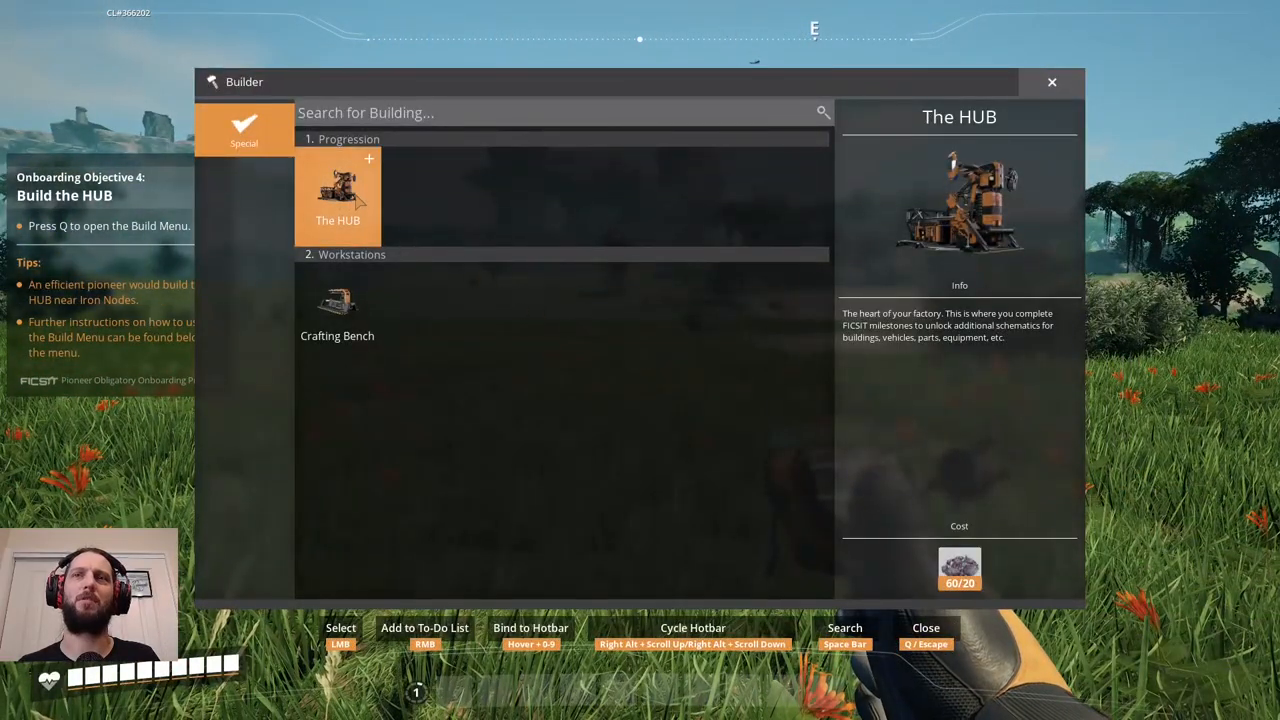
left_click(338, 196)
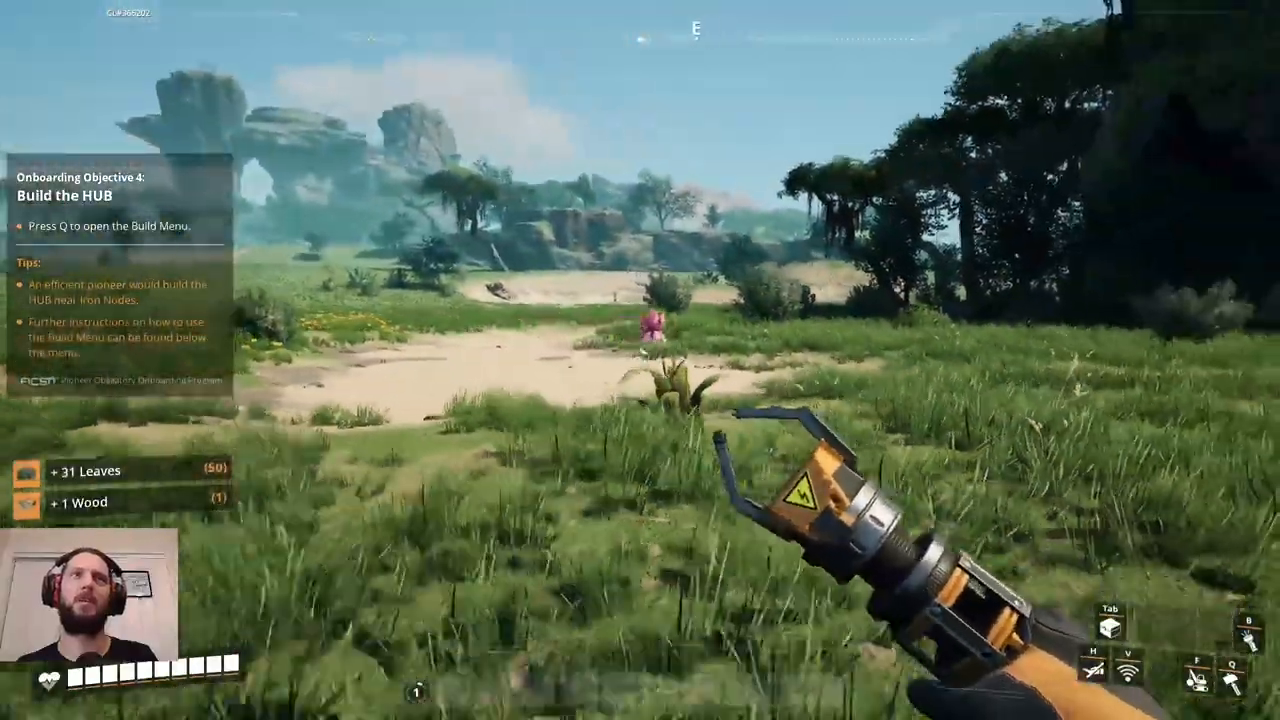
Review HUB Upgrade 1's Portable Miner reward and select it as the active milestone.
key("q")
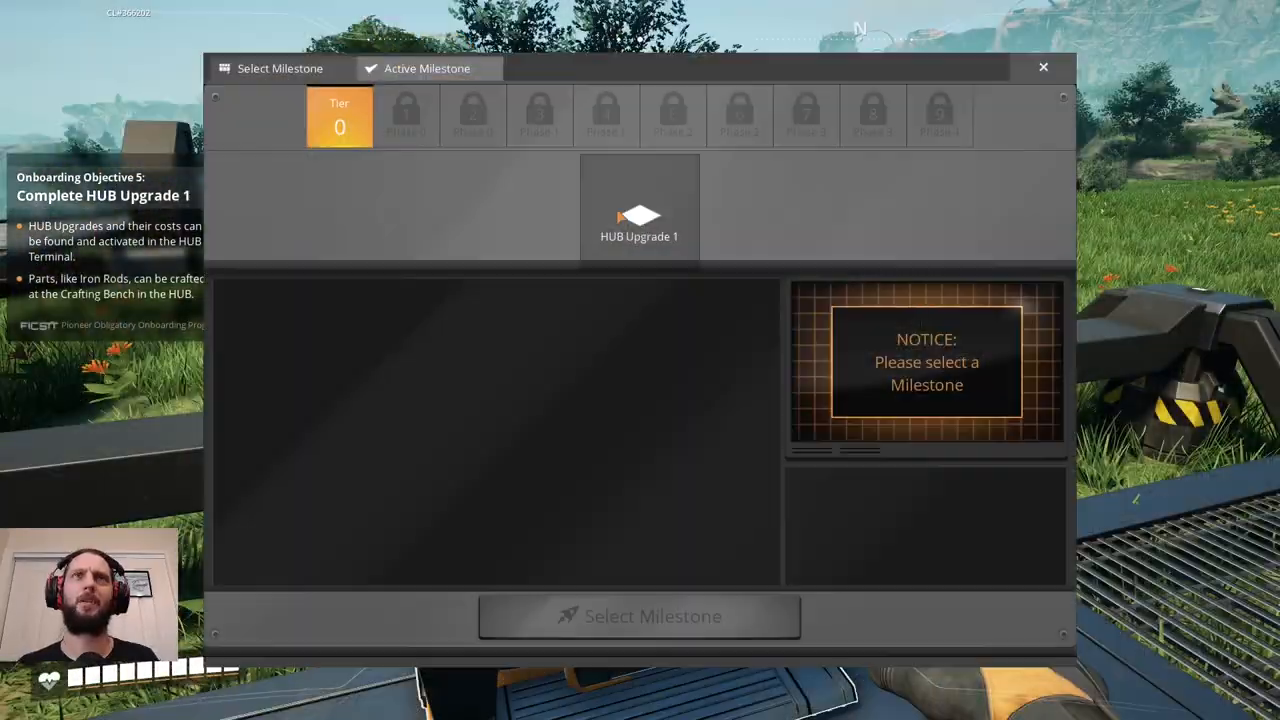
left_click(640, 210)
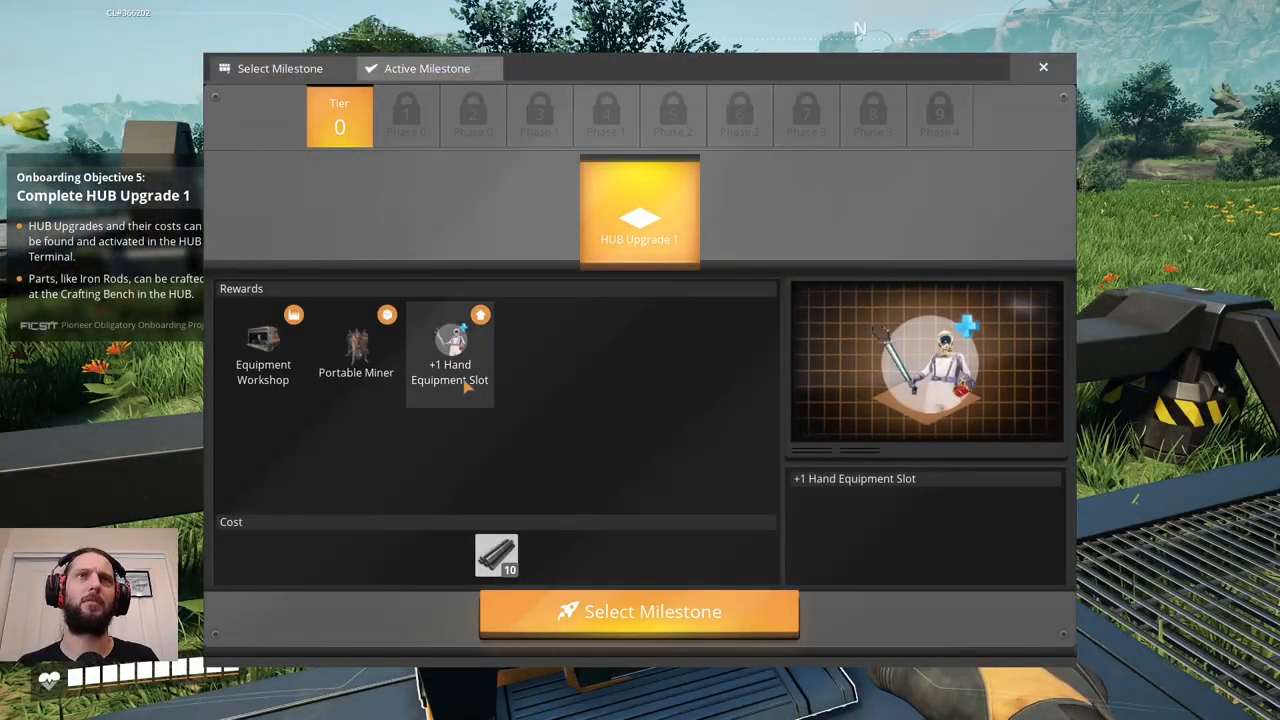
left_click(356, 344)
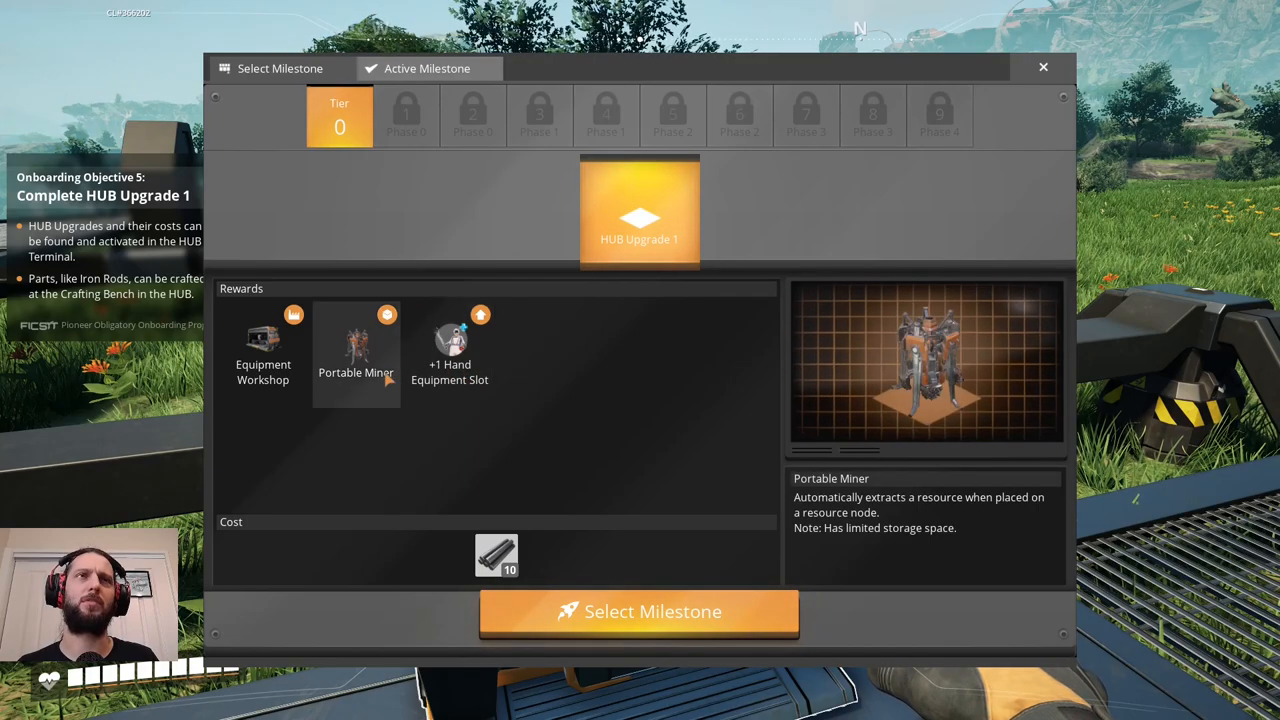
left_click(640, 612)
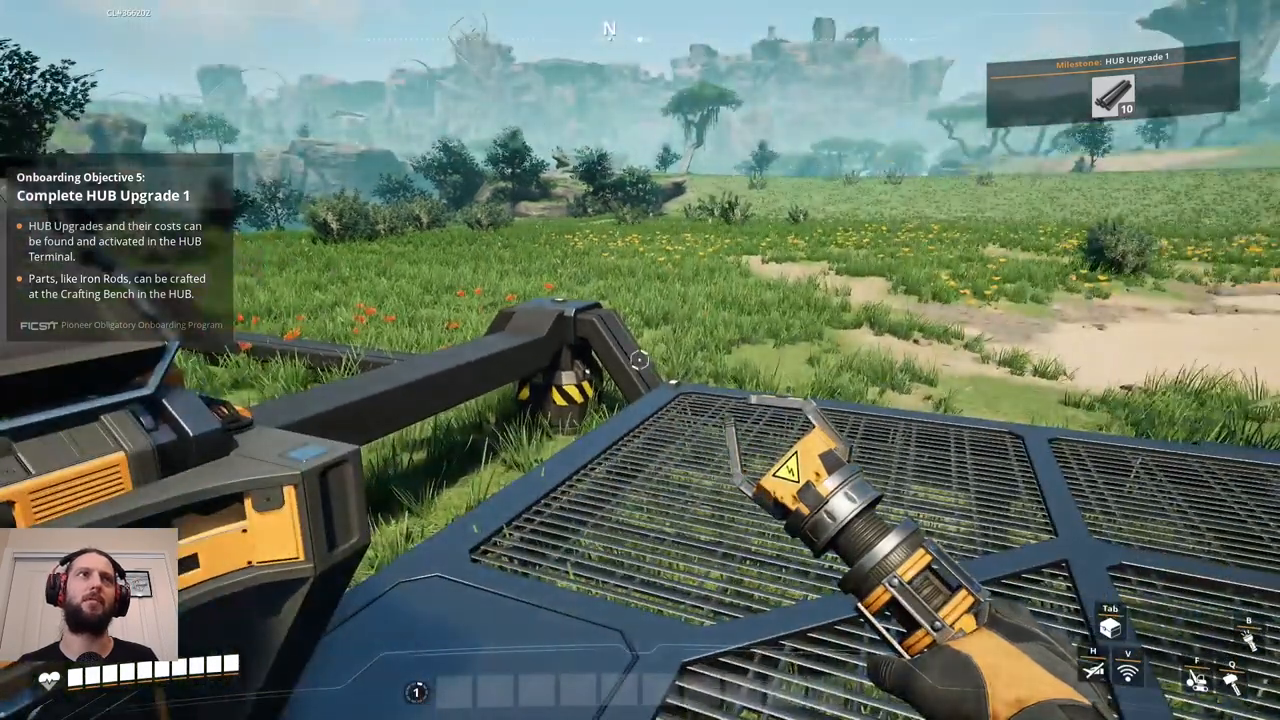
Craft the remaining Iron Ingots at the Crafting Bench.
key("e")
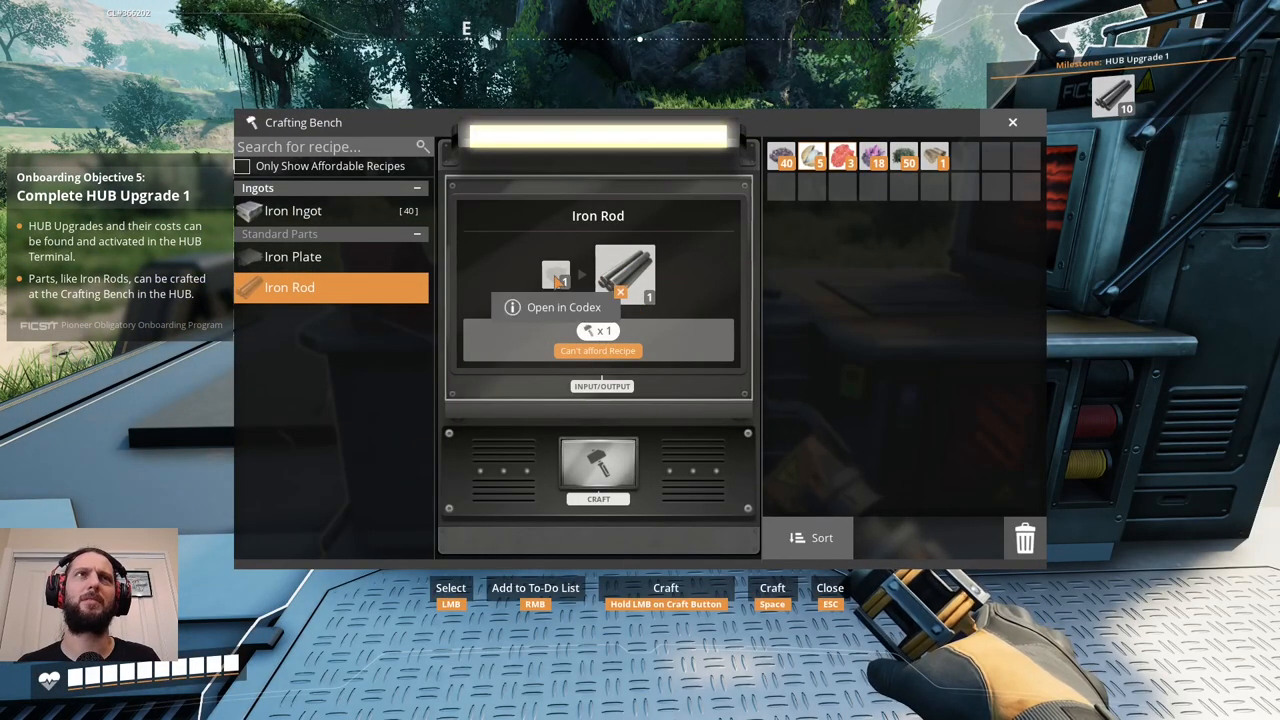
left_click(292, 210)
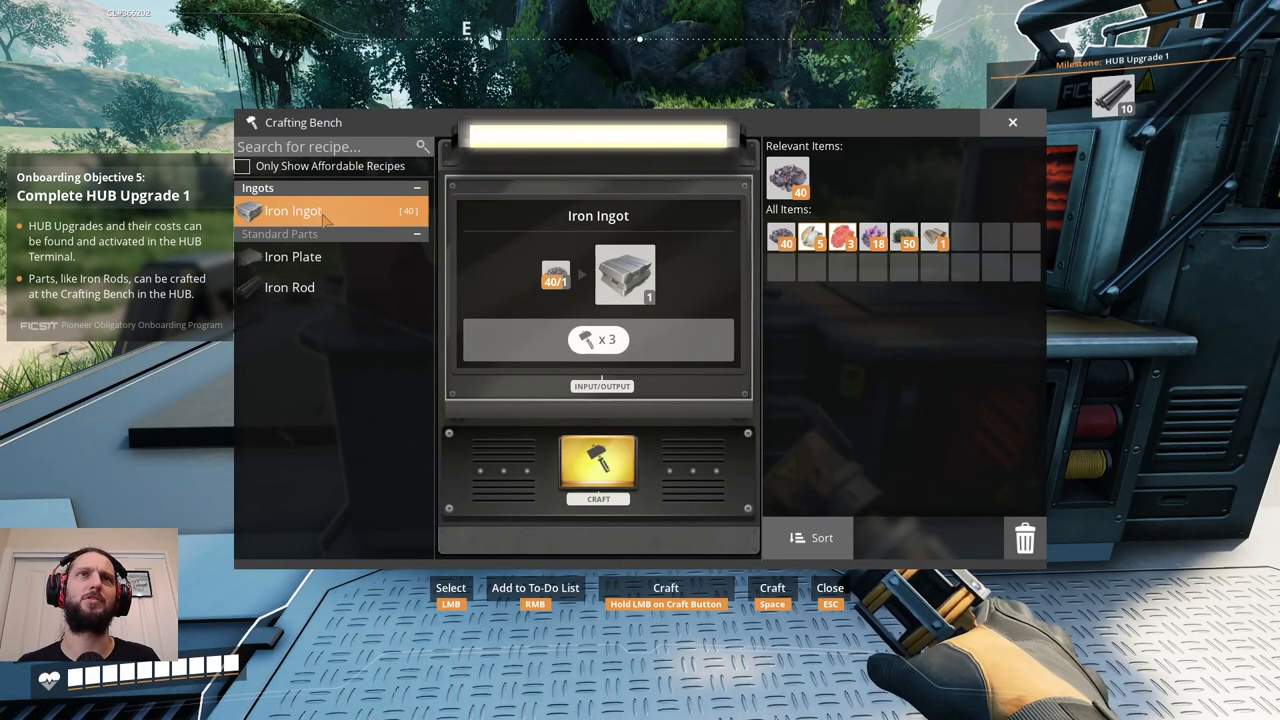
mouse_move(290, 288)
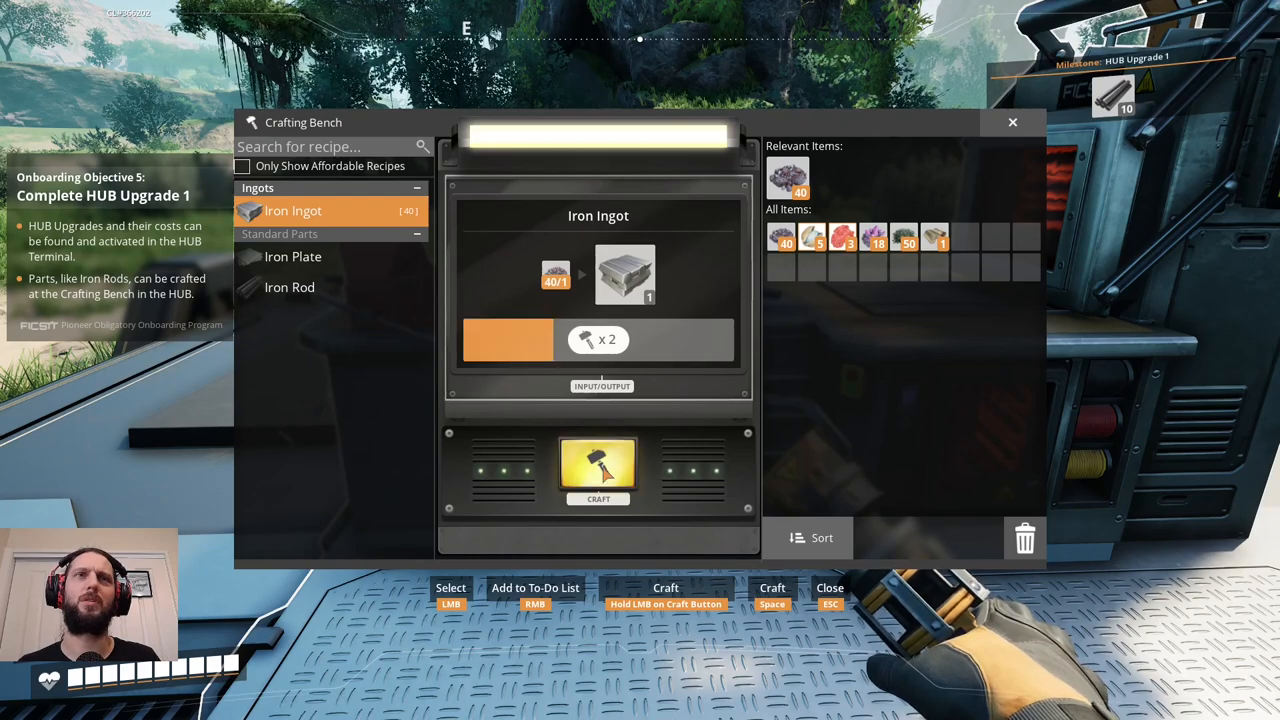
left_click(598, 470)
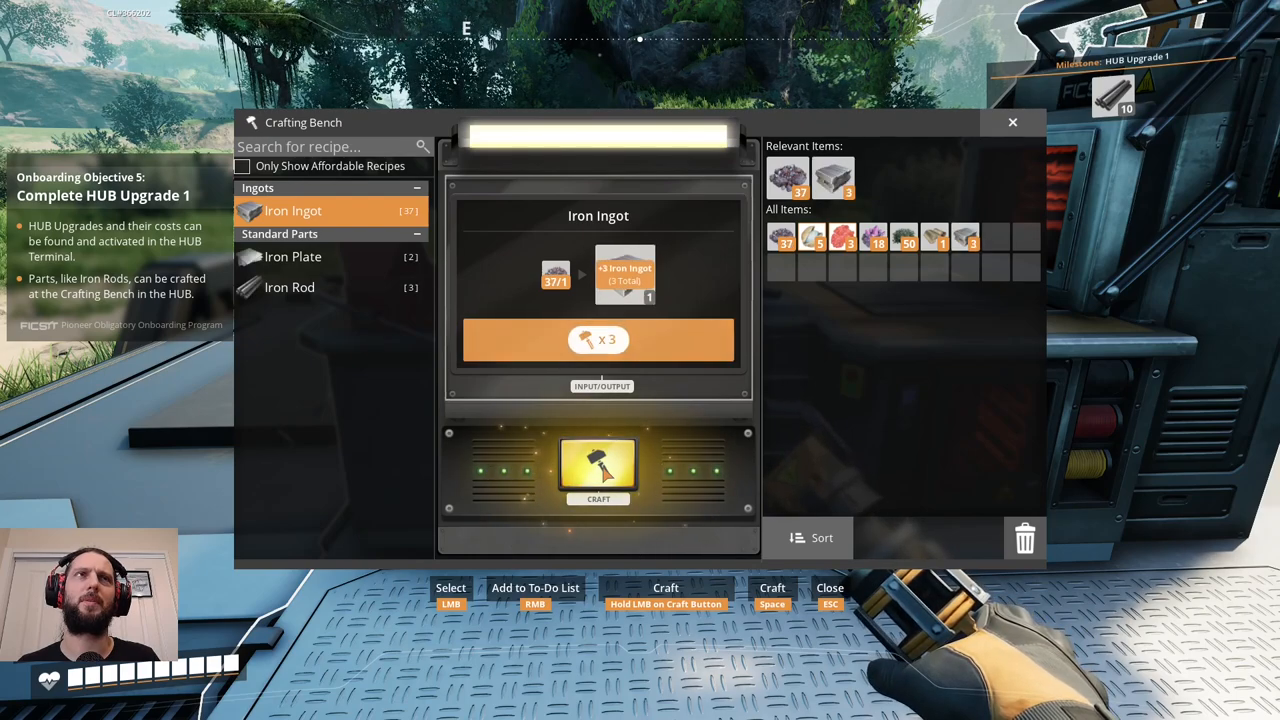
left_click(598, 470)
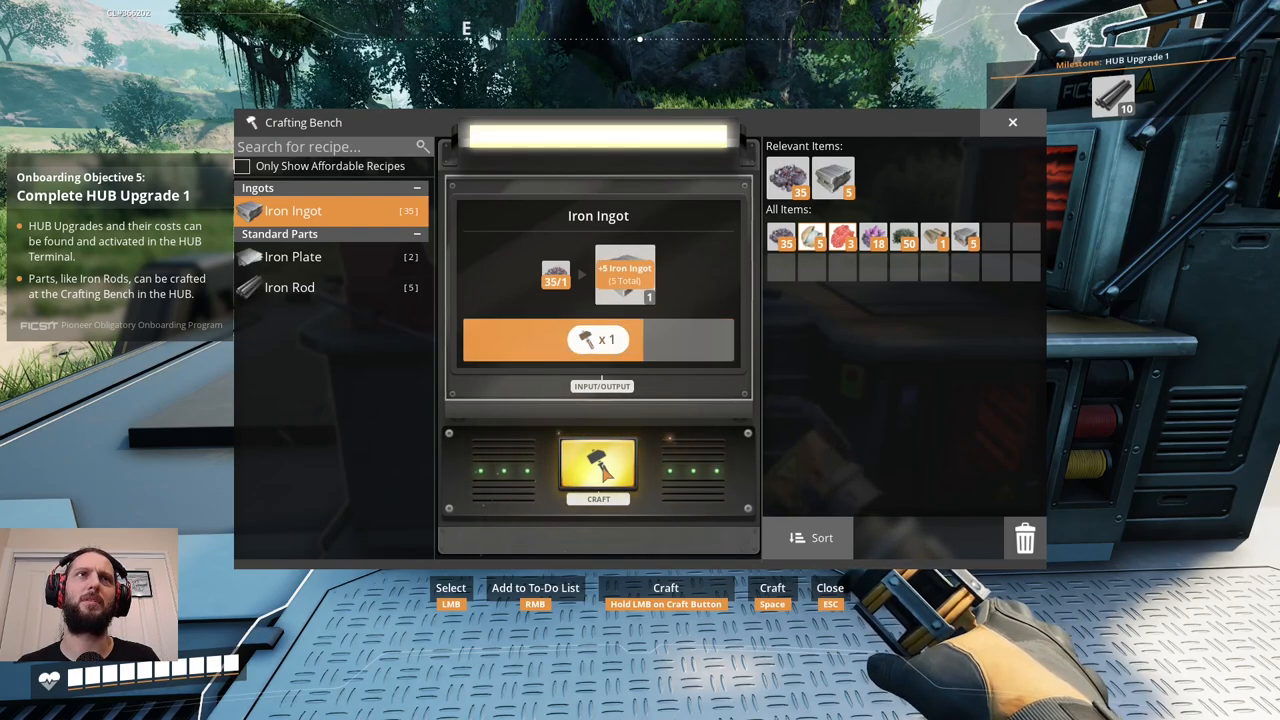
left_click(598, 470)
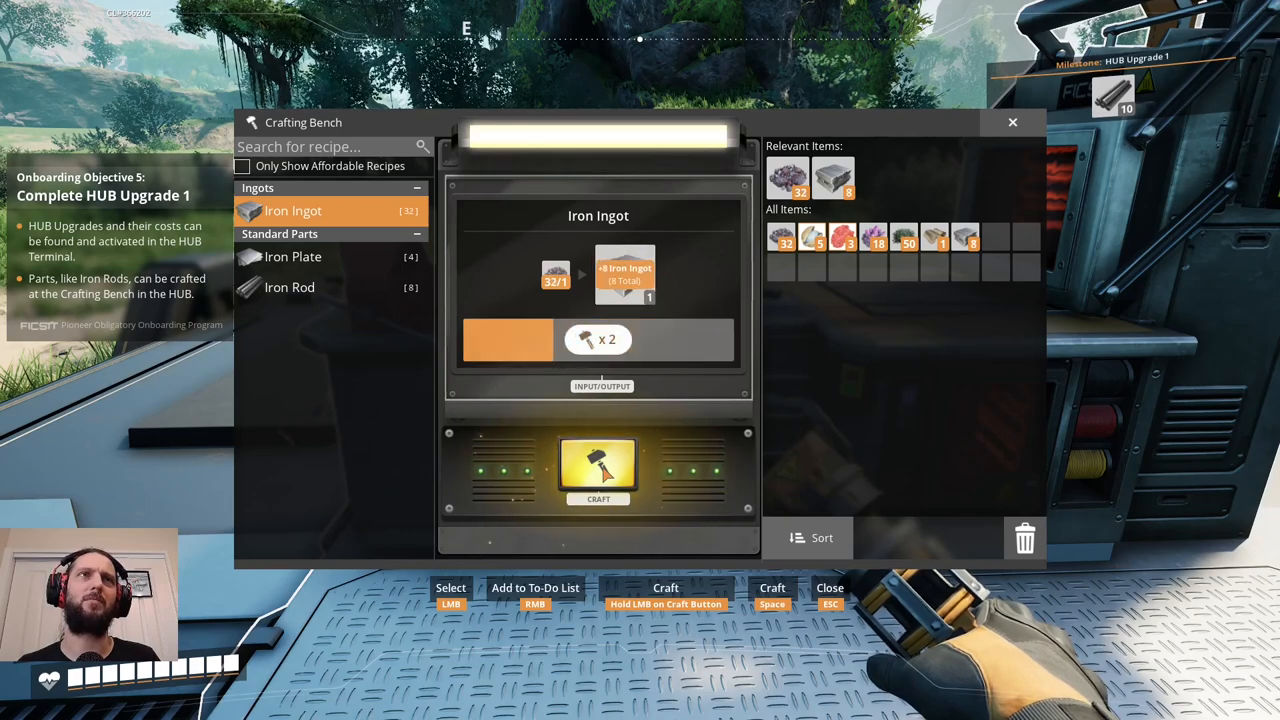
left_click(598, 470)
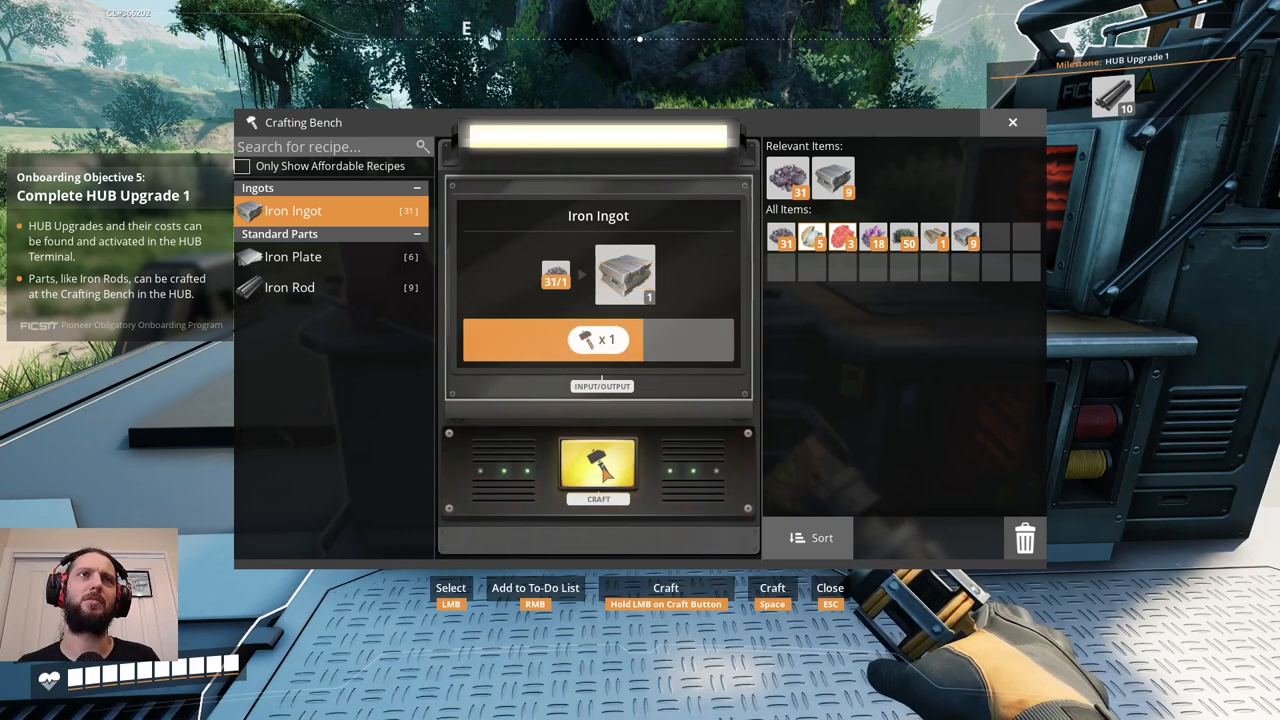
Craft Iron Rods up to nine and leave the Crafting Bench.
left_click(290, 288)
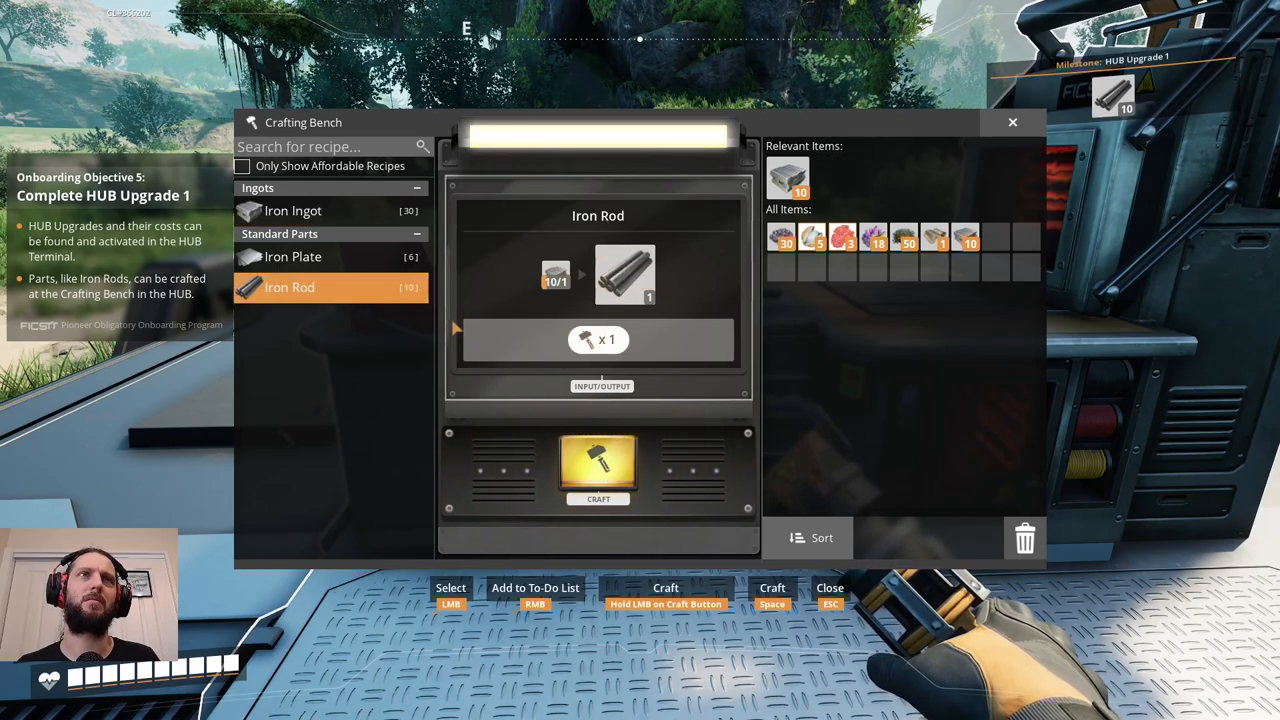
left_click(598, 468)
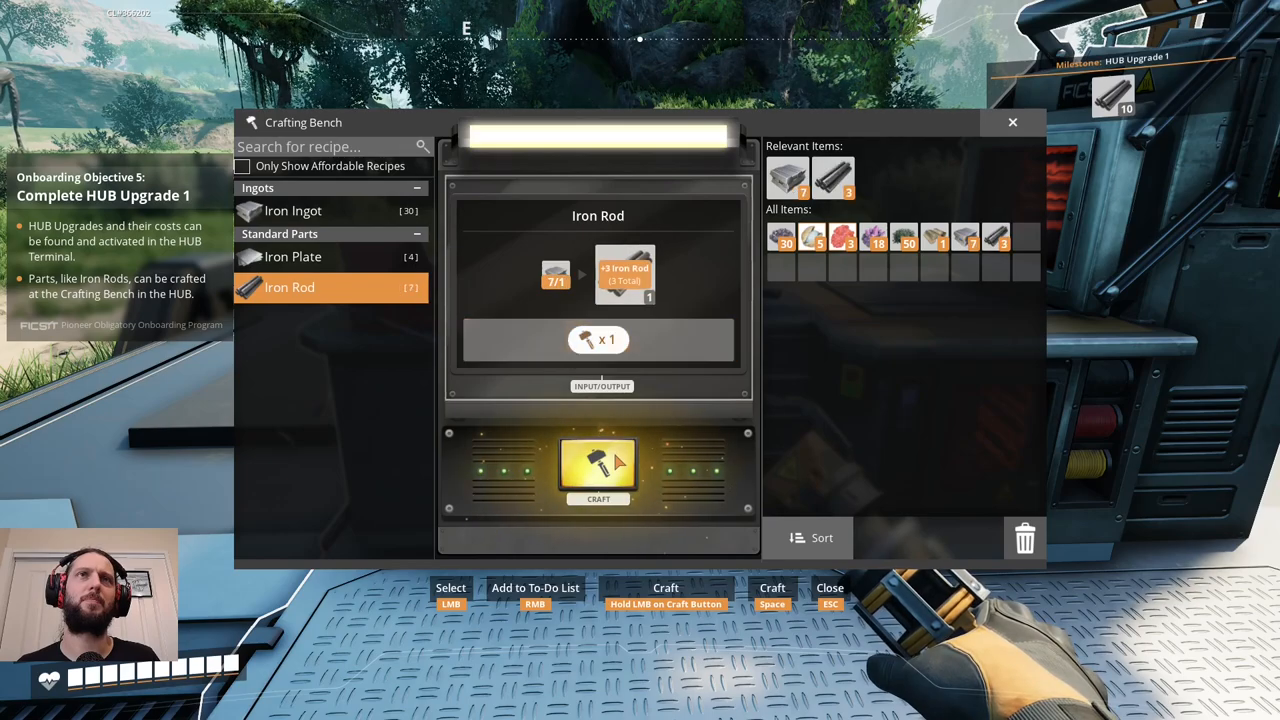
left_click(598, 470)
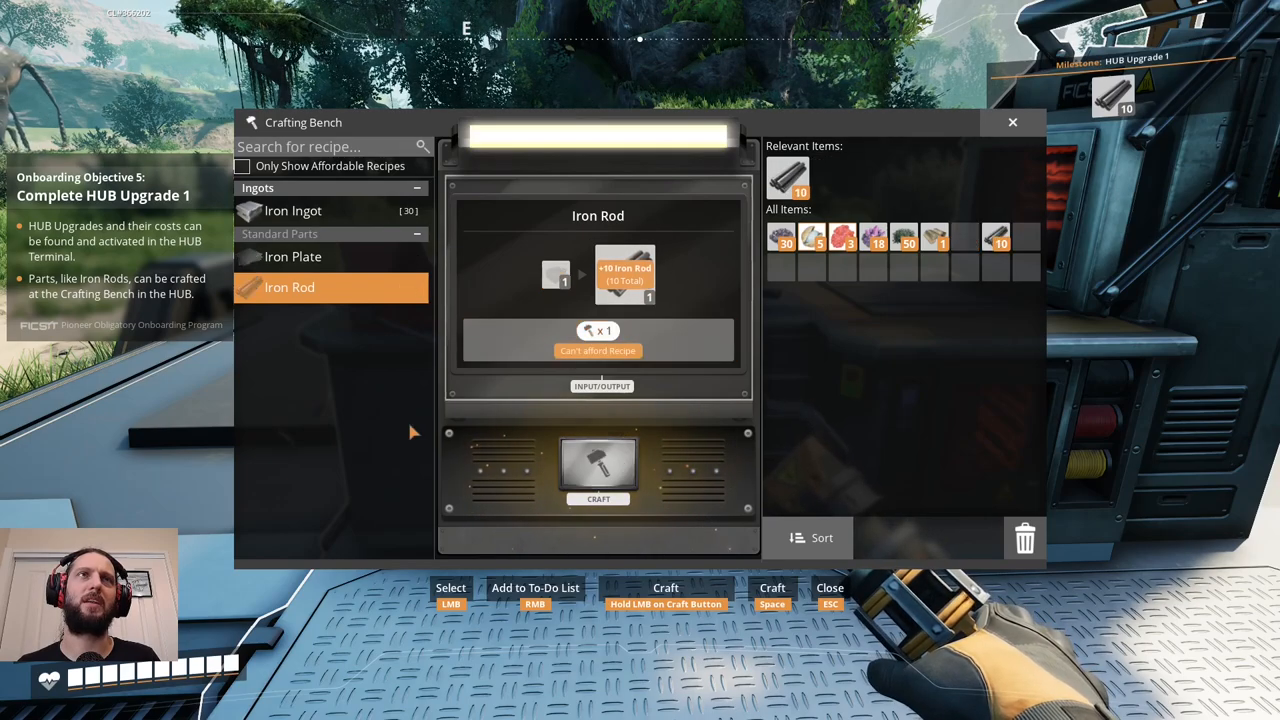
key("Escape")
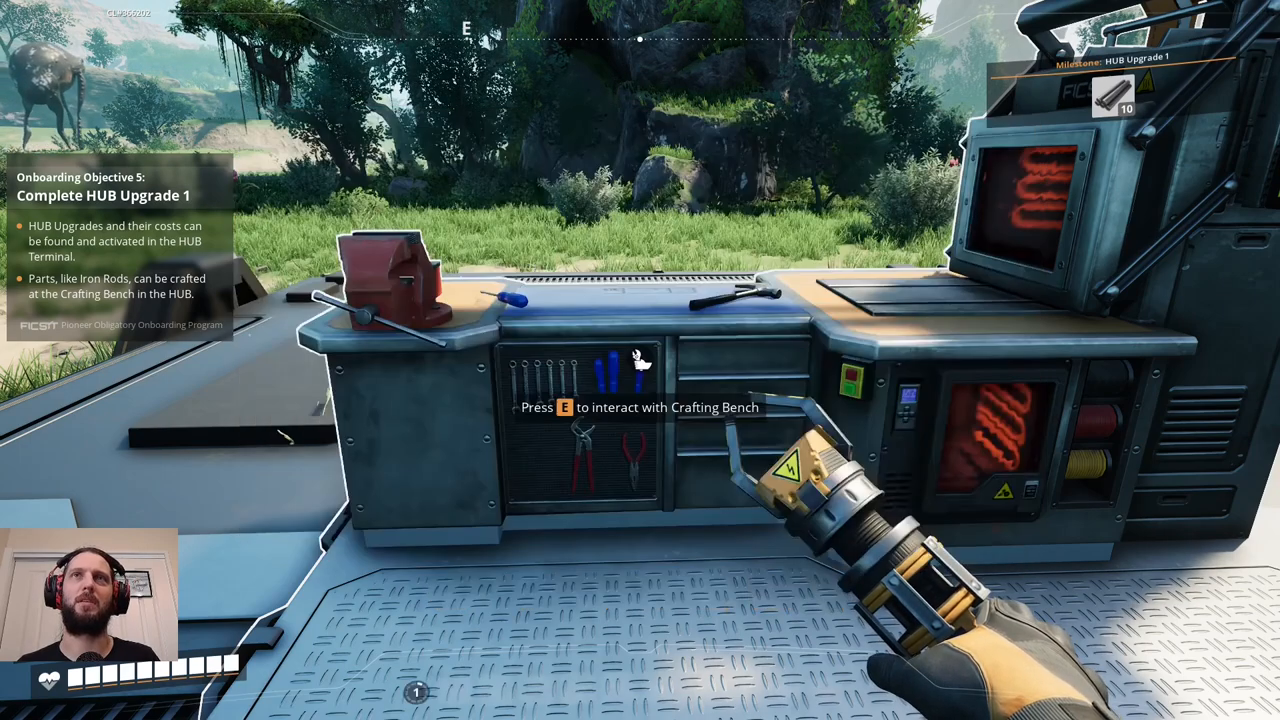
Deliver the Iron Rods at the HUB terminal and complete HUB Upgrade 1.
key("e")
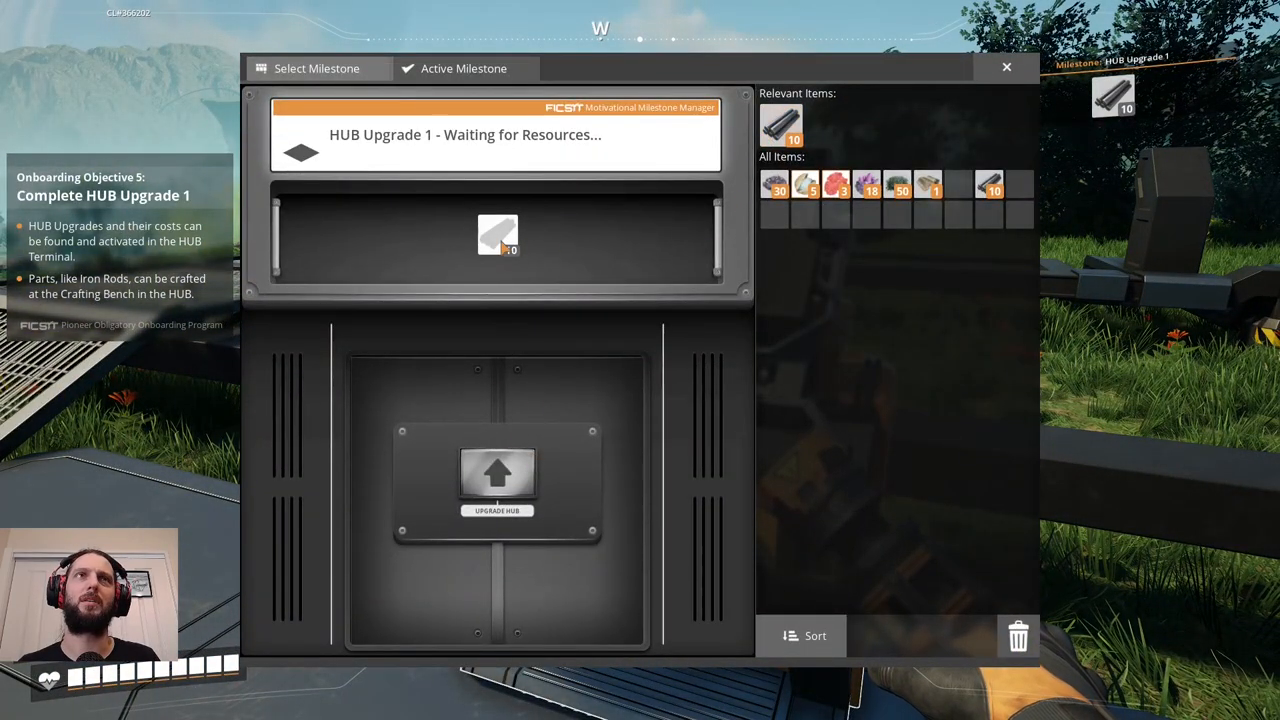
mouse_move(496, 236)
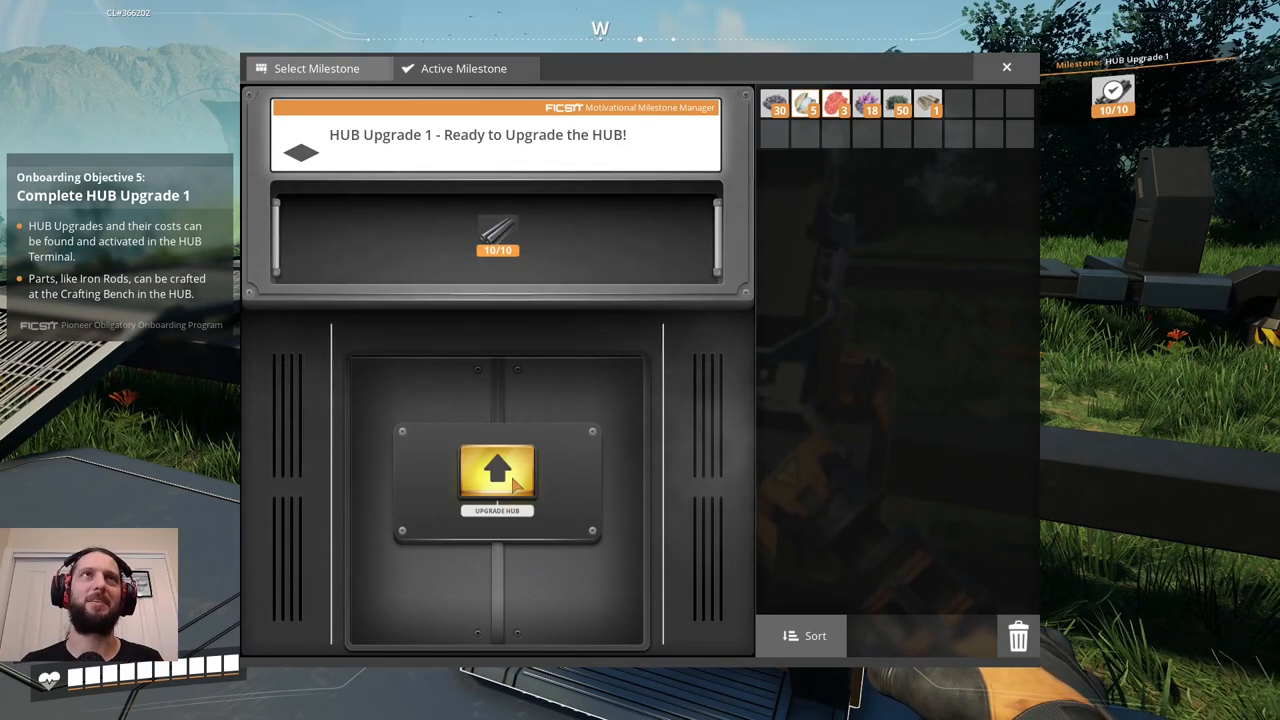
left_click(496, 480)
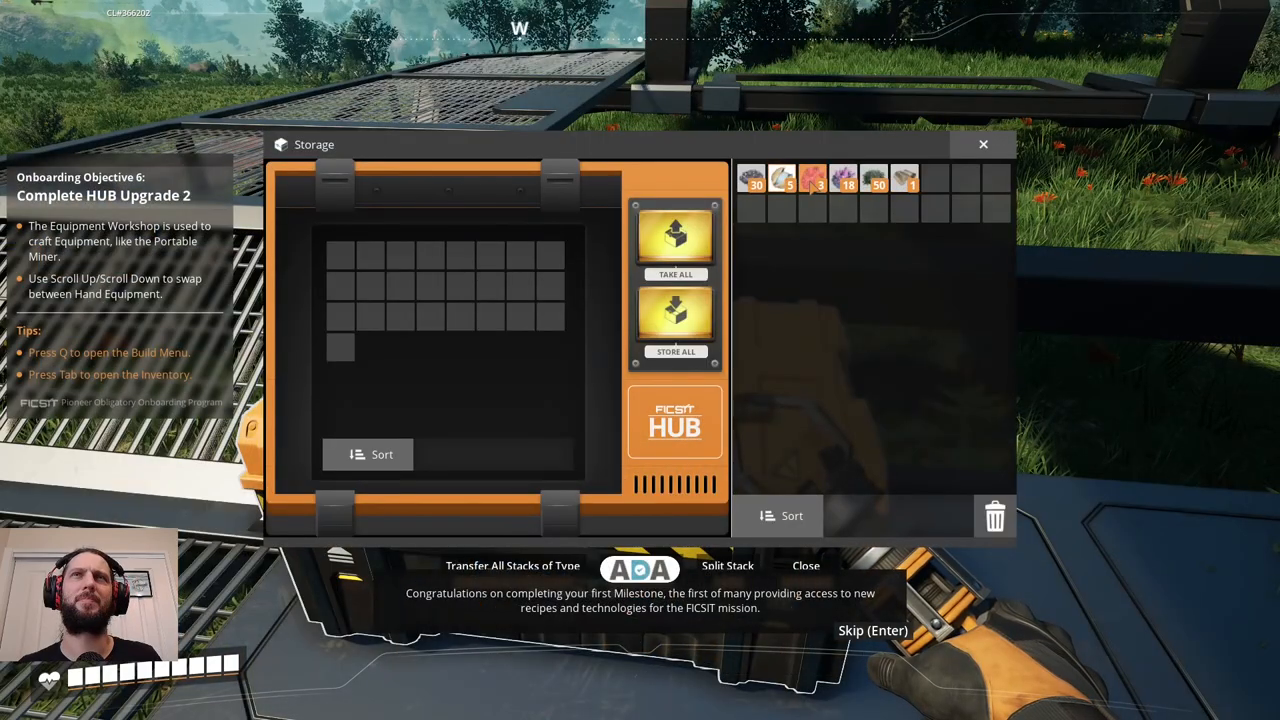
mouse_move(784, 178)
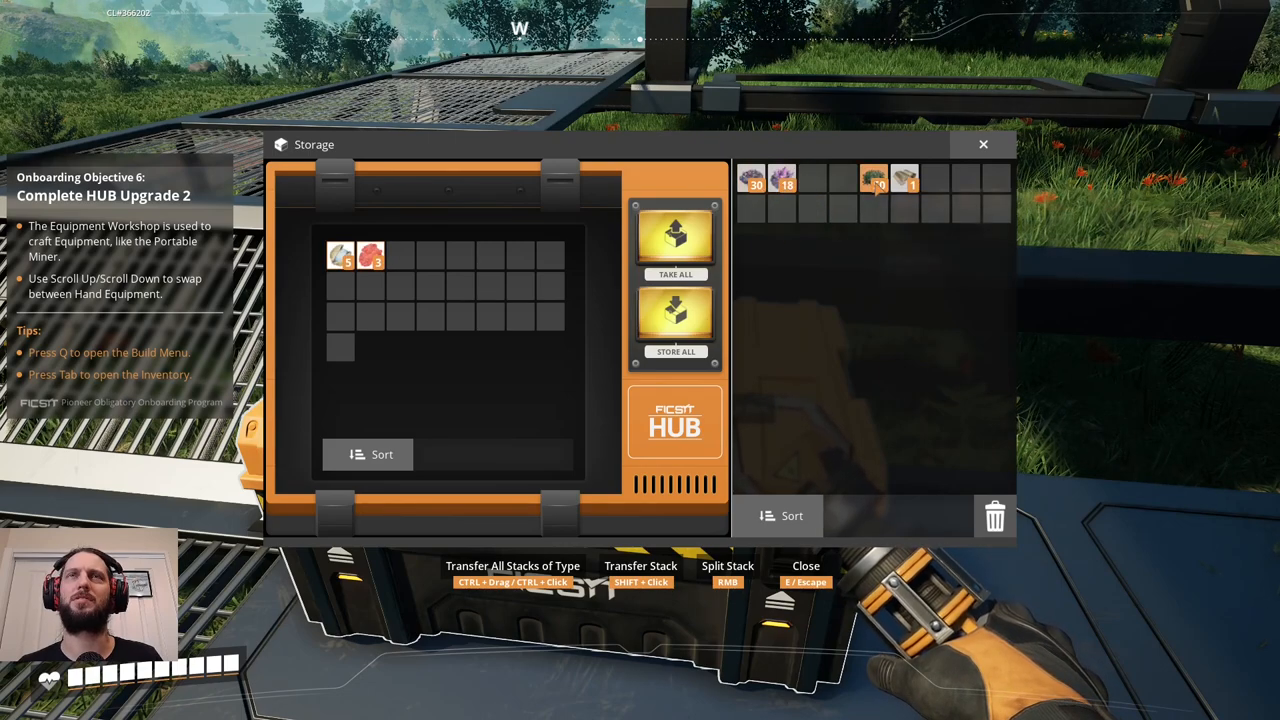
mouse_move(904, 180)
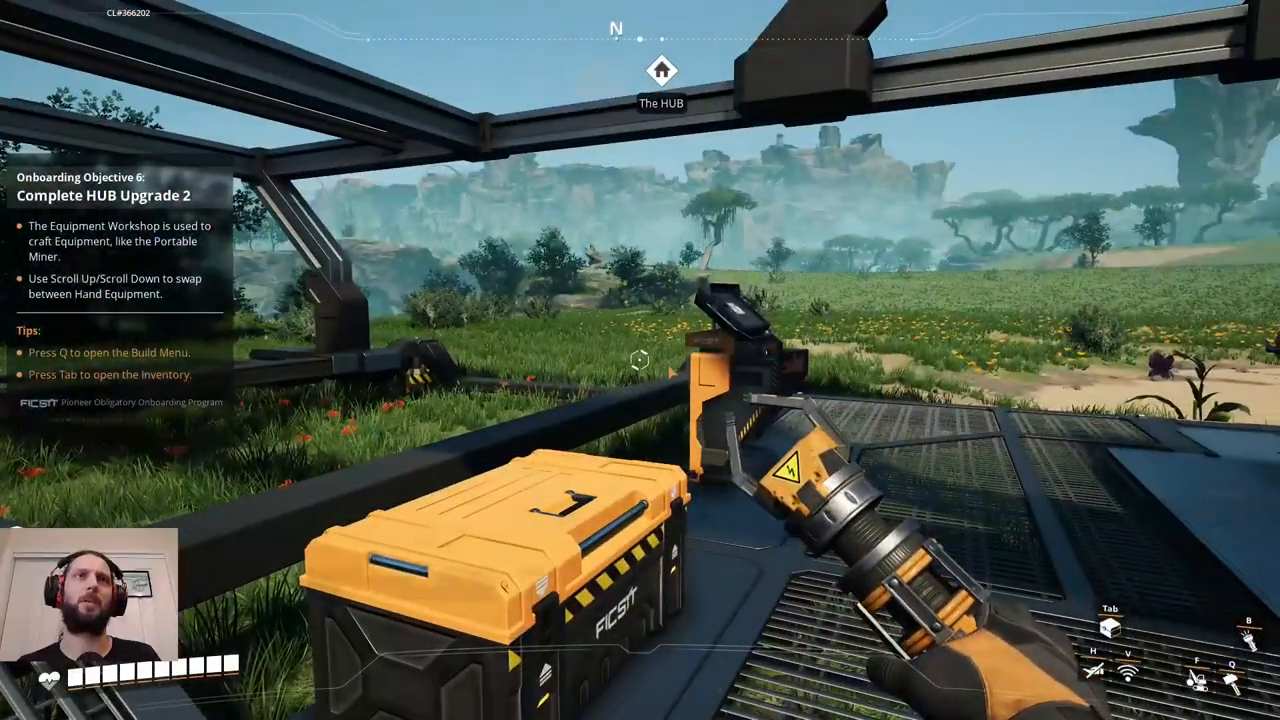
Check the Equipment Workshop cost, then craft Iron Ingots and an Iron Rod at the Crafting Bench.
key("q")
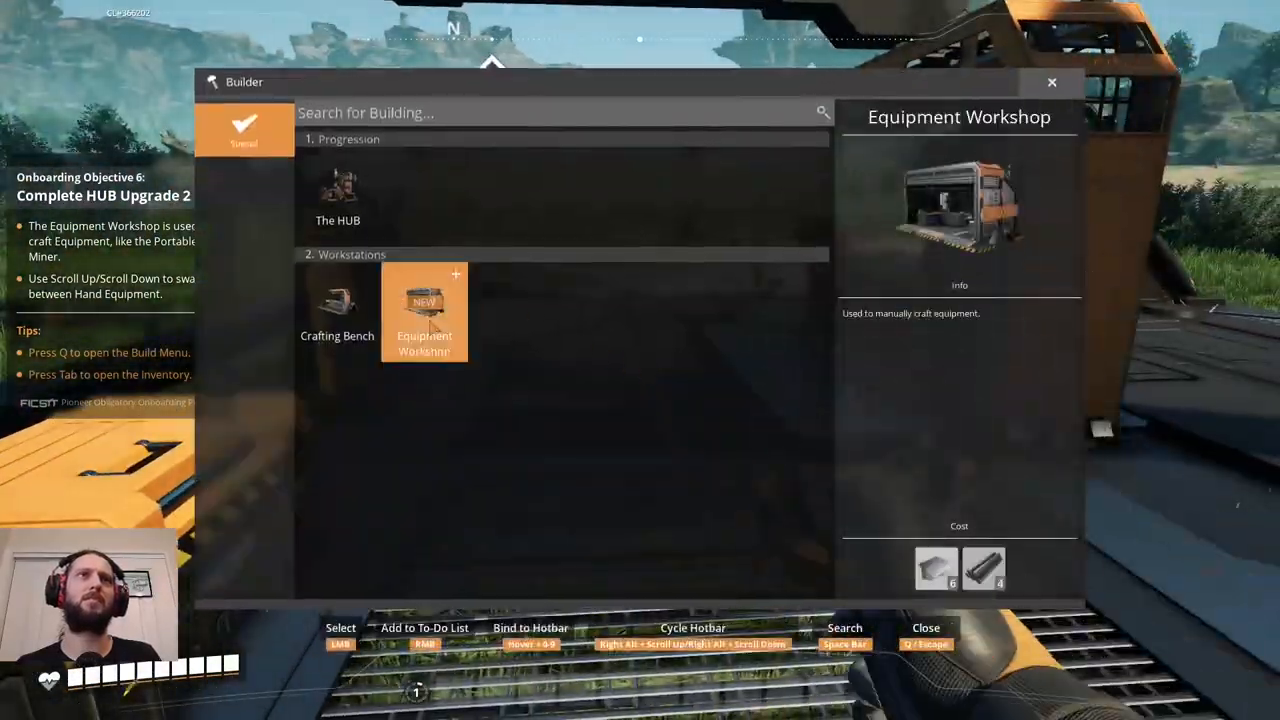
left_click(424, 310)
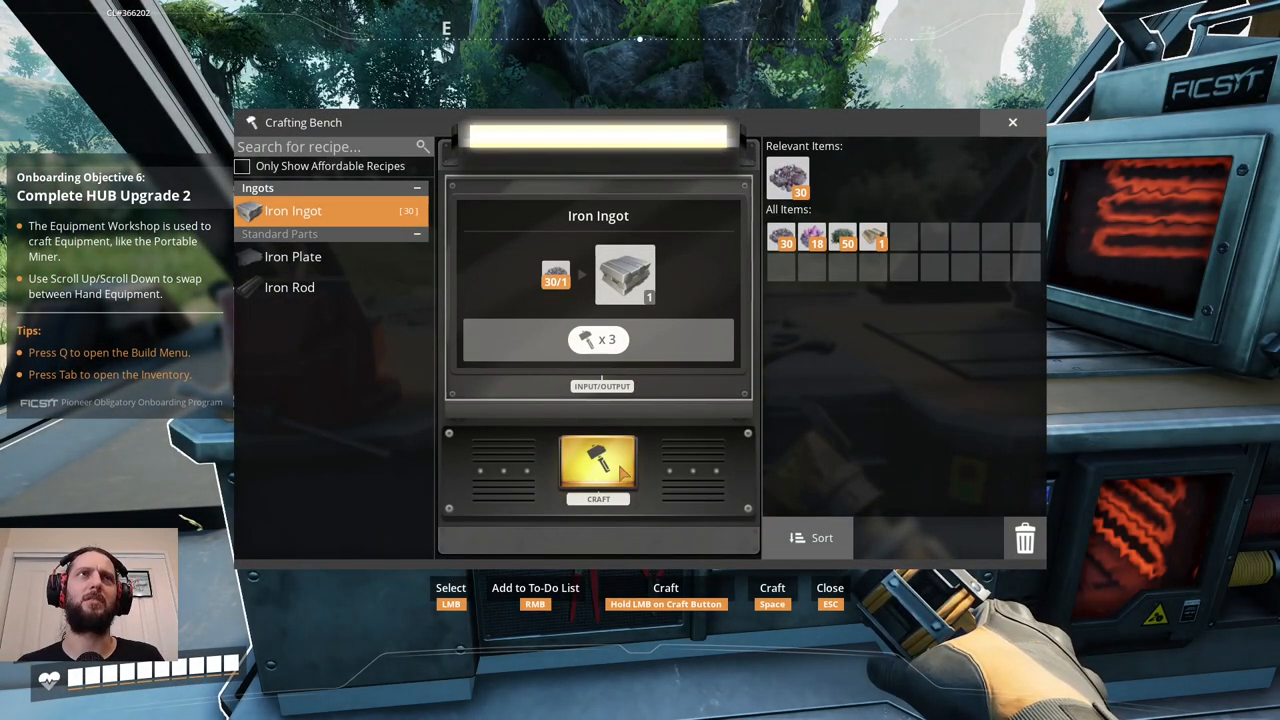
left_click(598, 470)
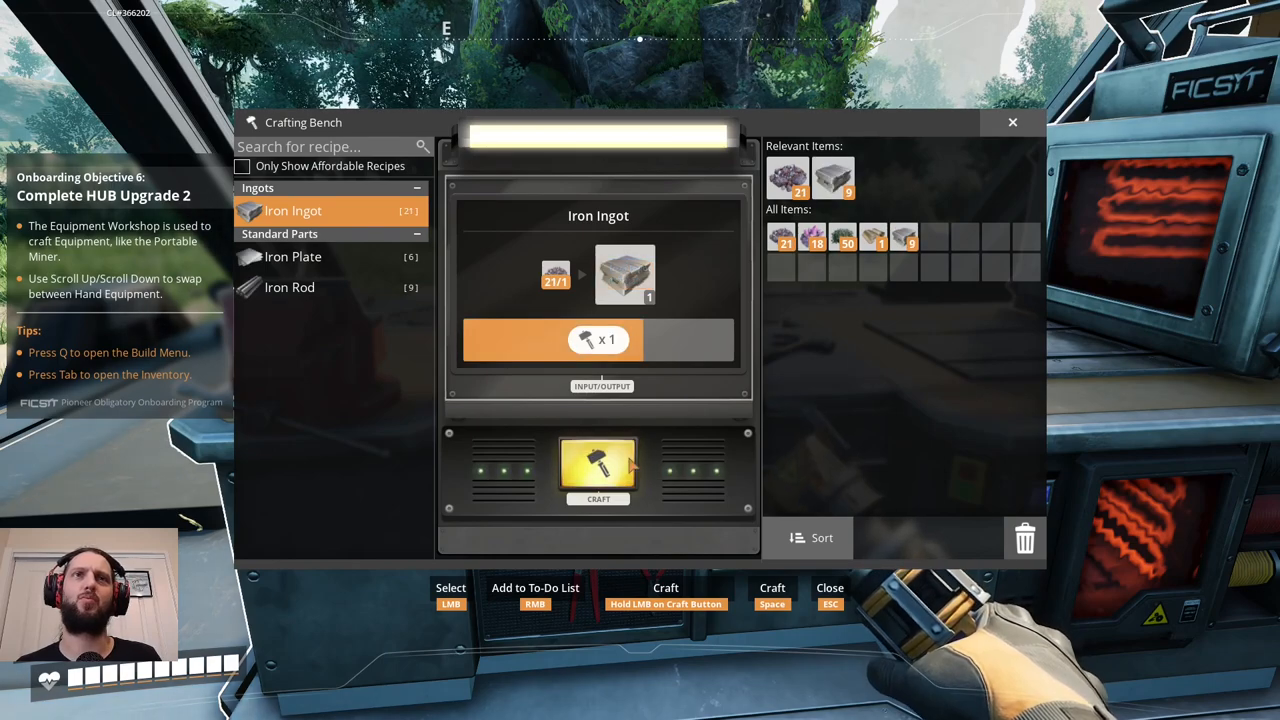
left_click(598, 470)
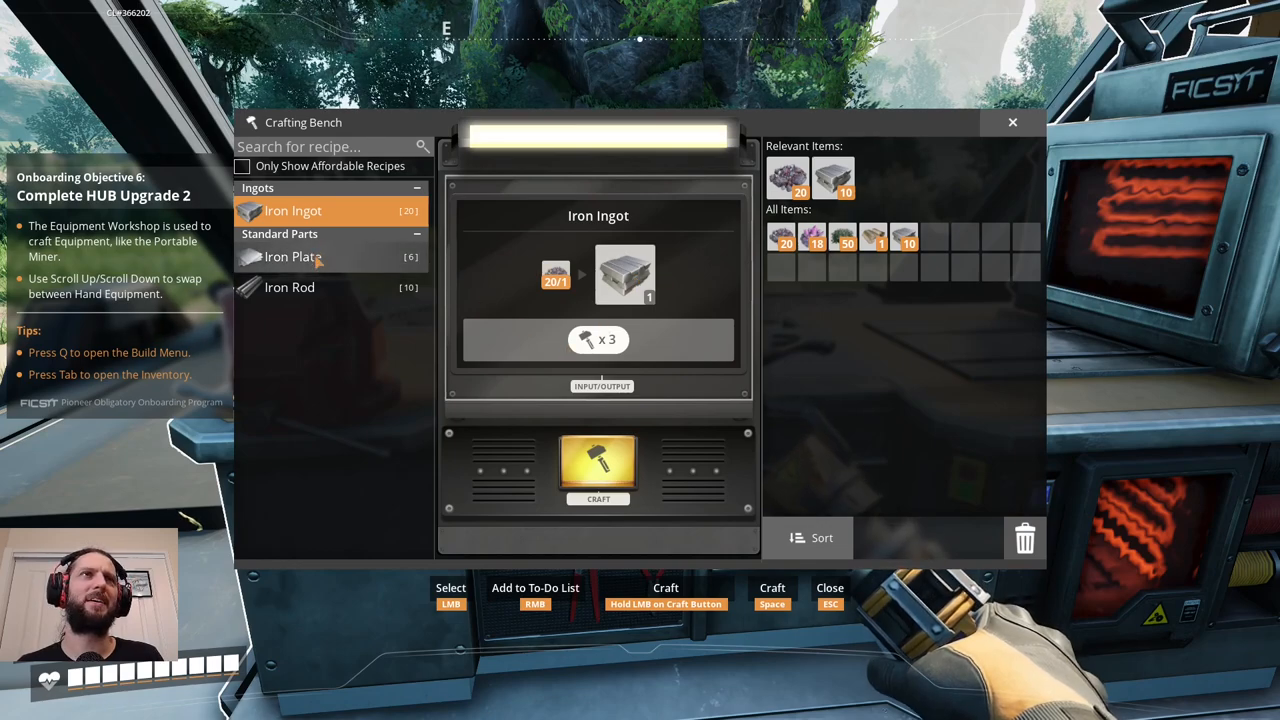
left_click(288, 288)
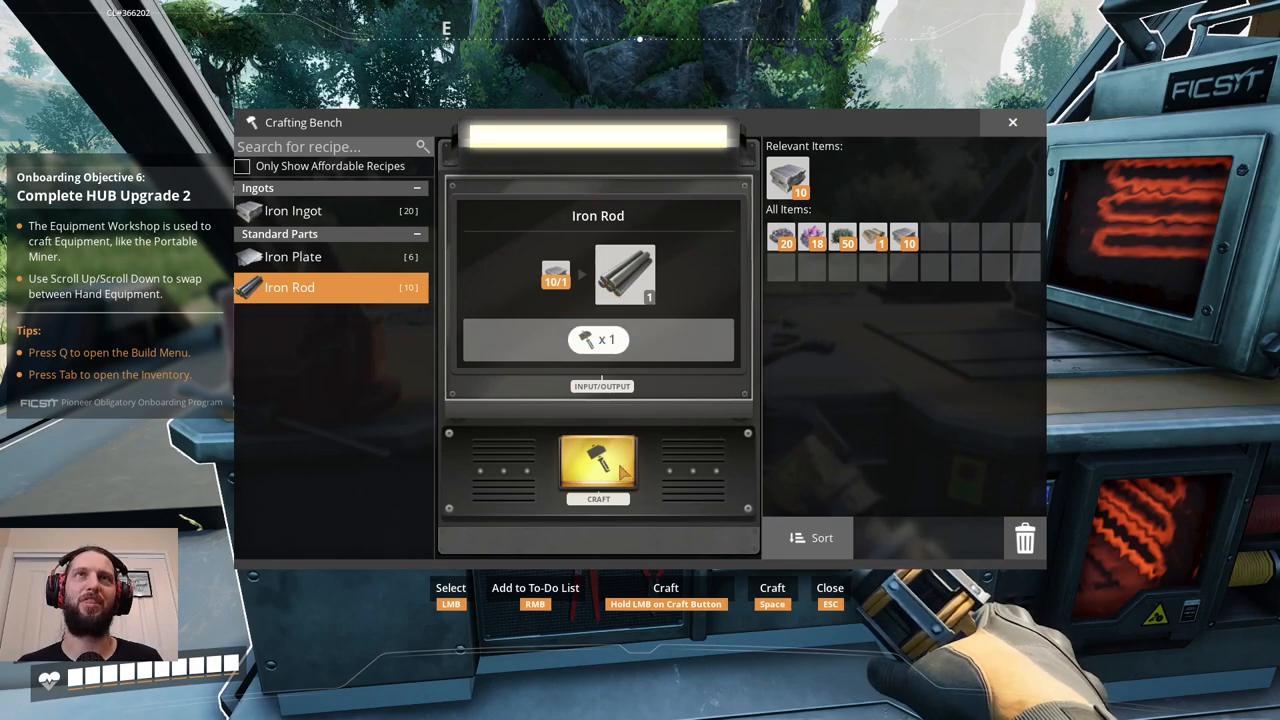
left_click(292, 256)
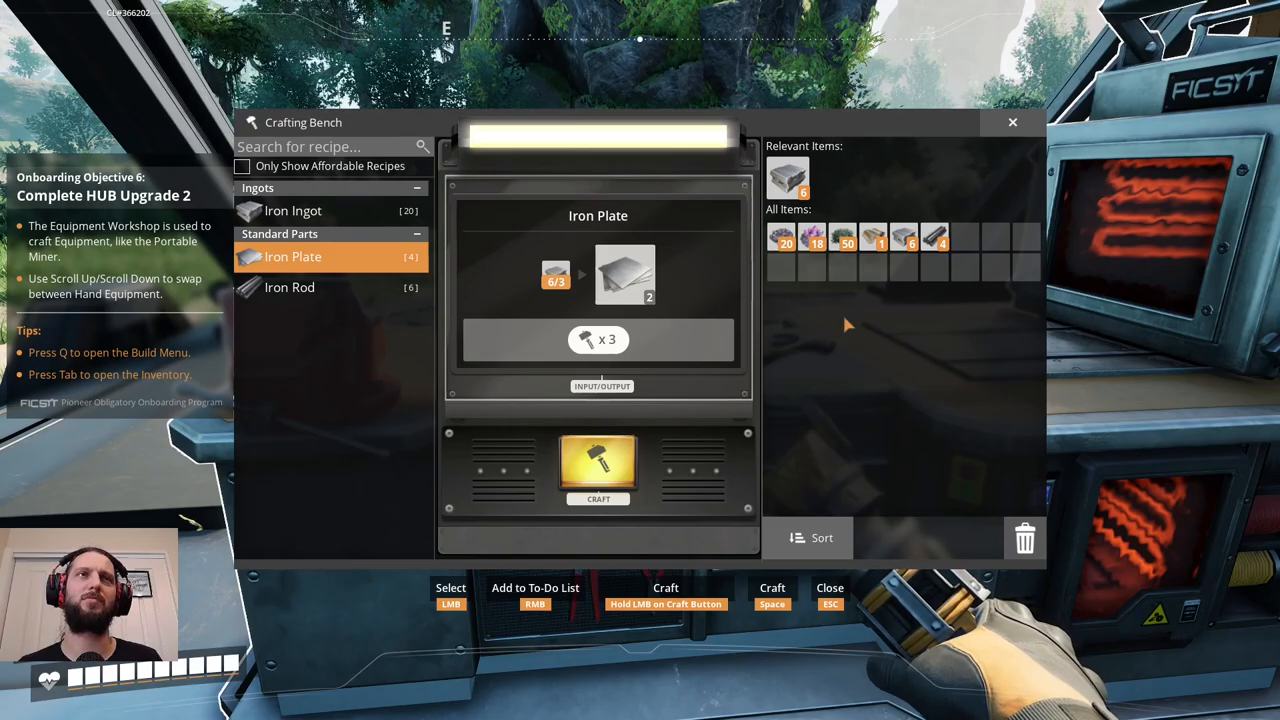
key("Escape")
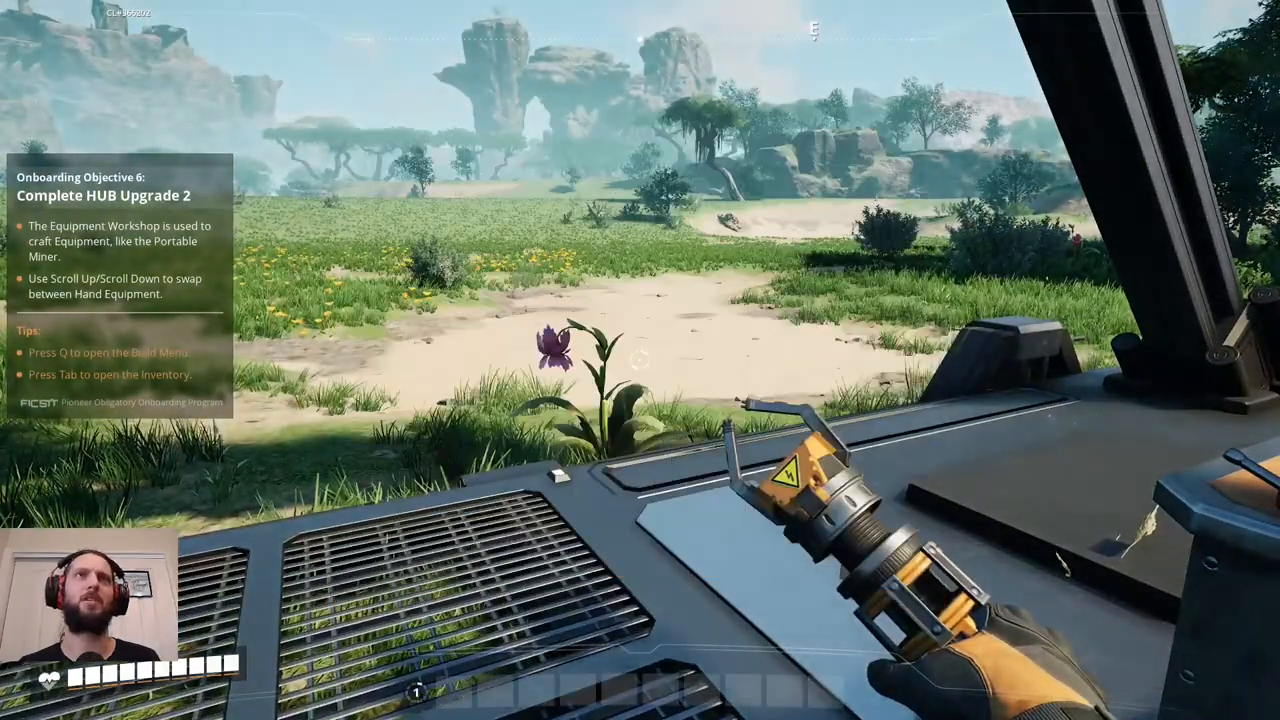
Recheck the Workshop cost and craft Iron Plates from the remaining ingots.
key("q")
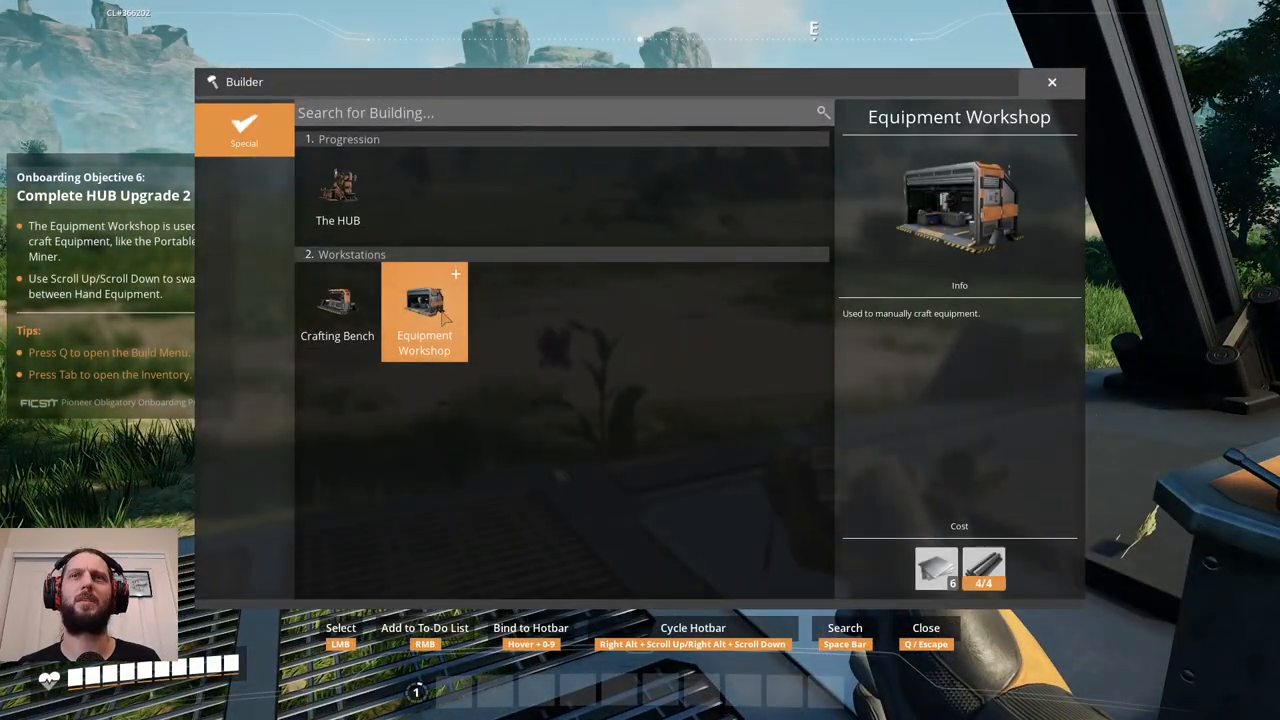
key("escape")
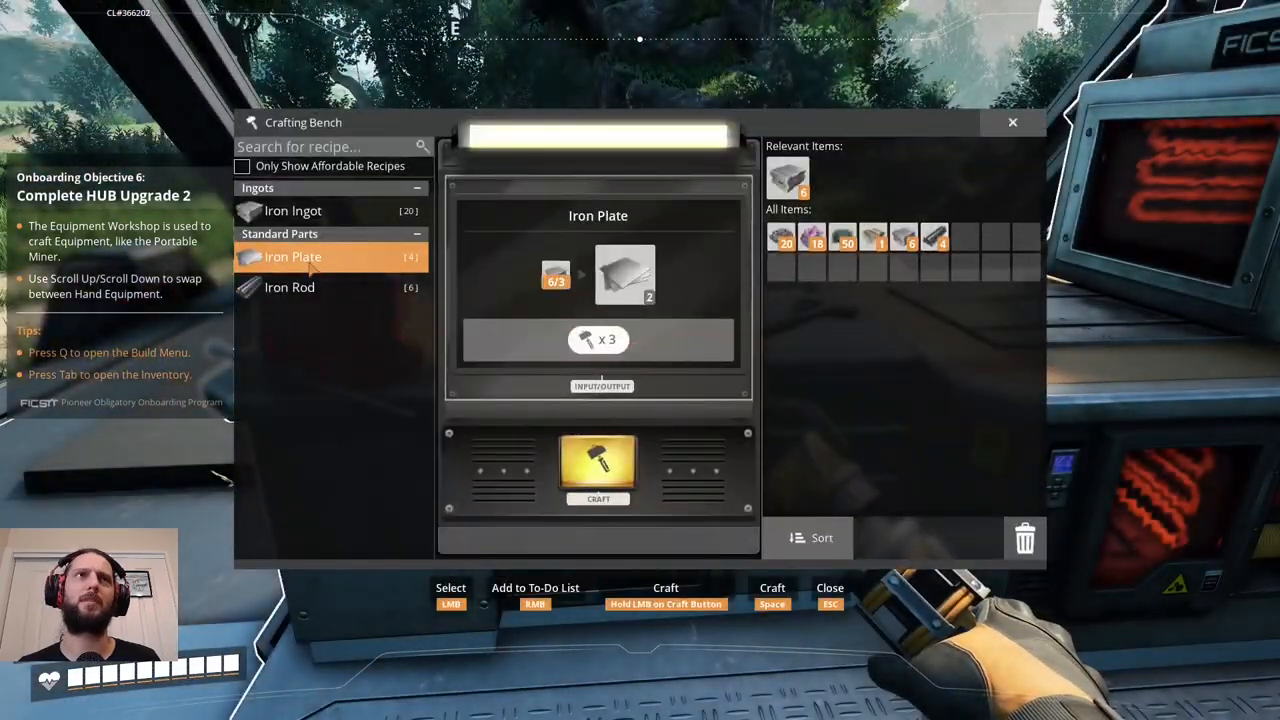
left_click(292, 210)
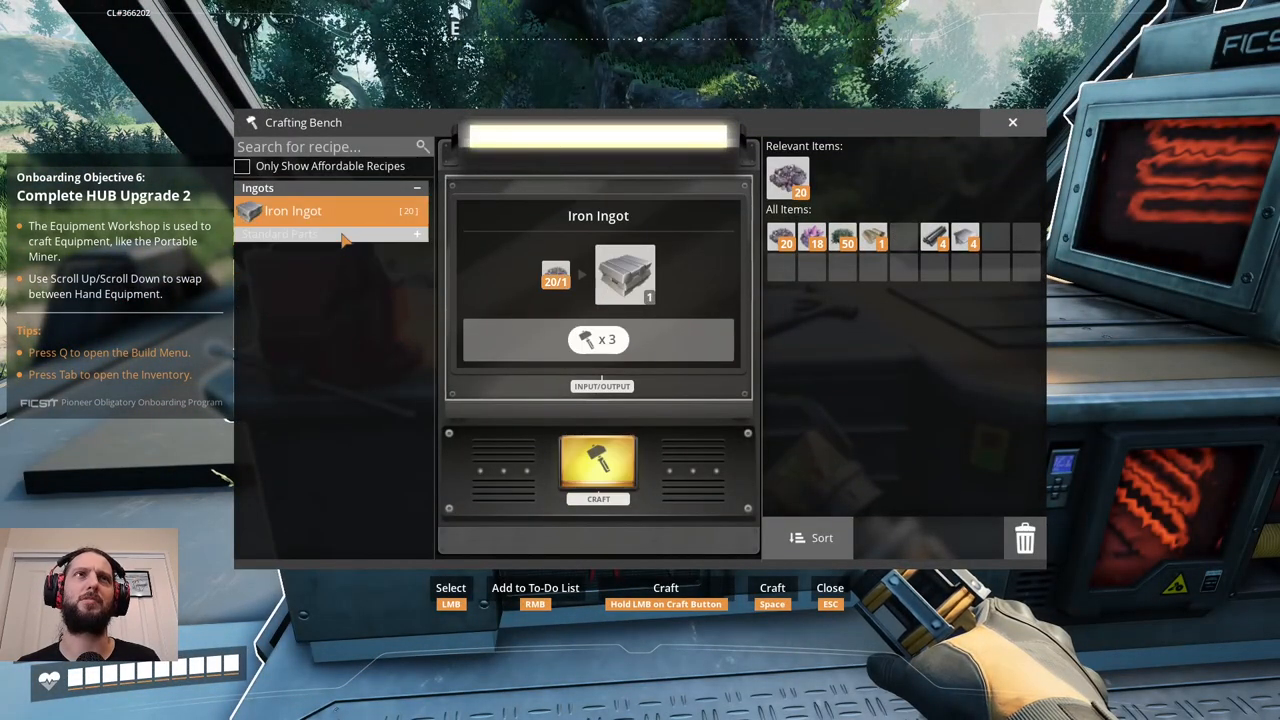
left_click(280, 232)
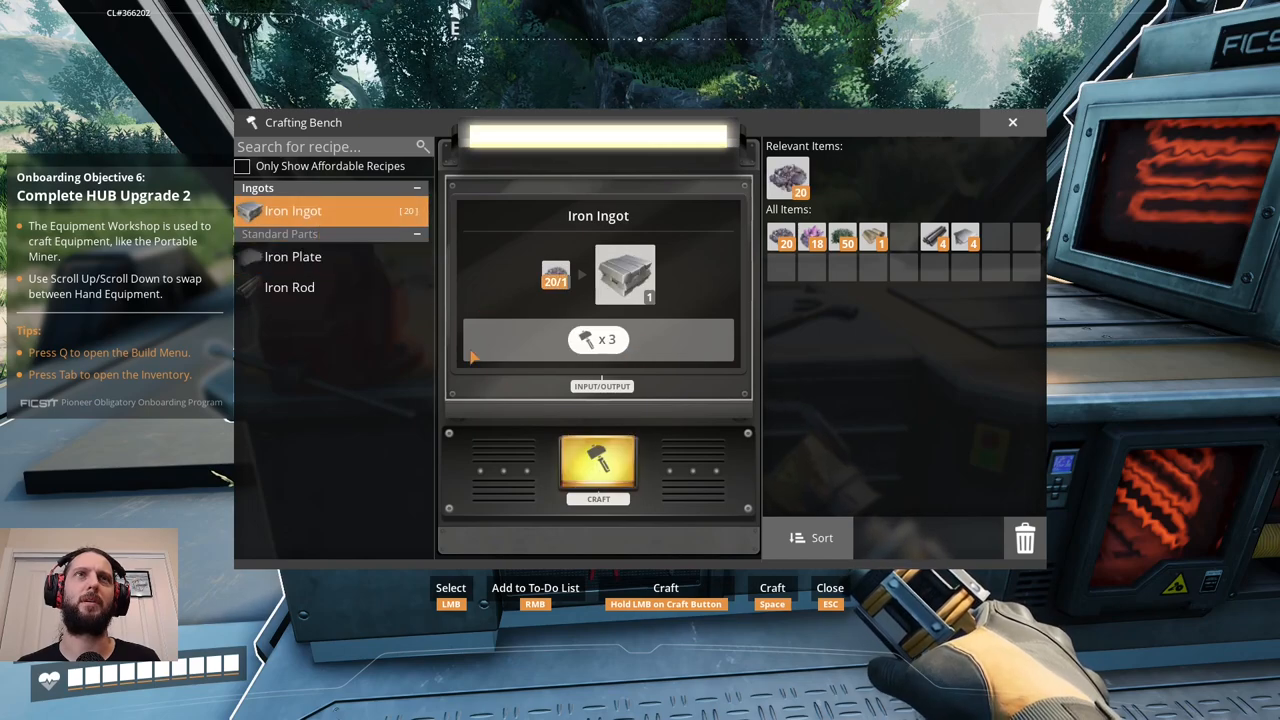
left_click(292, 256)
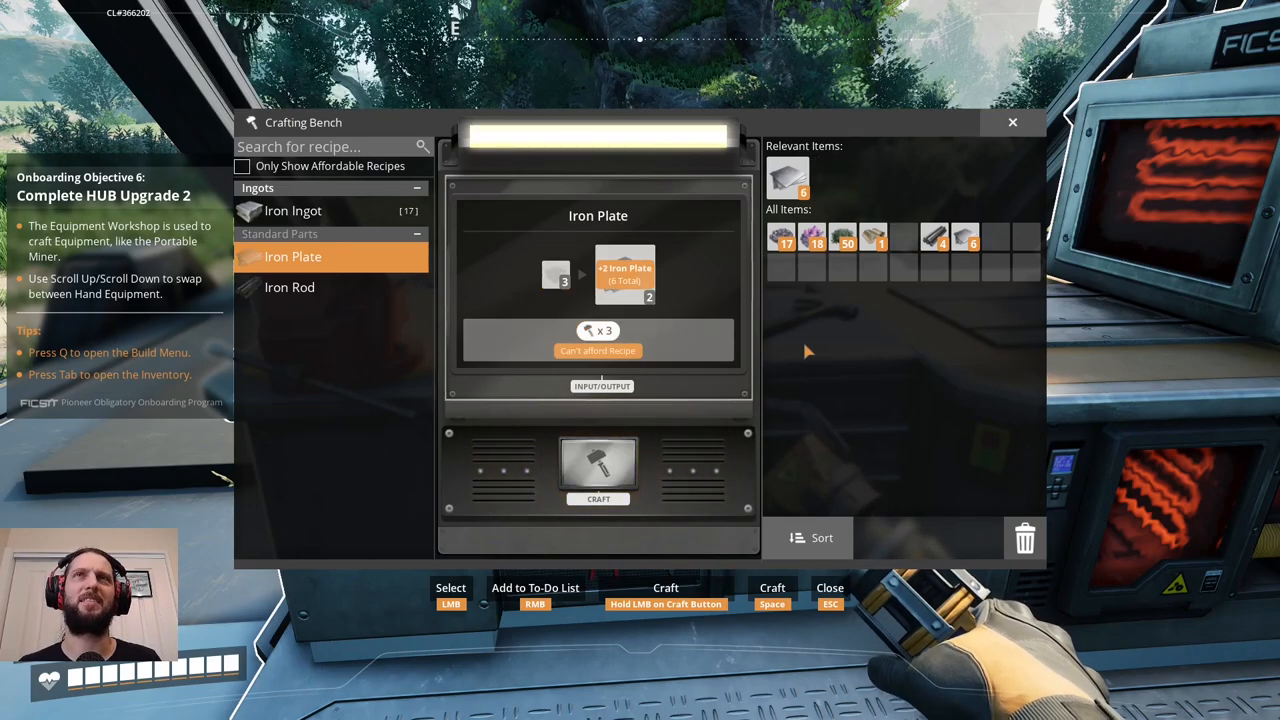
Build the Equipment Workshop from the Build Menu and open its recipes.
key("Escape")
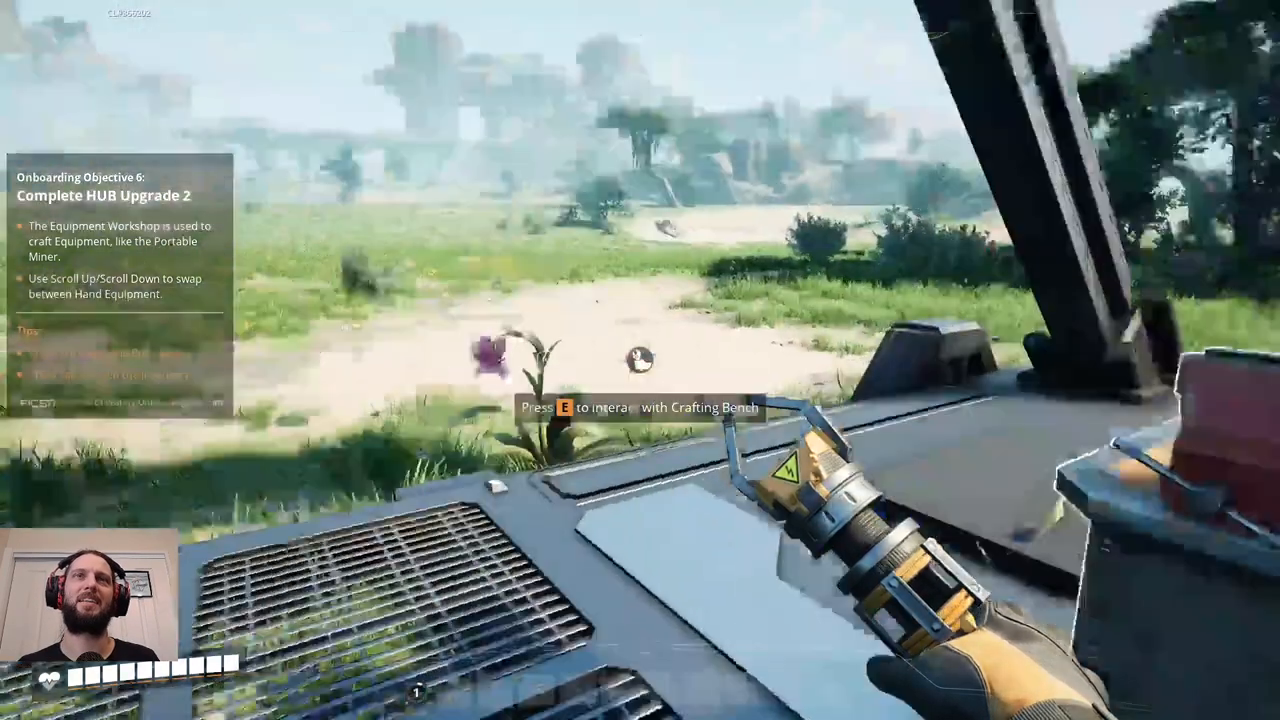
key("q")
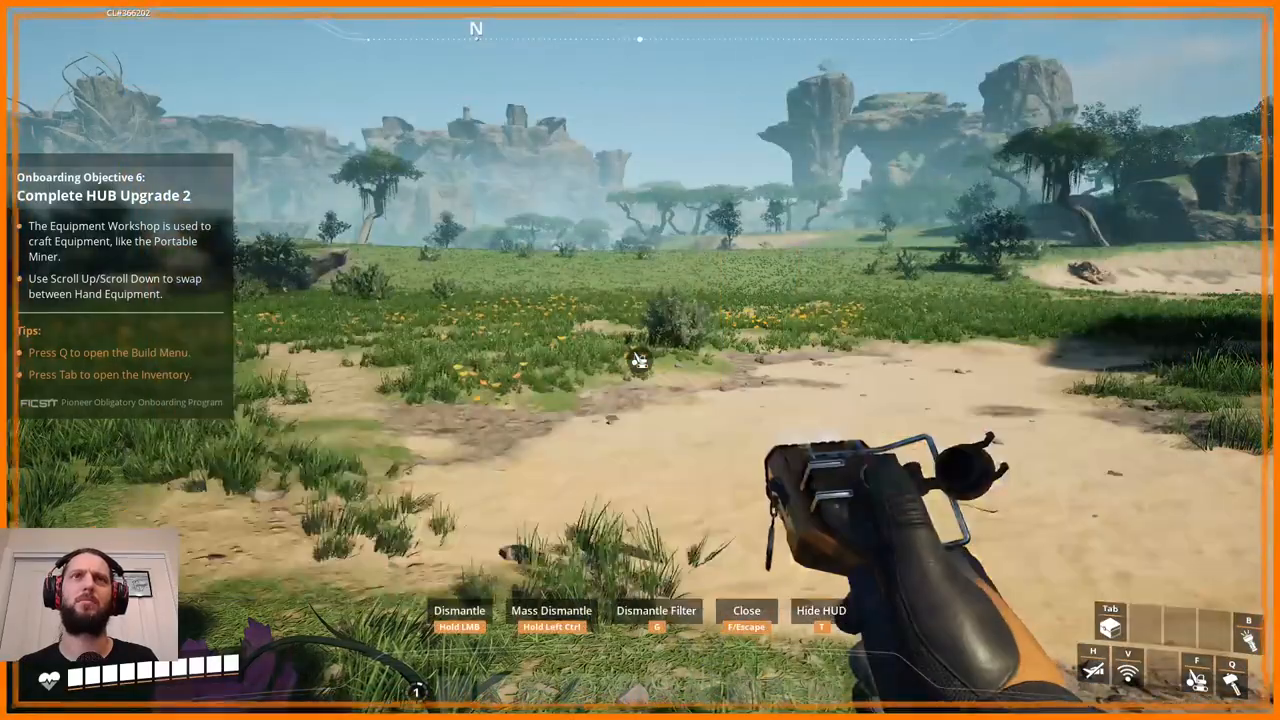
key("q")
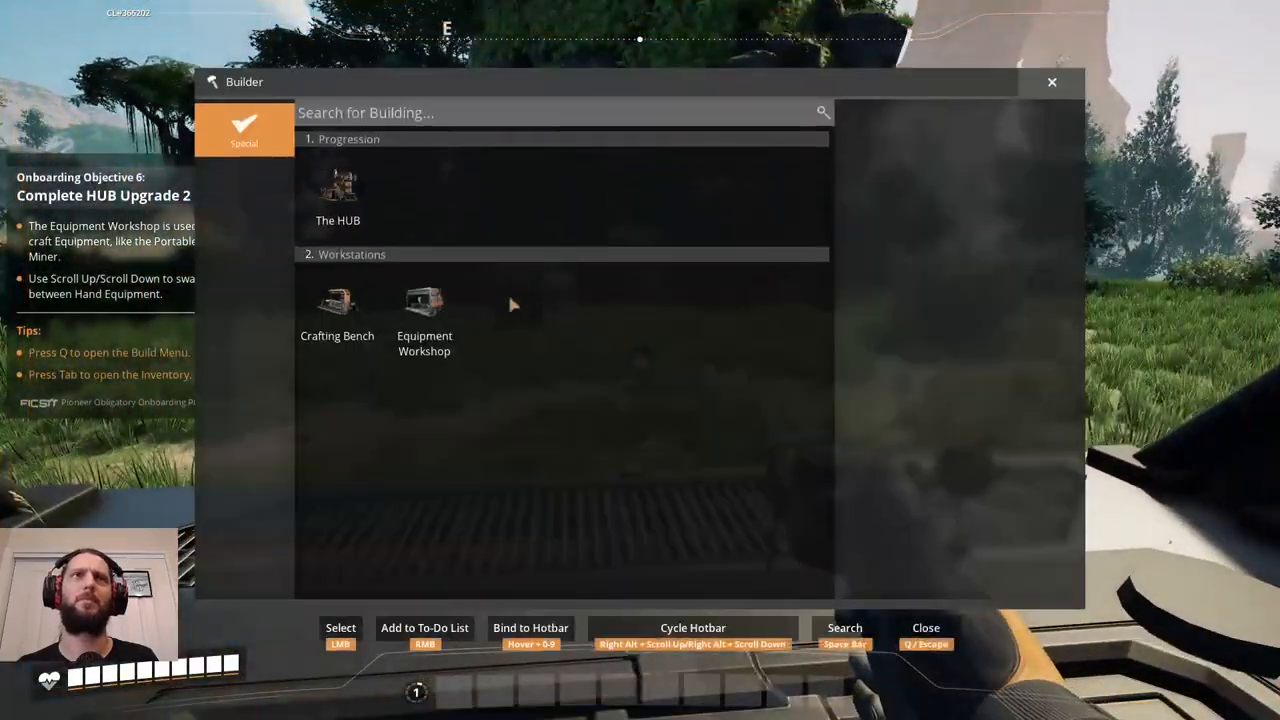
left_click(424, 304)
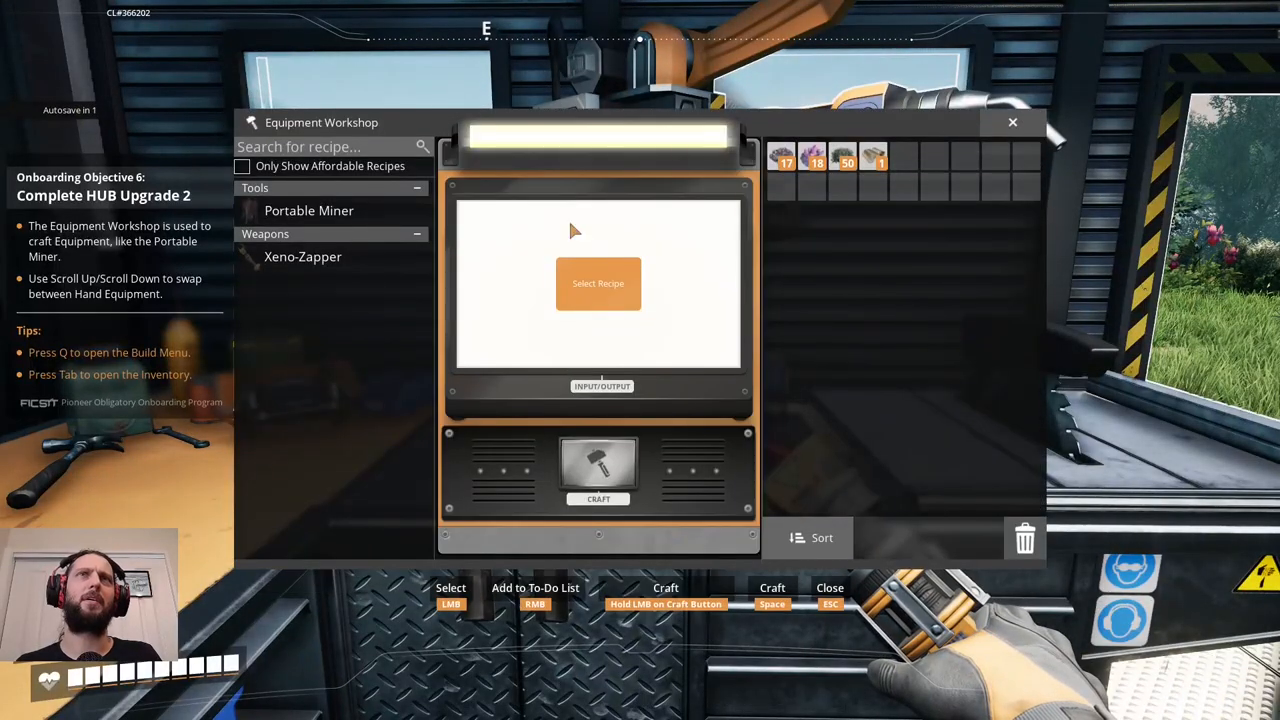
View the Xeno-Zapper and Portable Miner recipes and their ingredient costs.
left_click(304, 256)
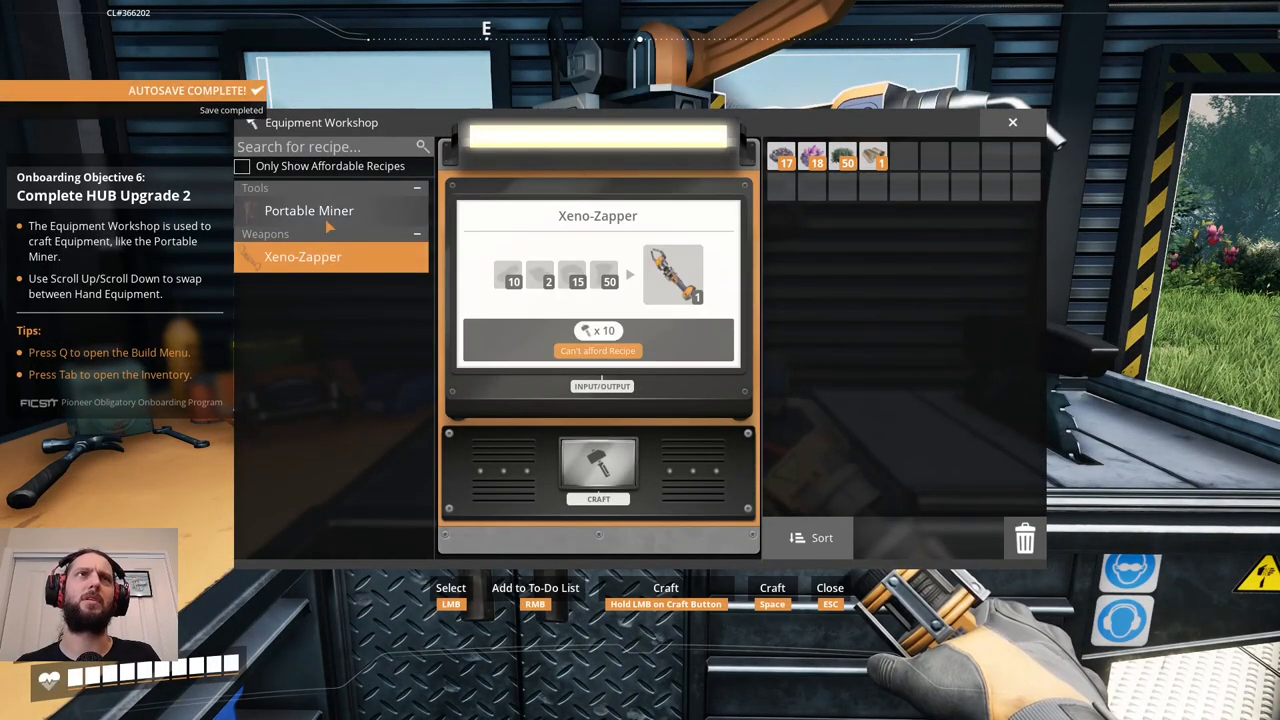
left_click(308, 210)
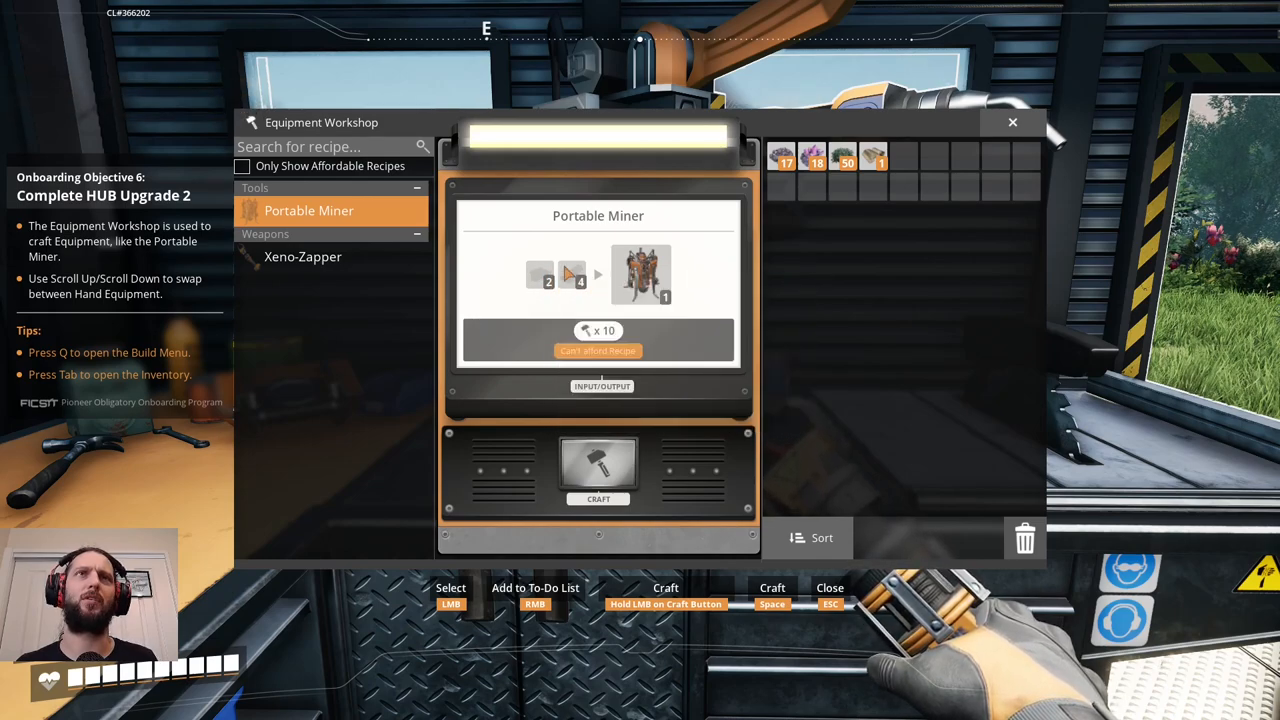
mouse_move(572, 276)
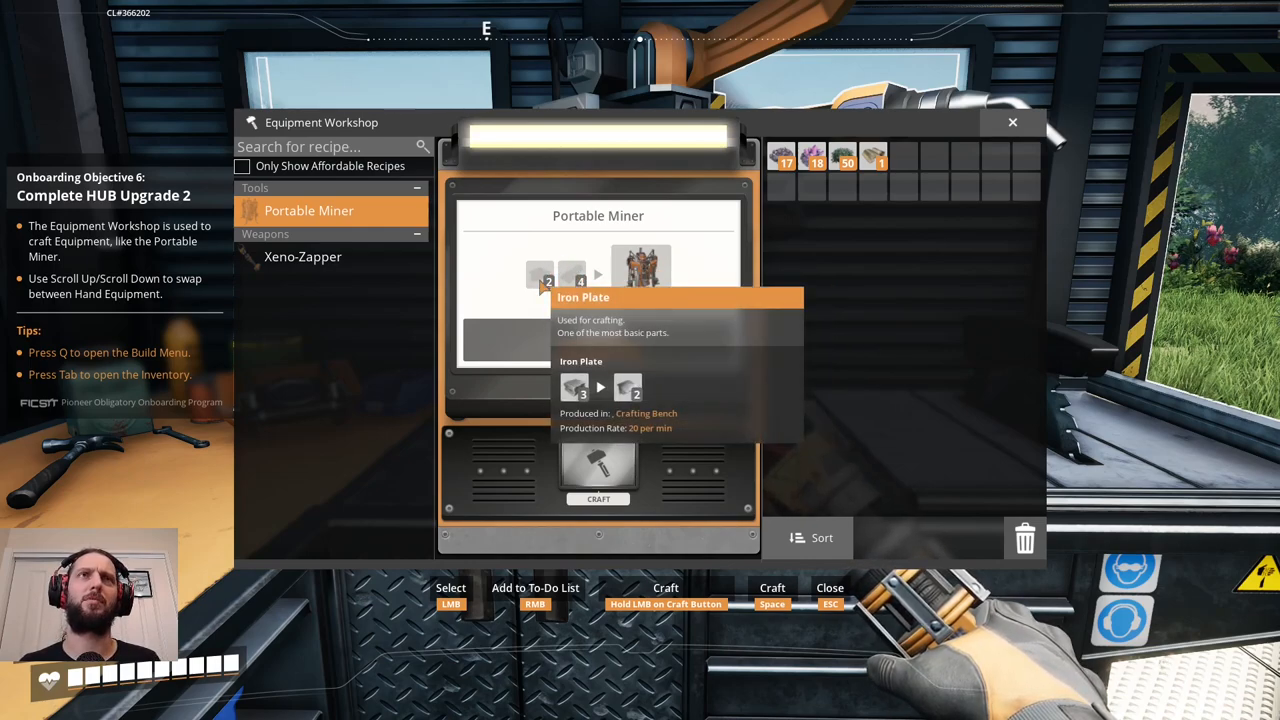
mouse_move(668, 234)
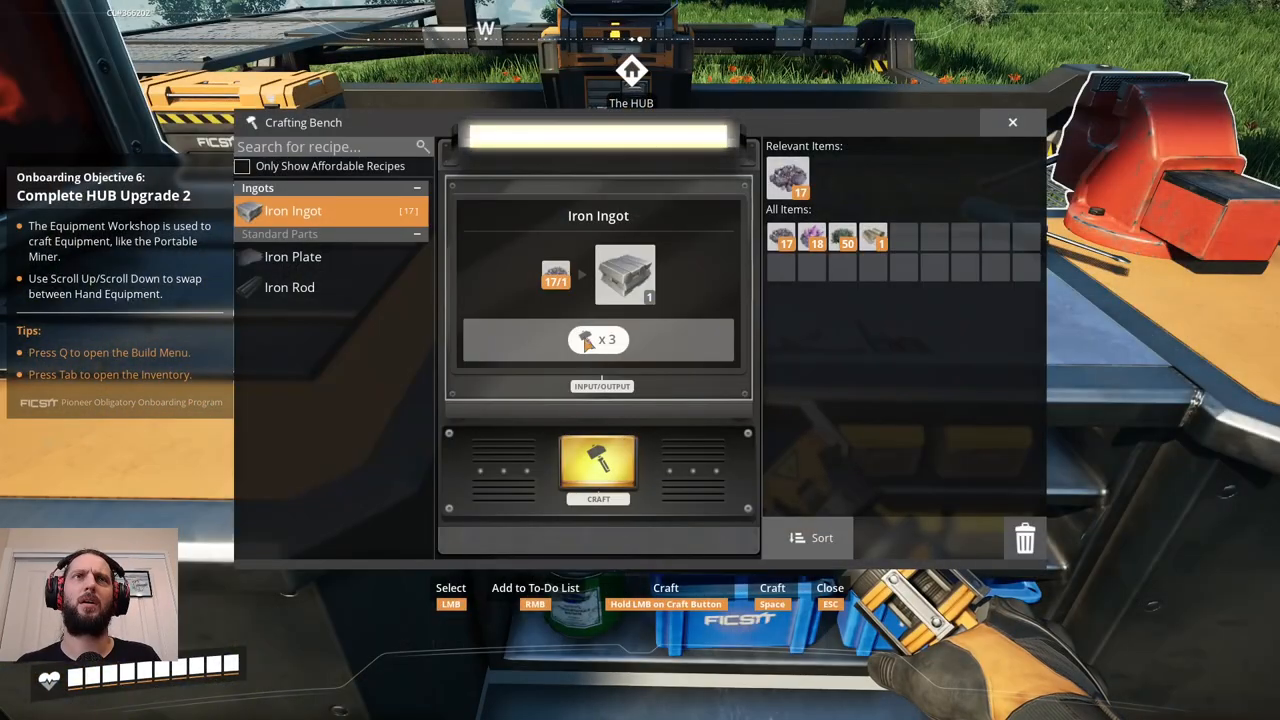
mouse_move(728, 304)
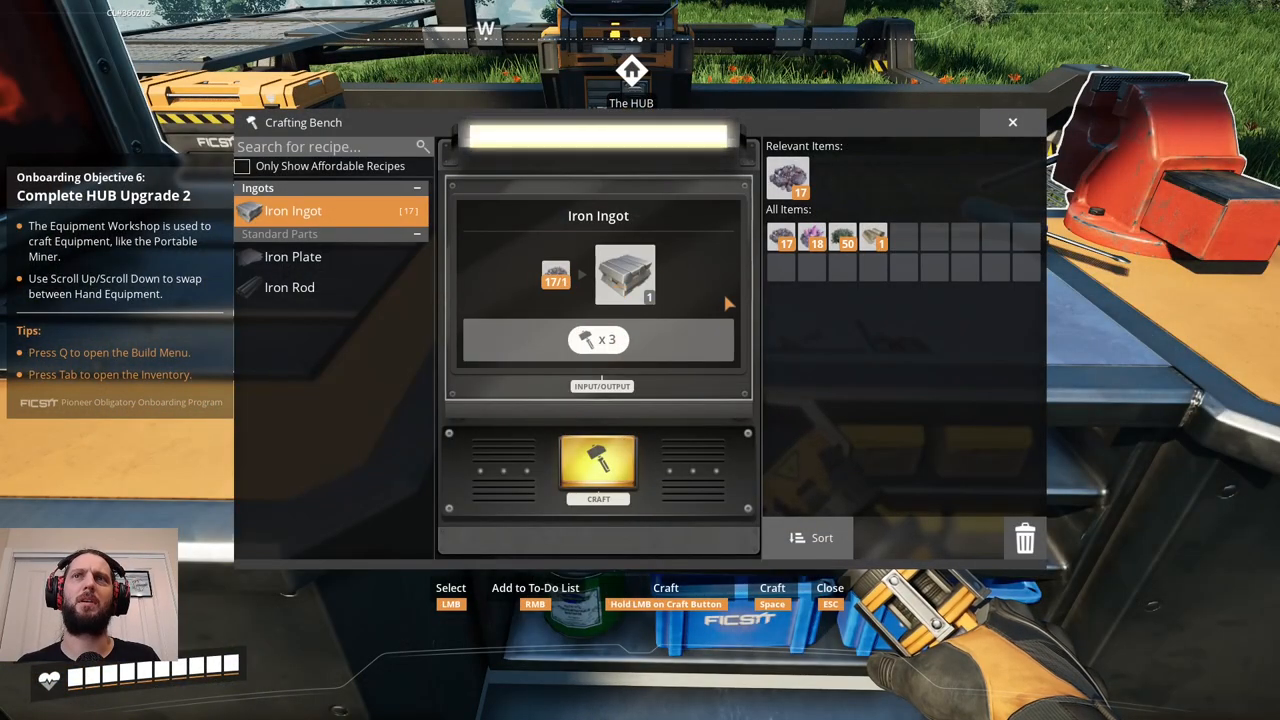
Craft several Iron Ingots from the collected ore and move on to the next recipe.
left_click(598, 470)
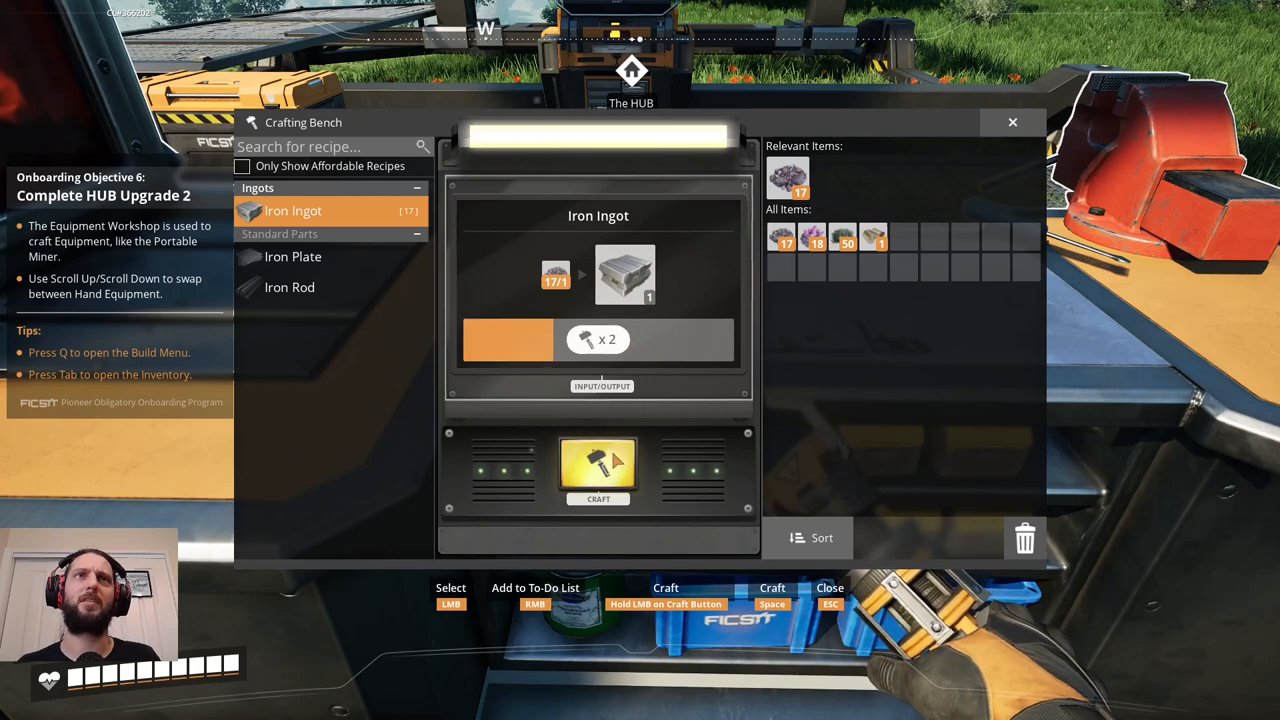
left_click(598, 470)
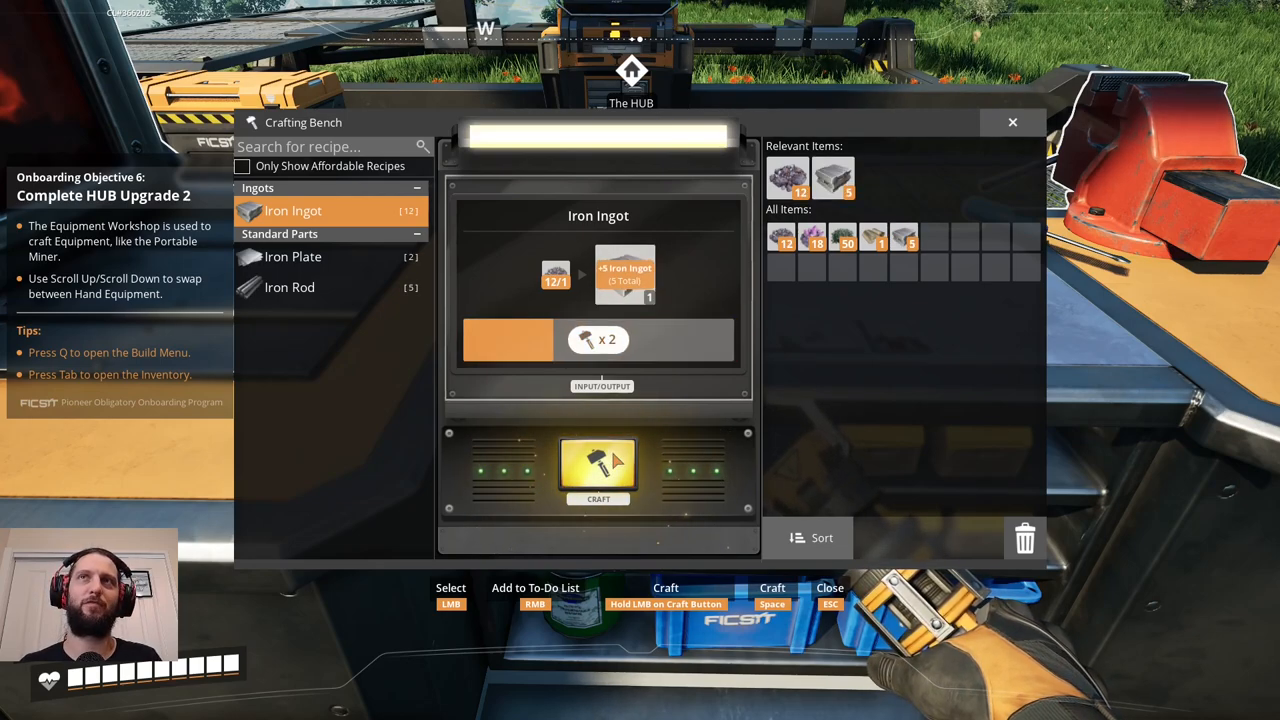
left_click(598, 470)
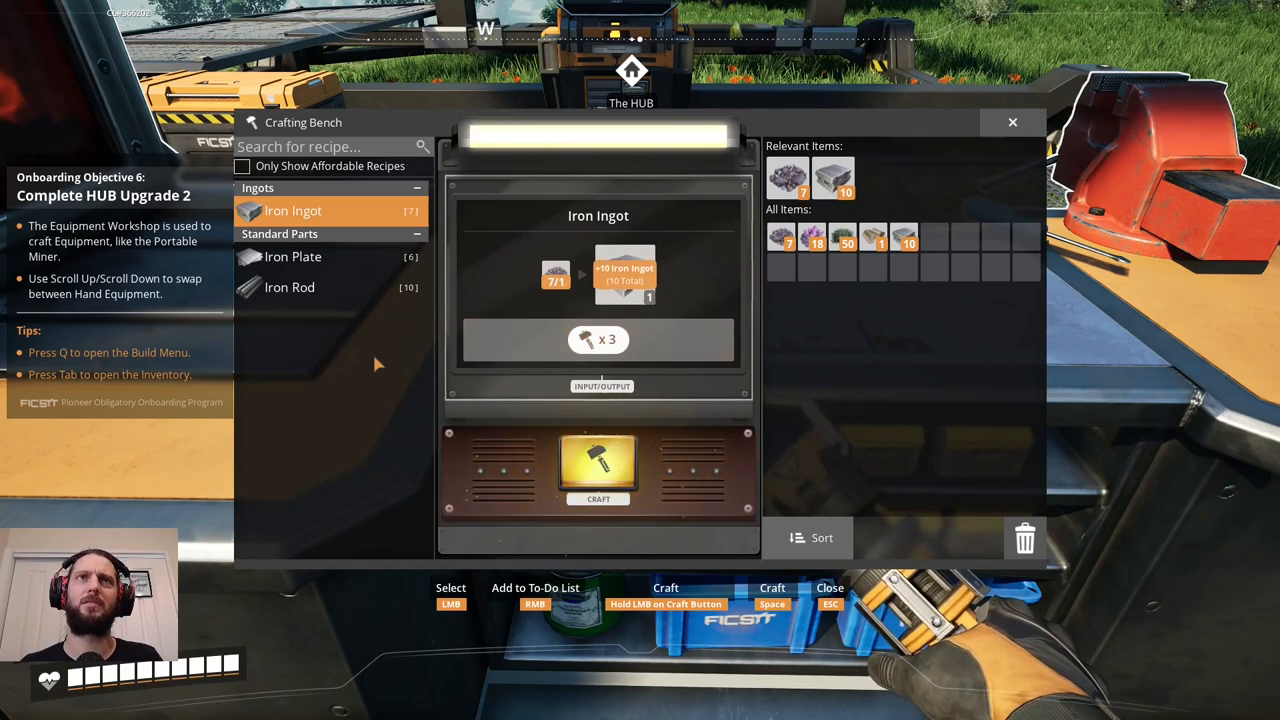
left_click(292, 256)
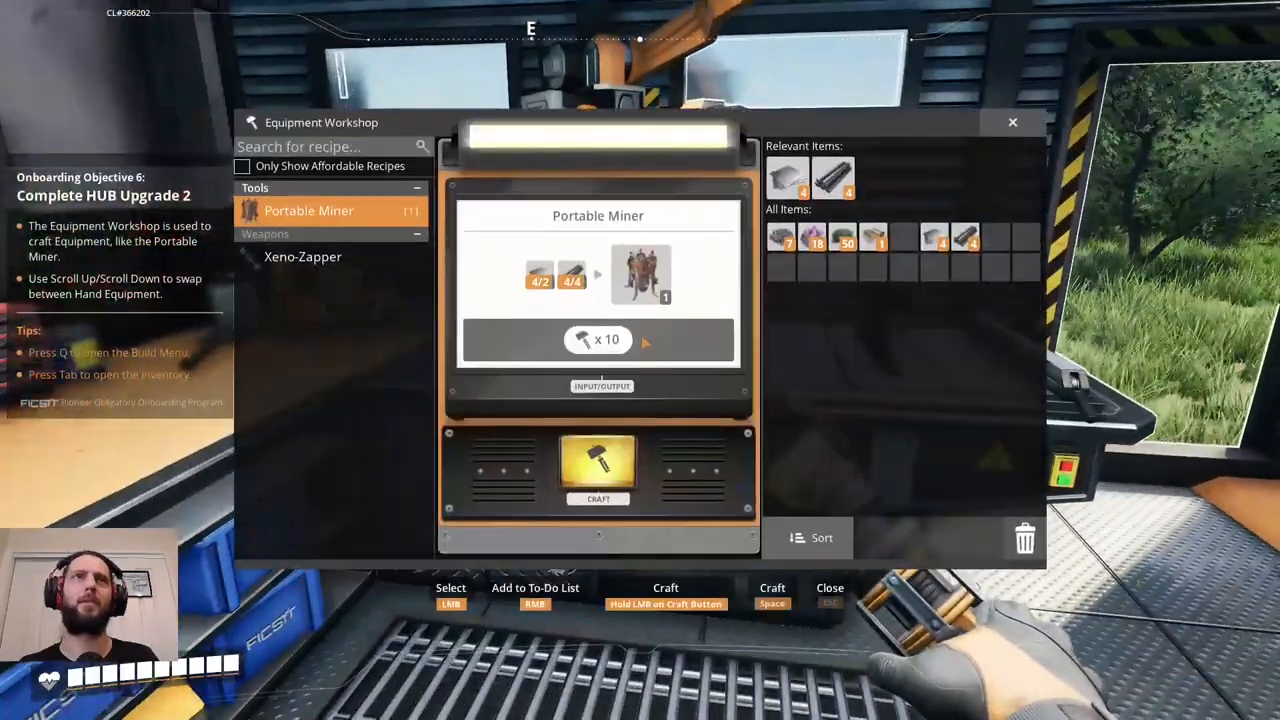
mouse_move(684, 464)
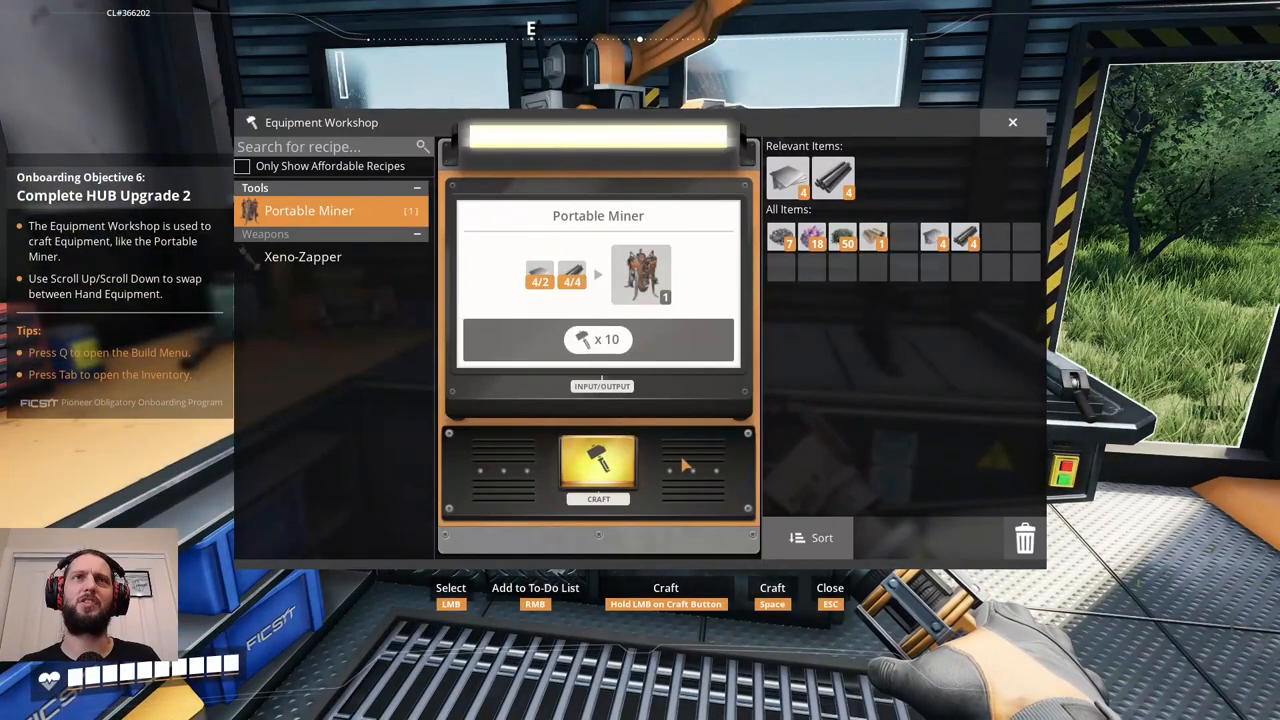
Hold Craft on the Portable Miner recipe until one is finished.
left_click(598, 464)
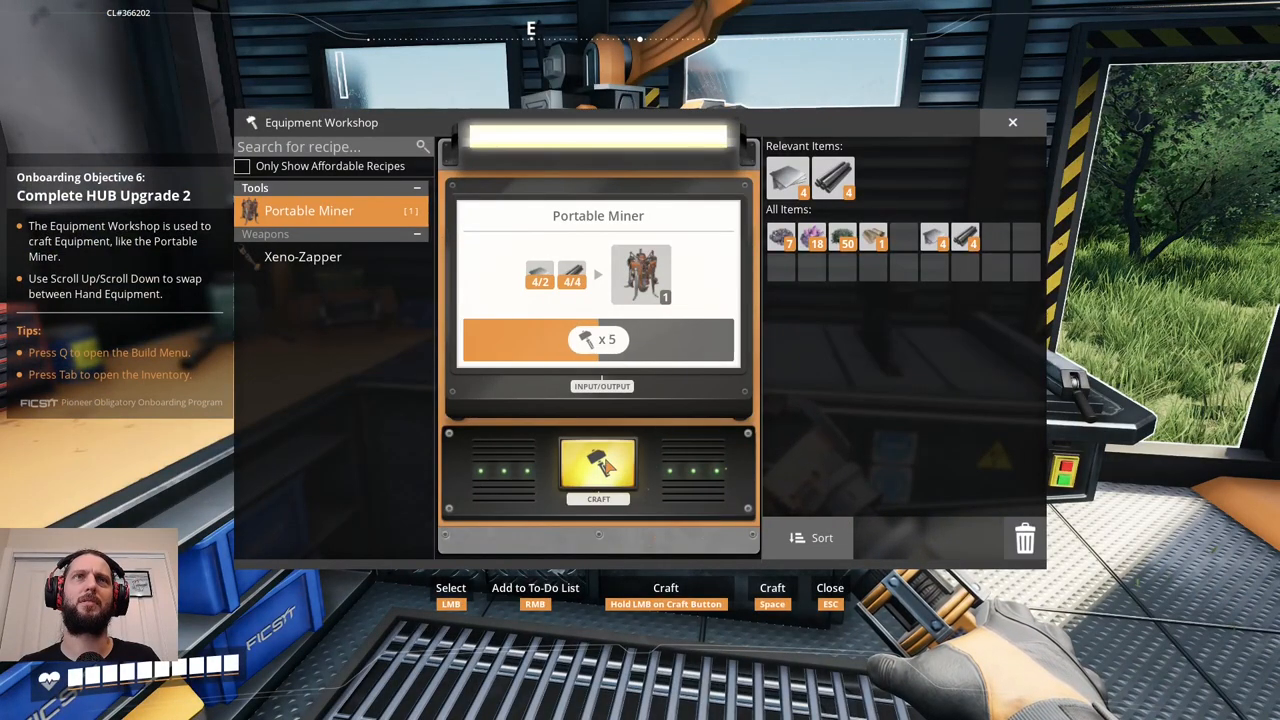
left_click(598, 468)
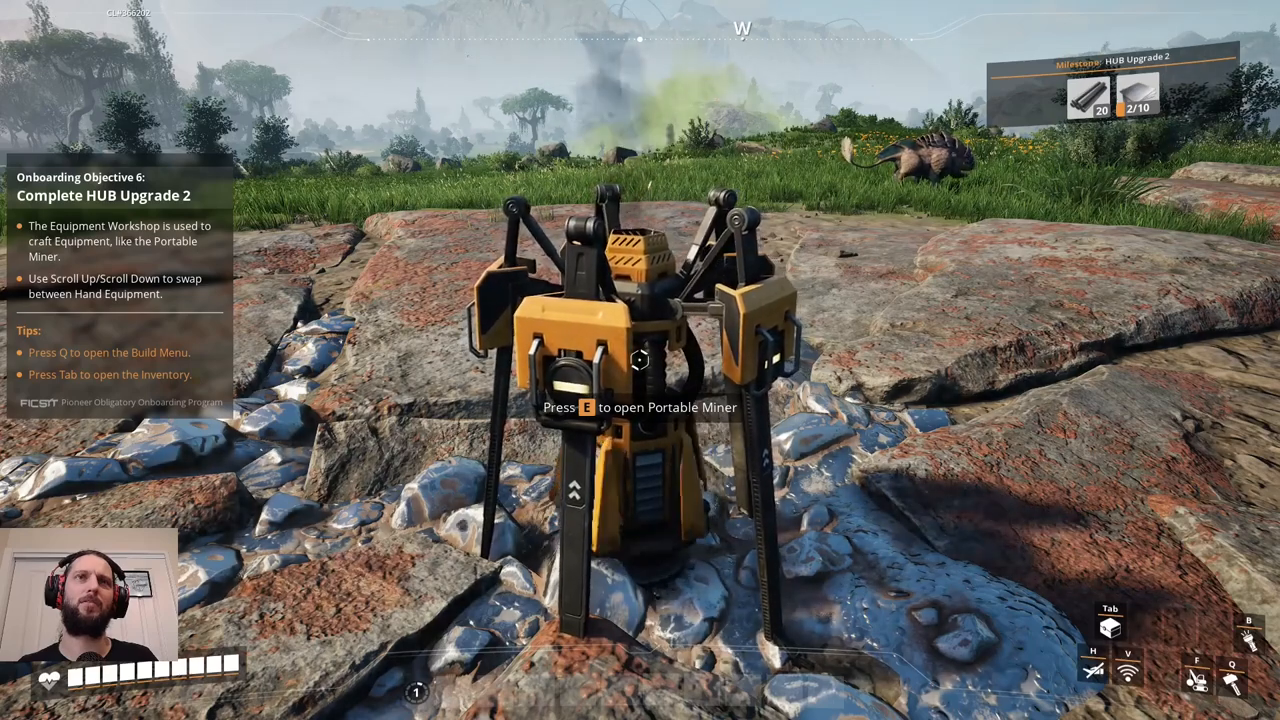
Interact with the placed Portable Miner and grab all the iron ore it mined.
key("e")
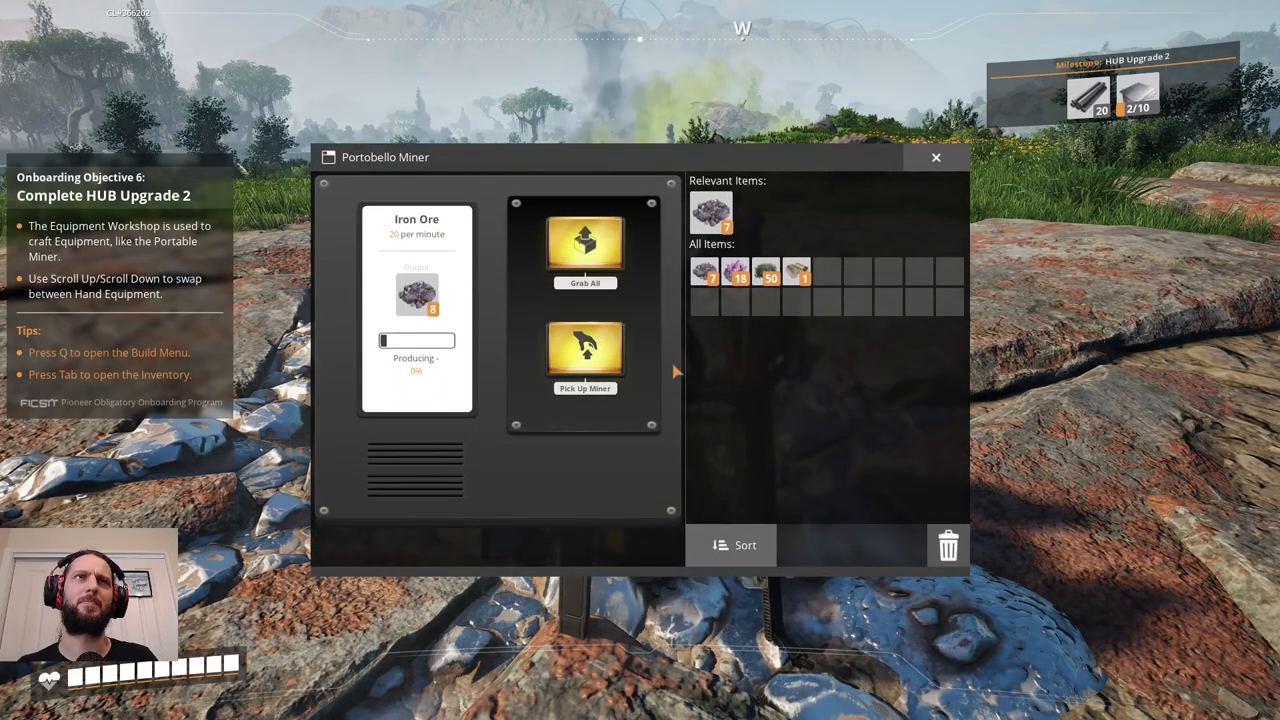
left_click(584, 244)
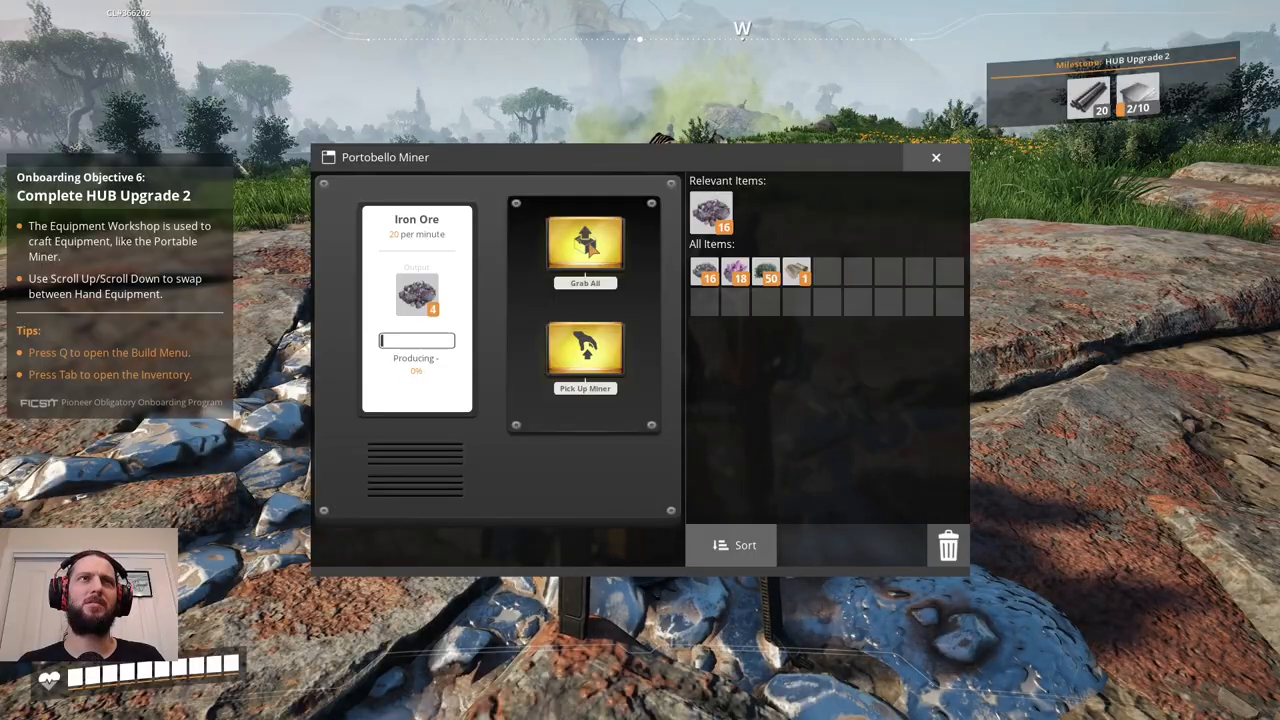
left_click(936, 156)
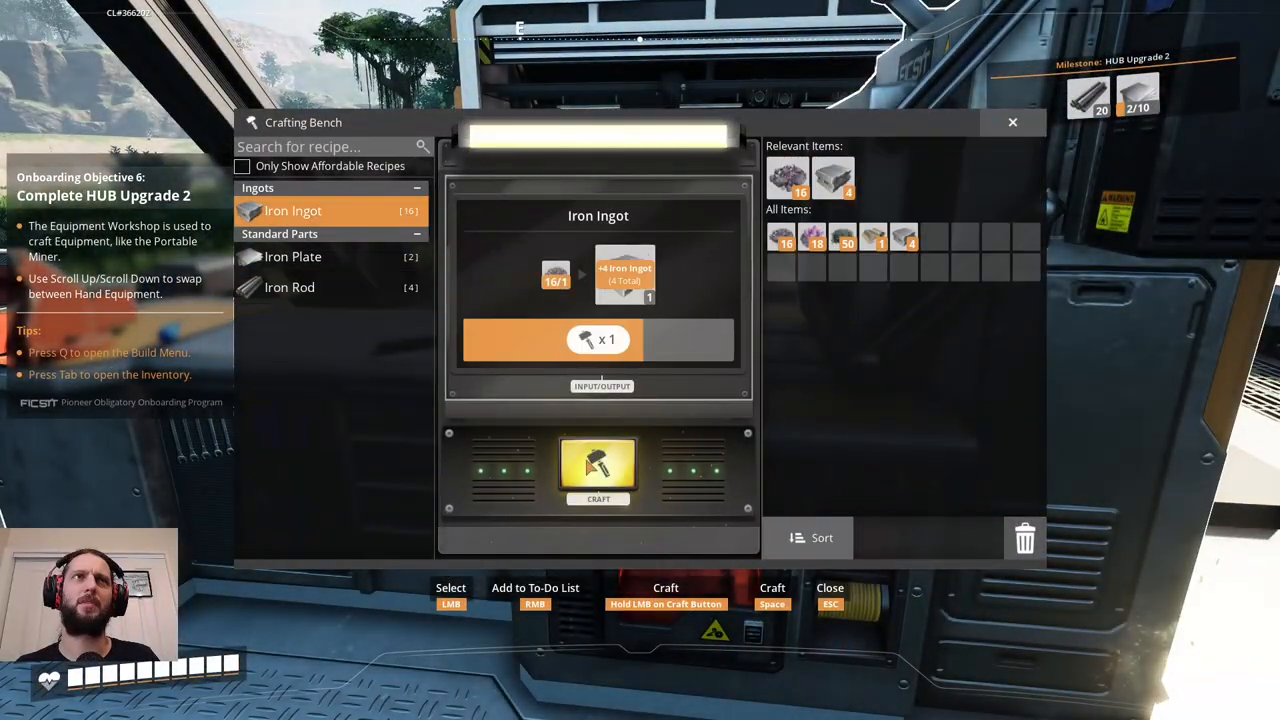
Craft a batch of Iron Ingots, then switch to Iron Rod and craft one.
left_click(598, 470)
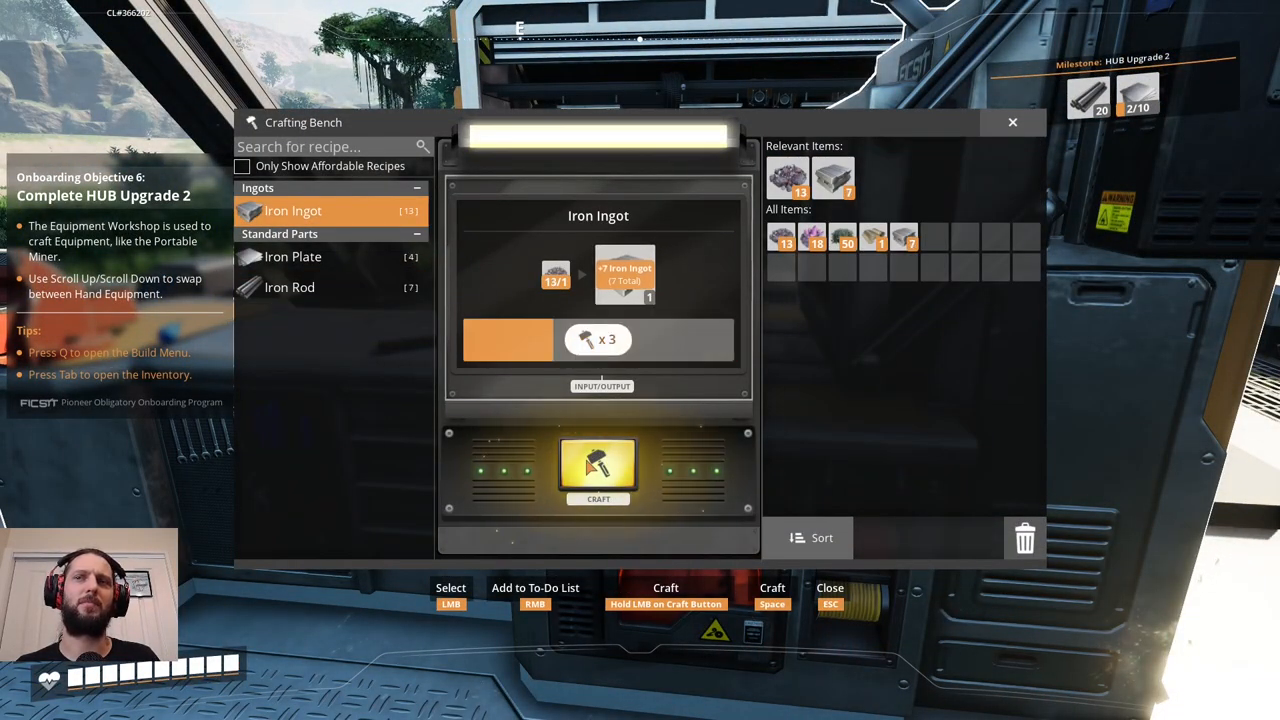
left_click(598, 470)
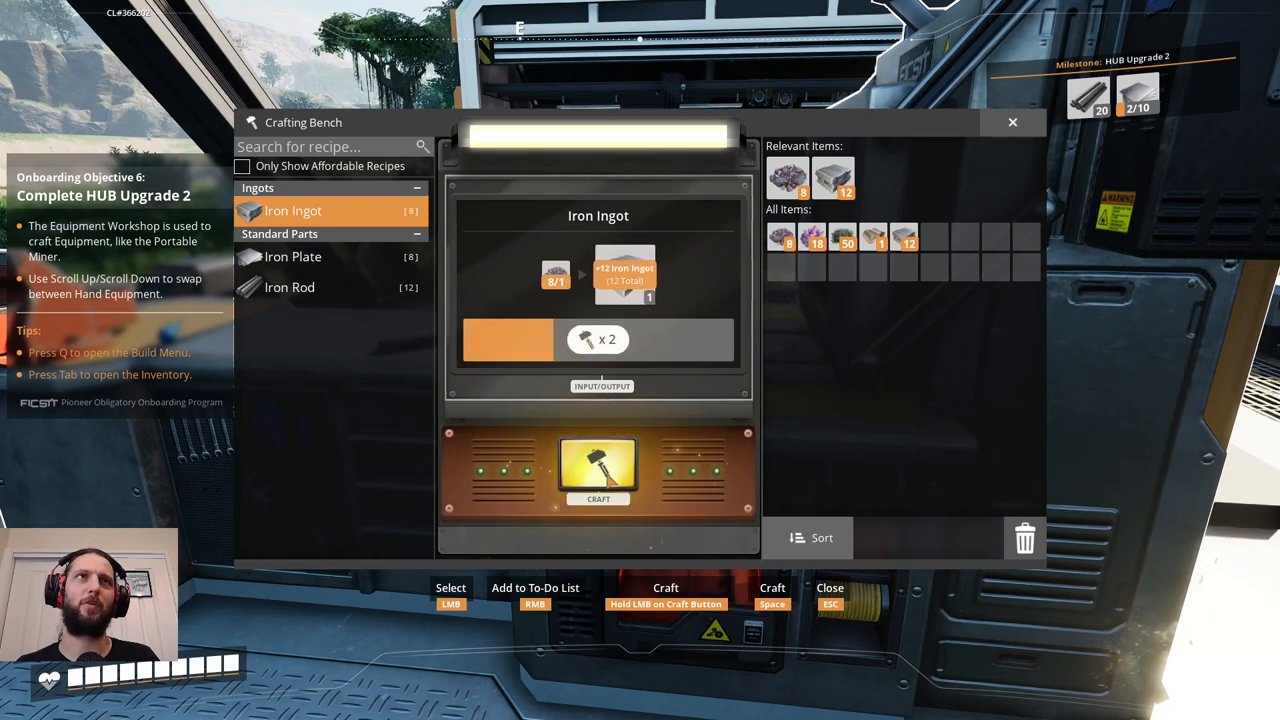
left_click(598, 470)
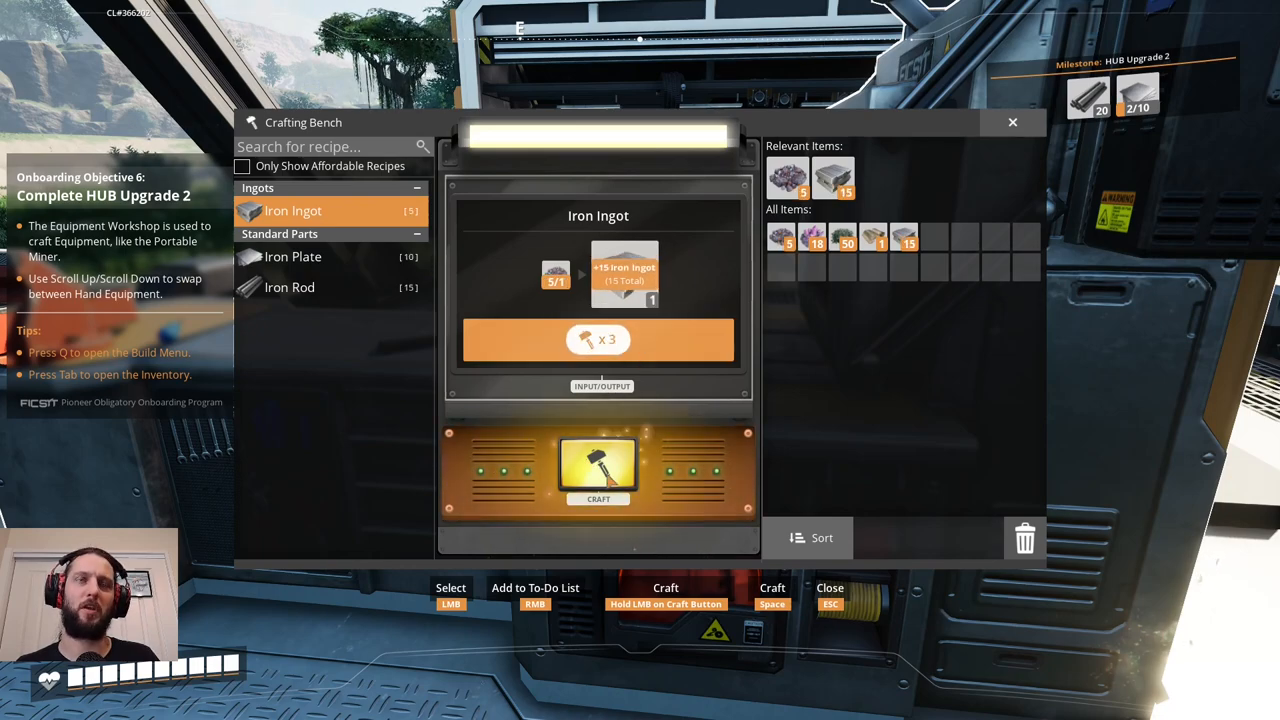
left_click(598, 470)
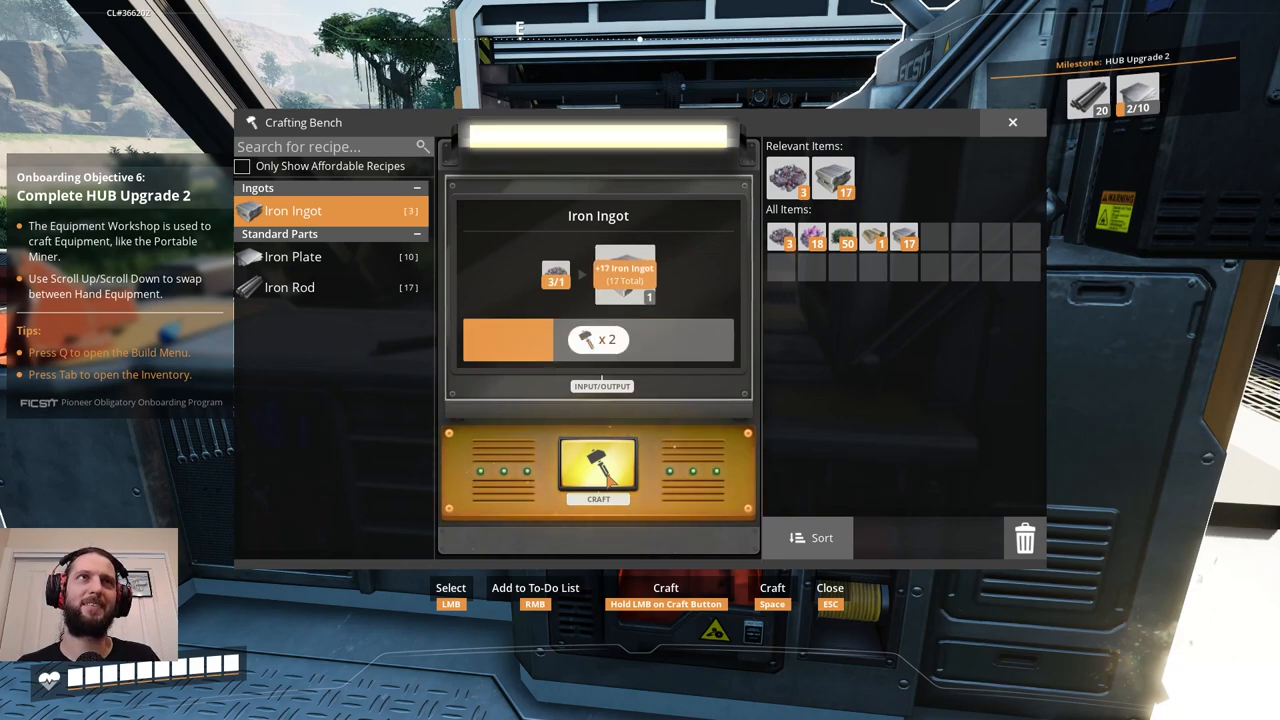
left_click(288, 288)
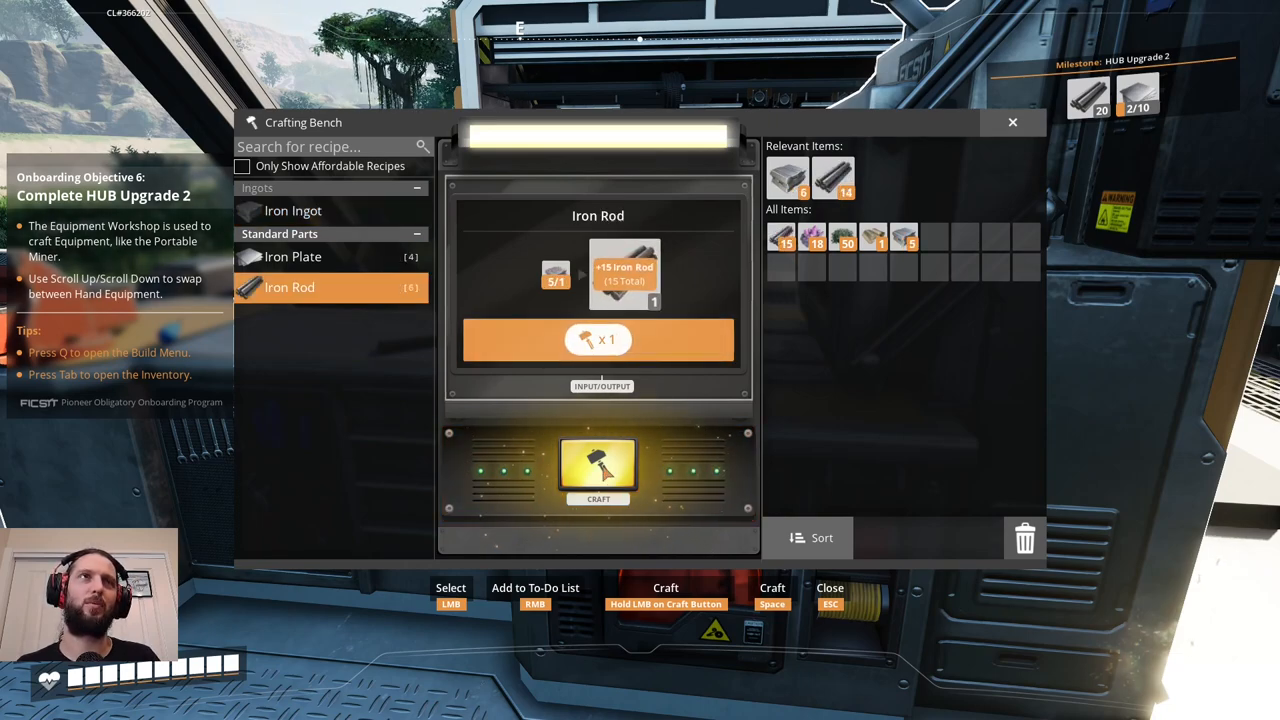
left_click(598, 470)
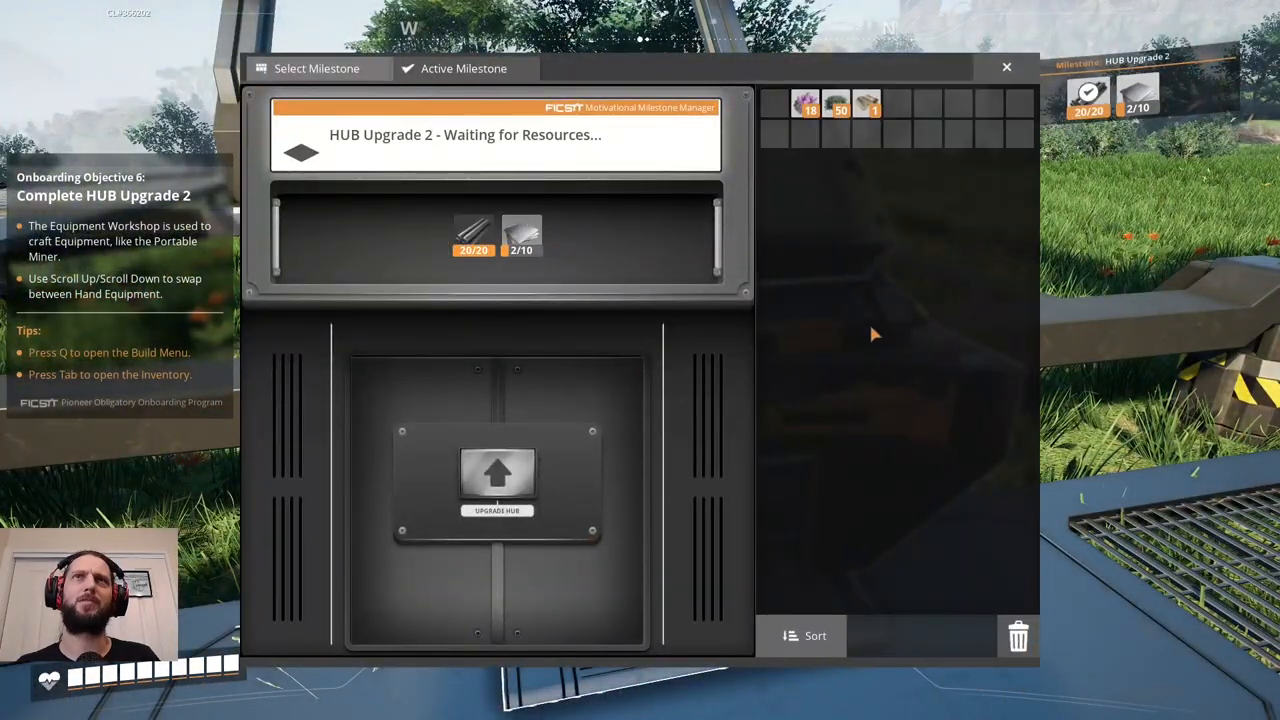
Deposit the iron rods into HUB Upgrade 2, filling the 20 rod requirement.
left_click(1006, 68)
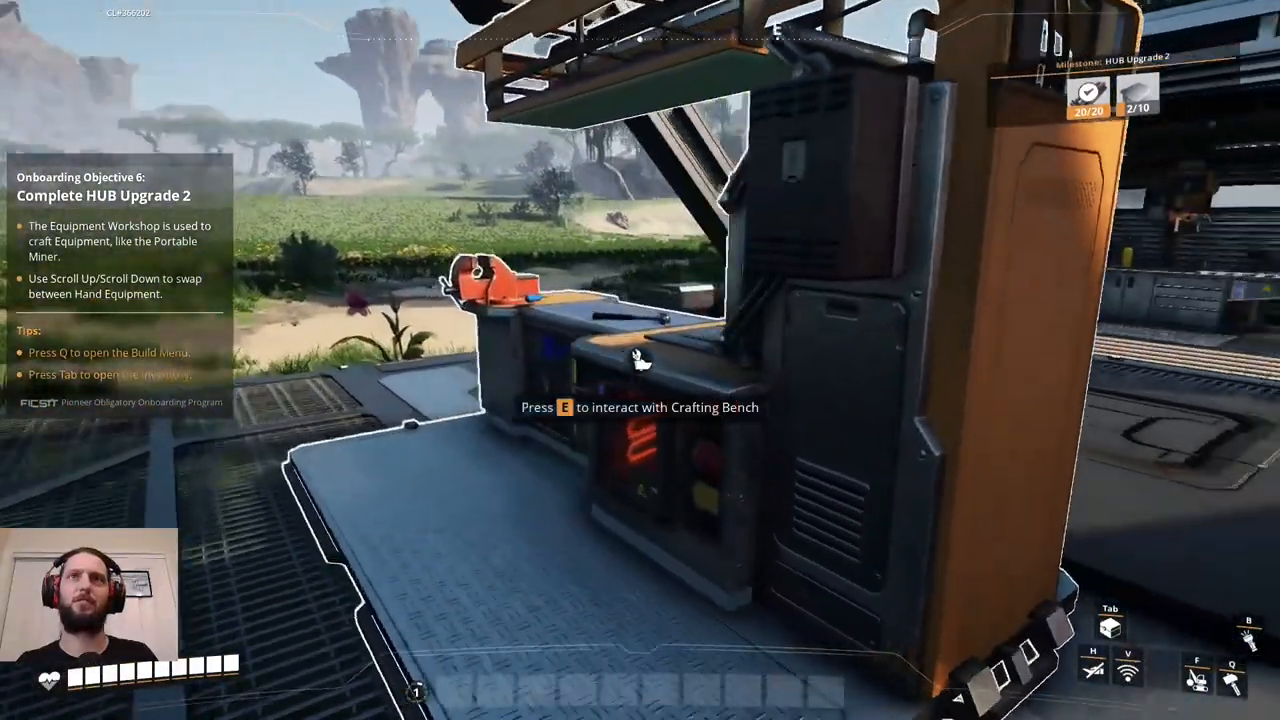
Craft Iron Ingots at the bench until the recipe is no longer affordable.
key("e")
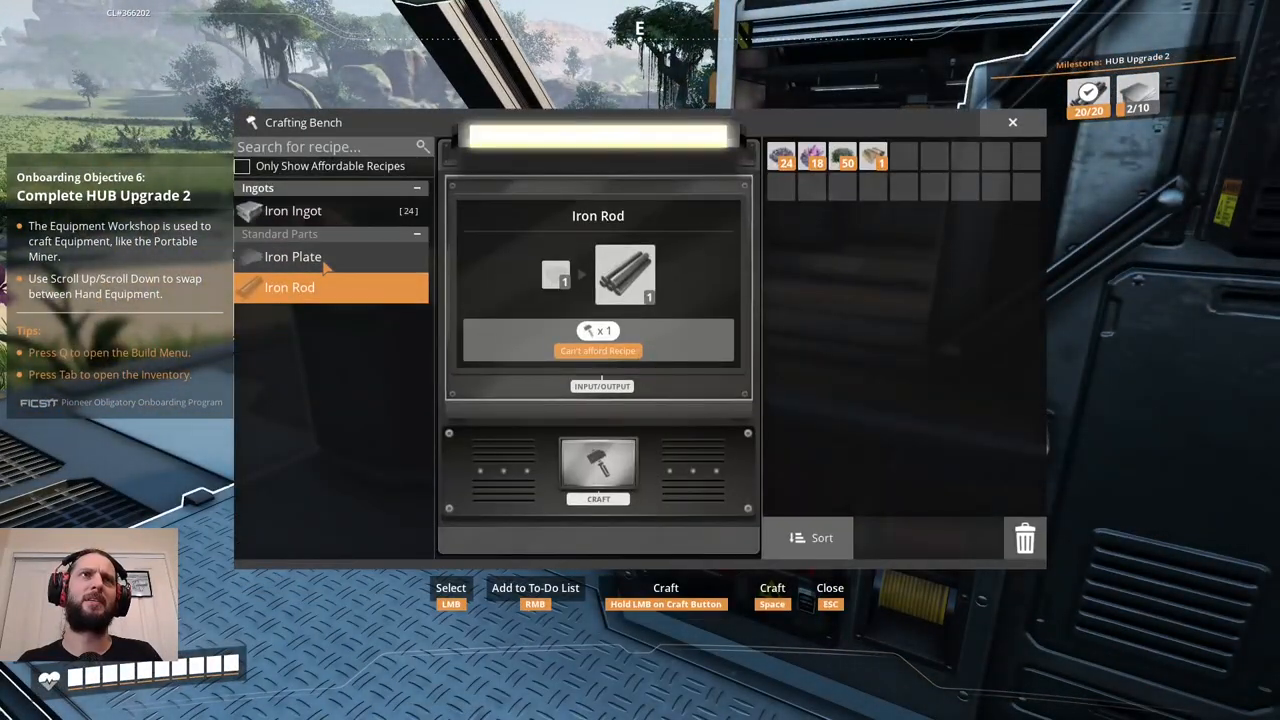
left_click(292, 210)
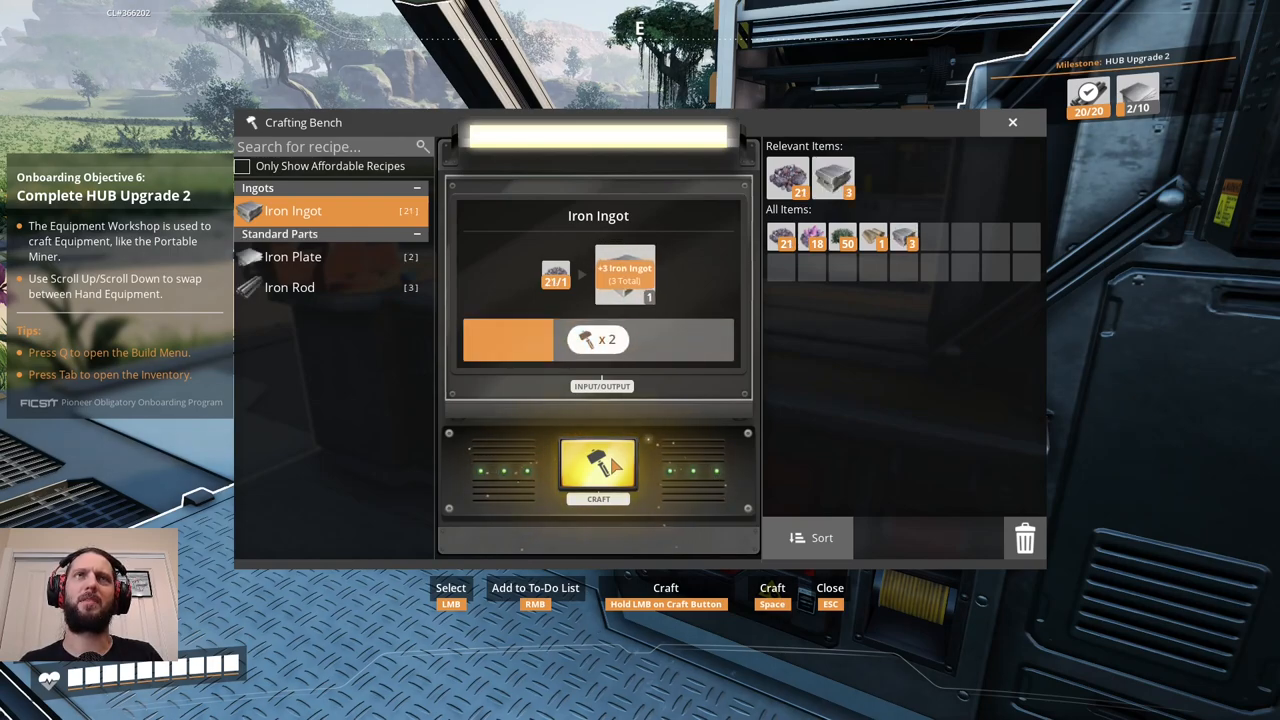
left_click(598, 470)
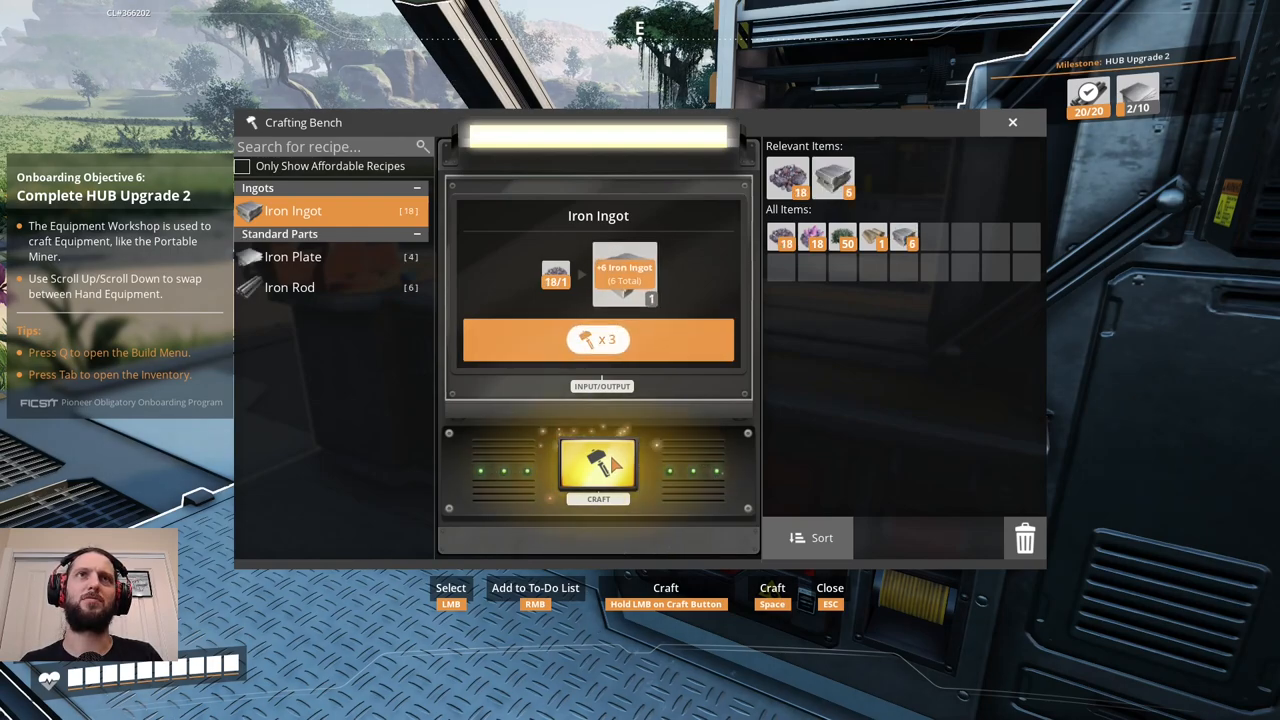
left_click(598, 470)
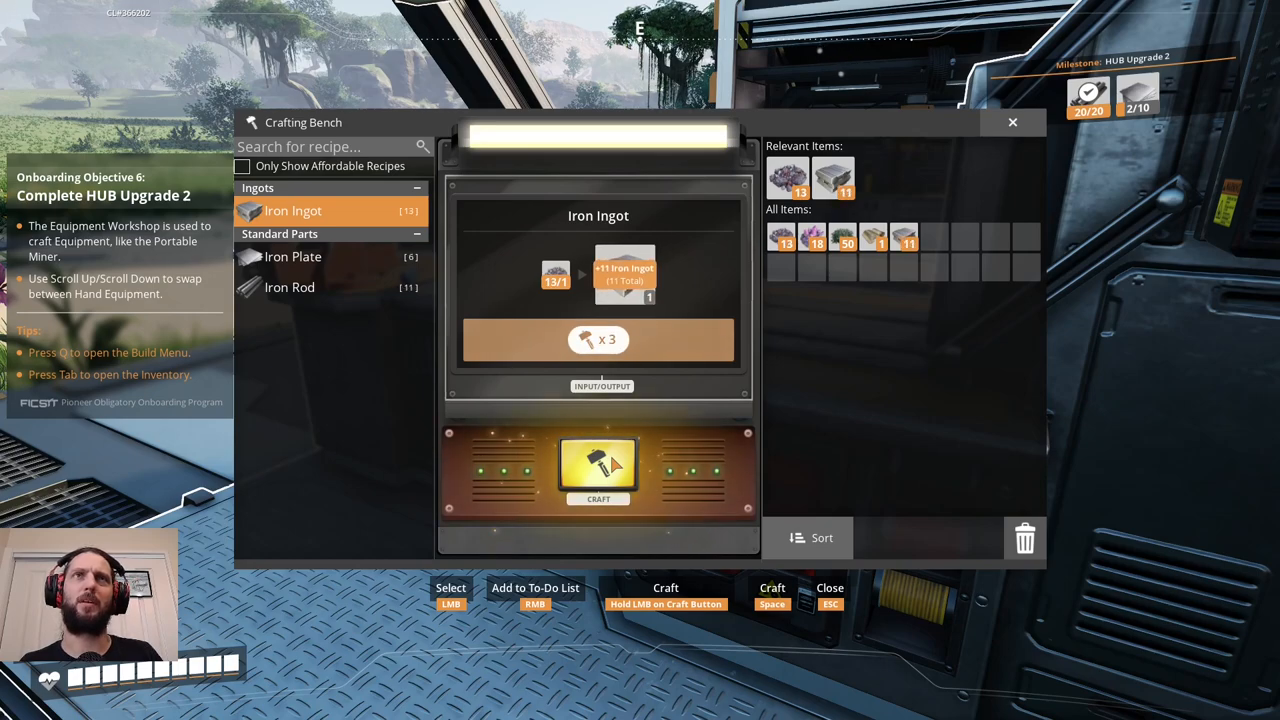
left_click(598, 470)
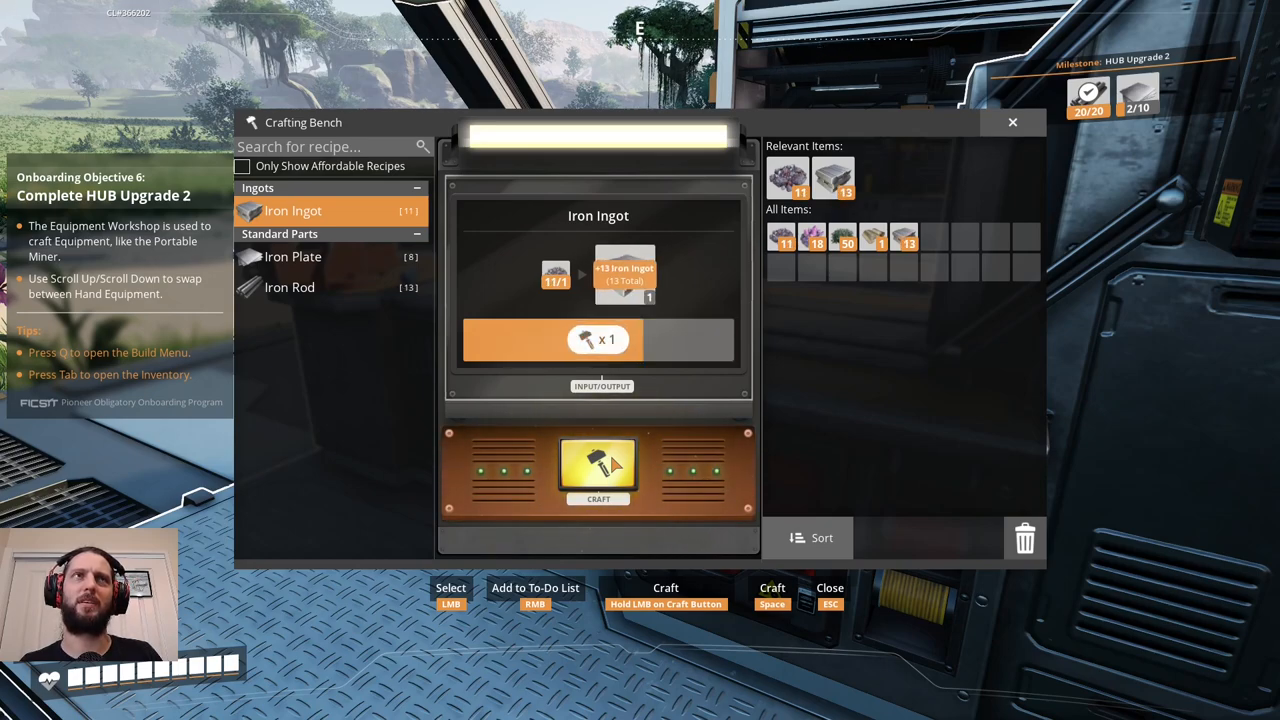
left_click(598, 470)
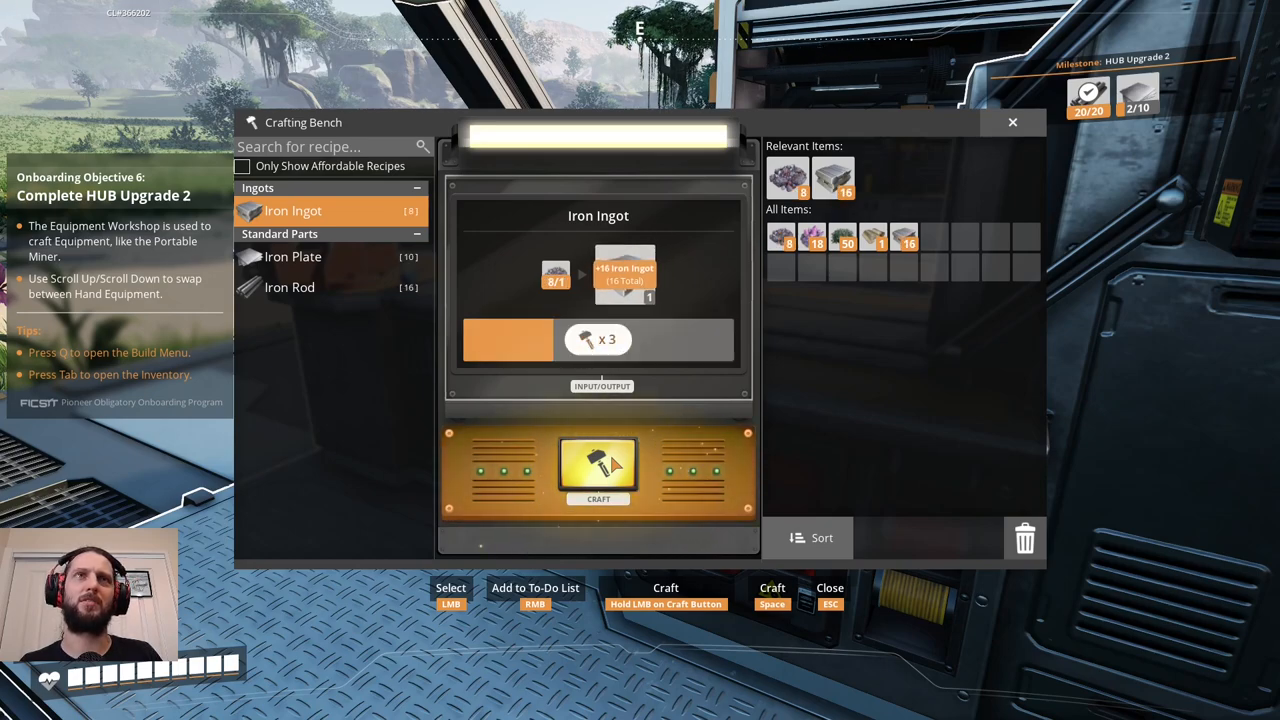
left_click(598, 468)
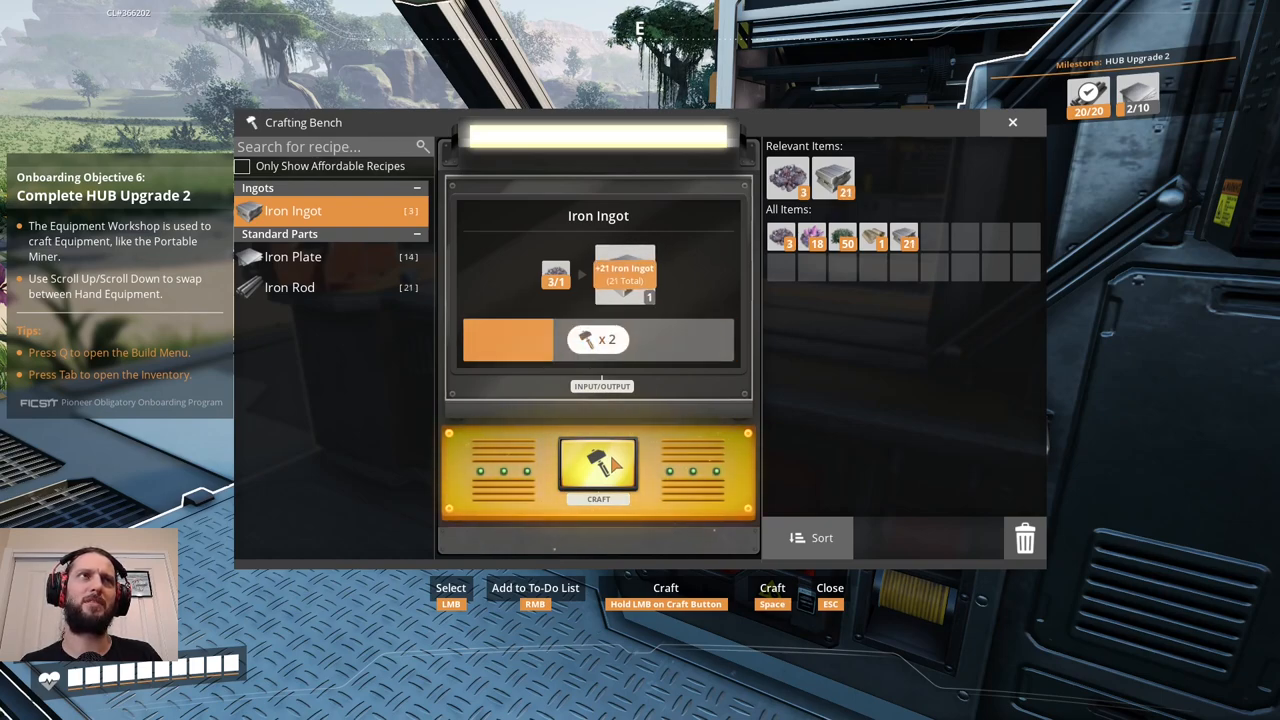
left_click(598, 464)
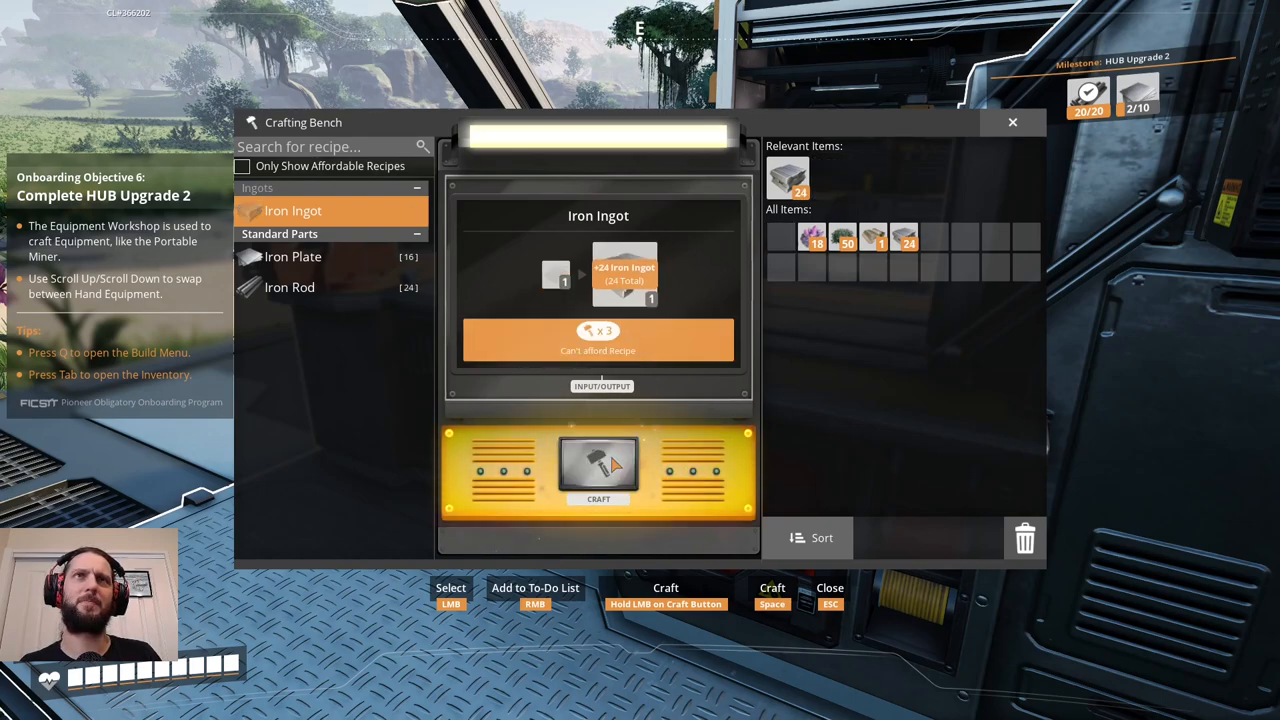
Craft Iron Plates and Iron Rods from the ingots to cover HUB Upgrade 2.
left_click(292, 256)
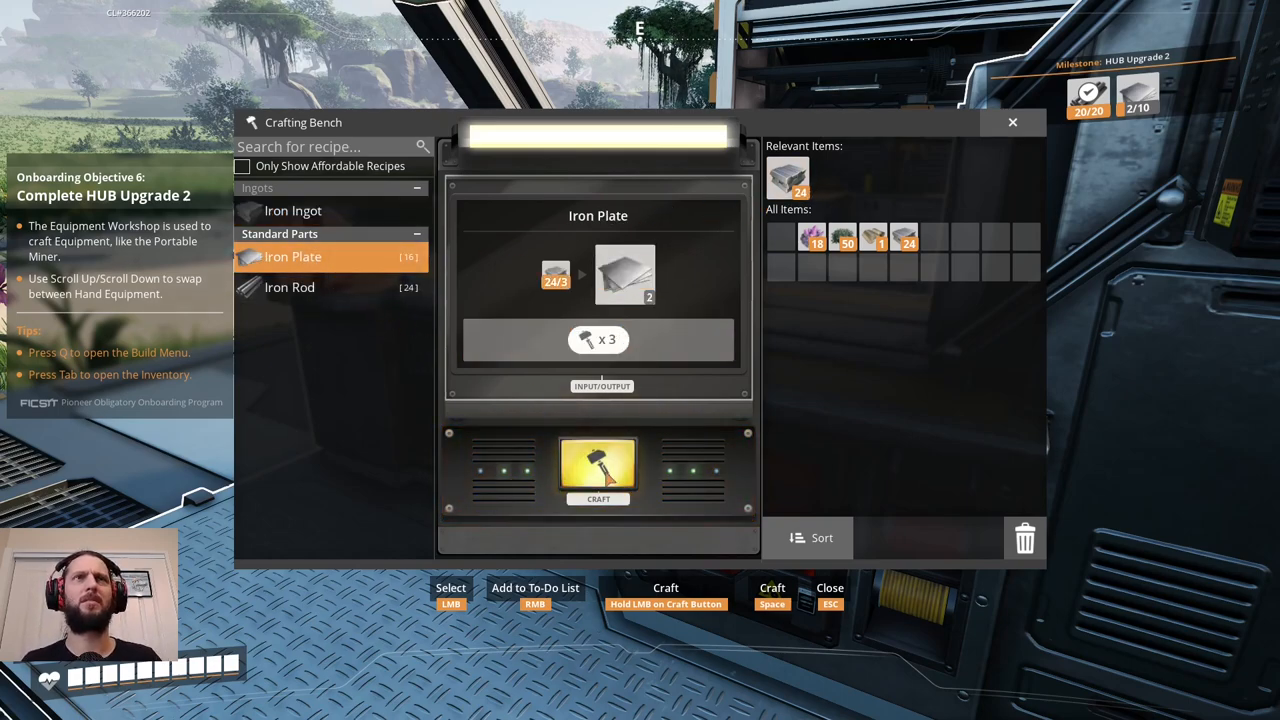
left_click(598, 470)
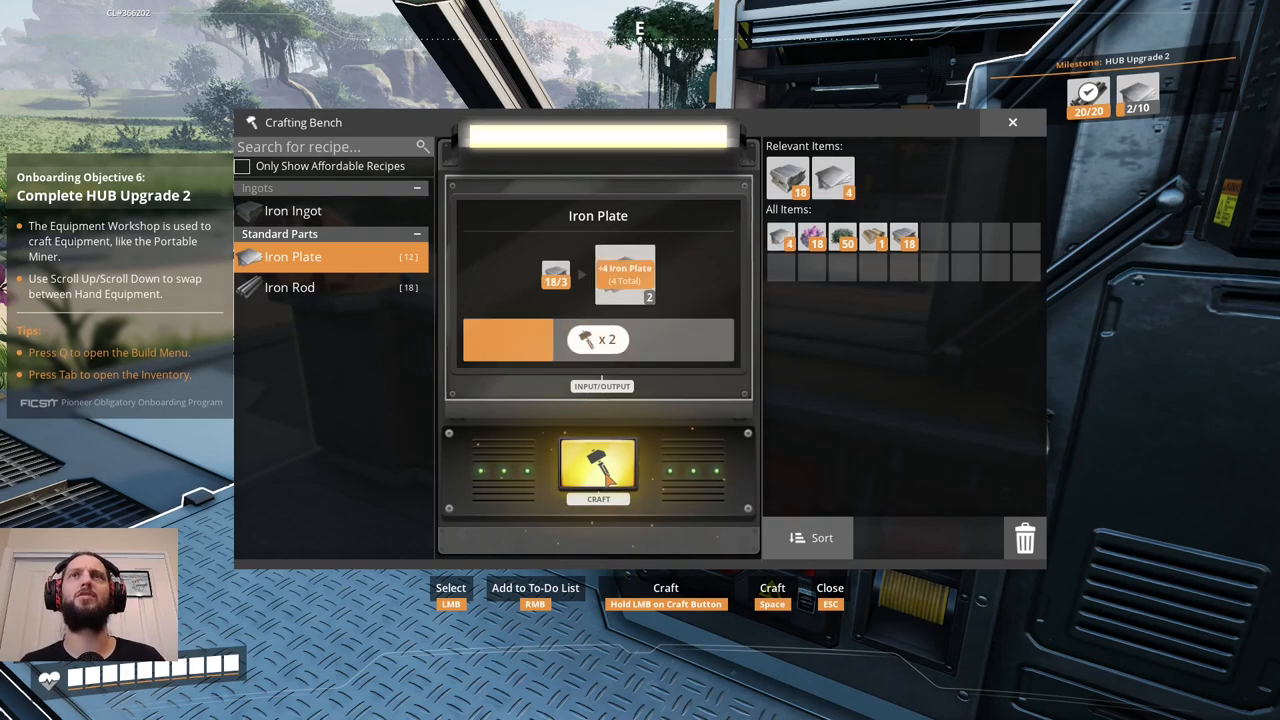
left_click(596, 470)
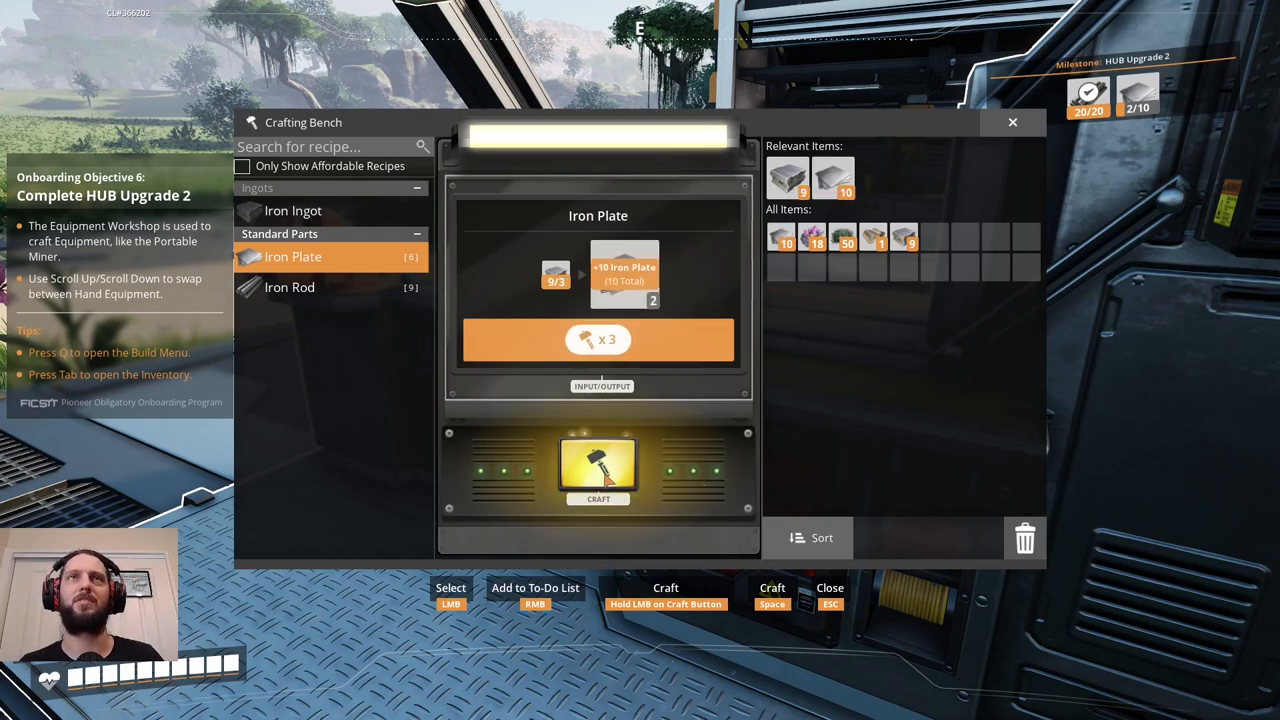
left_click(288, 288)
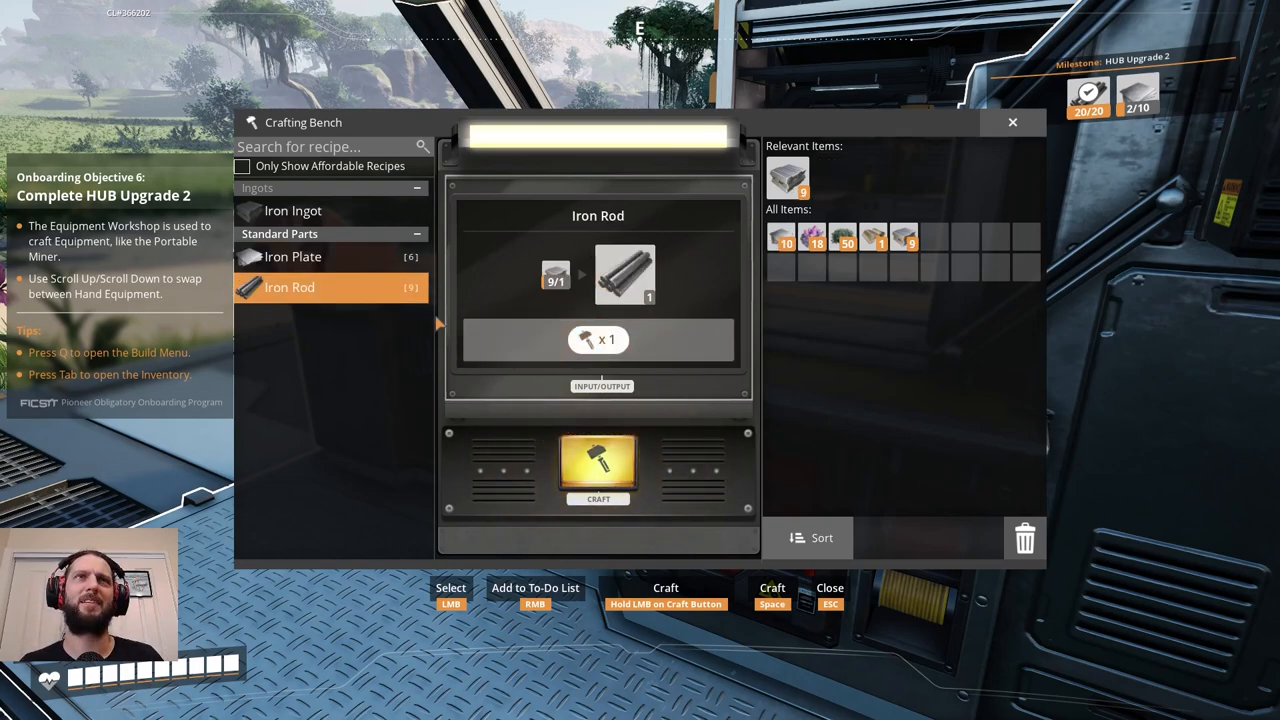
left_click(292, 256)
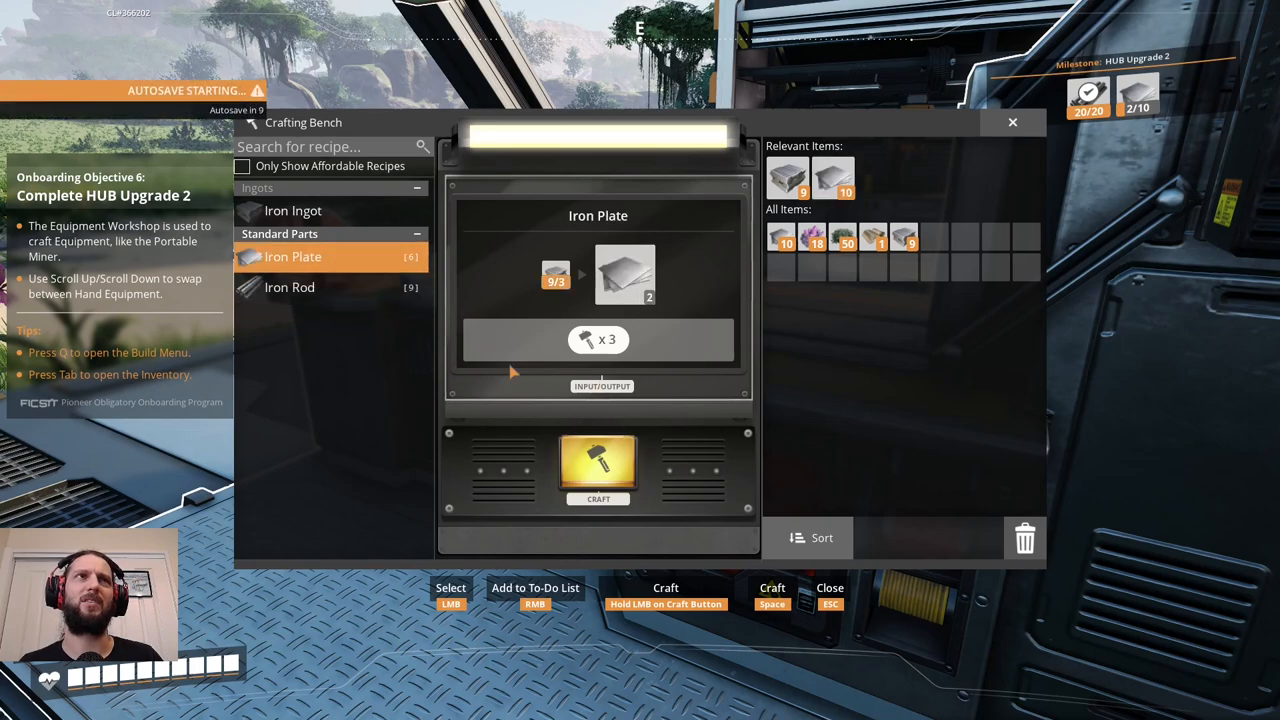
left_click(596, 470)
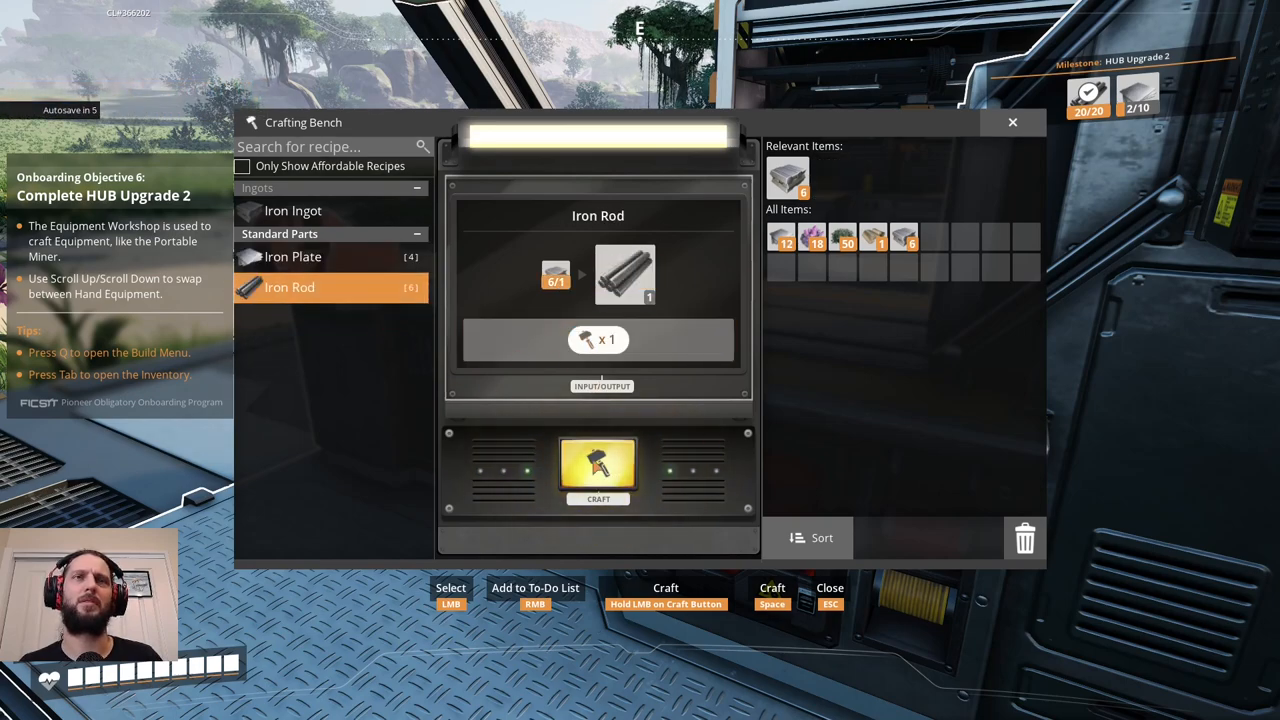
left_click(596, 470)
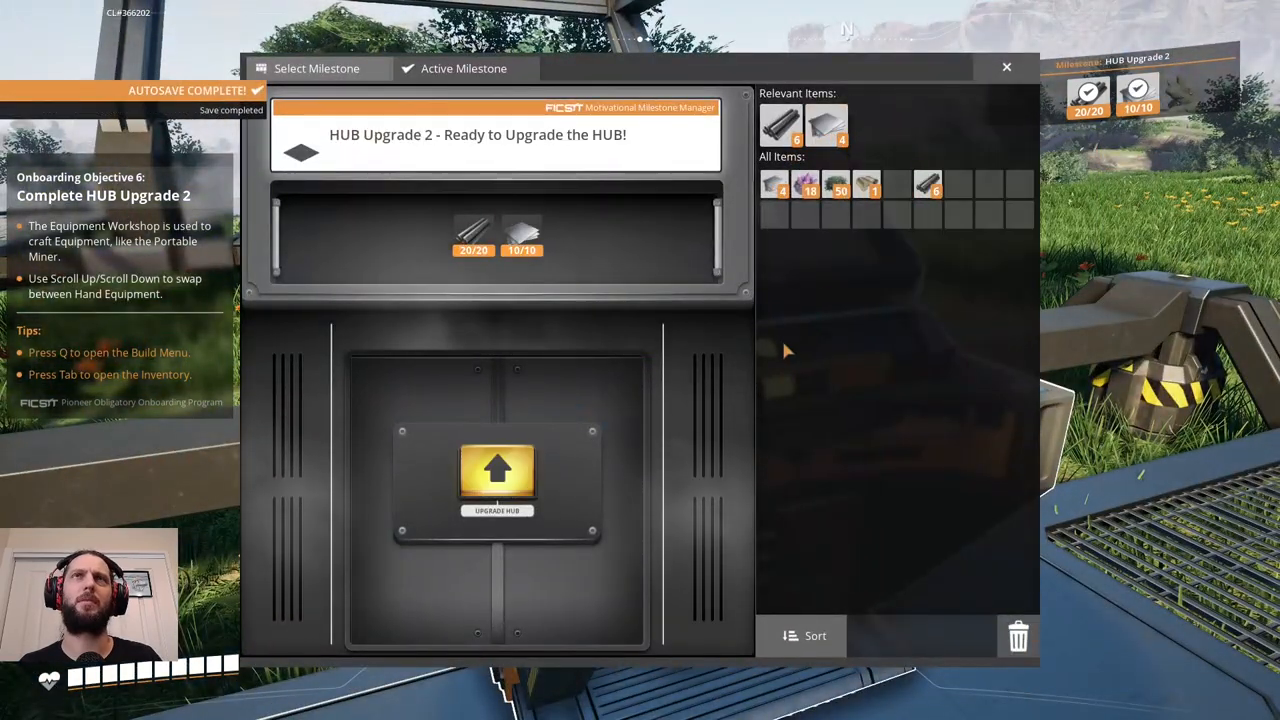
Upgrade the HUB to finish Upgrade 2, check the Biomass Burner window and close it.
left_click(496, 480)
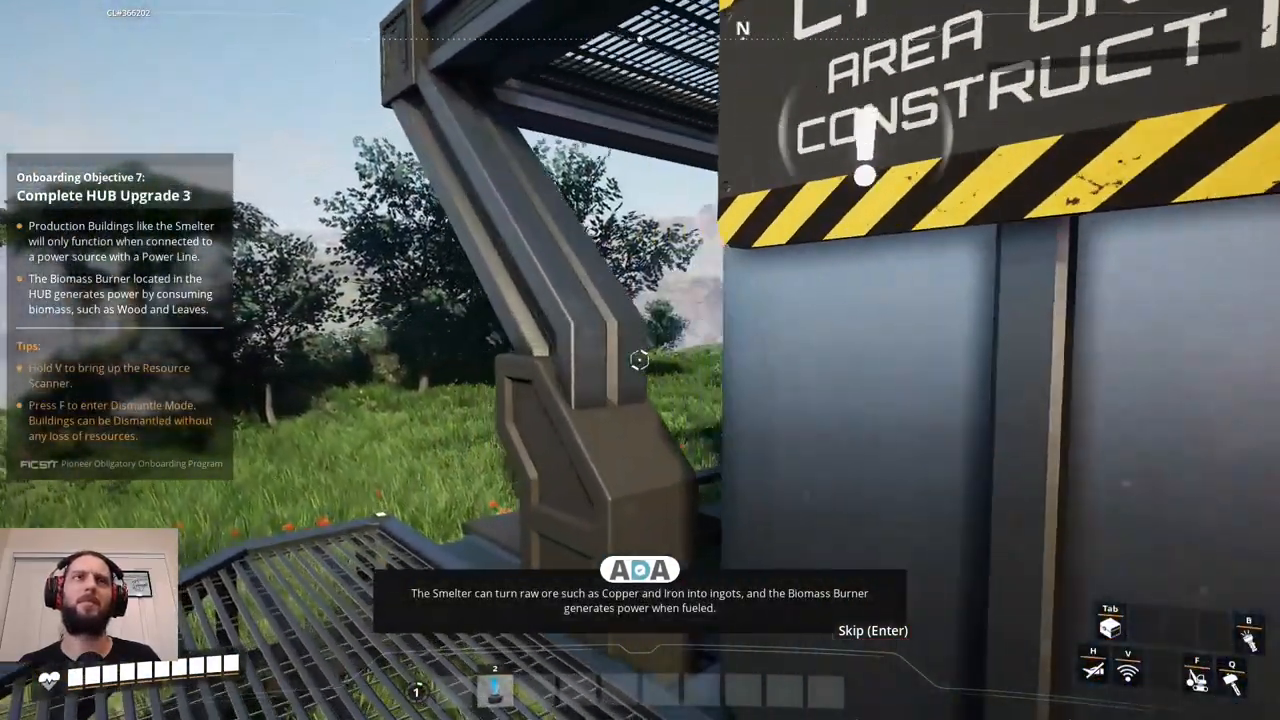
mouse_move(640, 360)
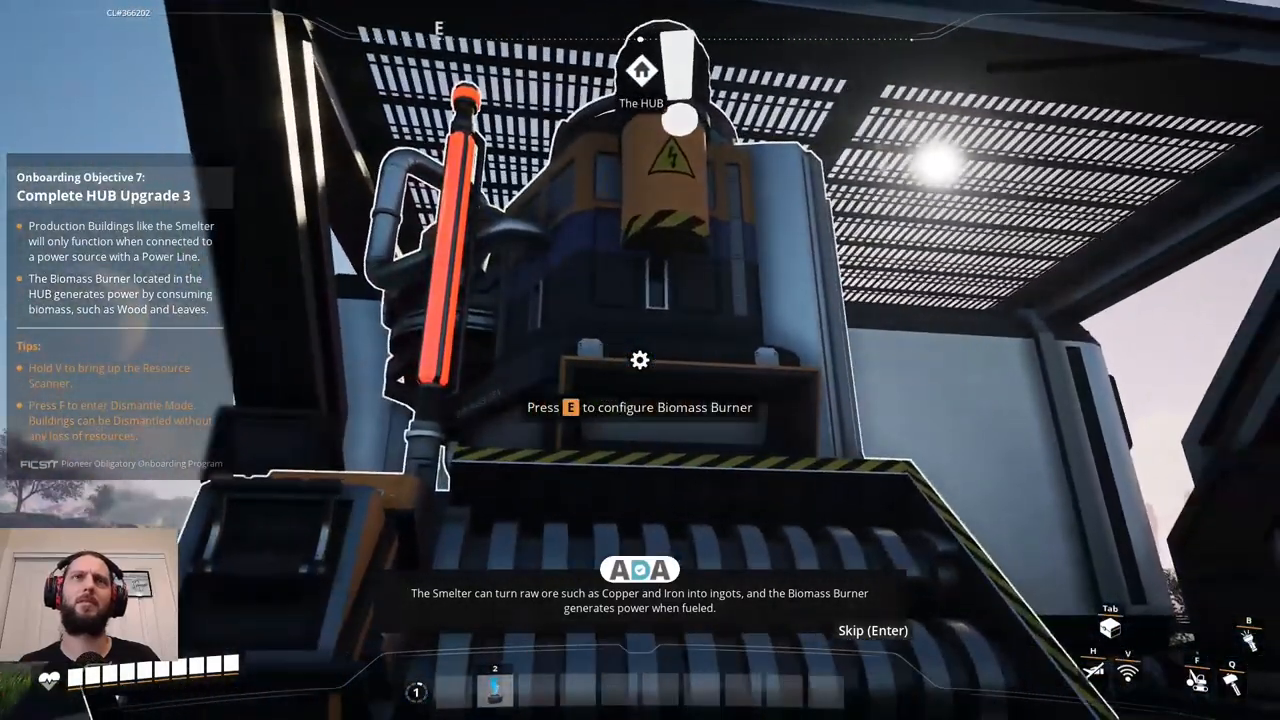
key("e")
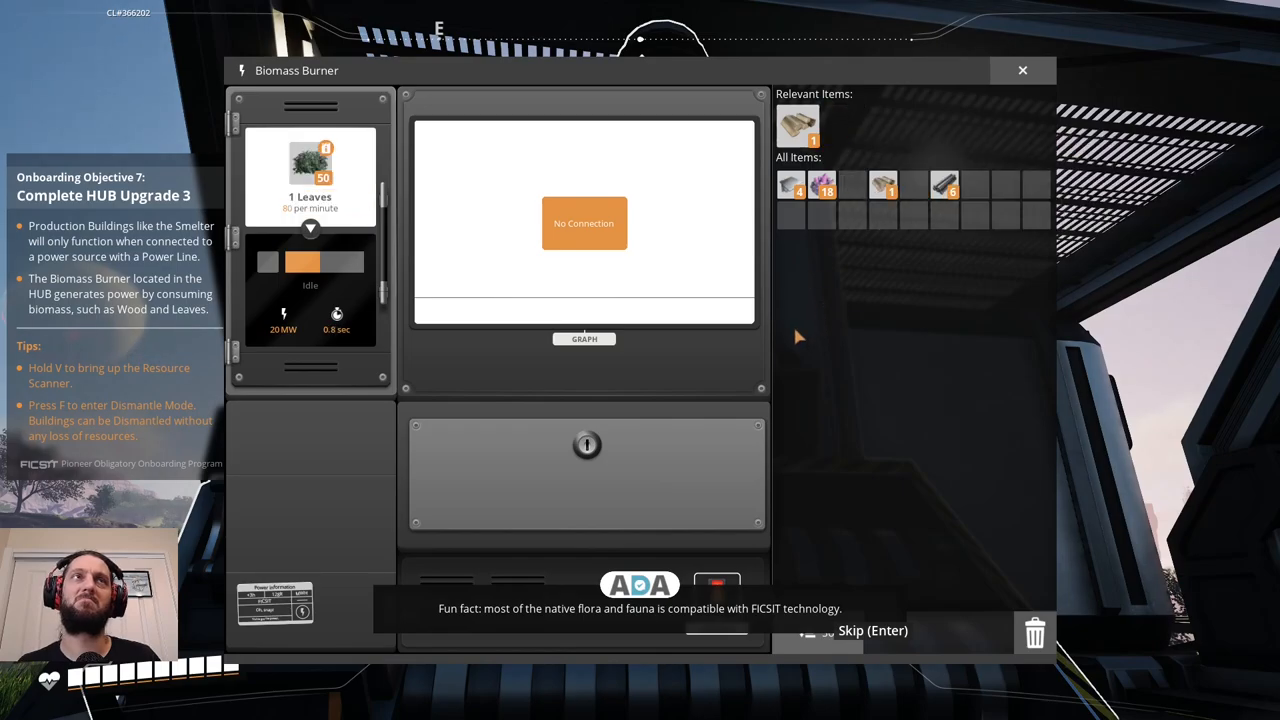
mouse_move(660, 340)
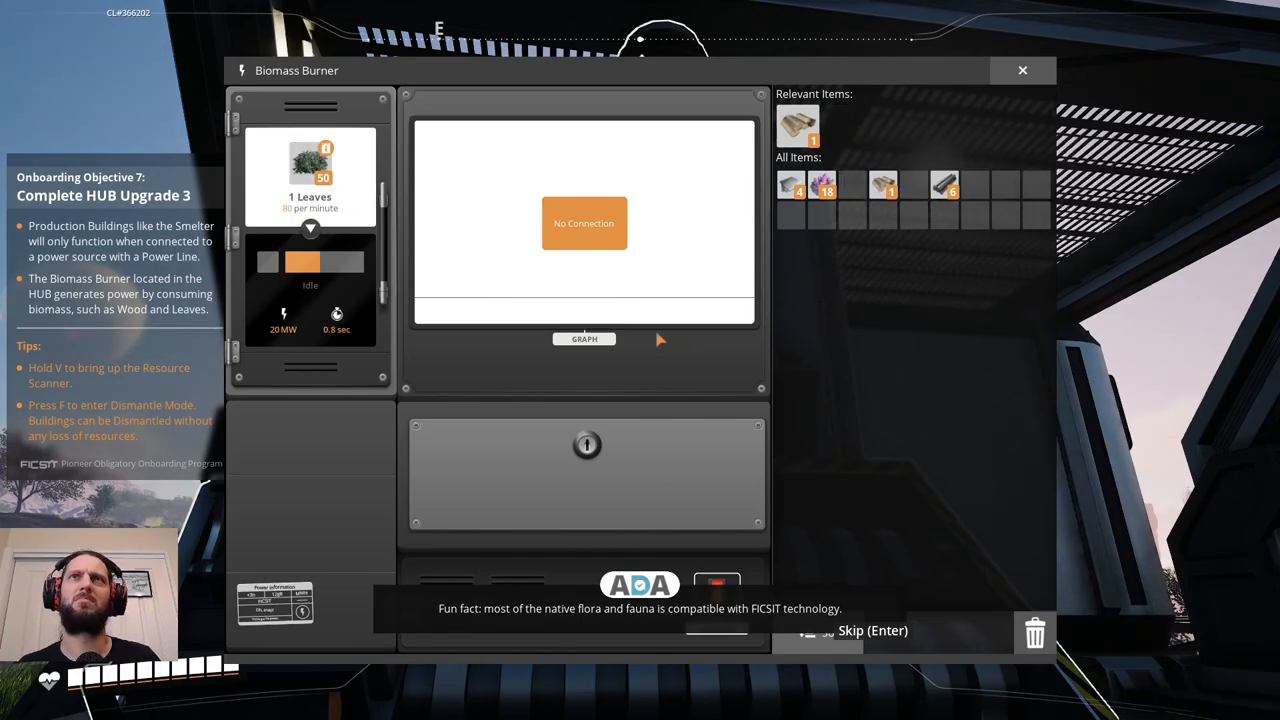
left_click(1022, 70)
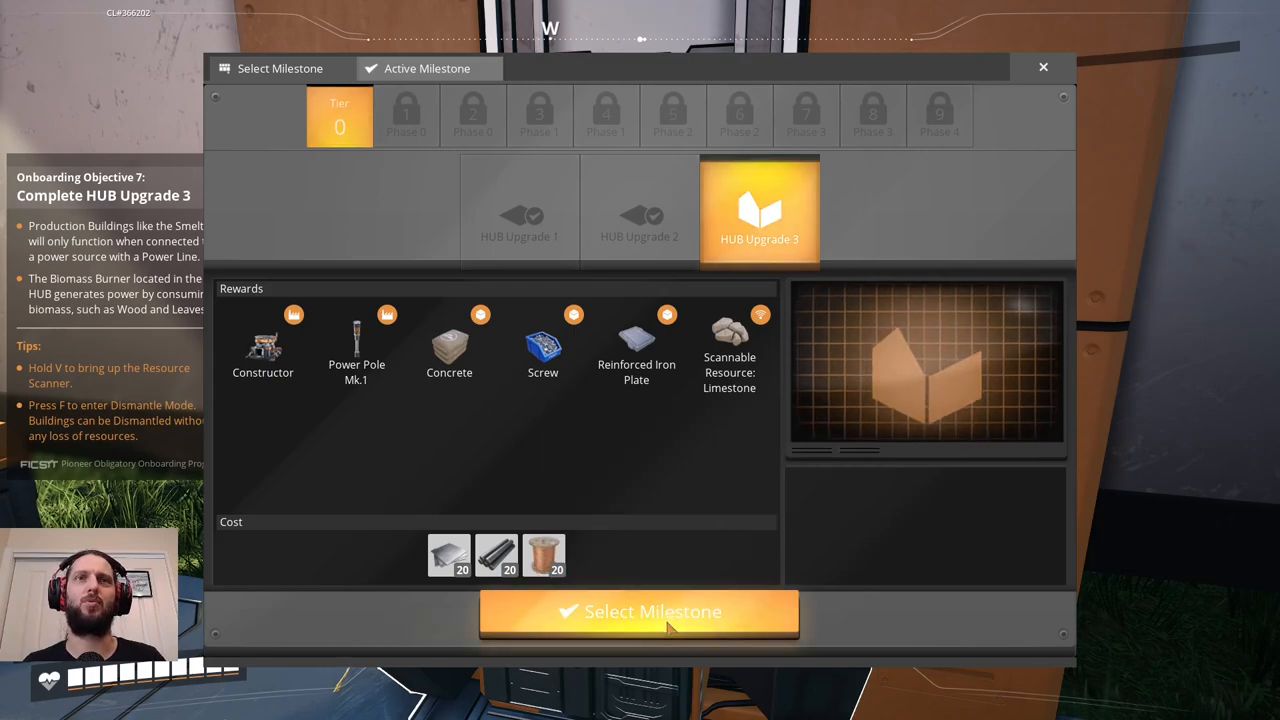
Select HUB Upgrade 3 as the active milestone and close the terminal.
left_click(640, 612)
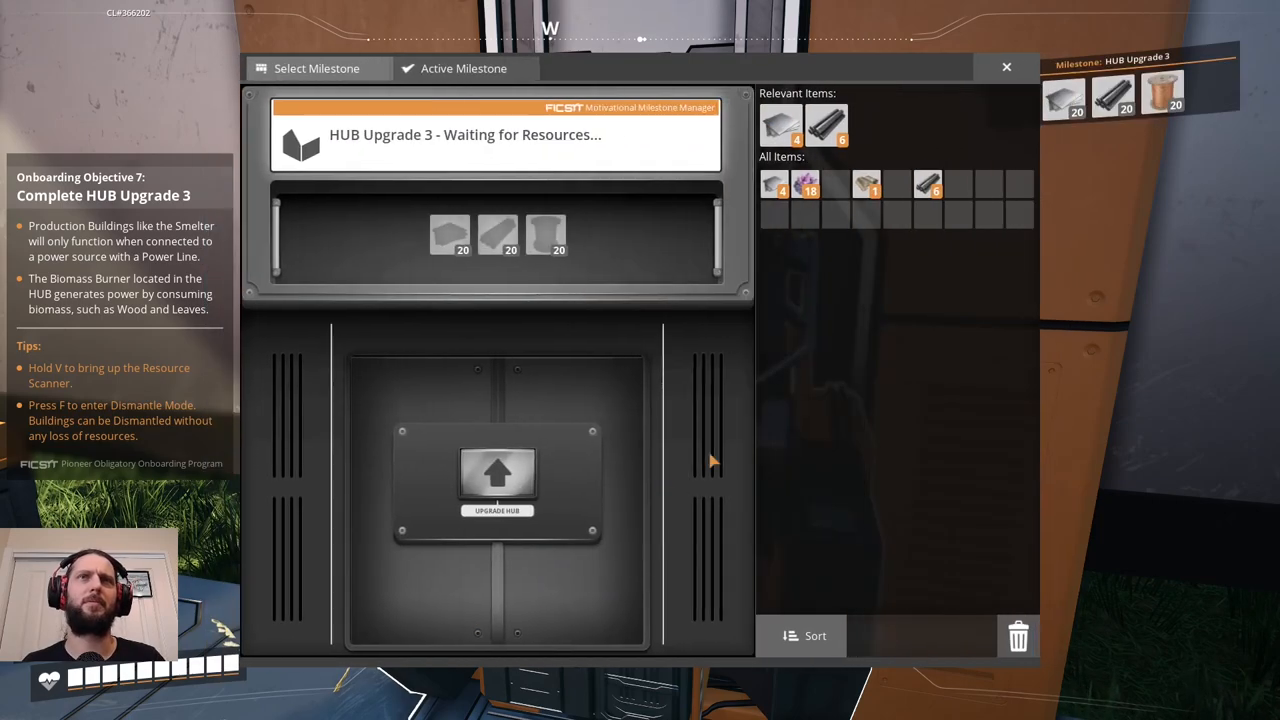
mouse_move(958, 198)
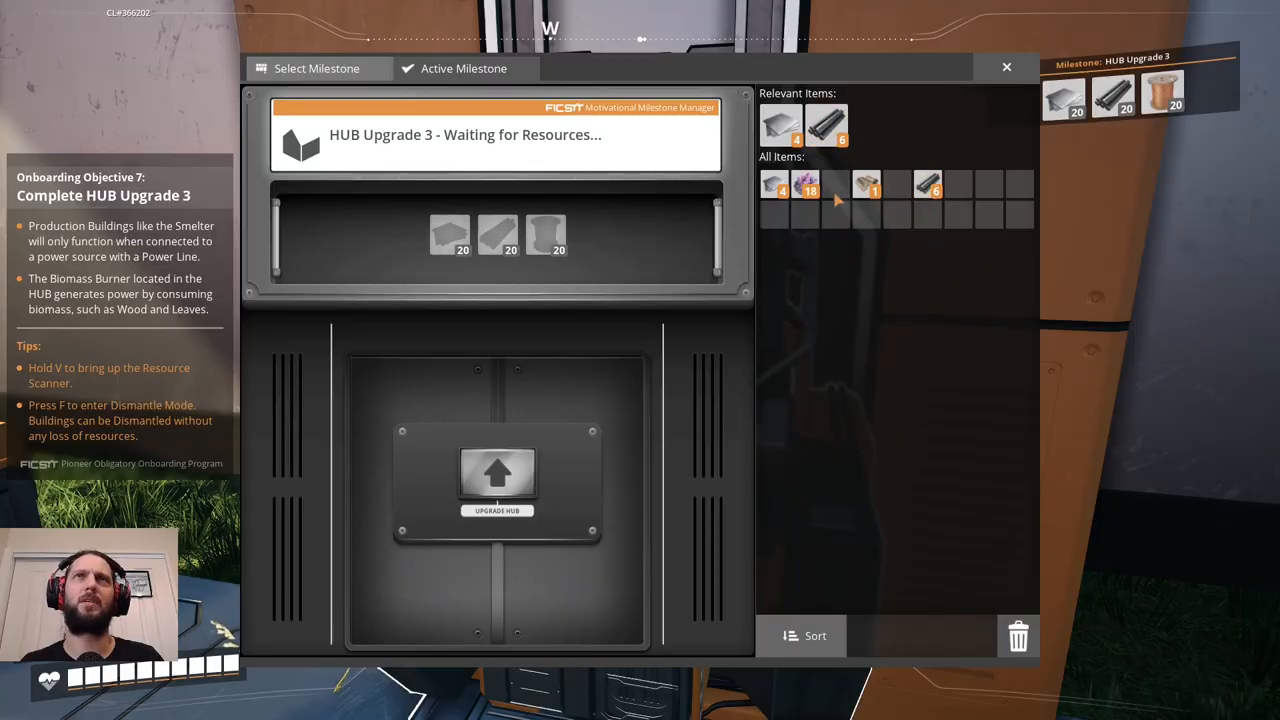
left_click(1006, 68)
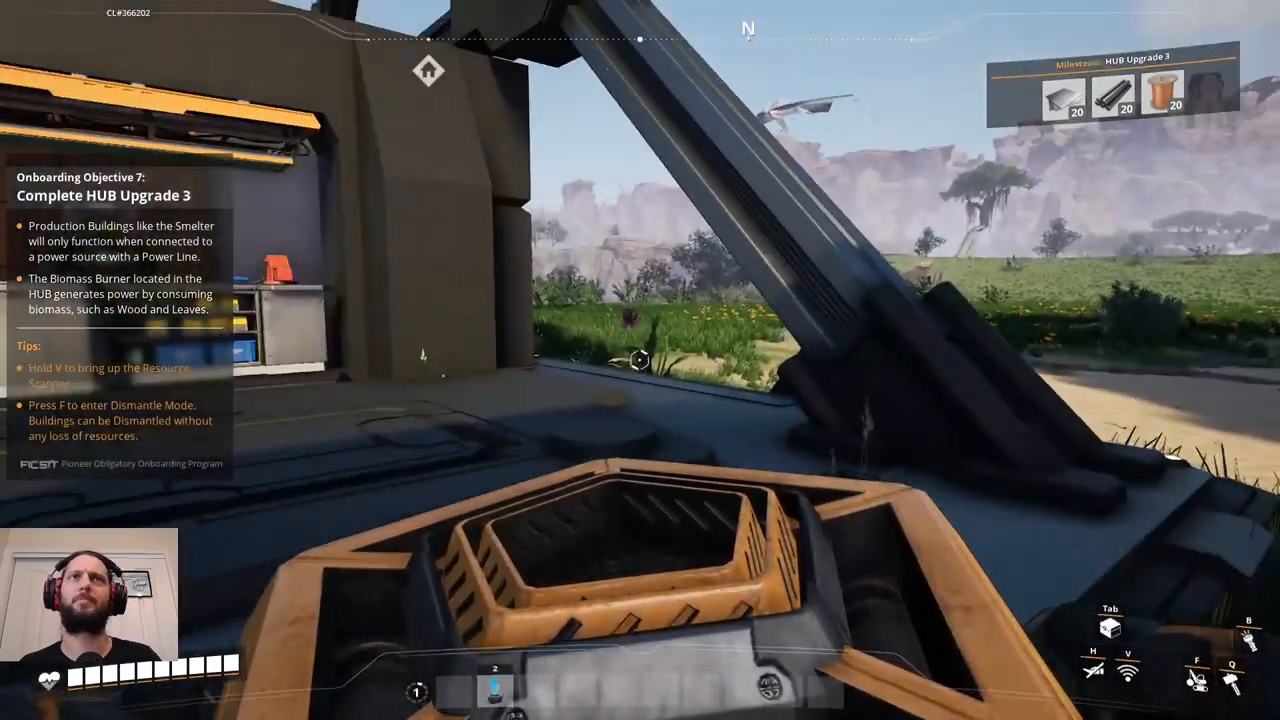
Head out to the Portable Miner on the copper node and grab all its copper ore.
key("v")
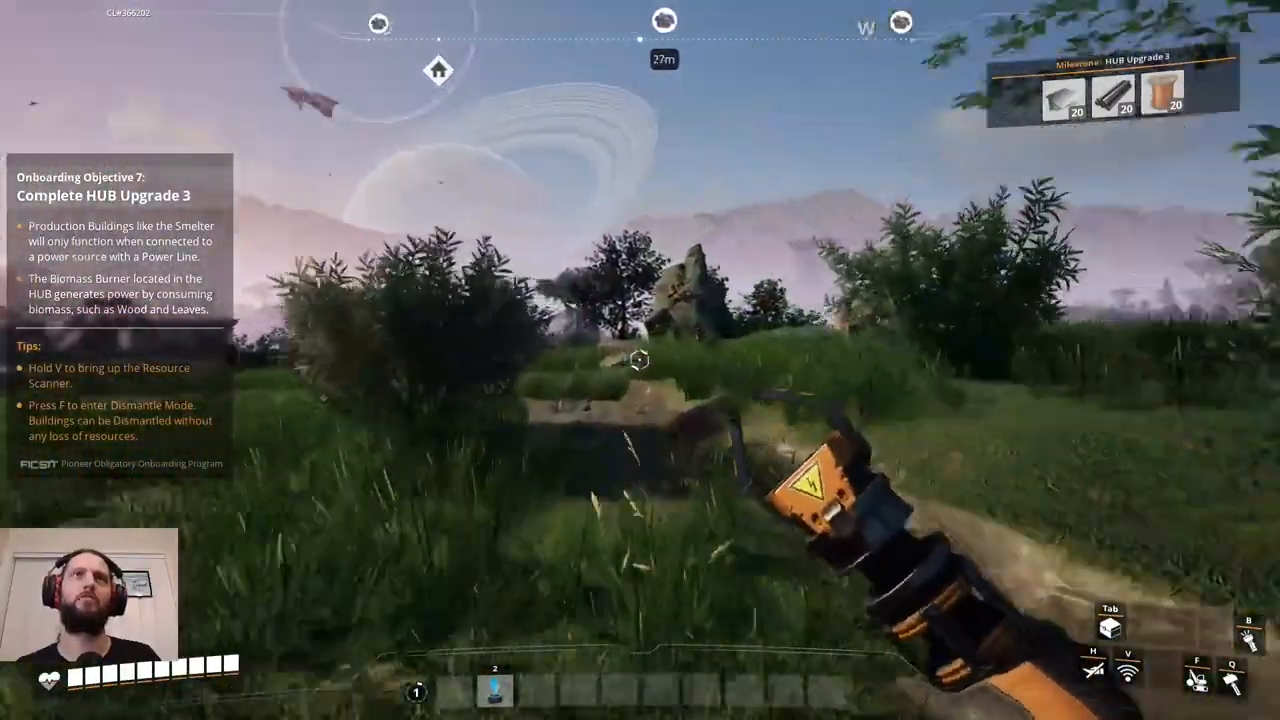
mouse_move(640, 360)
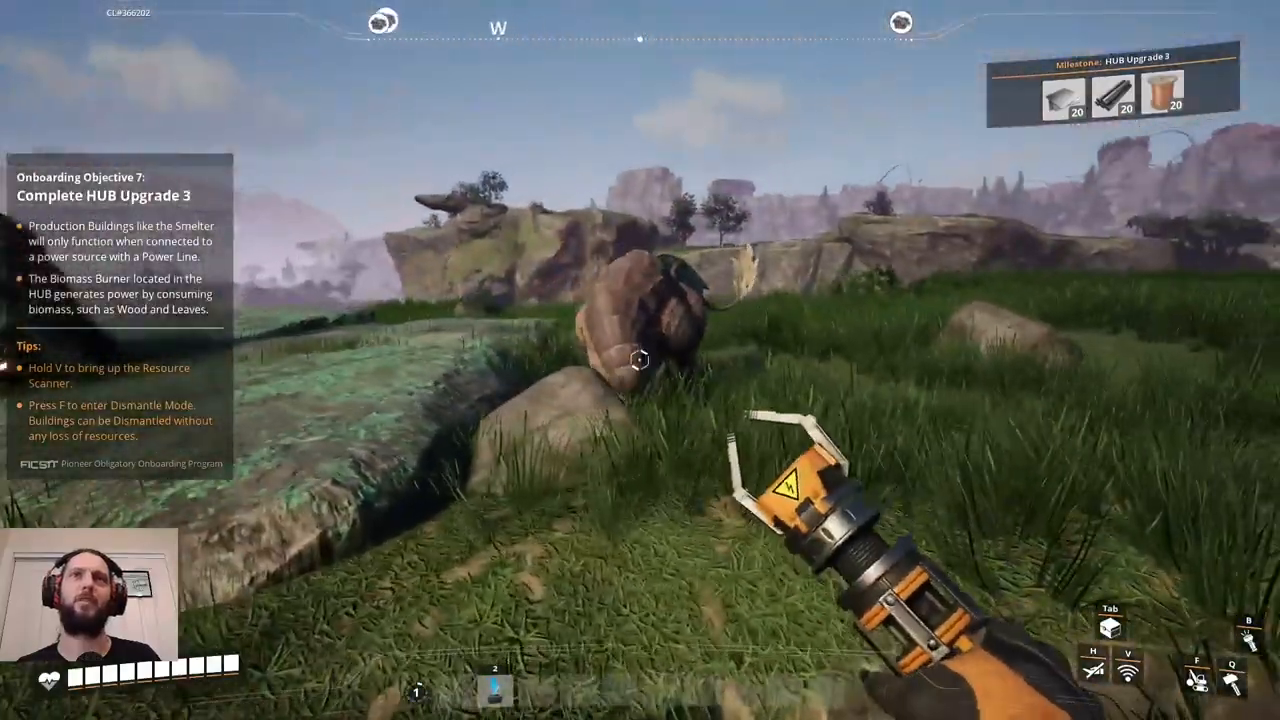
mouse_move(640, 360)
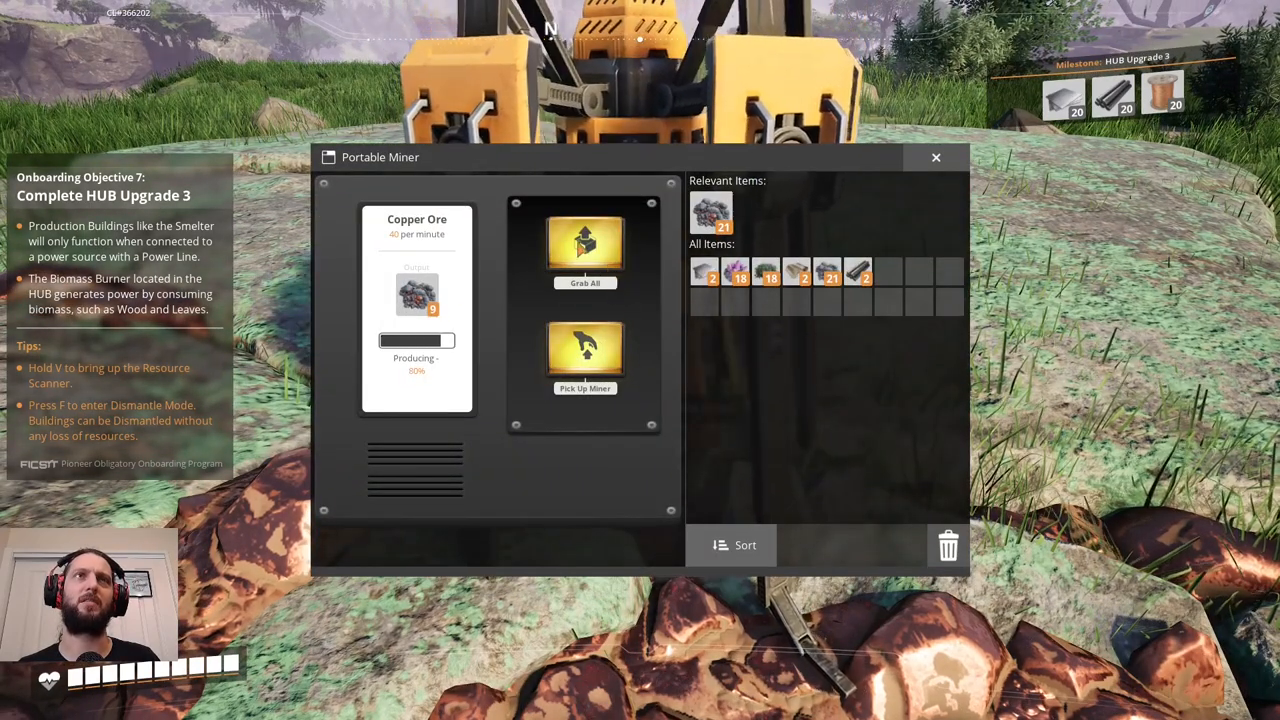
left_click(936, 156)
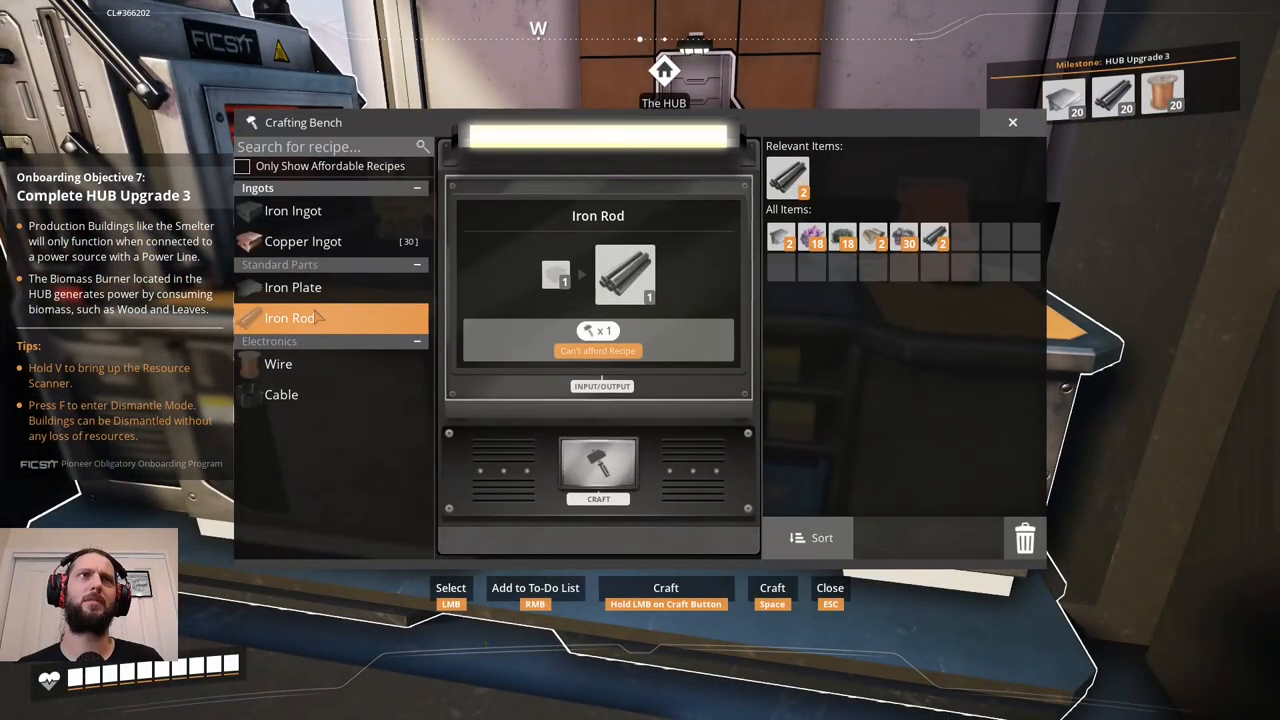
Craft Copper Ingots one after another until the recipe reads Can't afford.
left_click(302, 240)
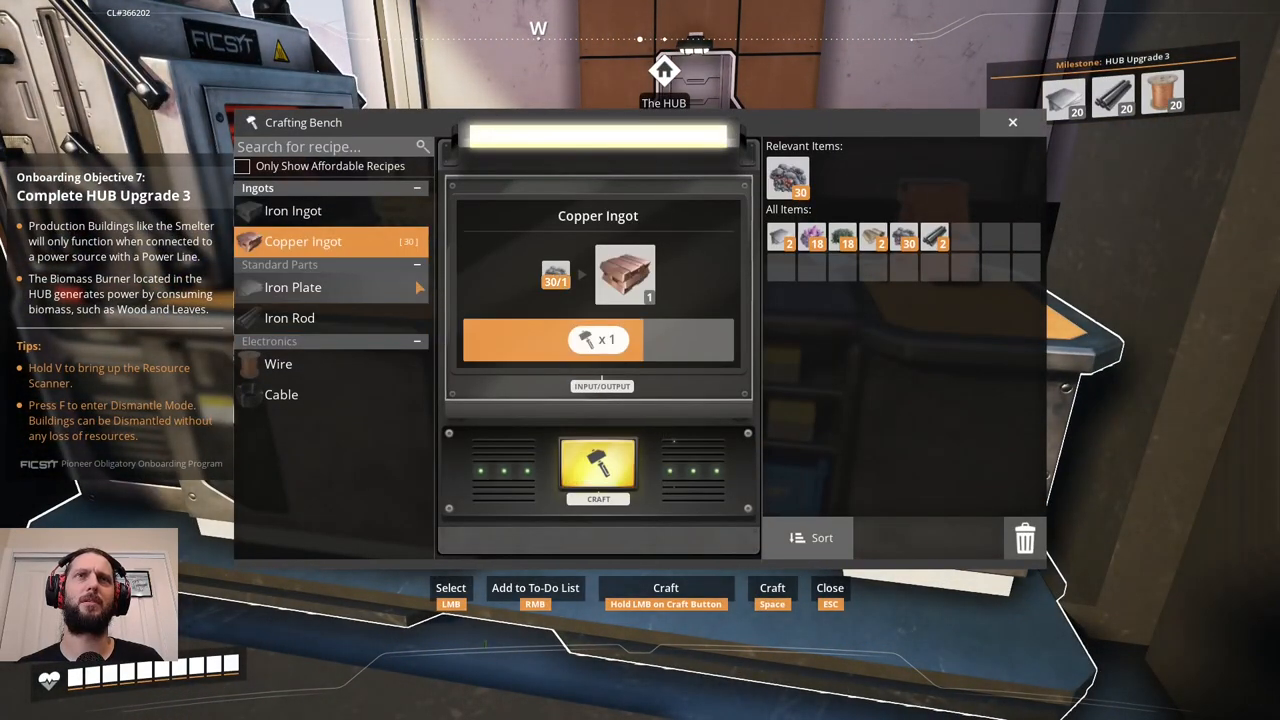
left_click(596, 470)
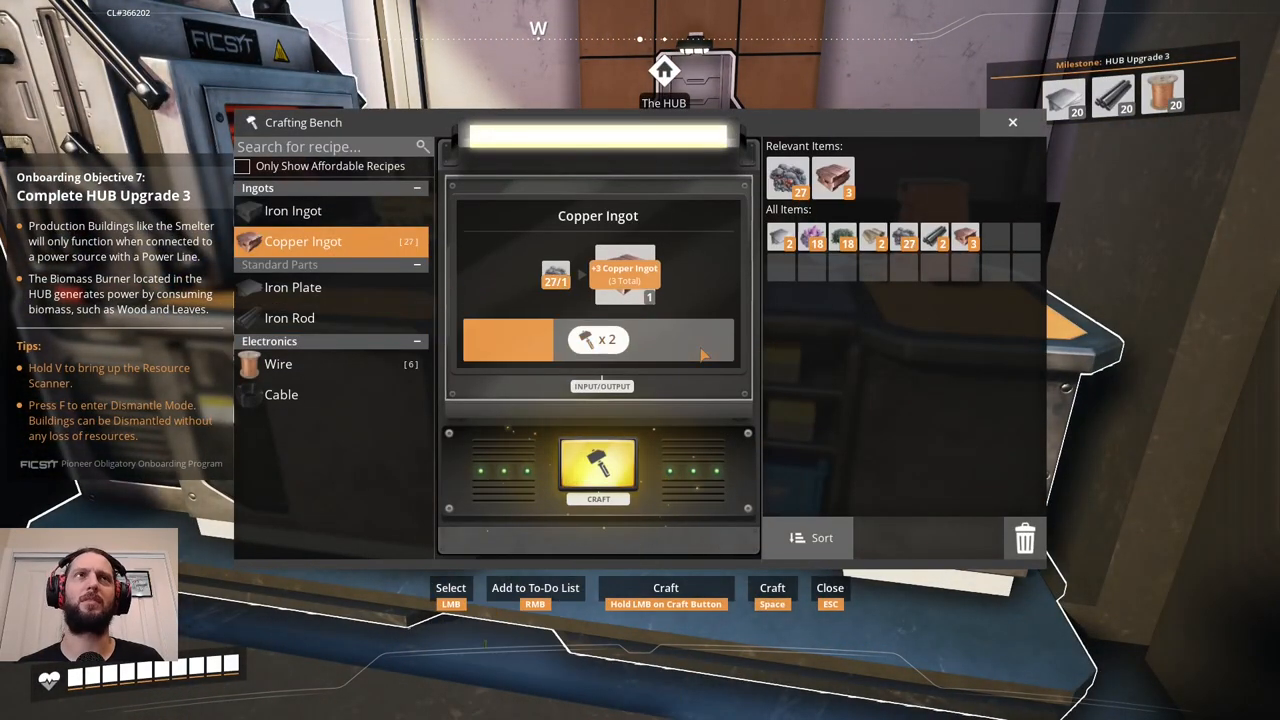
left_click(596, 470)
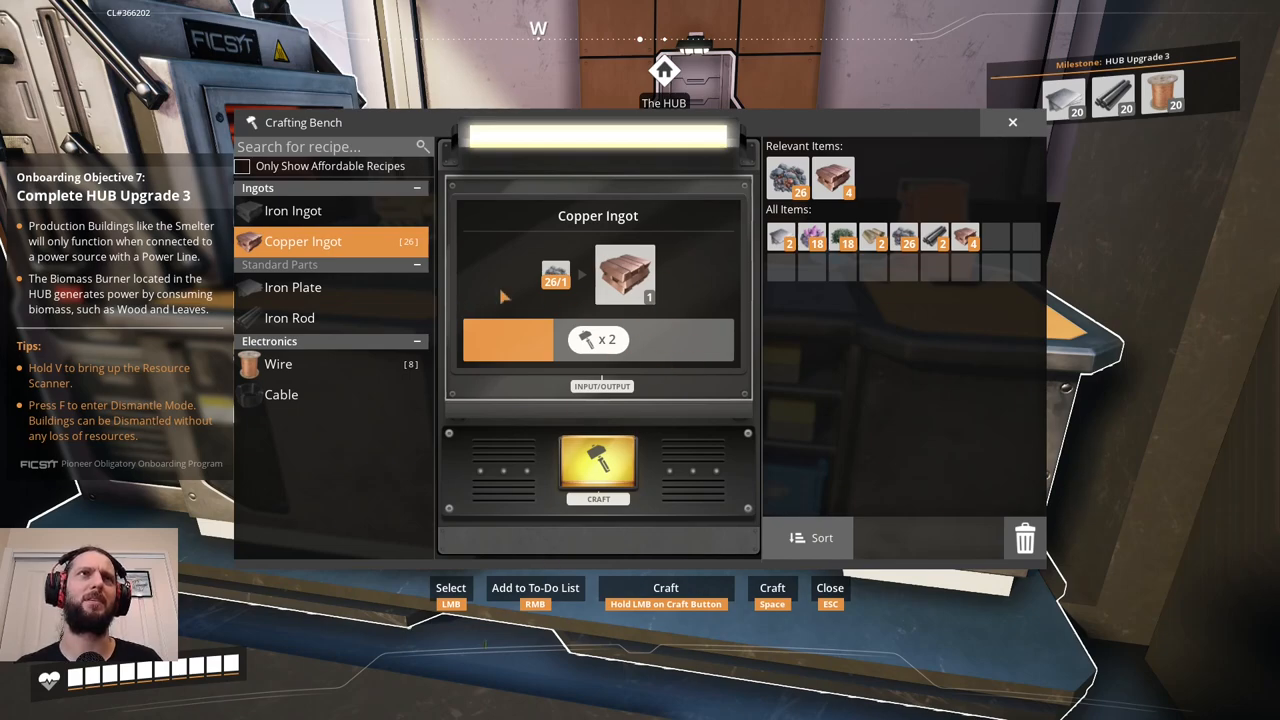
mouse_move(512, 278)
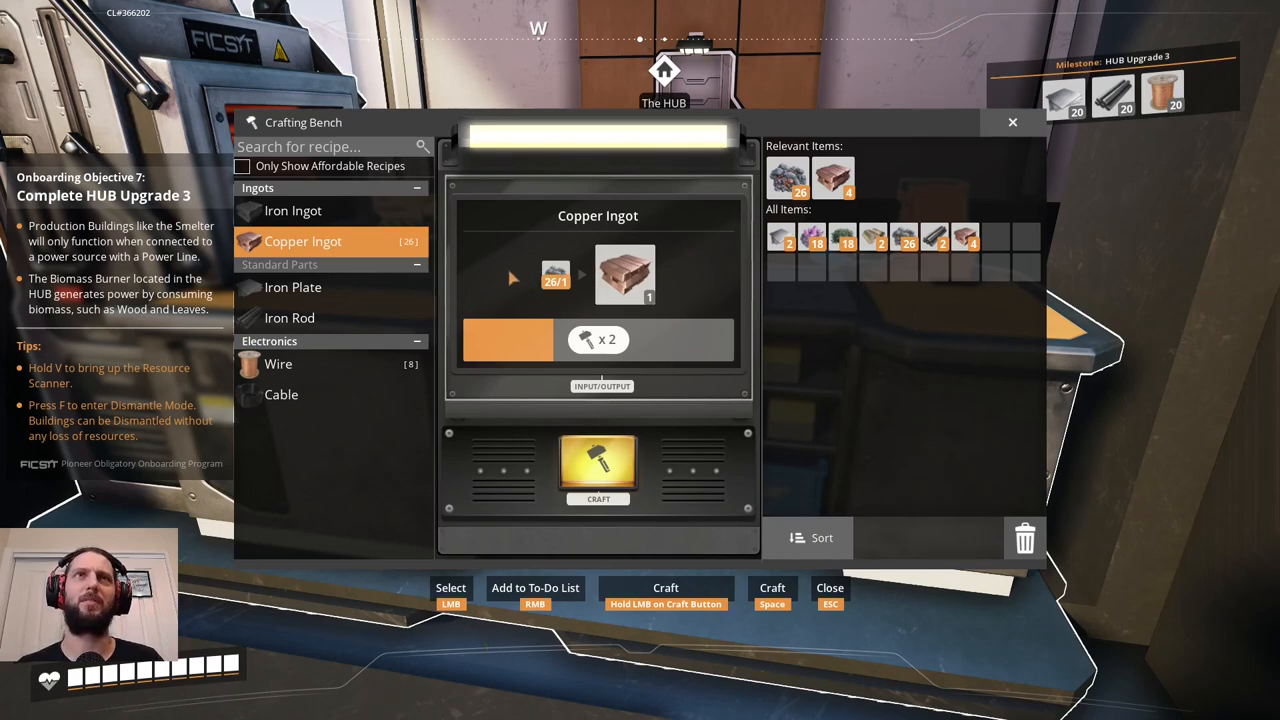
left_click(598, 470)
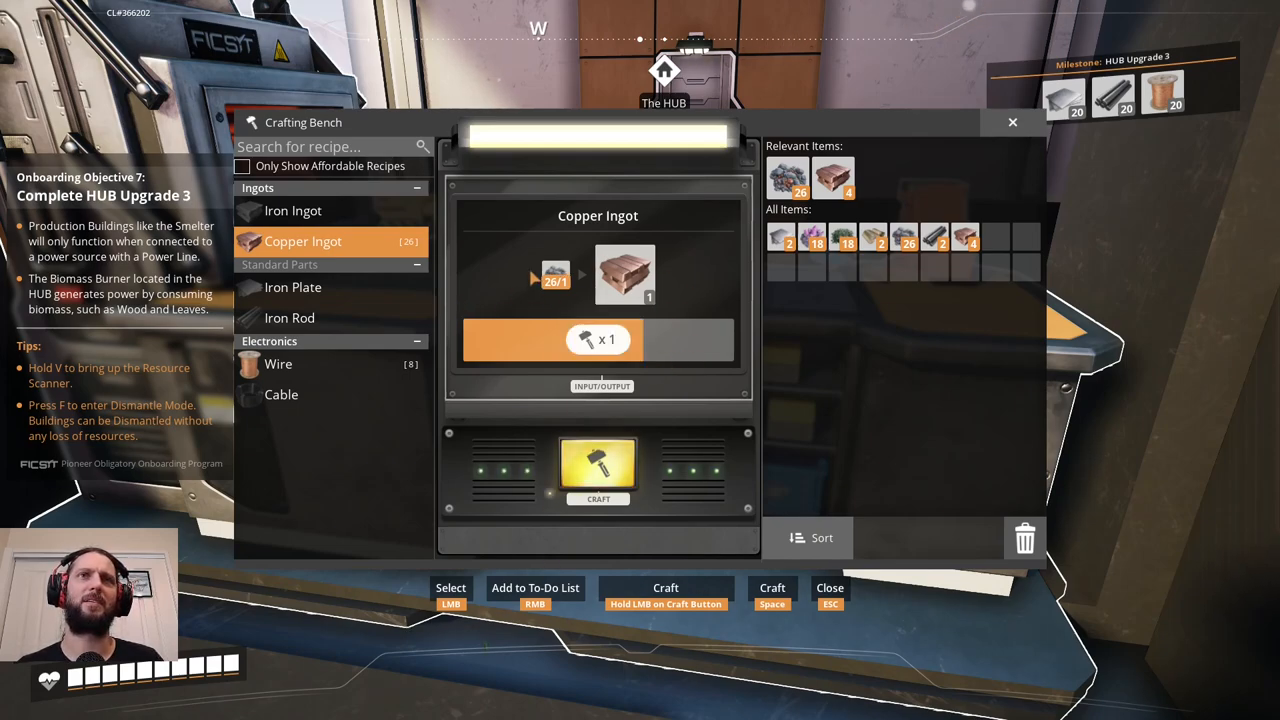
left_click(598, 470)
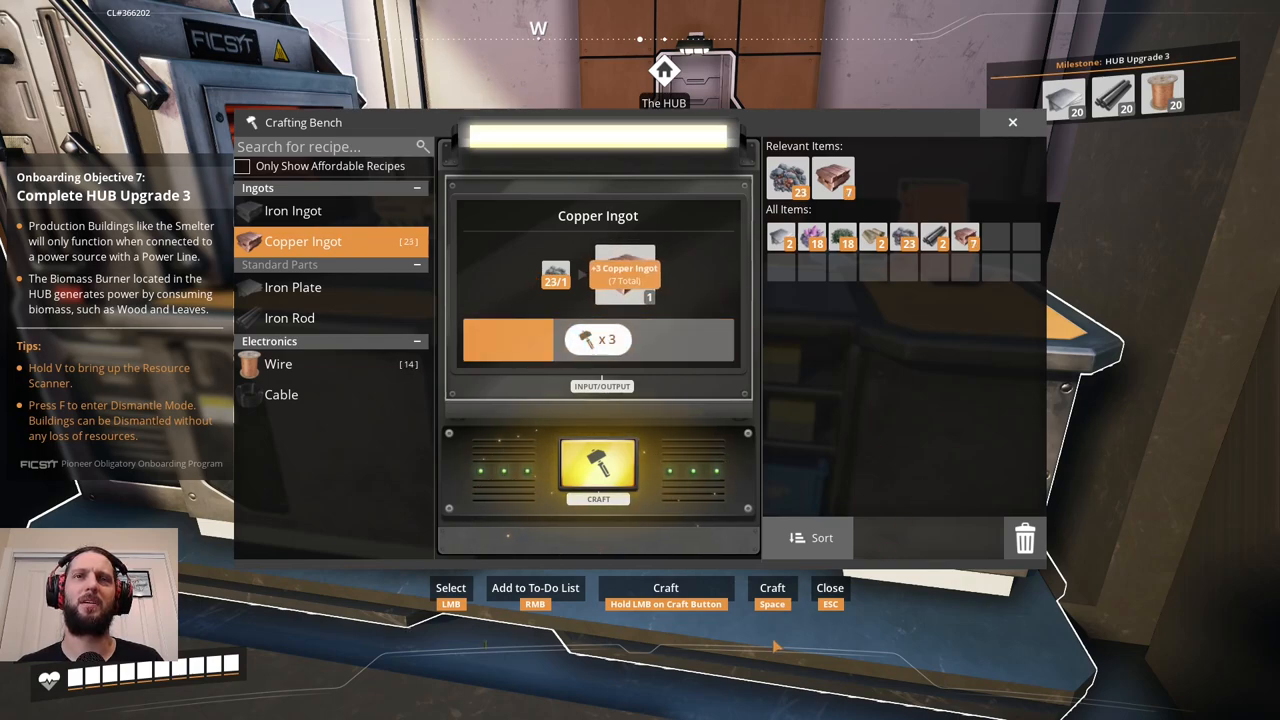
left_click(596, 470)
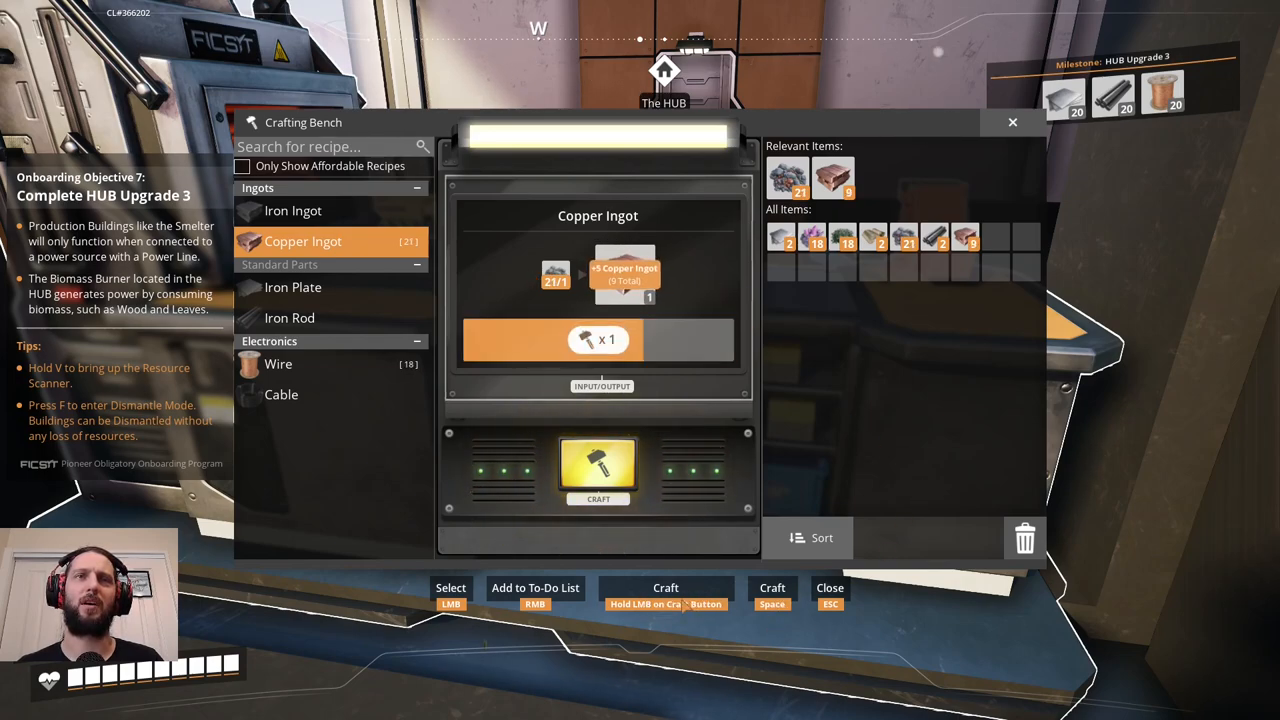
left_click(598, 470)
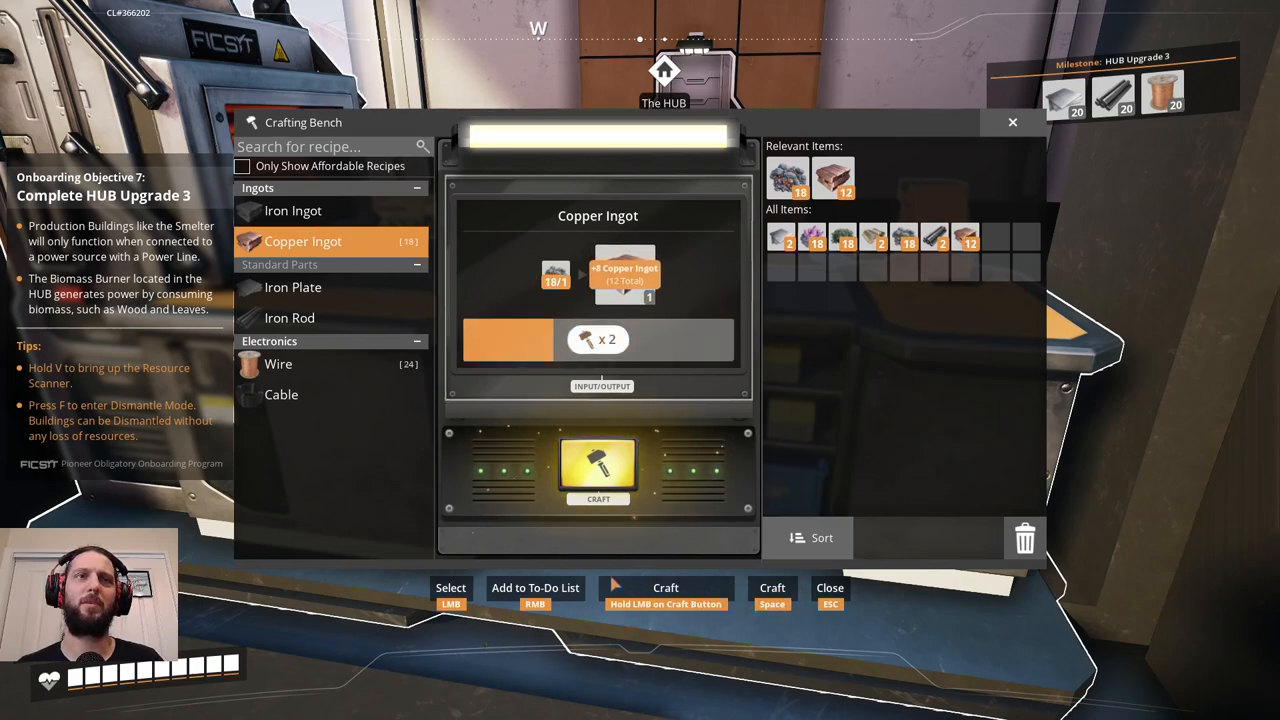
left_click(598, 470)
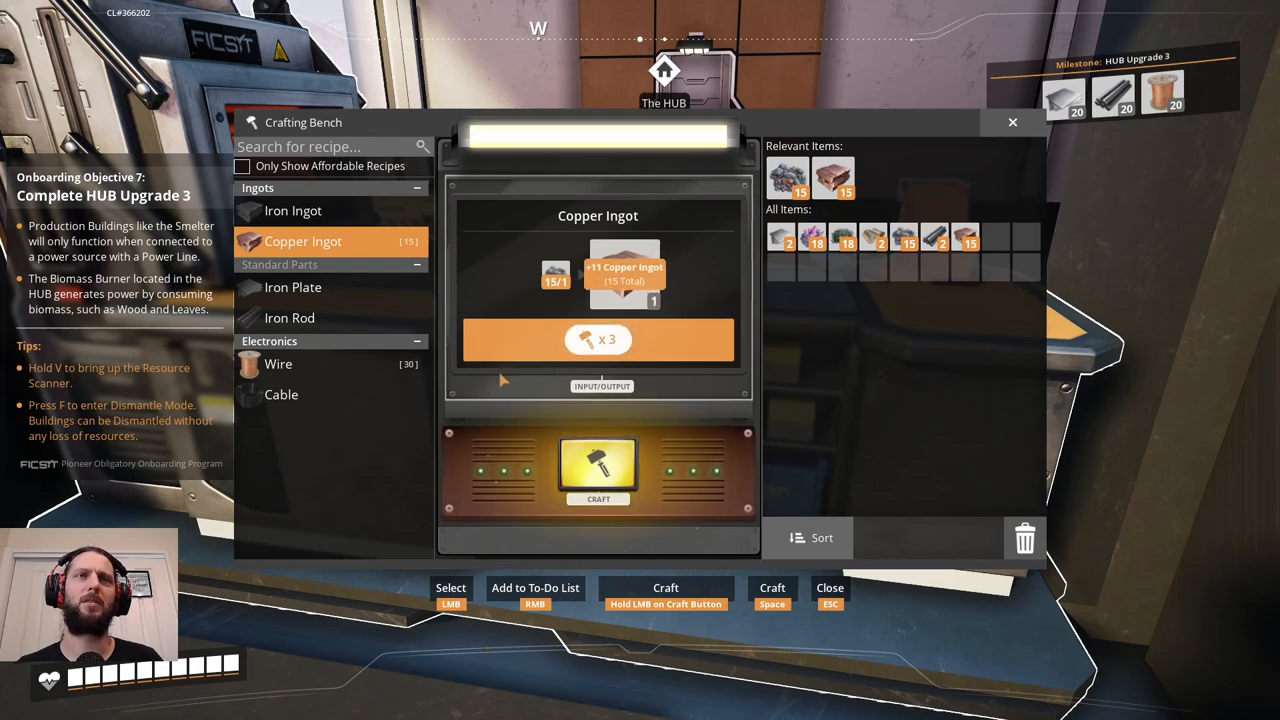
left_click(596, 470)
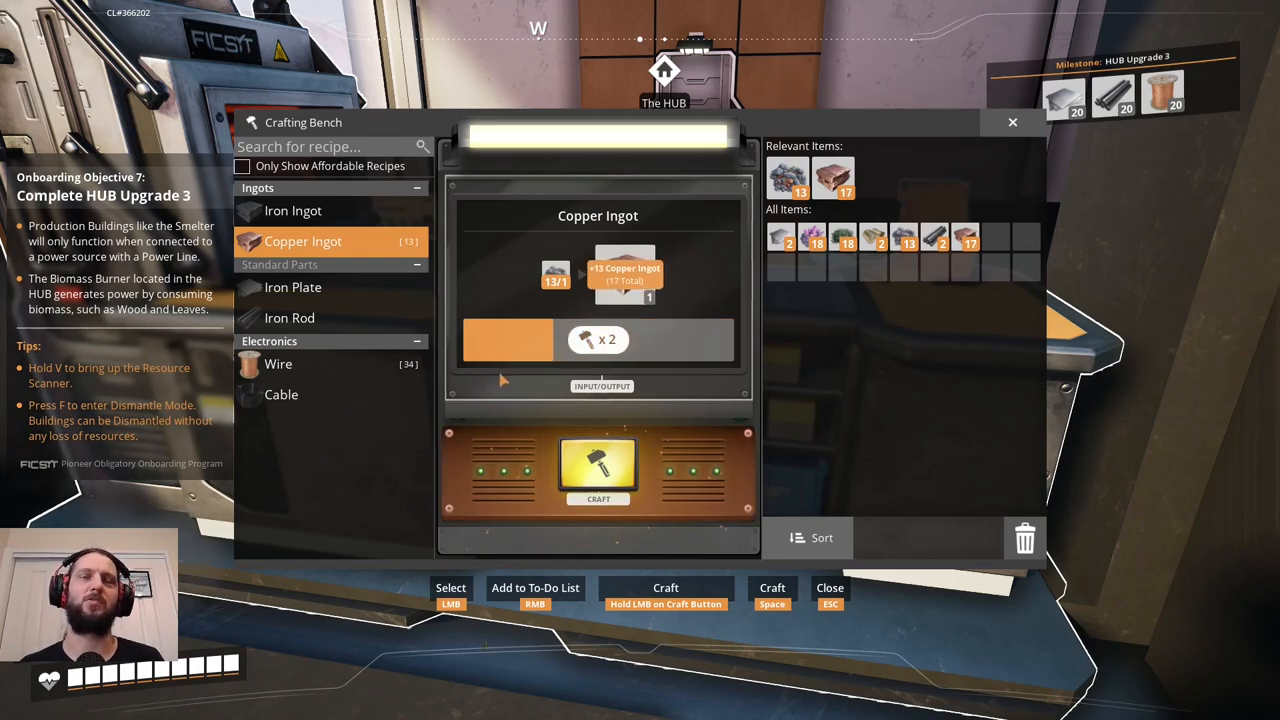
left_click(598, 470)
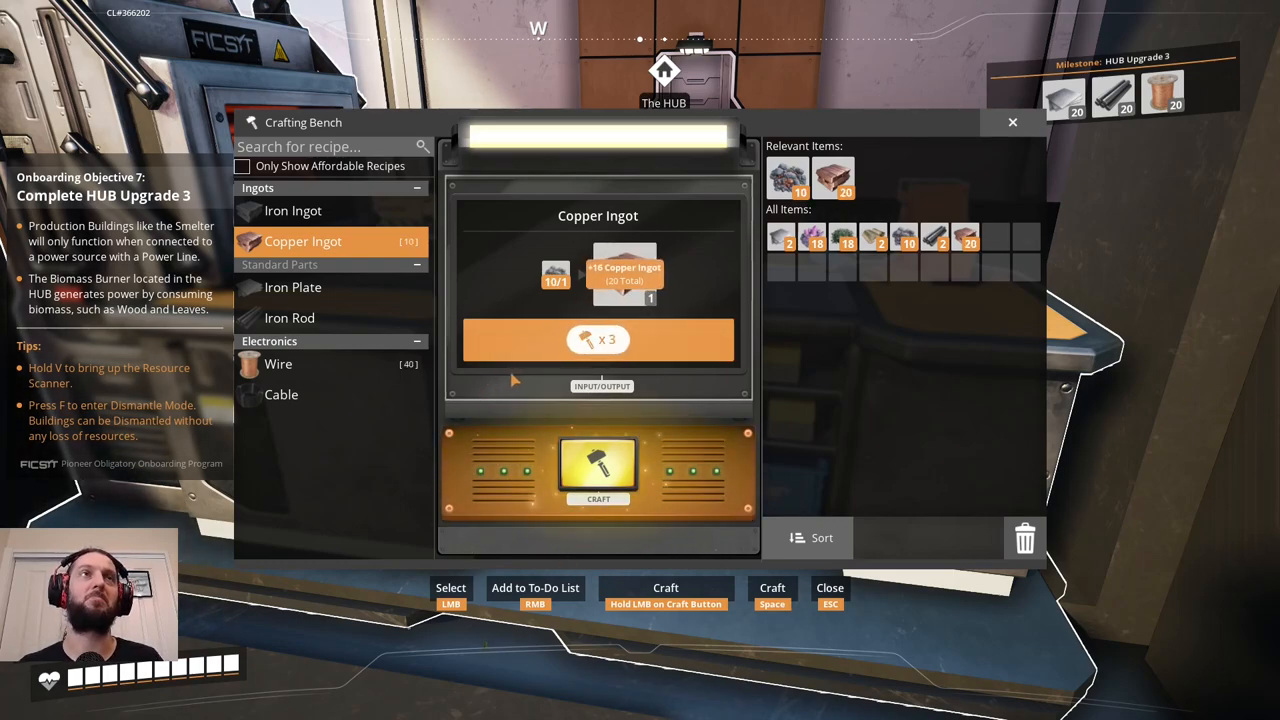
left_click(596, 468)
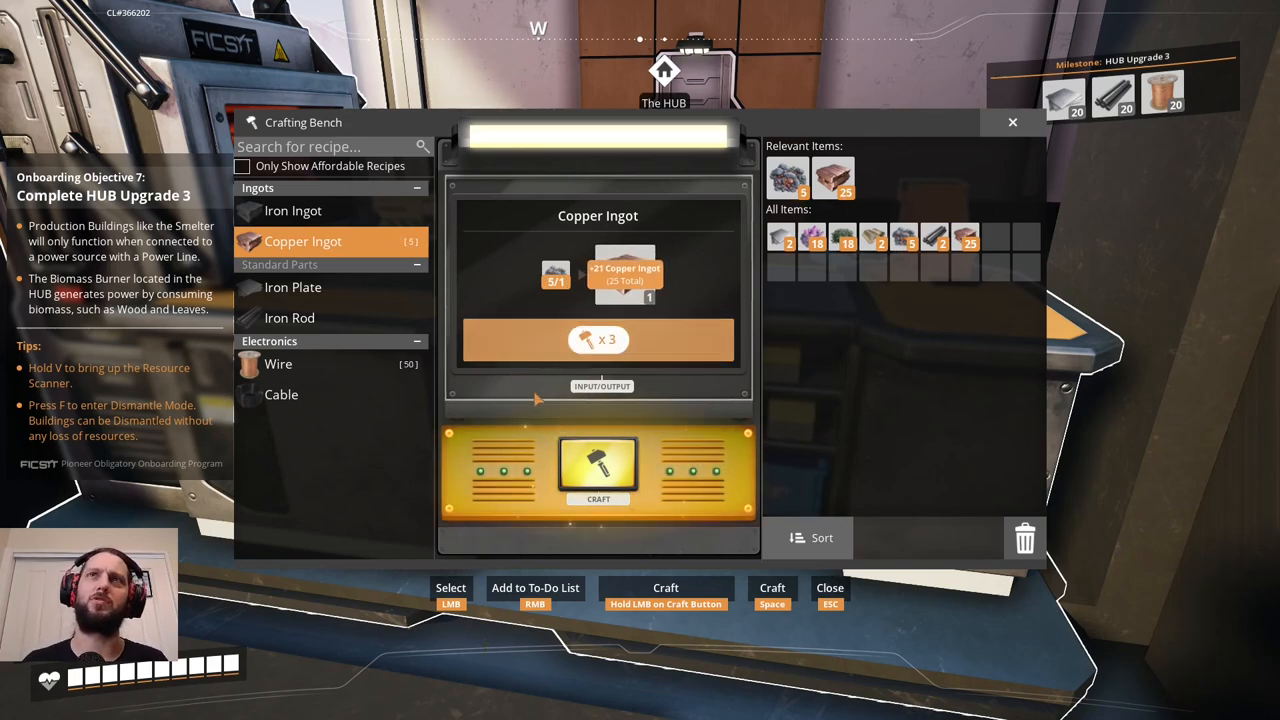
left_click(598, 470)
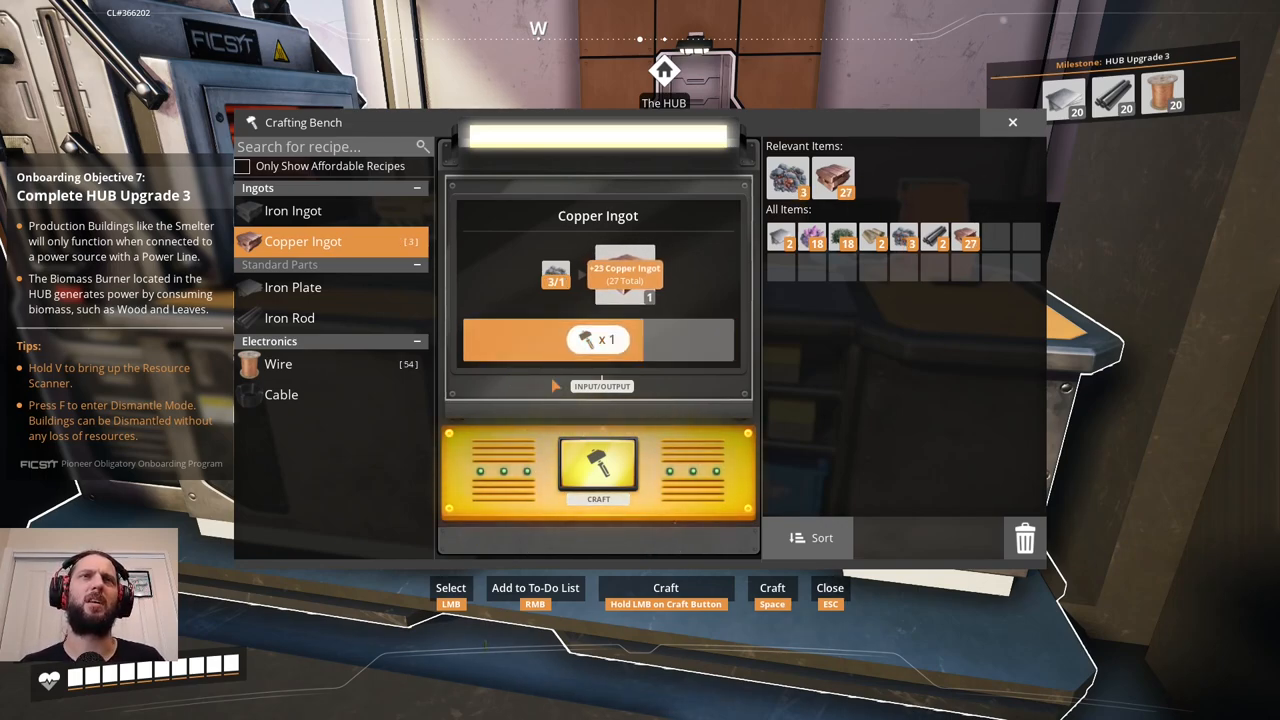
left_click(598, 470)
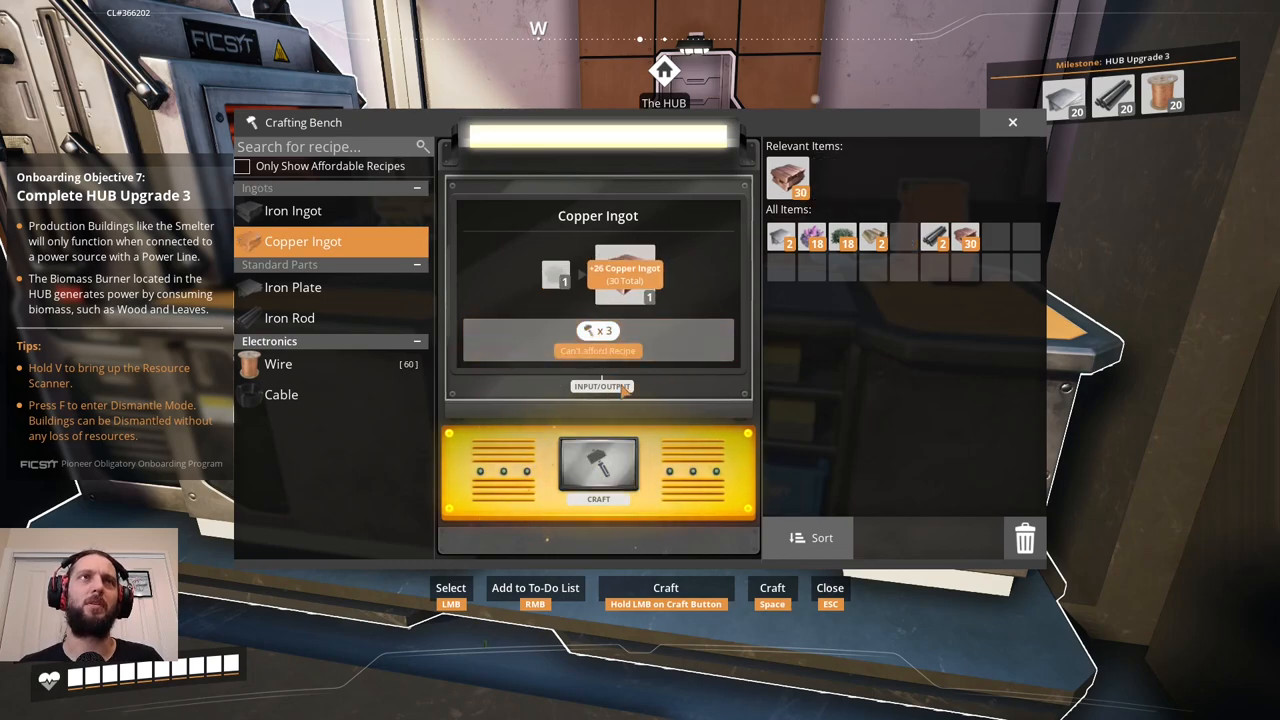
Switch to the Wire recipe and craft wire until stock reaches 40.
left_click(278, 364)
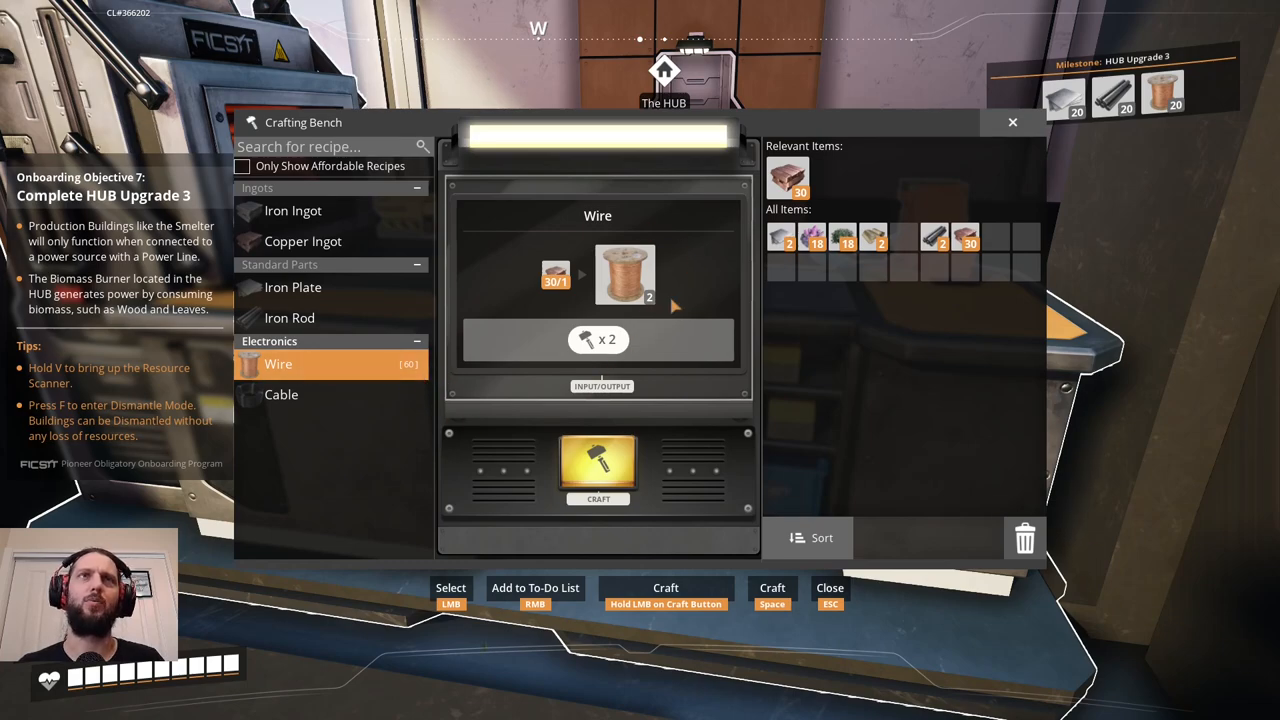
mouse_move(644, 290)
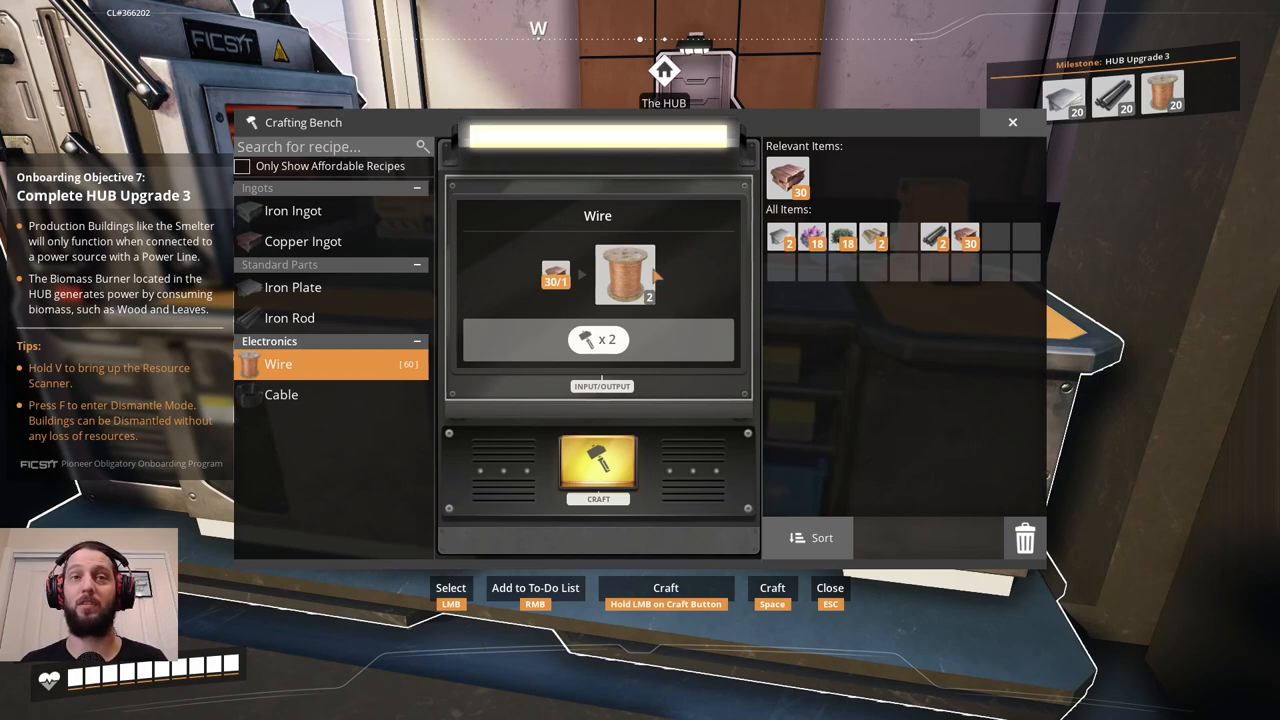
mouse_move(688, 274)
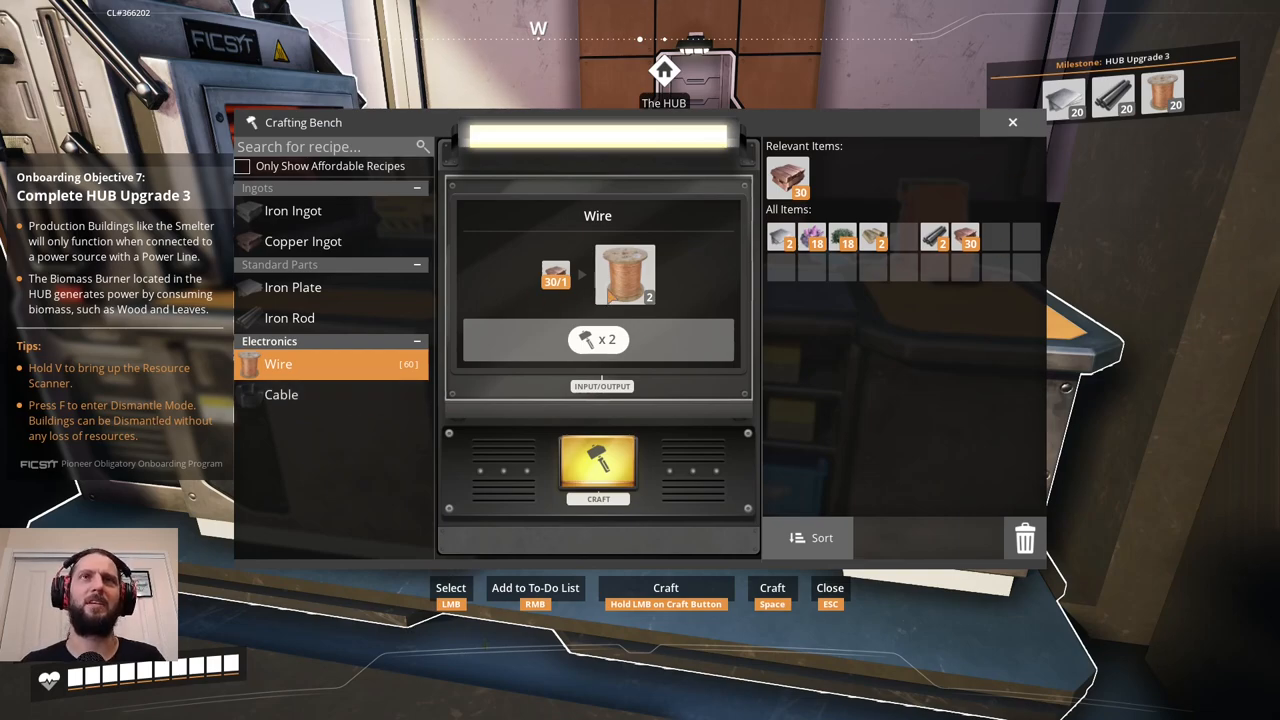
left_click(596, 470)
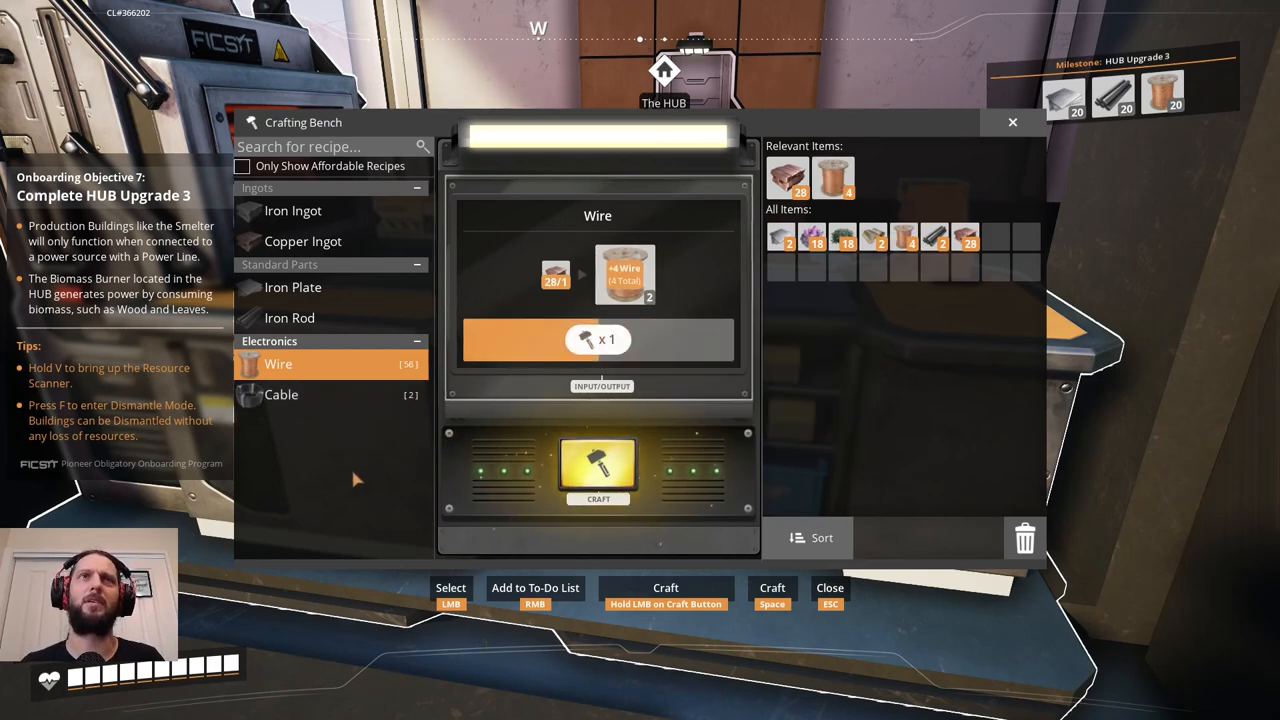
left_click(598, 470)
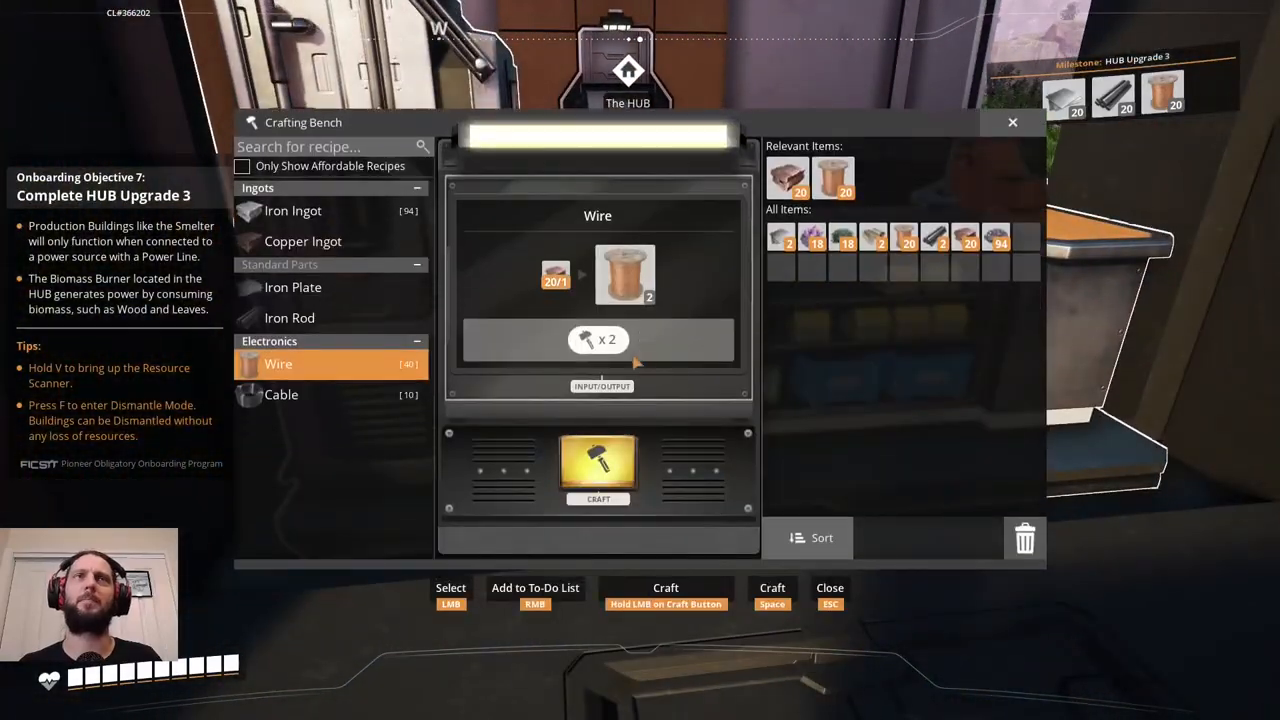
Select the Iron Ingot recipe and craft a first run of ingots from iron ore.
left_click(292, 210)
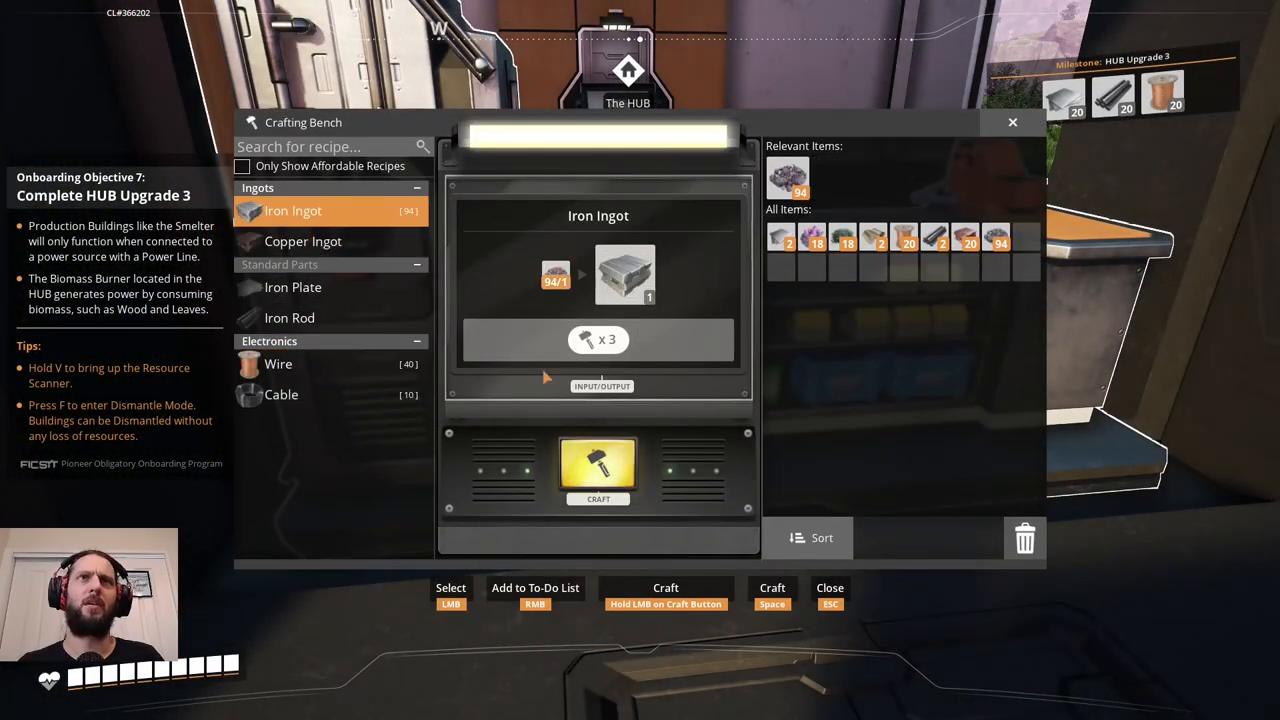
left_click(598, 470)
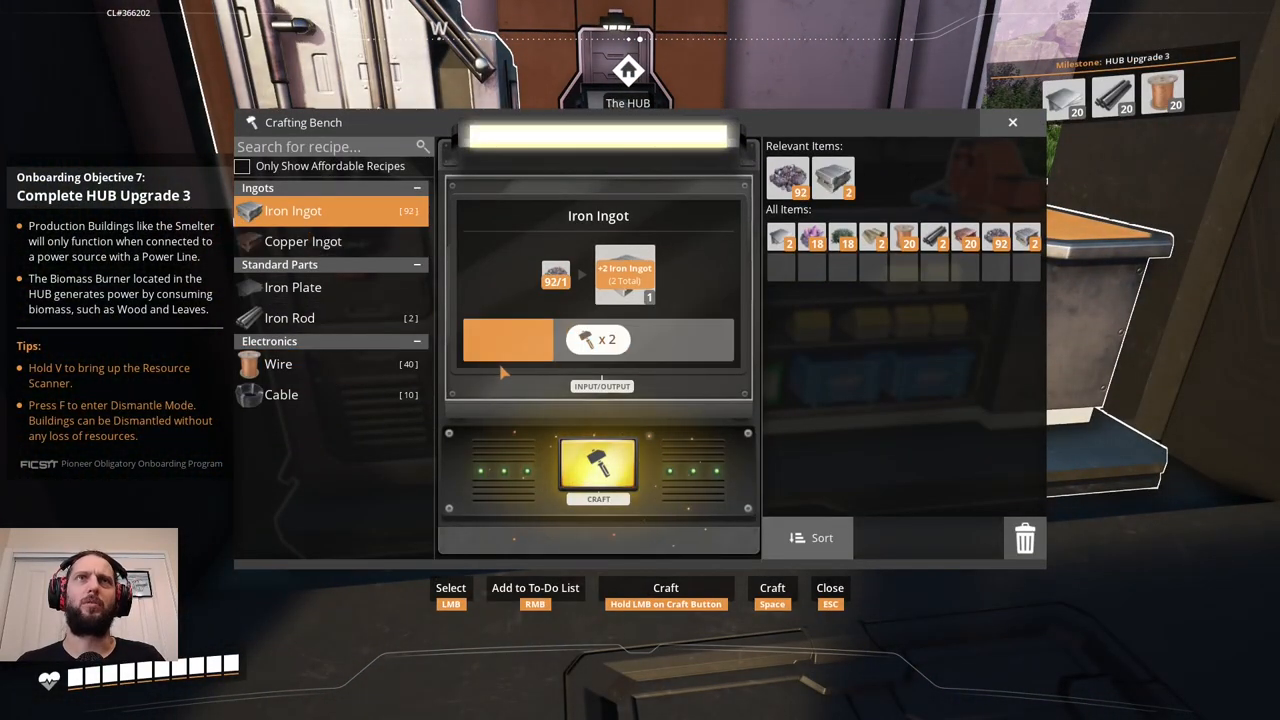
left_click(598, 470)
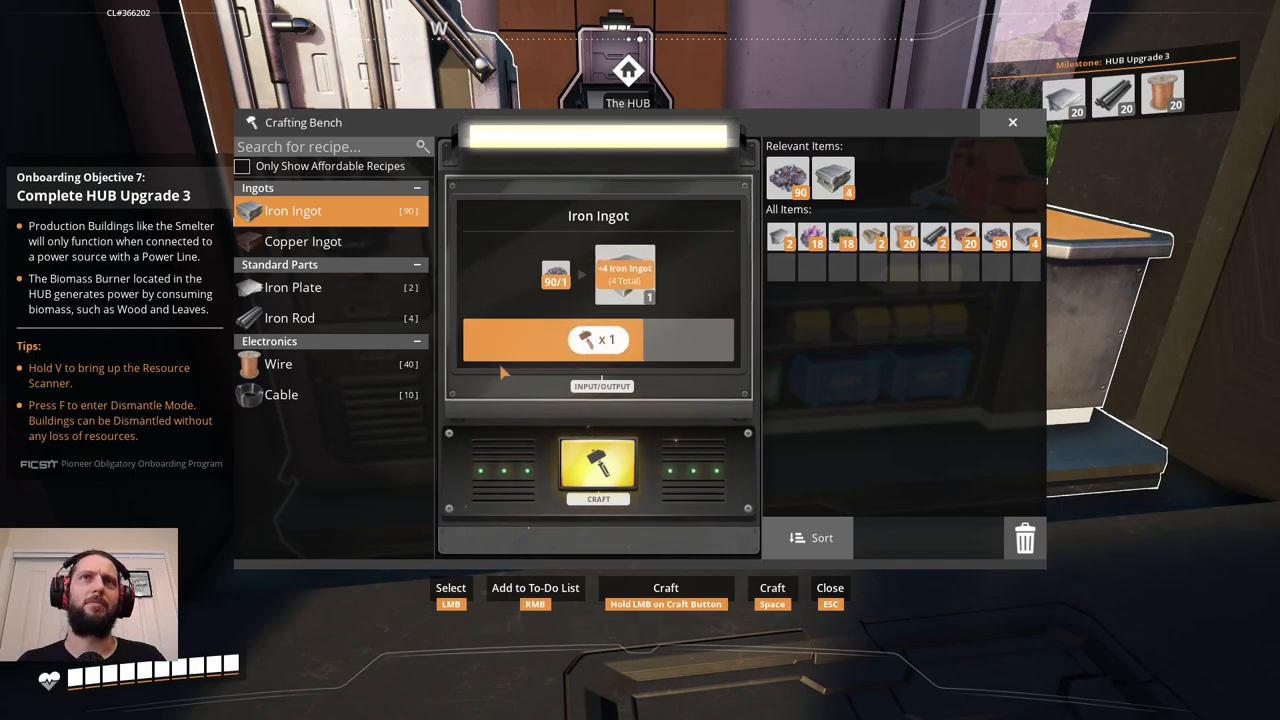
left_click(598, 470)
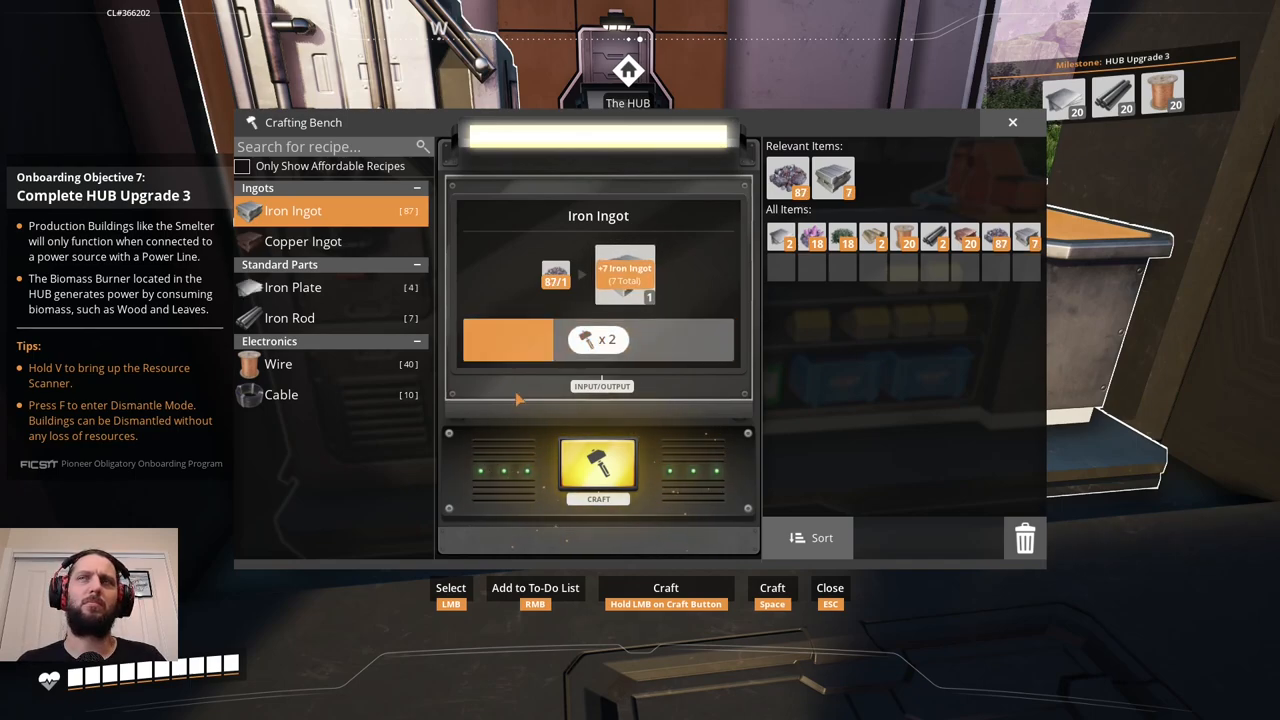
left_click(598, 470)
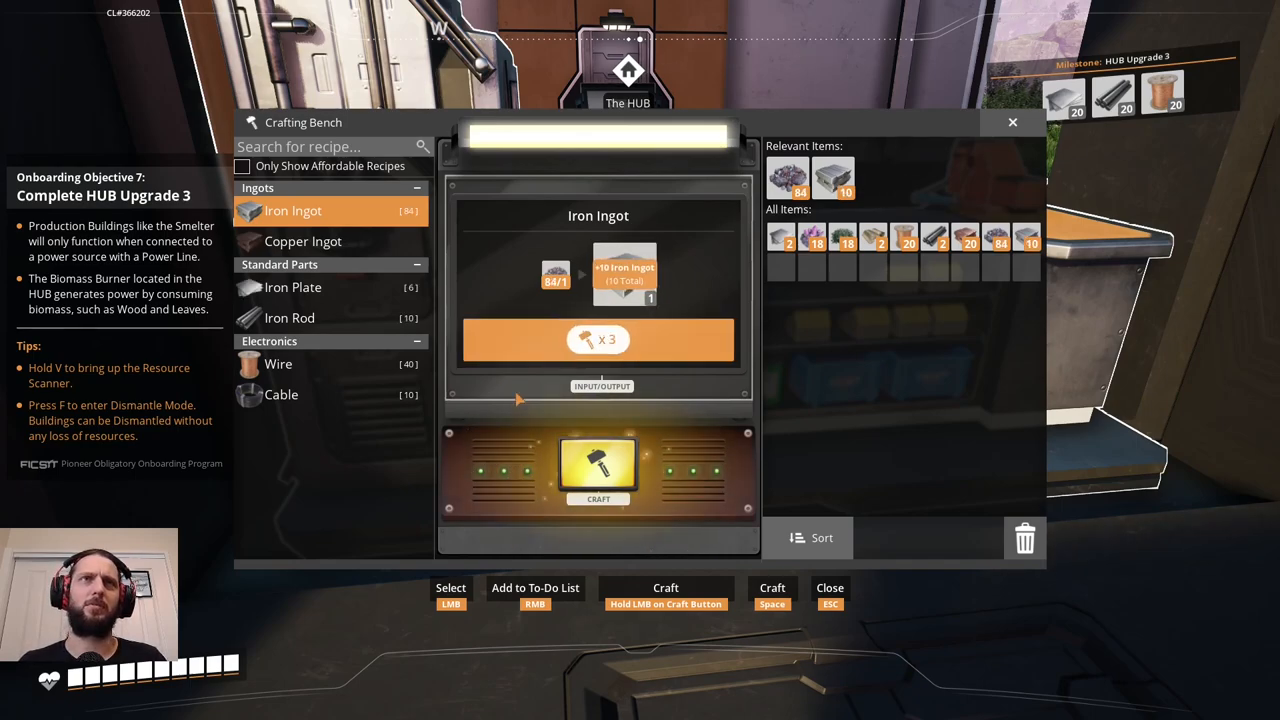
left_click(596, 464)
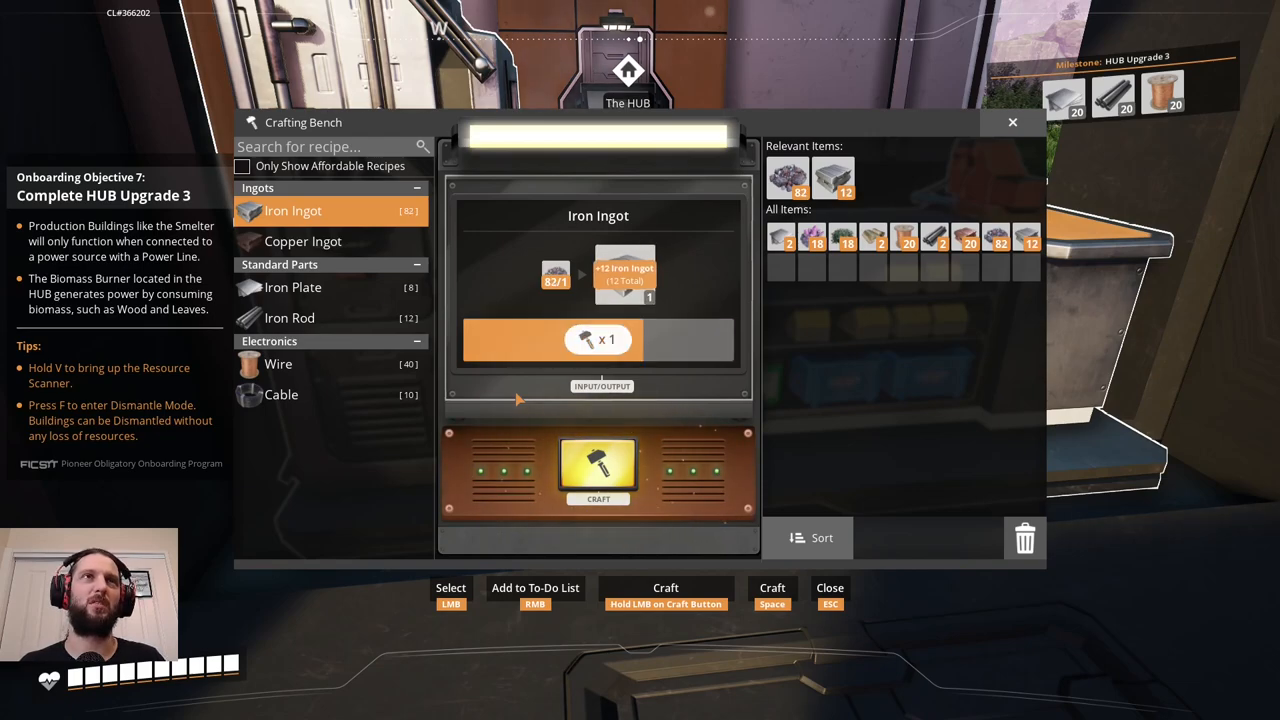
left_click(598, 470)
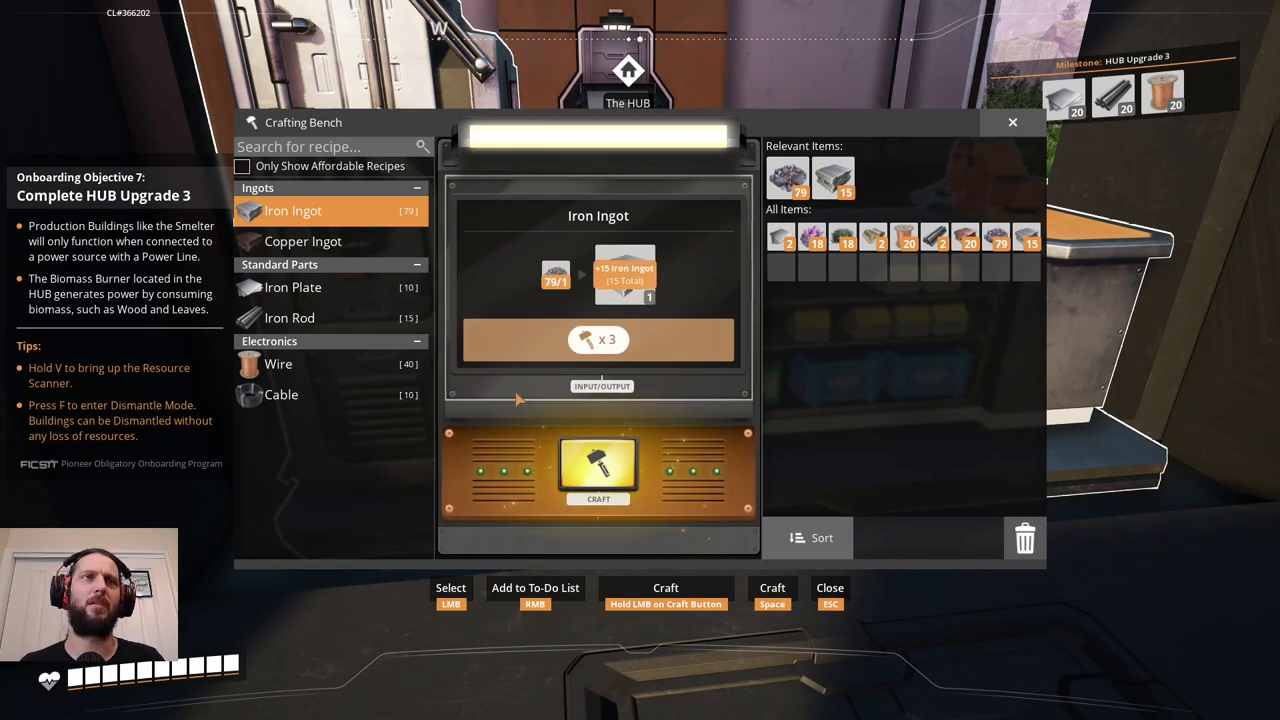
left_click(598, 470)
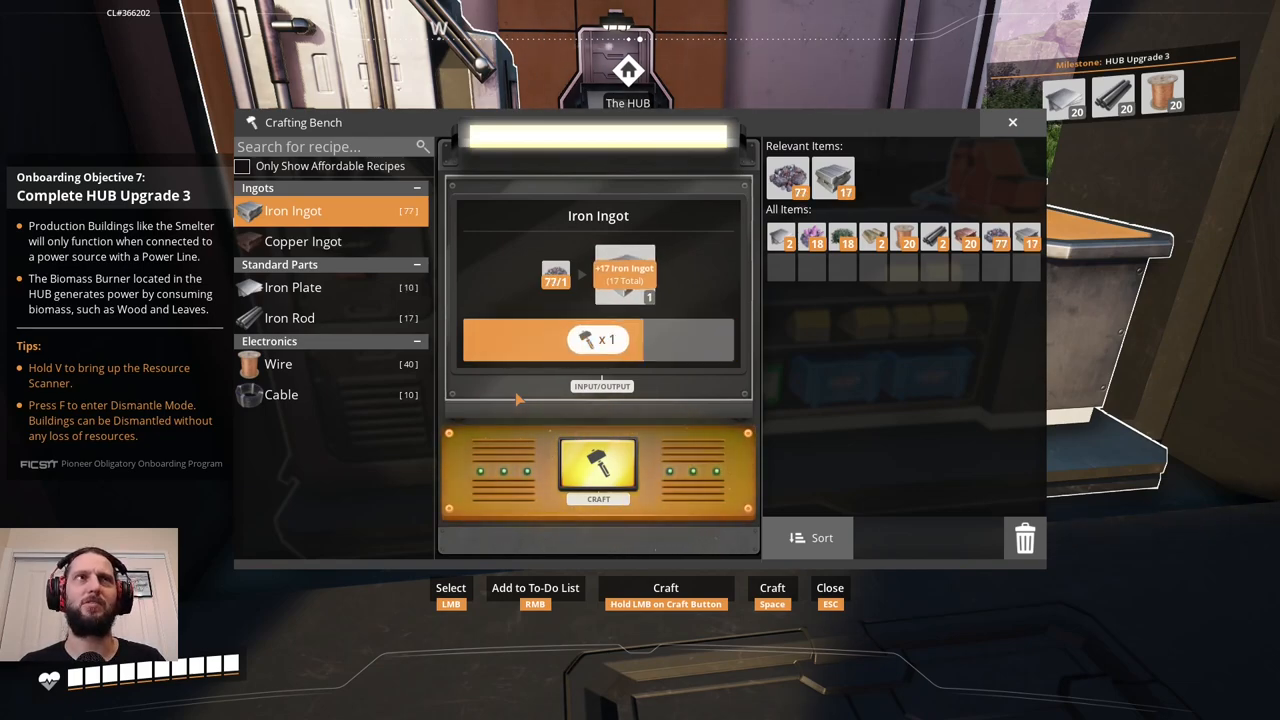
left_click(598, 468)
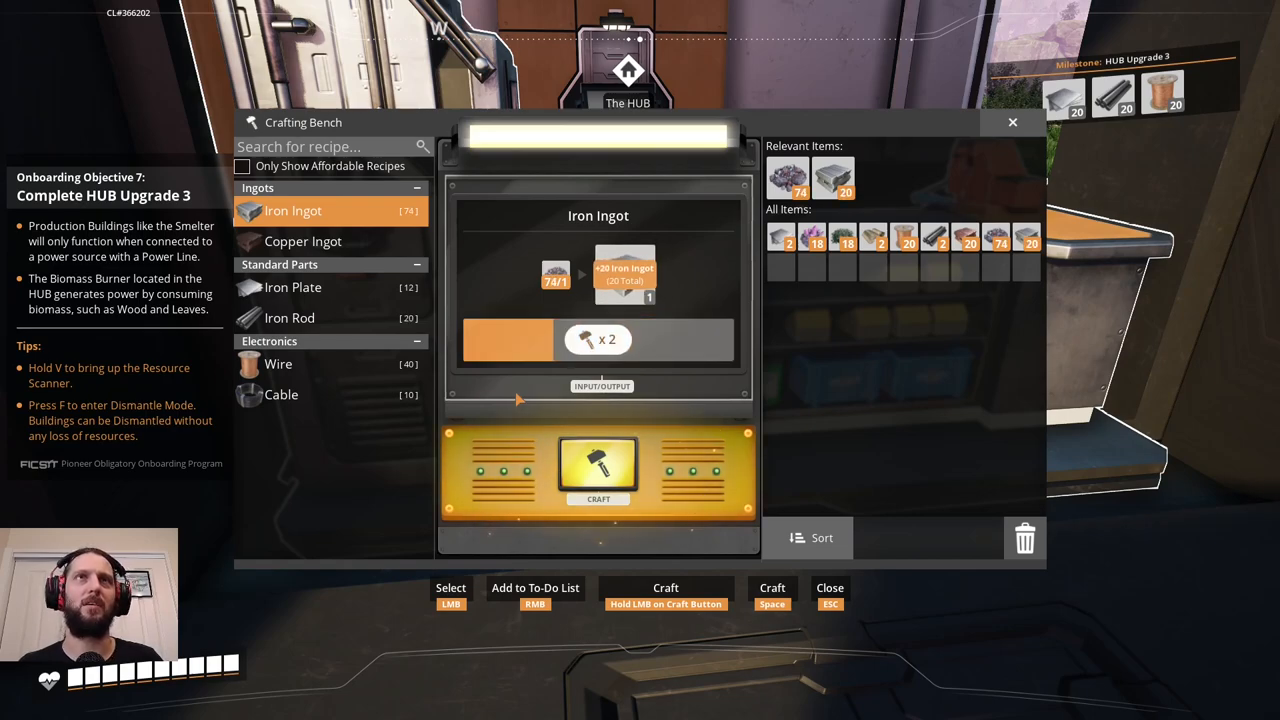
left_click(598, 464)
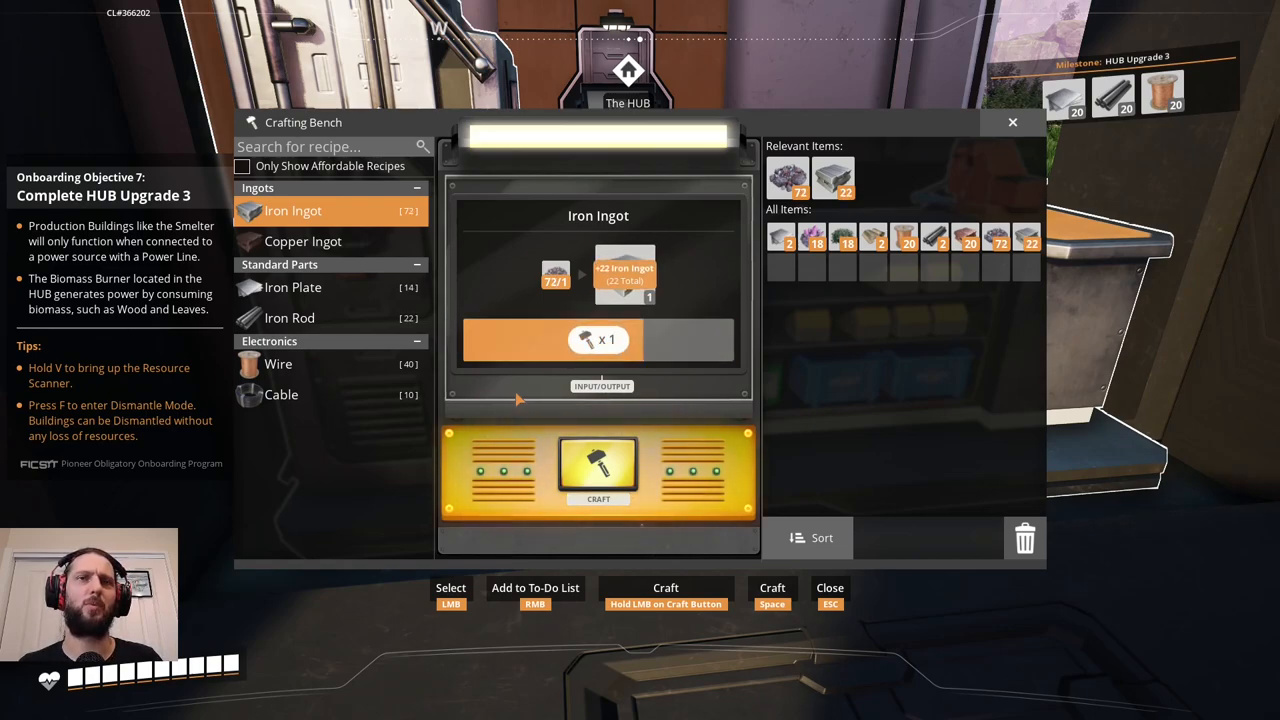
left_click(596, 470)
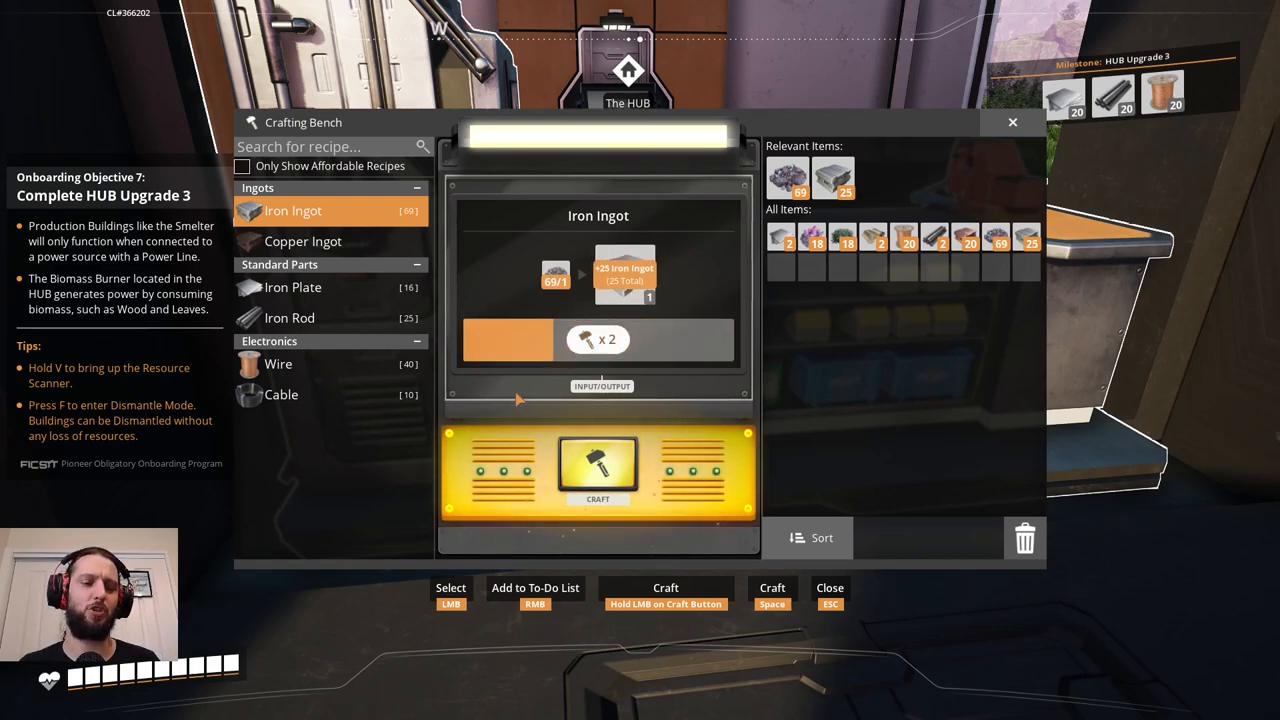
Keep crafting ingots until stock reaches about 42, then leave the bench.
left_click(596, 468)
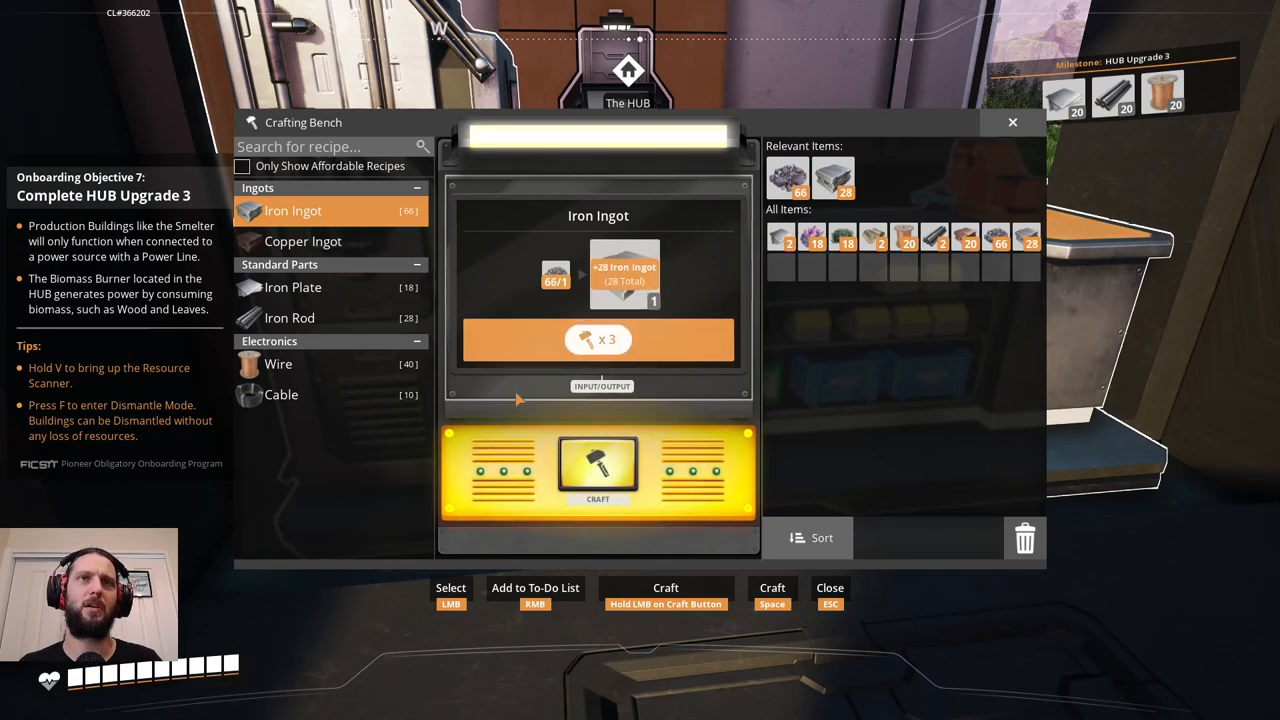
left_click(596, 470)
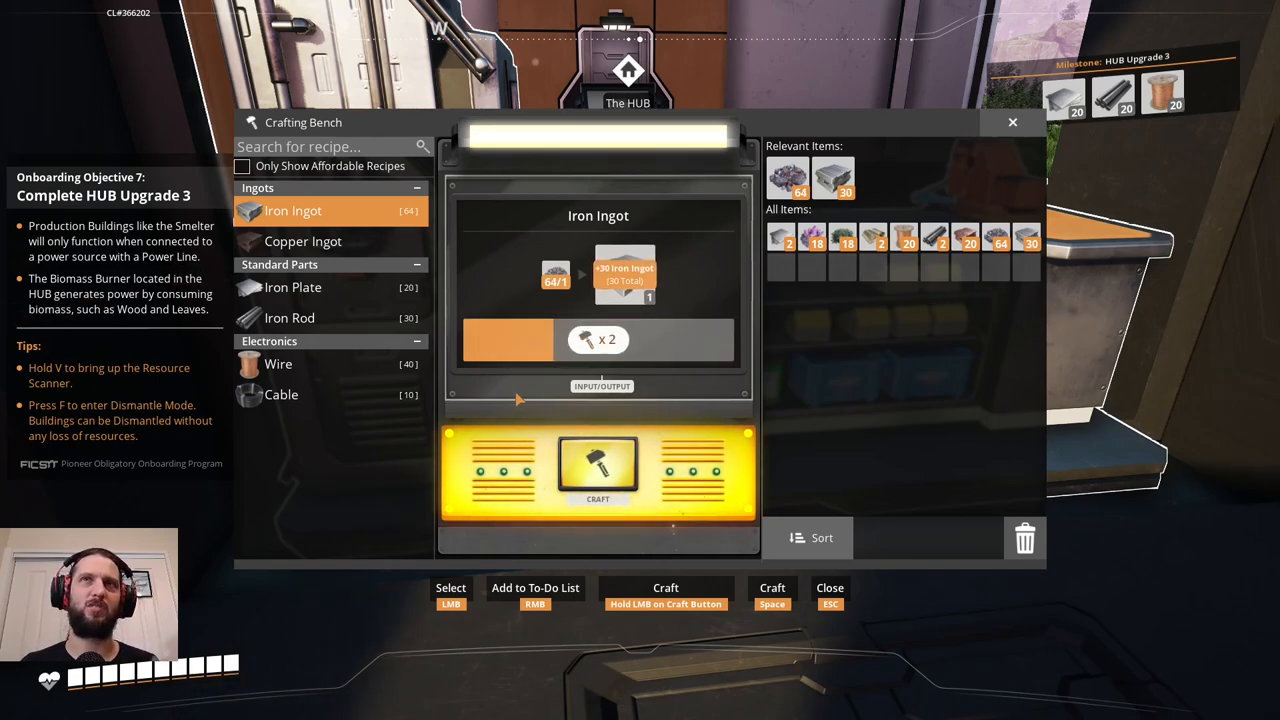
left_click(596, 470)
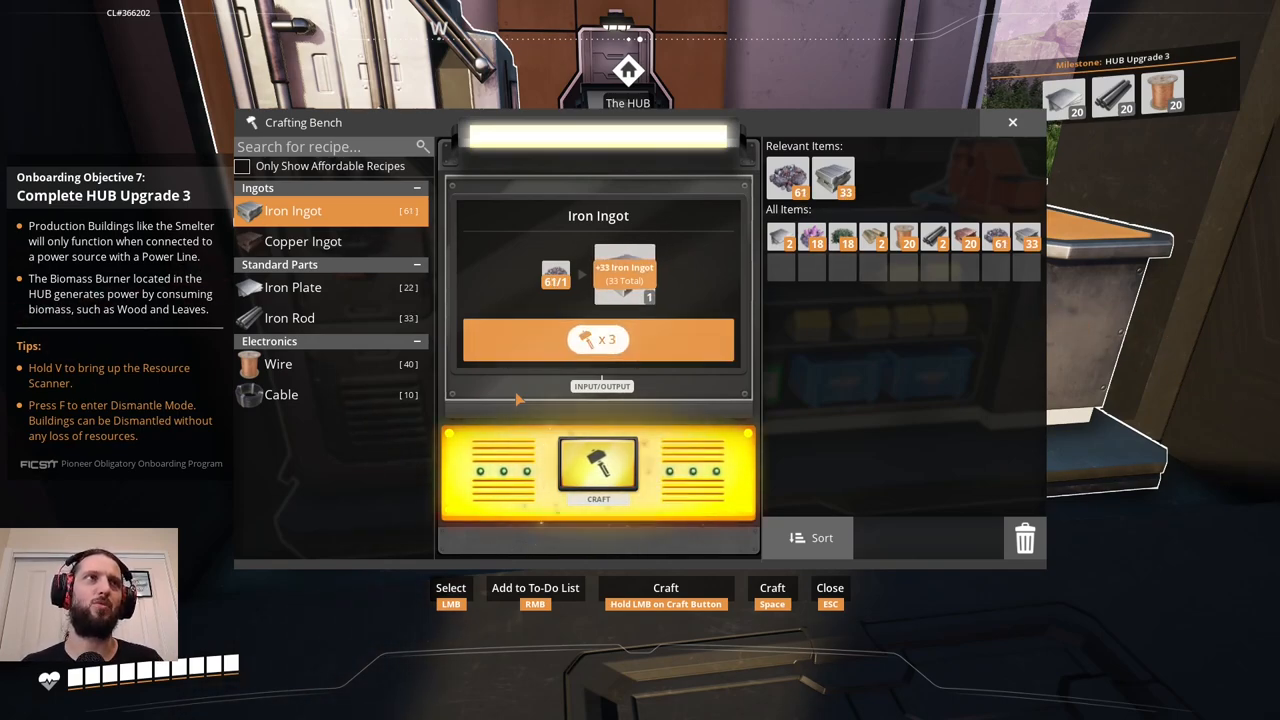
left_click(596, 468)
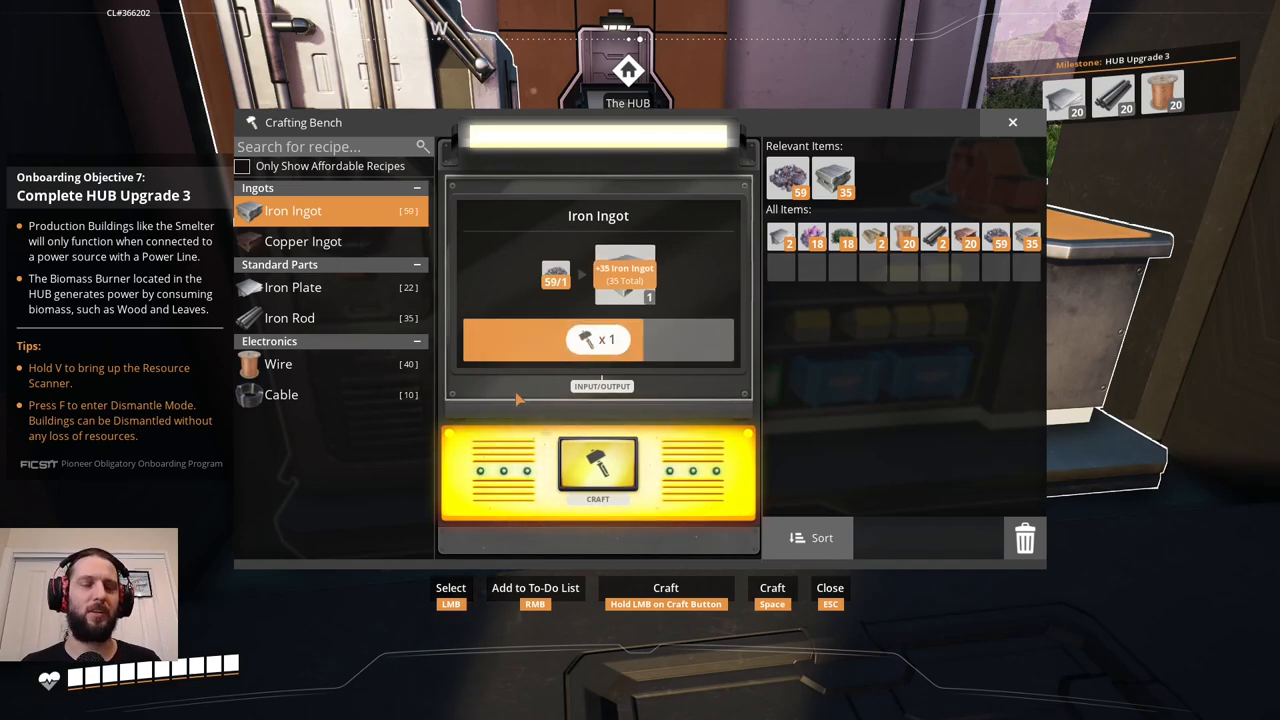
left_click(596, 470)
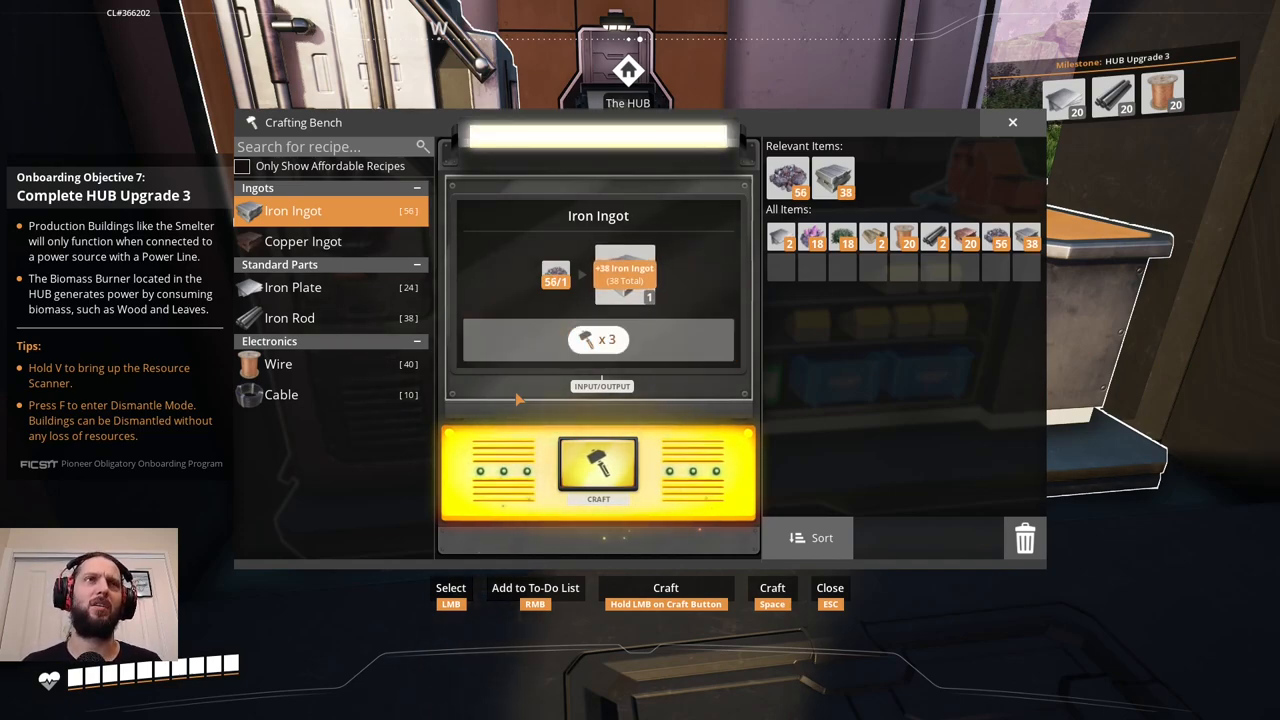
left_click(598, 470)
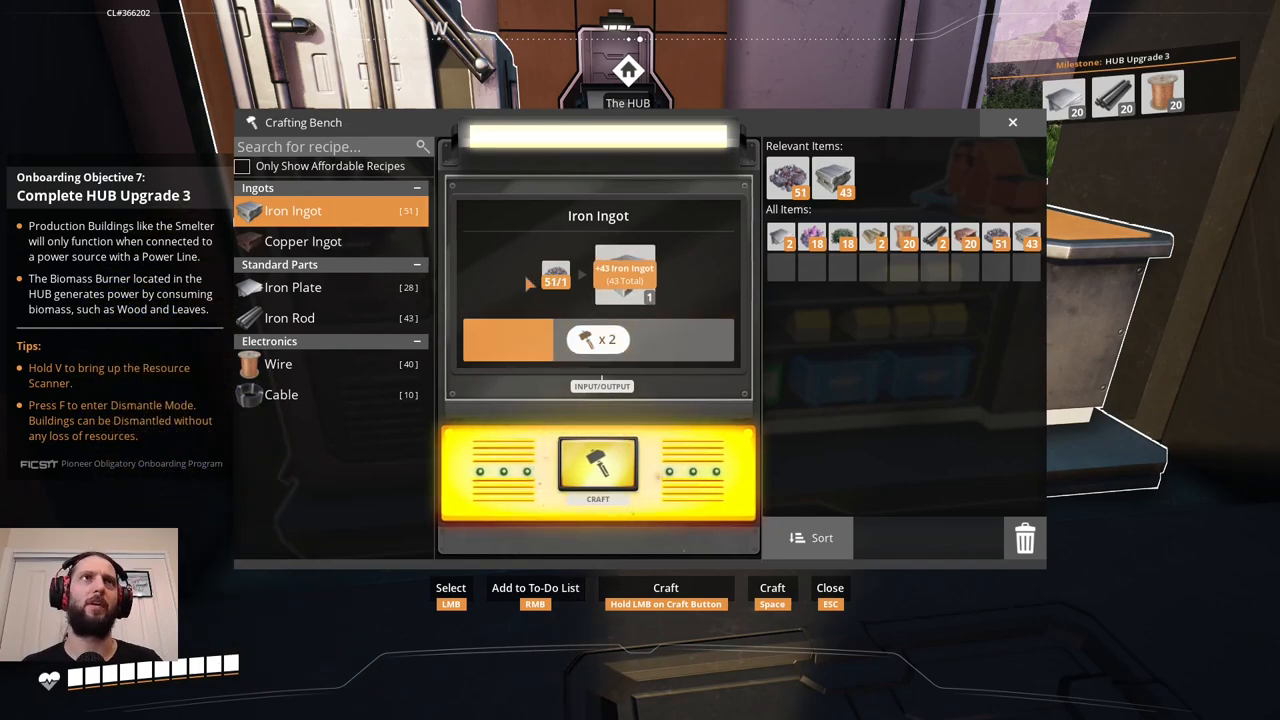
left_click(598, 468)
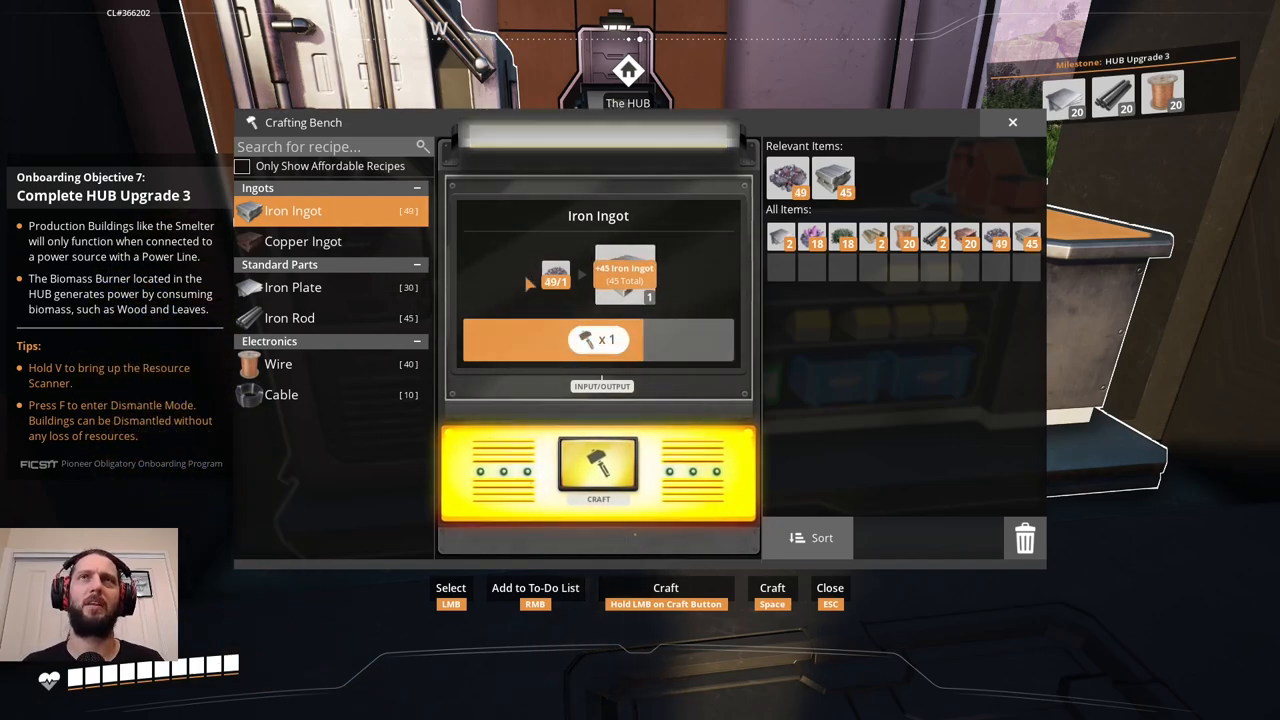
left_click(598, 470)
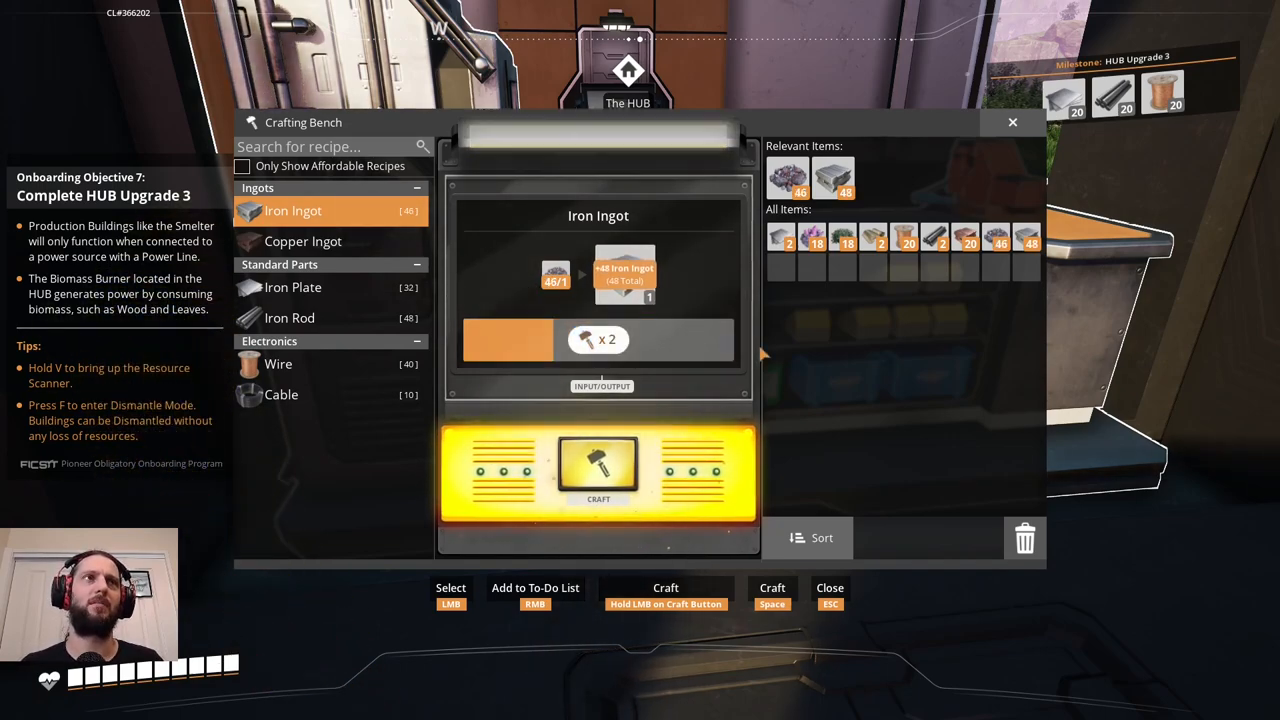
left_click(598, 470)
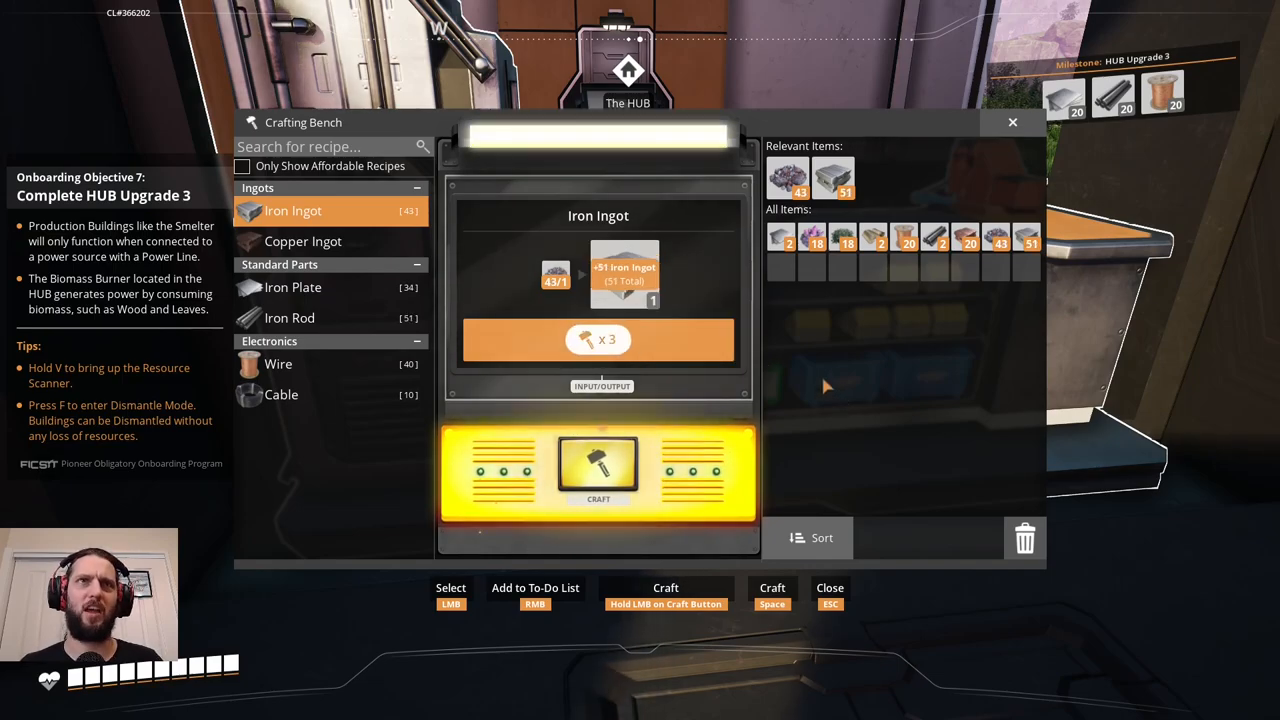
key("Escape")
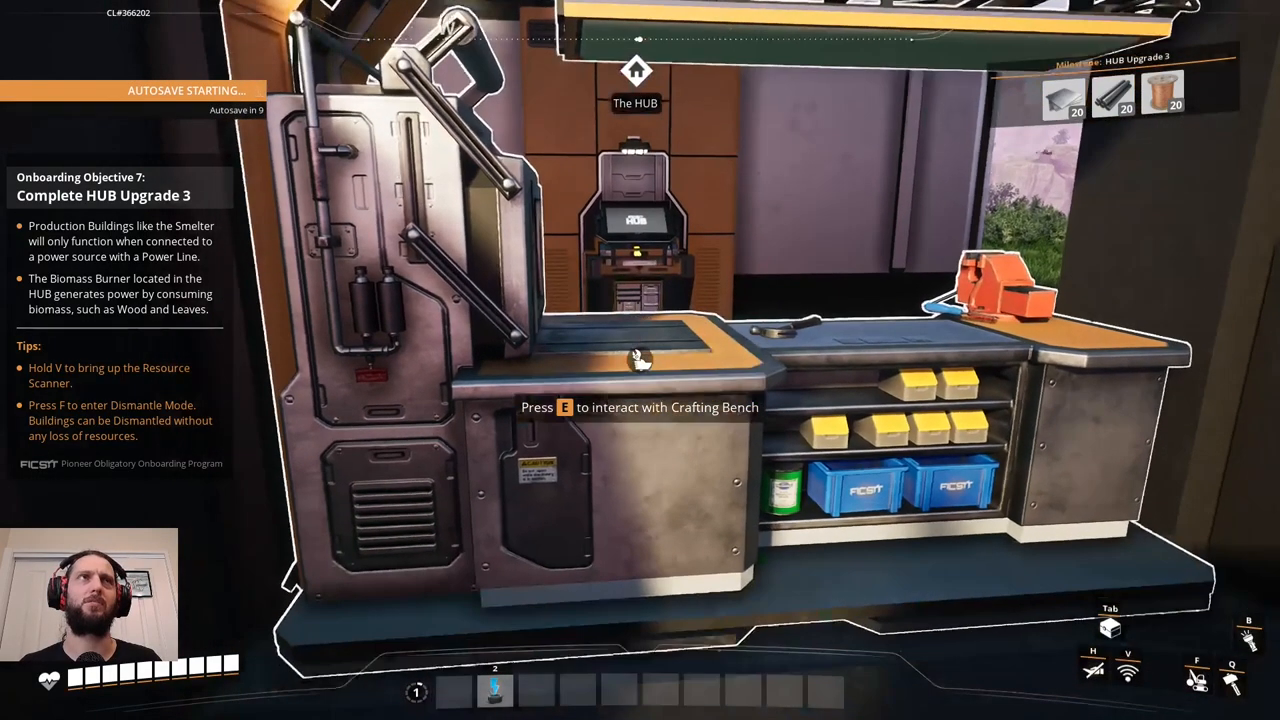
Reopen the crafting bench and craft another large batch of Iron Ingots.
key("e")
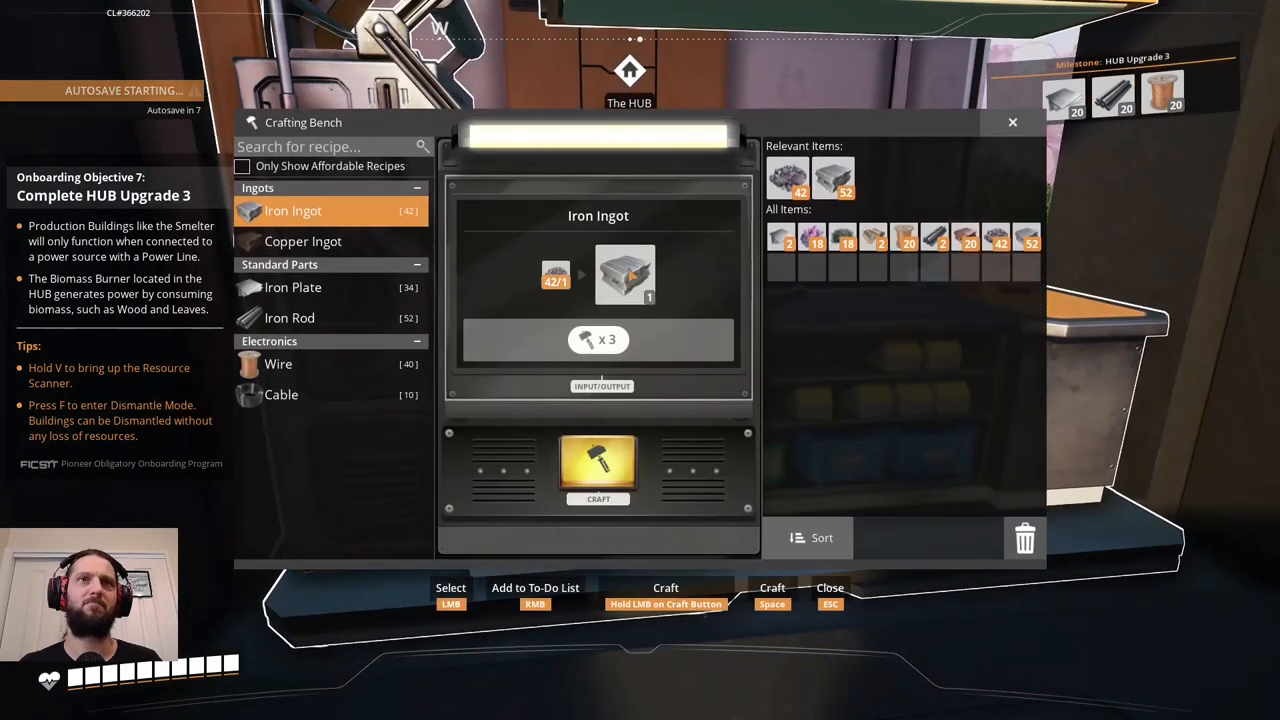
left_click(596, 468)
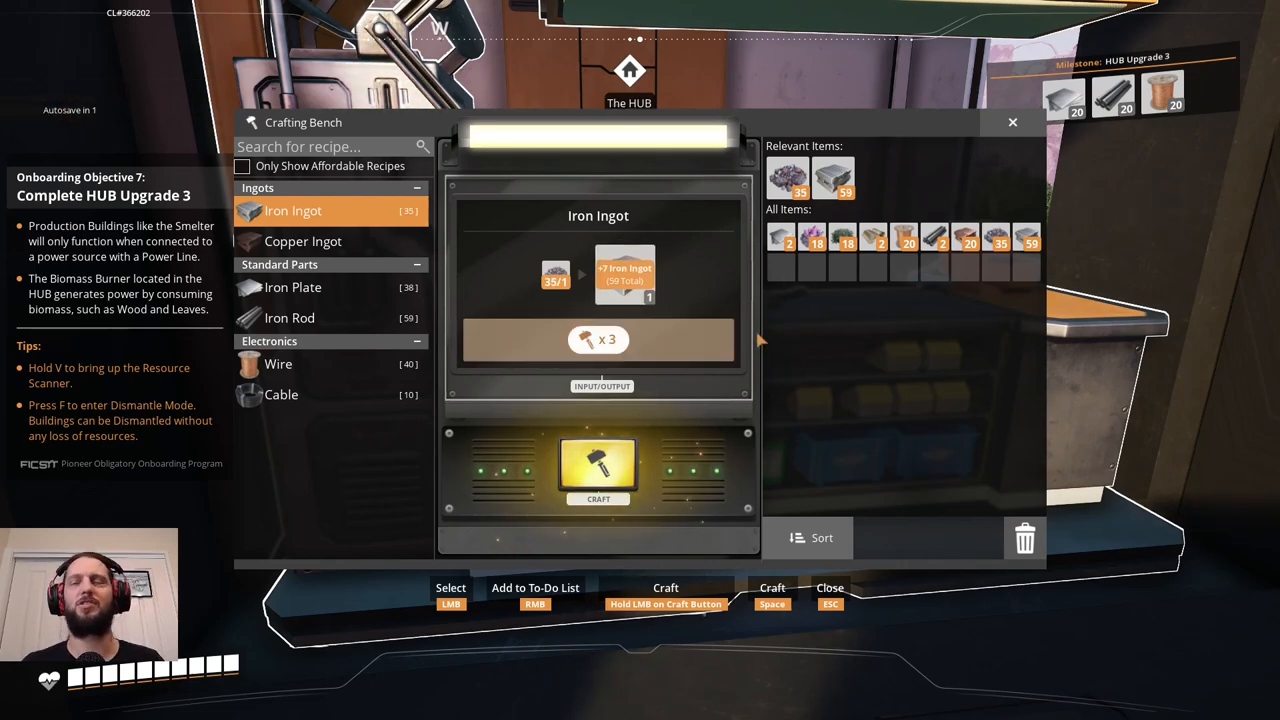
left_click(598, 468)
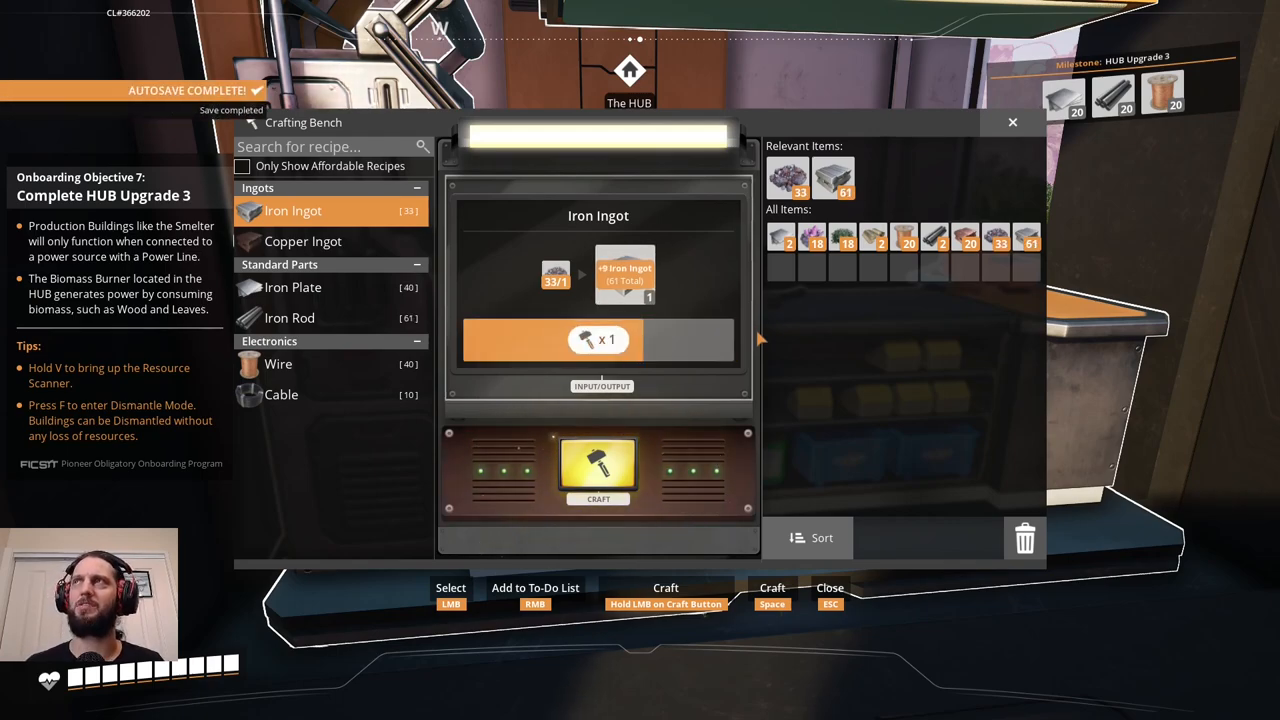
left_click(598, 470)
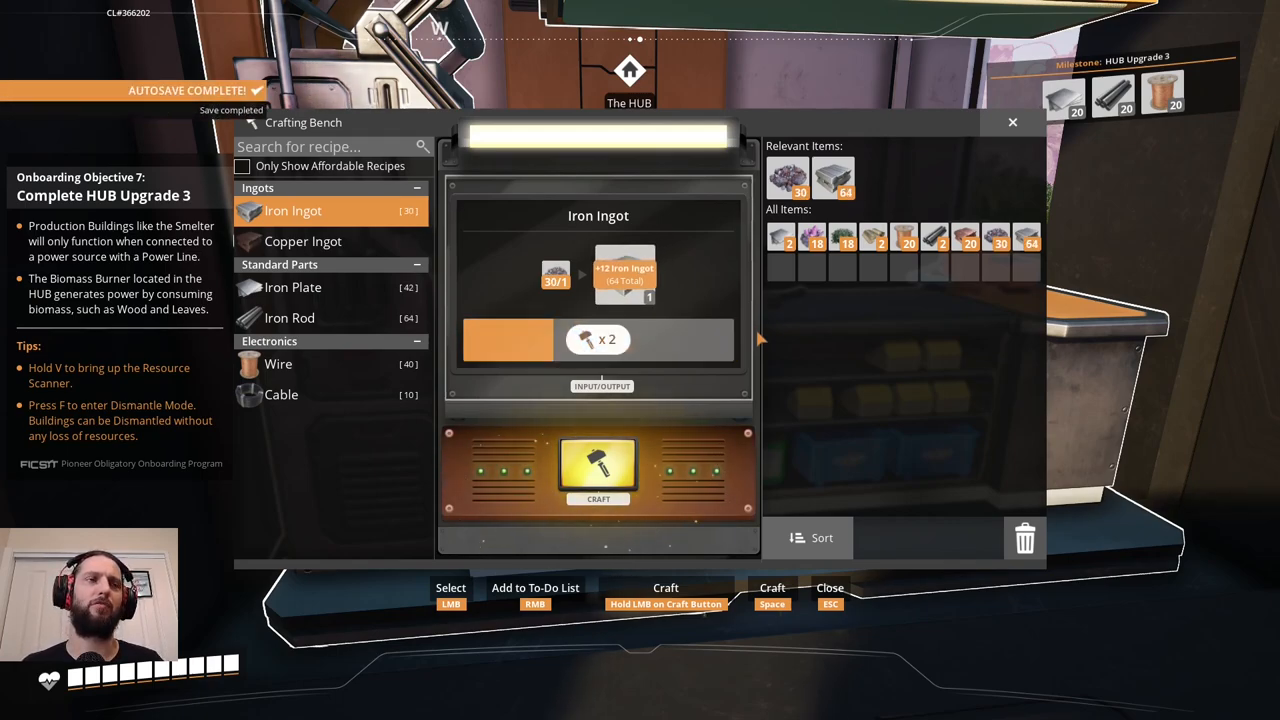
left_click(598, 470)
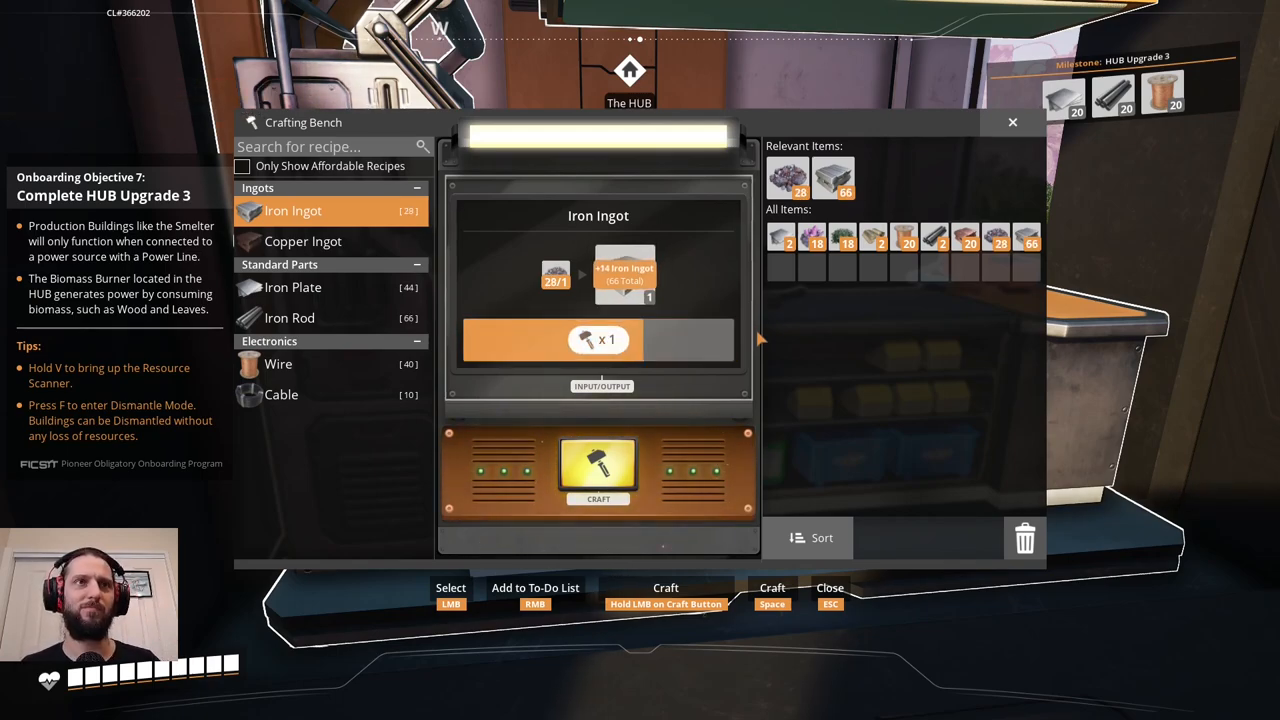
left_click(598, 468)
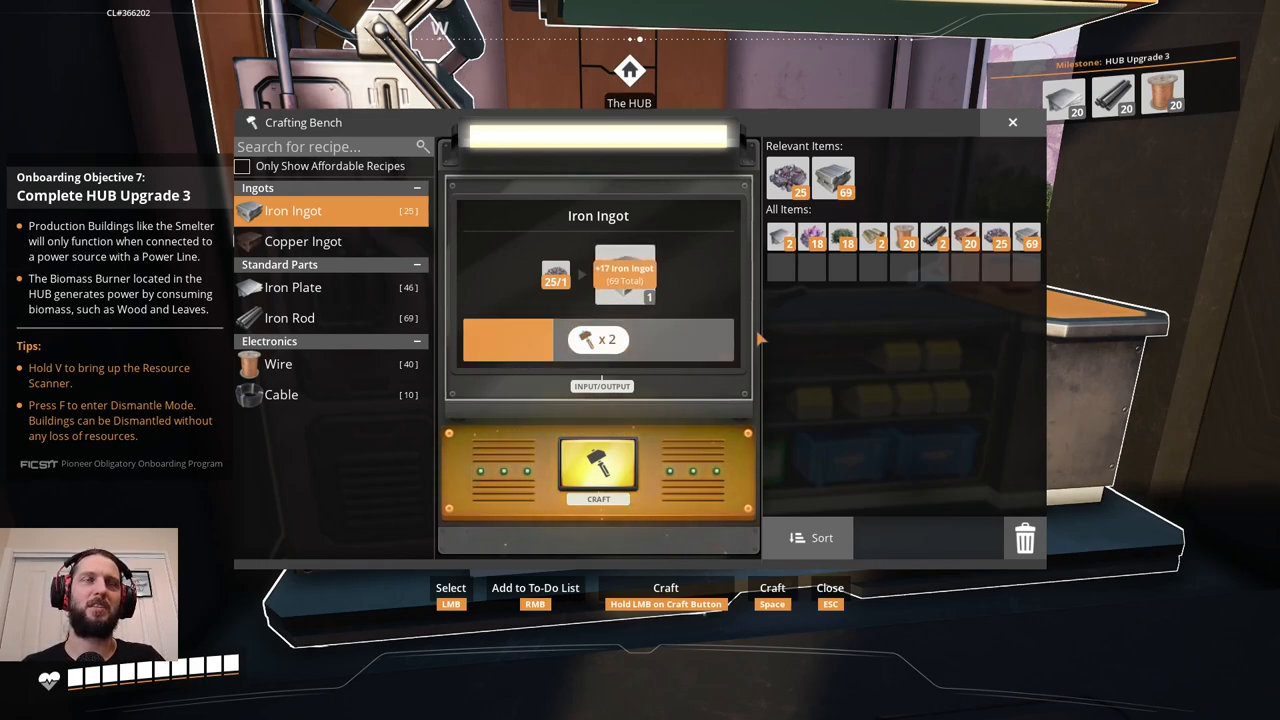
left_click(598, 468)
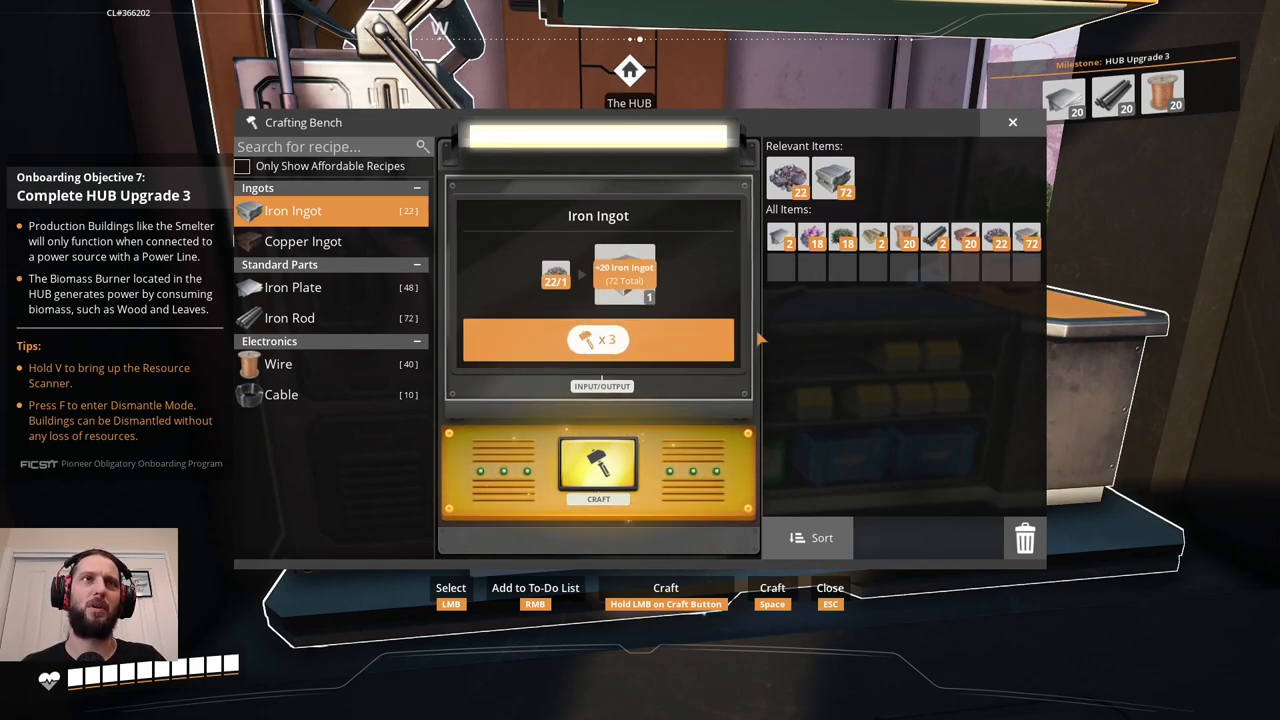
left_click(598, 468)
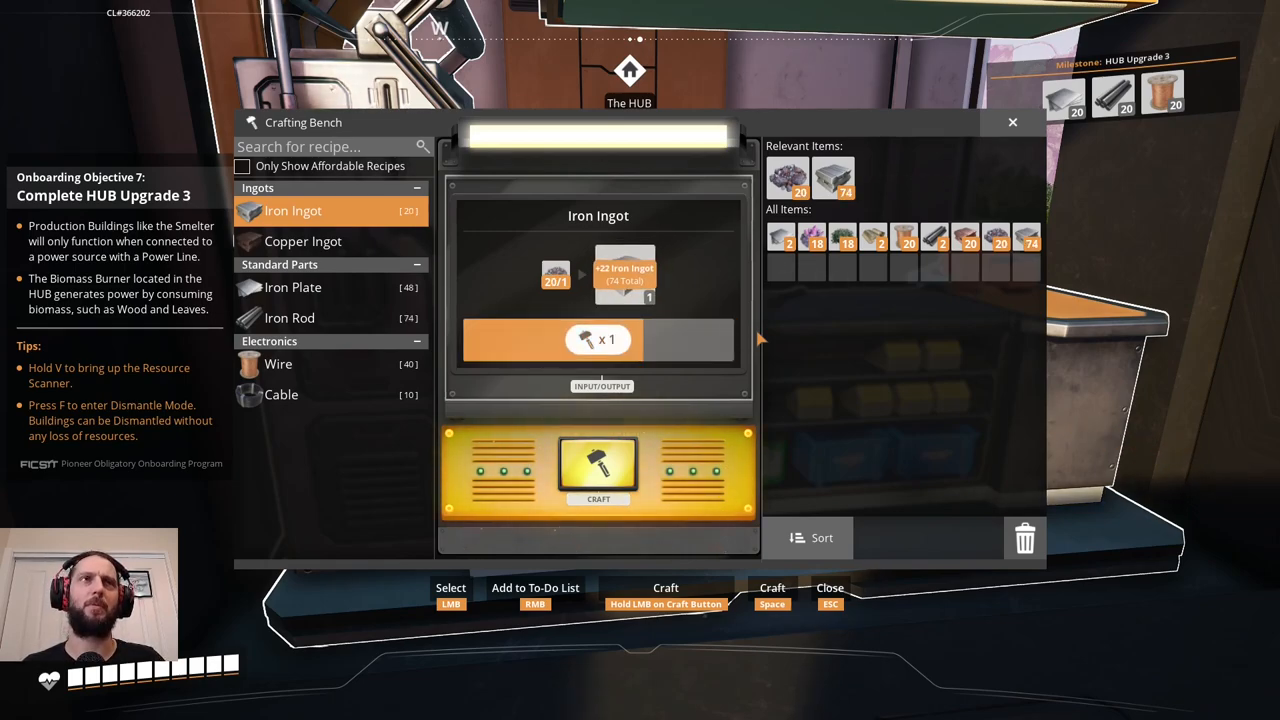
left_click(598, 468)
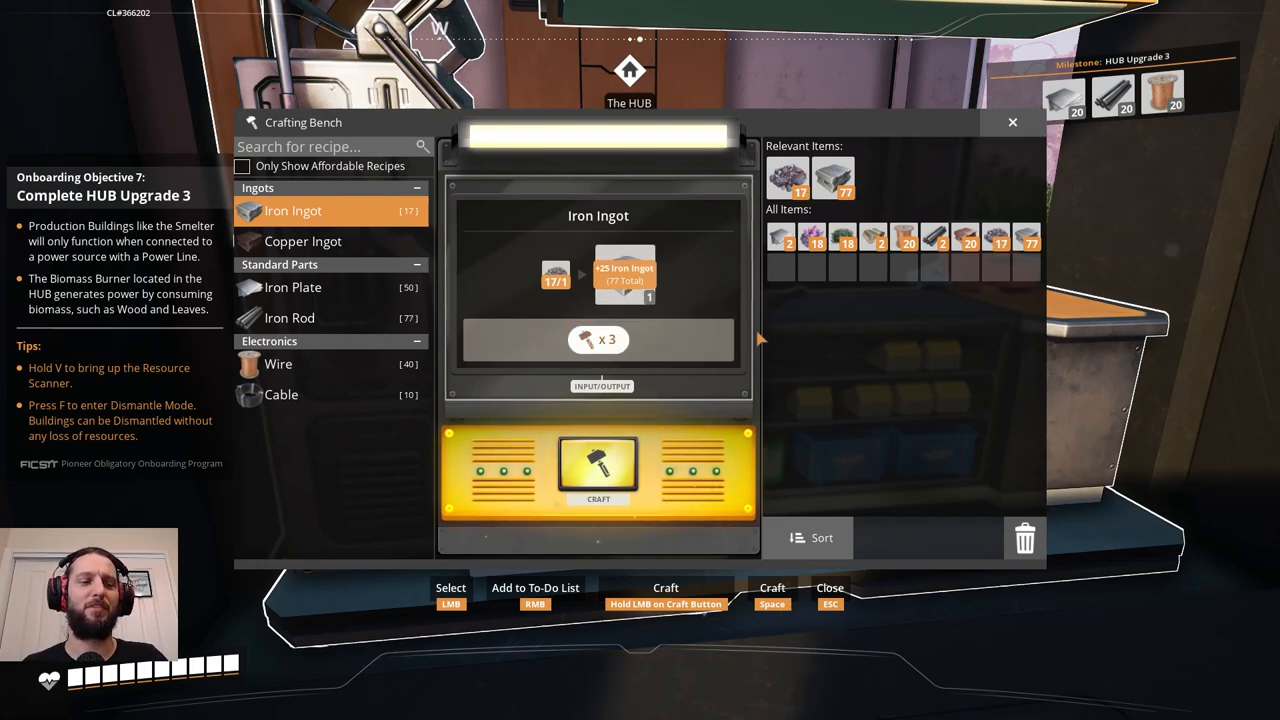
left_click(598, 468)
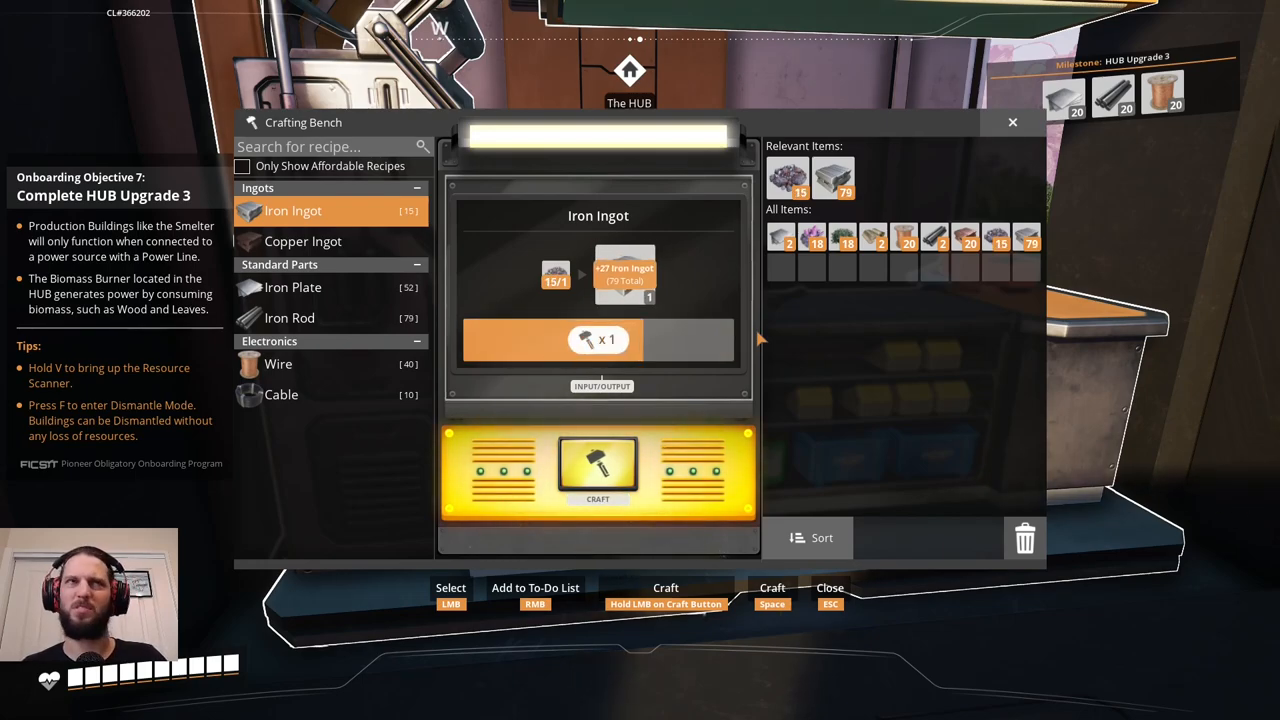
left_click(596, 468)
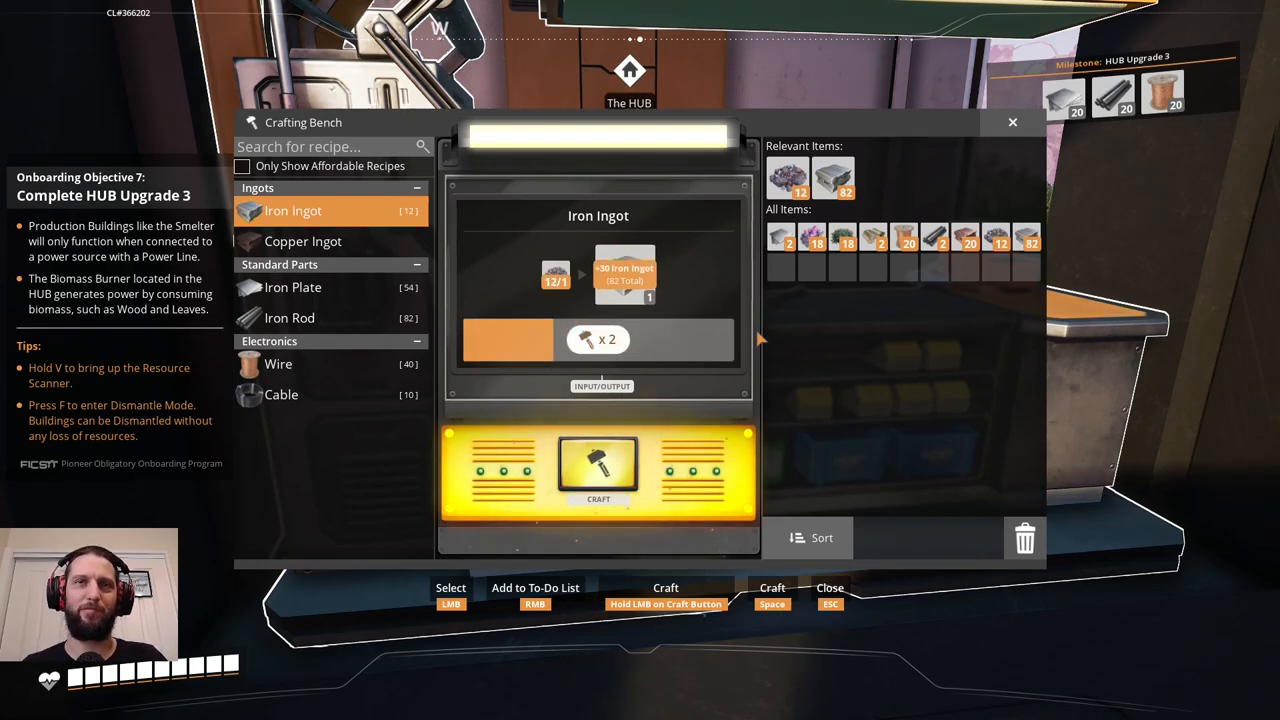
left_click(598, 468)
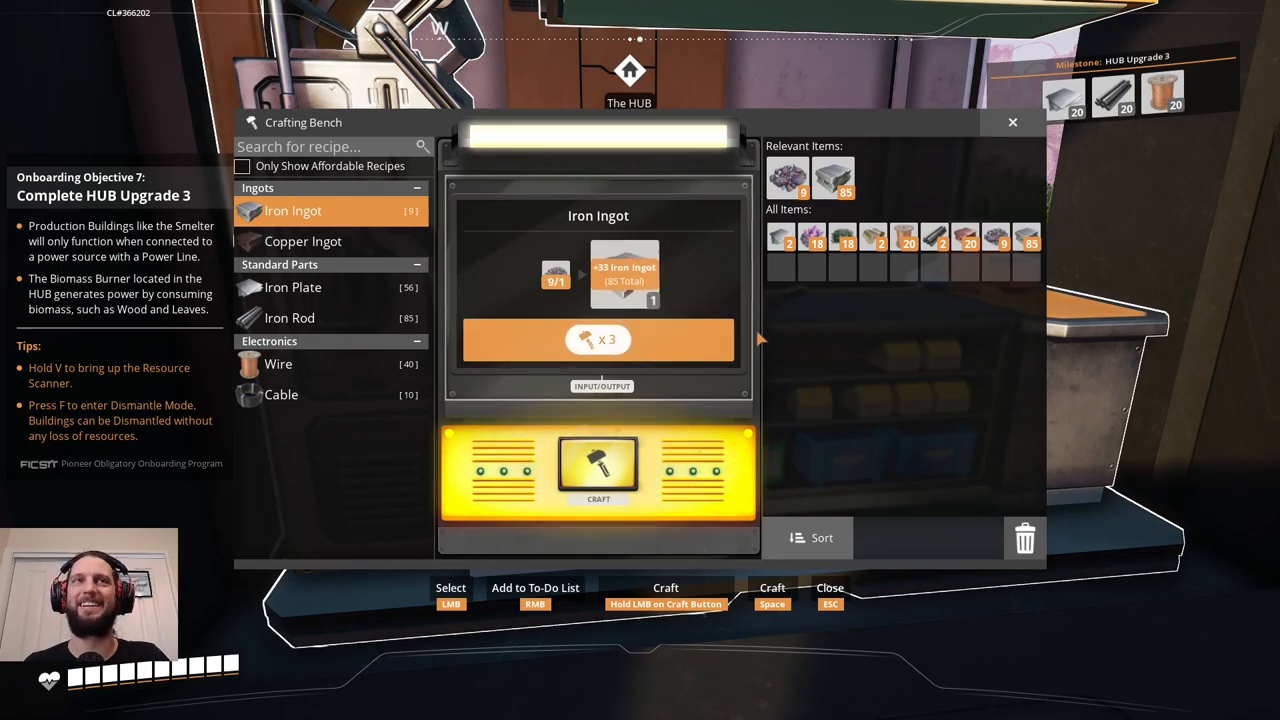
left_click(598, 468)
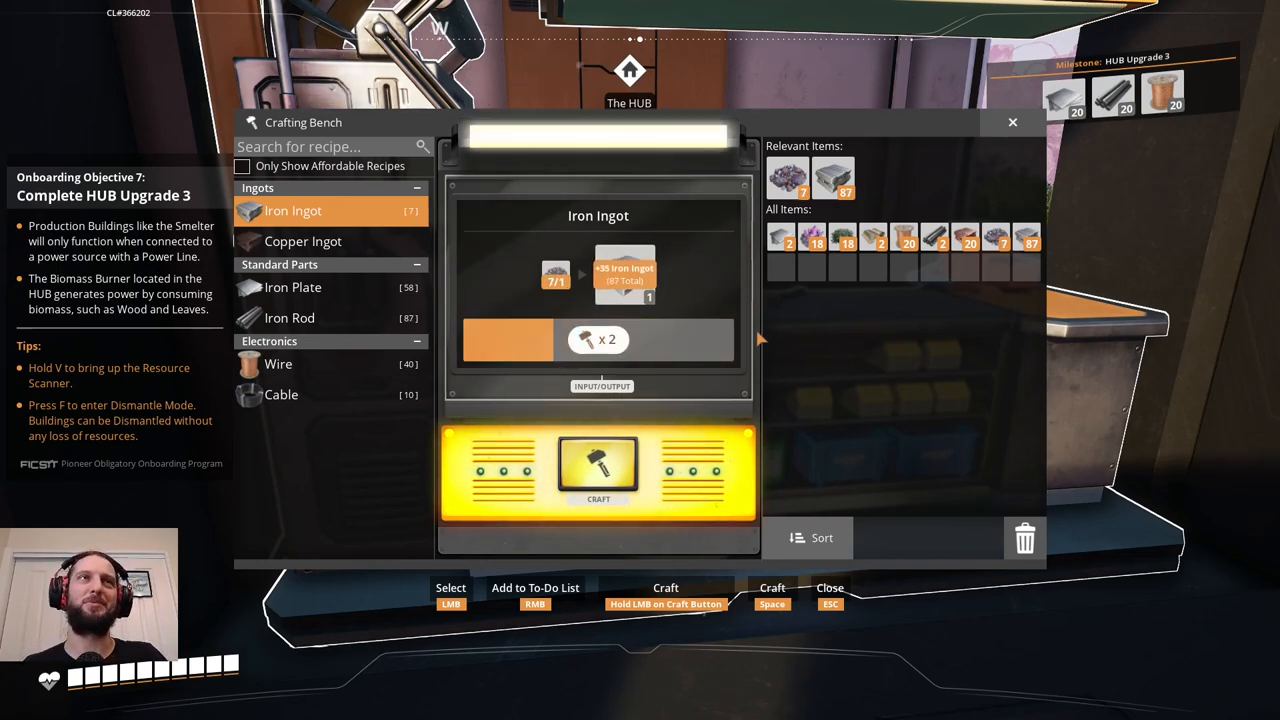
left_click(598, 468)
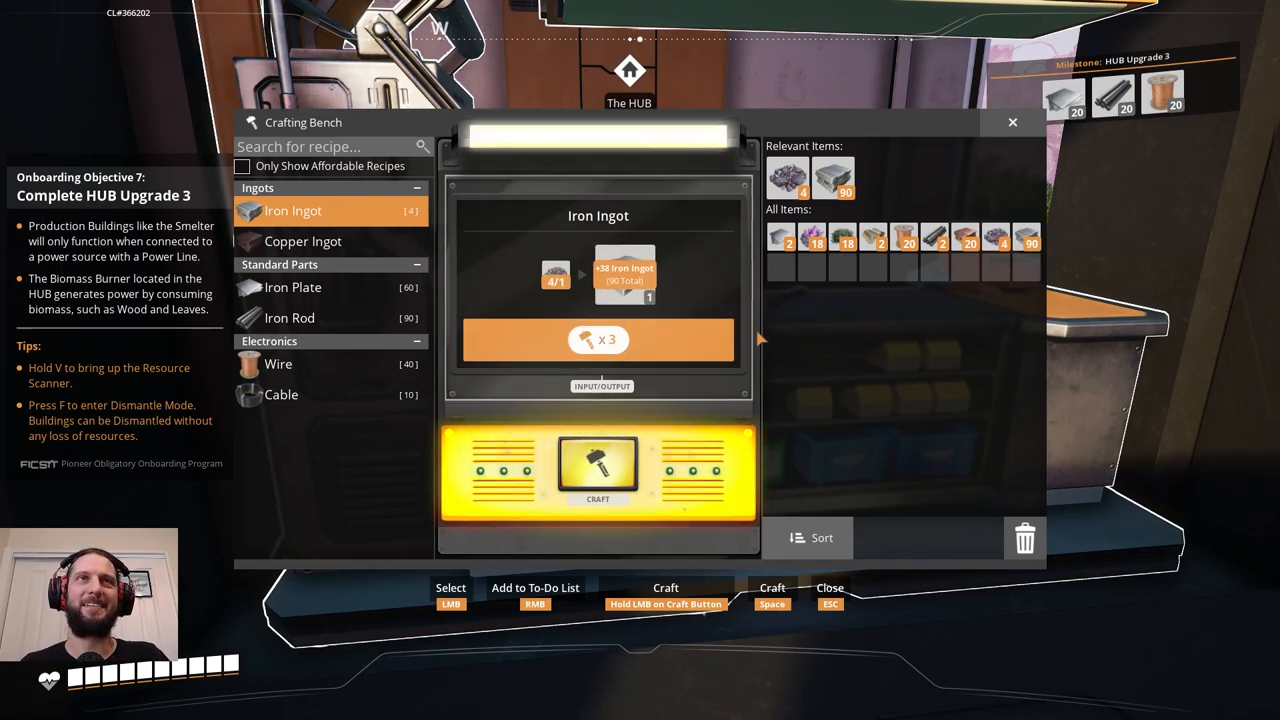
left_click(598, 468)
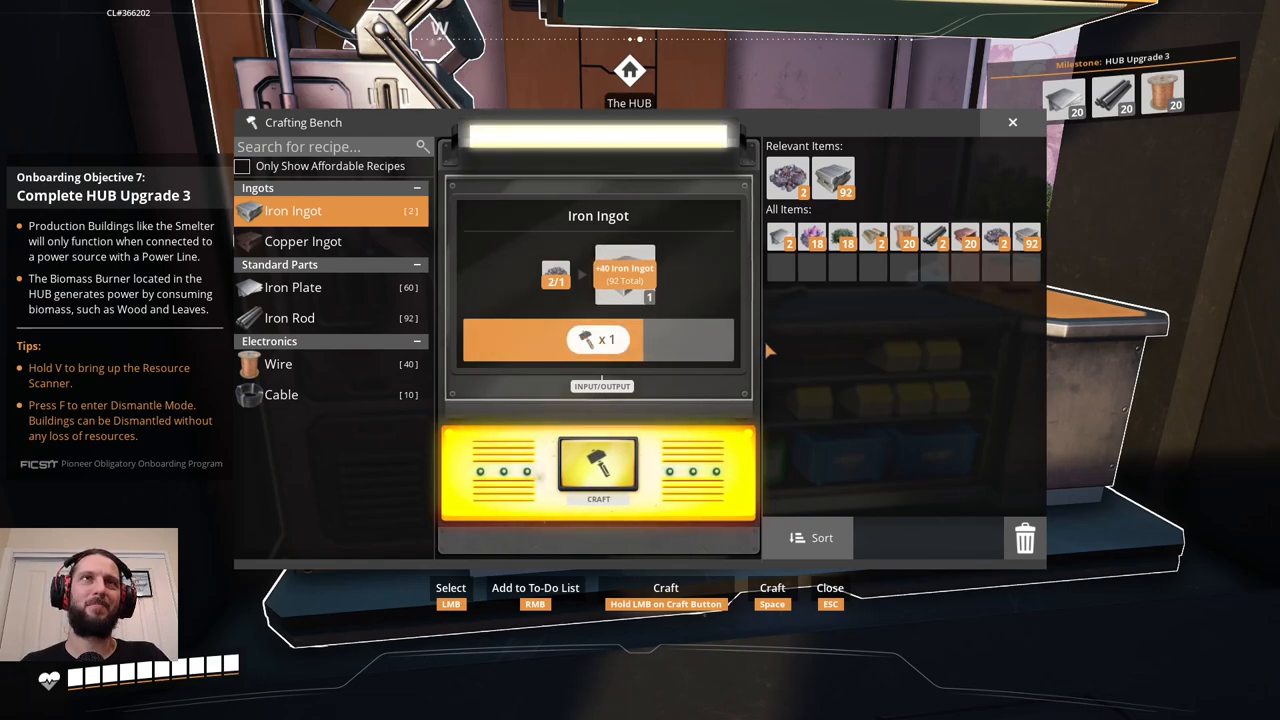
left_click(598, 470)
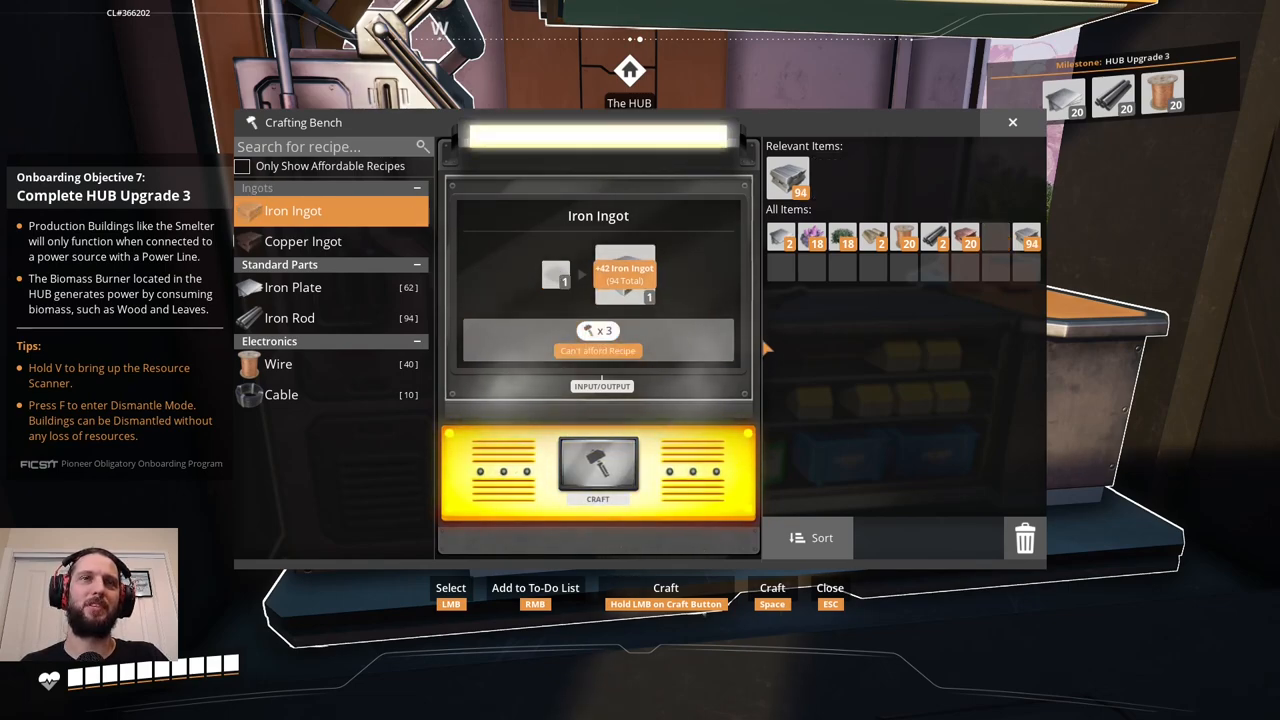
Switch to the Iron Plate recipe and craft several iron plates.
left_click(292, 288)
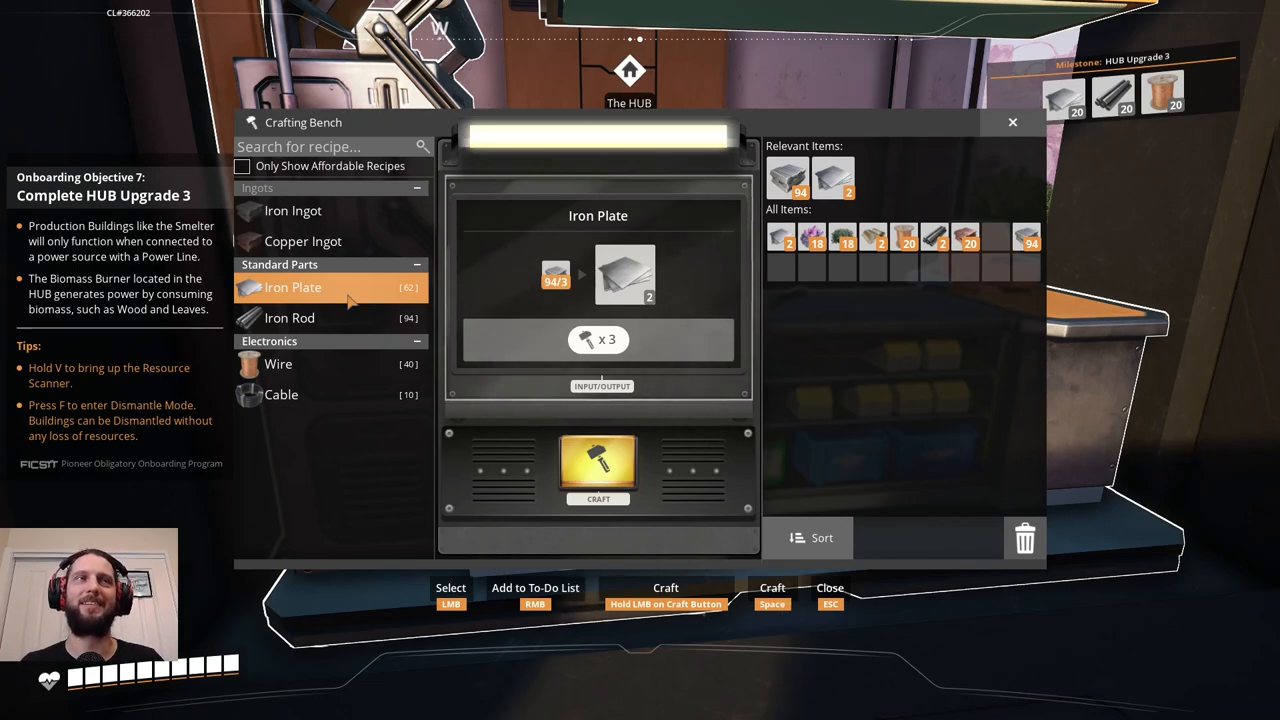
left_click(598, 468)
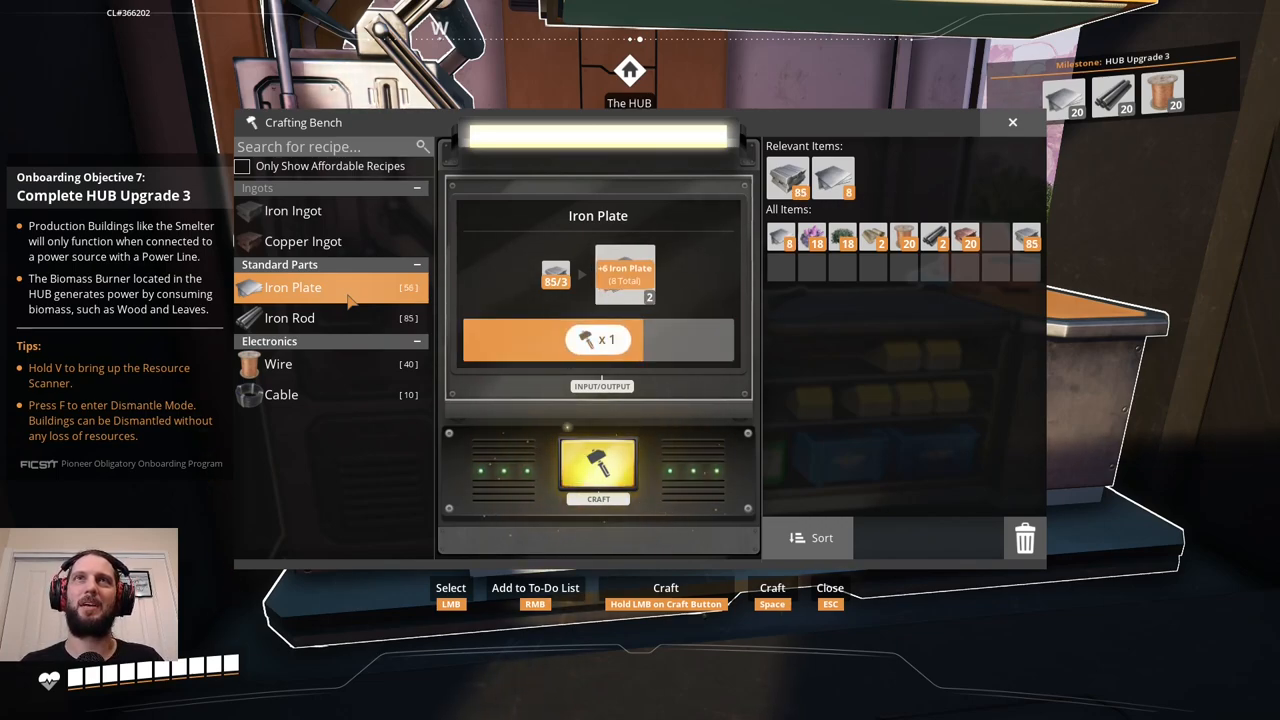
left_click(598, 470)
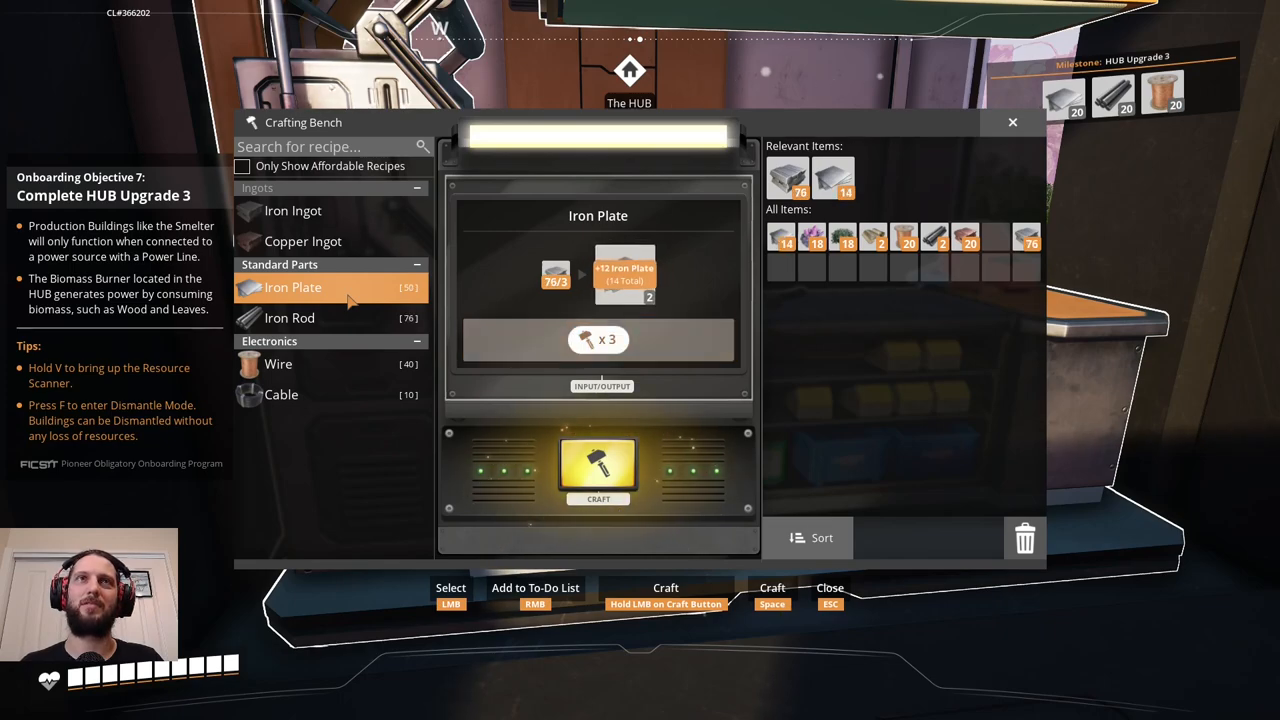
left_click(596, 470)
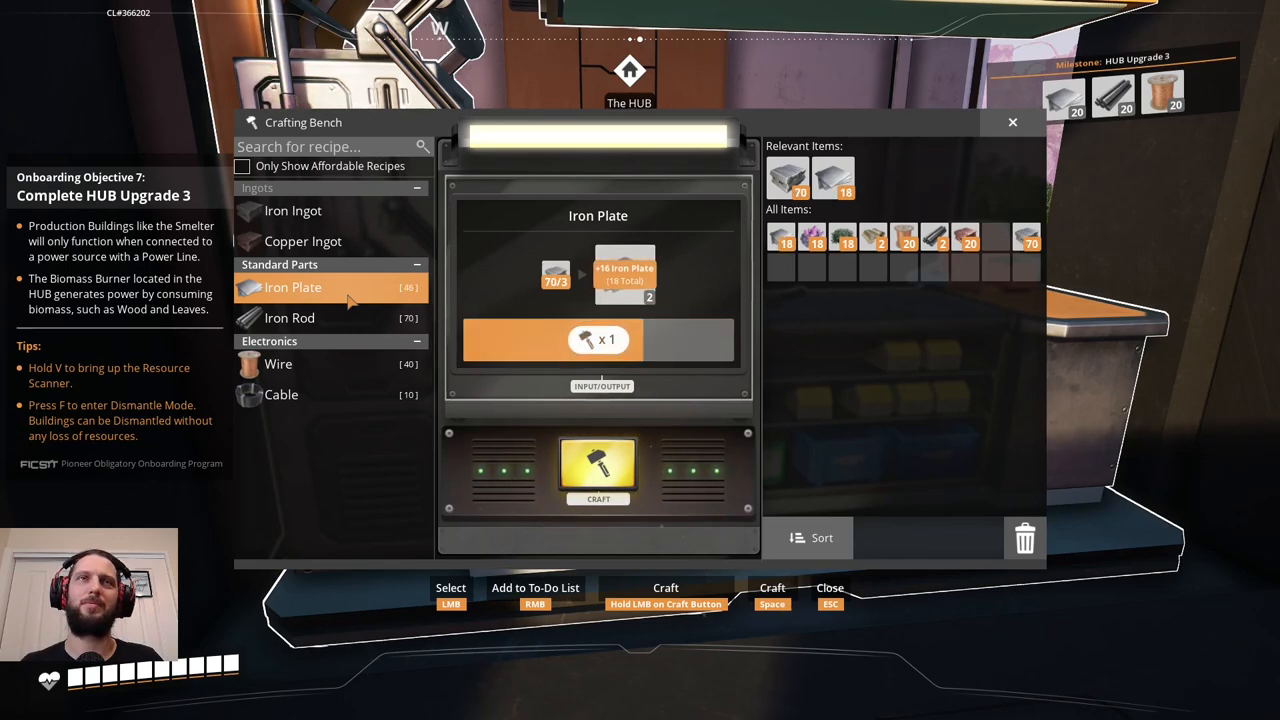
Switch to the Iron Rod recipe and craft several iron rods.
left_click(288, 318)
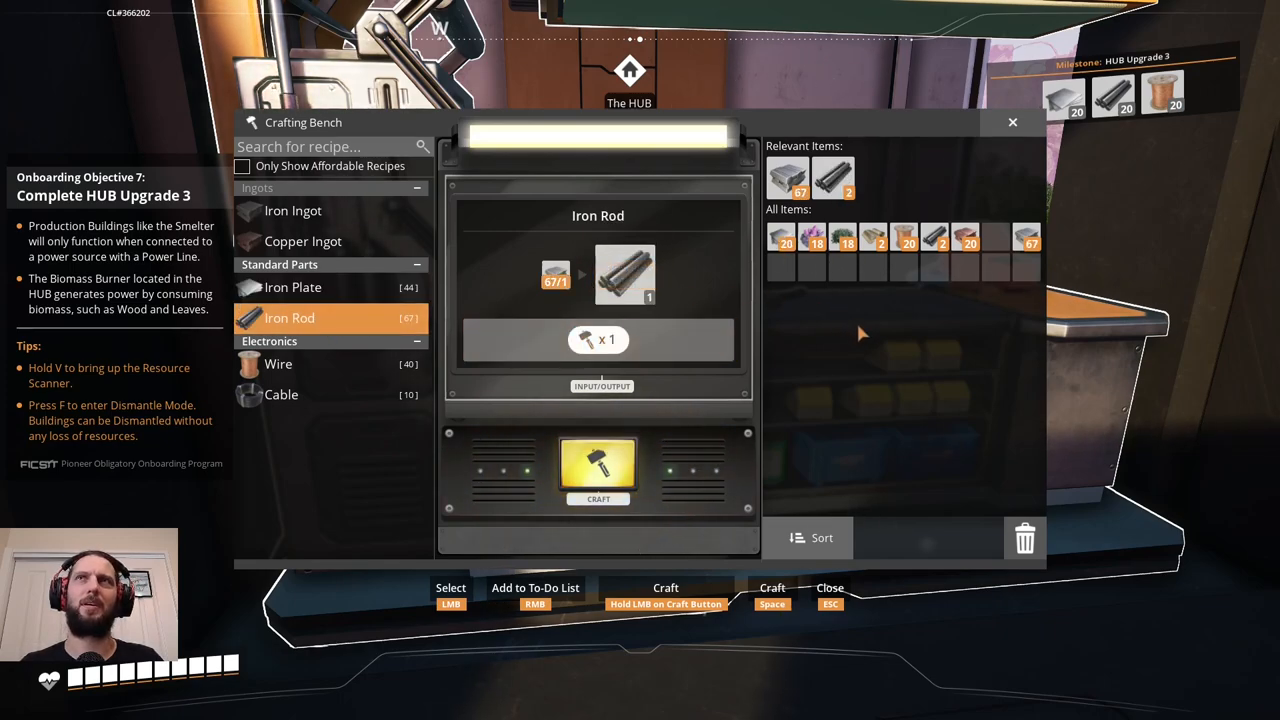
left_click(598, 470)
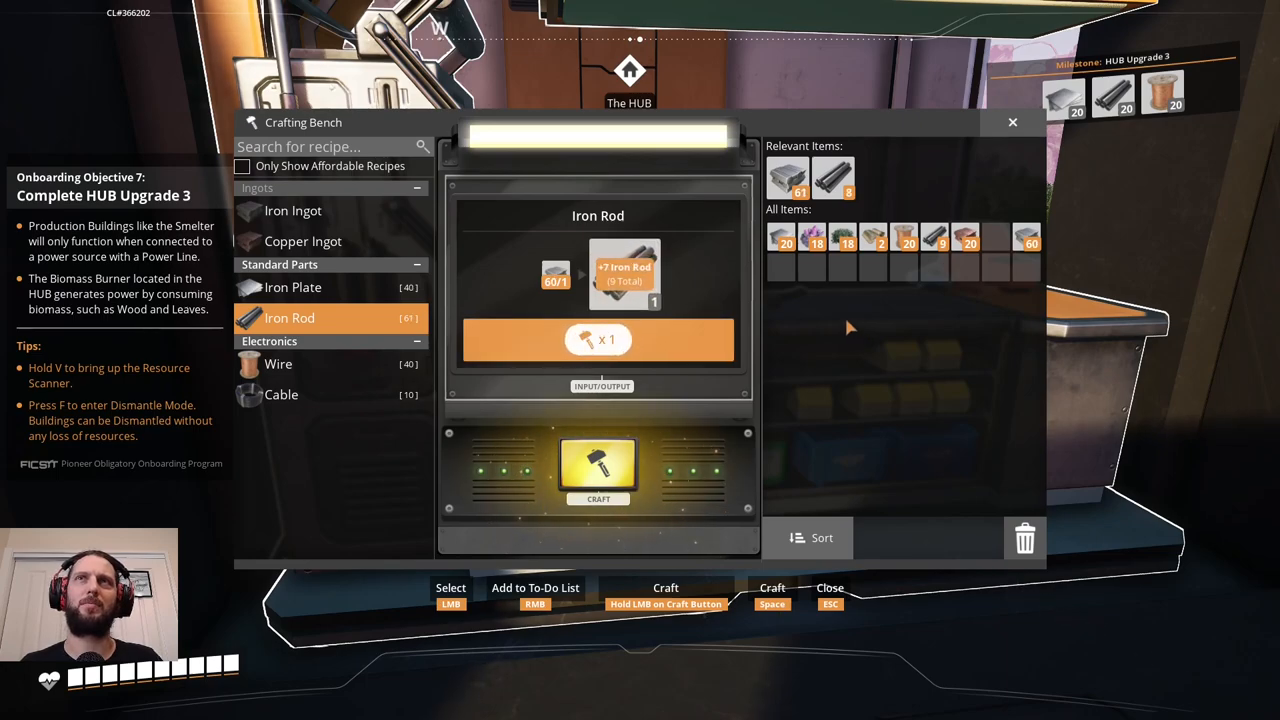
left_click(598, 470)
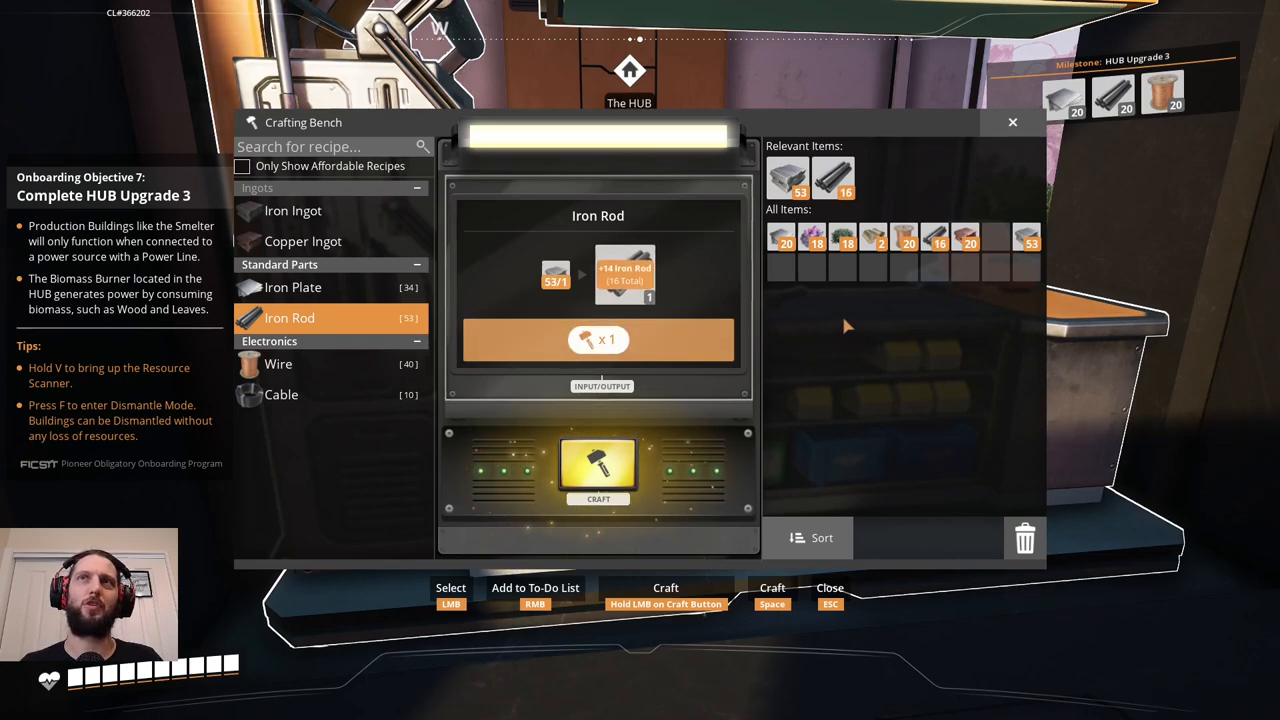
left_click(596, 468)
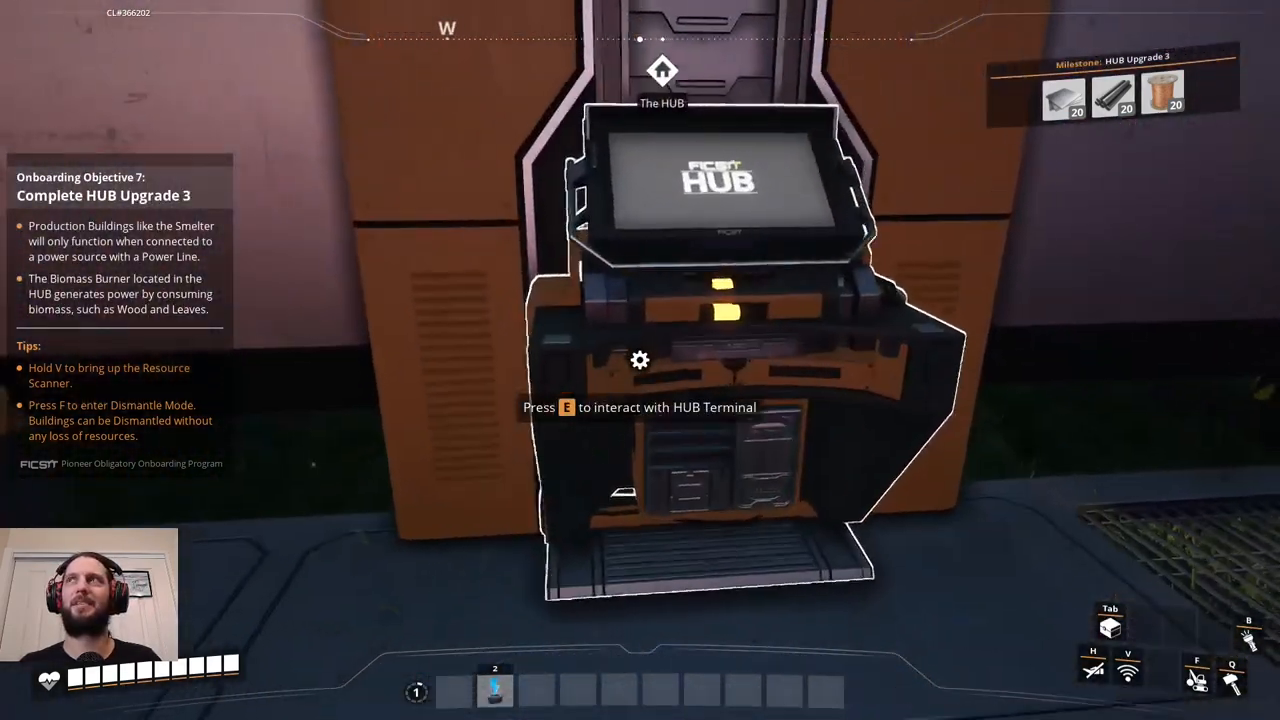
Upgrade the HUB at the terminal to complete HUB Upgrade 3.
key("e")
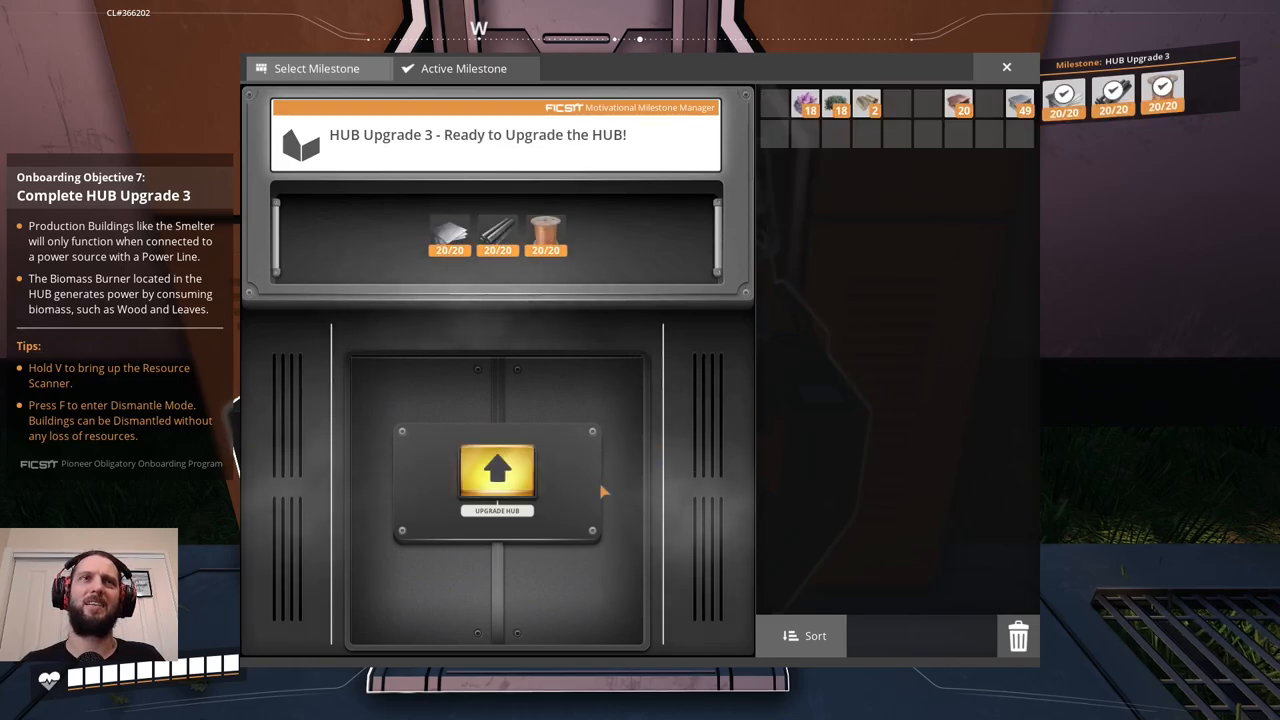
left_click(496, 478)
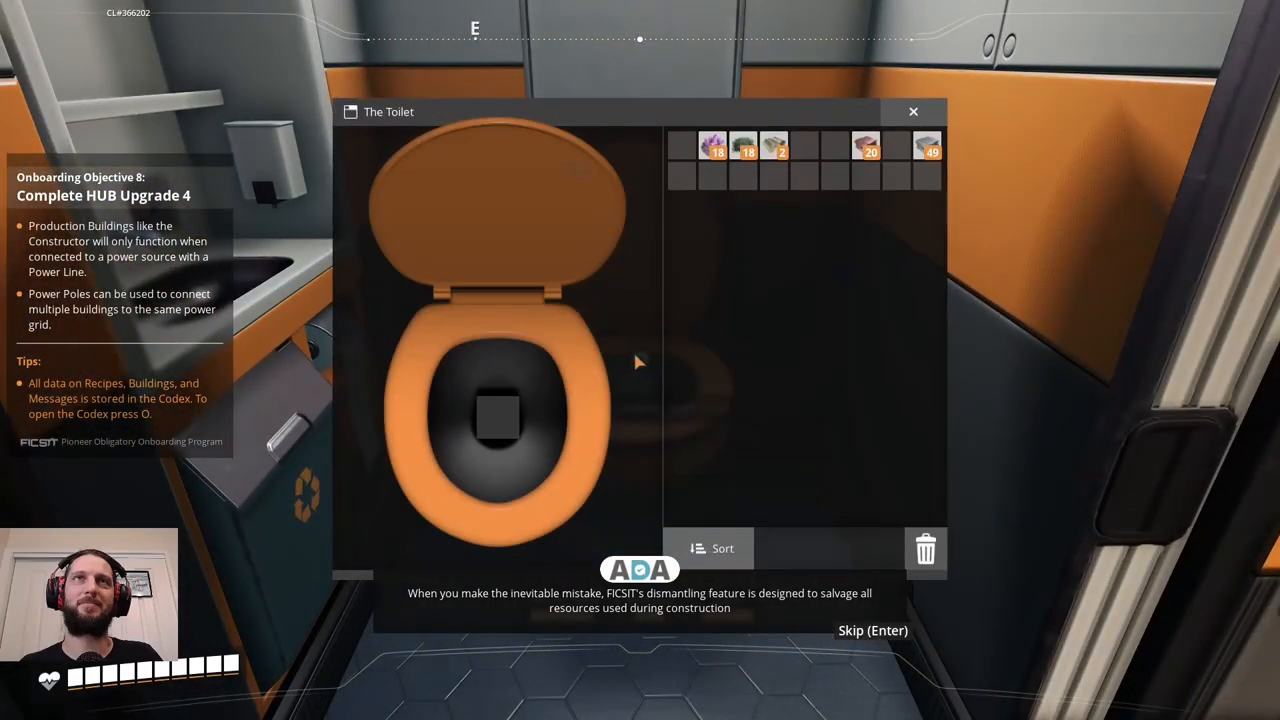
mouse_move(904, 160)
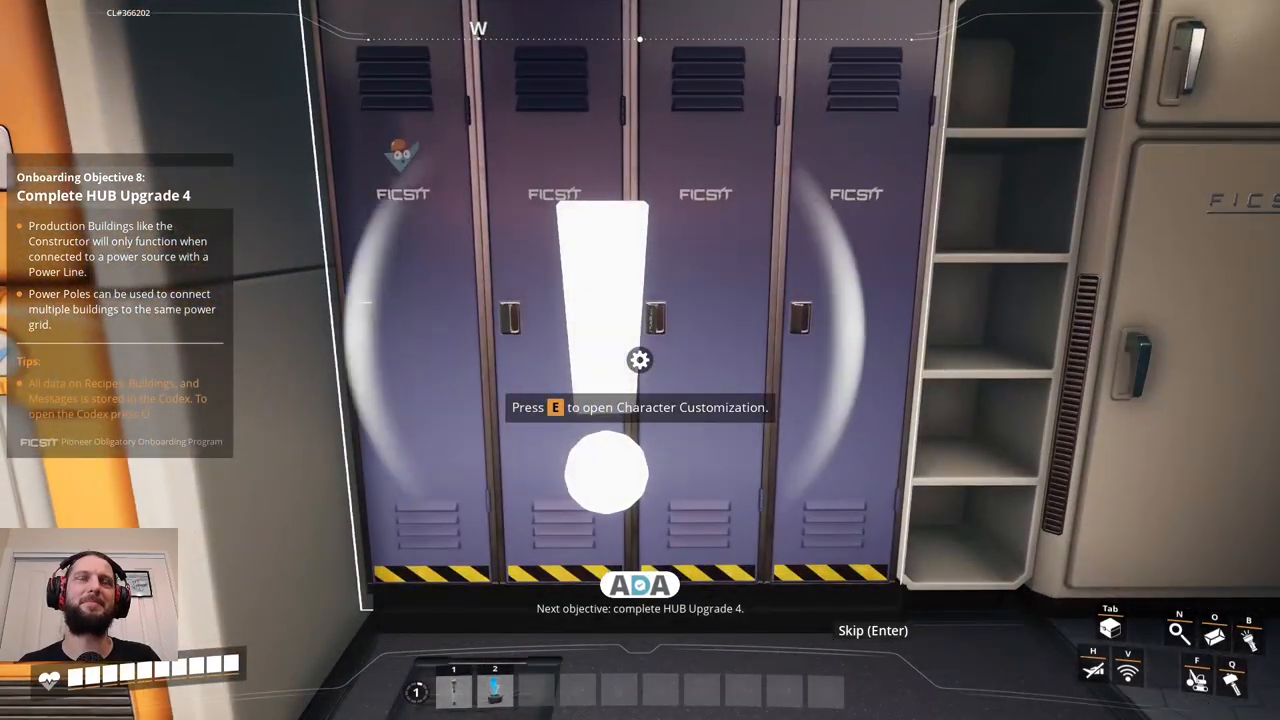
Enter customization at the lockers and cycle through helmets for the pioneer.
key("e")
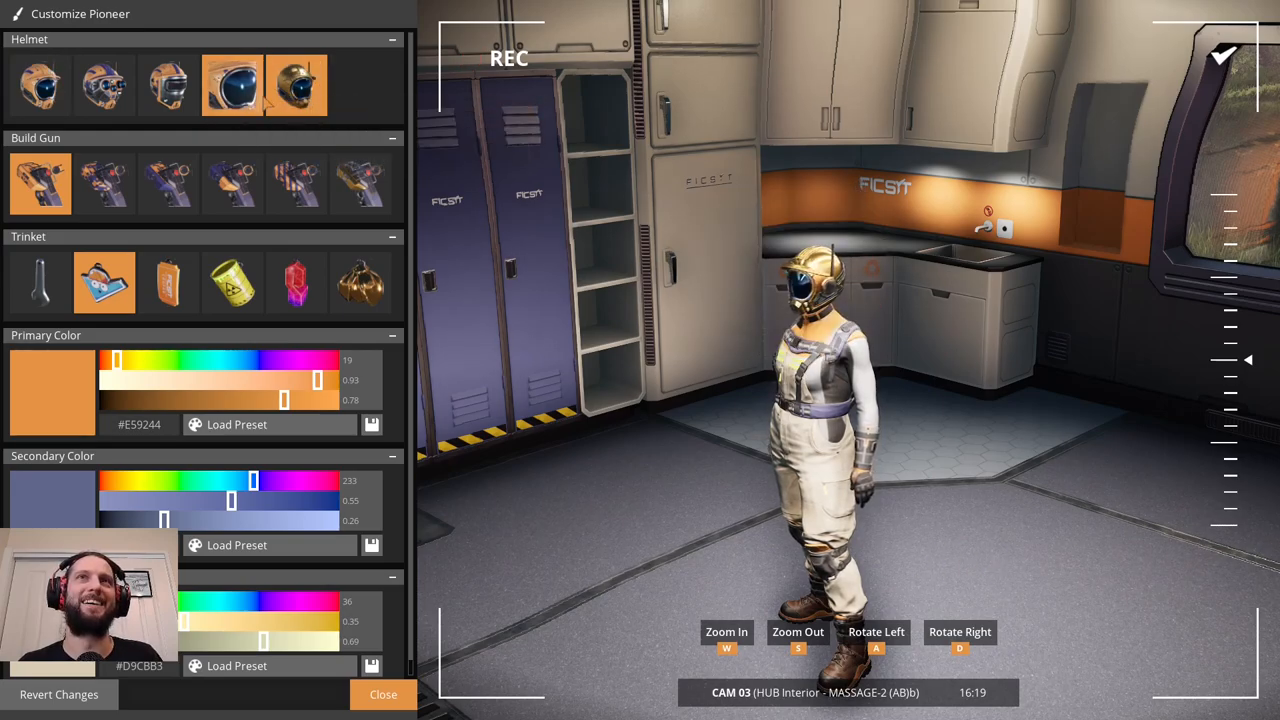
left_click(296, 84)
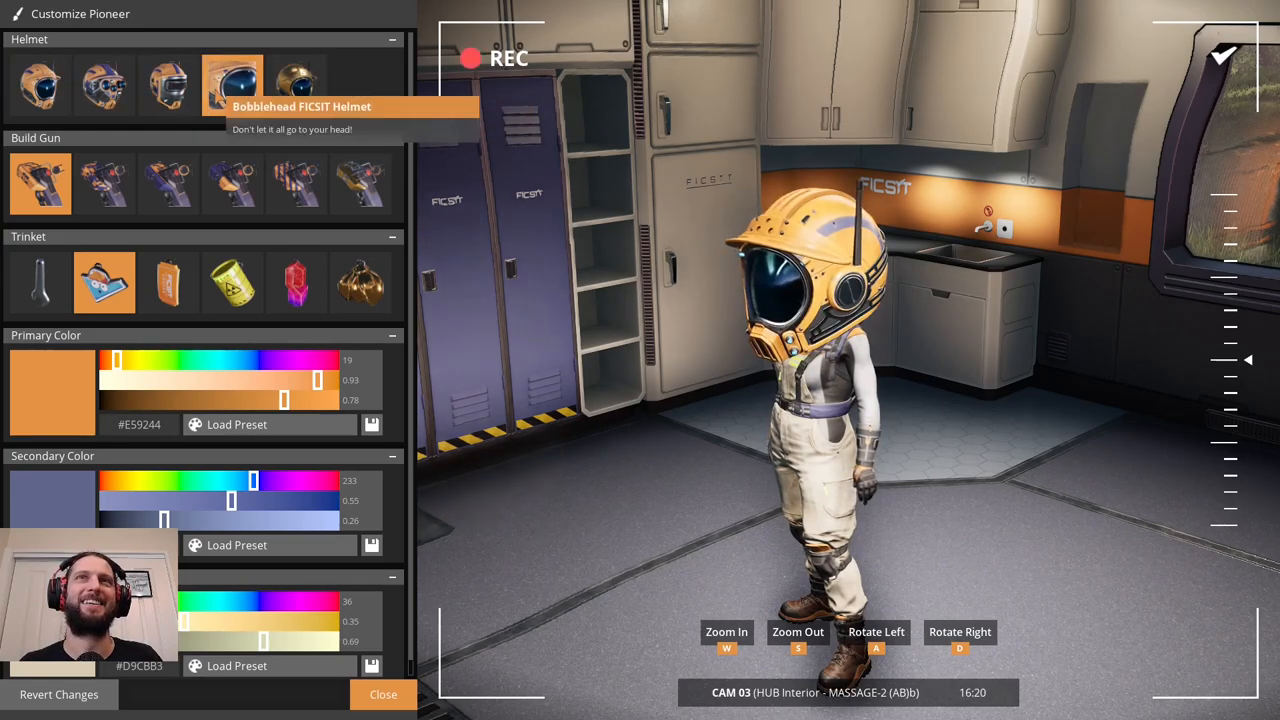
left_click(168, 84)
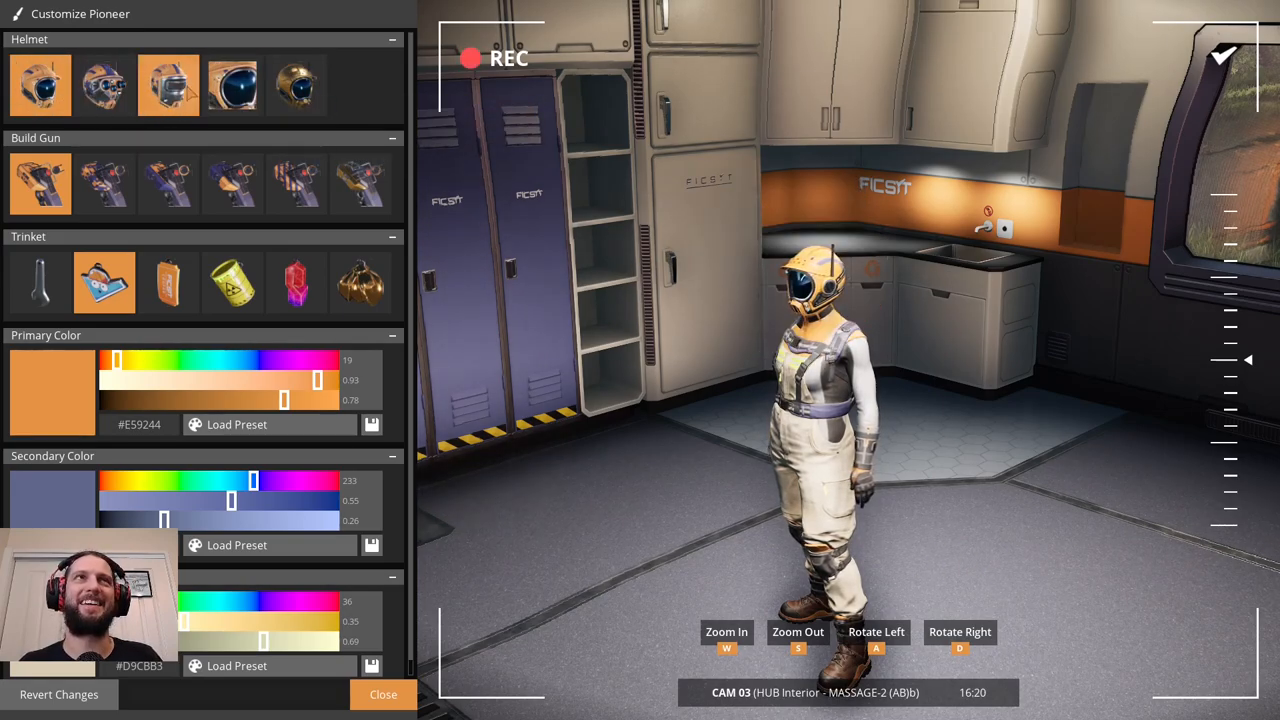
left_click(232, 84)
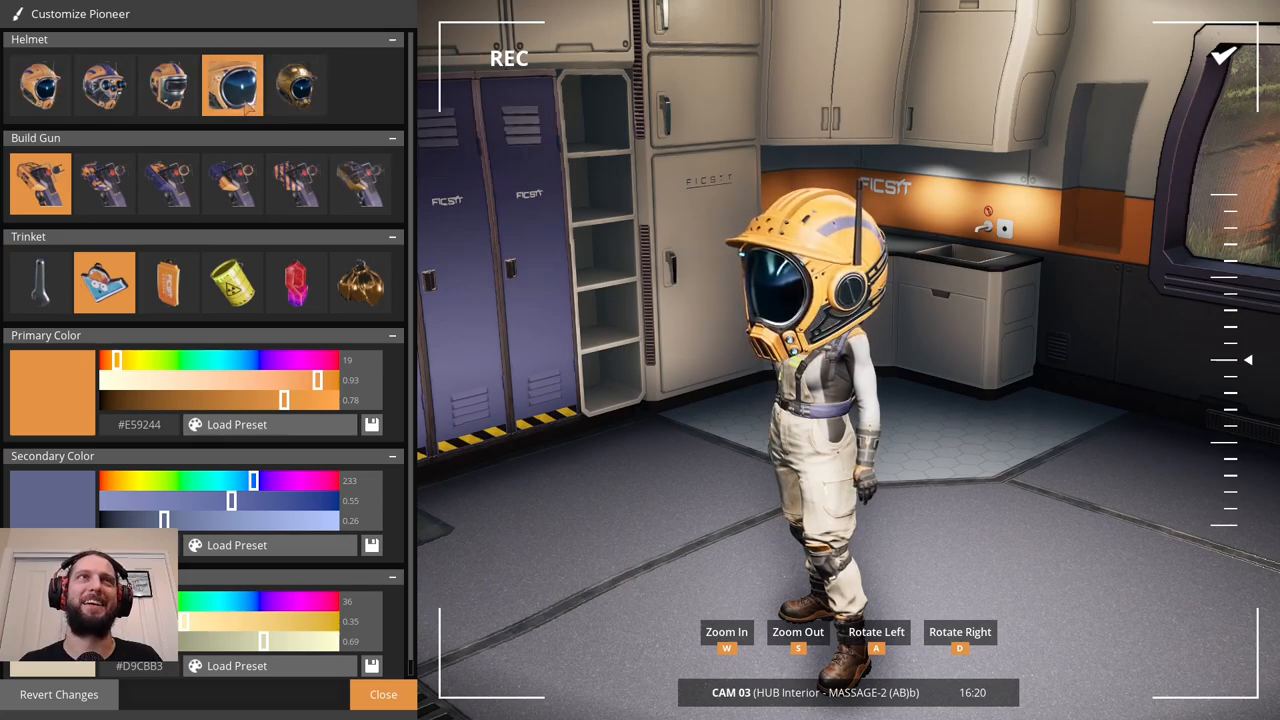
left_click(296, 84)
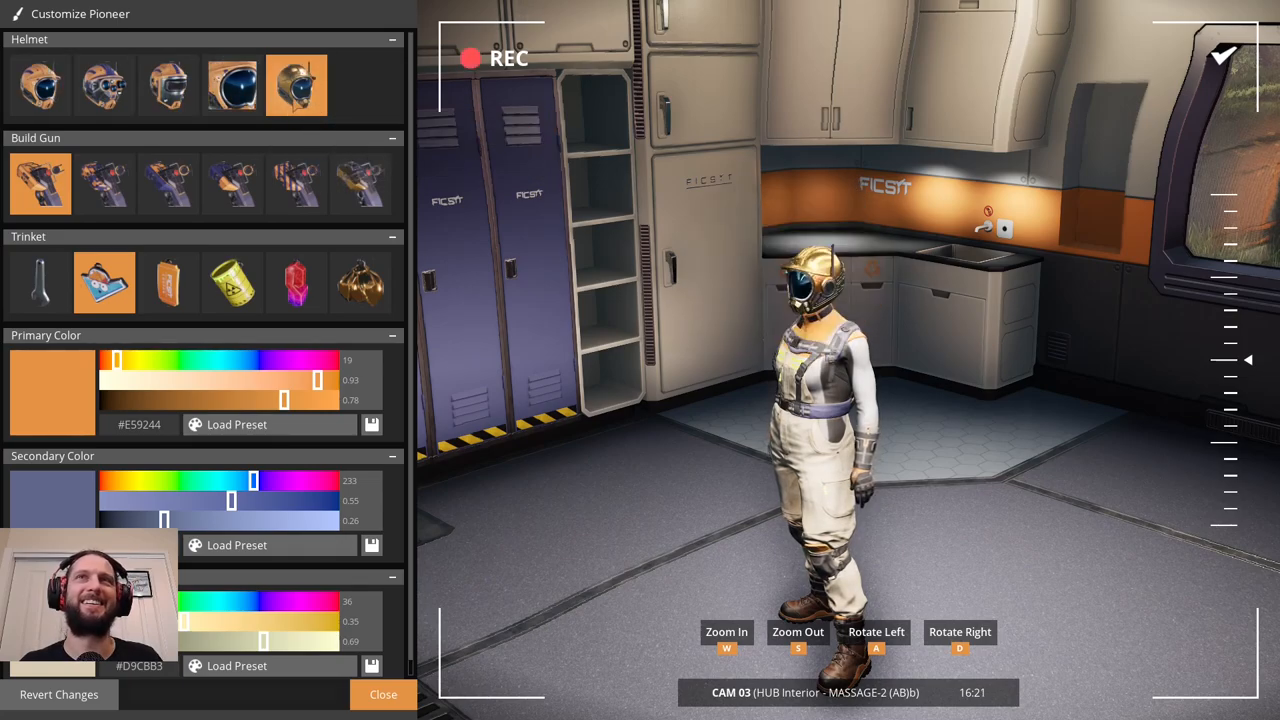
left_click(168, 84)
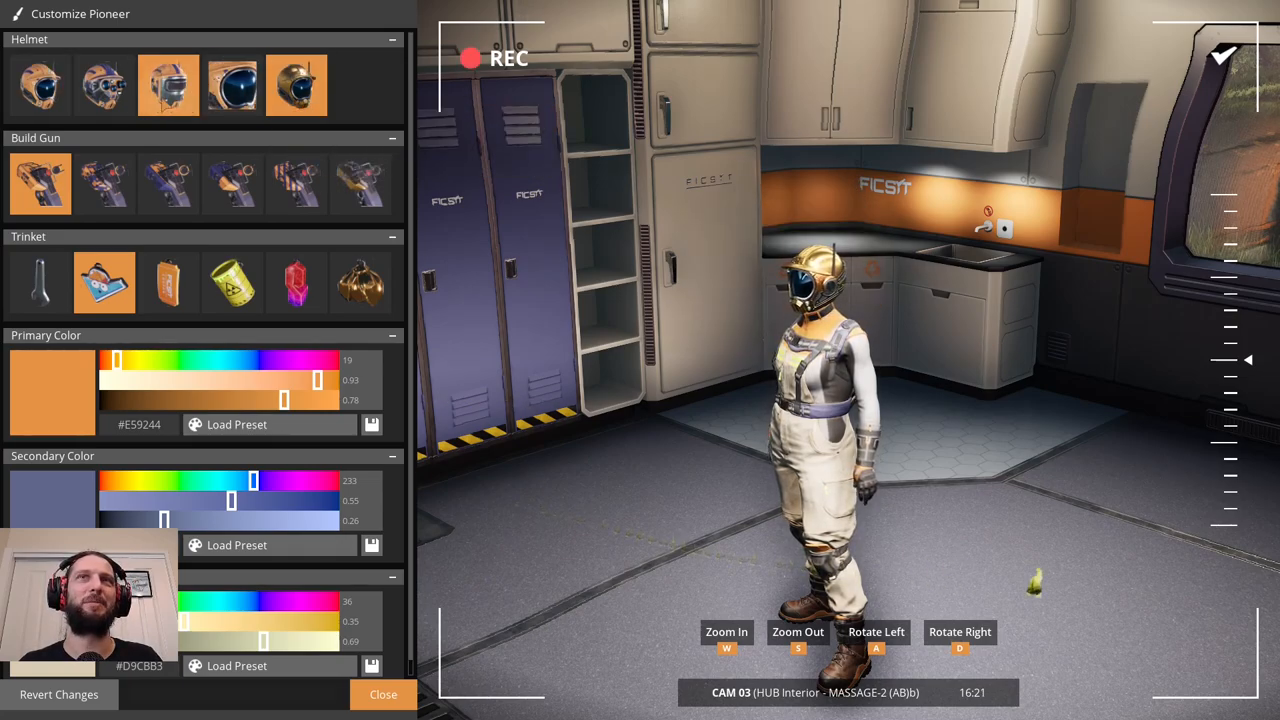
Change the build gun/trinket look, shift the primary suit colour, and close customization.
left_click(296, 282)
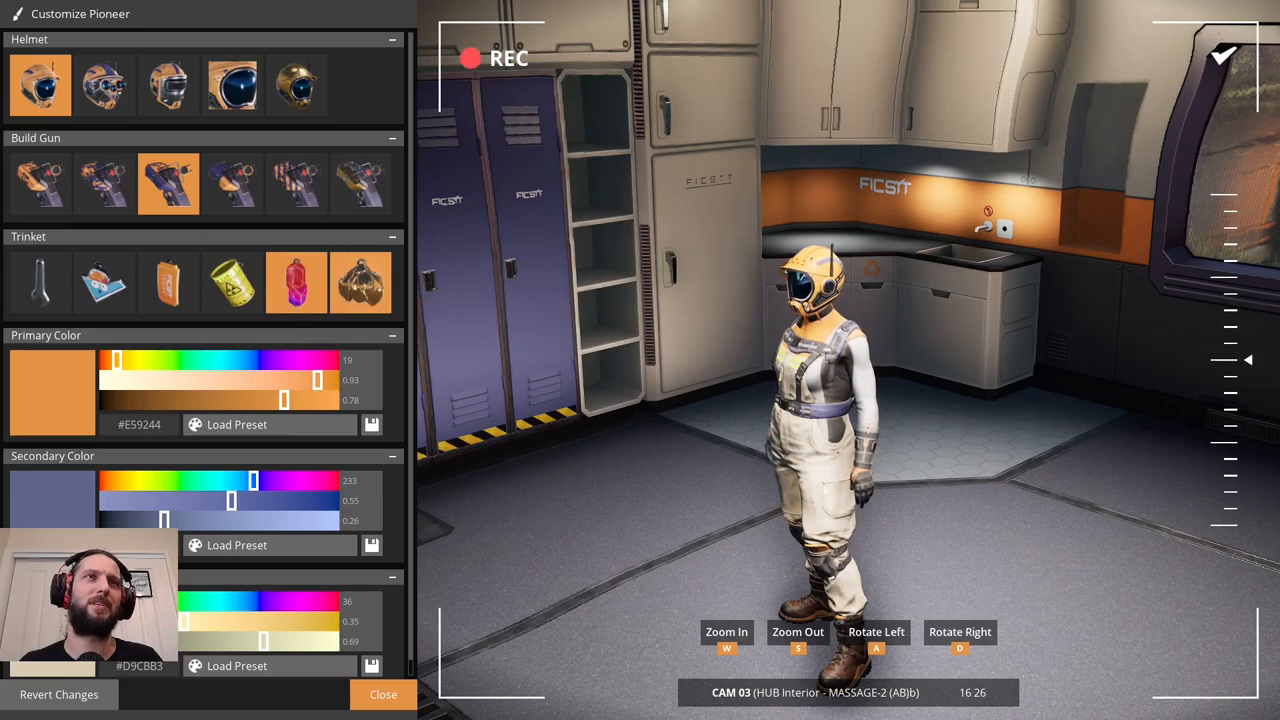
left_click(360, 284)
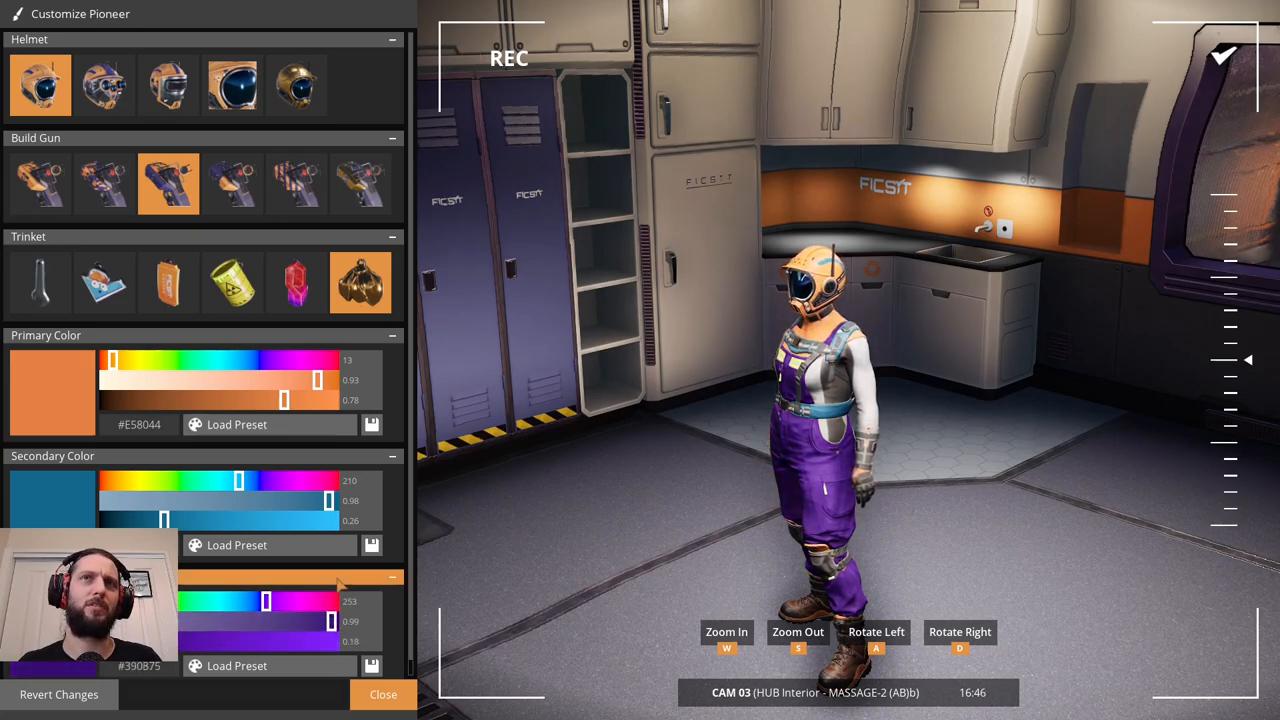
left_click_drag(318, 380, 348, 380)
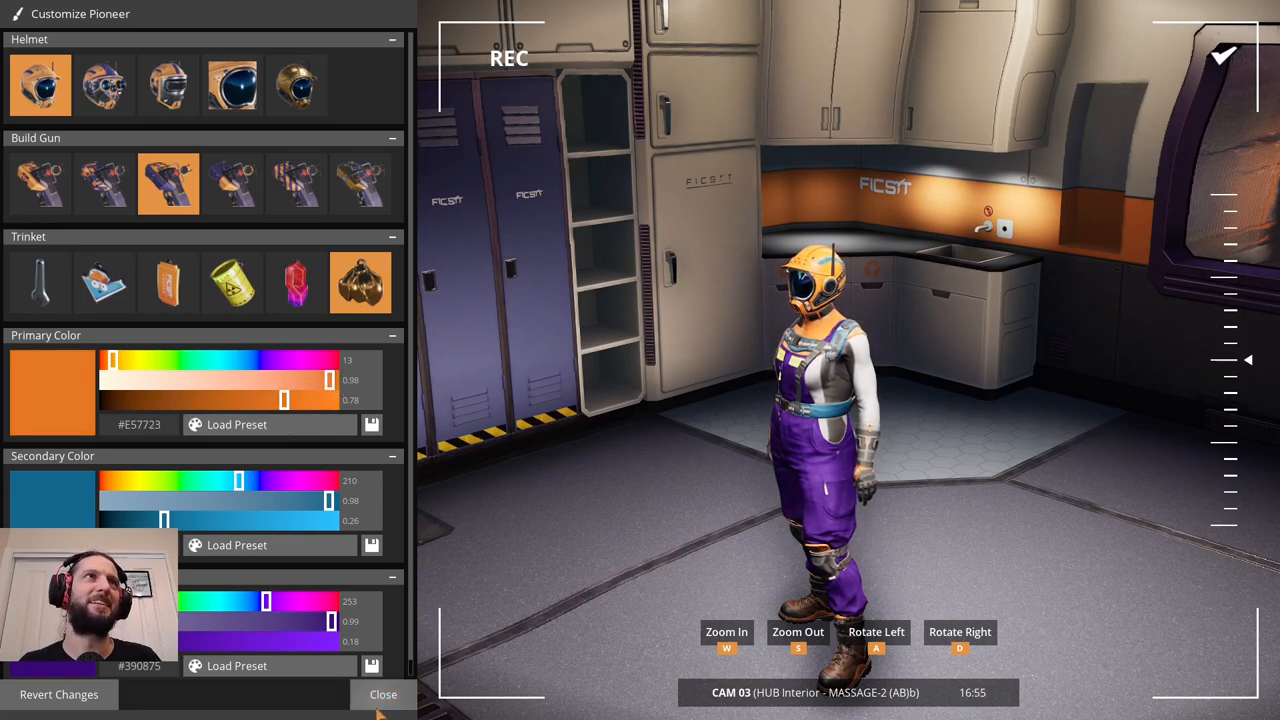
left_click(384, 694)
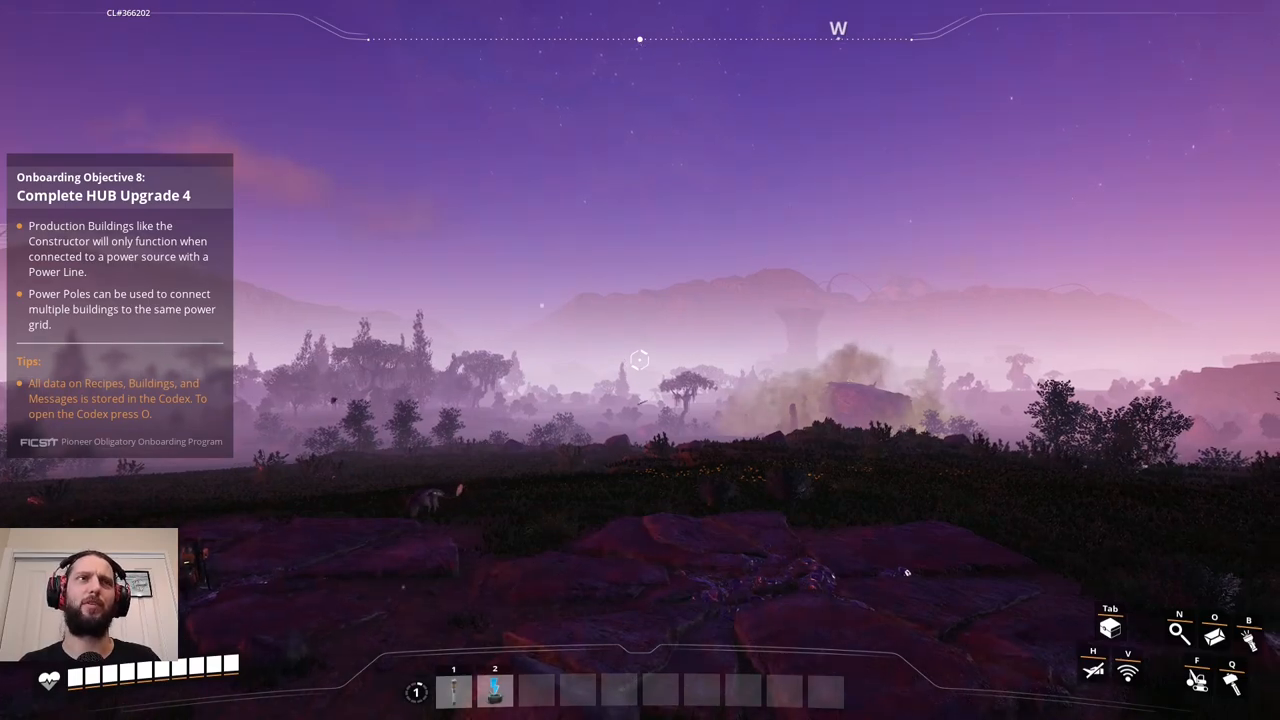
key("Escape")
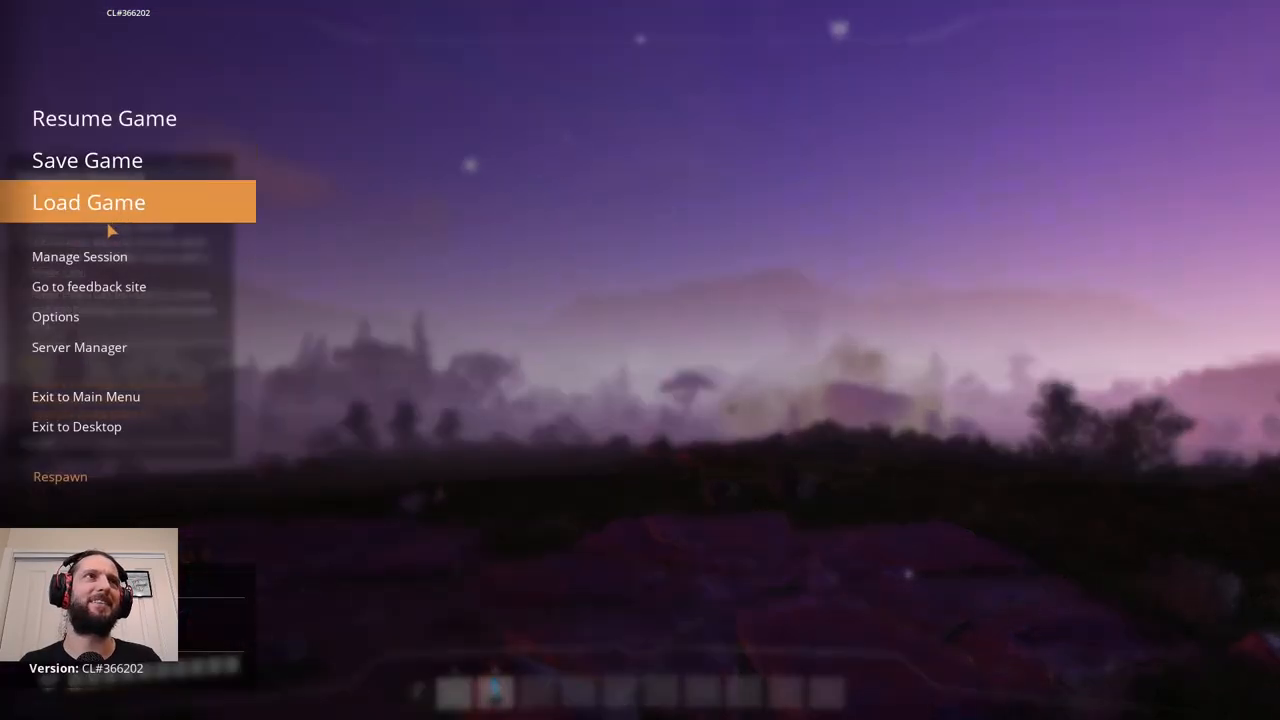
left_click(56, 316)
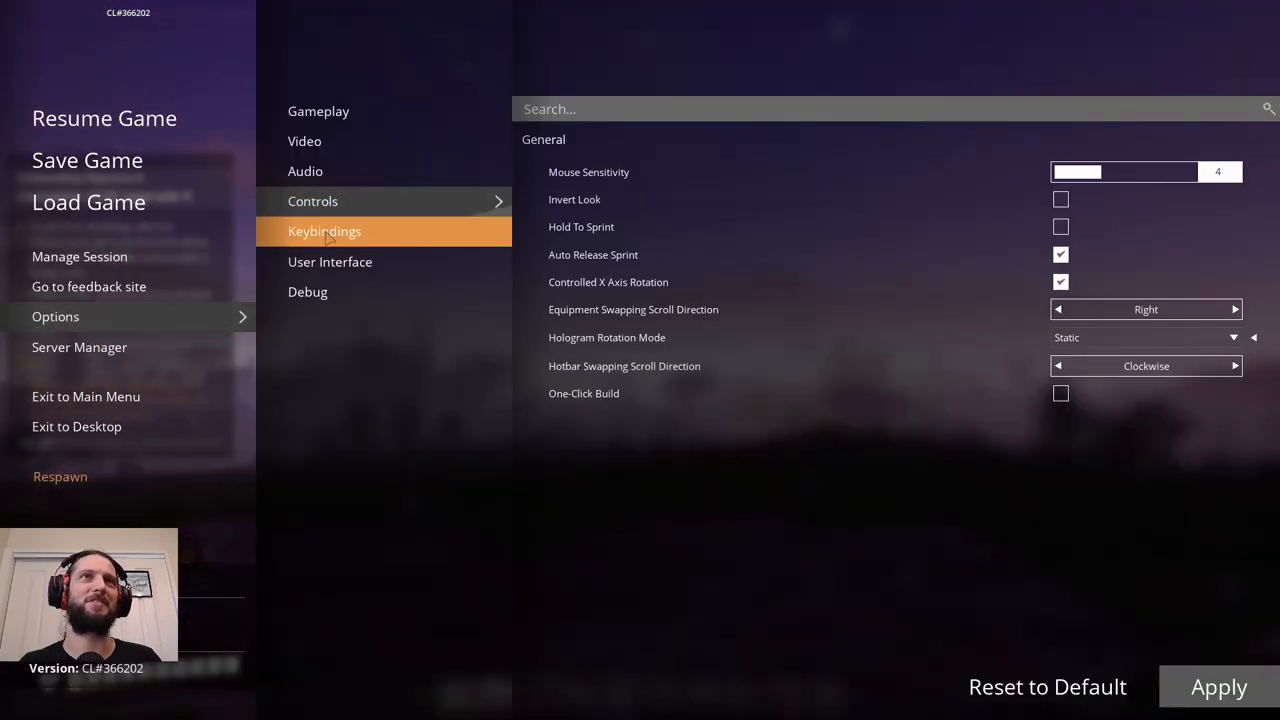
left_click(324, 232)
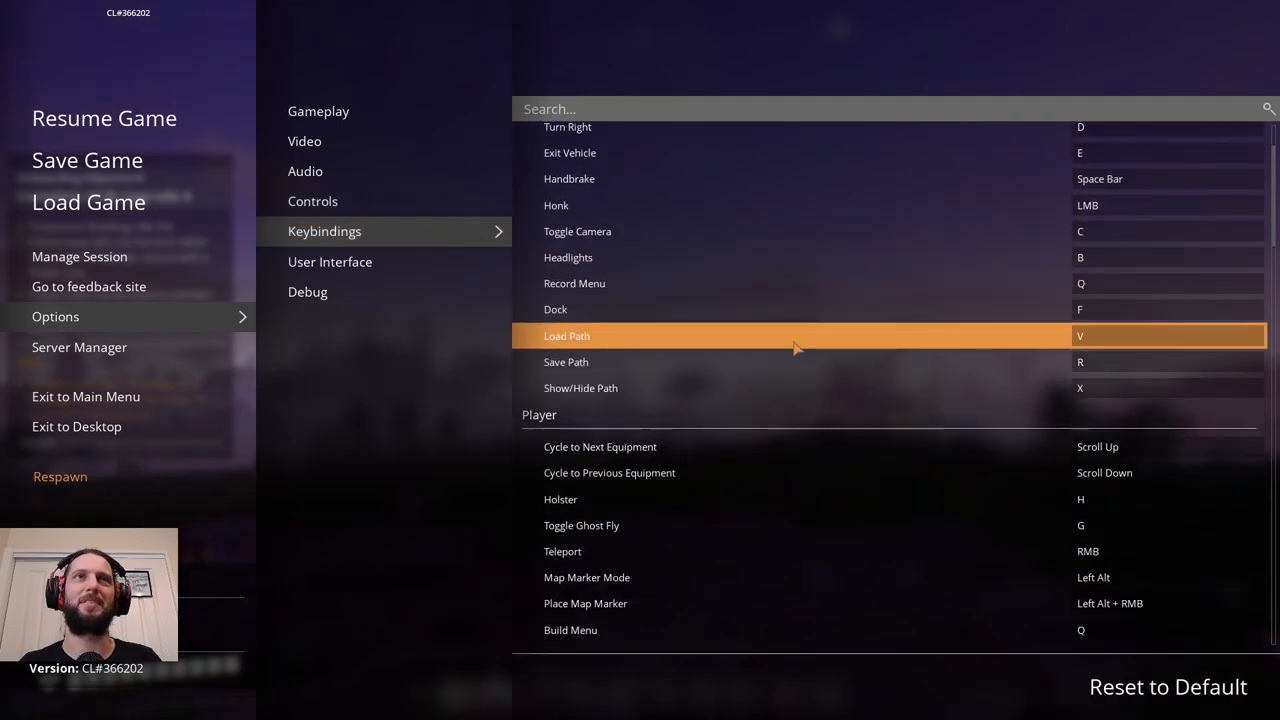
scroll("down", 3)
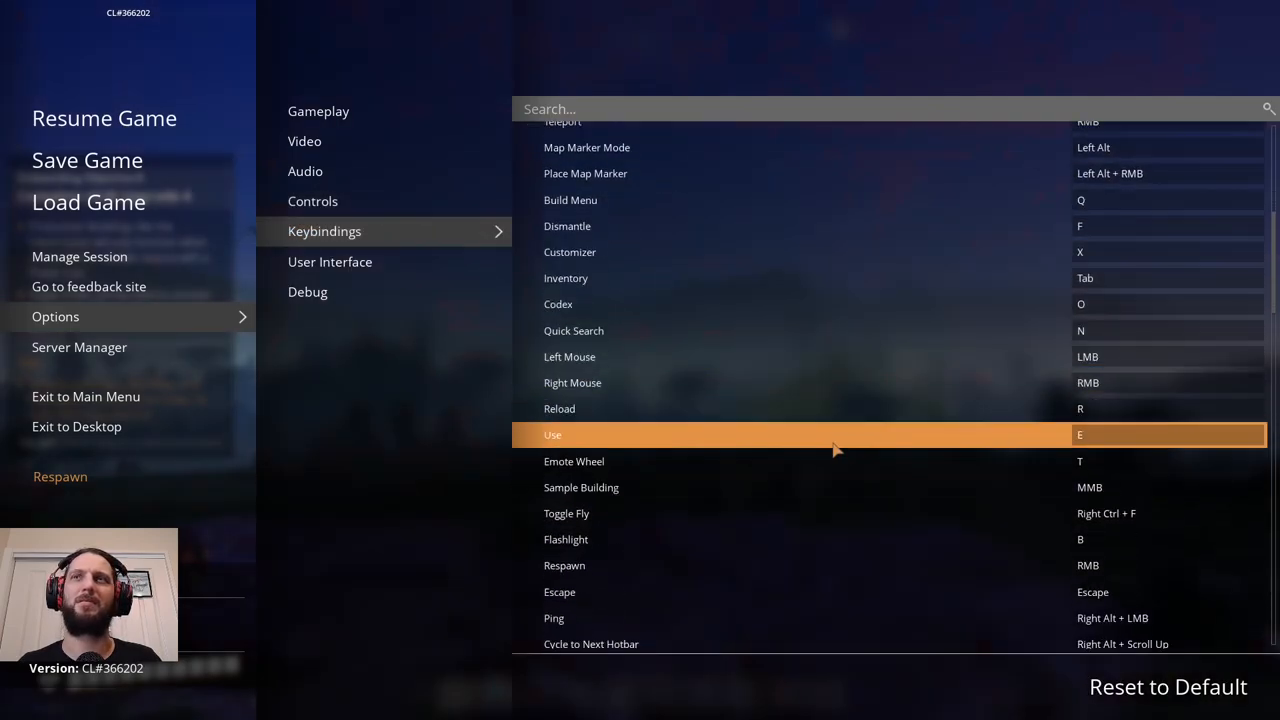
scroll("down", 3)
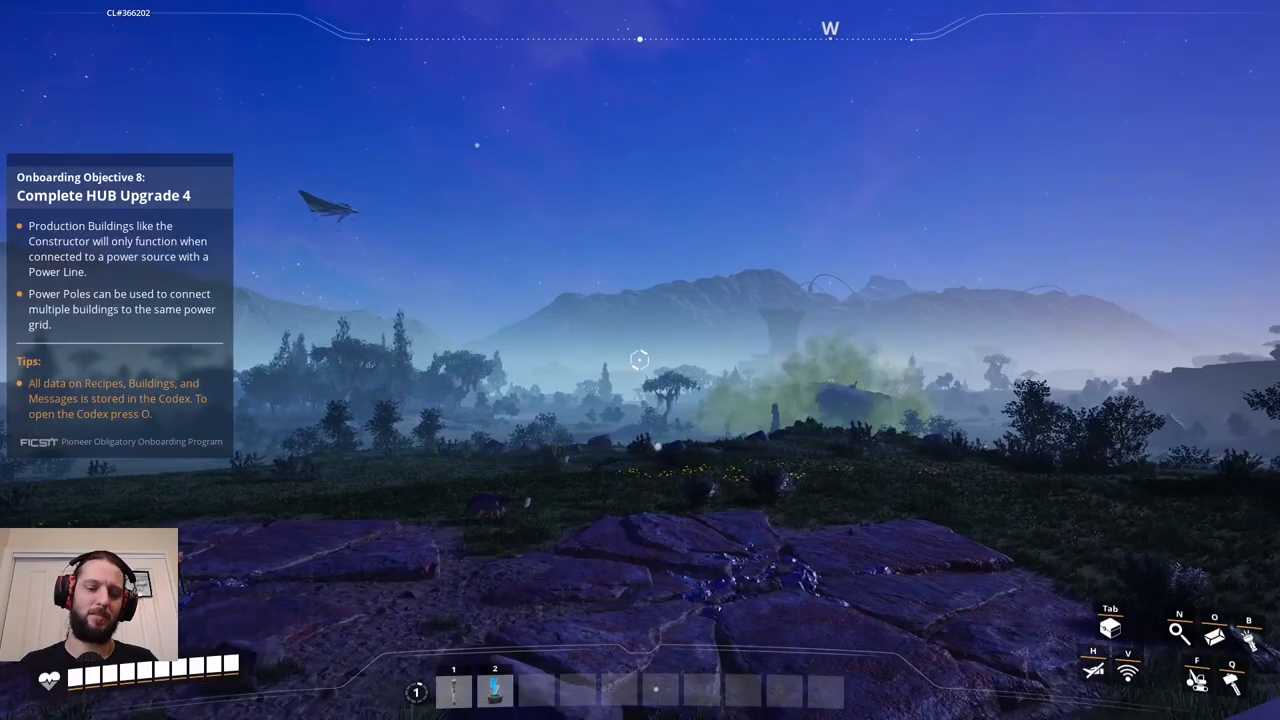
key("p")
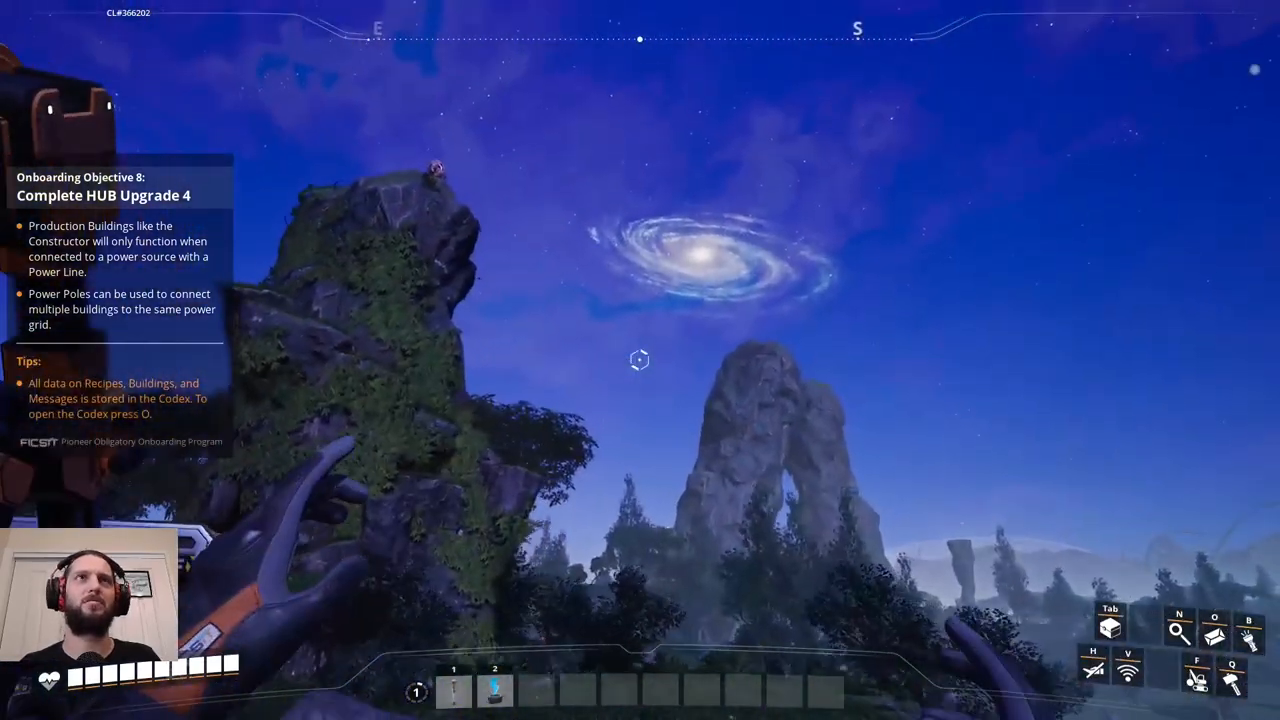
mouse_move(640, 360)
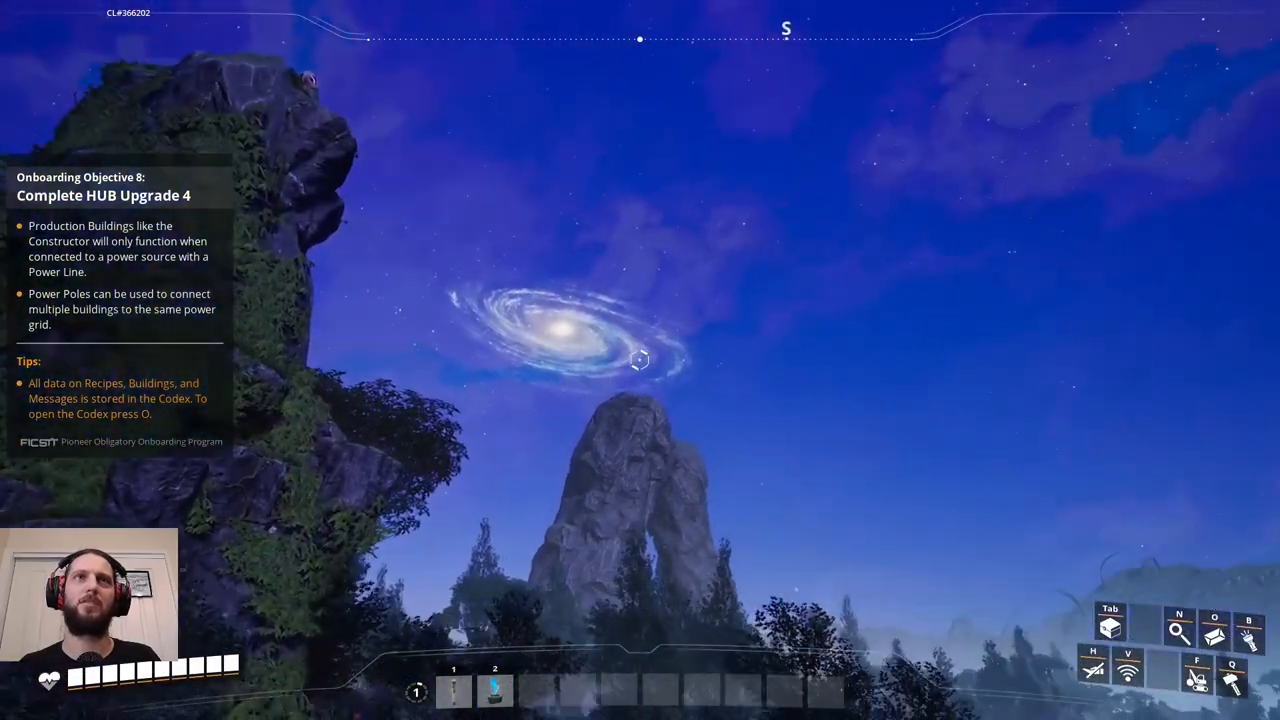
mouse_move(640, 360)
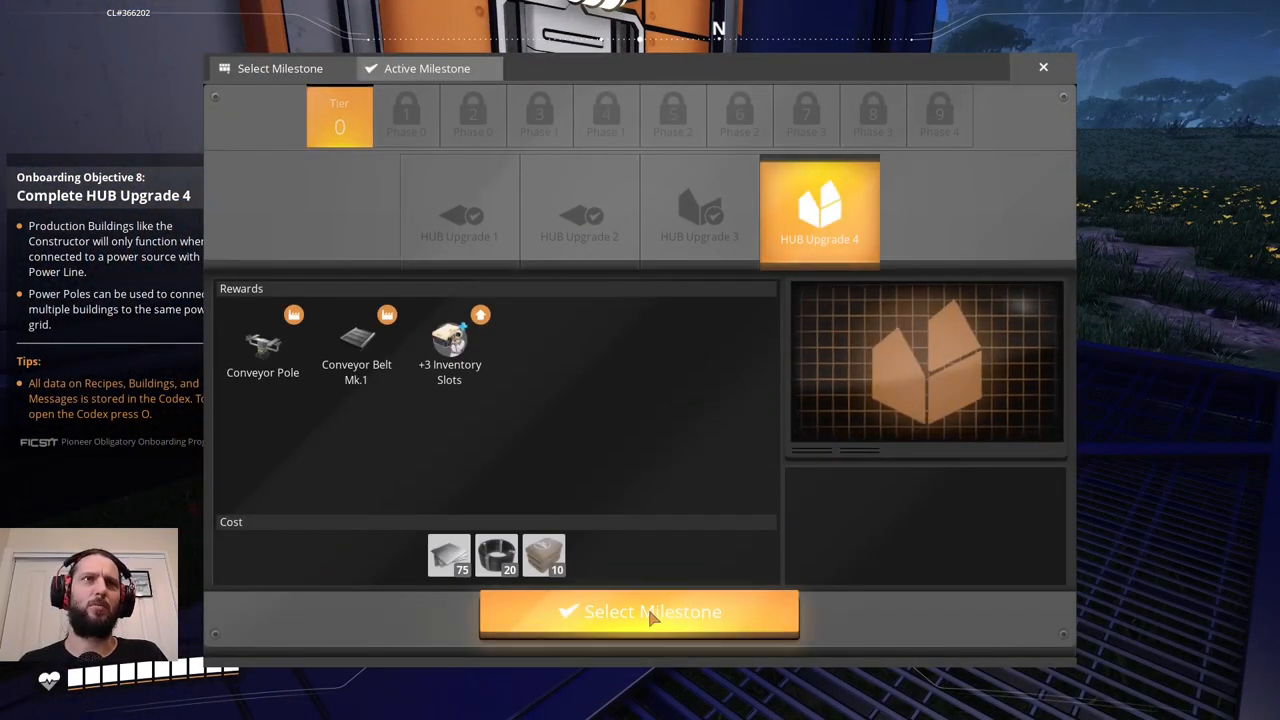
Select HUB Upgrade 4 as the active milestone and review its required resources.
left_click(640, 612)
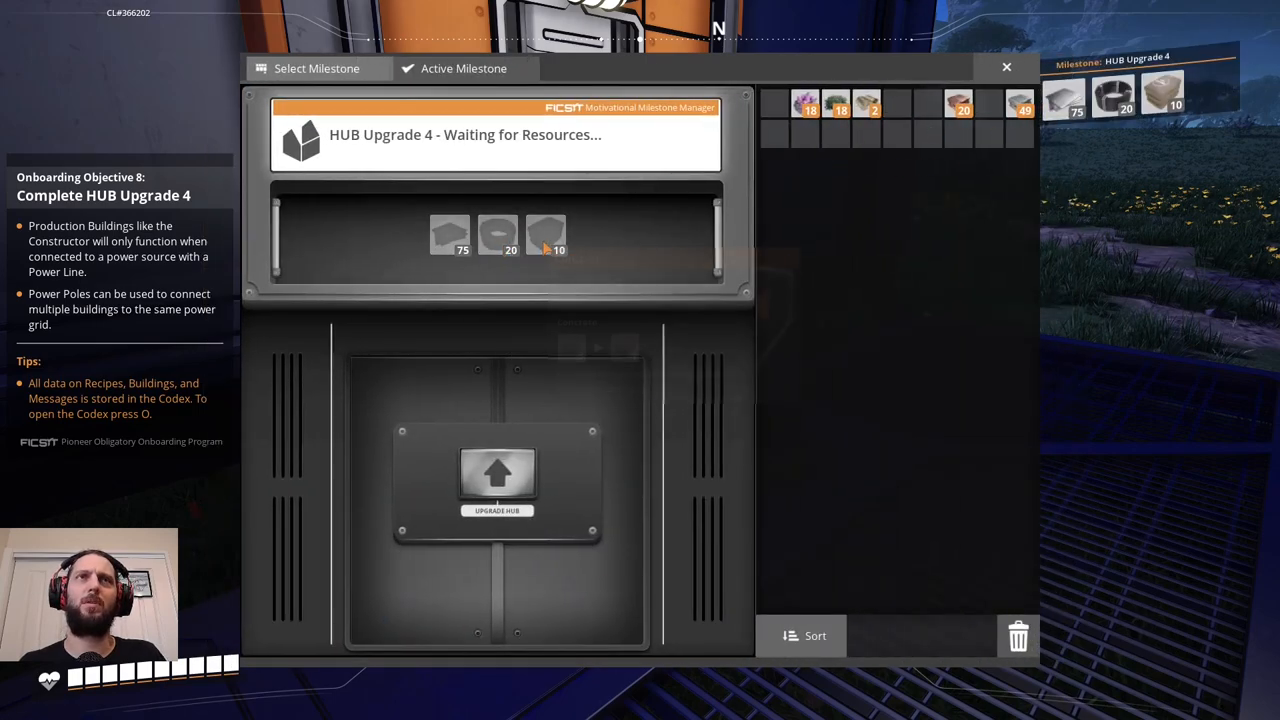
mouse_move(546, 236)
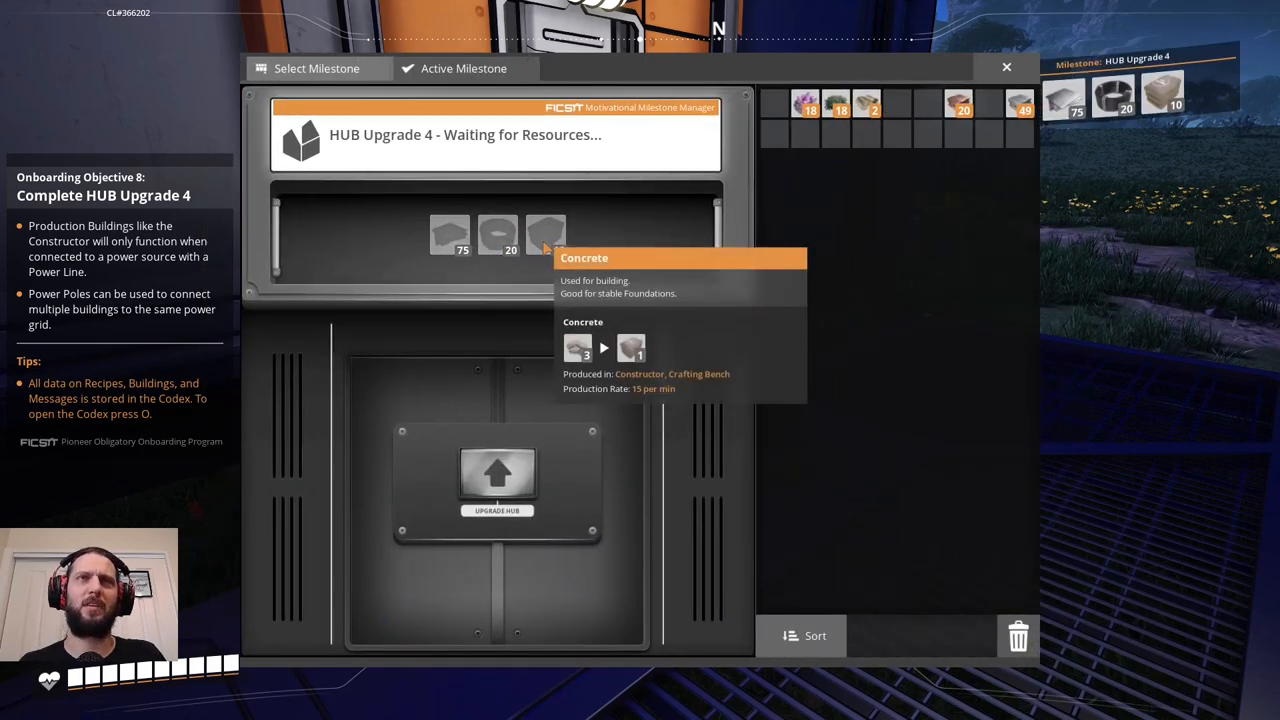
left_click(1006, 68)
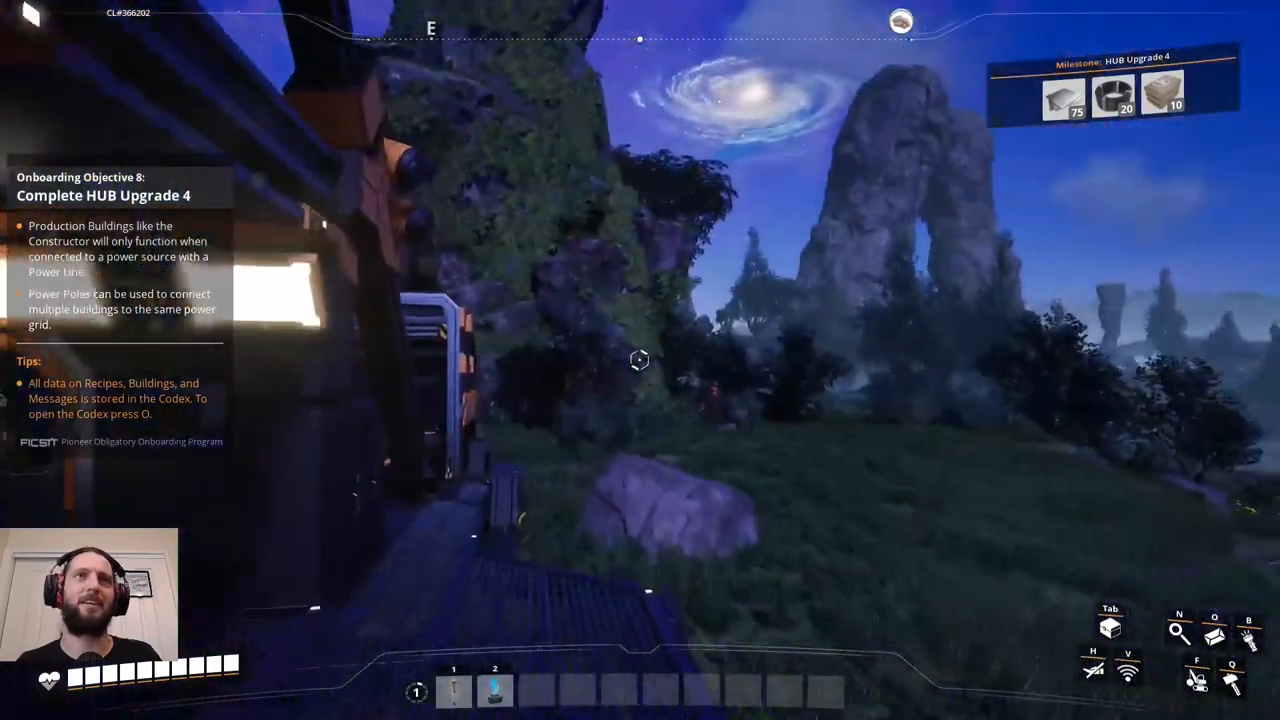
mouse_move(640, 360)
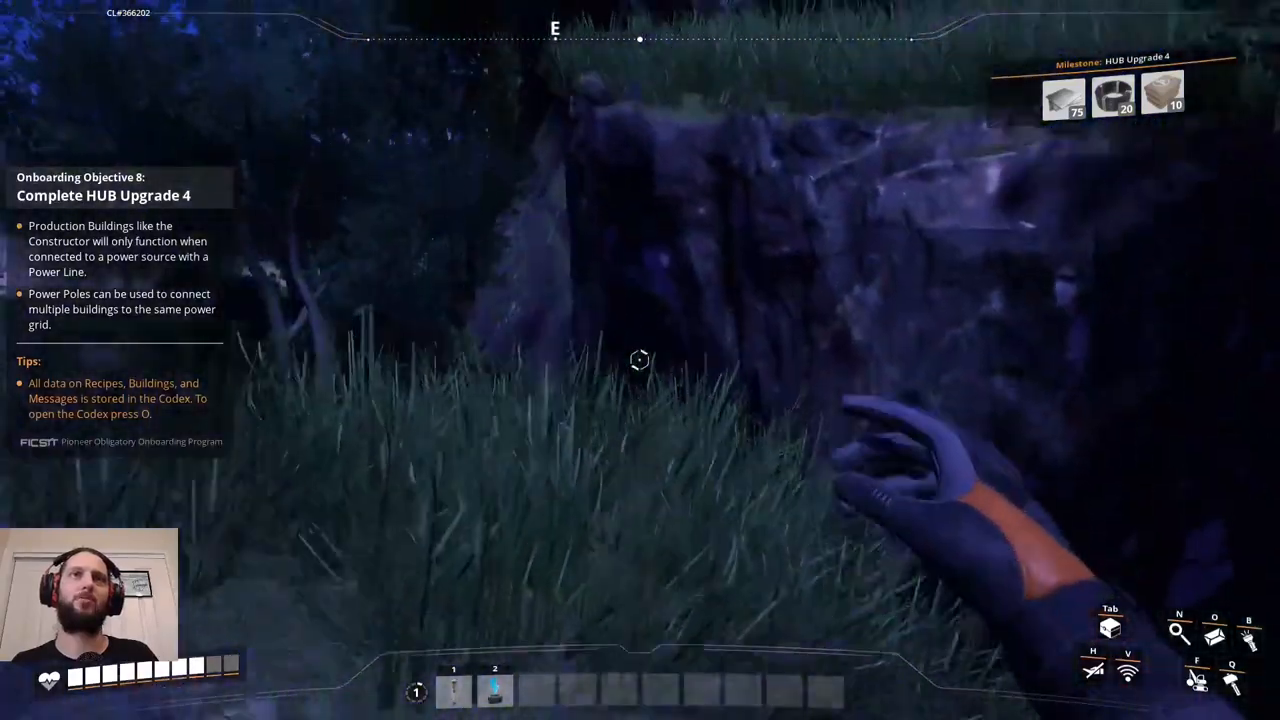
mouse_move(640, 360)
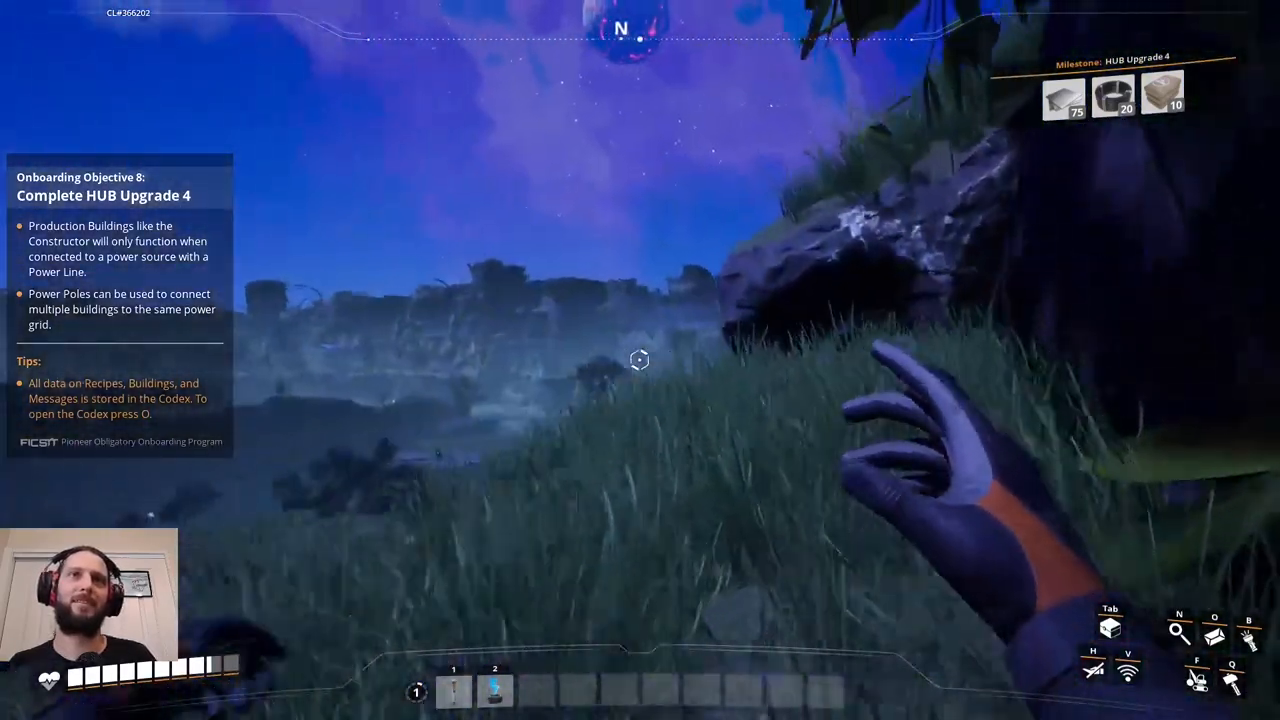
mouse_move(640, 360)
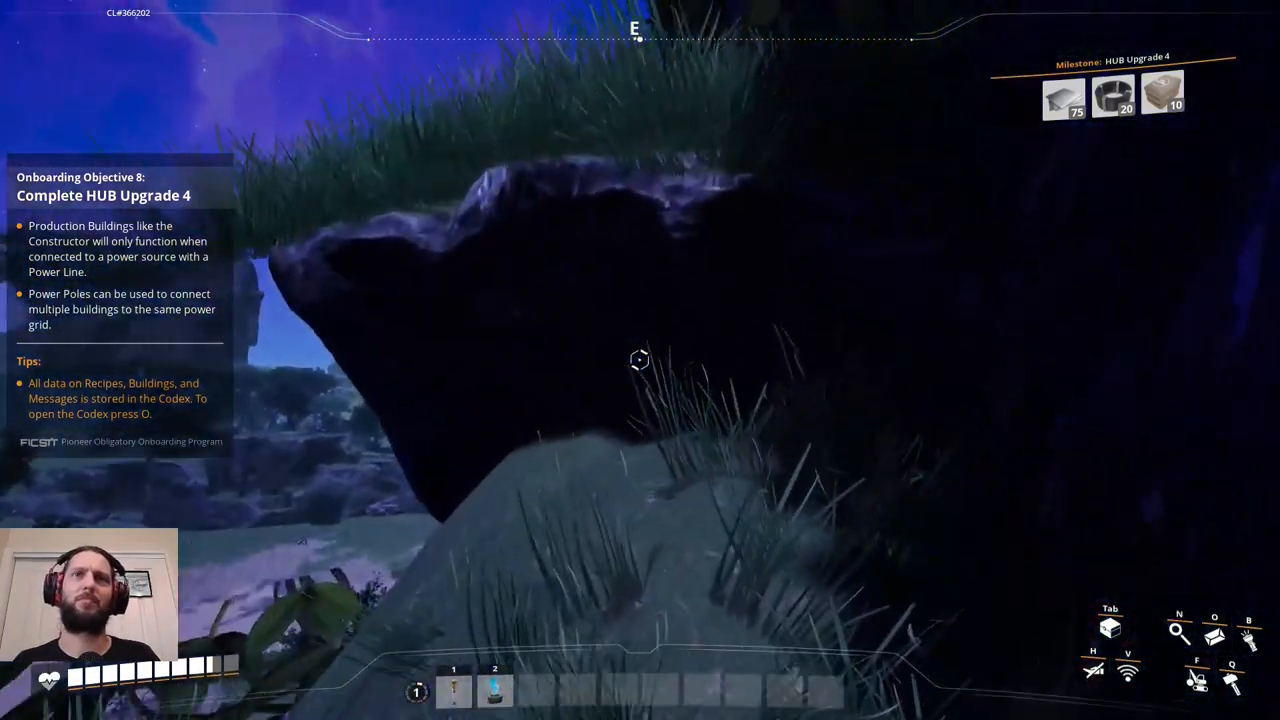
mouse_move(640, 360)
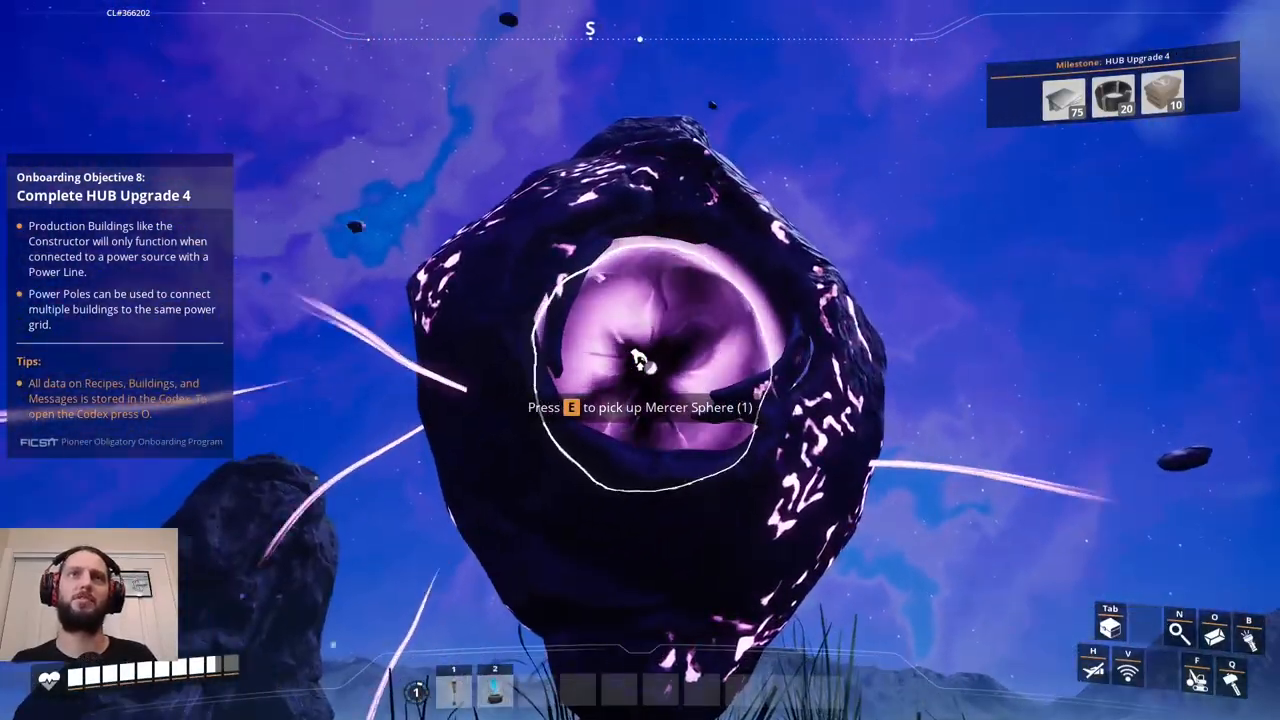
Pick up the Mercer Sphere.
key("e")
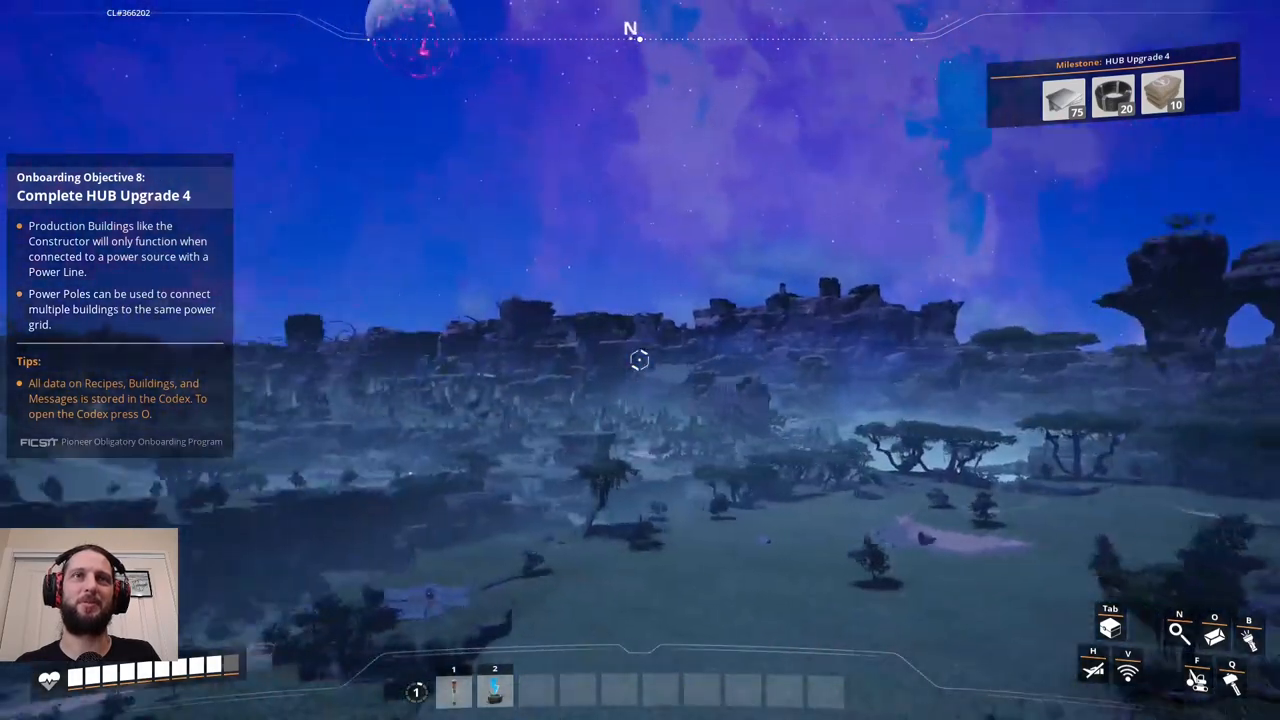
mouse_move(640, 360)
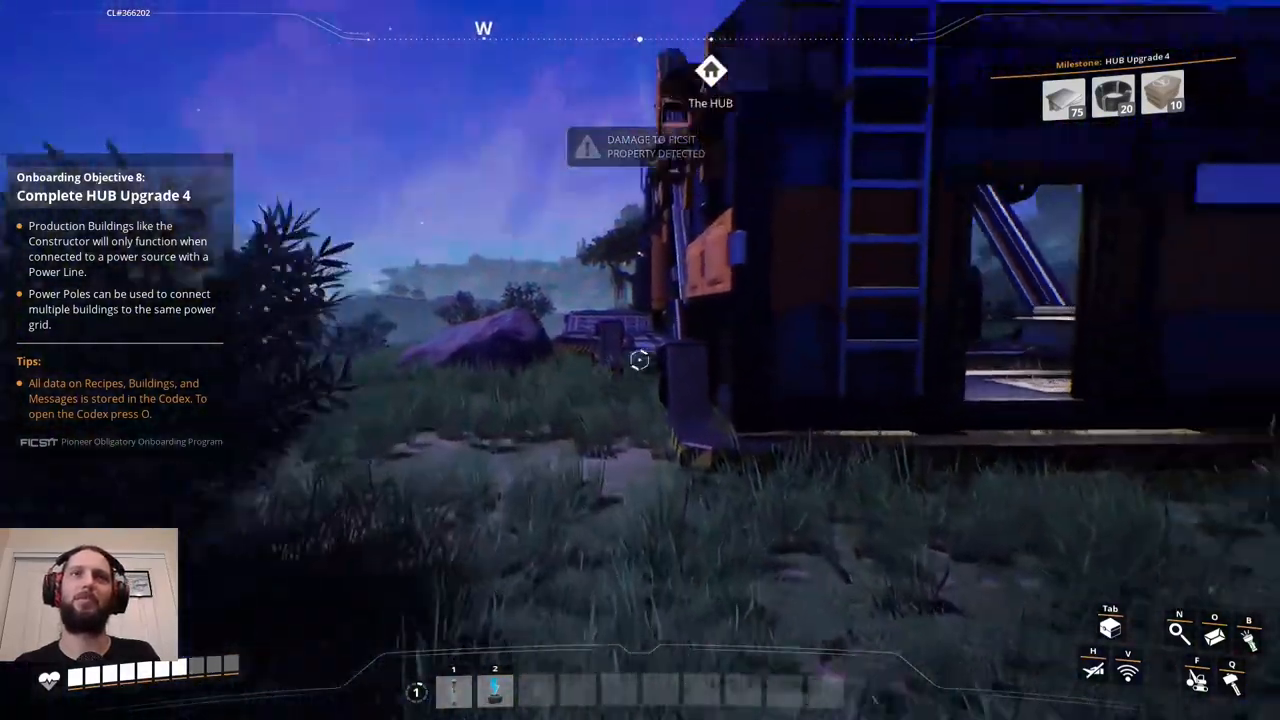
mouse_move(640, 360)
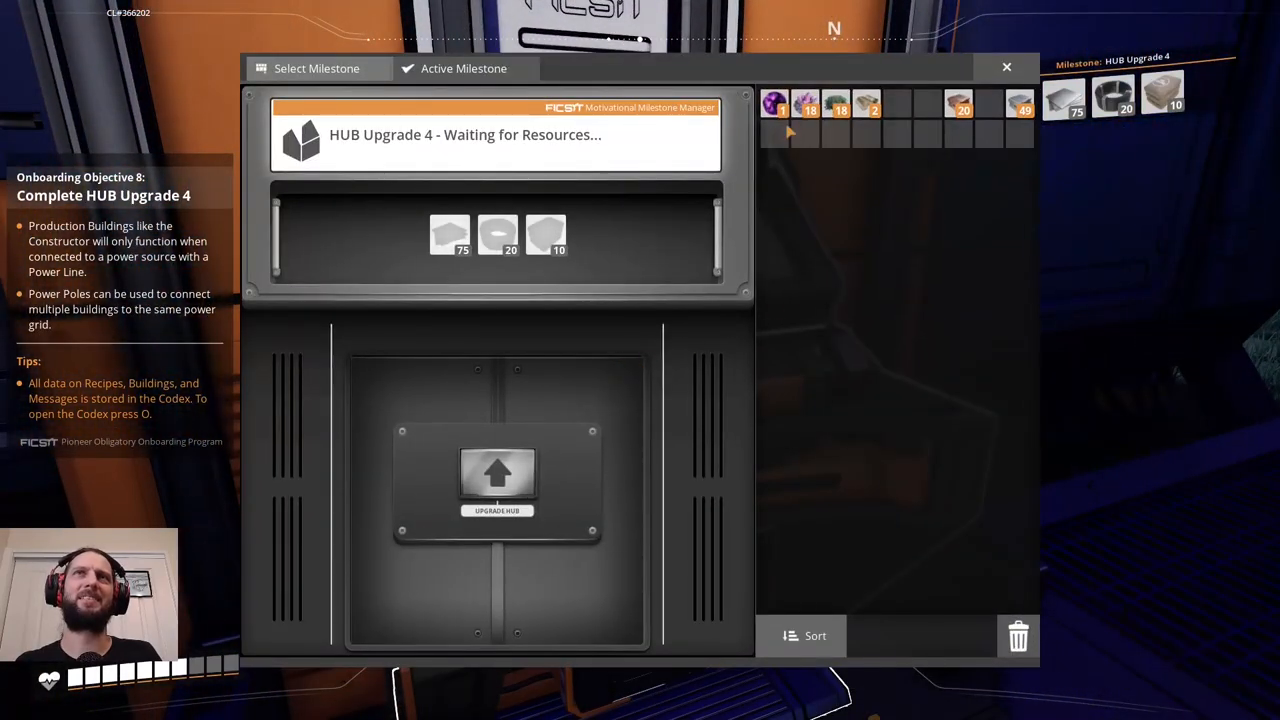
mouse_move(958, 104)
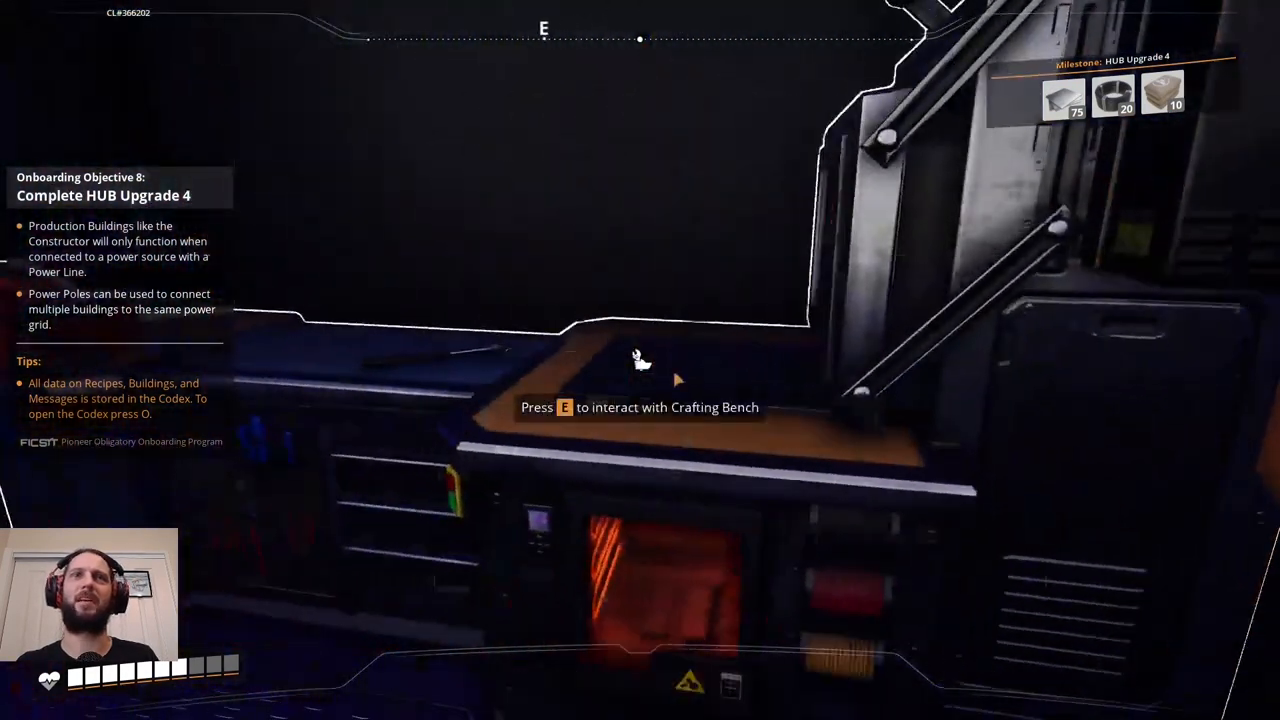
At the bench, craft wire, turn it into cables, then craft more iron plates.
key("e")
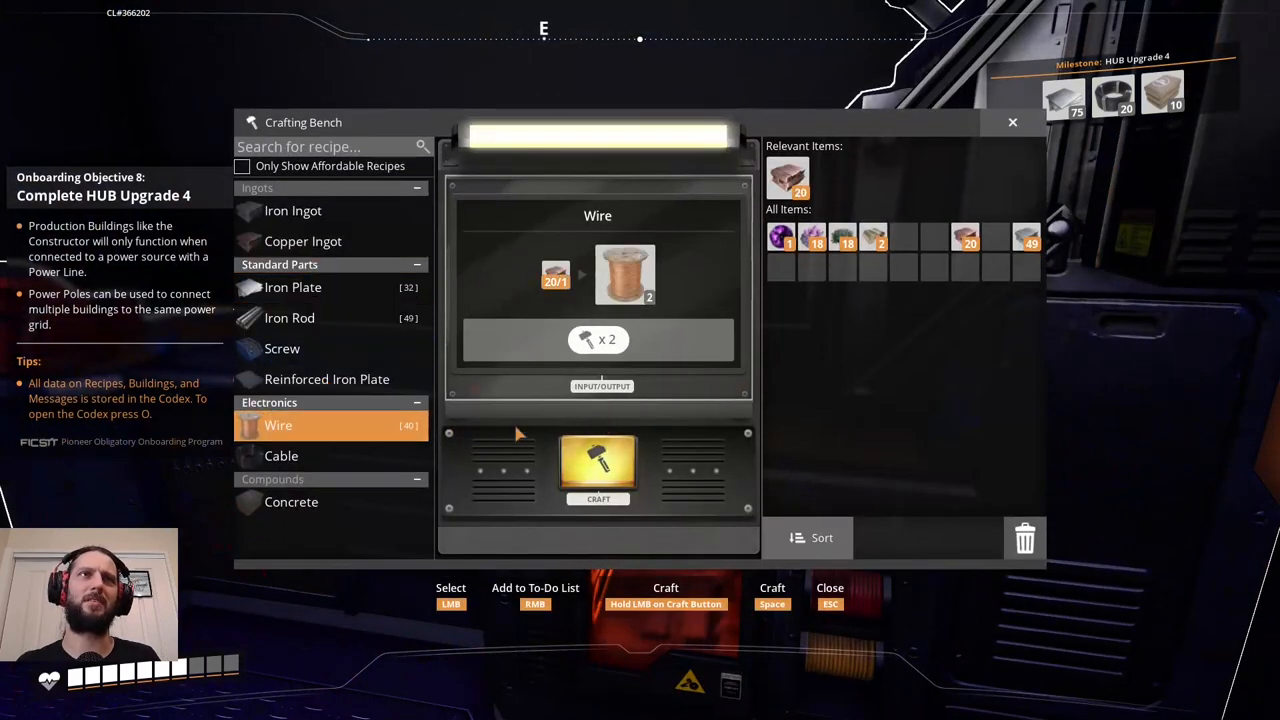
left_click(598, 468)
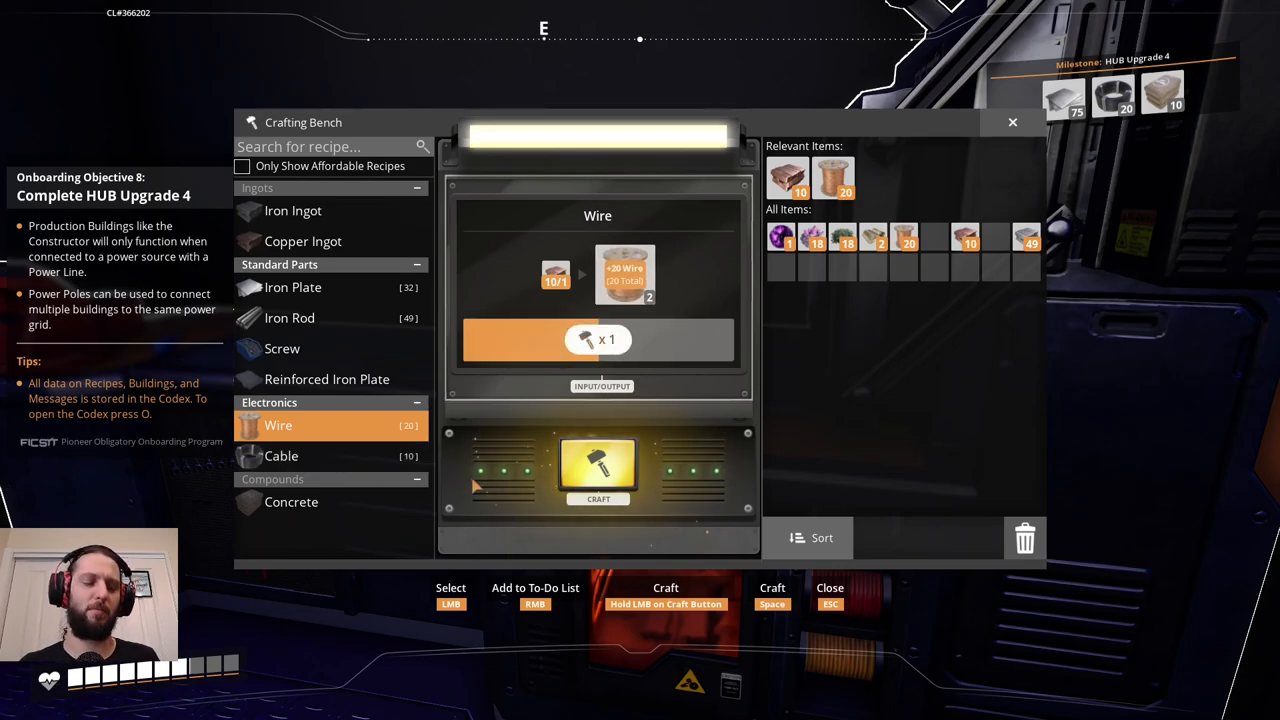
left_click(280, 456)
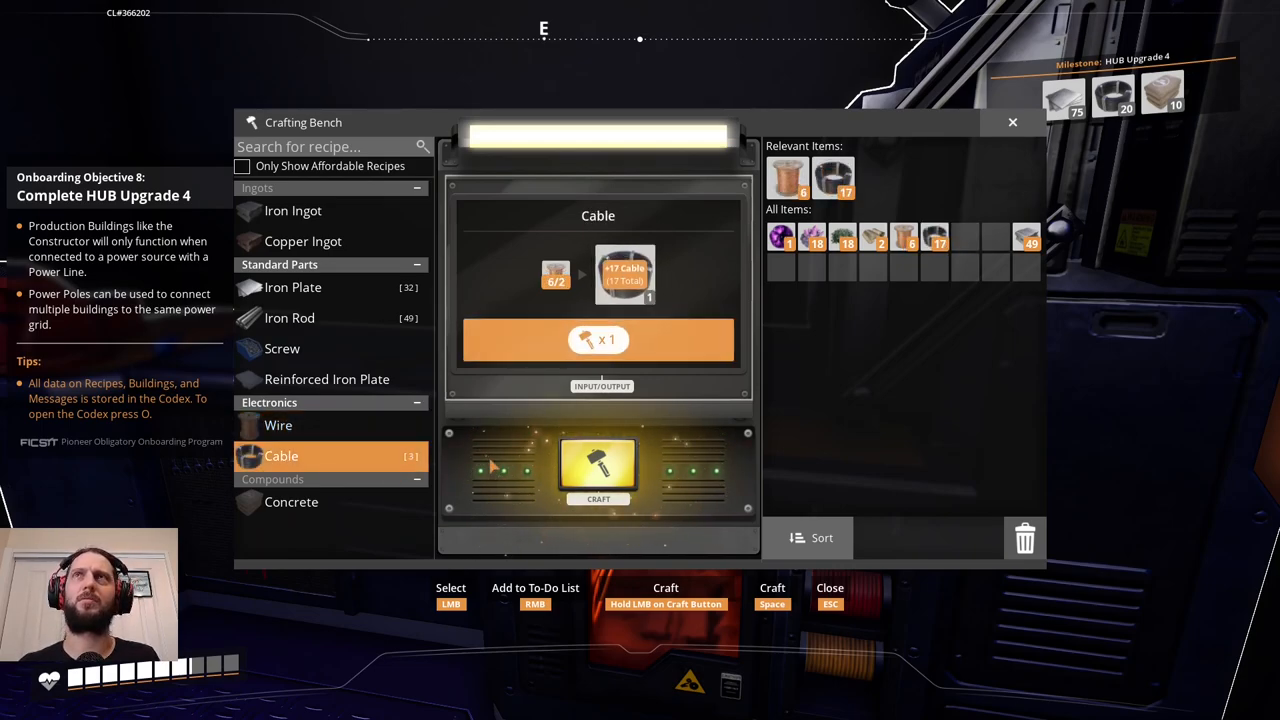
left_click(598, 470)
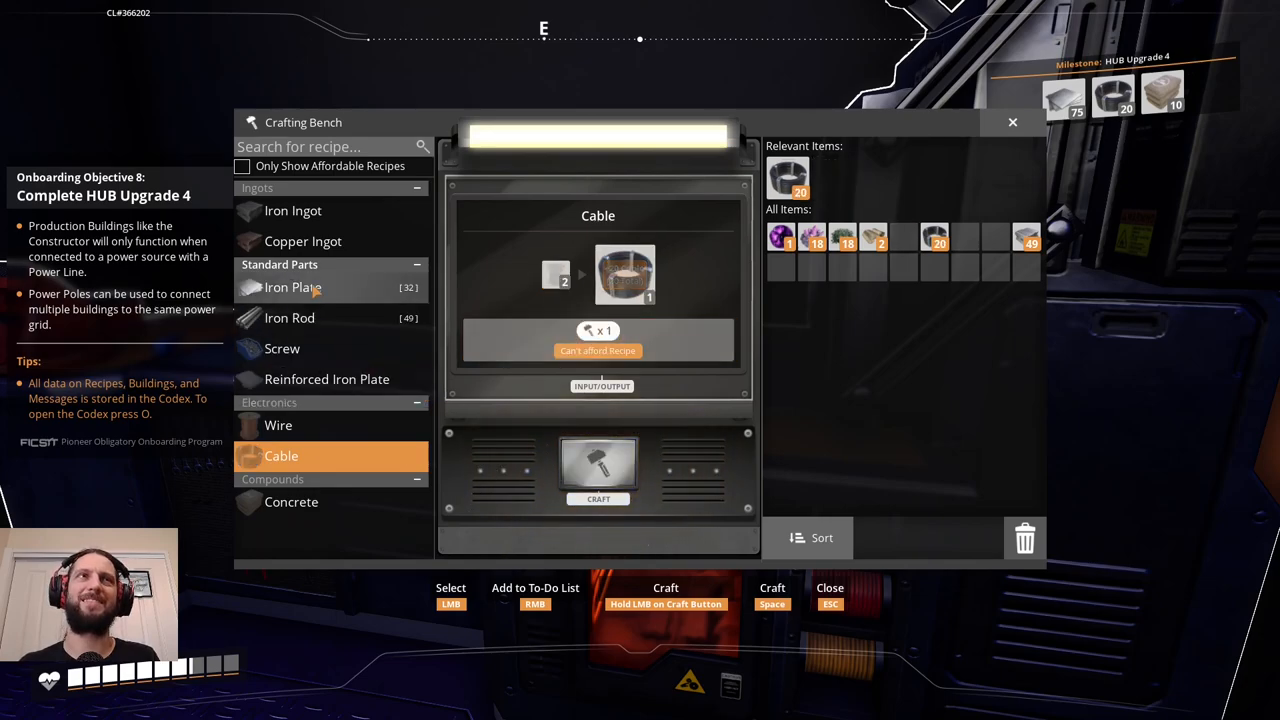
left_click(292, 288)
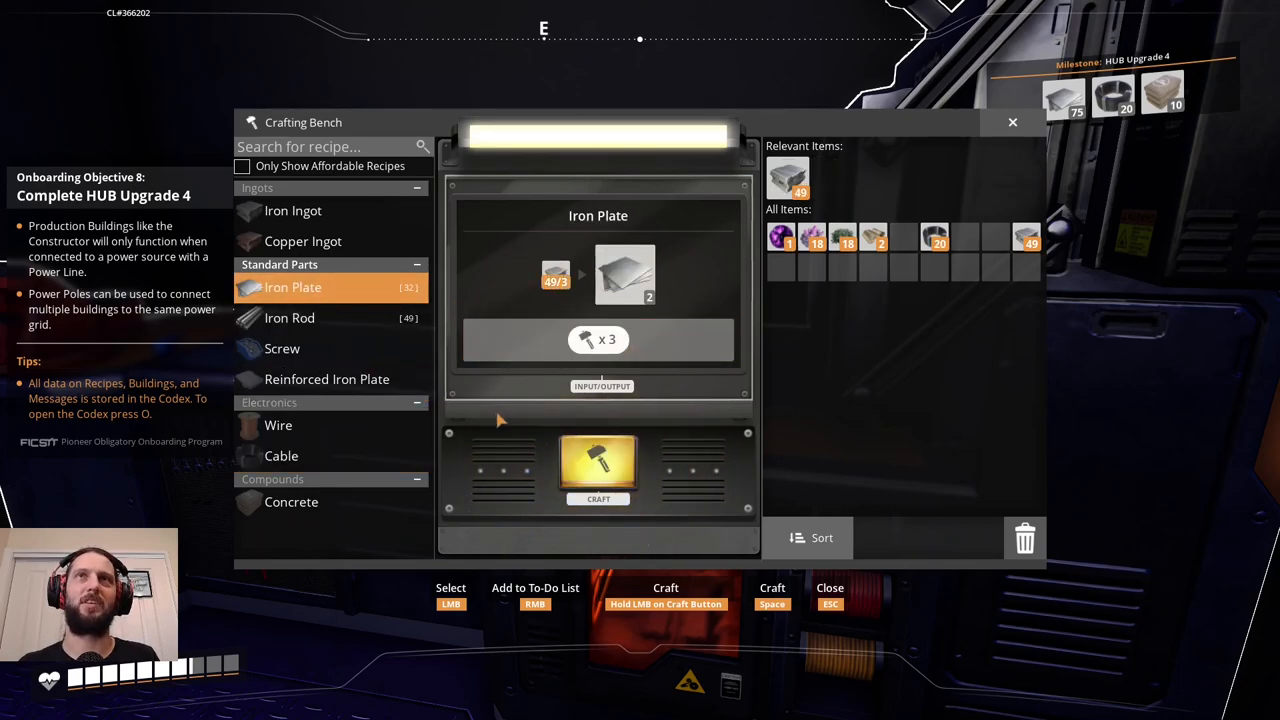
left_click(596, 468)
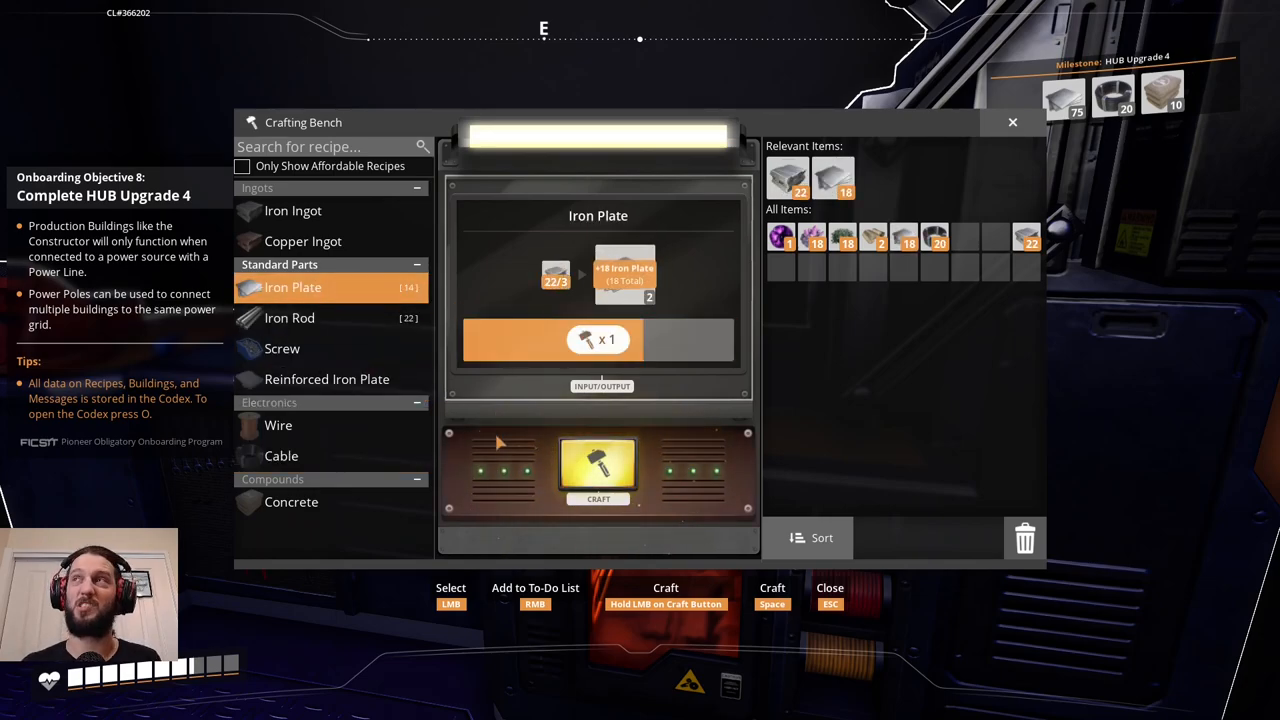
left_click(598, 468)
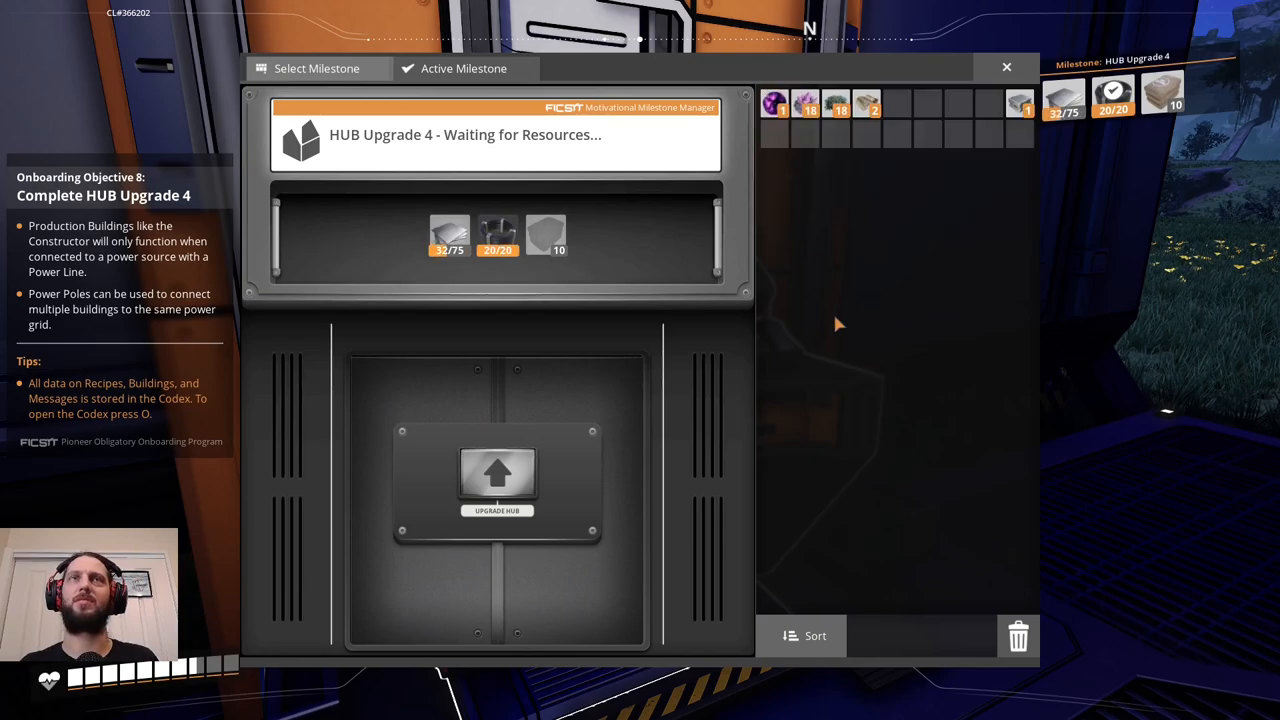
mouse_move(820, 192)
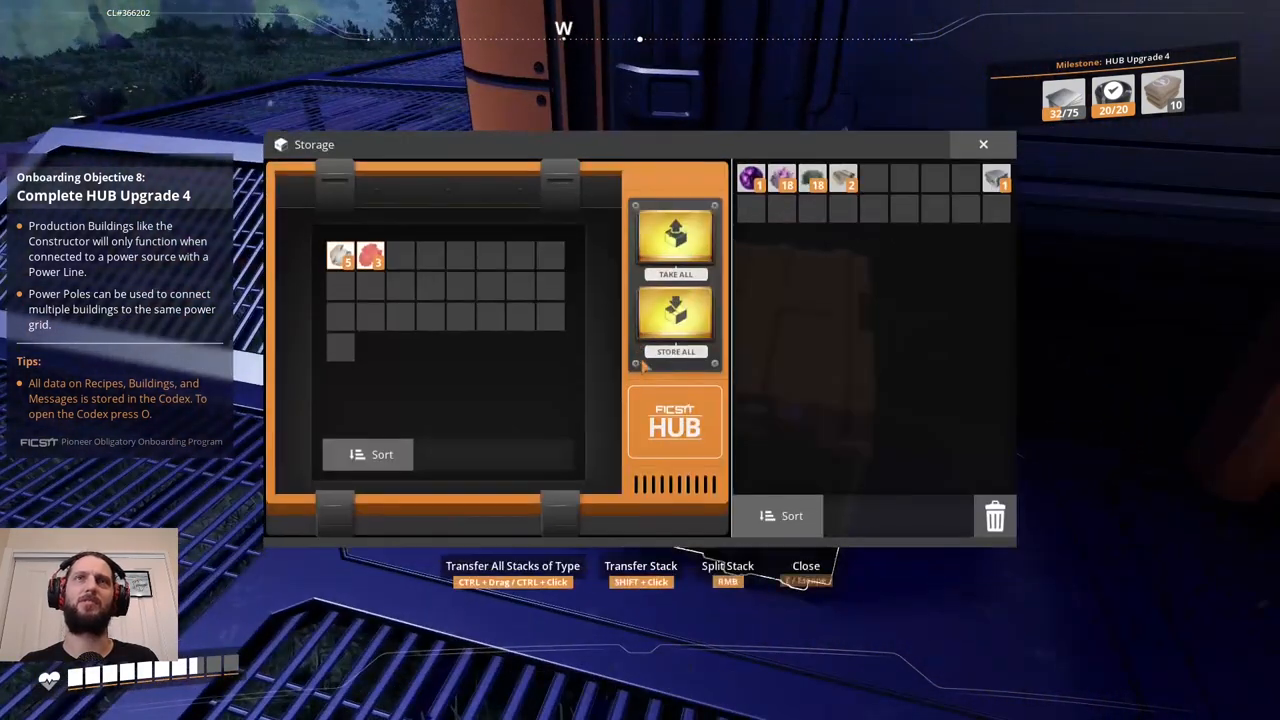
Transfer a collected sphere into the HUB storage and close it.
left_click(844, 176)
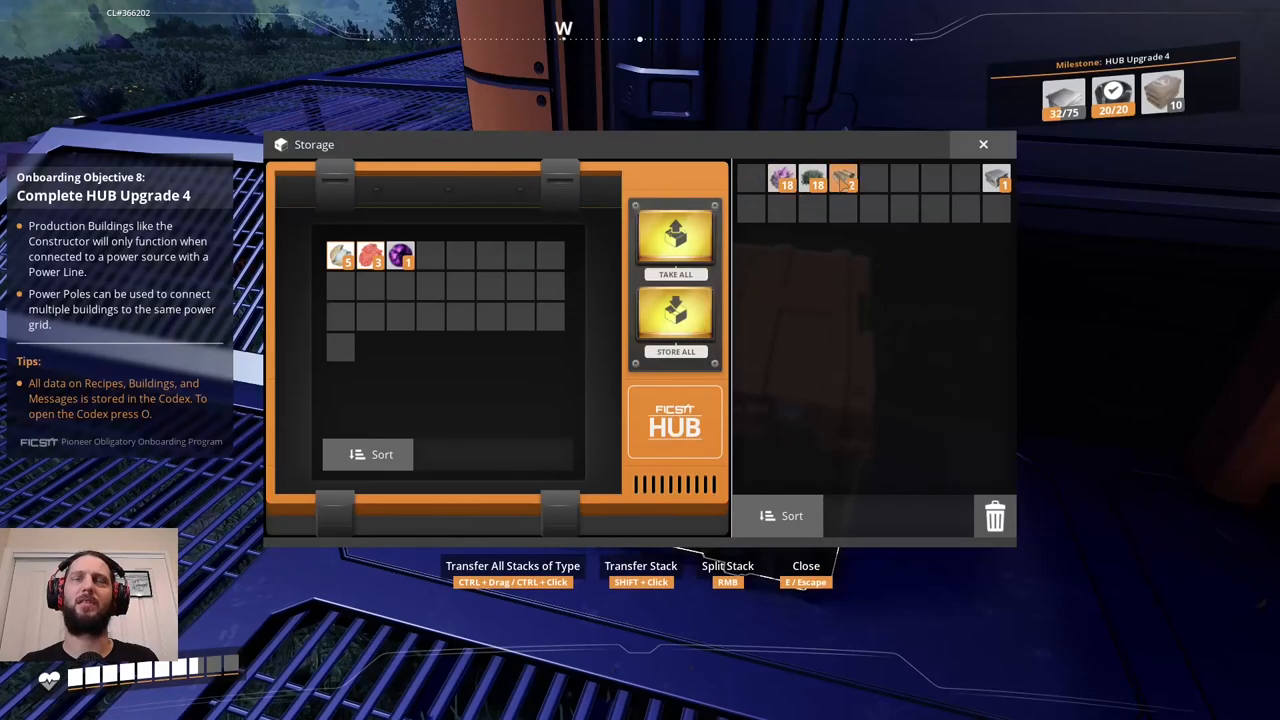
key("Escape")
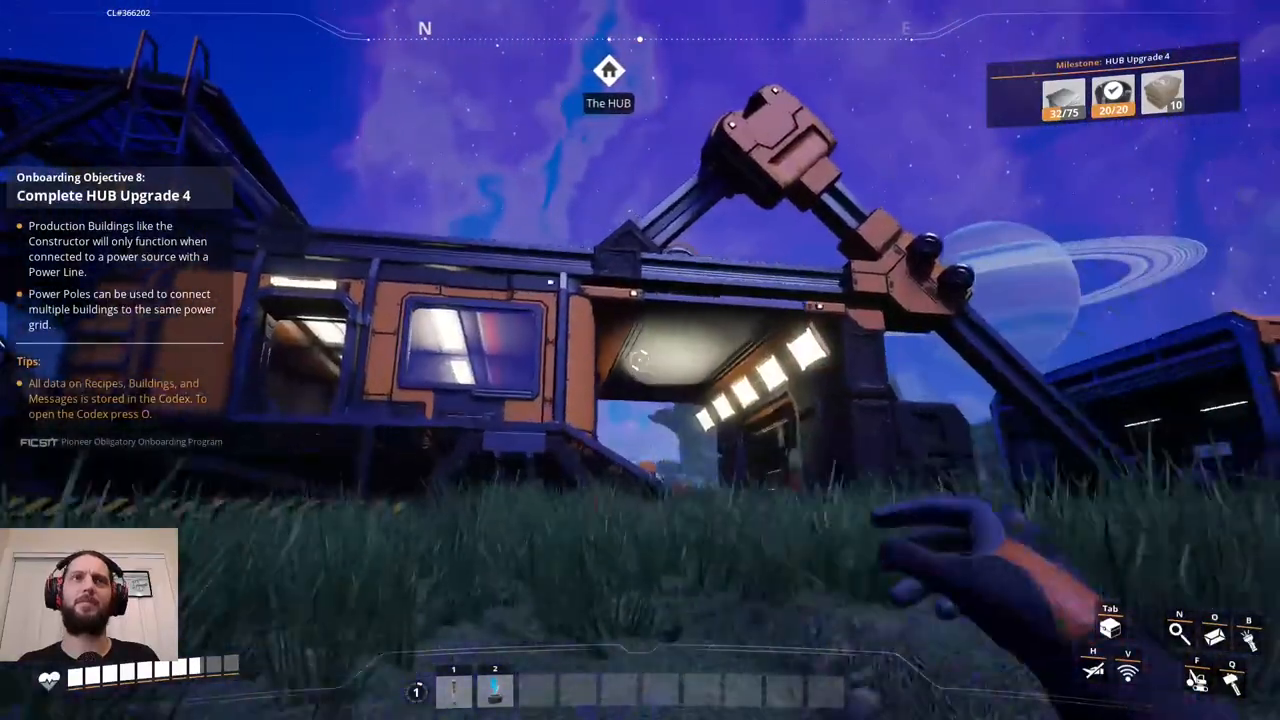
mouse_move(640, 360)
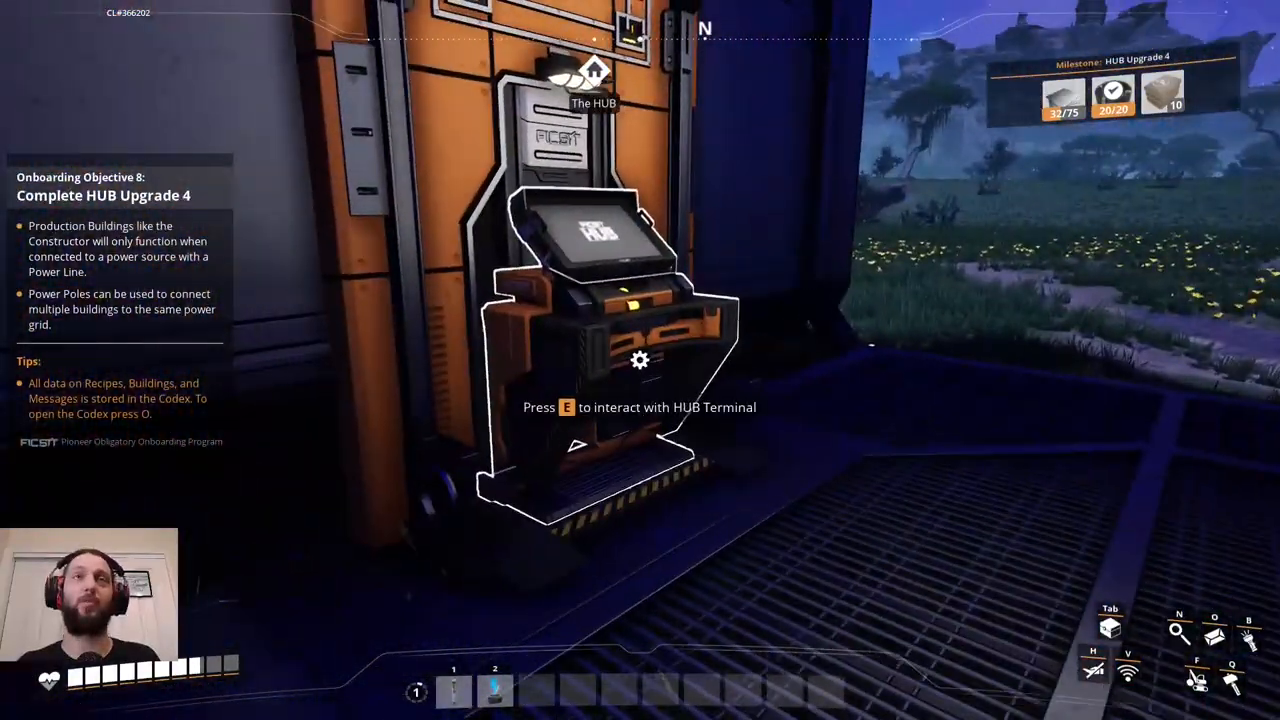
Open the bench and hand-craft a dozen iron ingots from iron ore.
key("e")
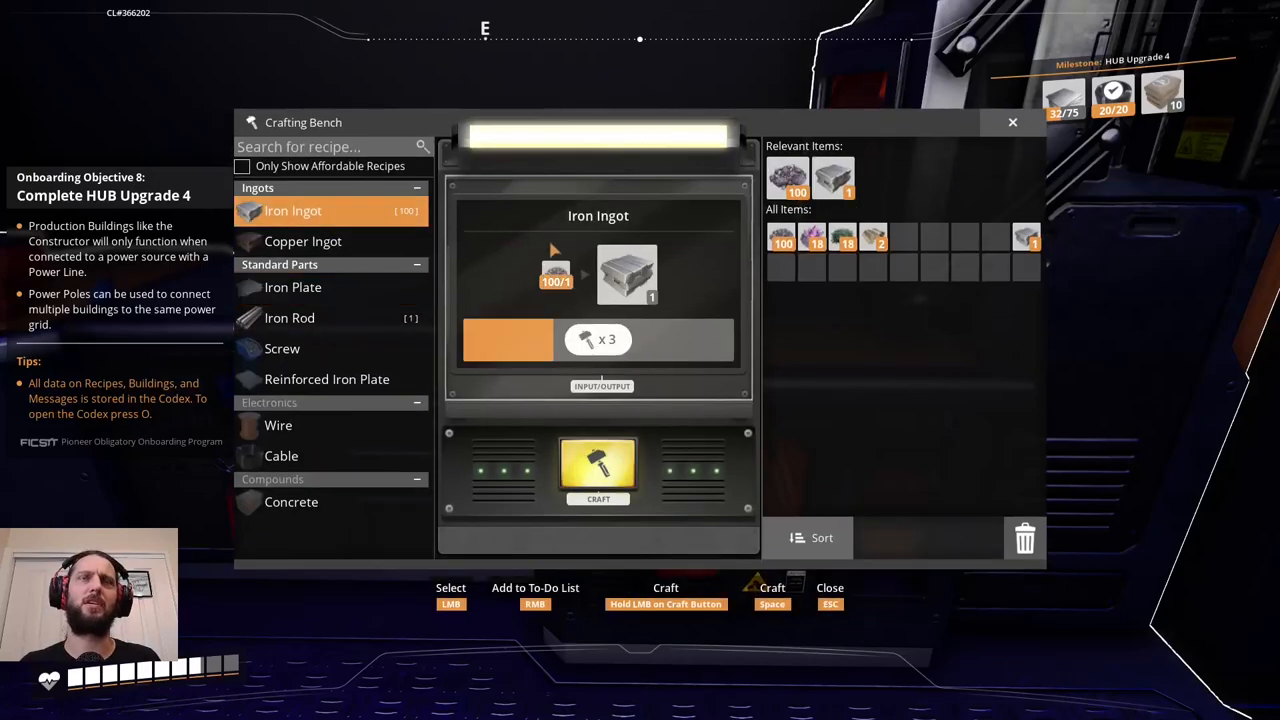
left_click(598, 468)
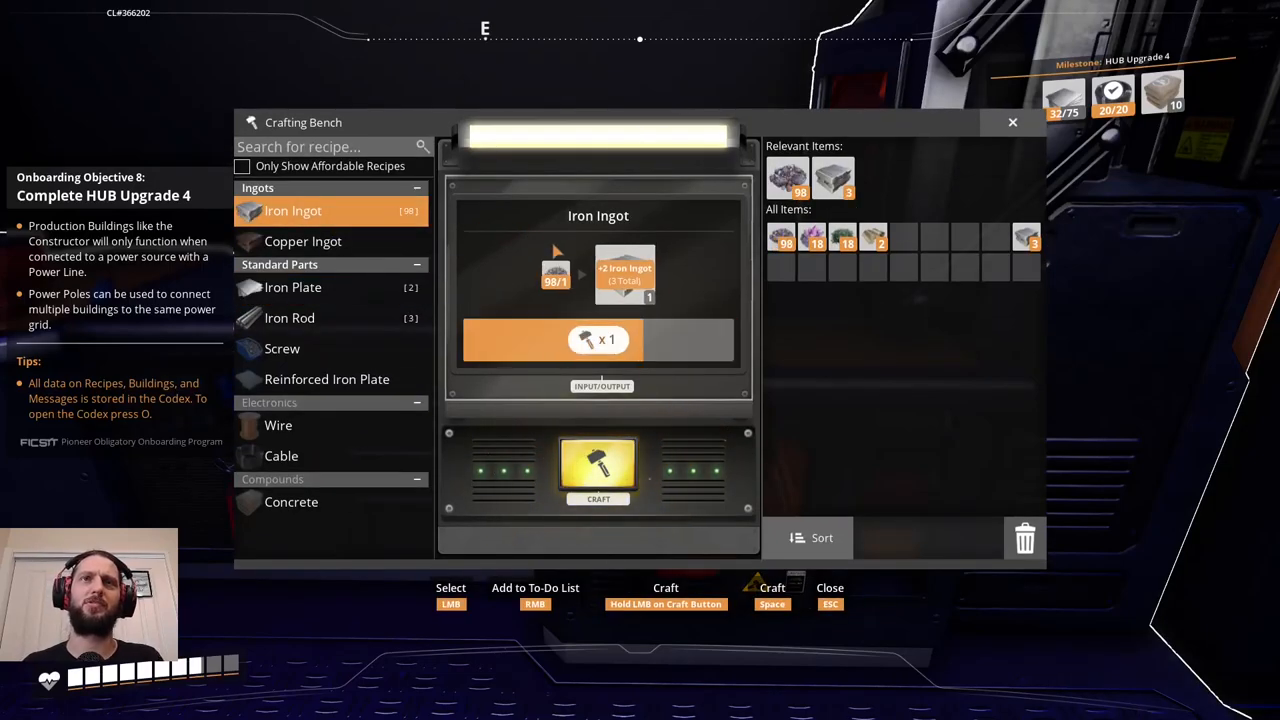
left_click(598, 470)
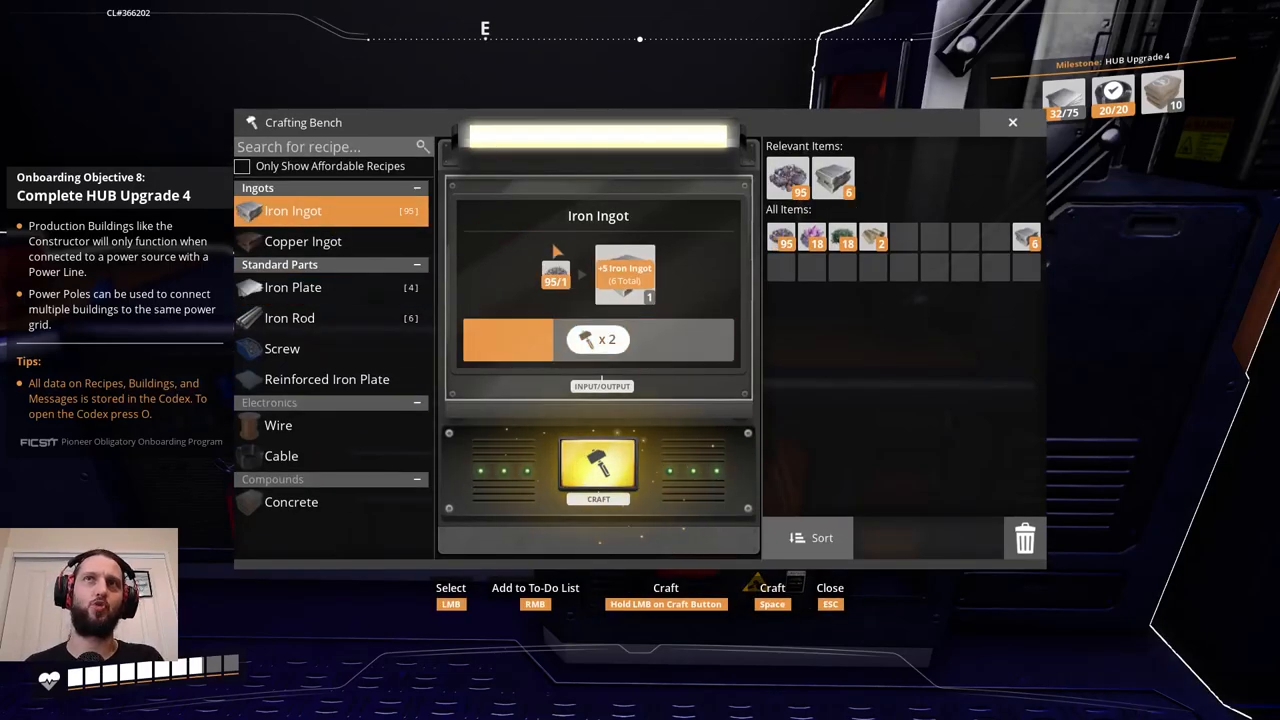
left_click(598, 468)
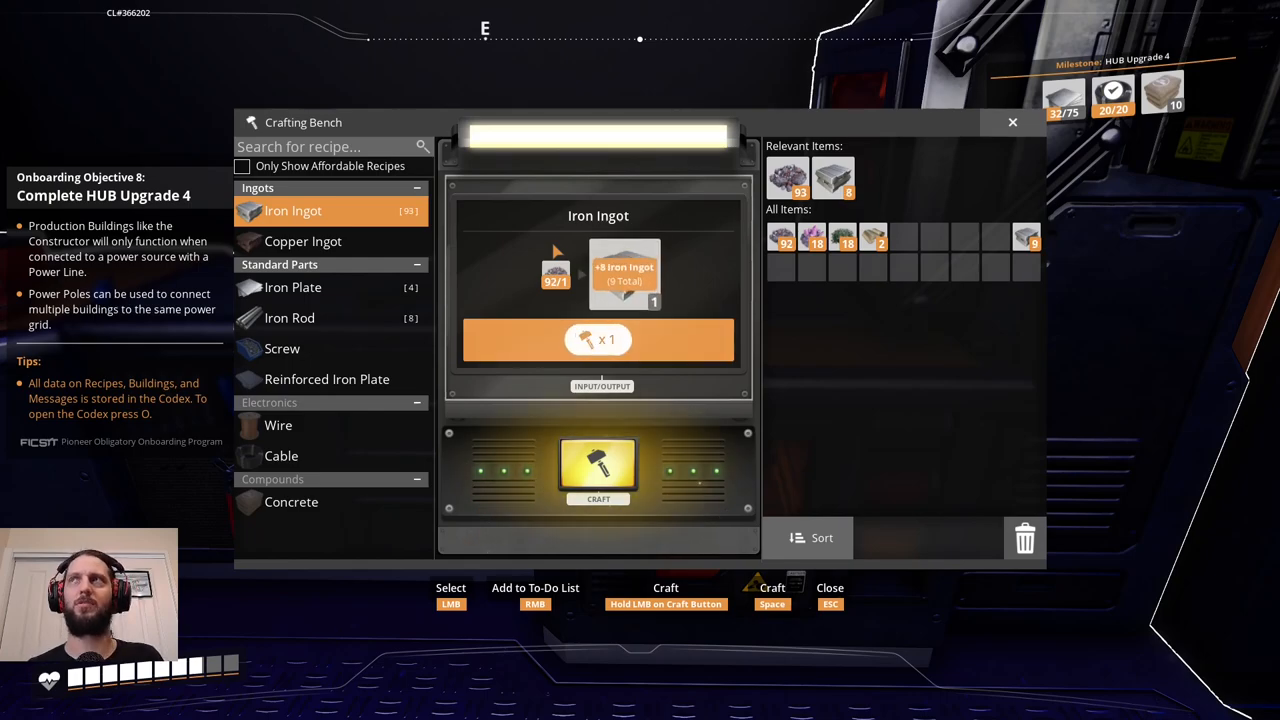
left_click(598, 470)
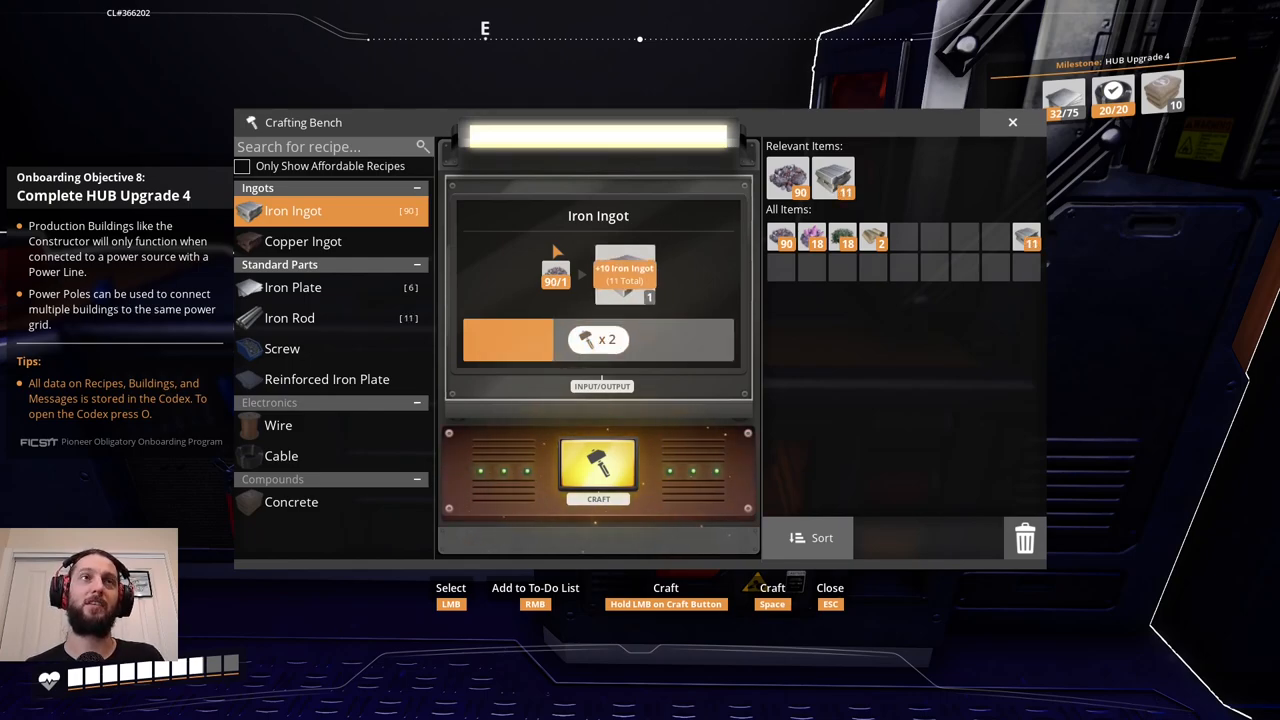
left_click(598, 470)
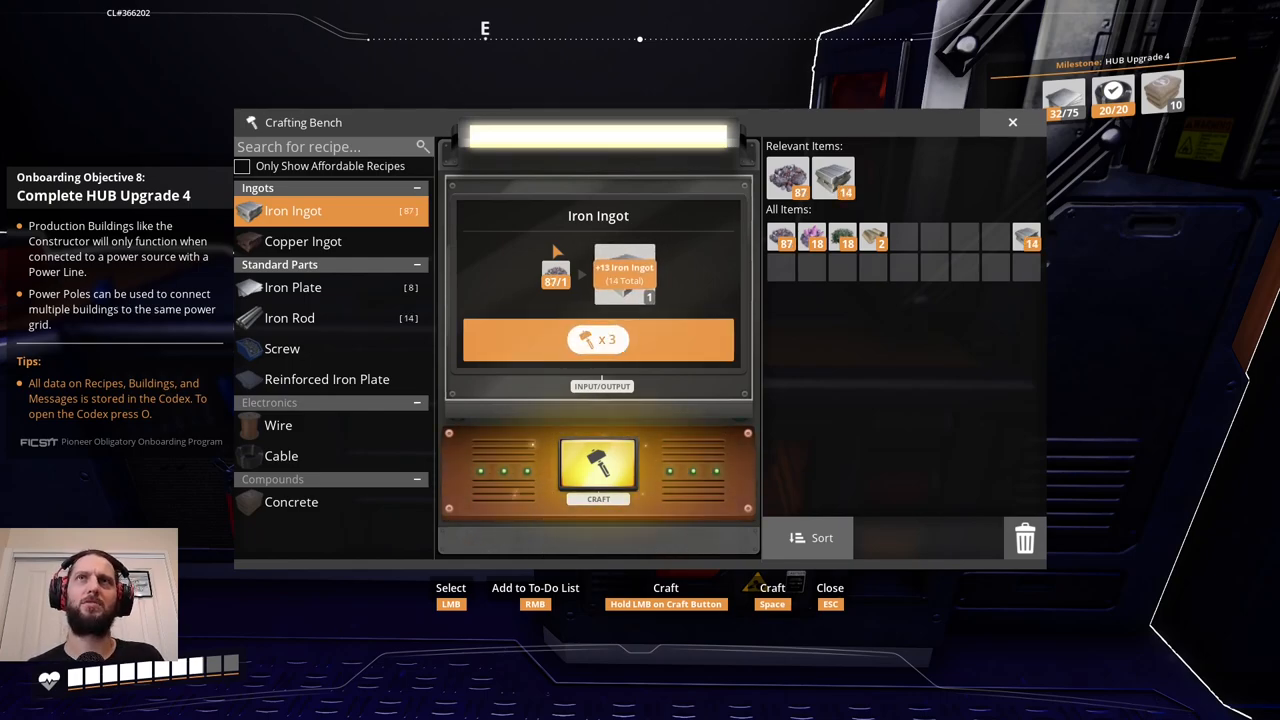
left_click(598, 464)
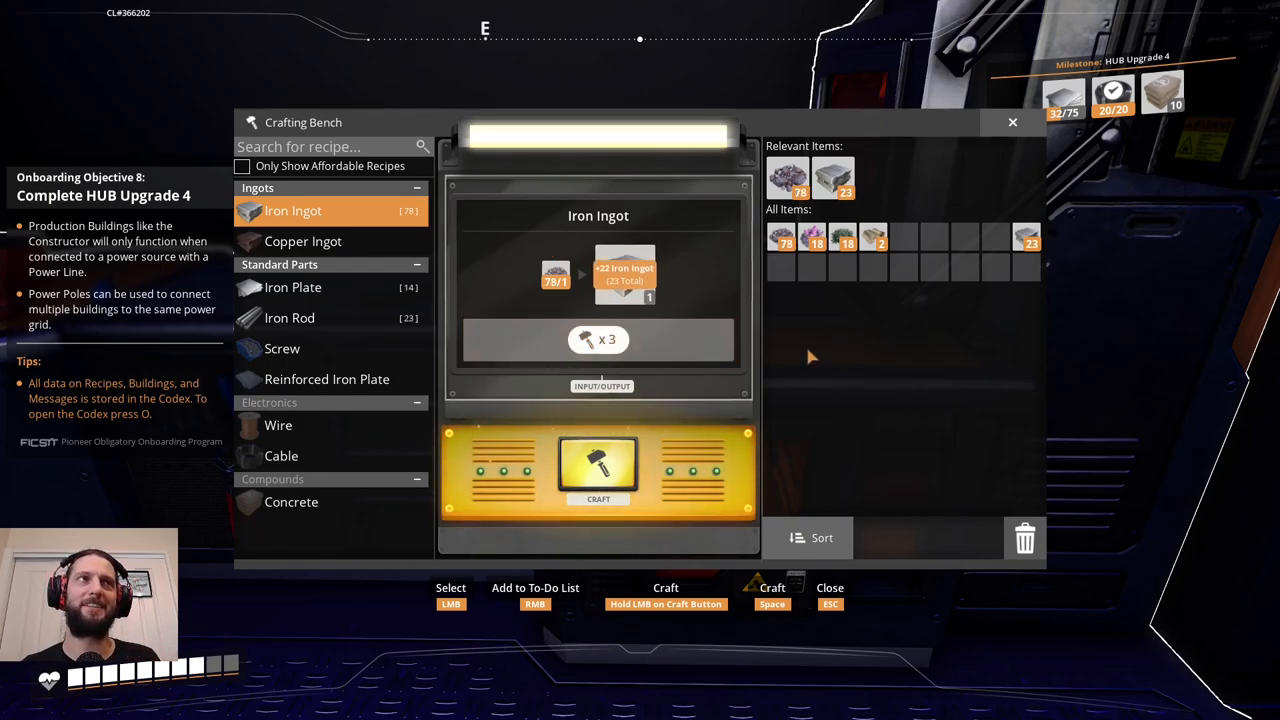
left_click(598, 468)
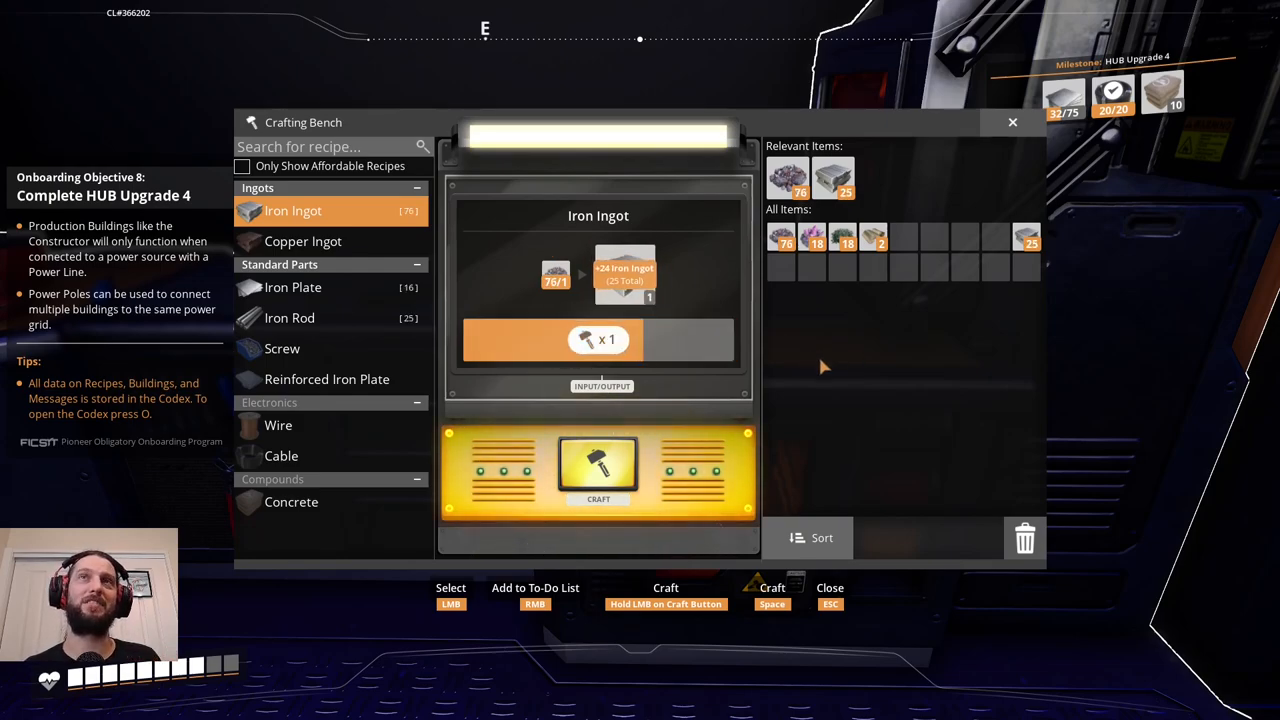
left_click(598, 466)
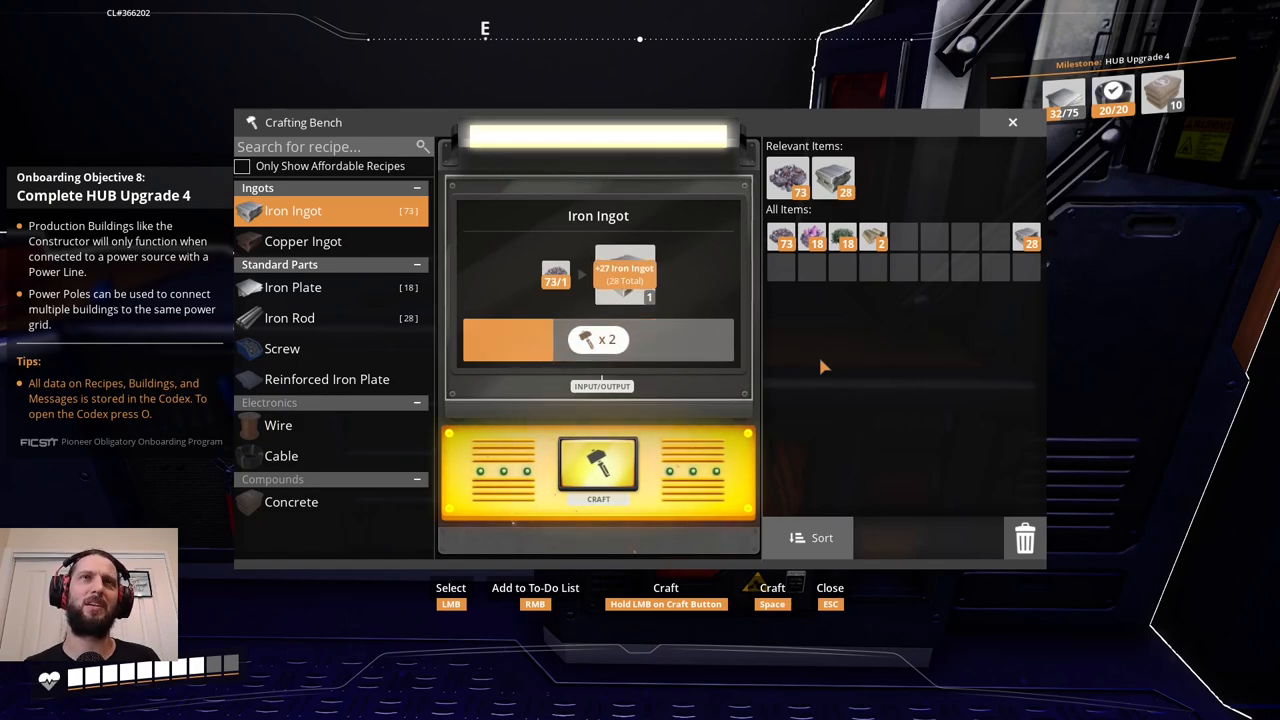
left_click(596, 464)
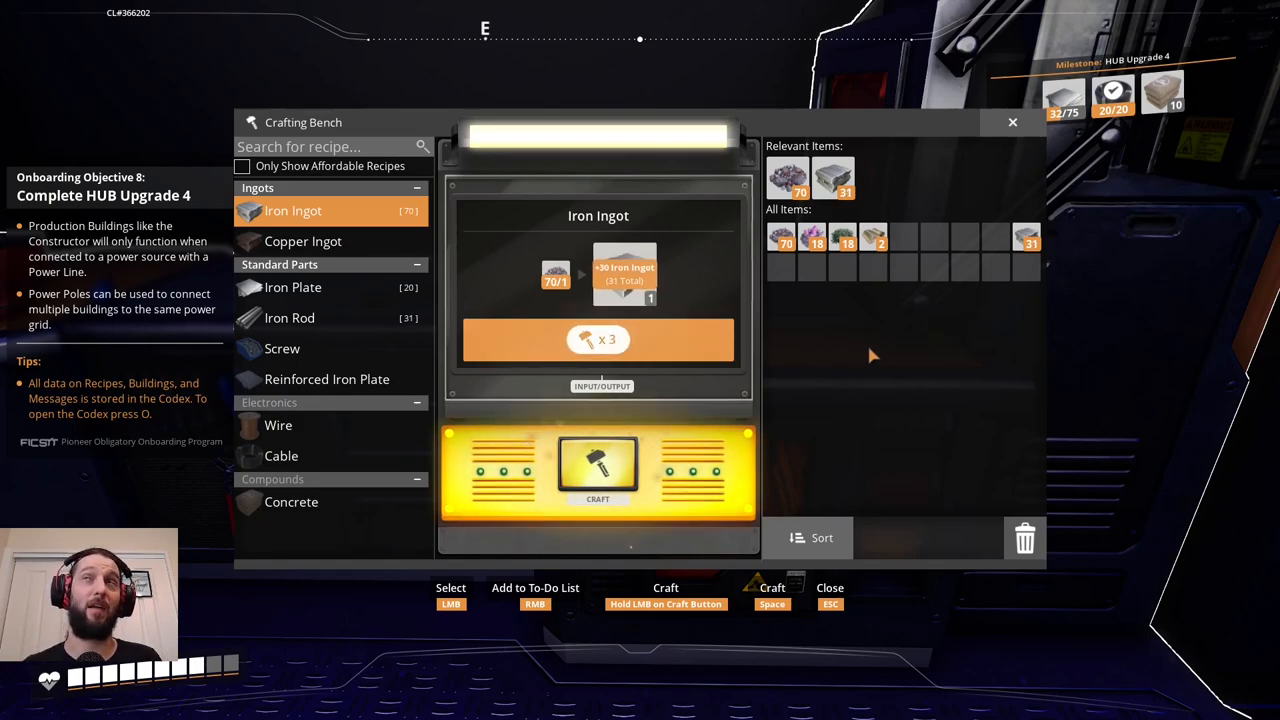
left_click(596, 464)
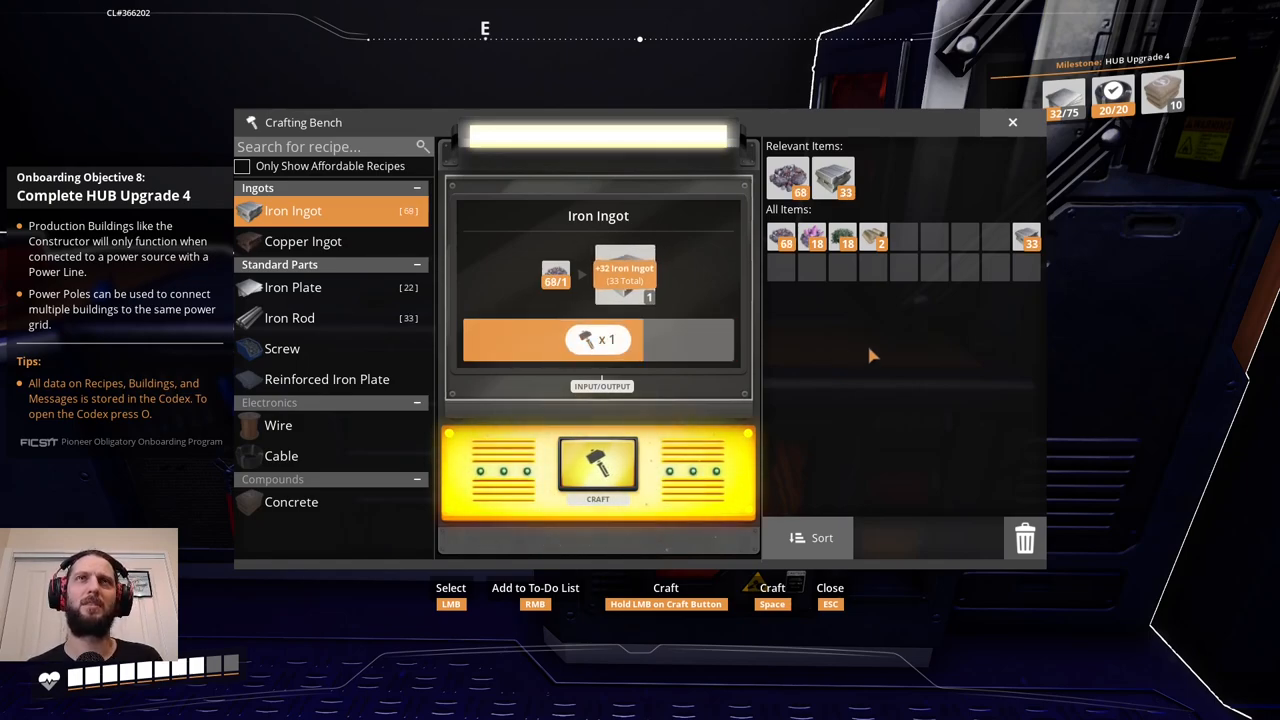
left_click(596, 468)
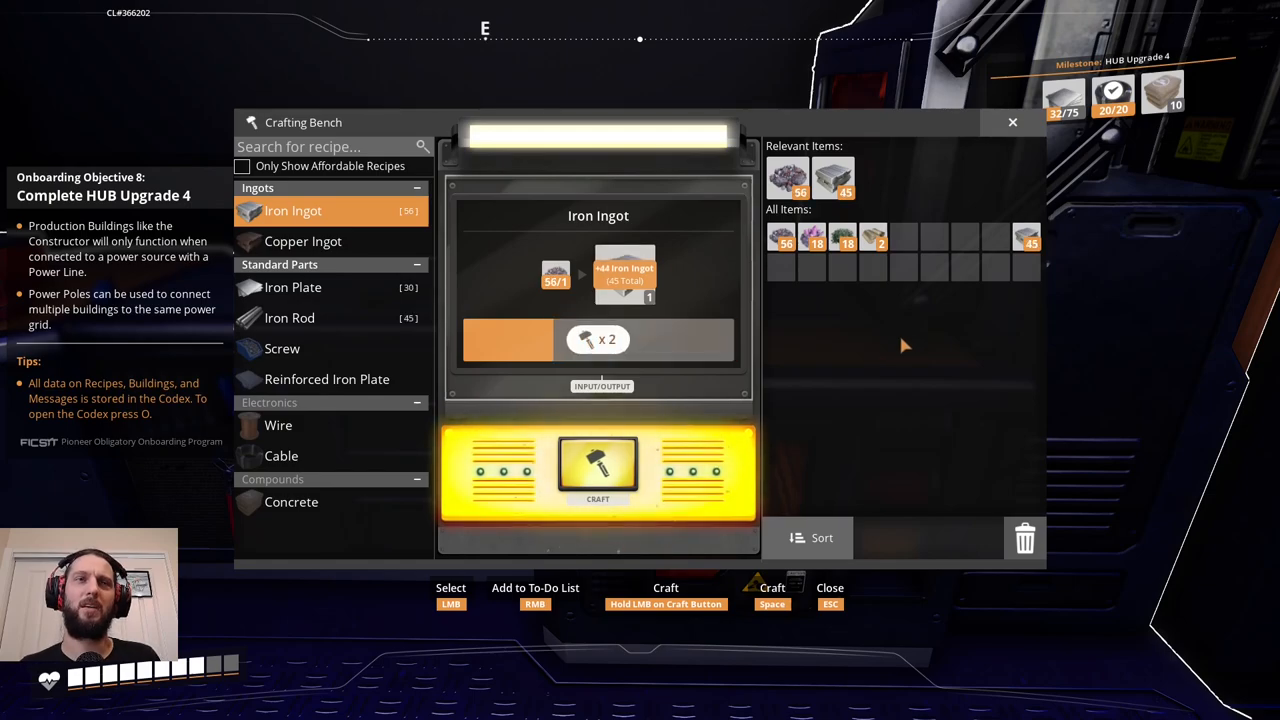
left_click(596, 464)
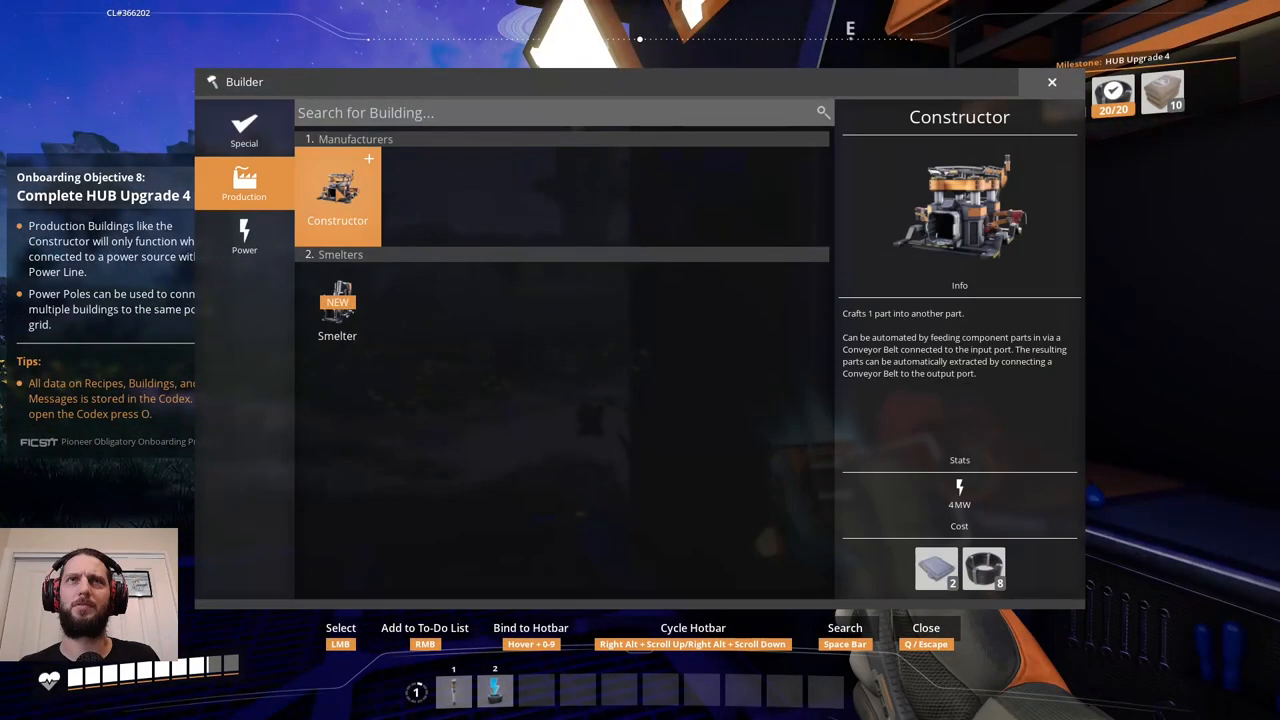
Browse the Power category, then back in Production review the Constructor and Smelter details.
left_click(244, 236)
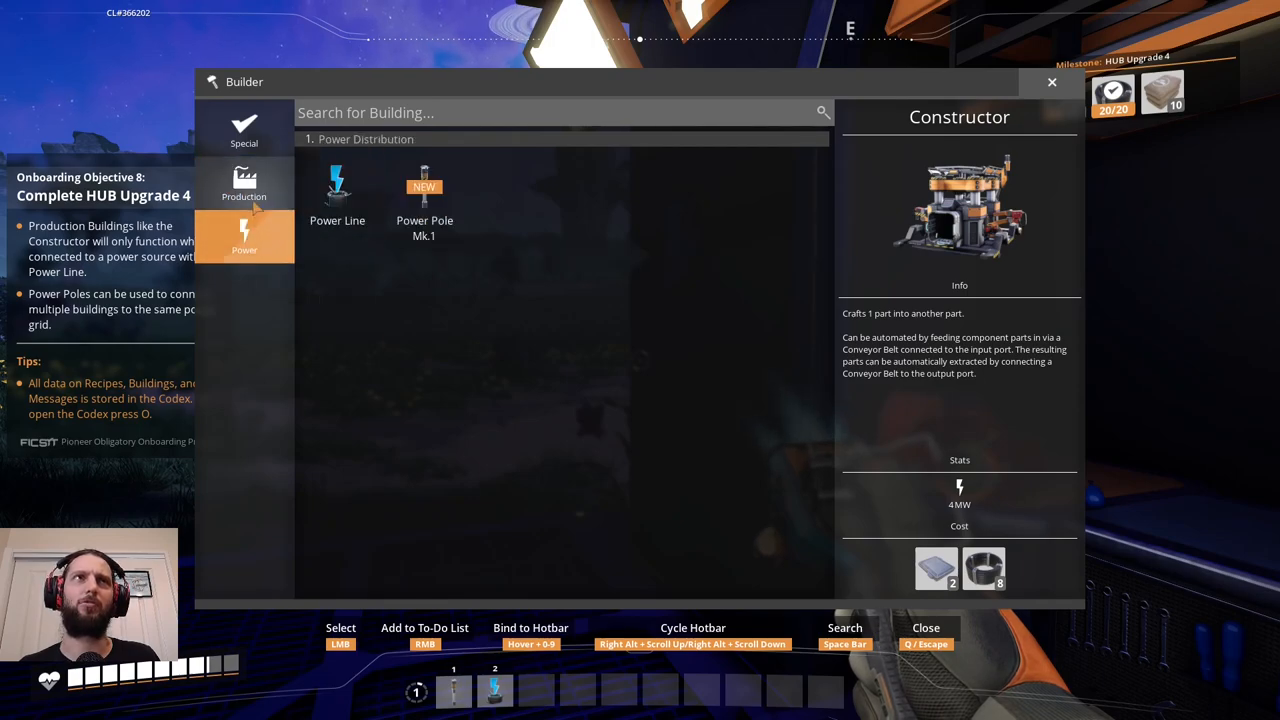
left_click(244, 184)
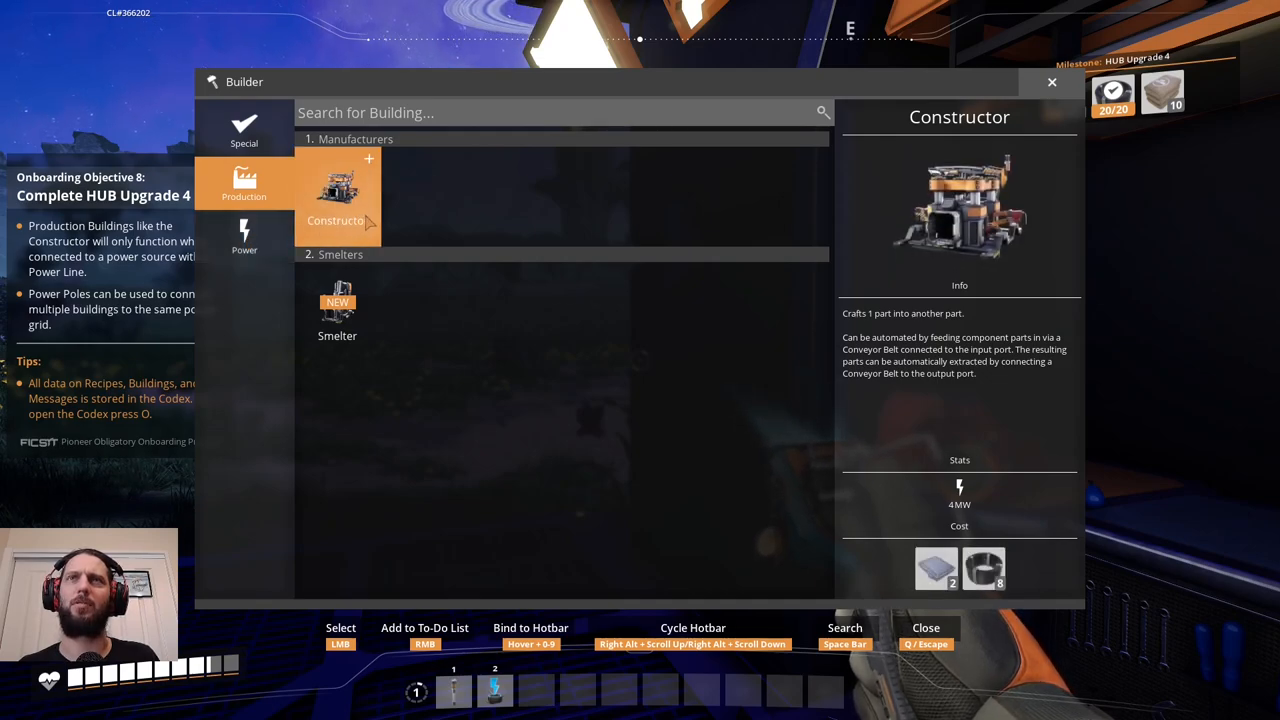
left_click(336, 304)
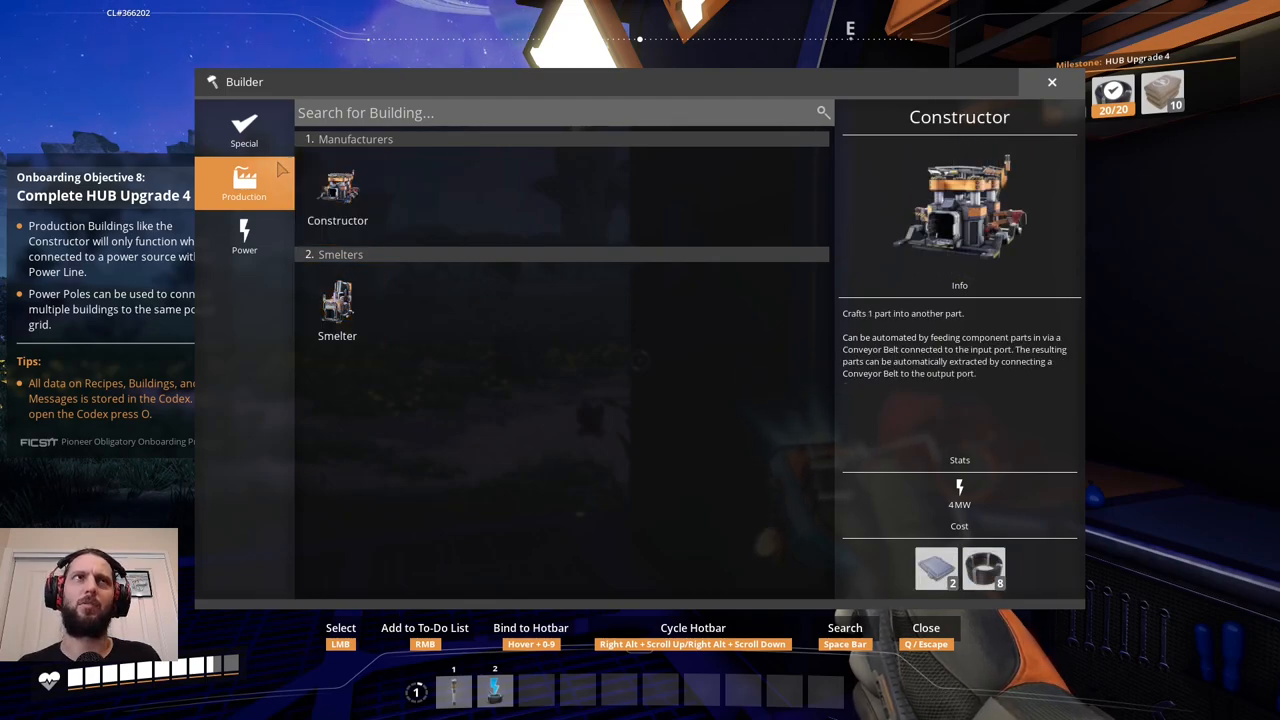
left_click(244, 130)
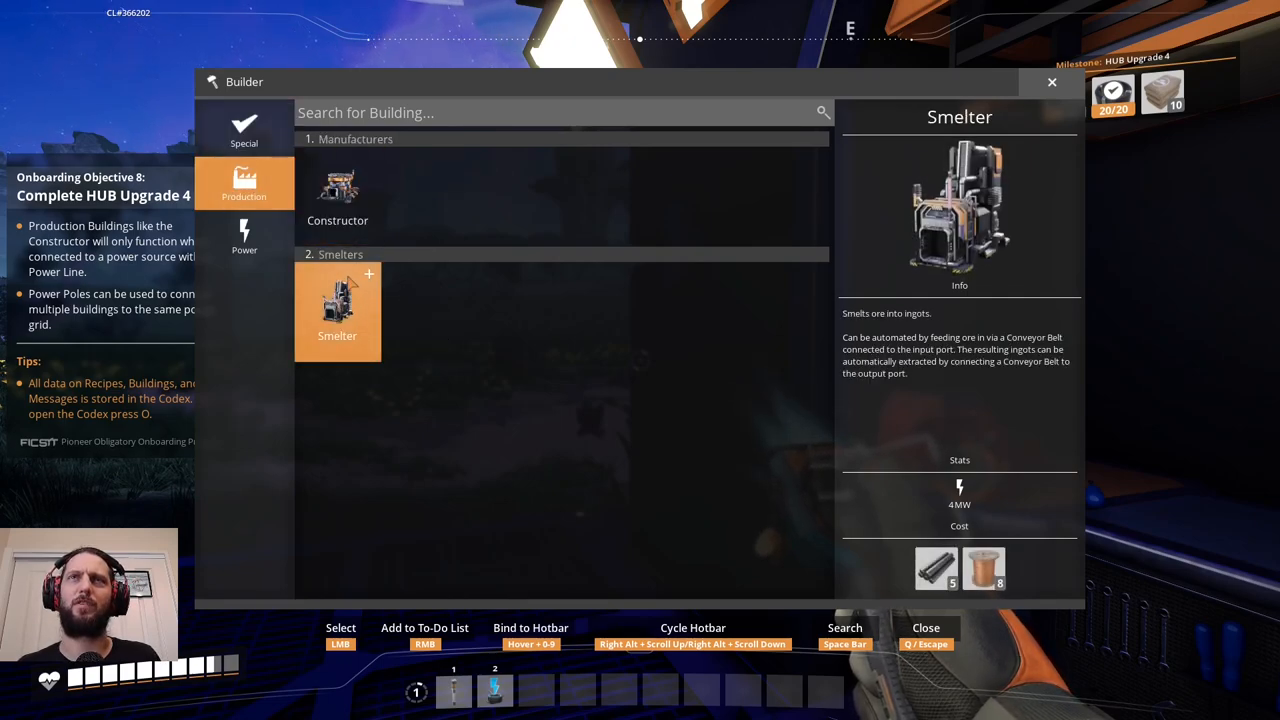
left_click(336, 196)
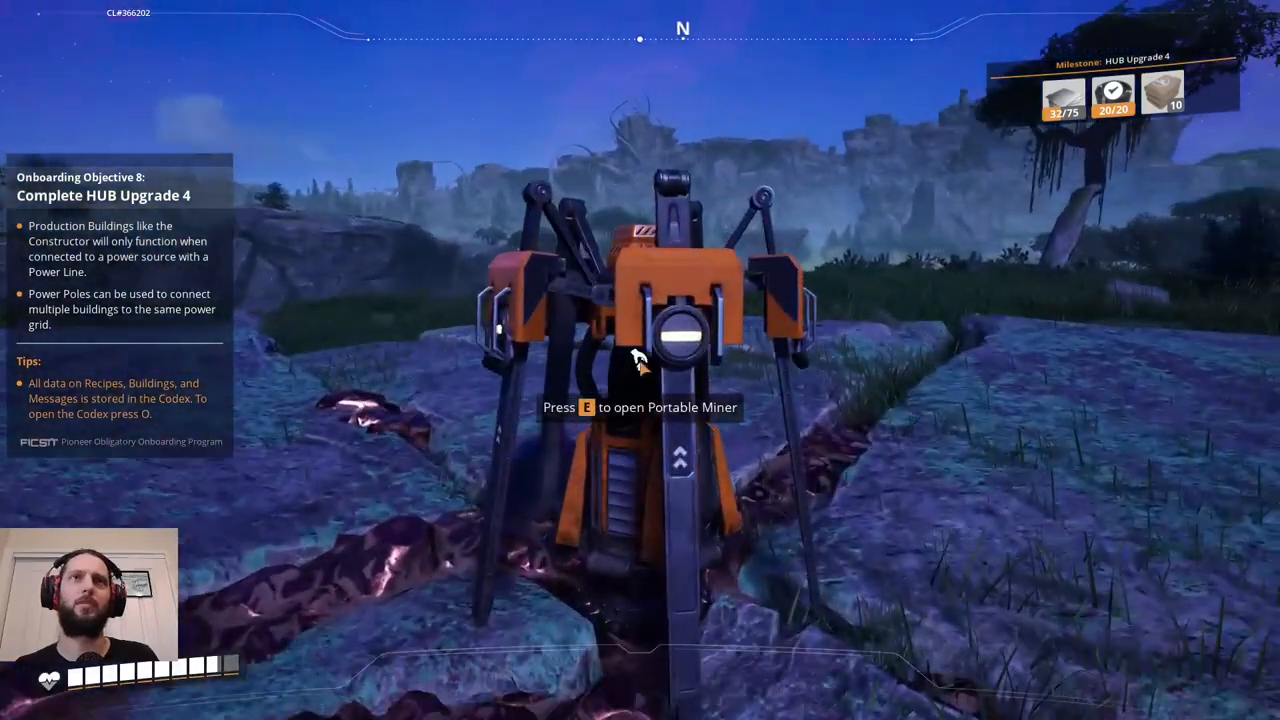
Leave the build options and head from the Portable Miner back toward the HUB.
key("tab")
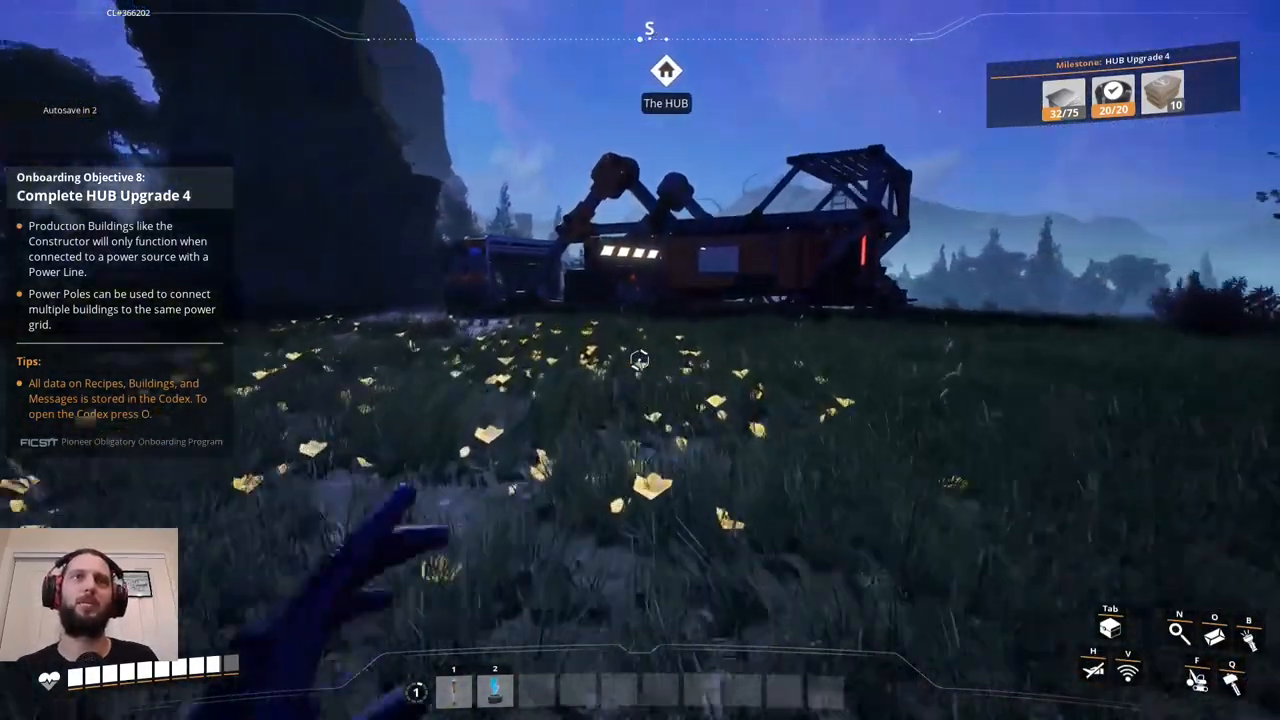
mouse_move(640, 360)
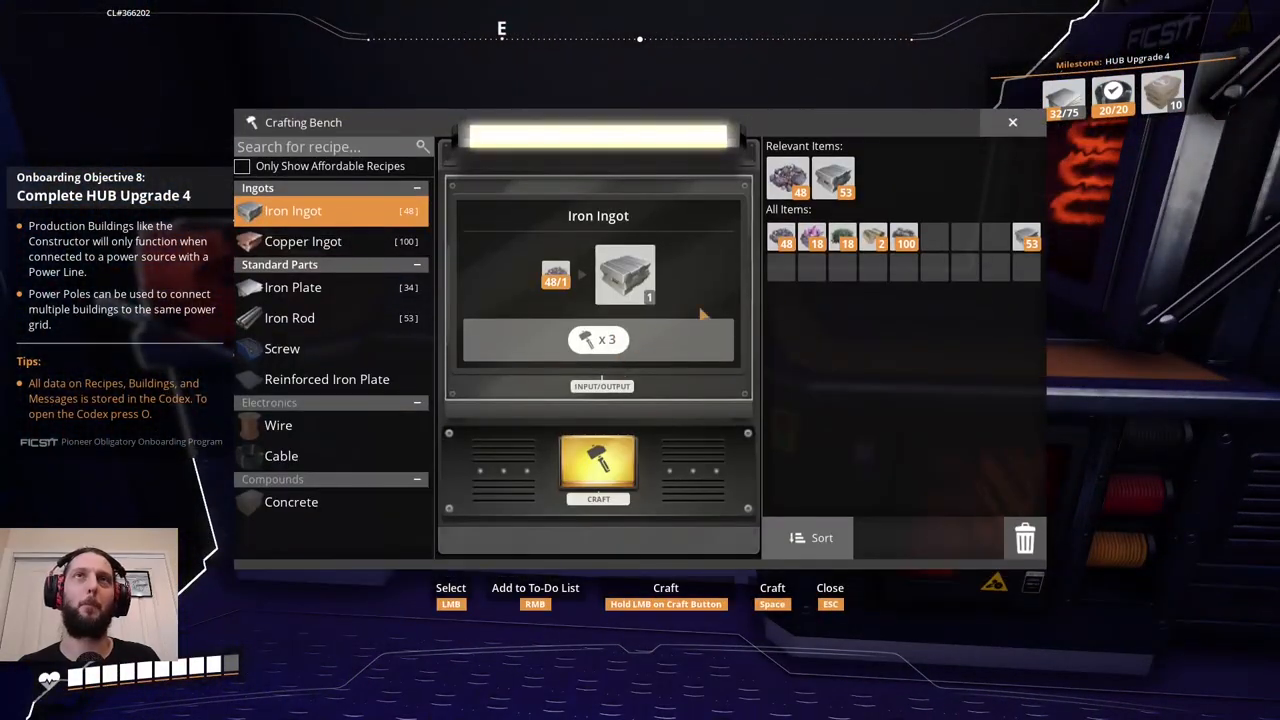
Select the Copper Ingot recipe and hand-craft copper ingots from copper ore.
left_click(304, 240)
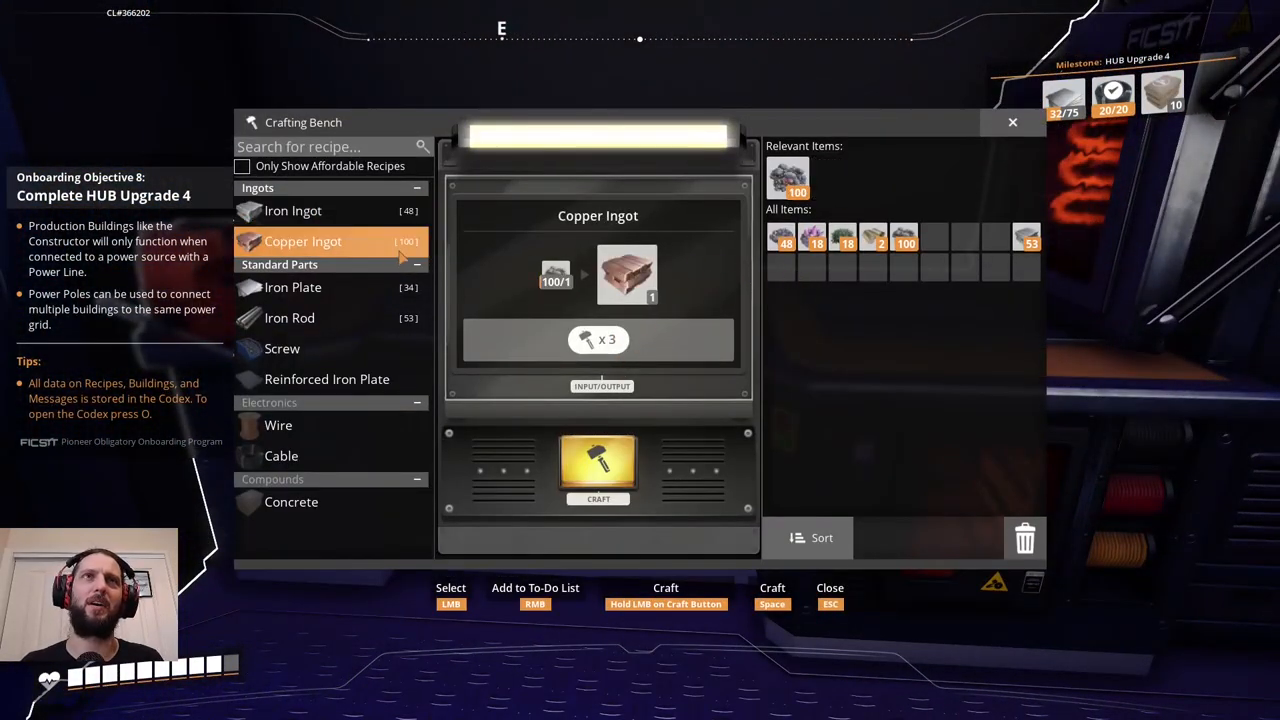
left_click(598, 470)
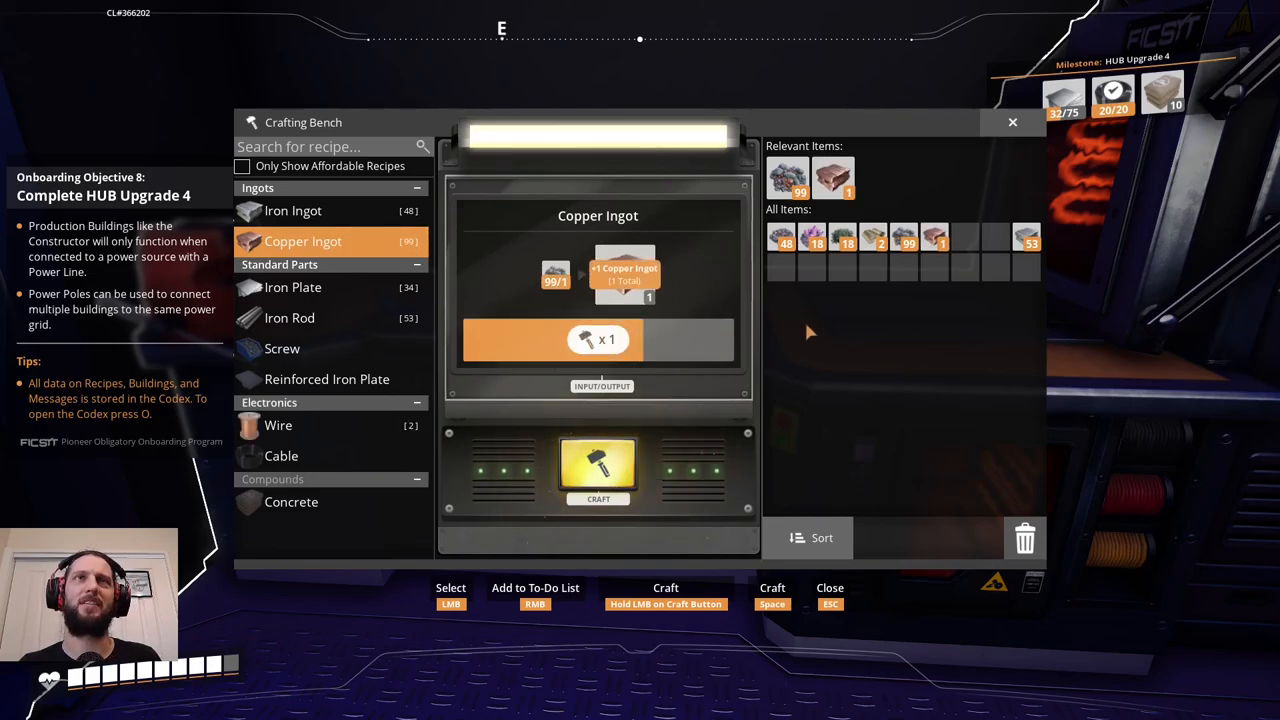
left_click(598, 470)
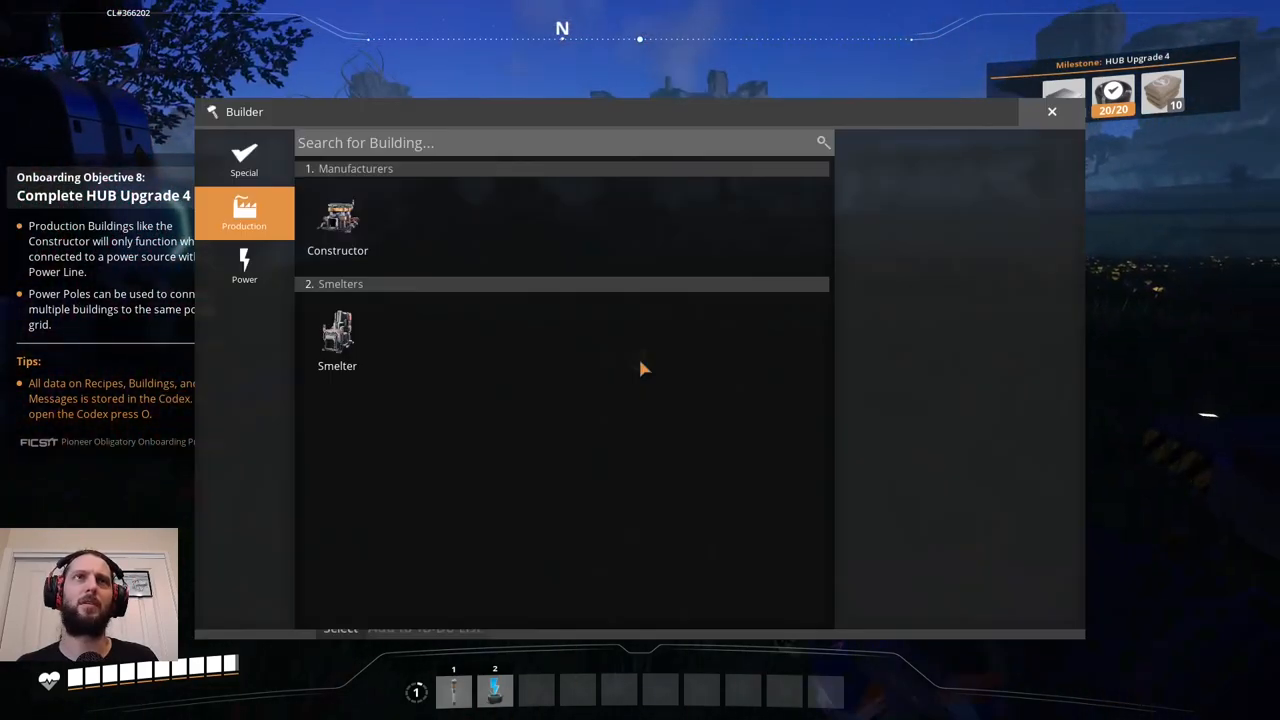
mouse_move(336, 210)
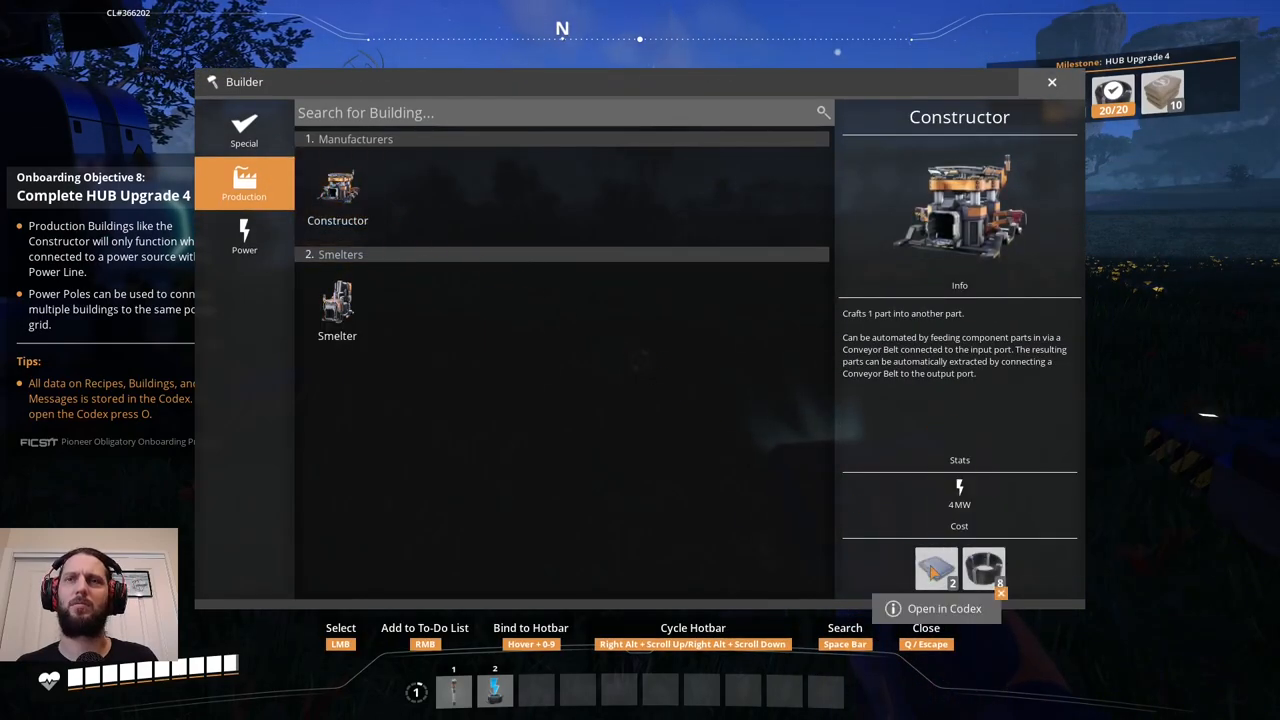
mouse_move(936, 568)
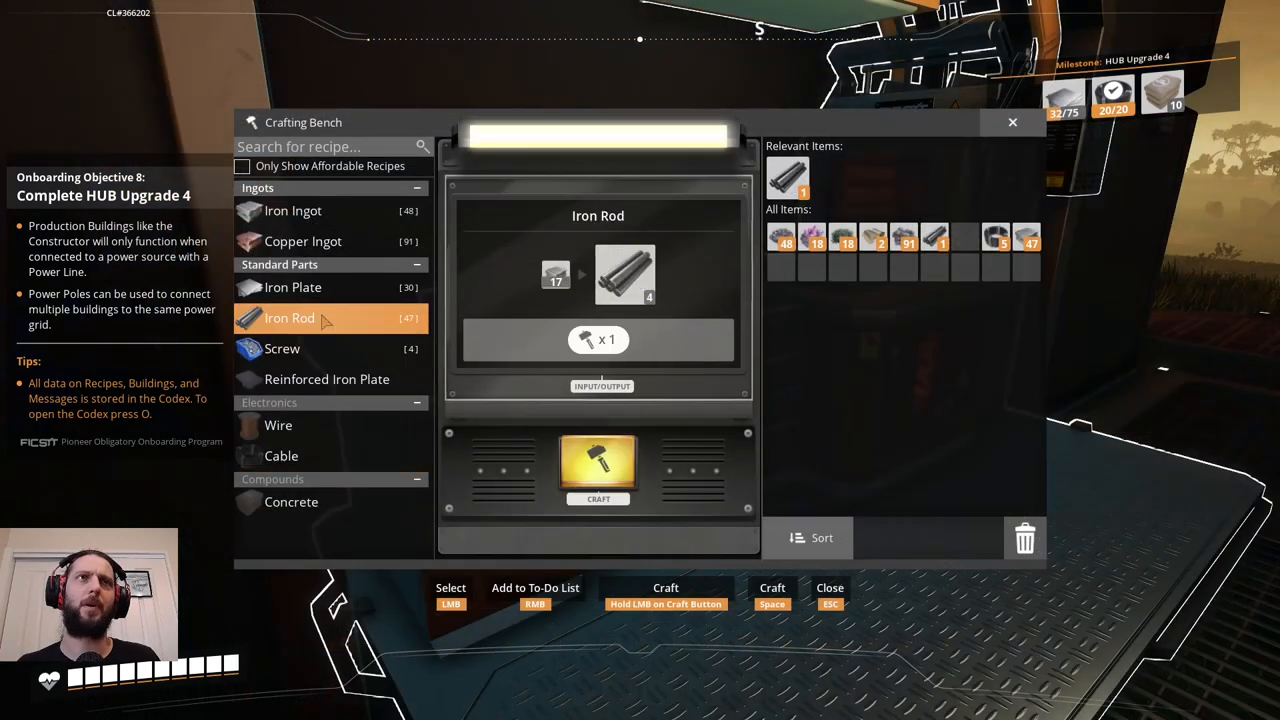
Craft an iron rod, then screws from it, and glance at the Wire recipe.
left_click(598, 464)
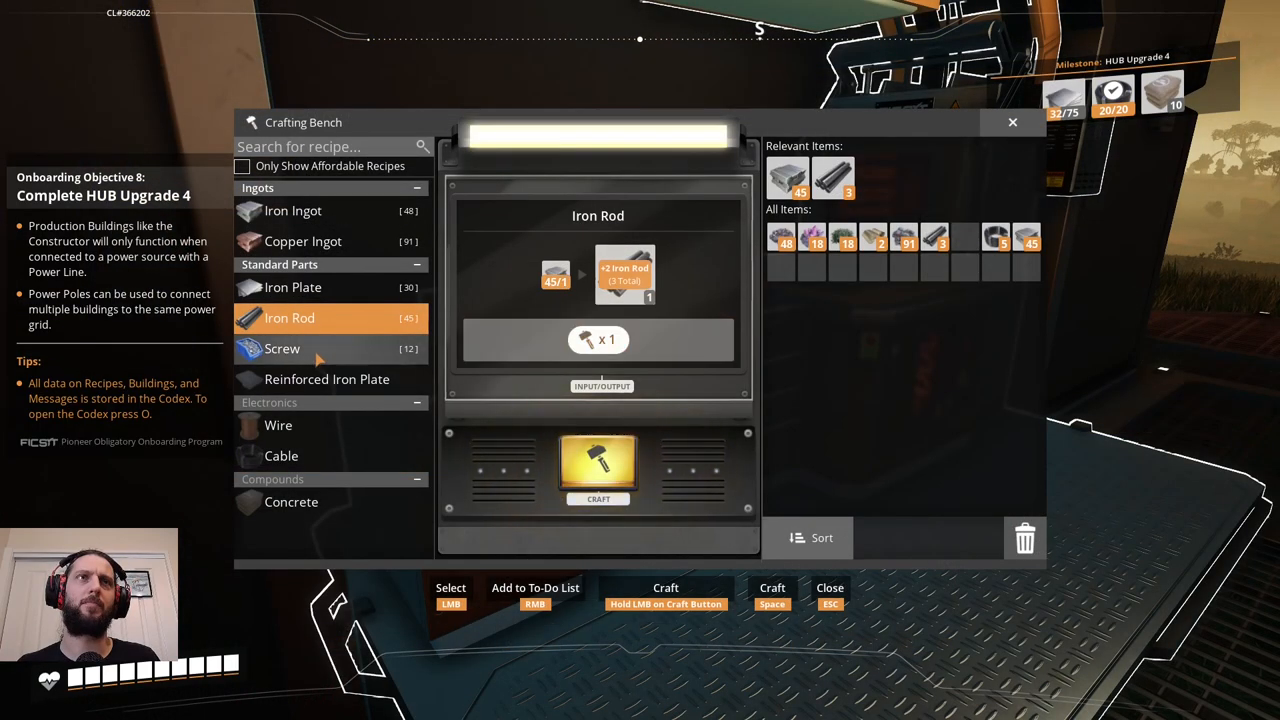
left_click(284, 348)
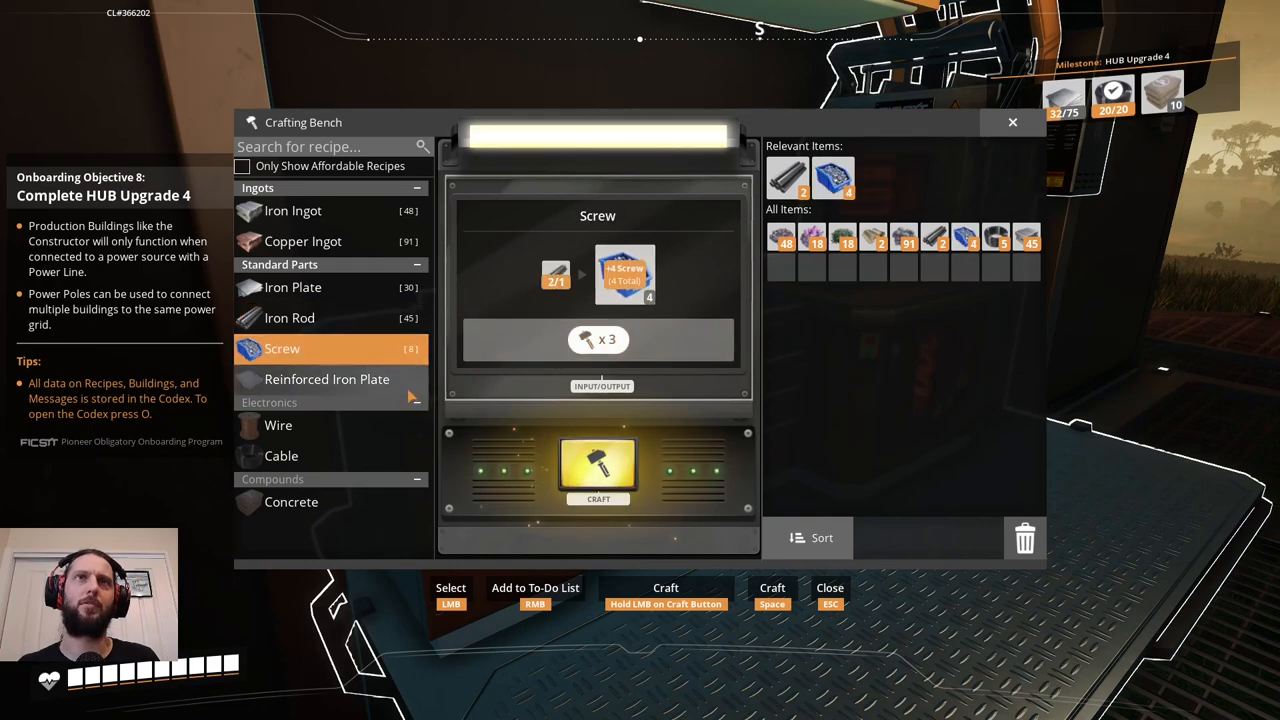
left_click(596, 470)
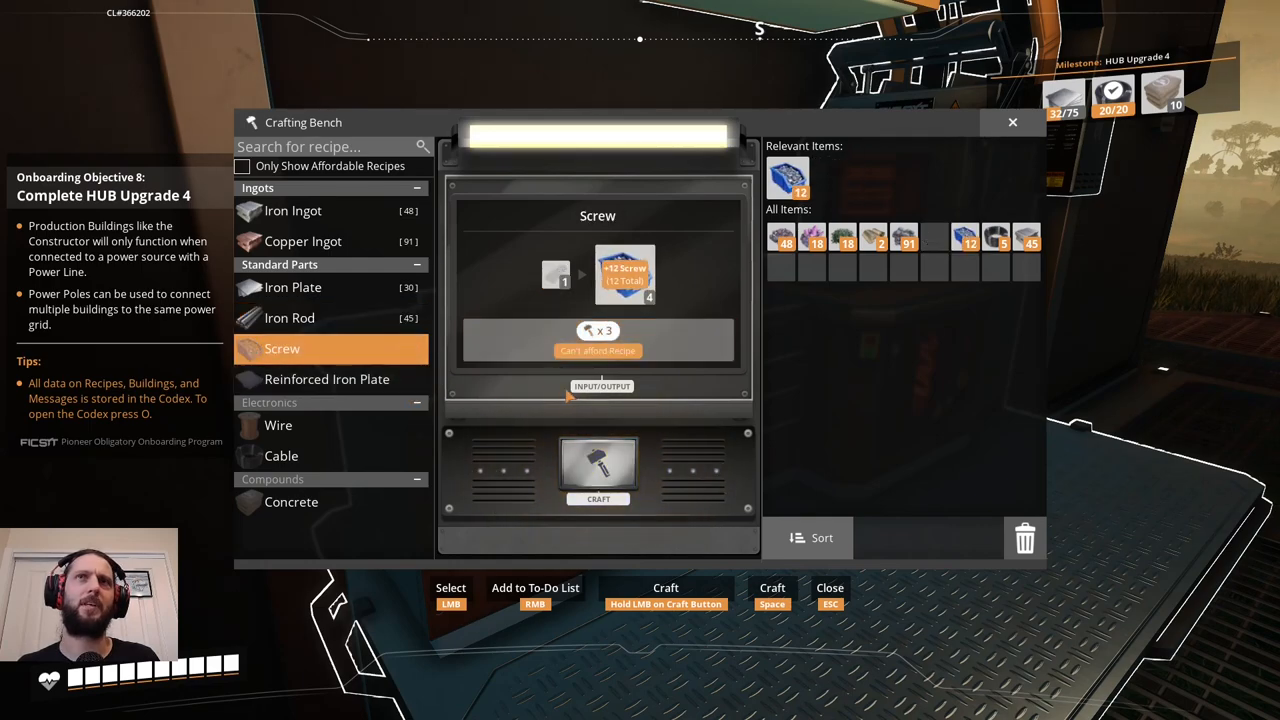
left_click(278, 424)
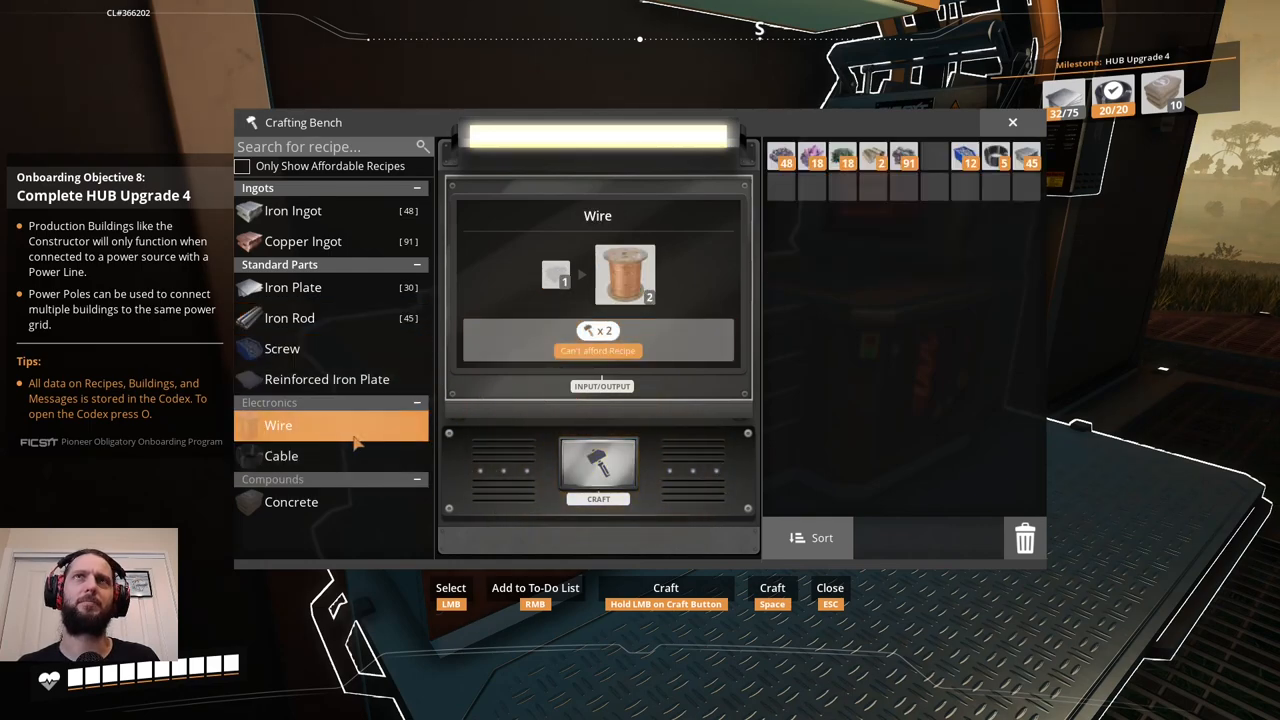
Hand-craft iron plates, check the Reinforced Iron Plate recipe, then leave the bench.
left_click(292, 288)
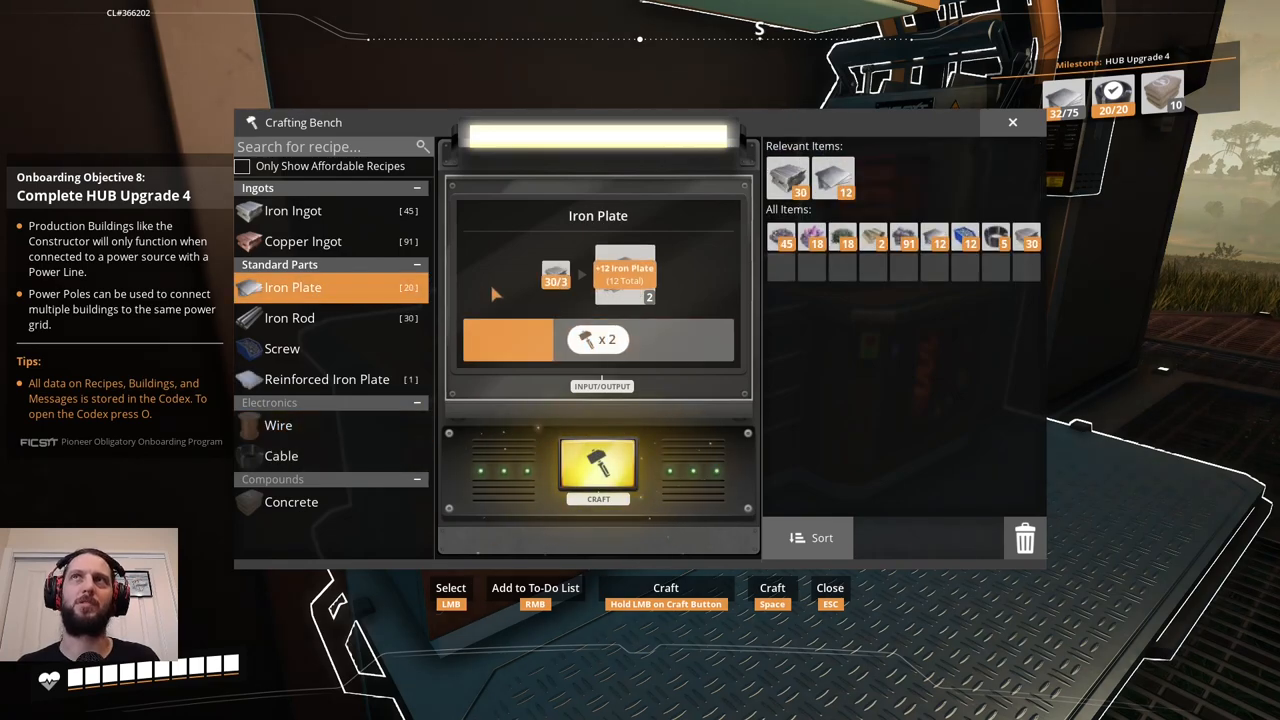
left_click(598, 470)
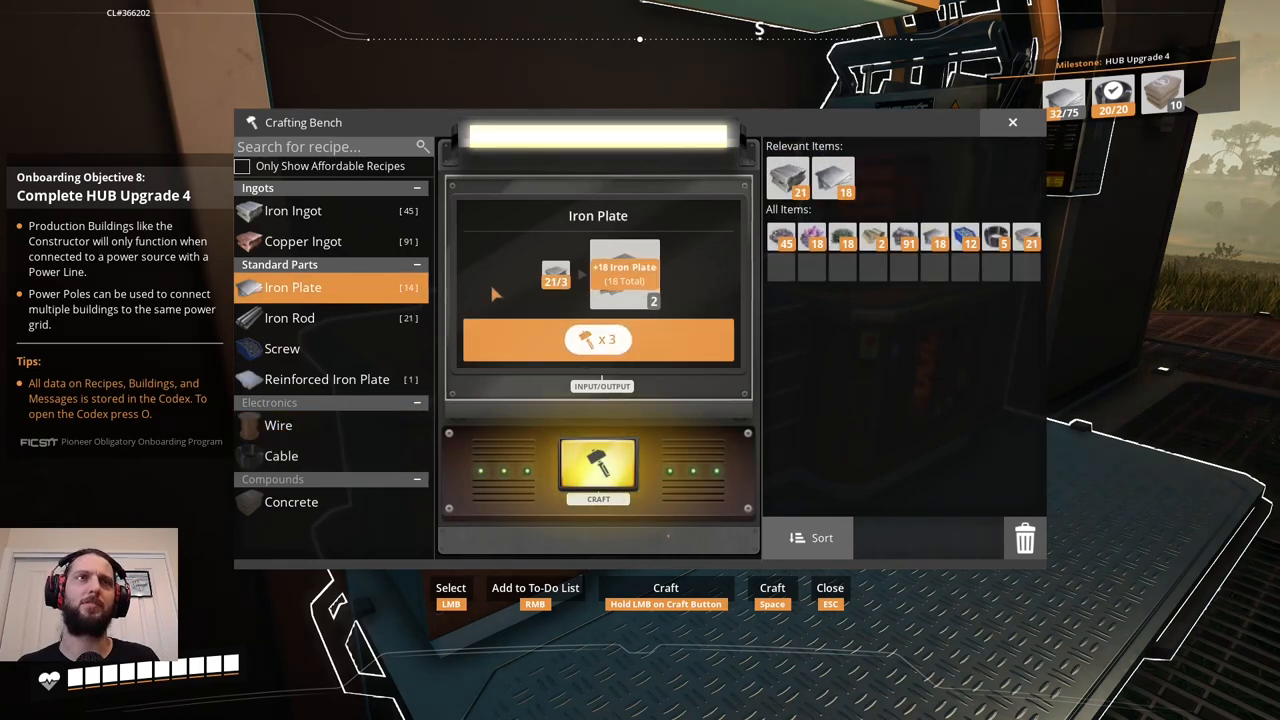
left_click(328, 380)
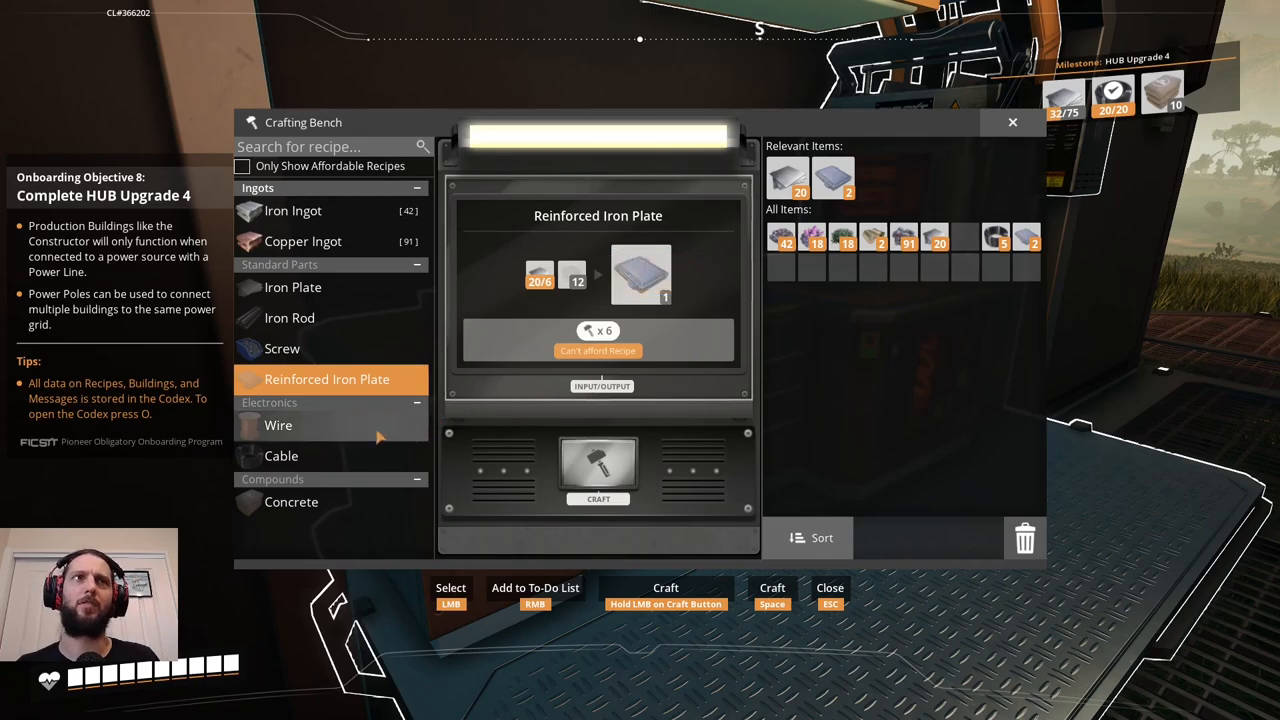
left_click(278, 424)
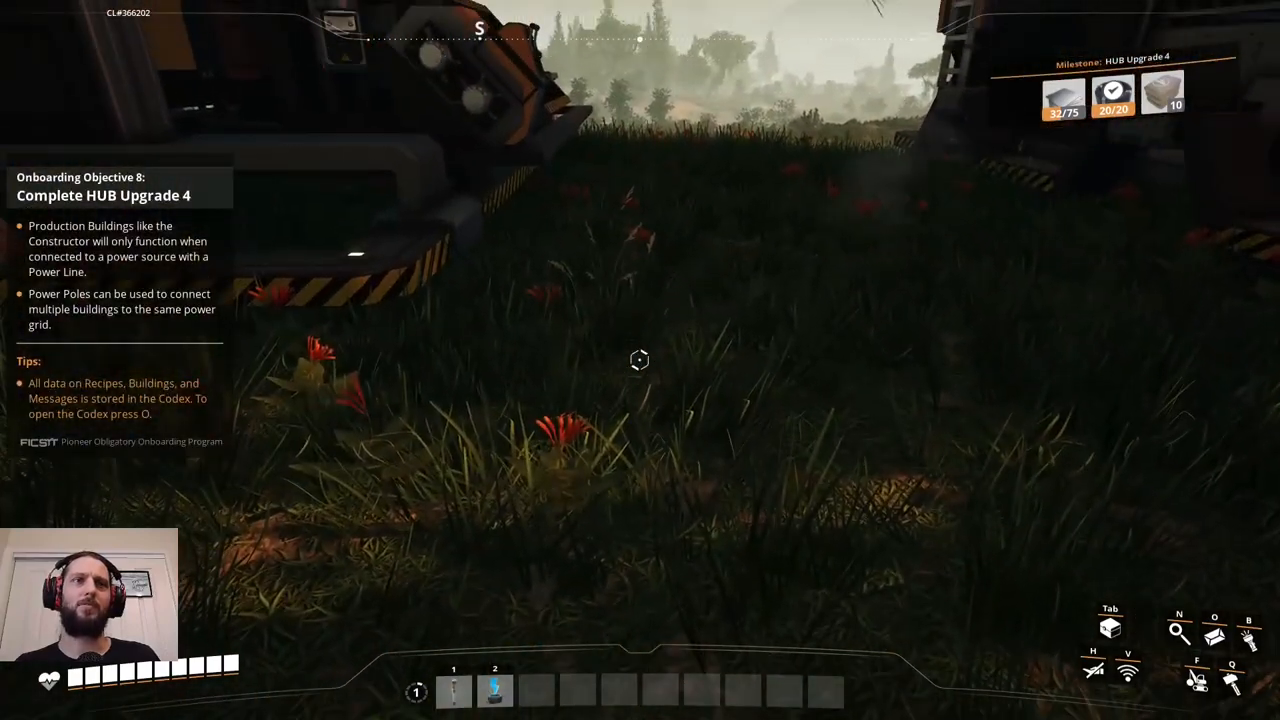
Set the Smelter's recipe to Iron Ingot so it turns iron ore into ingots.
key("2")
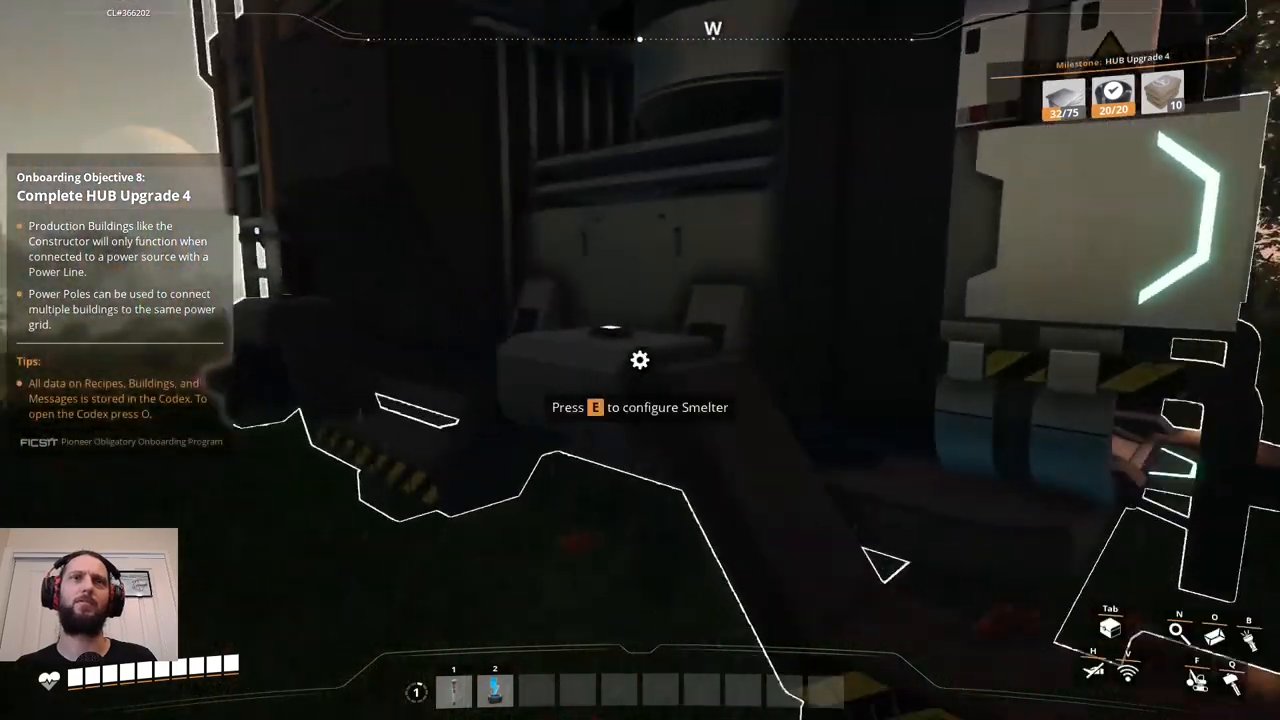
key("e")
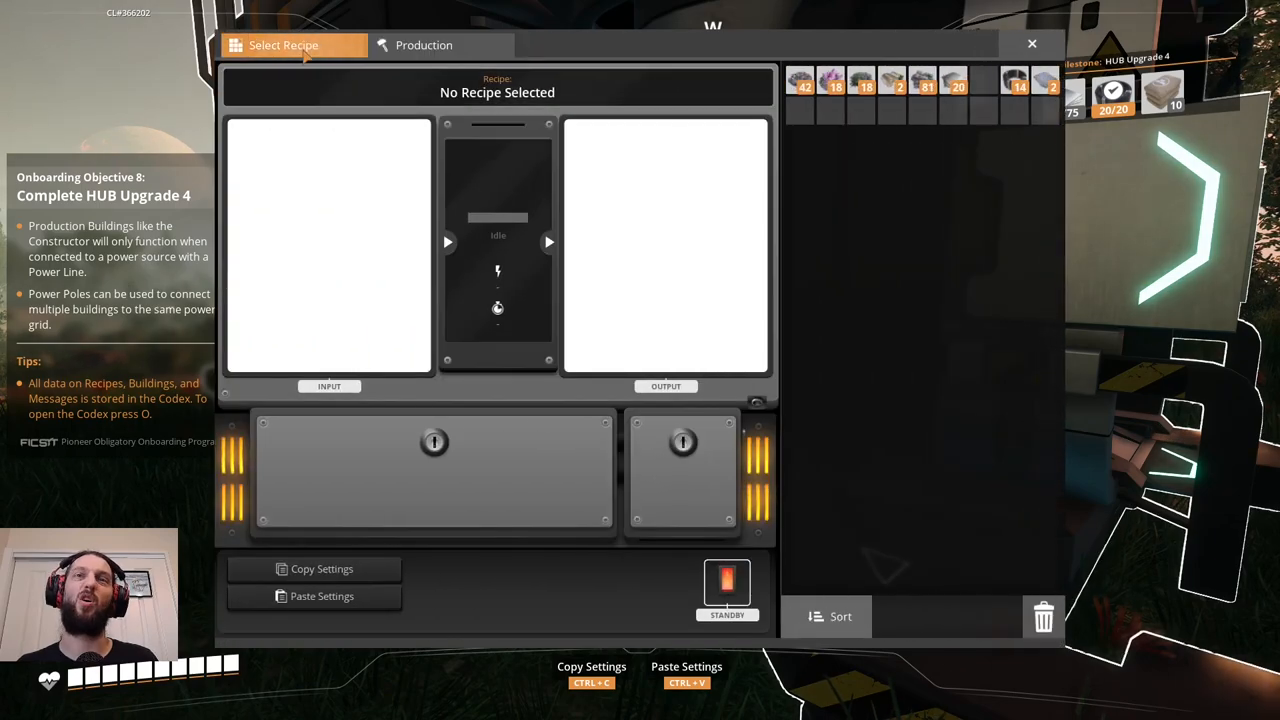
left_click(284, 44)
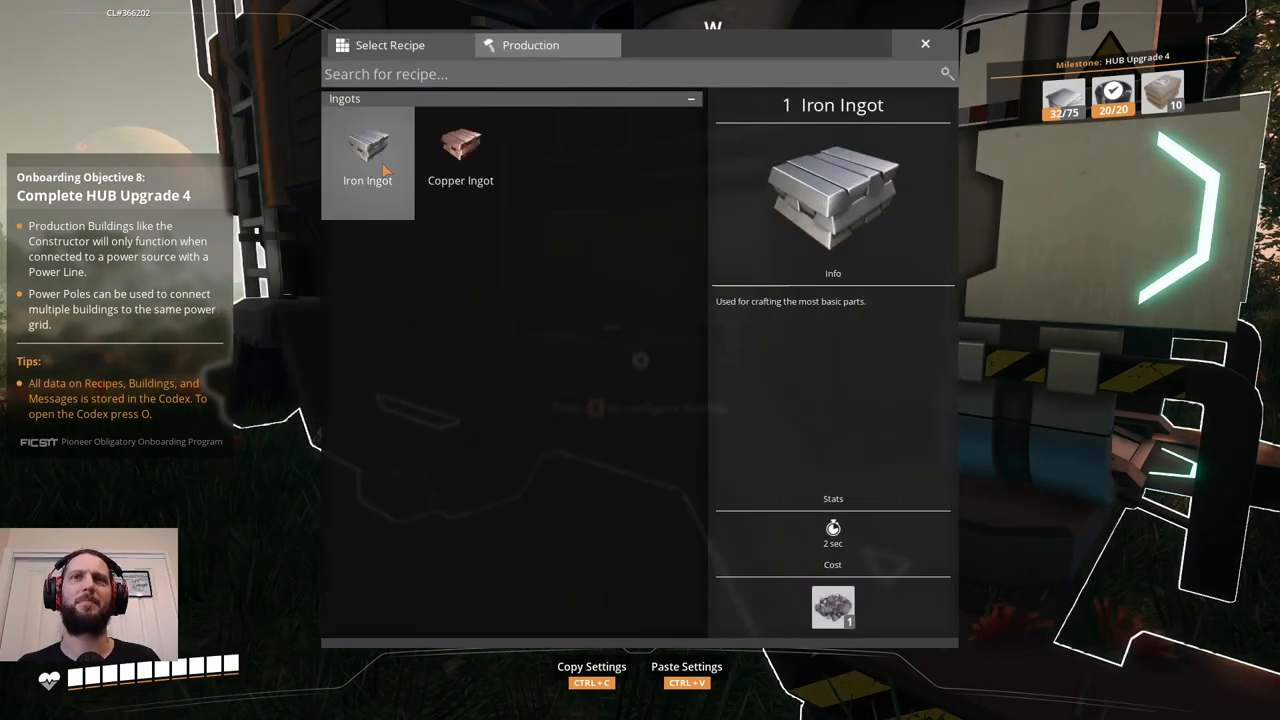
left_click(530, 44)
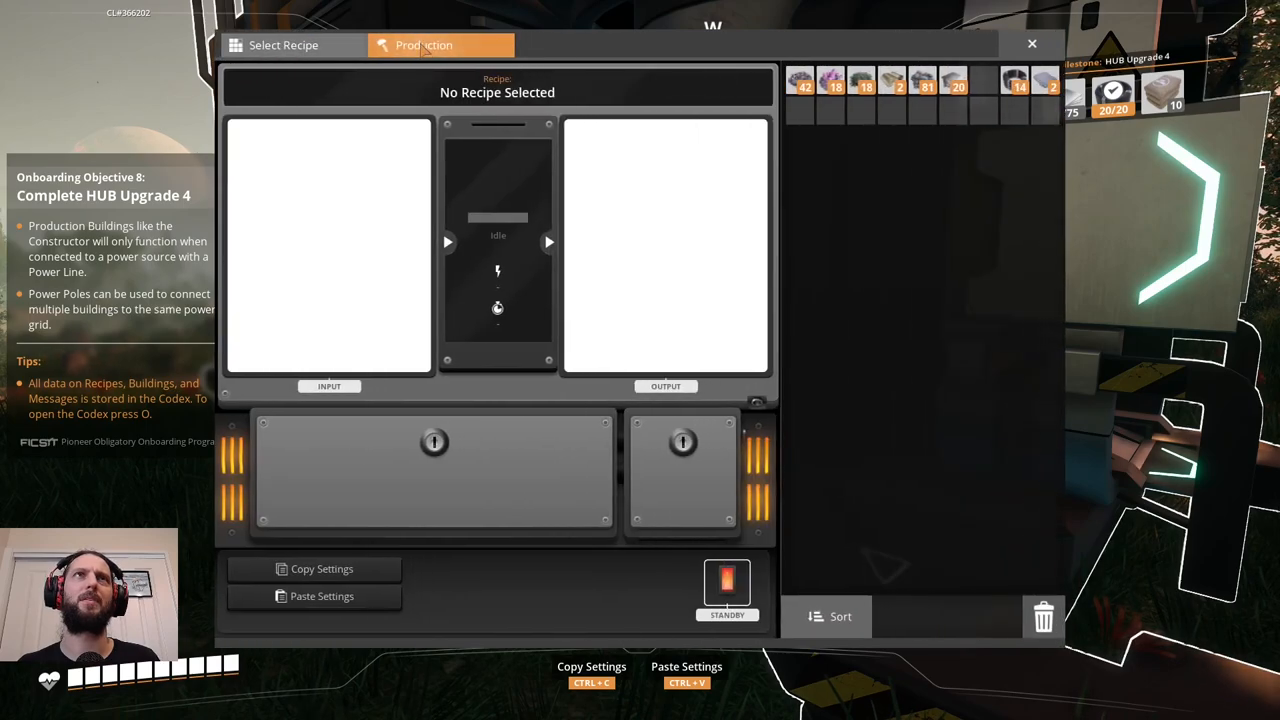
left_click(284, 44)
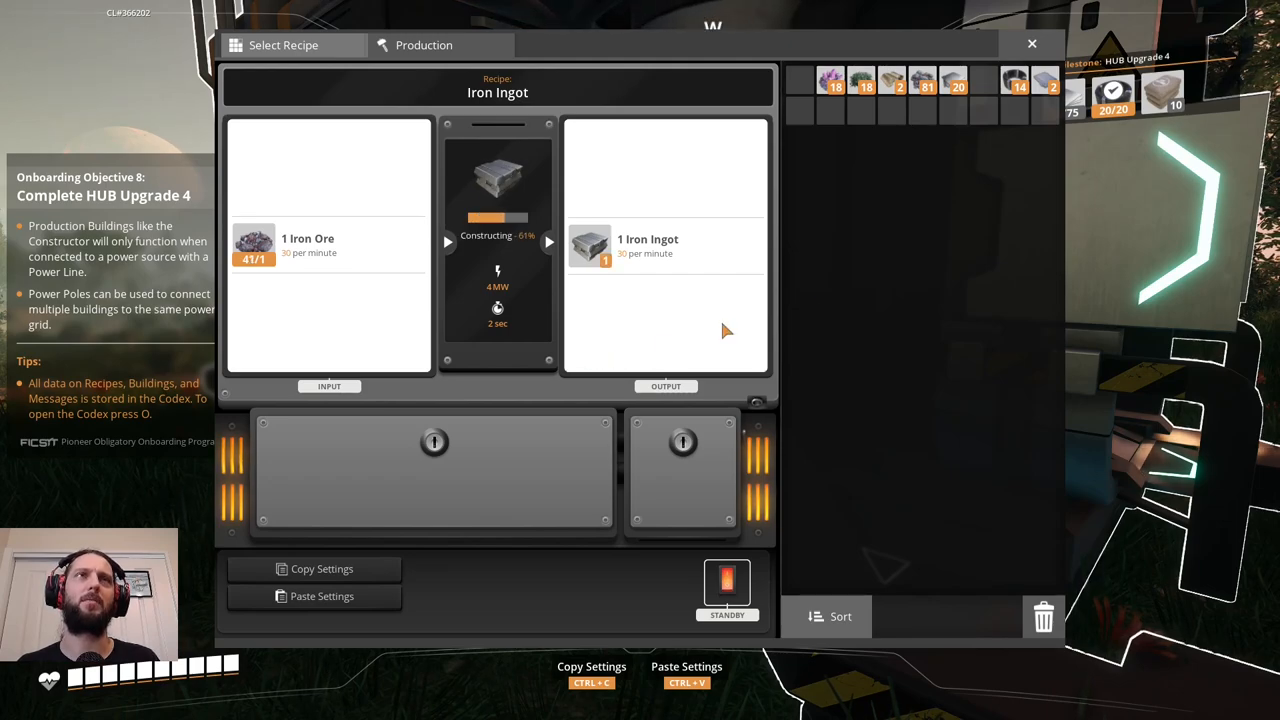
mouse_move(922, 264)
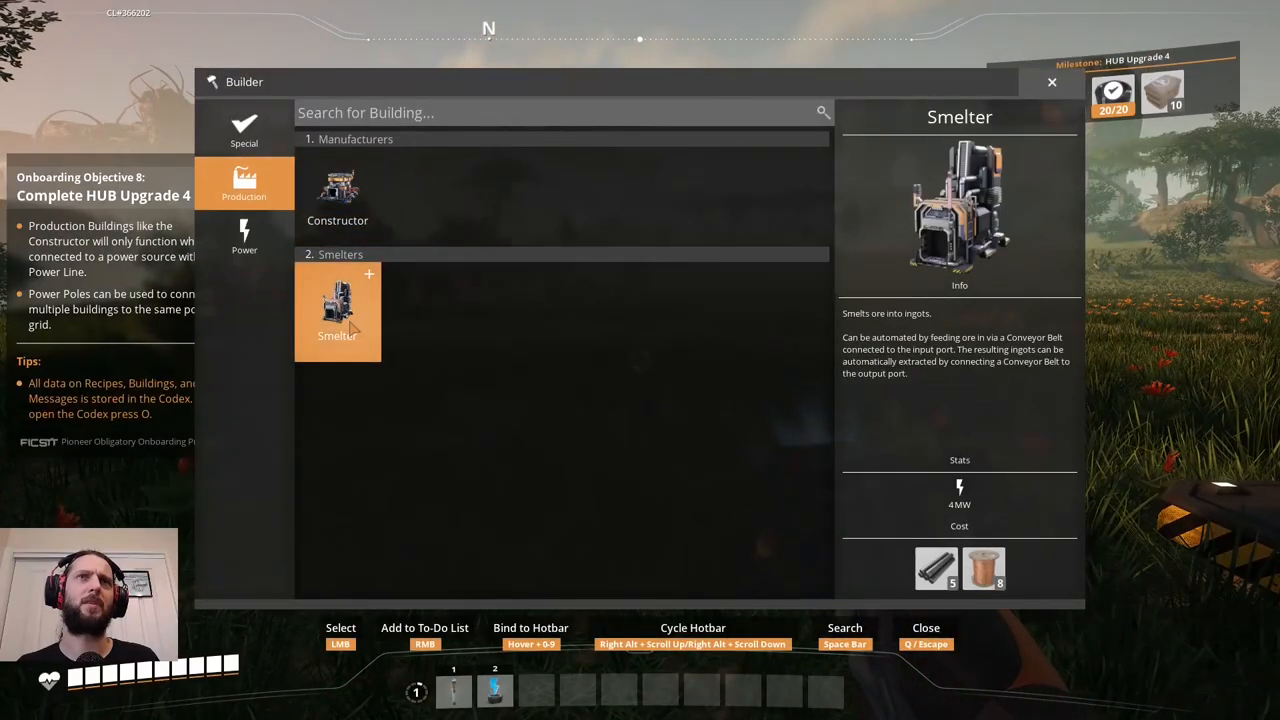
Pick the Constructor from the production buildings and walk up to it.
left_click(336, 190)
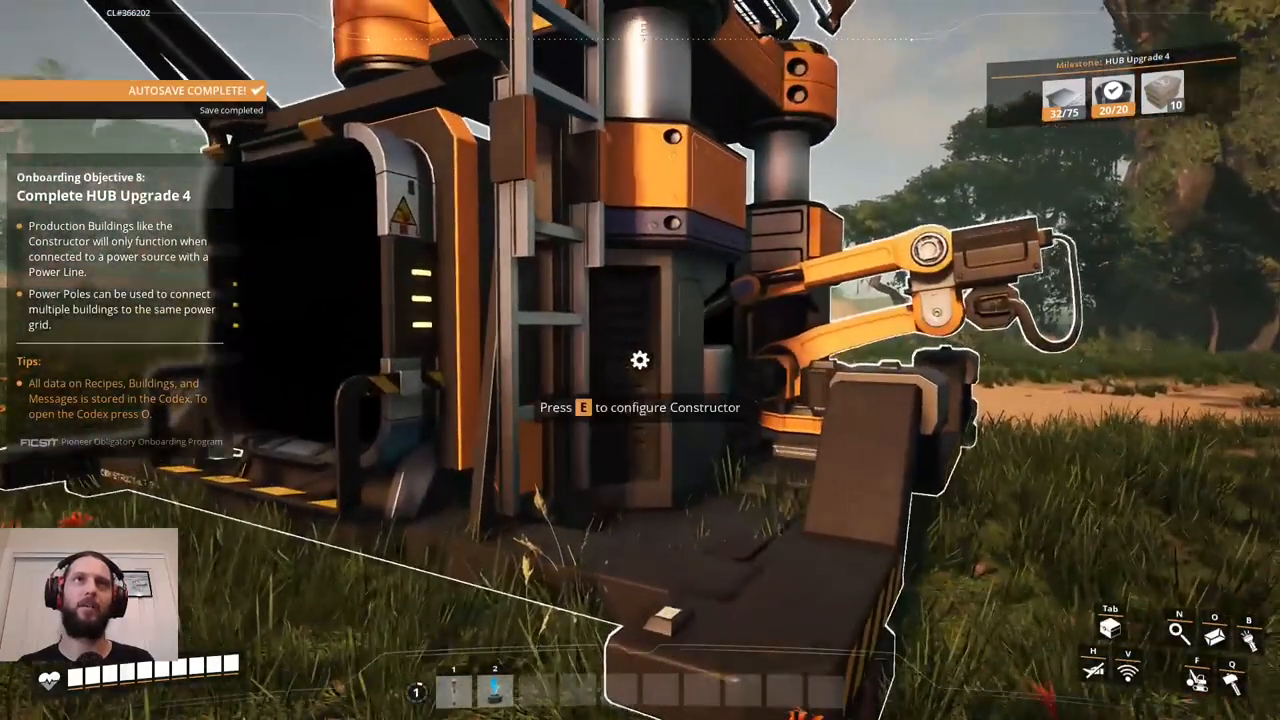
Review the Constructor's Iron Rod, Concrete and Iron Plate recipes, check inventory, head to the Crafting Bench.
key("e")
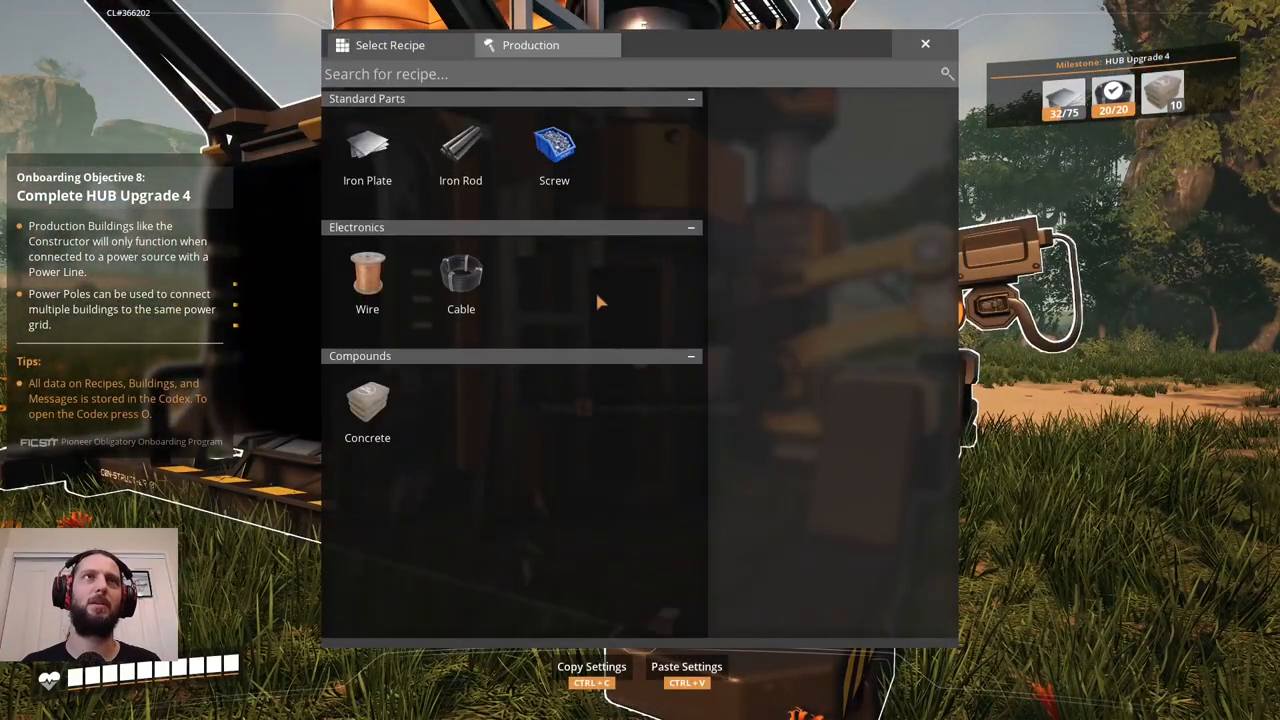
left_click(460, 156)
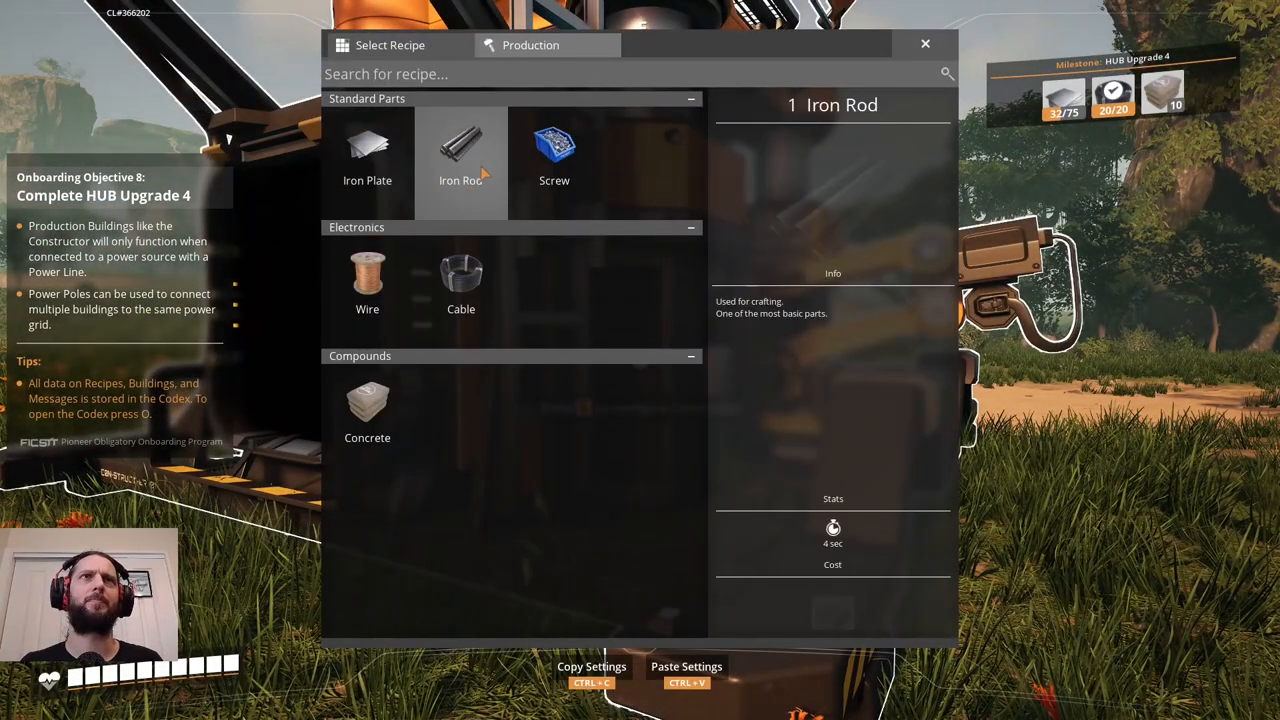
left_click(368, 404)
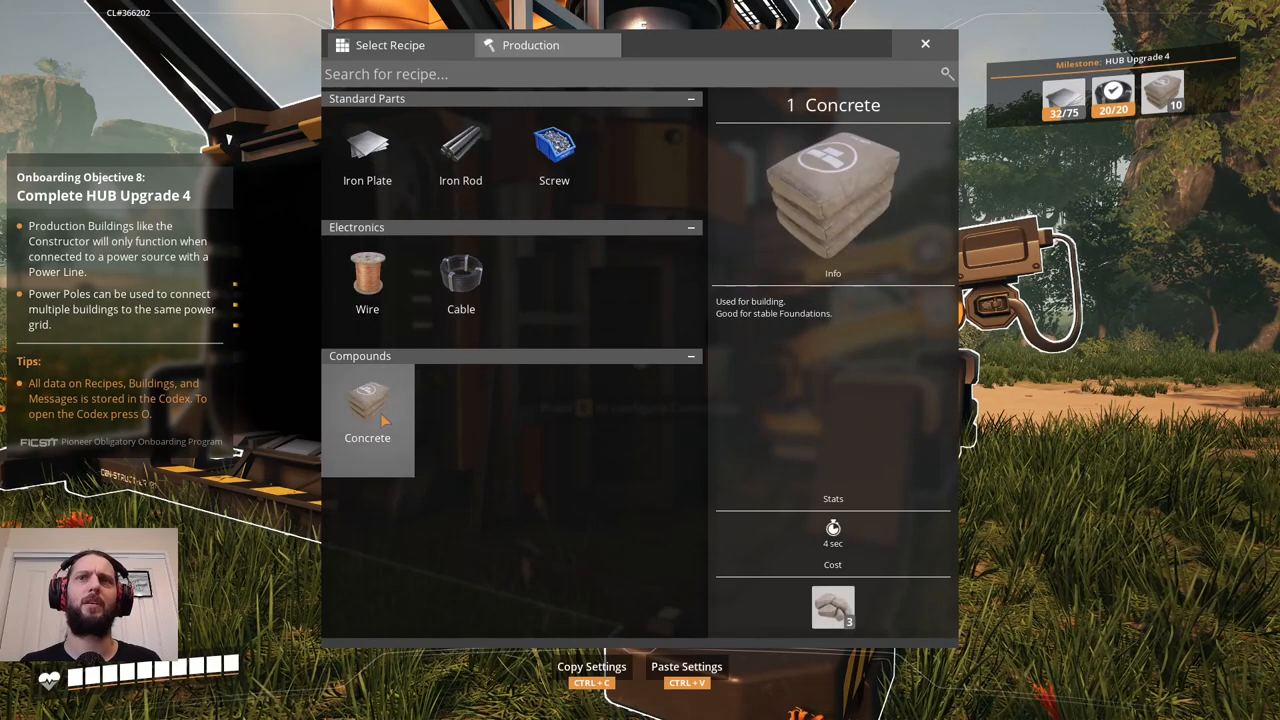
left_click(368, 156)
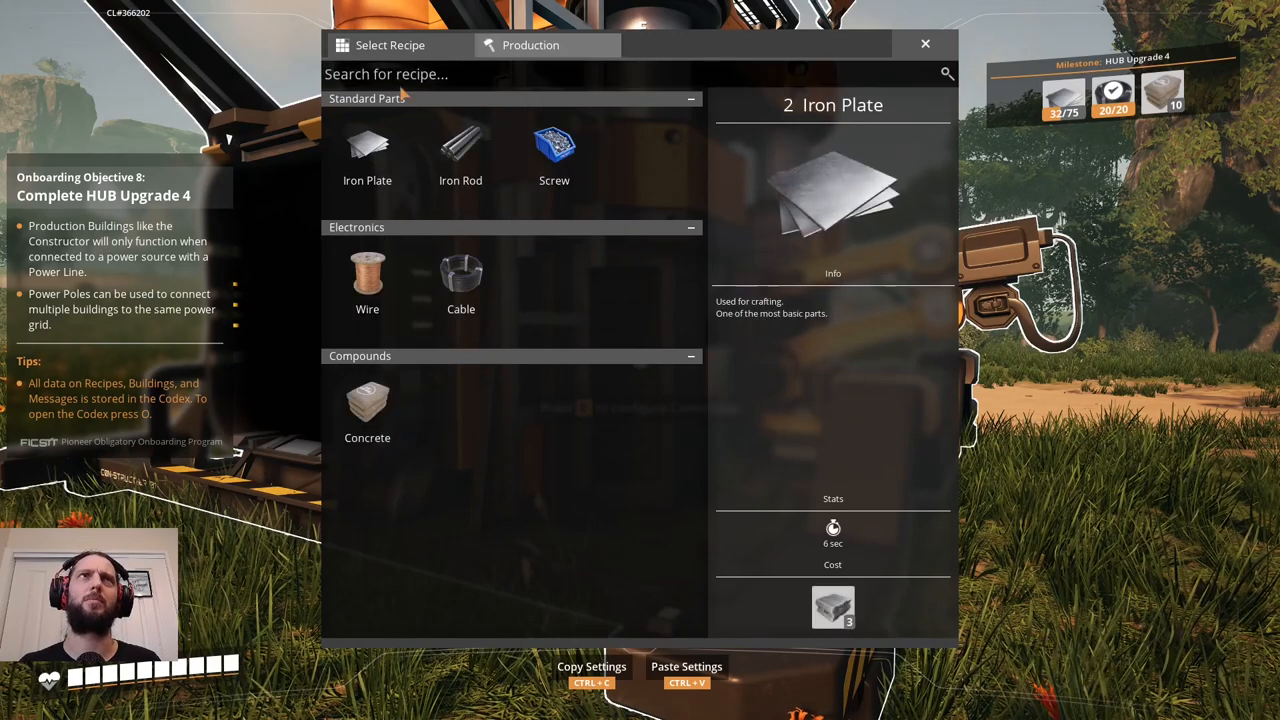
left_click(368, 400)
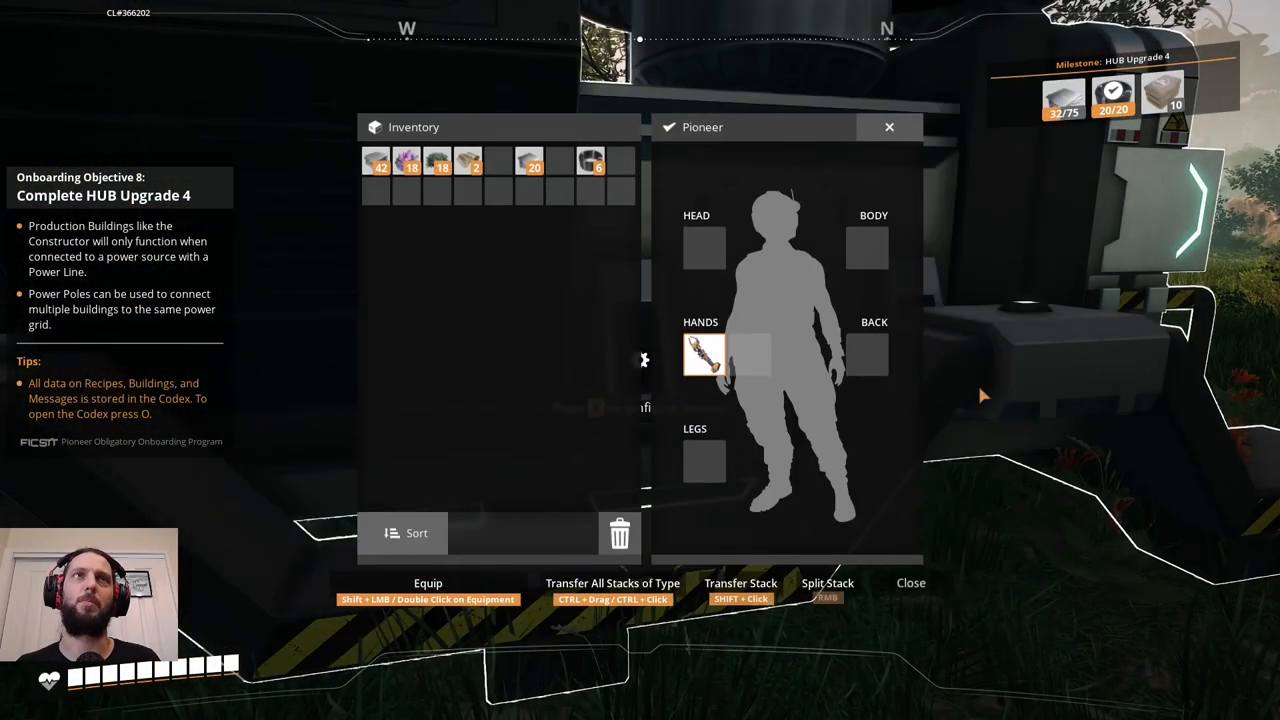
left_click(910, 584)
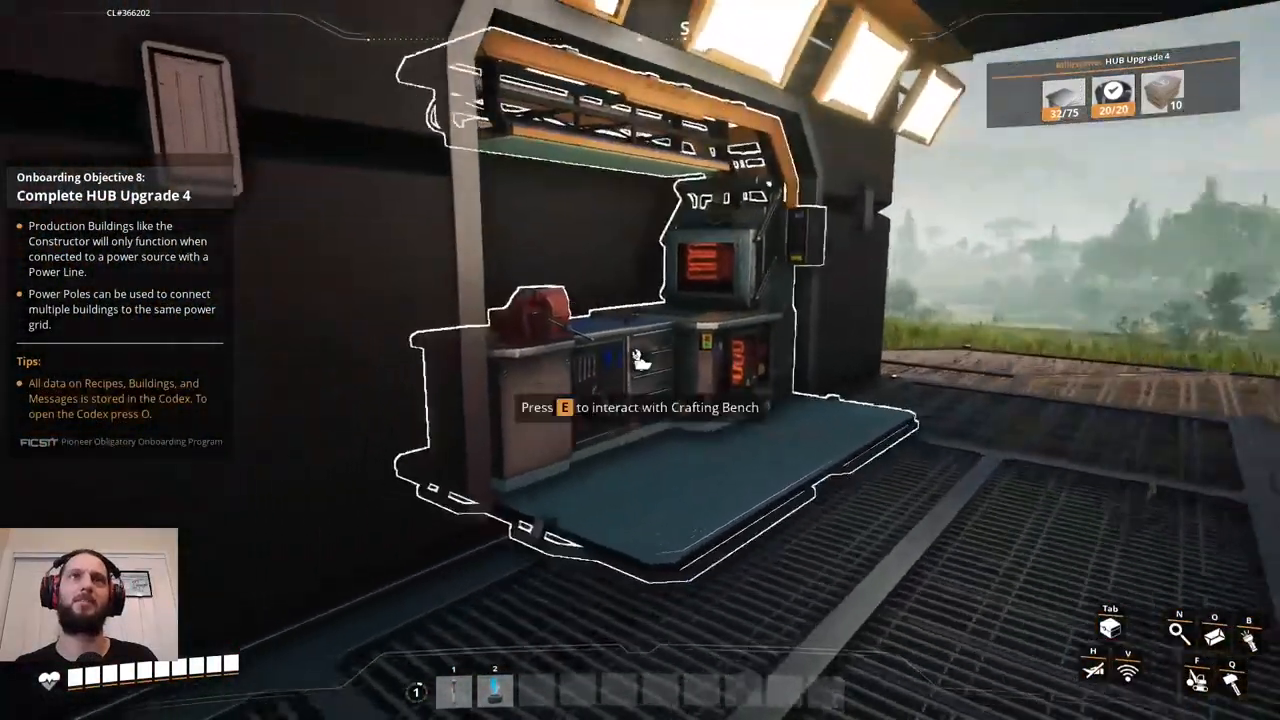
Craft a Portable Miner at the workshop and assign the Concrete recipe to the Constructor.
key("e")
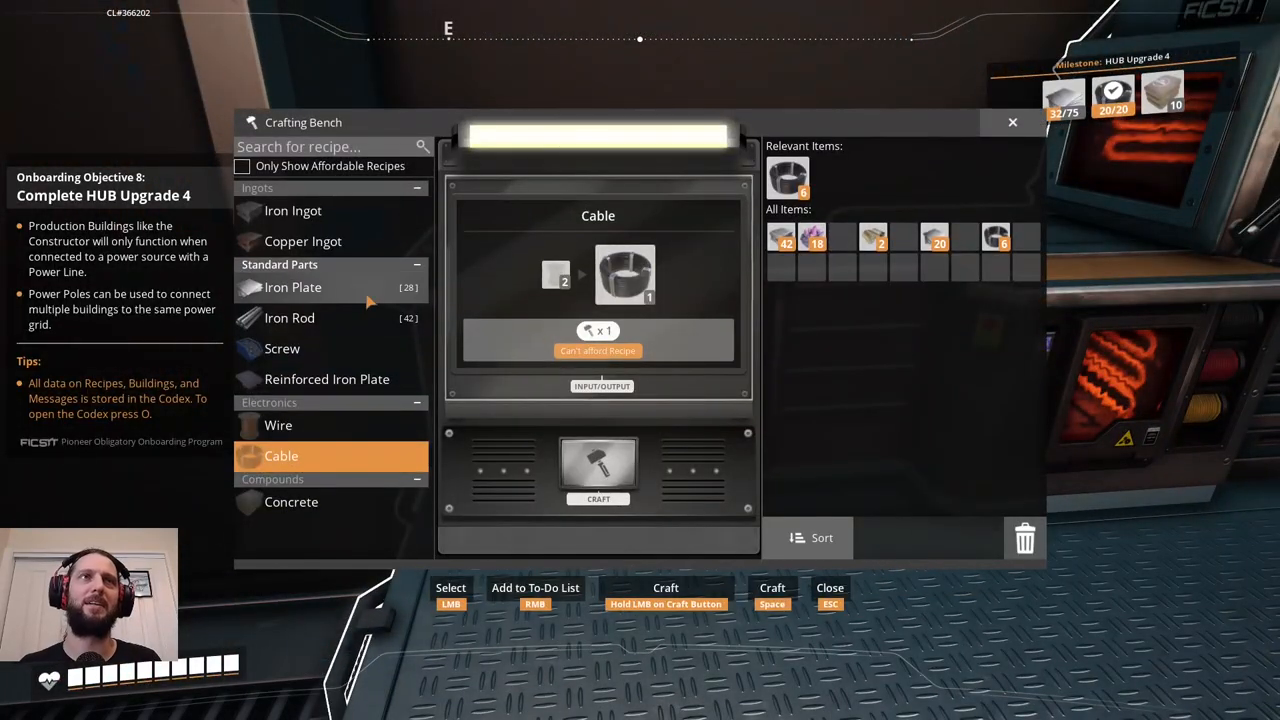
left_click(288, 318)
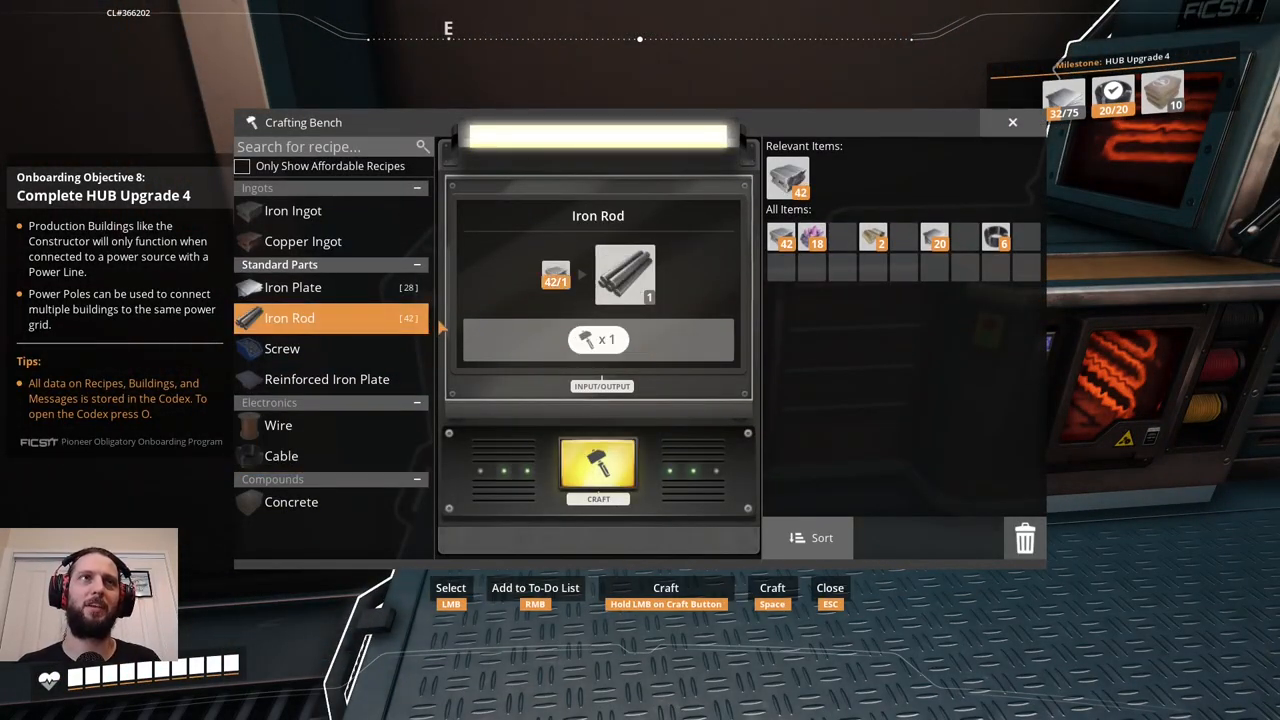
left_click(598, 470)
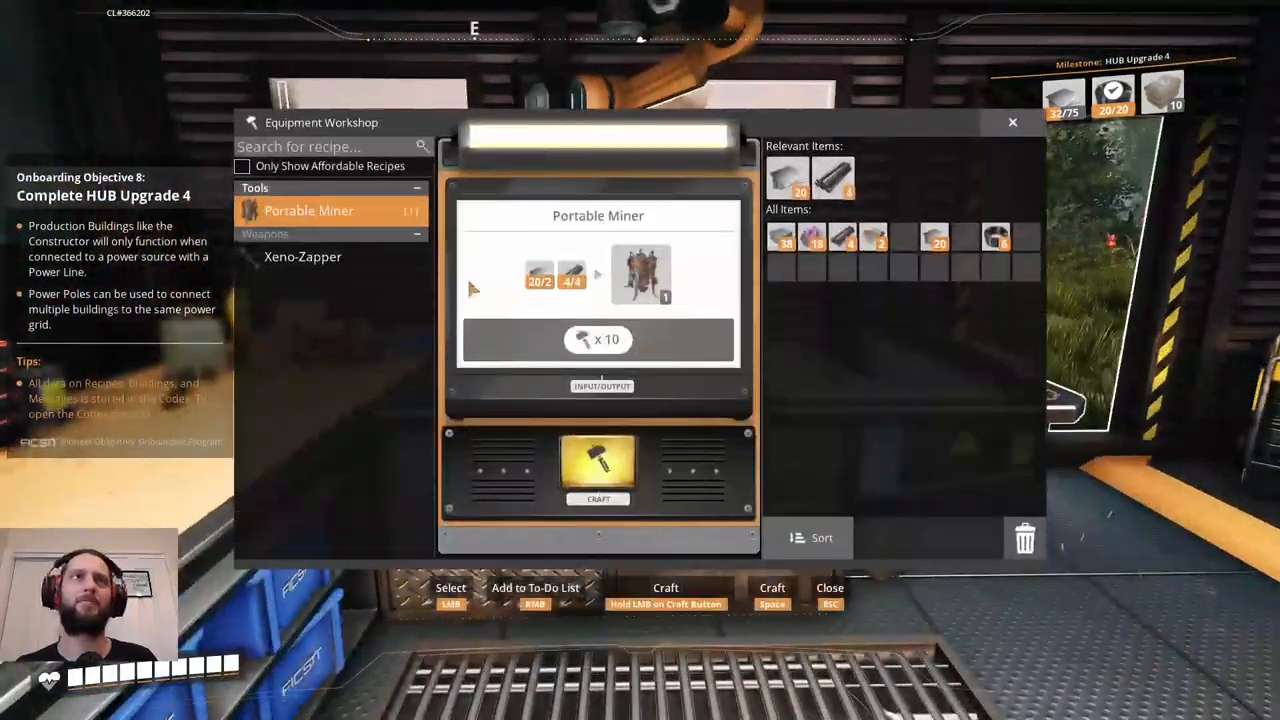
left_click(598, 464)
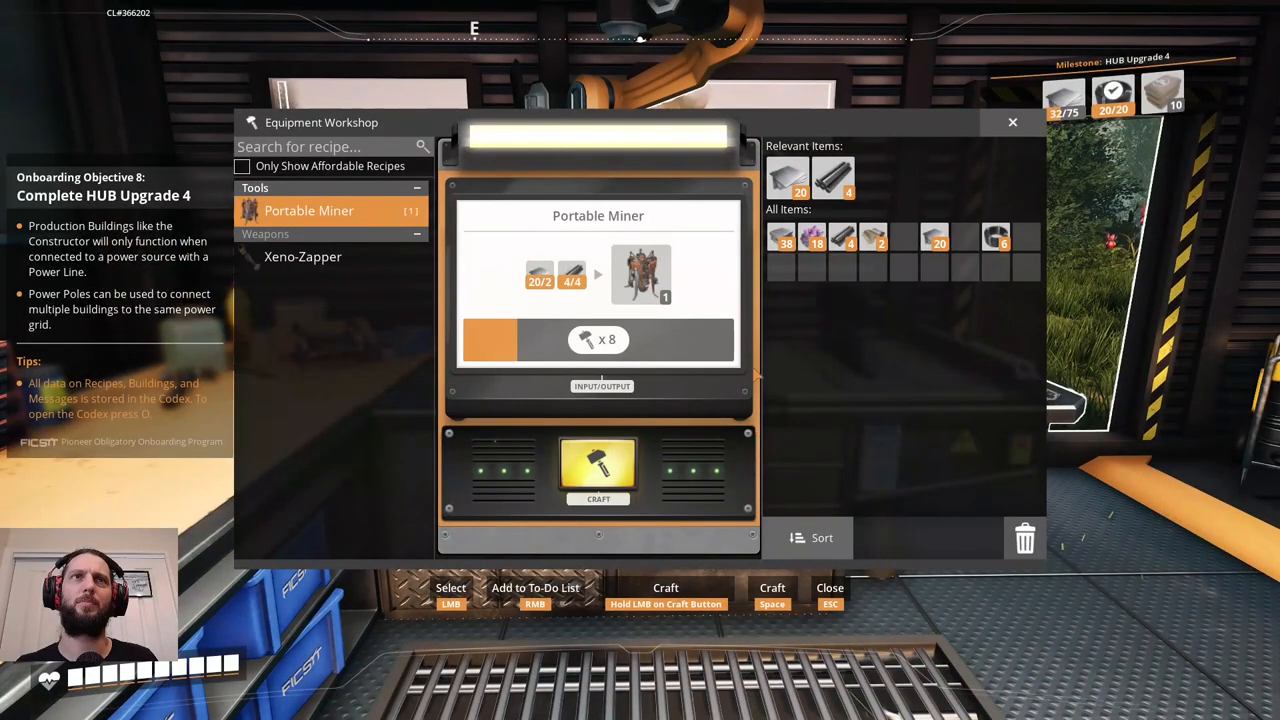
left_click(598, 468)
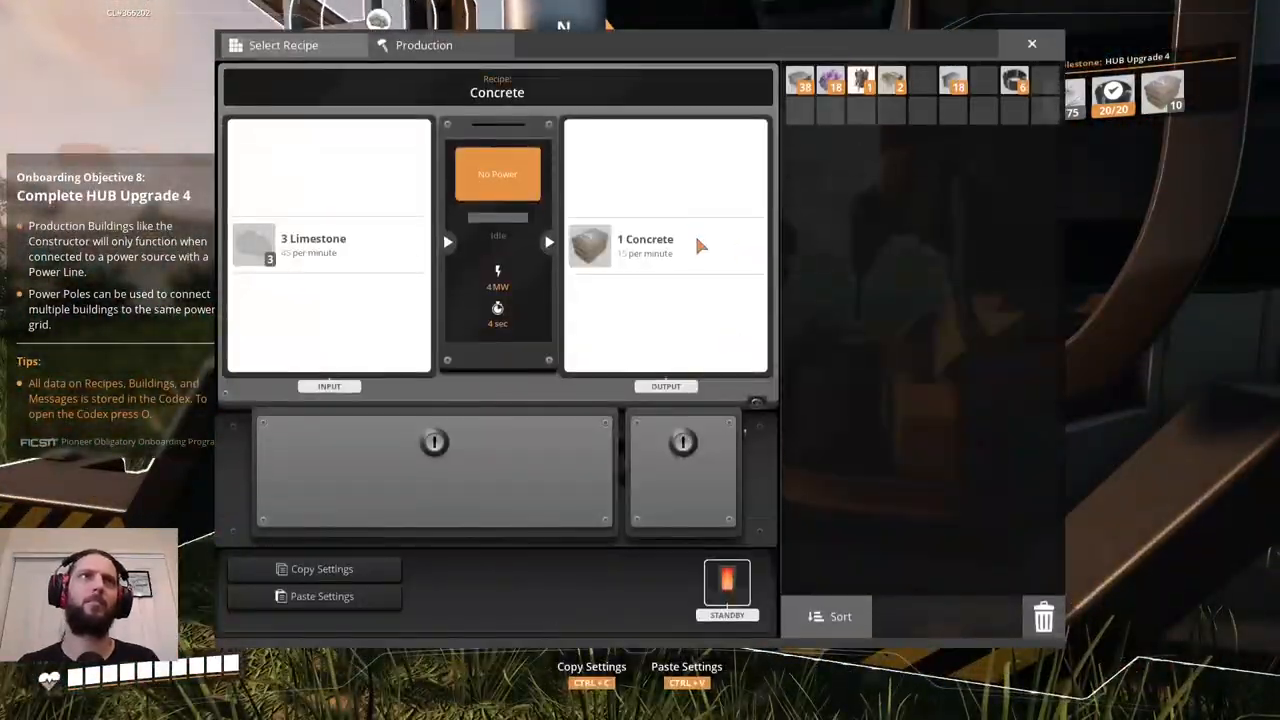
Leave the Constructor's recipe choices and start placing a Power Pole Mk.1.
left_click(284, 44)
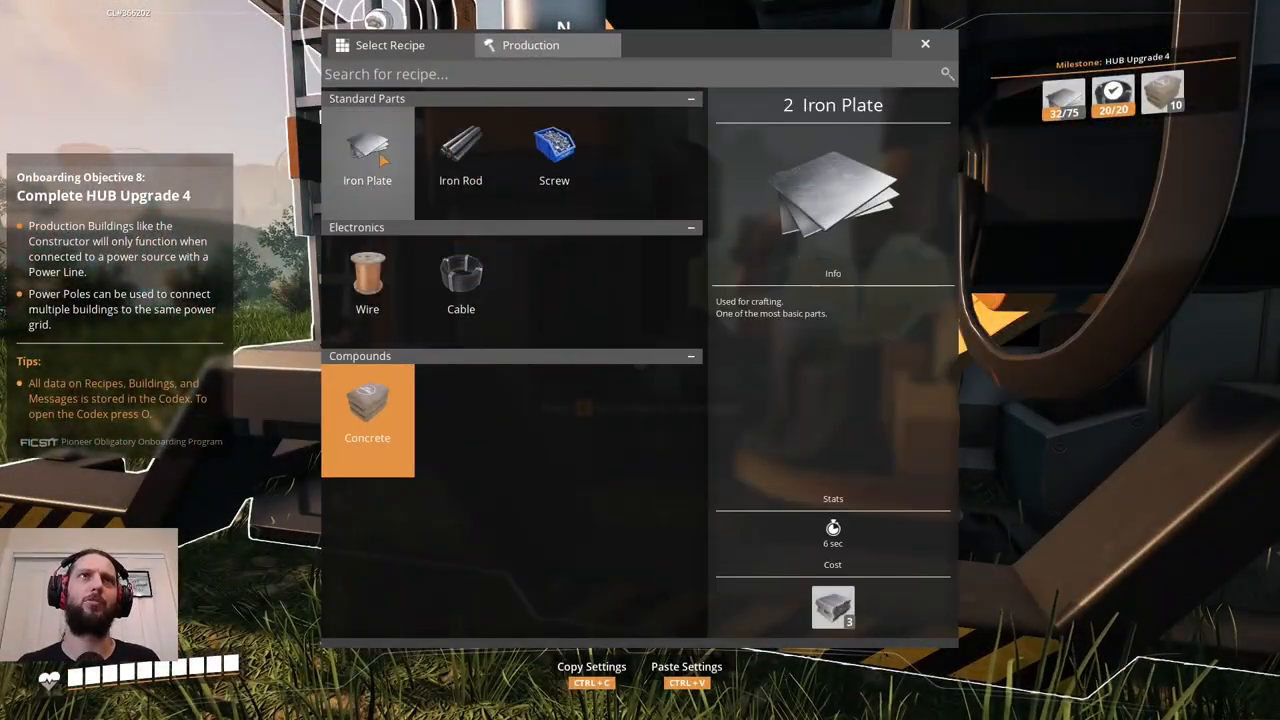
left_click(368, 156)
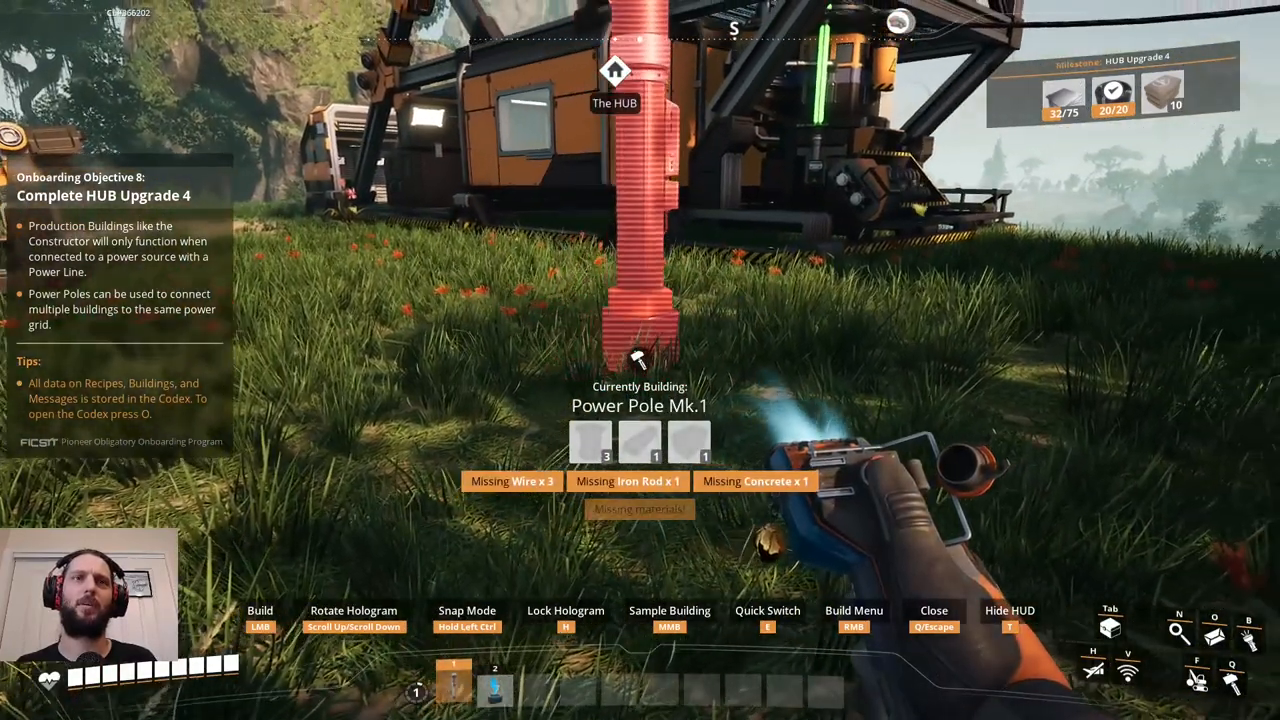
Cancel the Power Pole placement and walk back to the Constructor.
key("Tab")
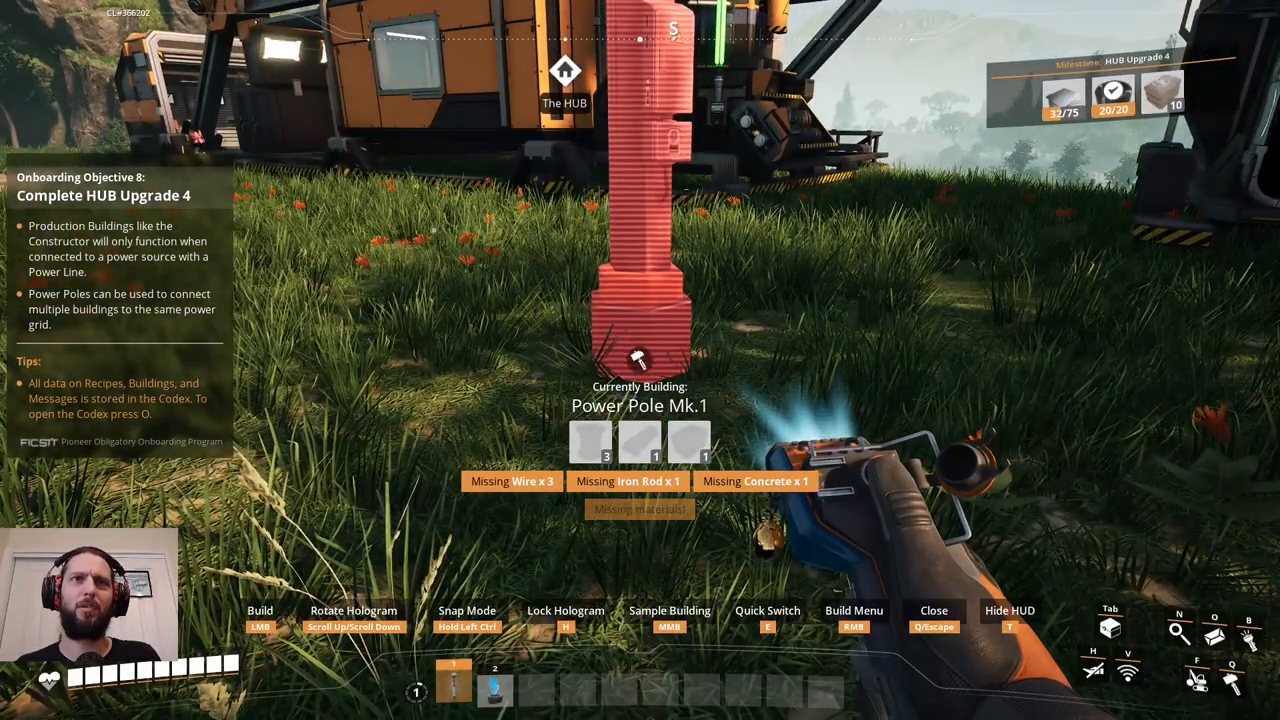
key("q")
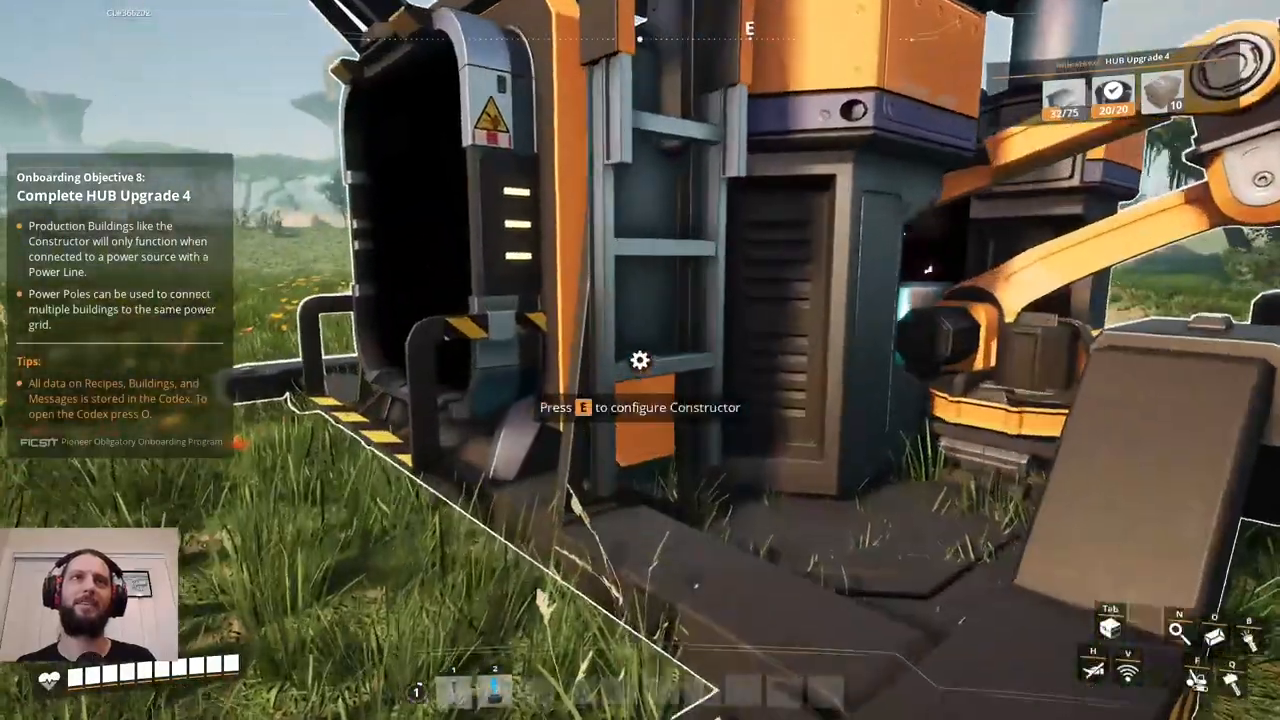
Leave the Constructor and travel across the hills toward the 270m marker.
key("tab")
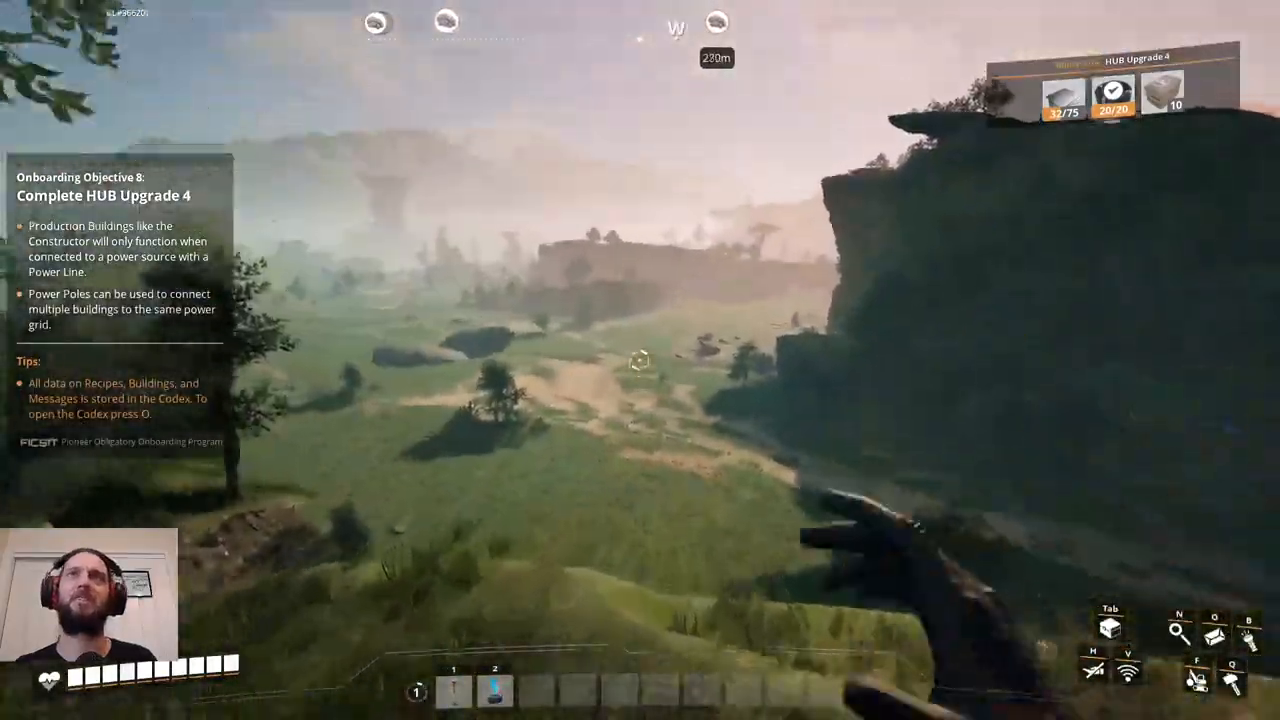
mouse_move(640, 360)
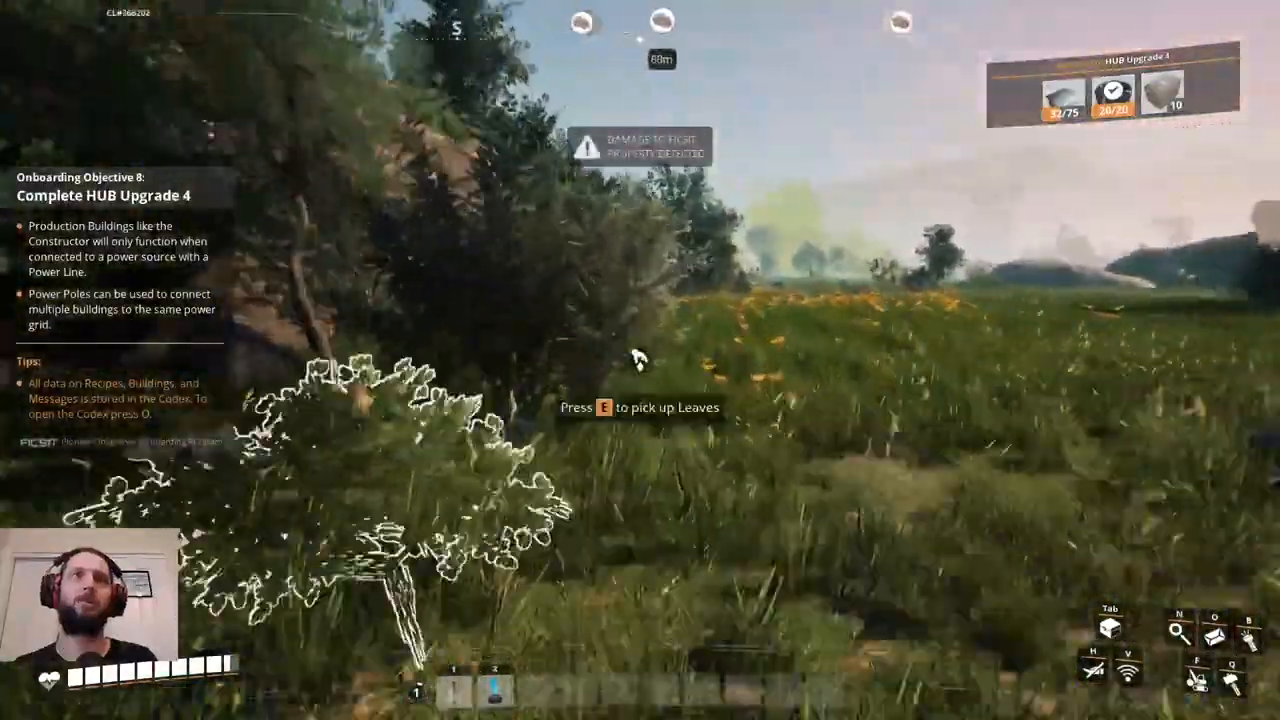
Place the Portable Miner on the impure limestone node and gather leaves from nearby bushes.
key("e")
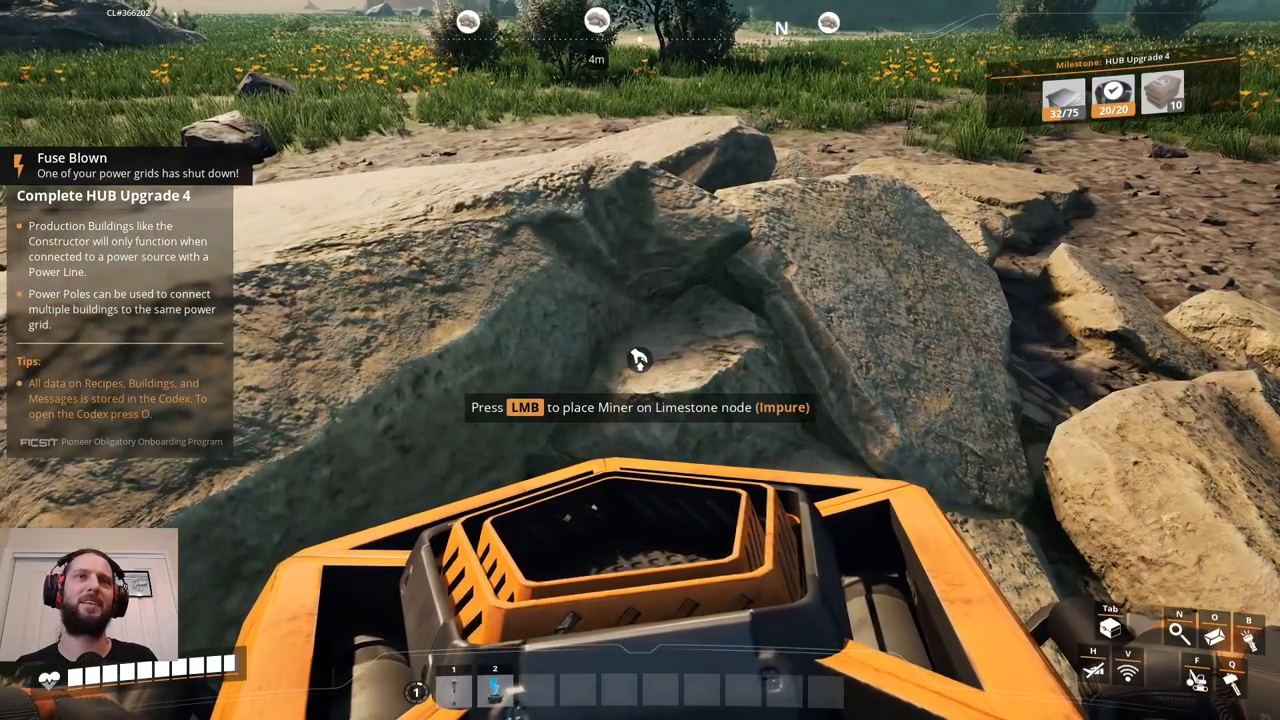
left_click(640, 358)
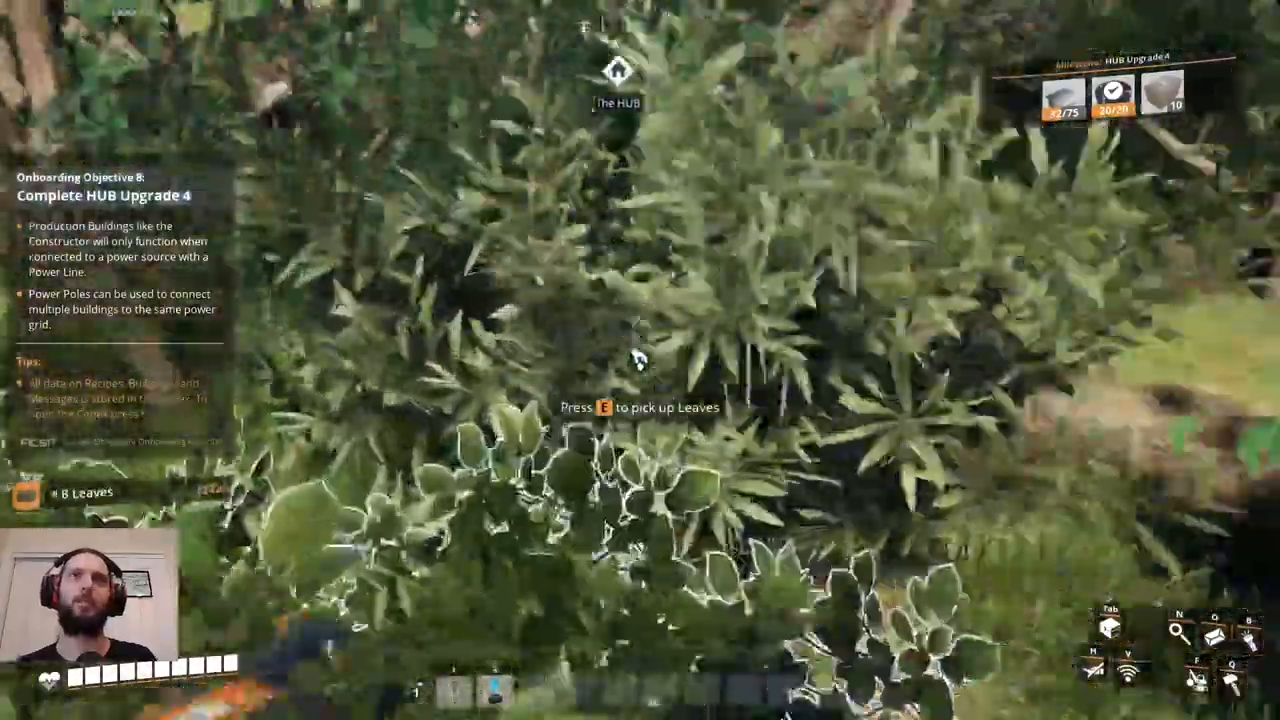
key("e")
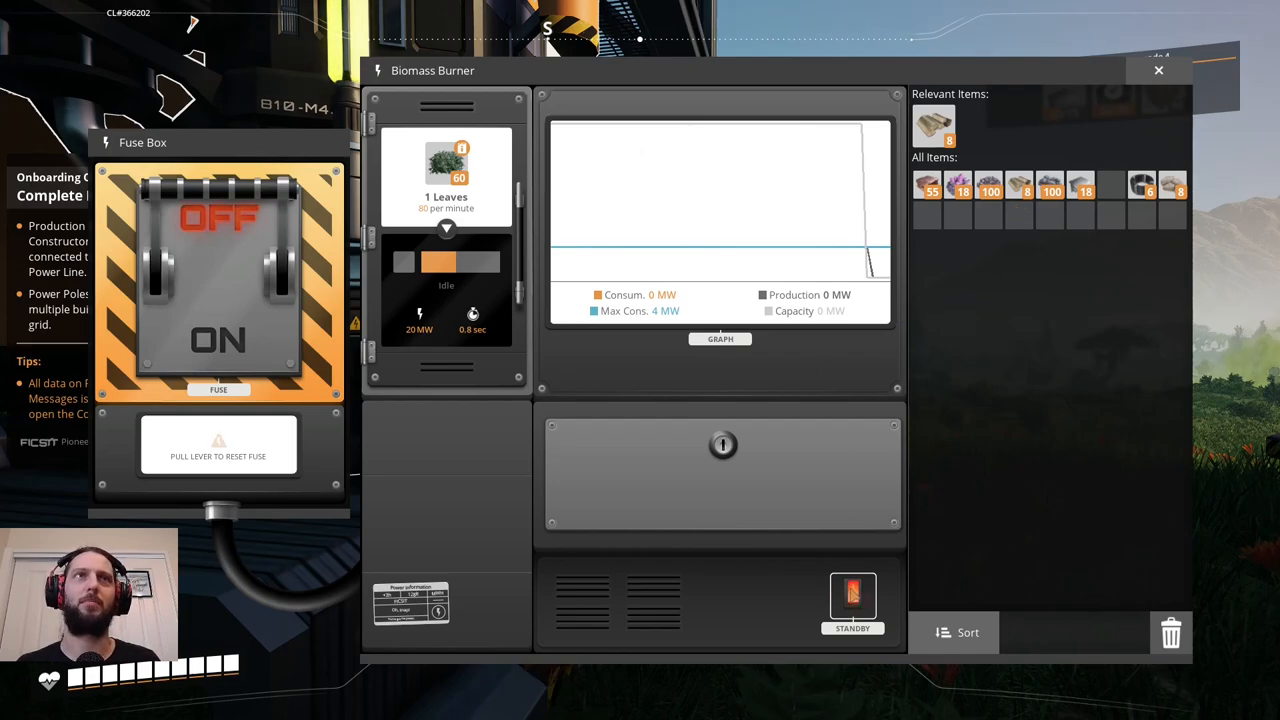
mouse_move(448, 176)
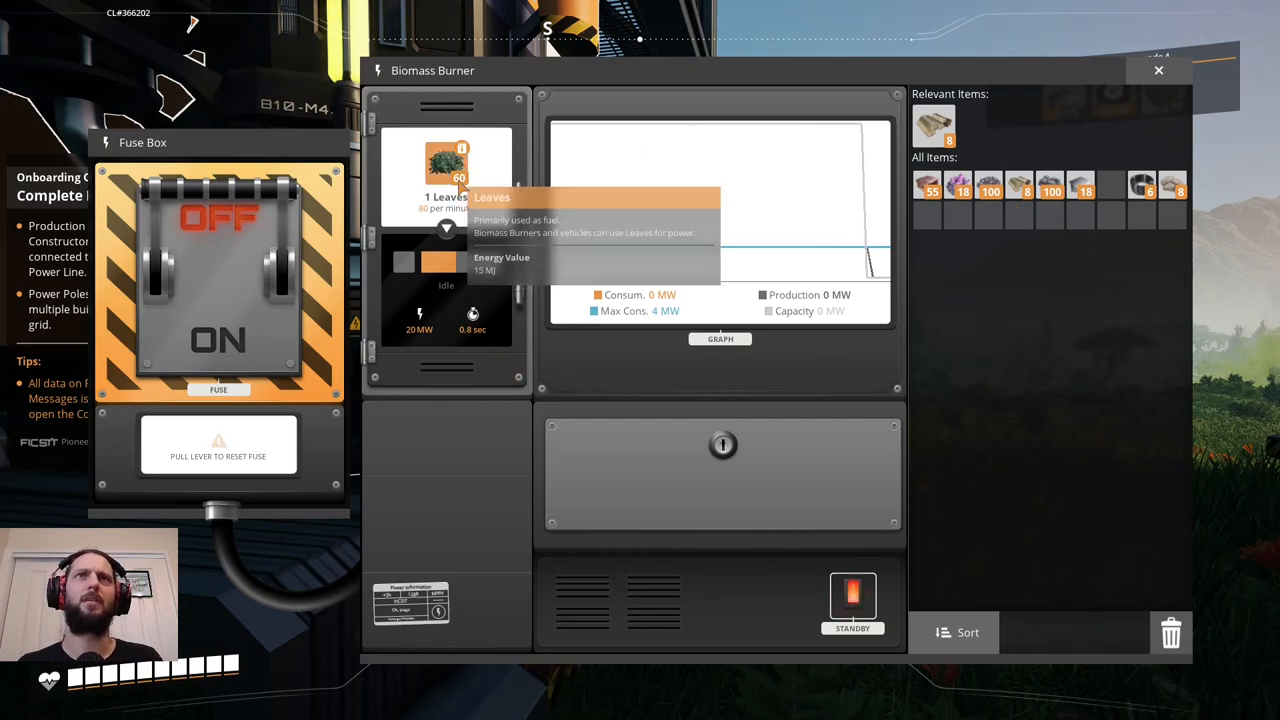
mouse_move(1020, 268)
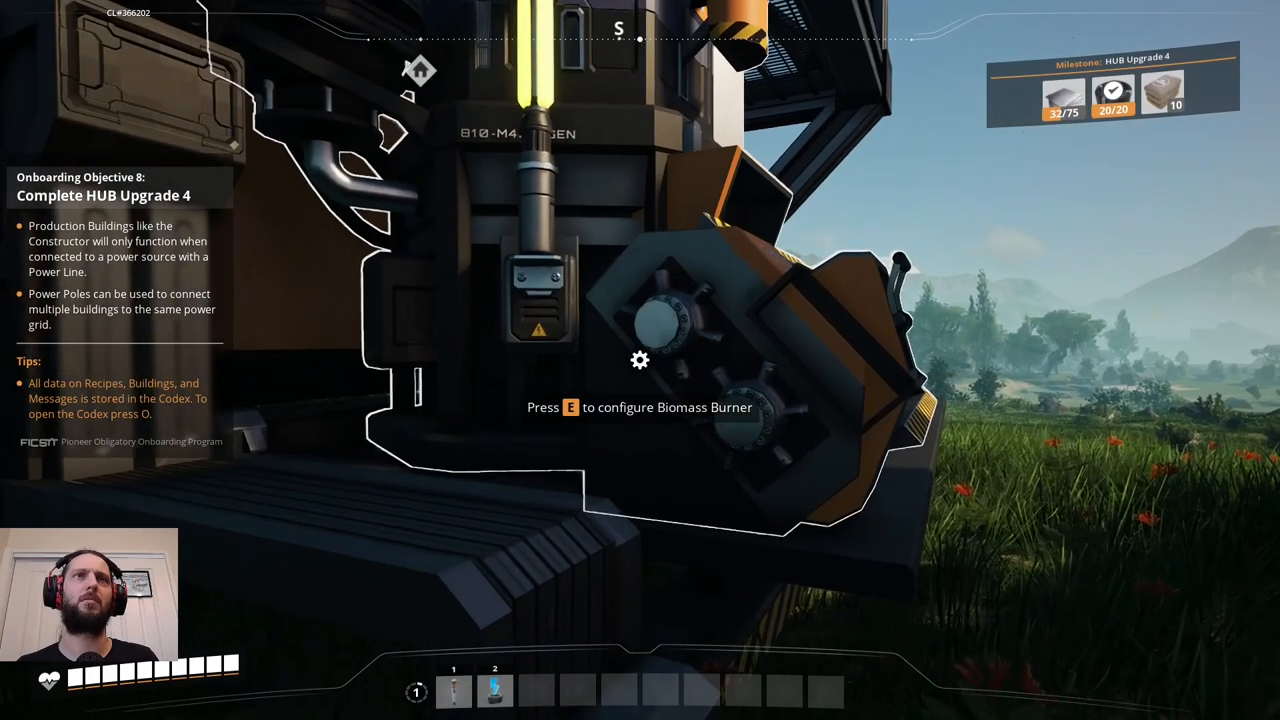
Check the Biomass Burner's leaf fuel after resetting its fuse and close its window.
key("e")
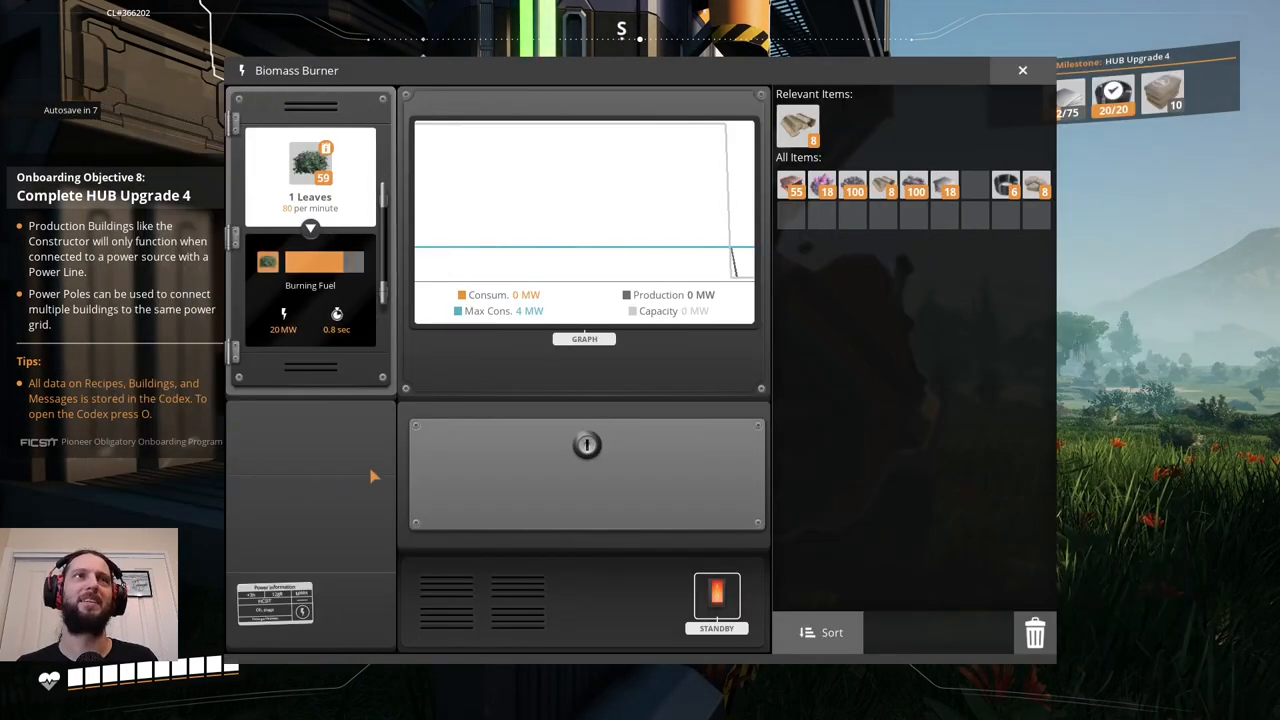
left_click(1022, 70)
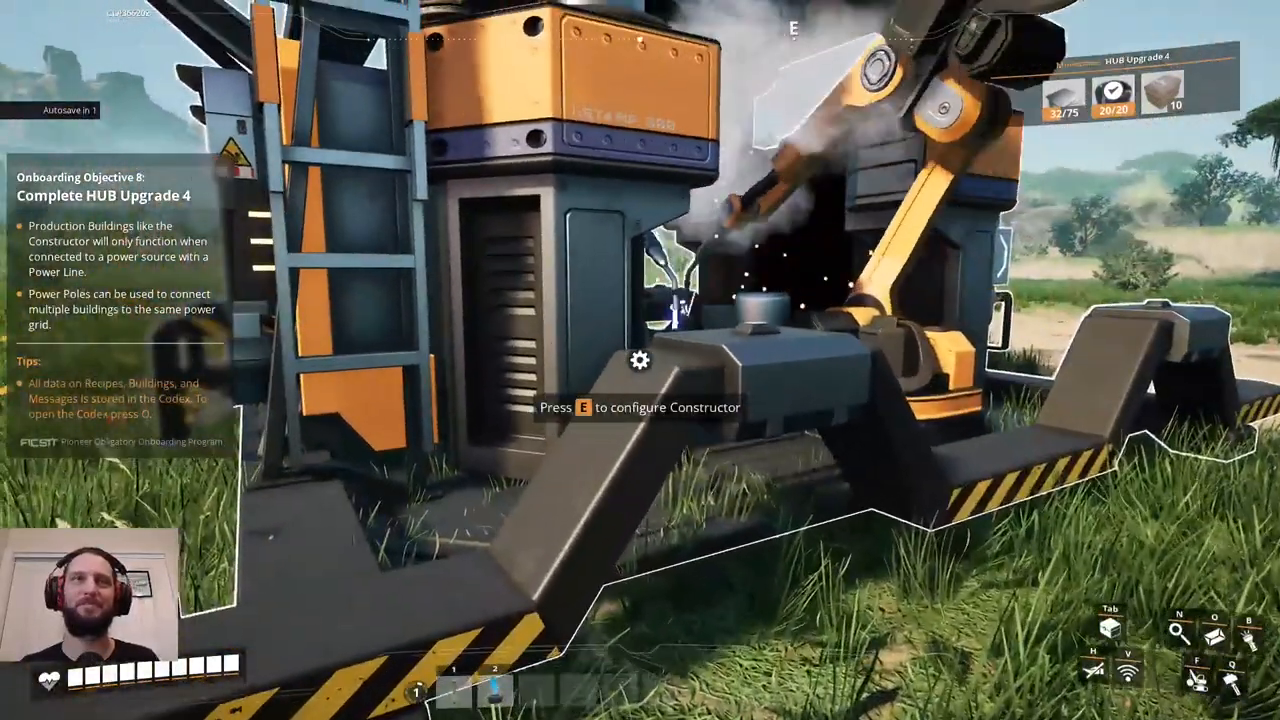
key("e")
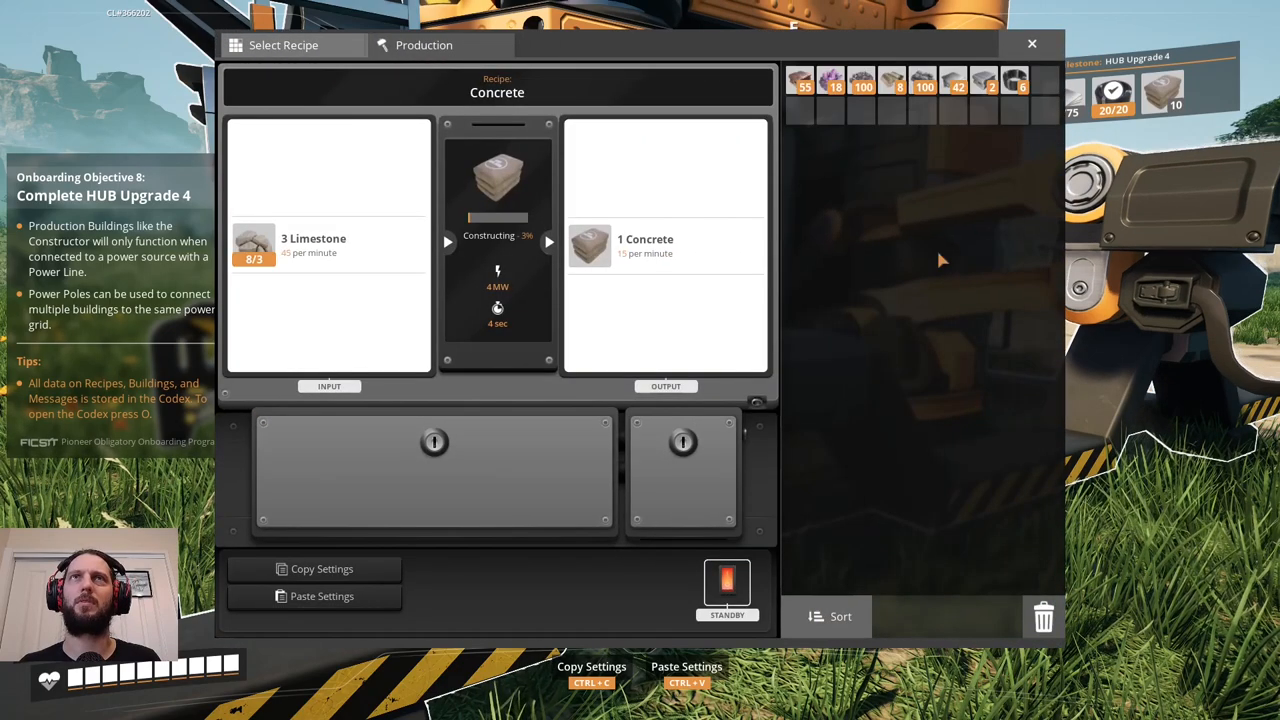
mouse_move(718, 336)
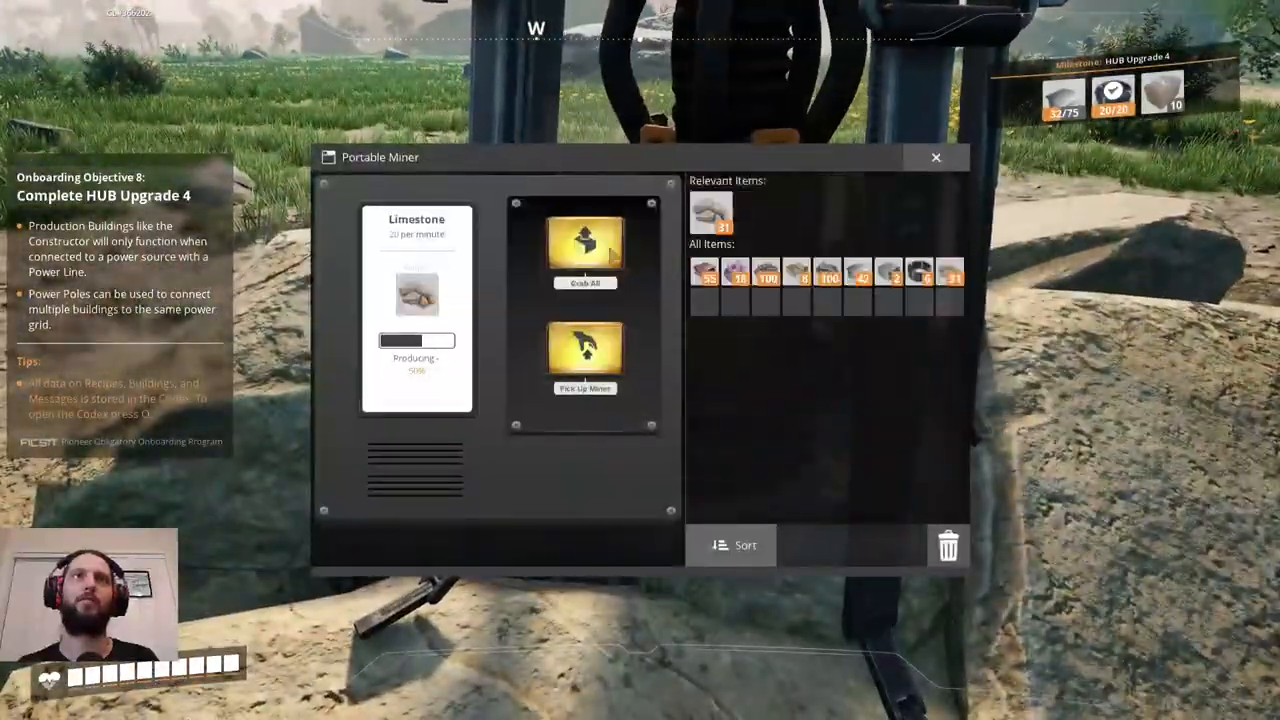
Grab all the limestone the Portable Miner produced and head back to the Constructor.
left_click(936, 156)
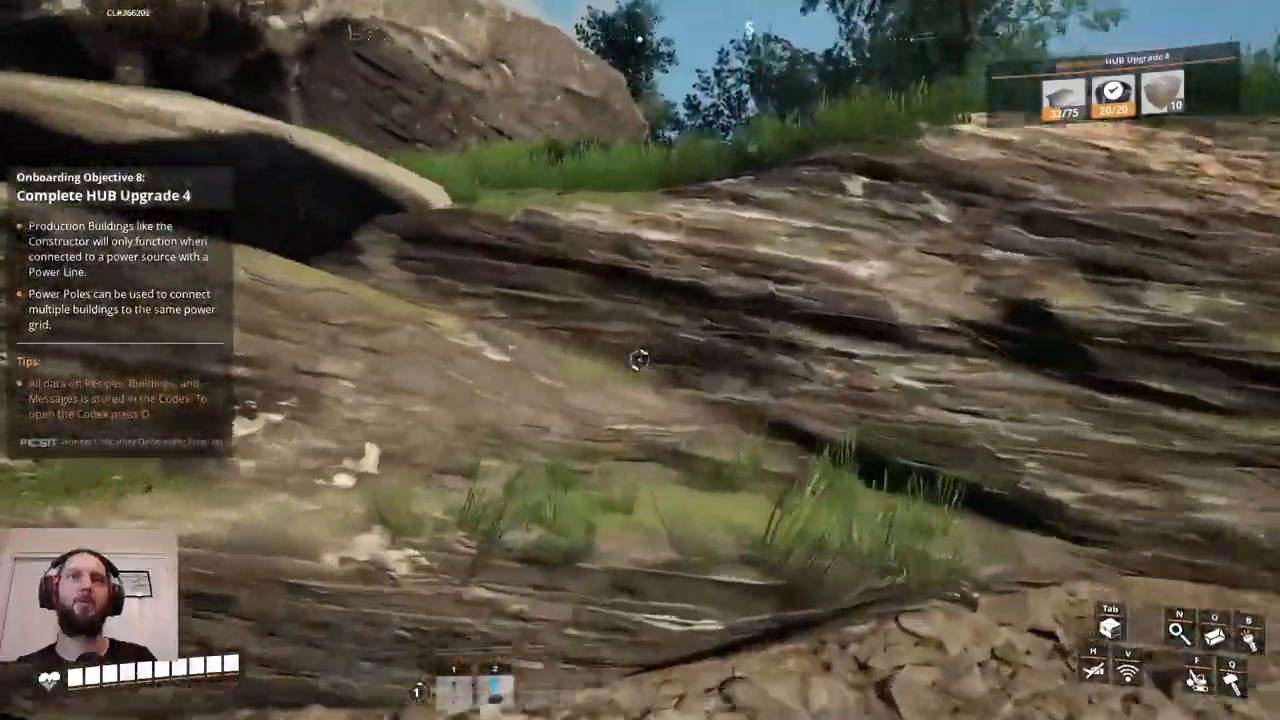
mouse_move(640, 360)
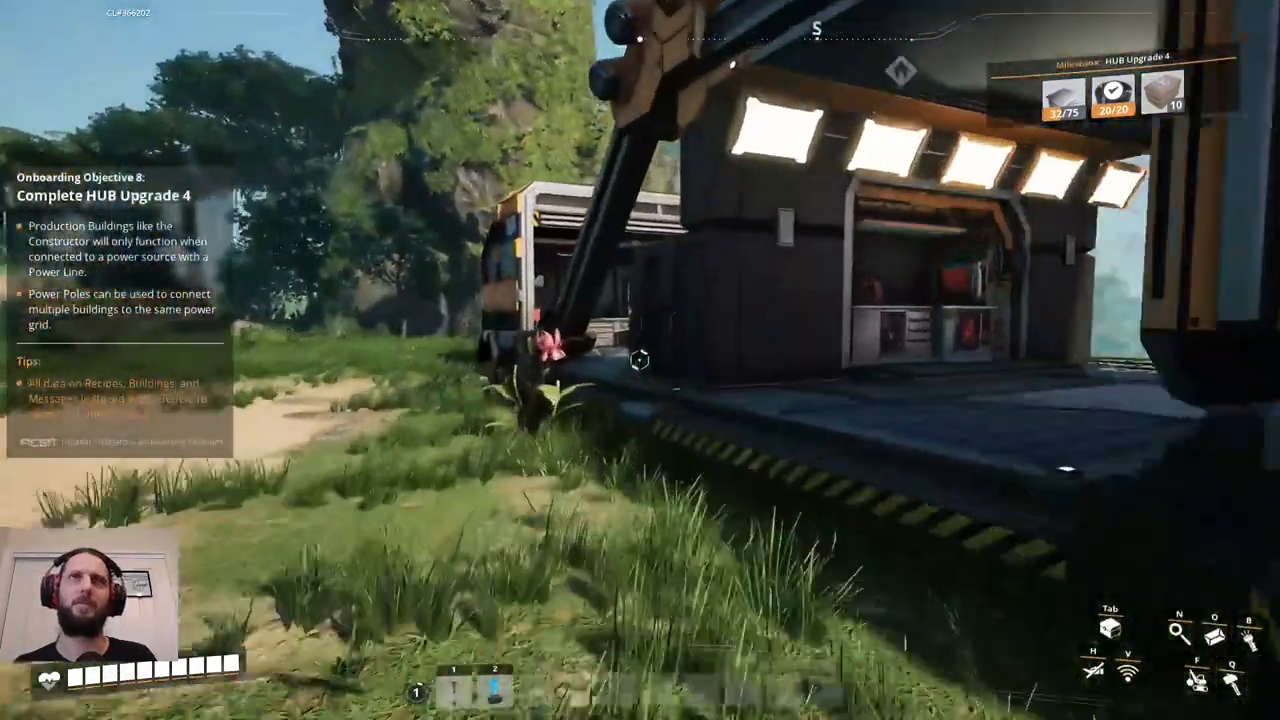
mouse_move(640, 360)
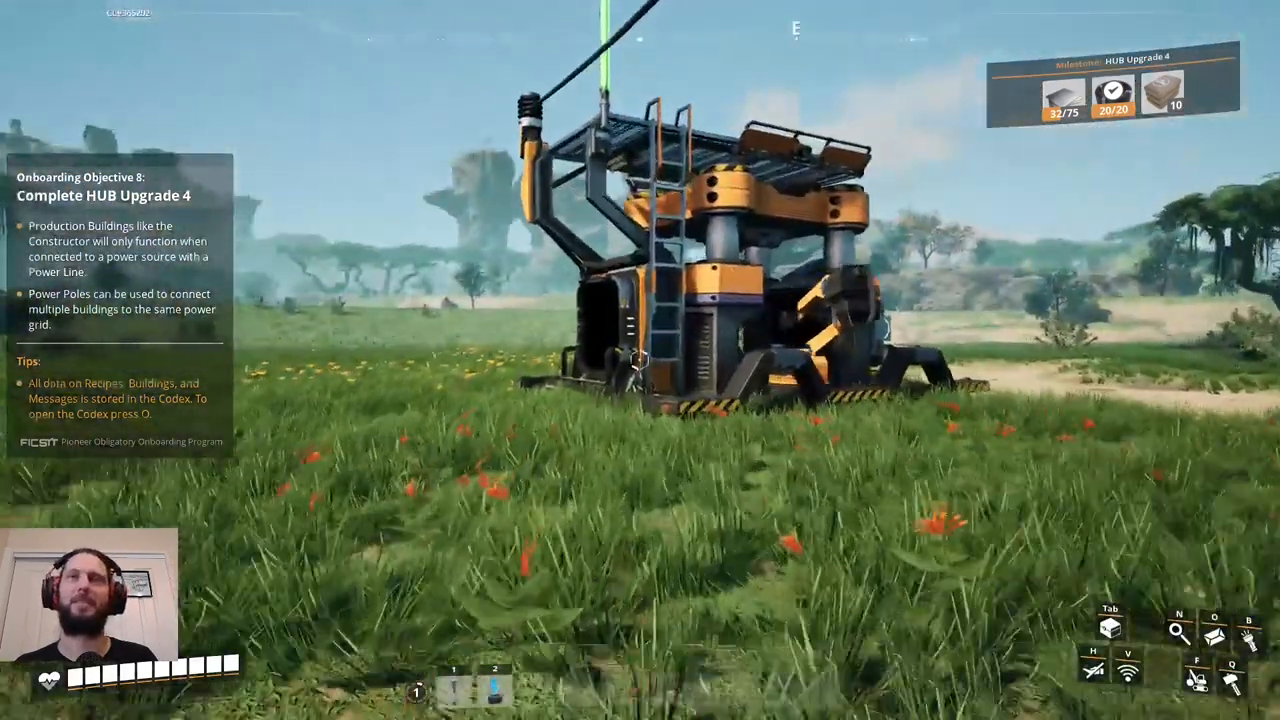
Craft Wire and then Cable from it at the Crafting Bench.
left_click(640, 360)
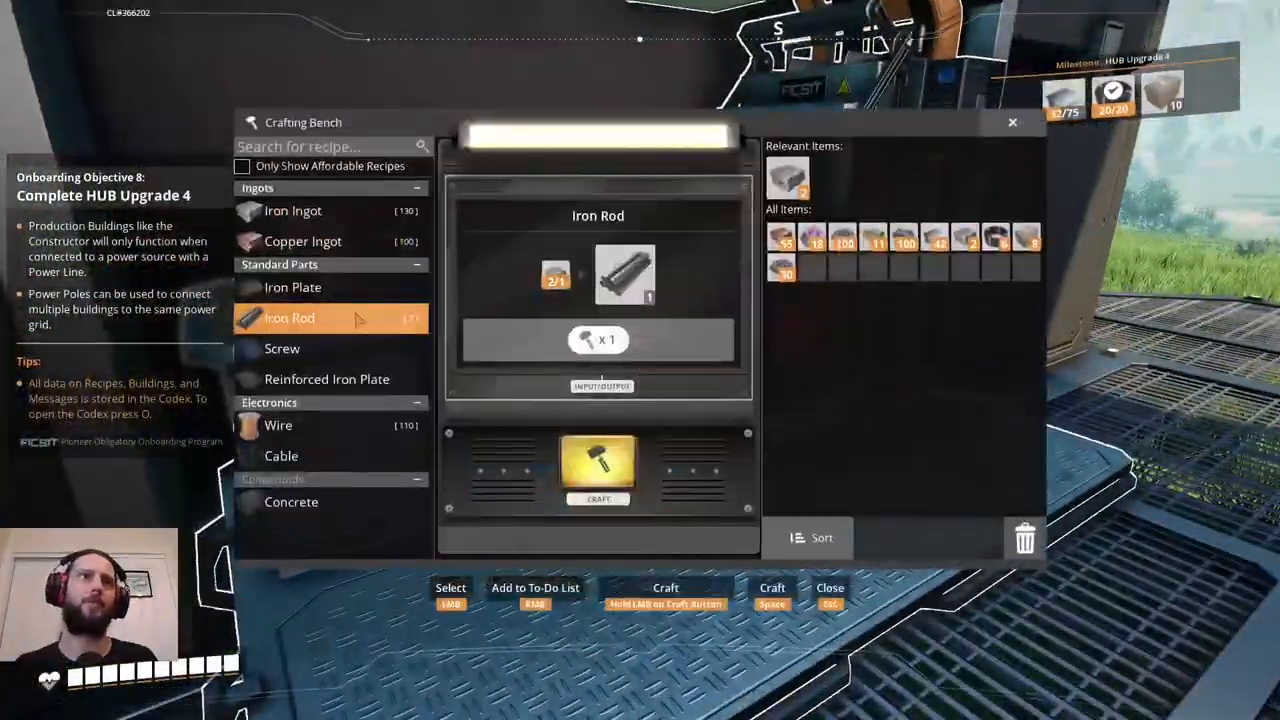
left_click(596, 468)
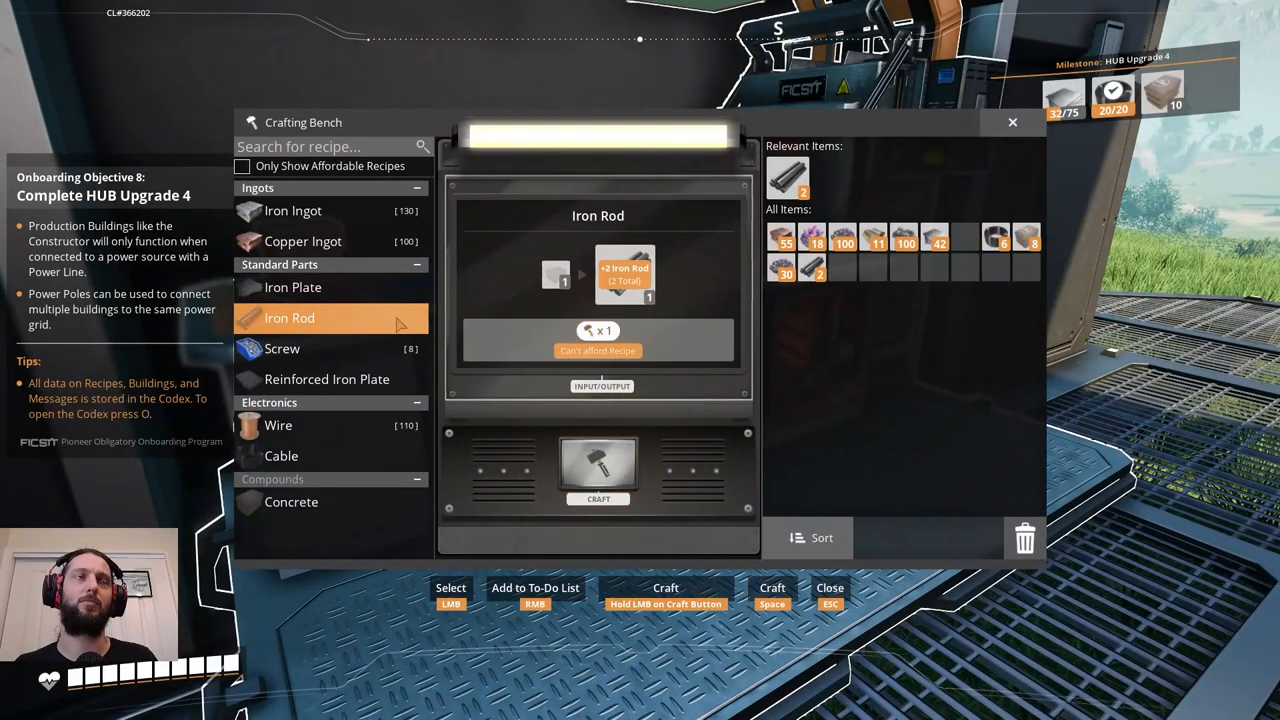
left_click(278, 424)
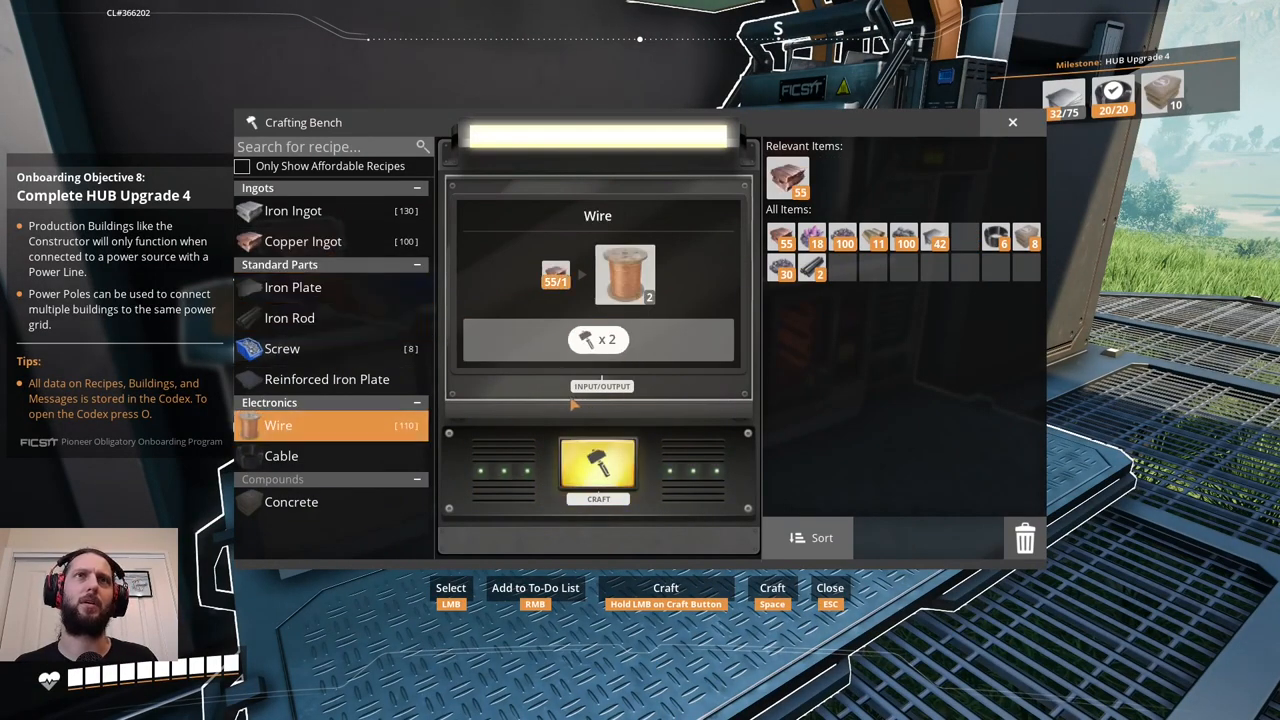
left_click(598, 470)
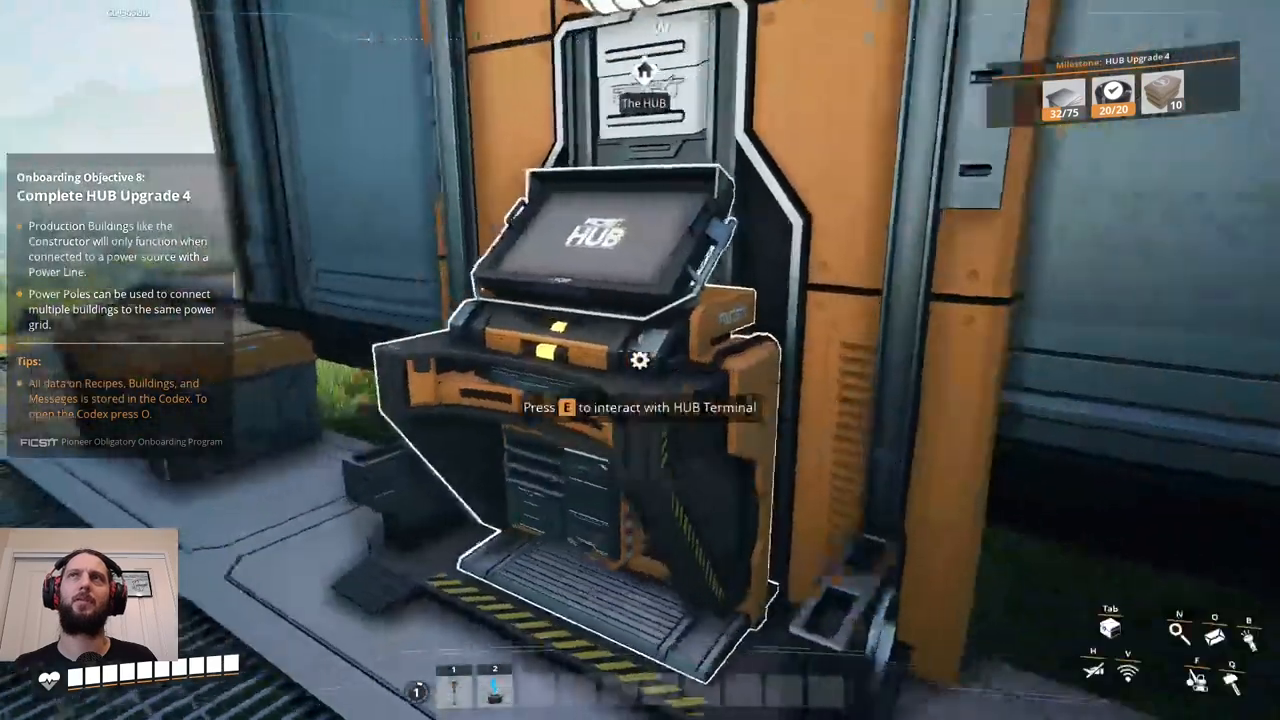
Check HUB Upgrade 4's remaining requirements at the terminal, then start an Iron Plate at the bench.
key("e")
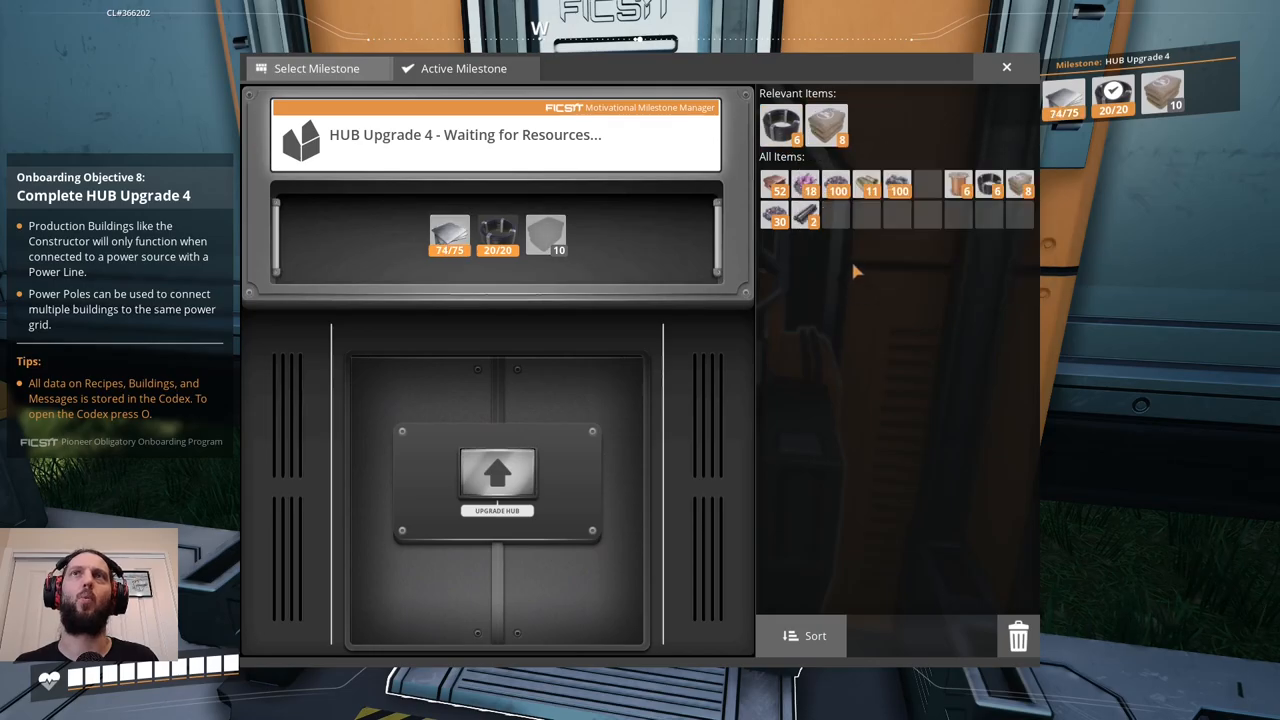
left_click(1006, 68)
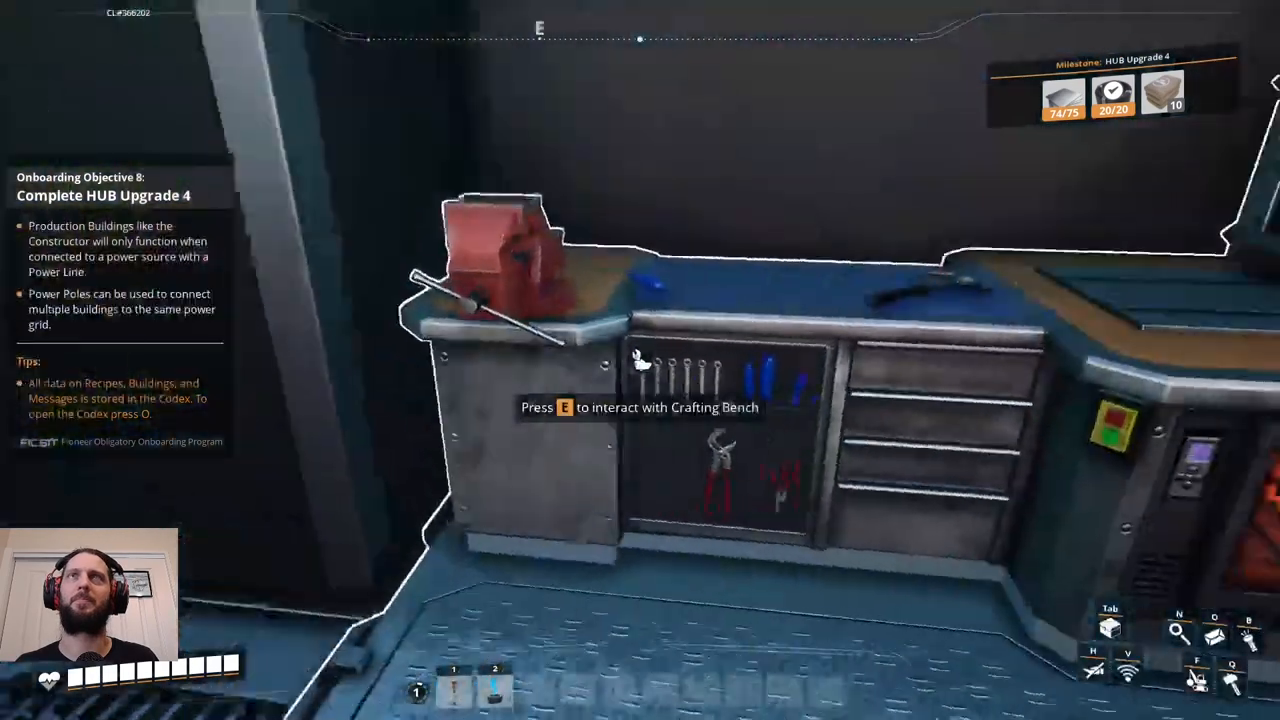
key("e")
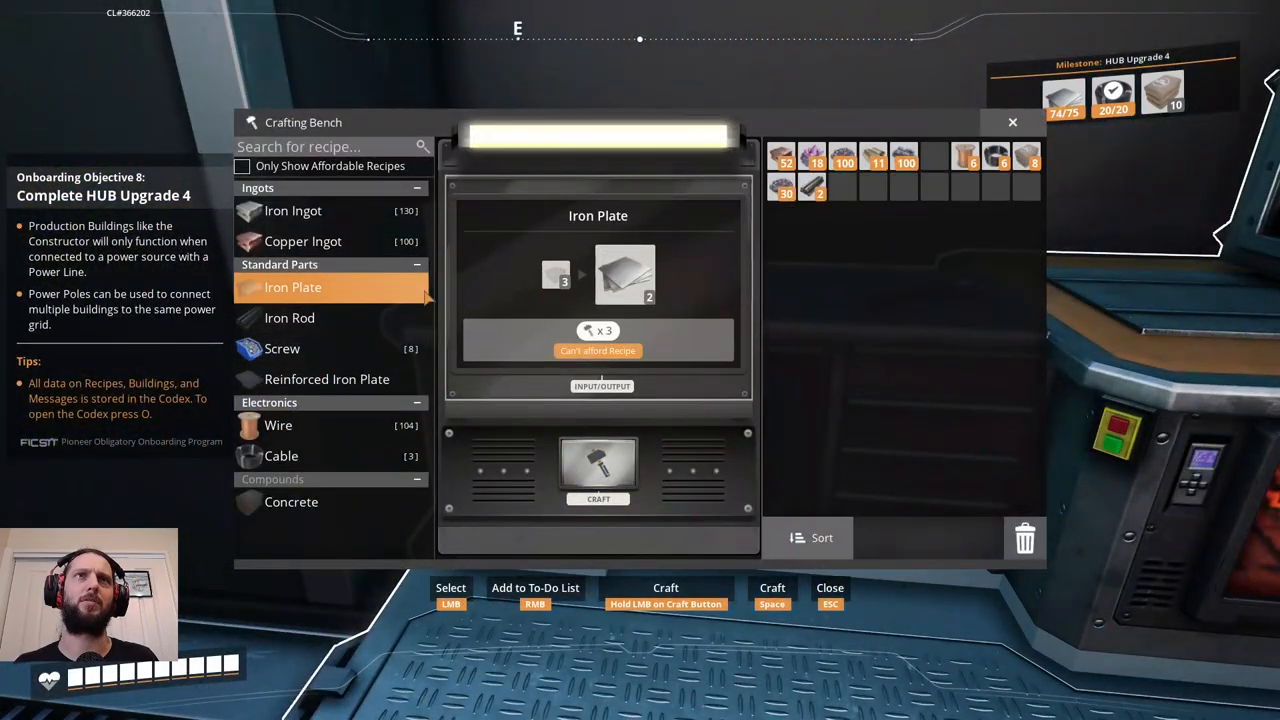
left_click(292, 210)
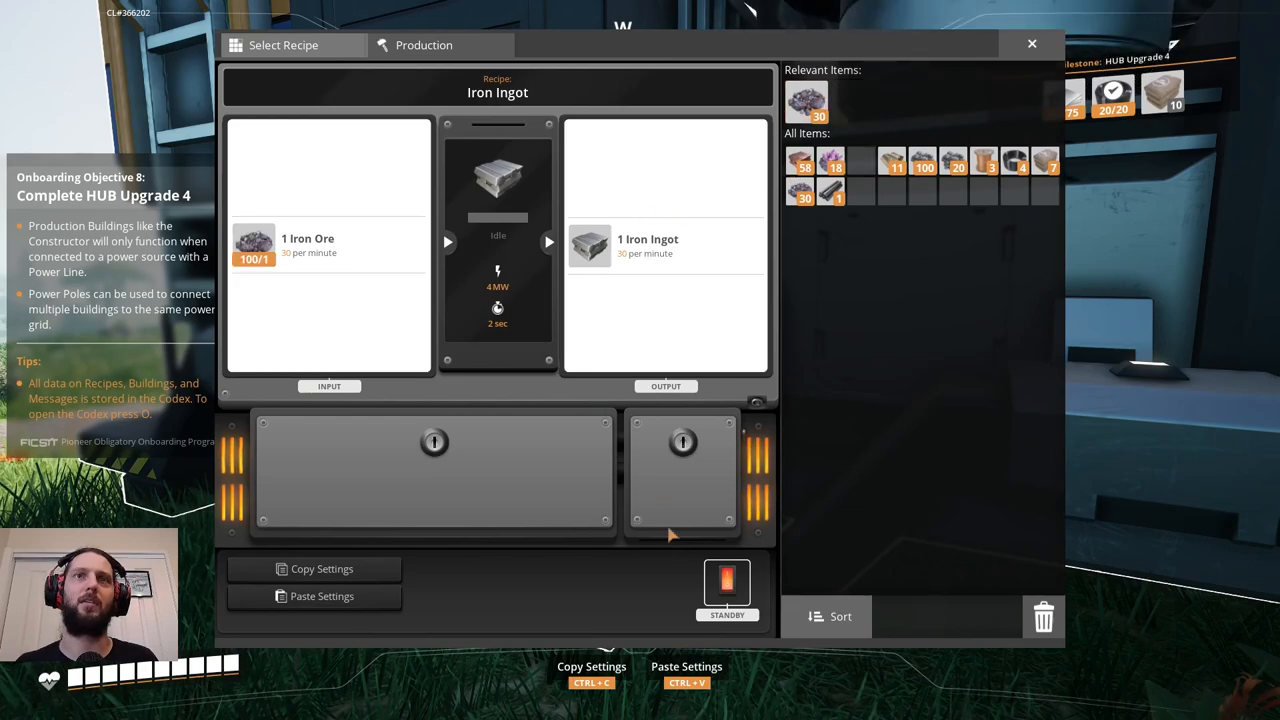
mouse_move(352, 258)
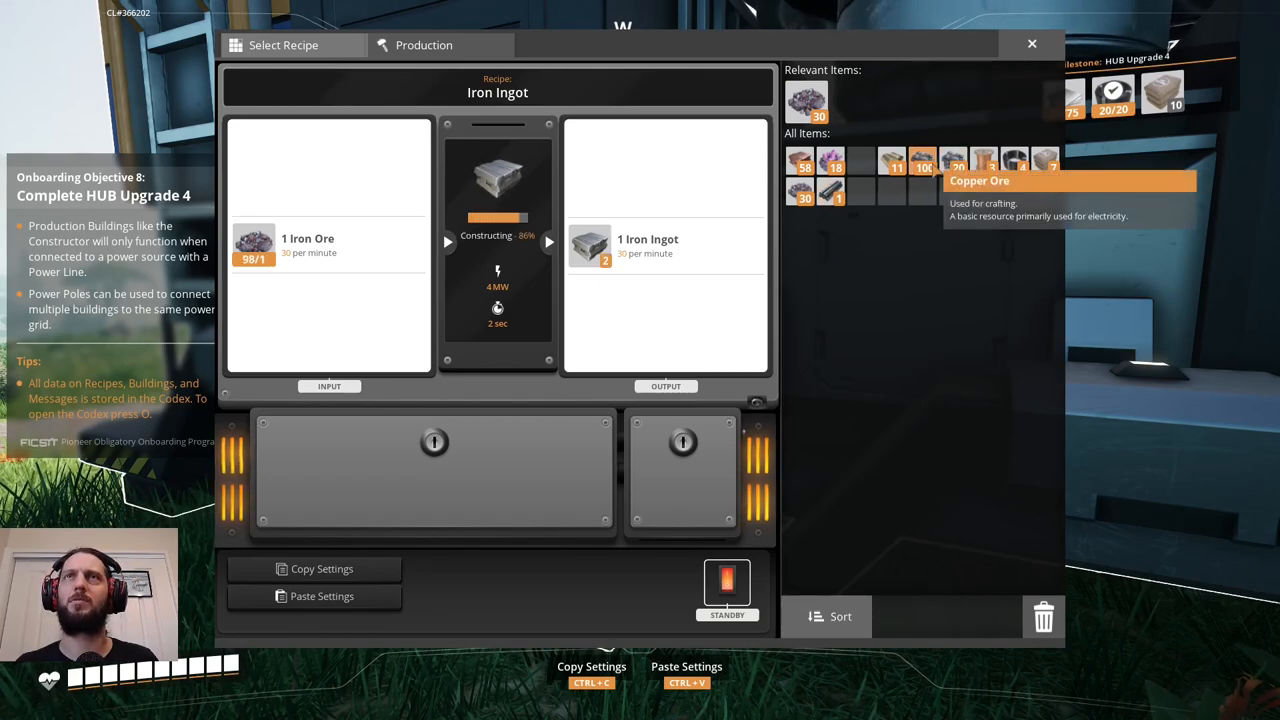
Collect the smelted Iron Ingots from the Smelter's output.
left_click(1032, 44)
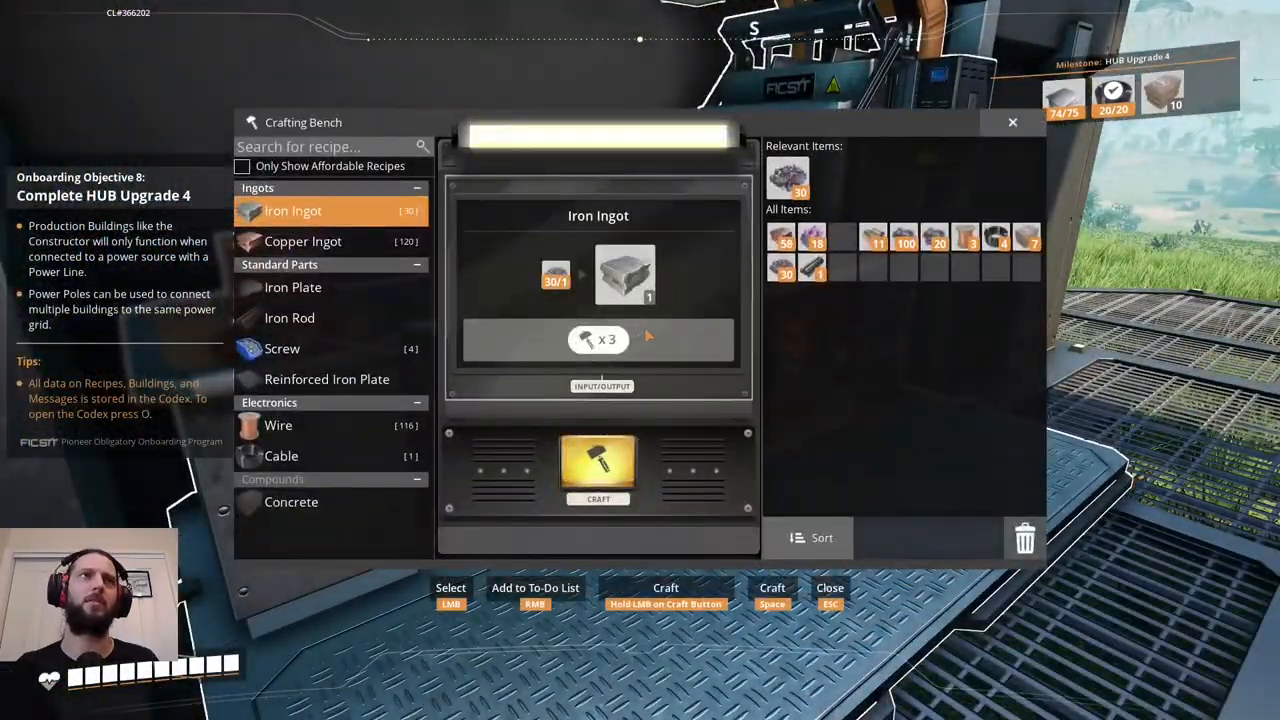
Craft Iron Ingots and an Iron Plate, then deposit the plates toward HUB Upgrade 4.
left_click(598, 470)
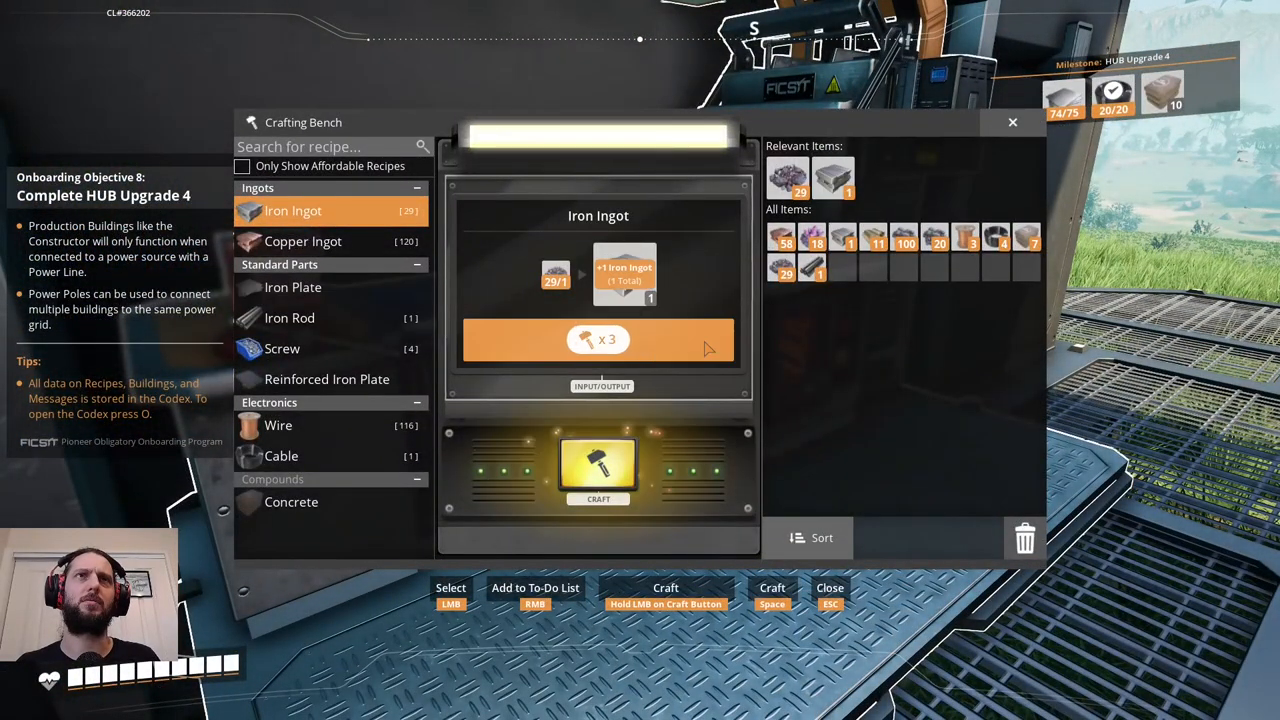
left_click(292, 288)
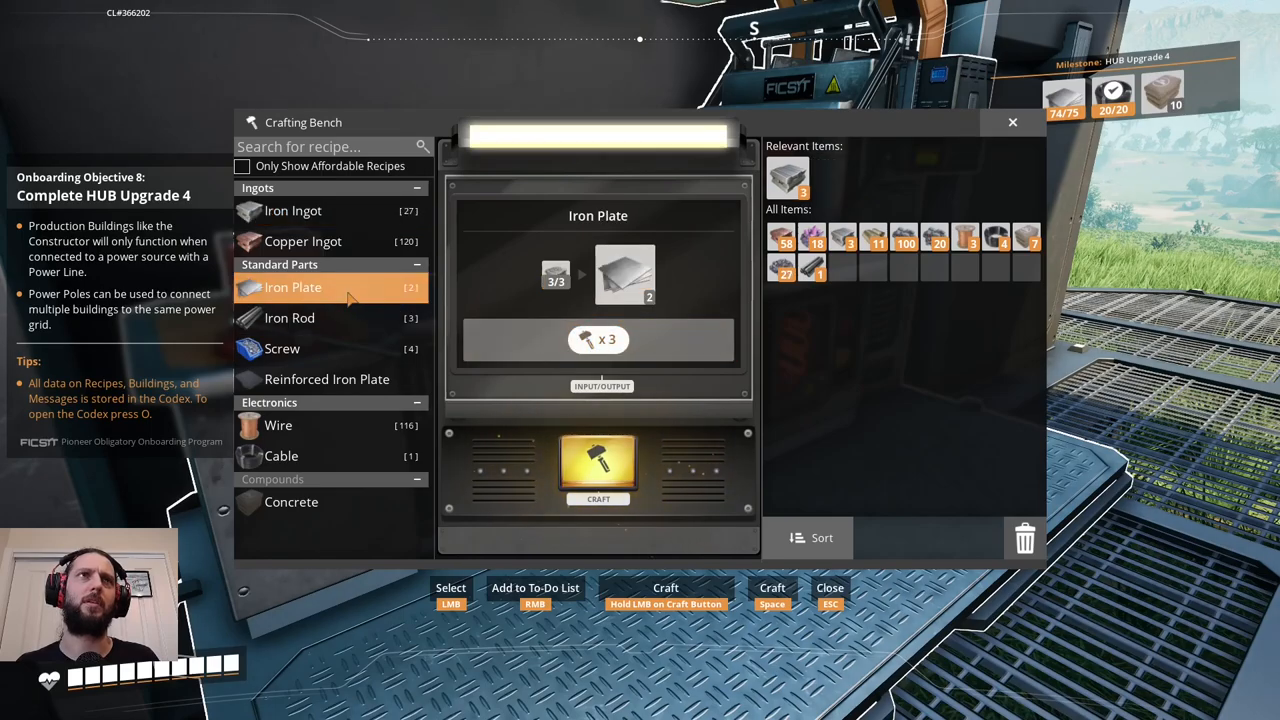
left_click(598, 470)
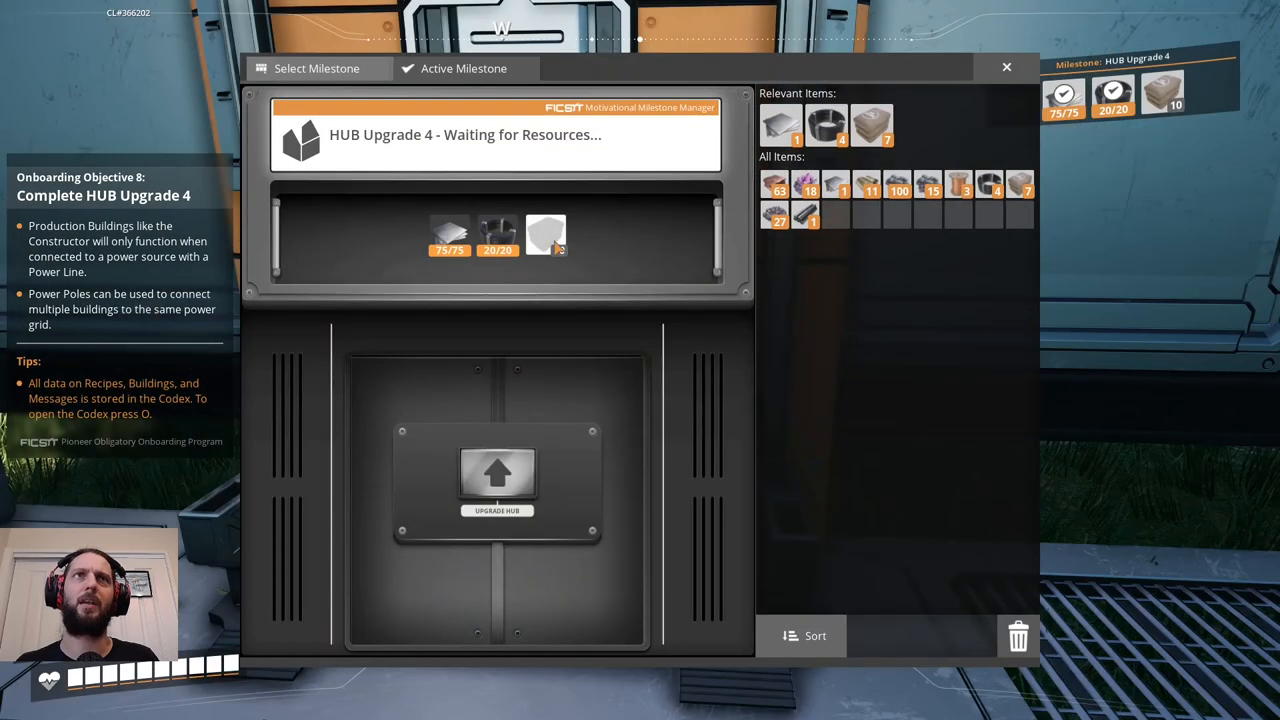
left_click(1006, 68)
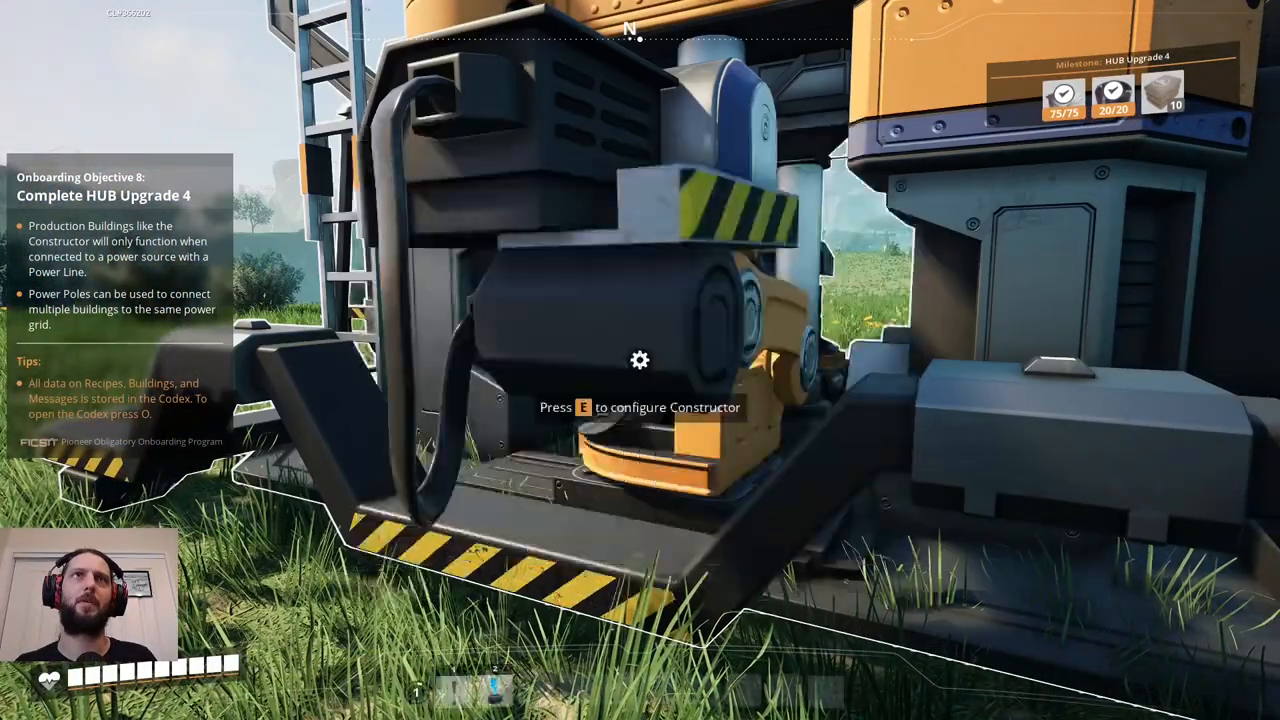
Collect the Concrete from the Constructor and bring it to the HUB Terminal.
key("e")
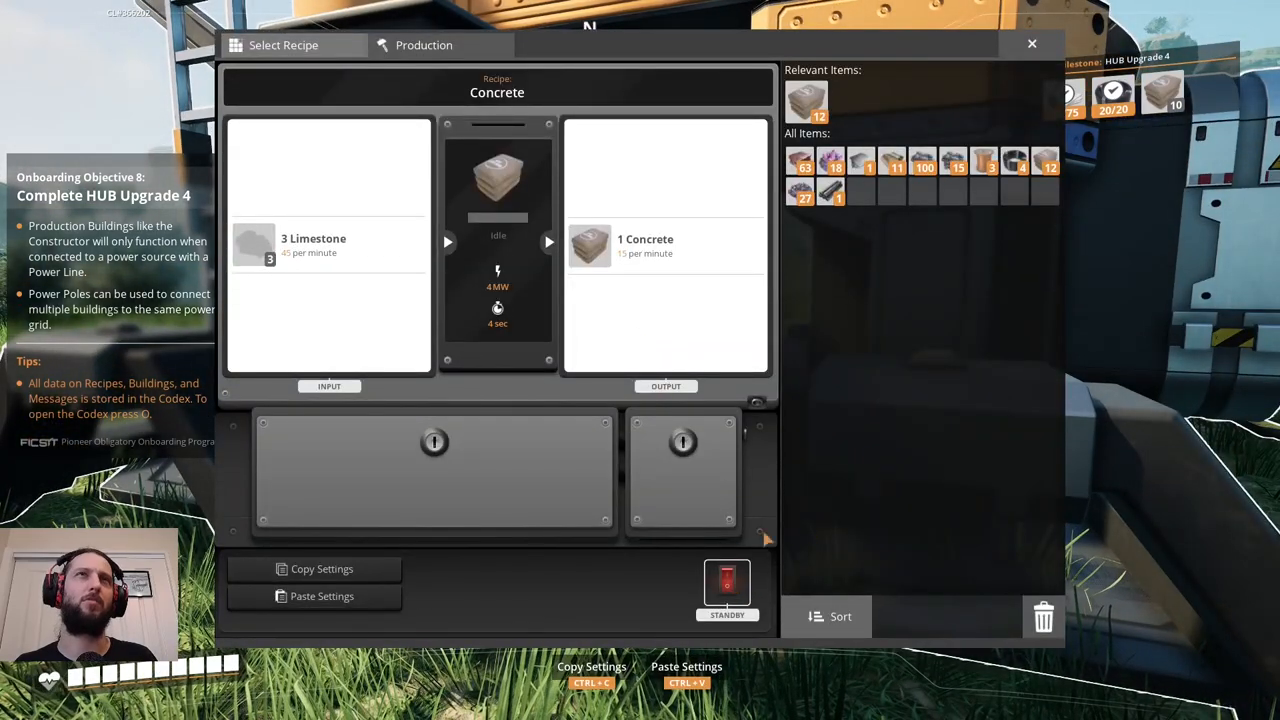
left_click(1032, 44)
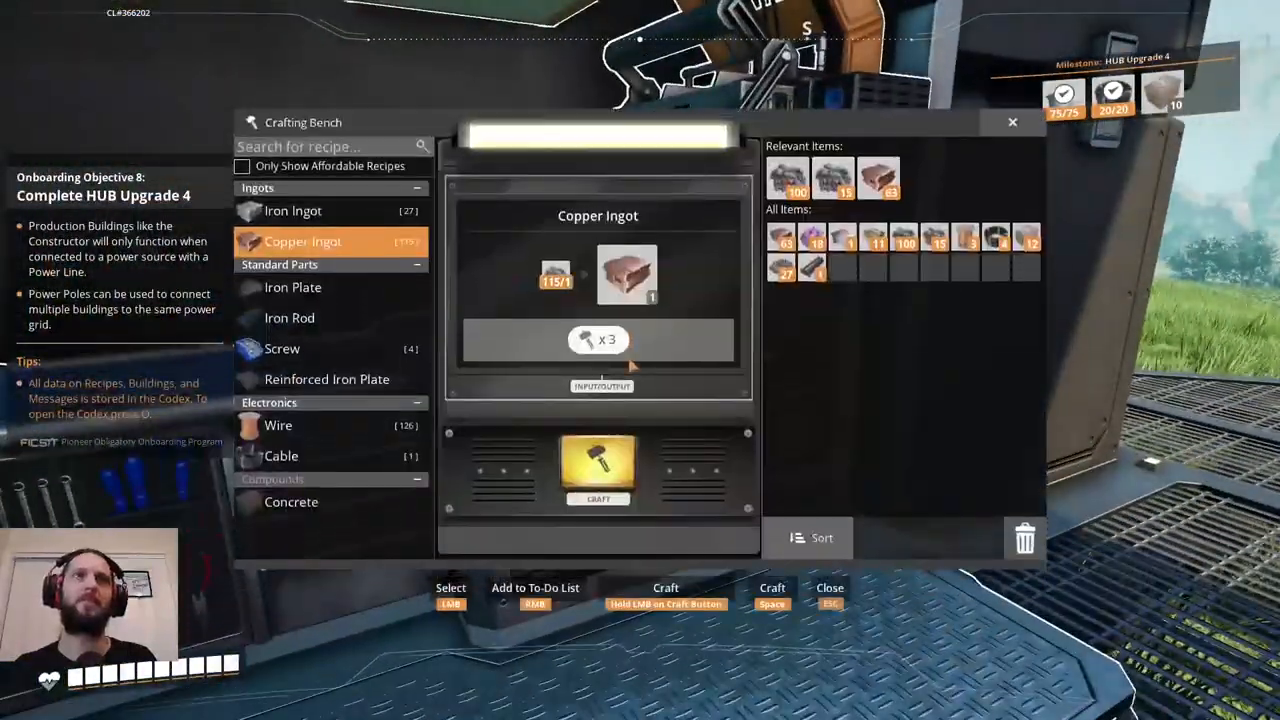
key("Escape")
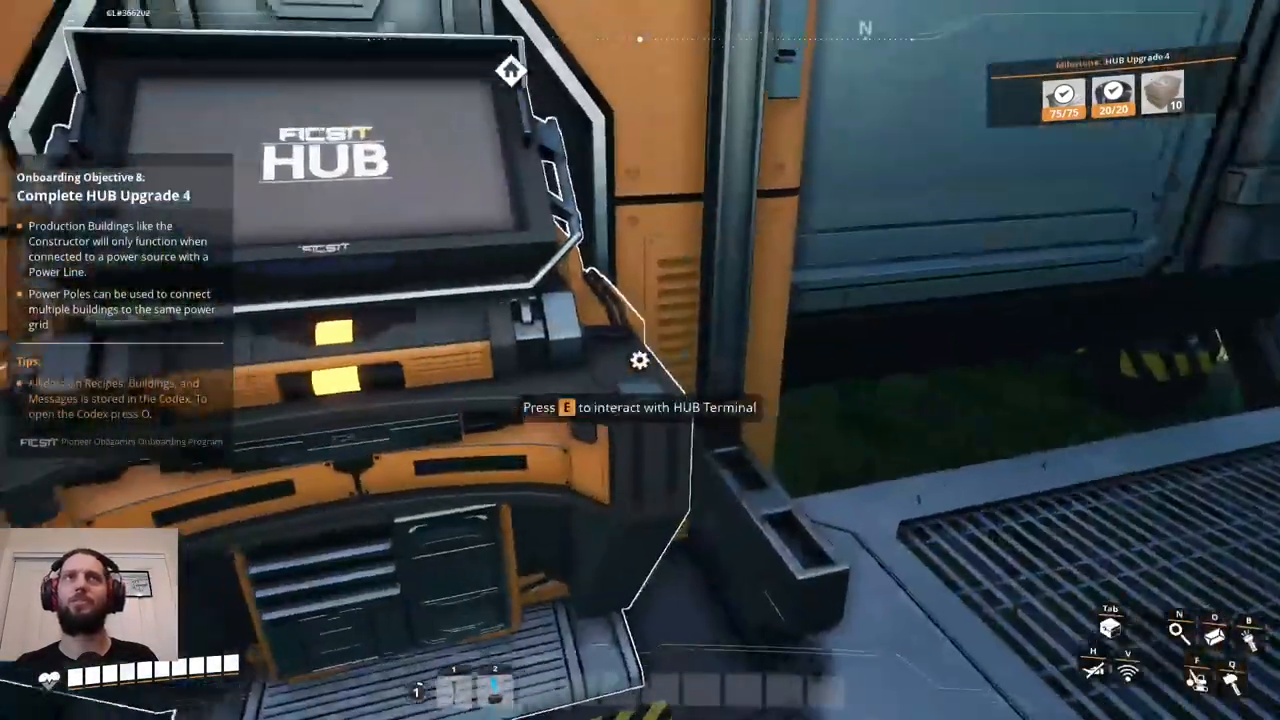
key("e")
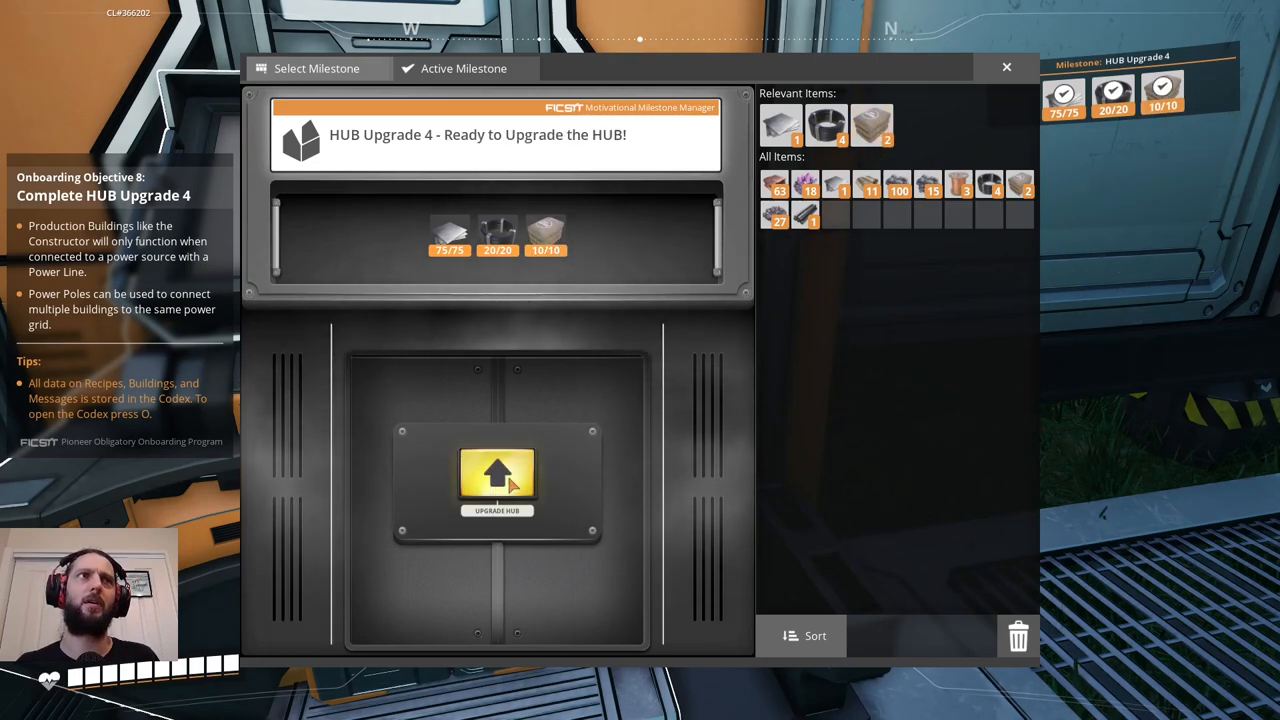
Upgrade the HUB to complete HUB Upgrade 4.
left_click(498, 480)
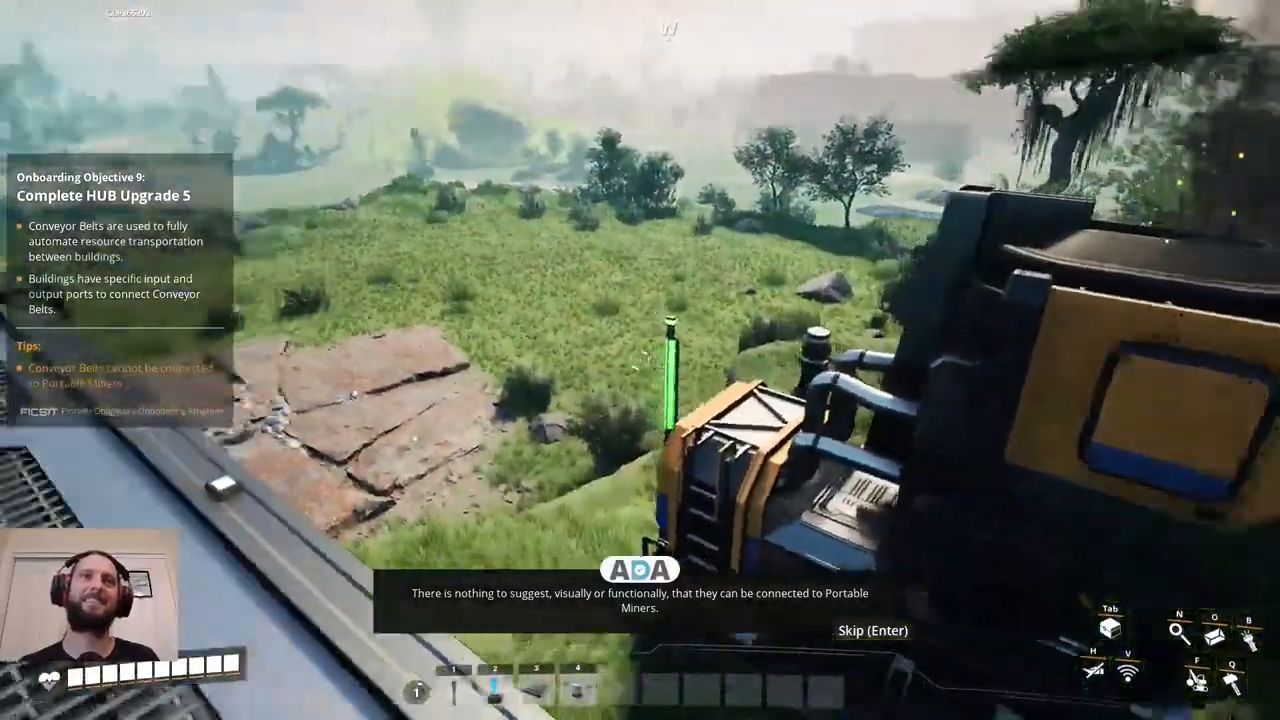
mouse_move(640, 360)
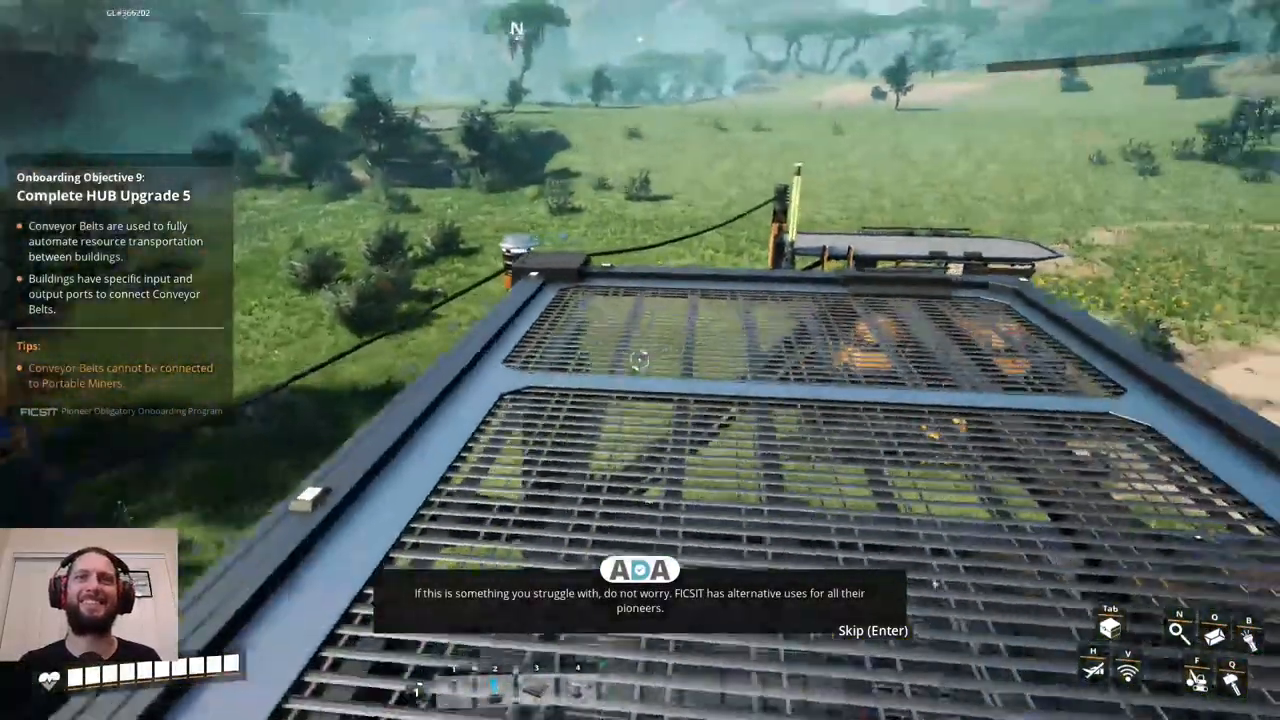
mouse_move(640, 360)
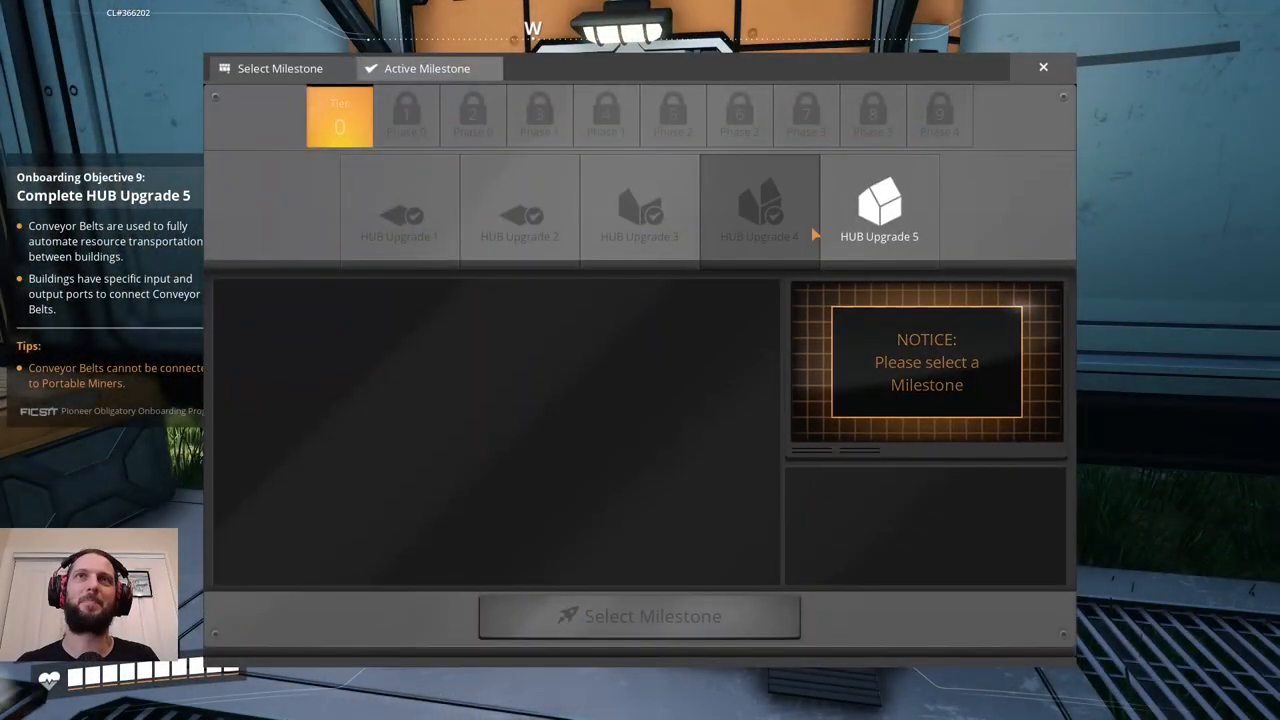
Review HUB Upgrade 5's Miner Mk.1 reward and select it as the active milestone.
left_click(880, 204)
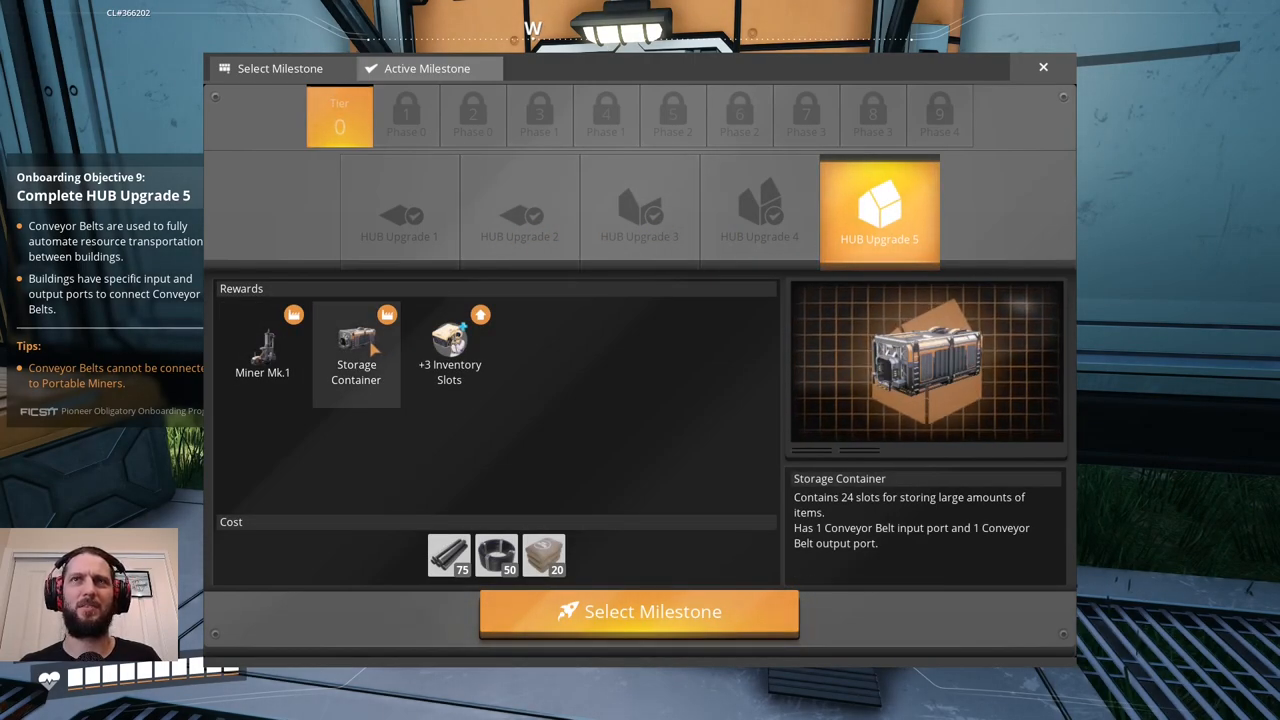
left_click(262, 350)
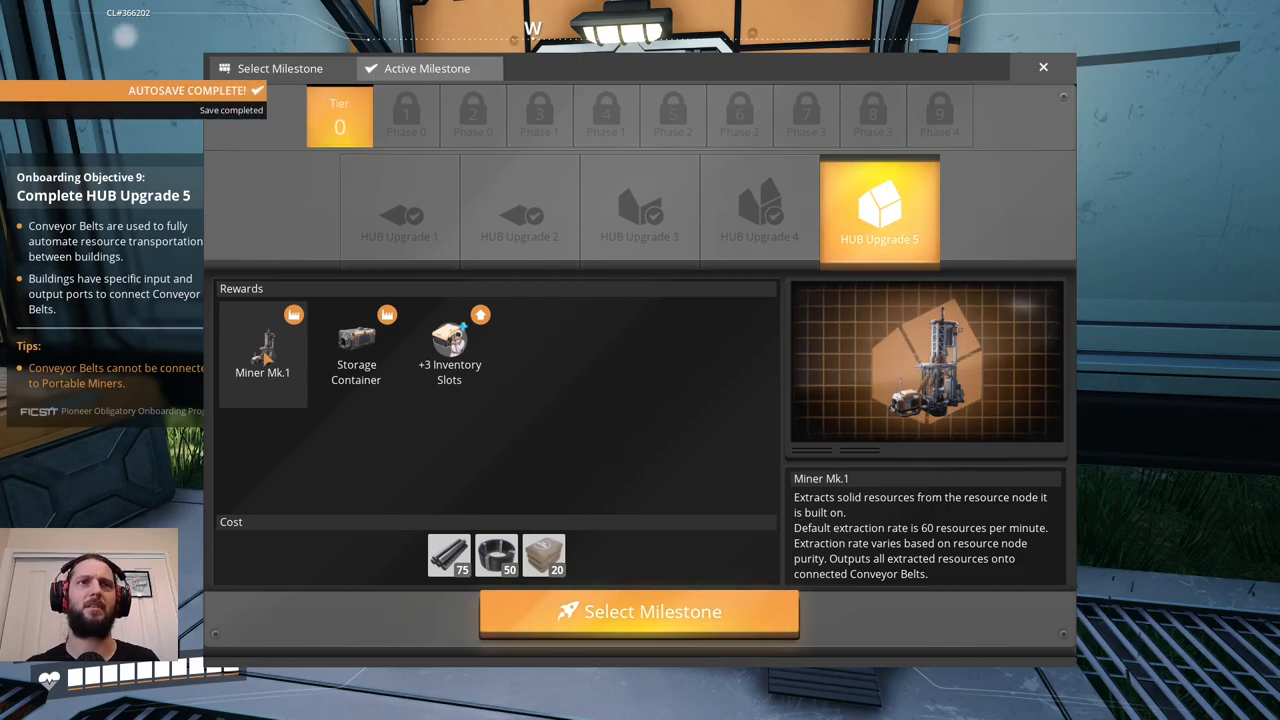
left_click(640, 612)
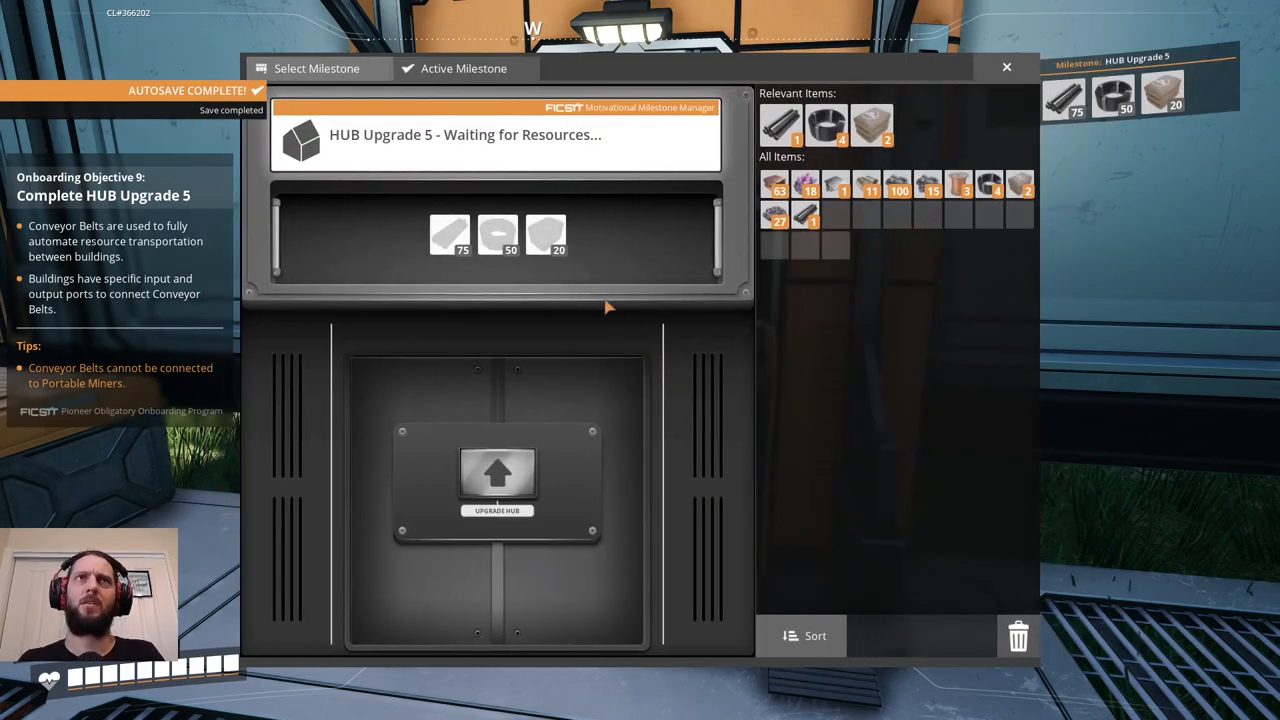
mouse_move(780, 122)
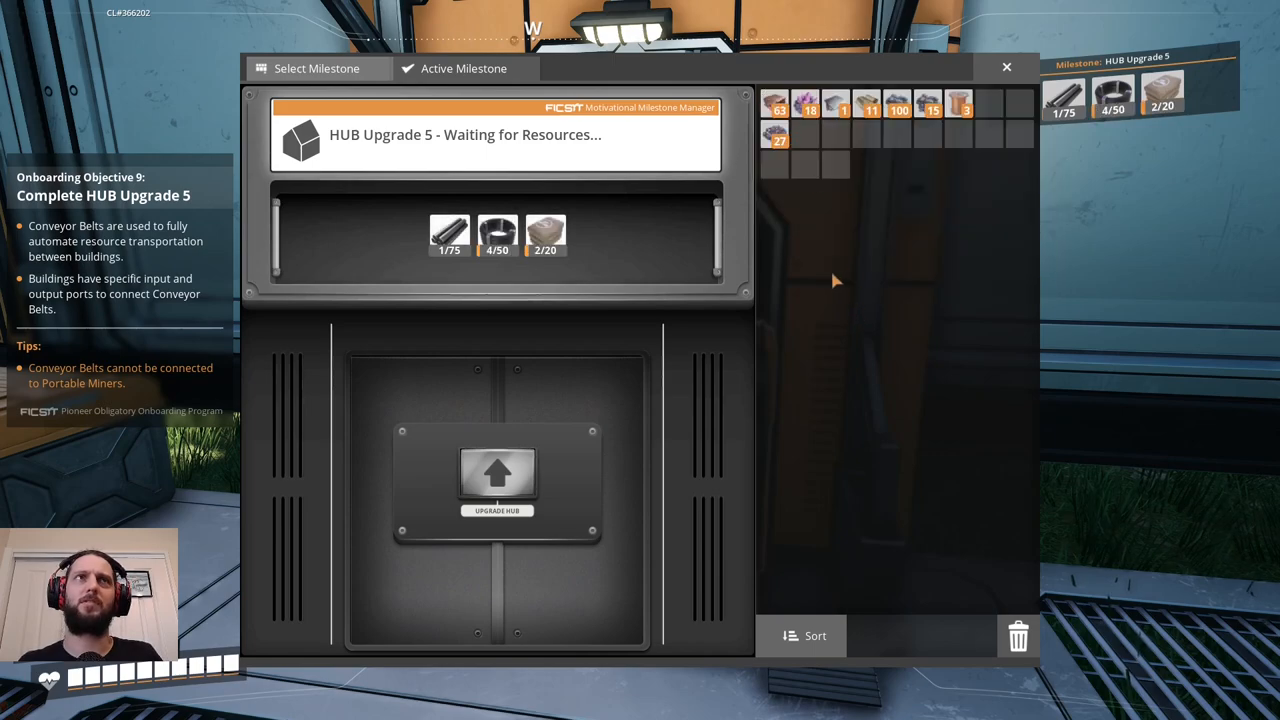
mouse_move(624, 308)
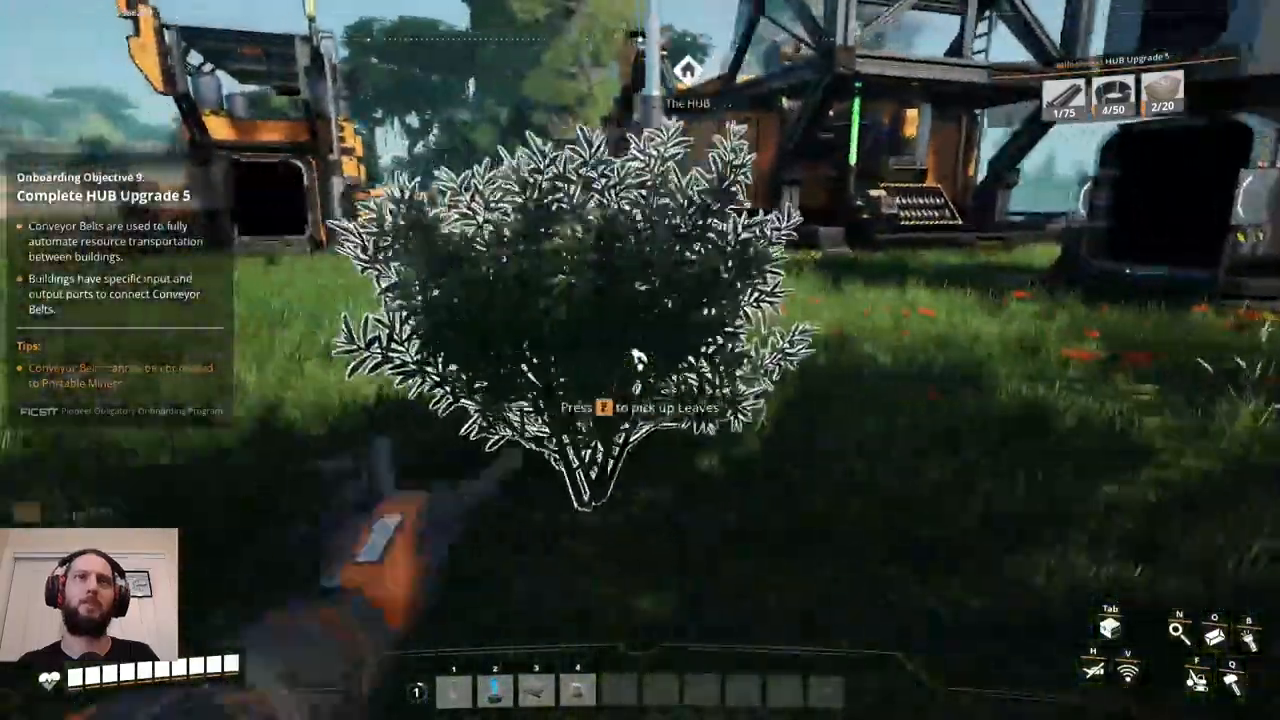
Gather leaves, pick up the Portable Miner from the limestone node and start it on an iron ore node.
key("f")
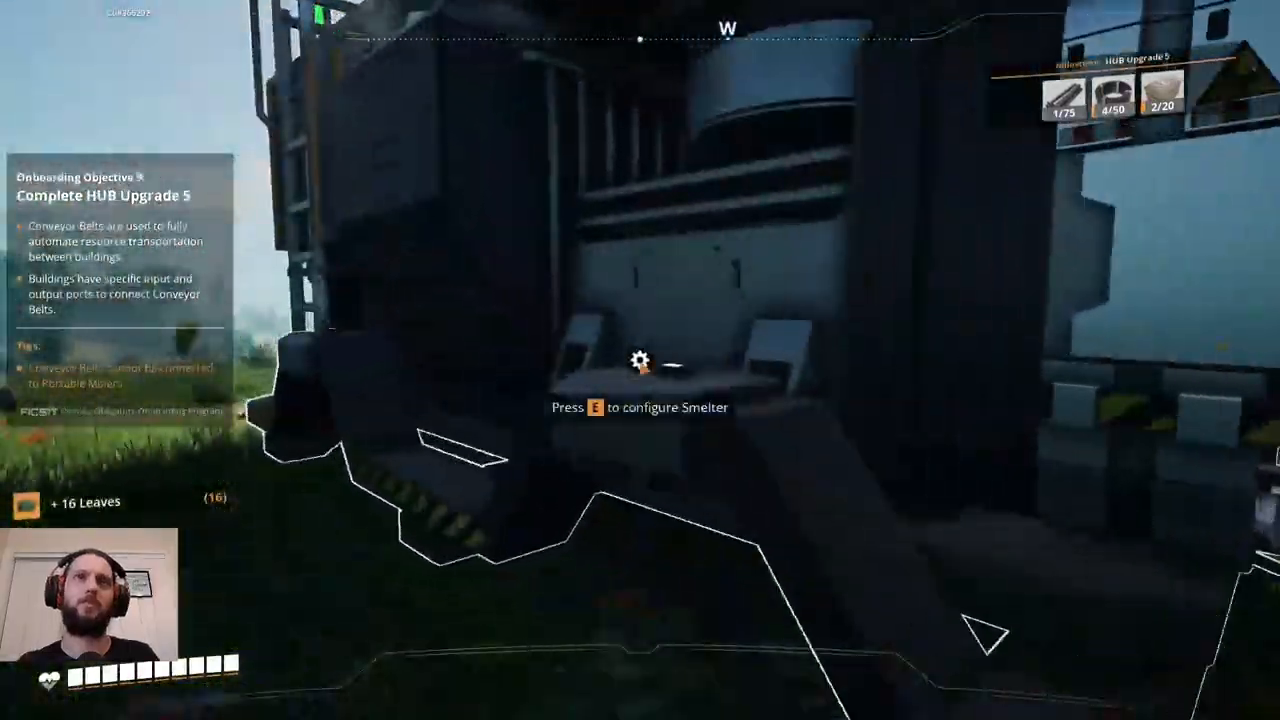
key("e")
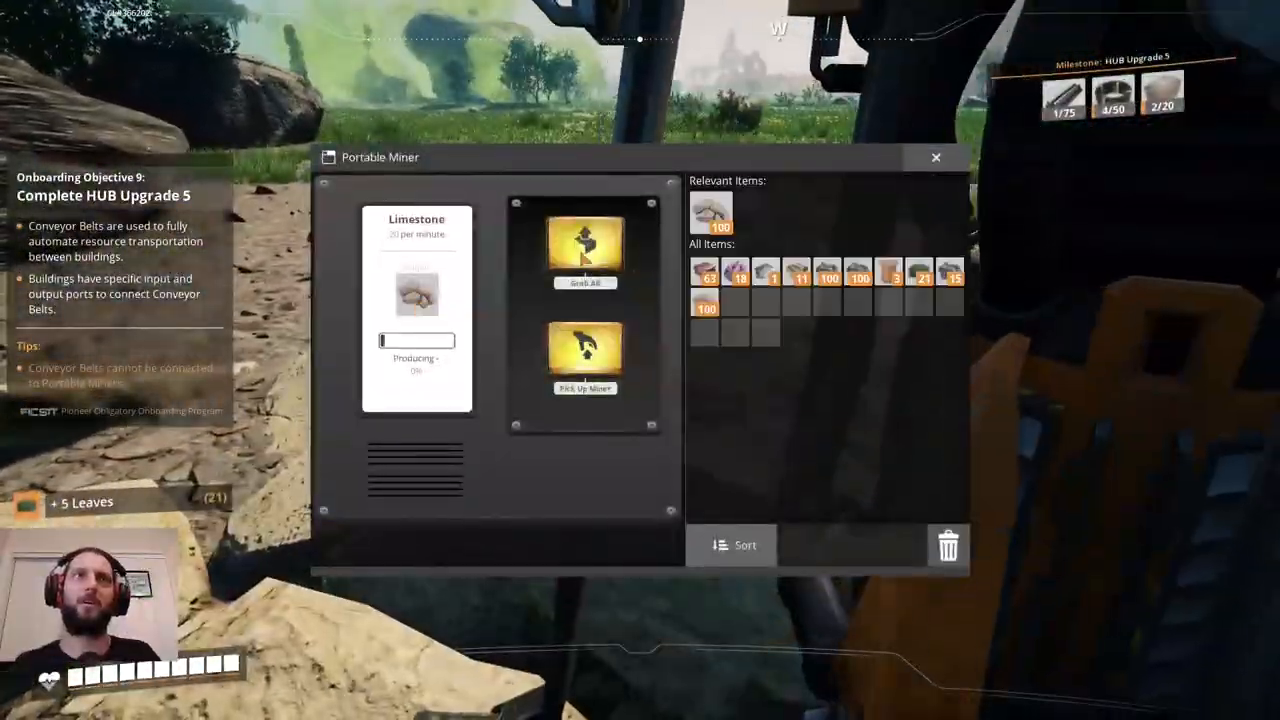
left_click(936, 156)
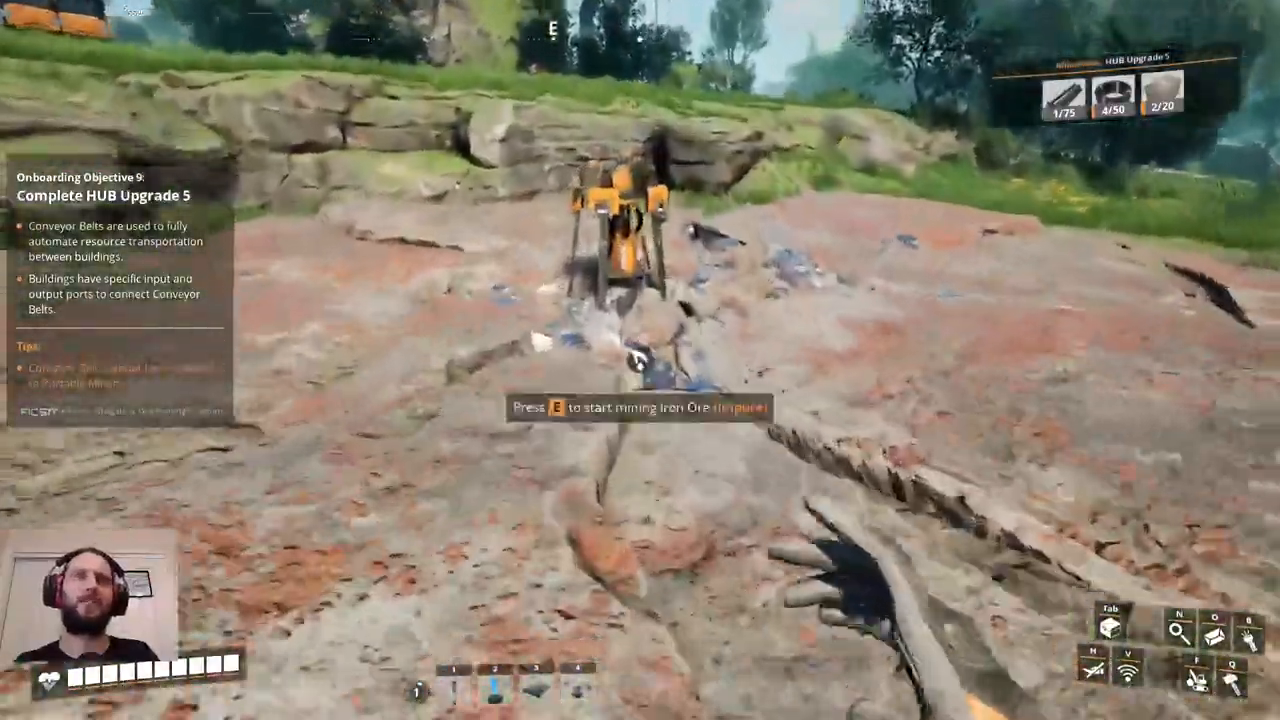
key("e")
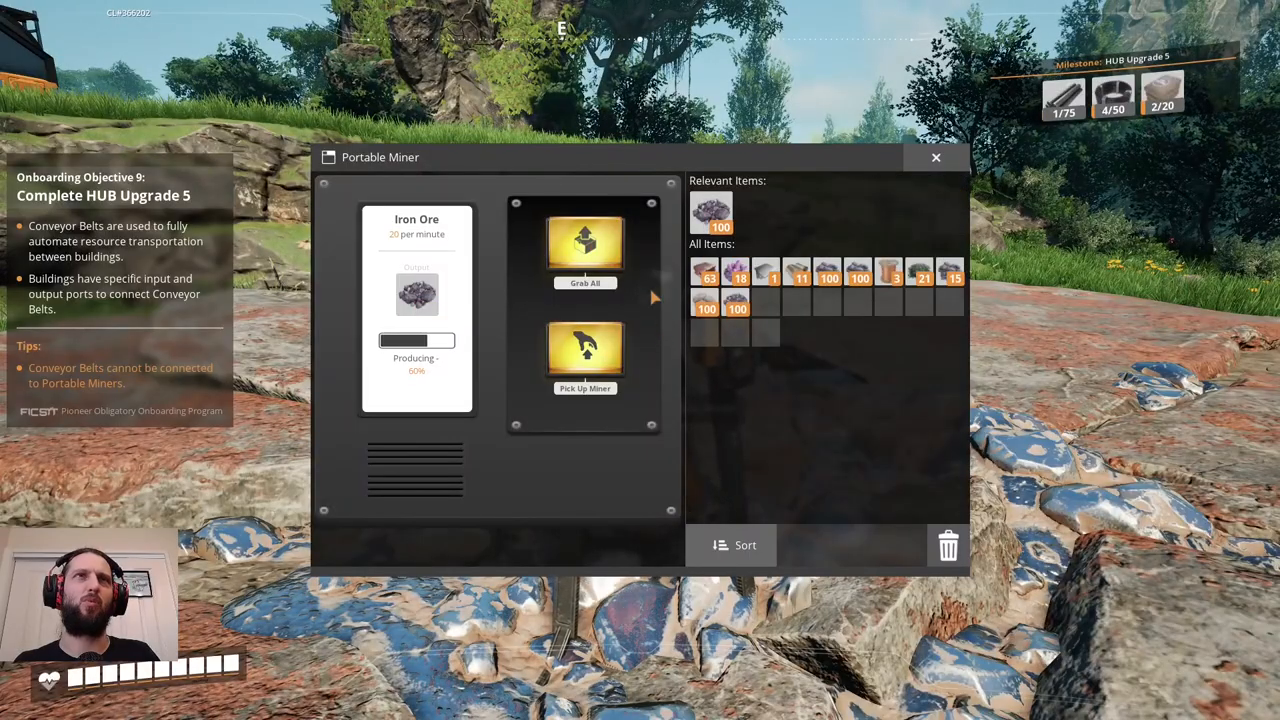
Collect everything the miner has produced before checking the Iron Ingot smelter.
left_click(936, 156)
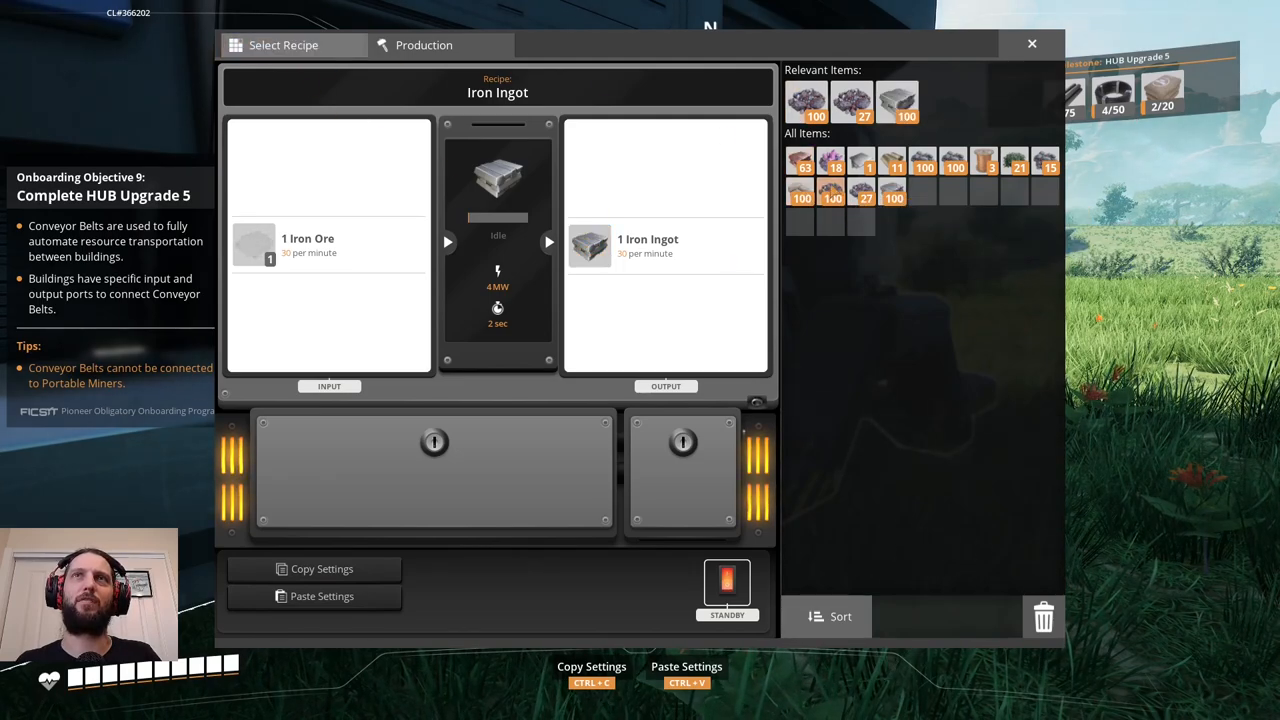
mouse_move(924, 162)
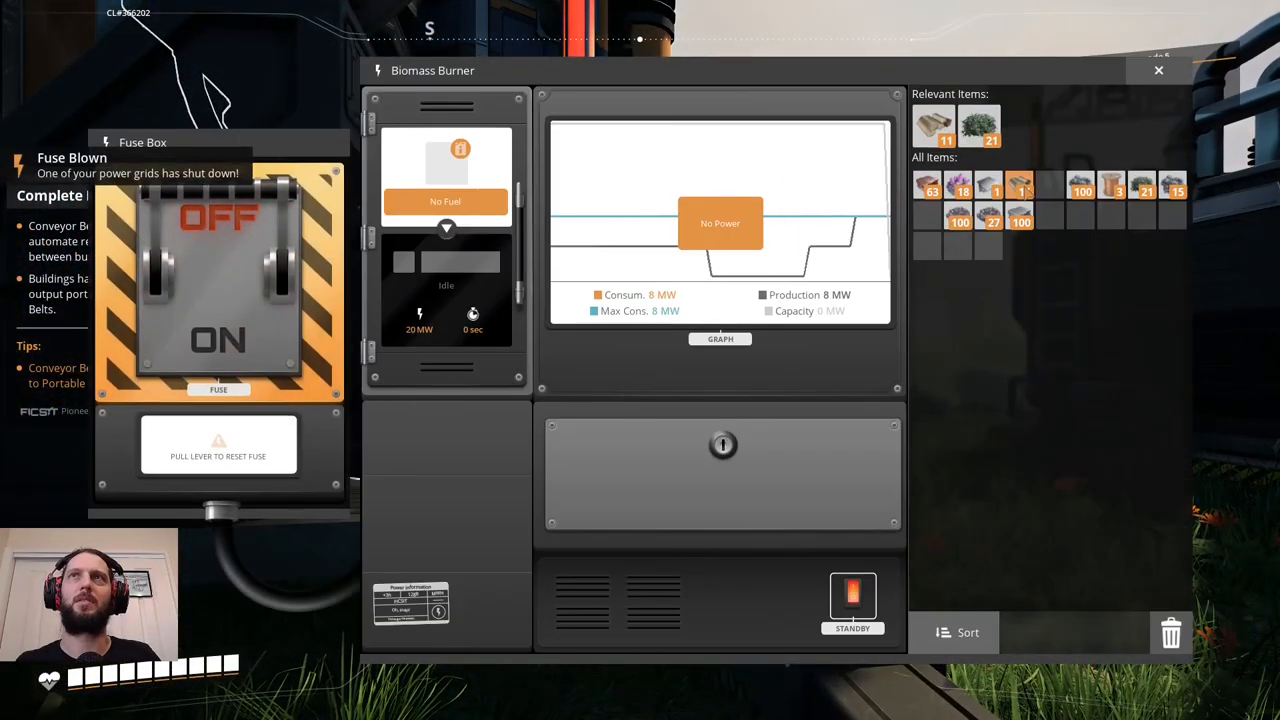
Leave the unfueled Biomass Burner and bring up the Crafting Bench's recipe list.
left_click(218, 444)
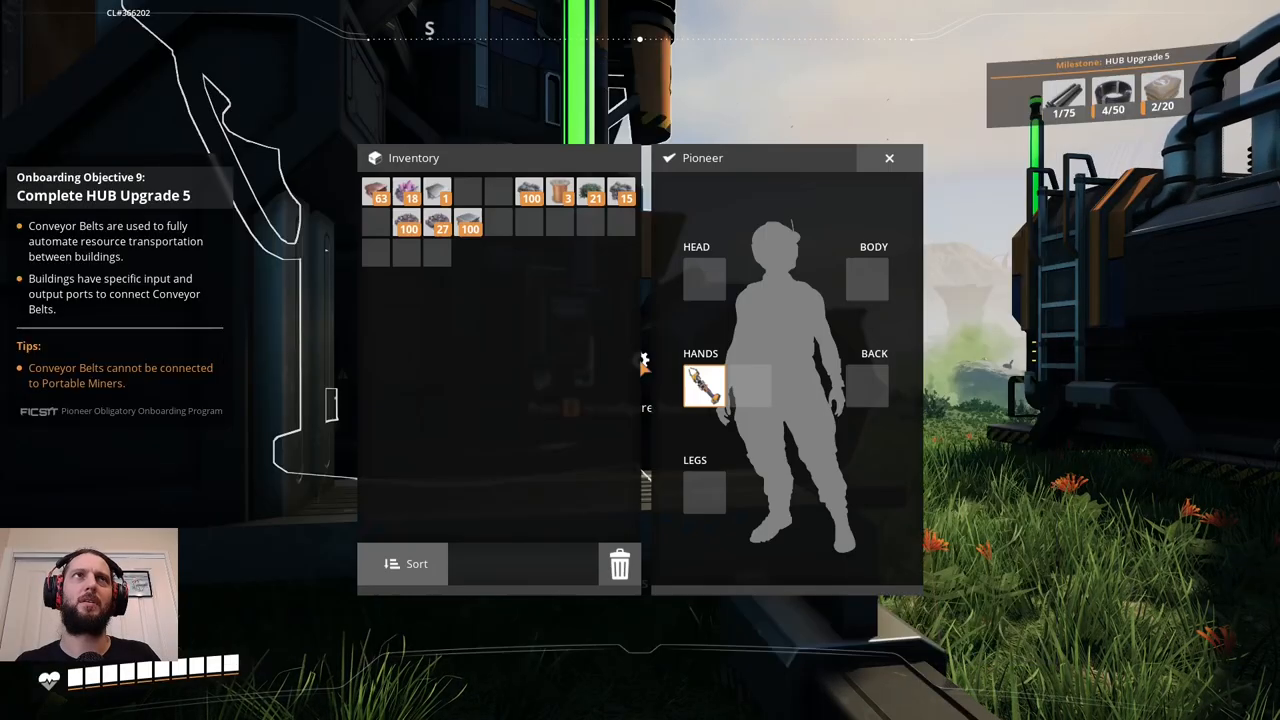
left_click(888, 158)
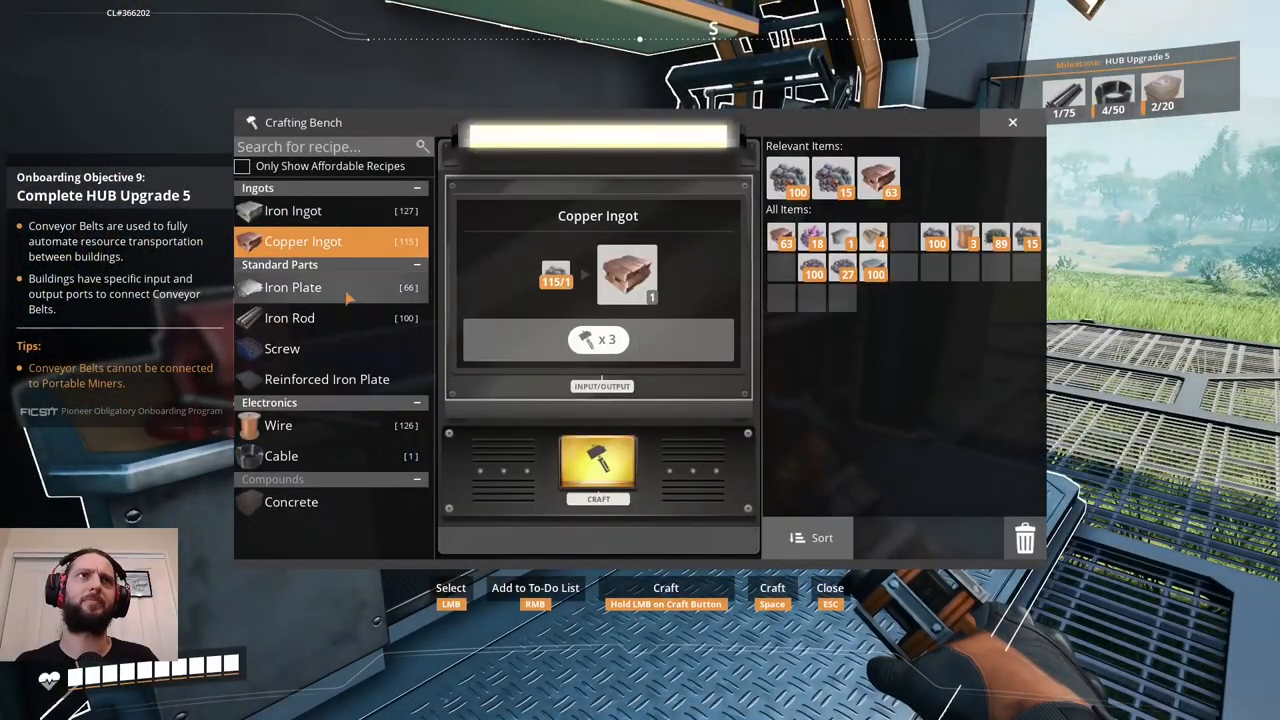
Hand-craft a run of Iron Rods at the Crafting Bench.
left_click(288, 316)
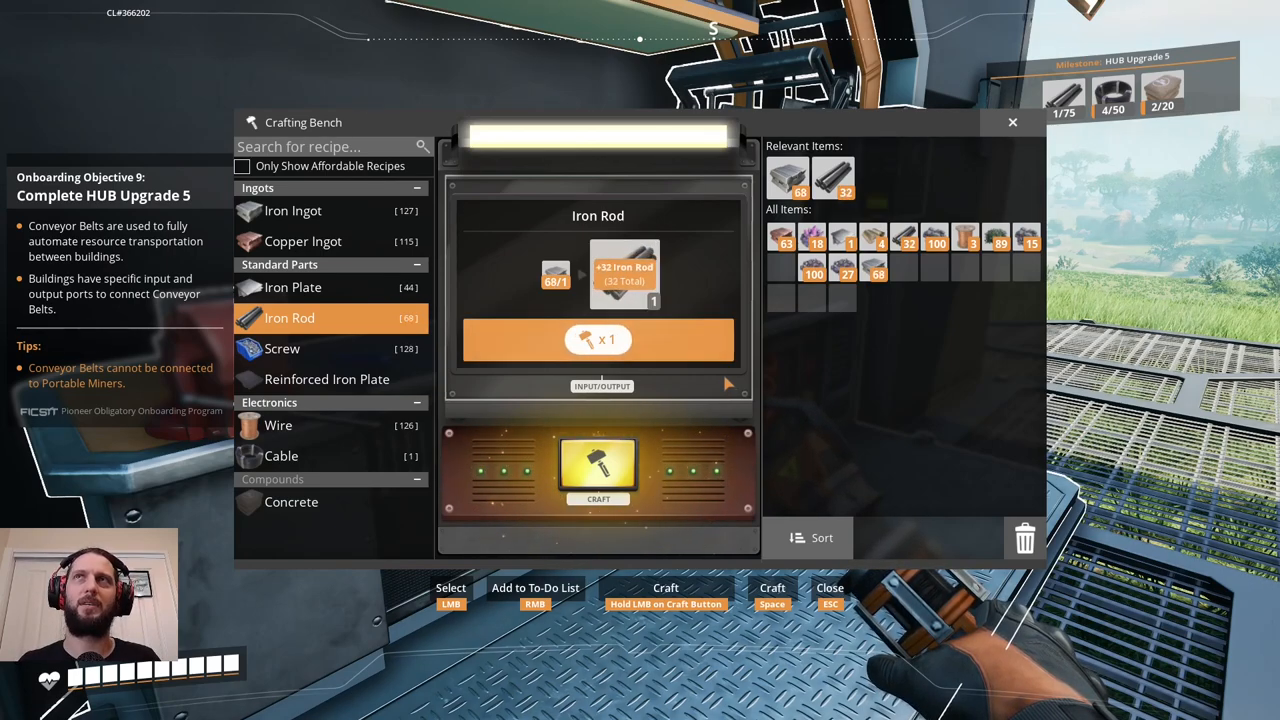
left_click(598, 470)
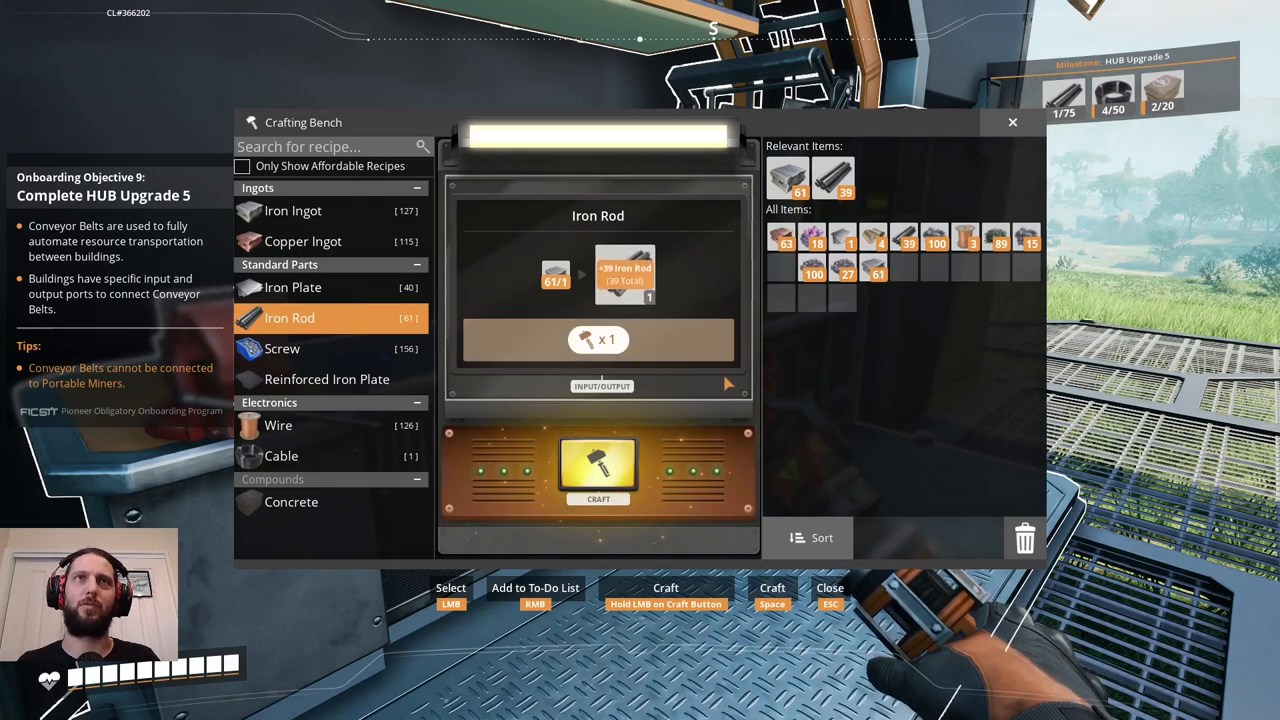
left_click(598, 470)
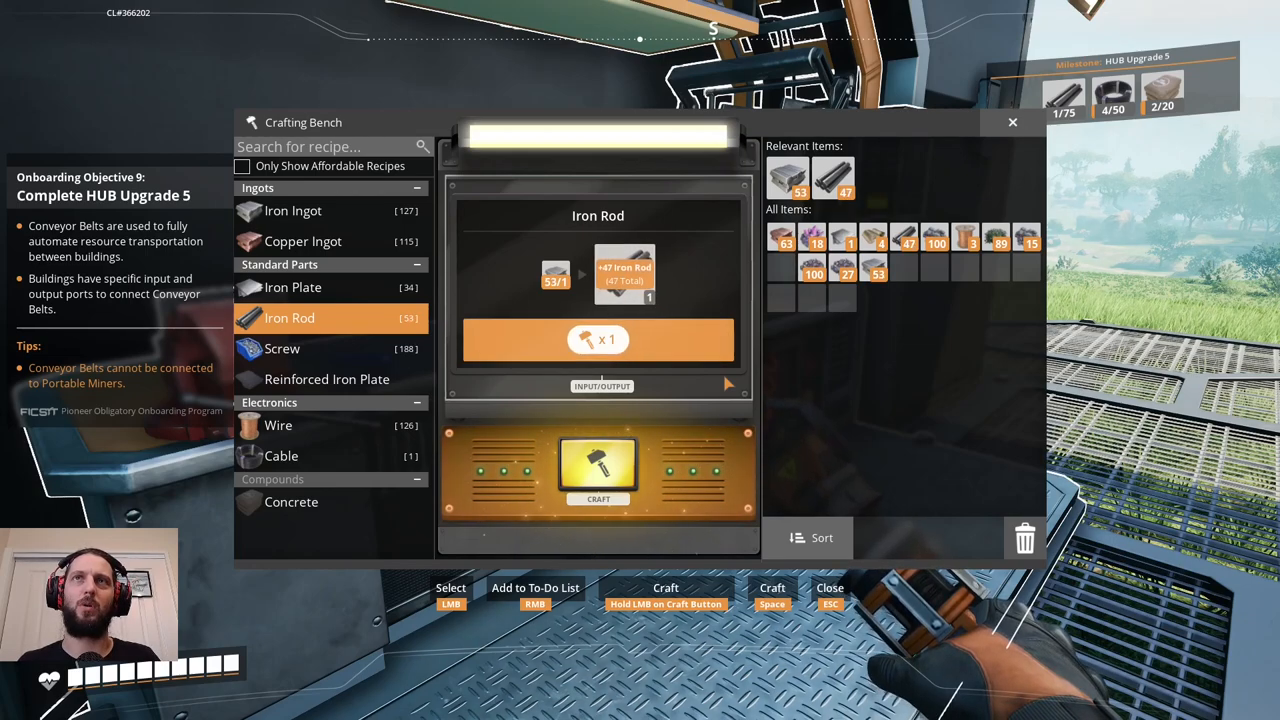
left_click(598, 470)
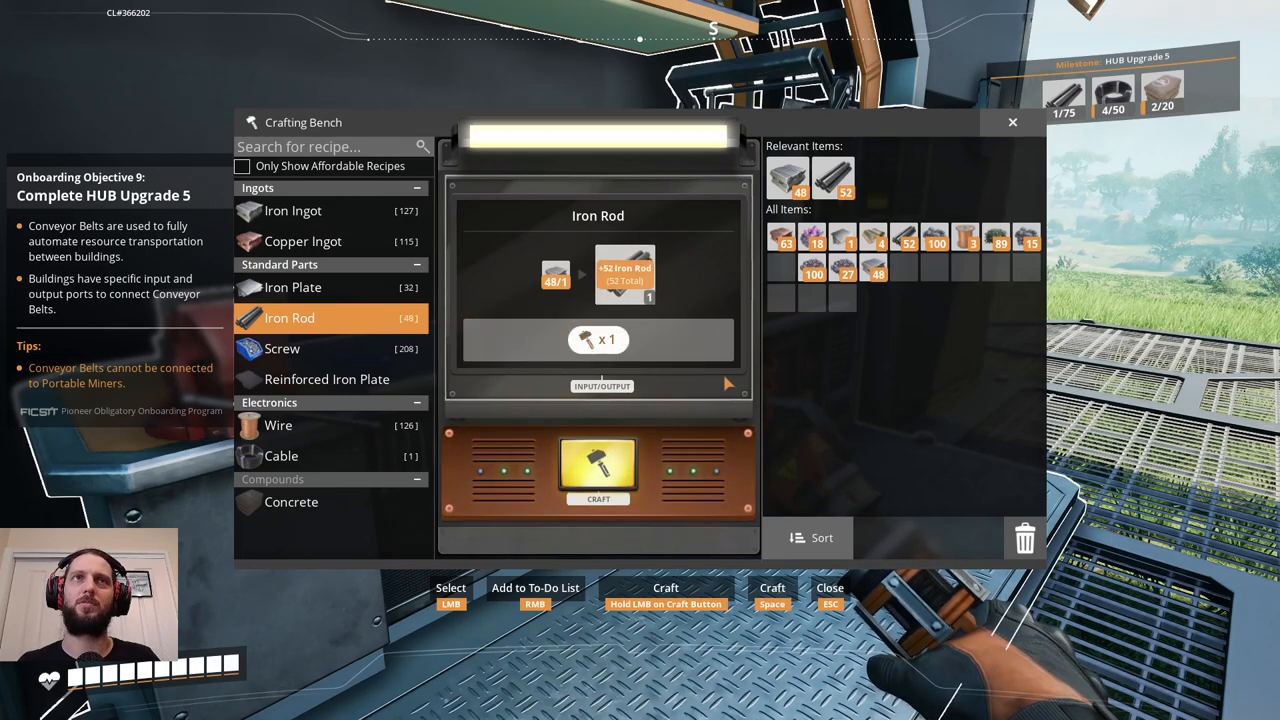
left_click(598, 470)
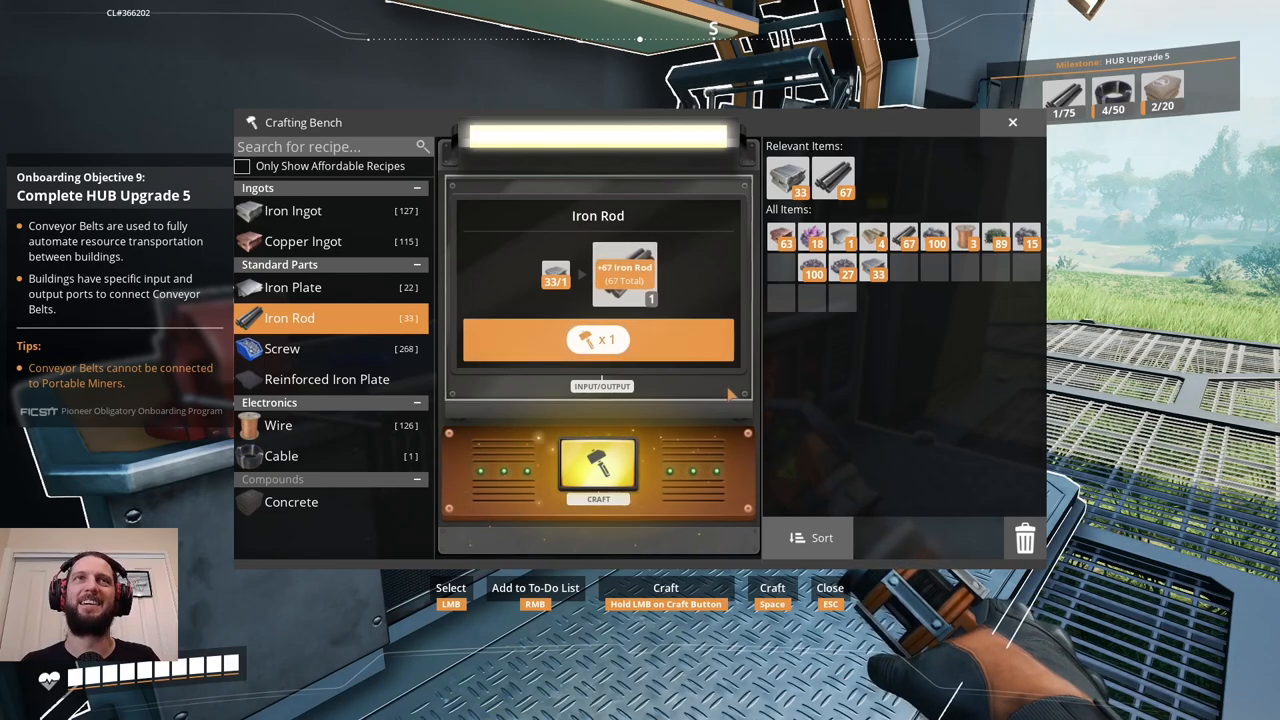
left_click(596, 468)
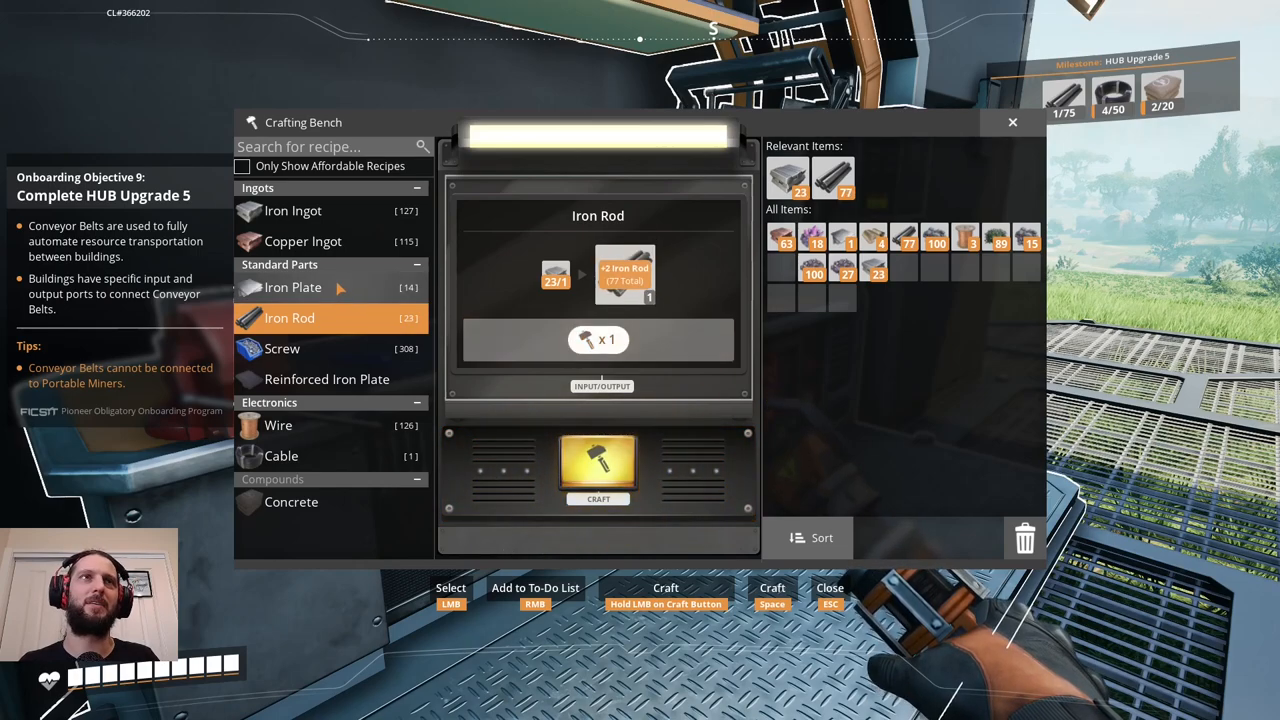
Craft Iron Plates and one last Iron Rod until the ingots run out.
left_click(292, 288)
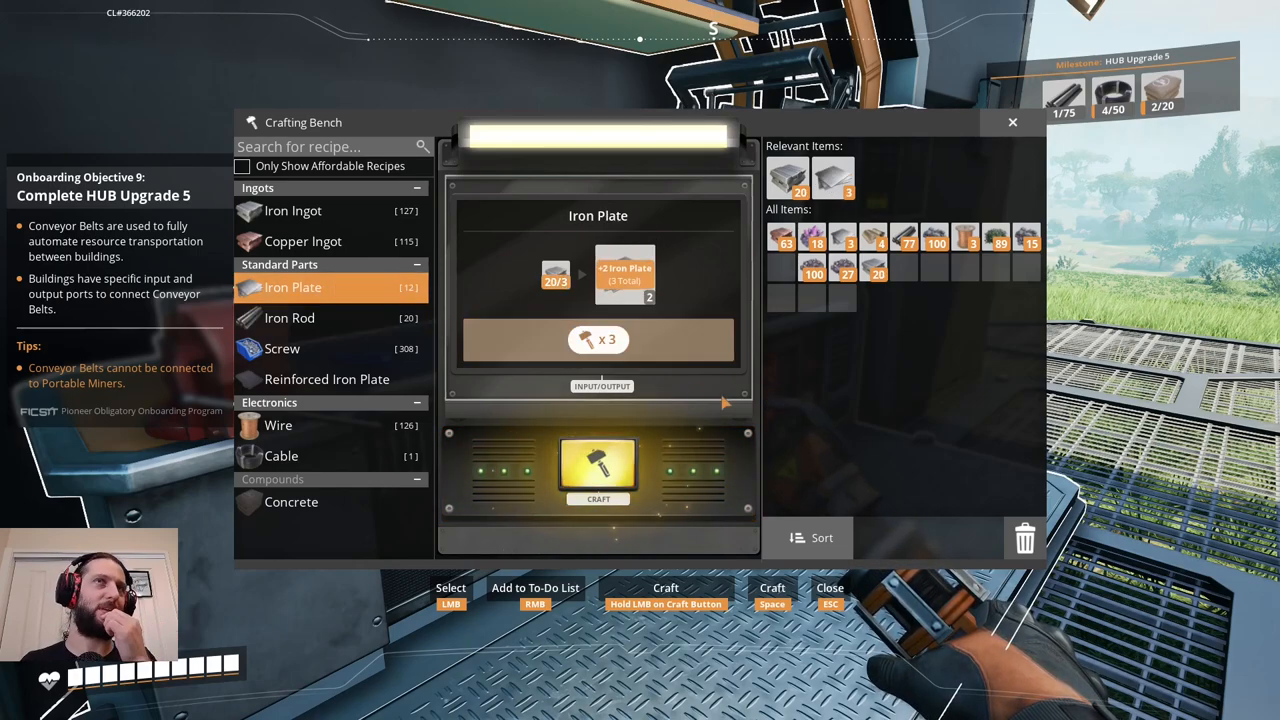
left_click(598, 468)
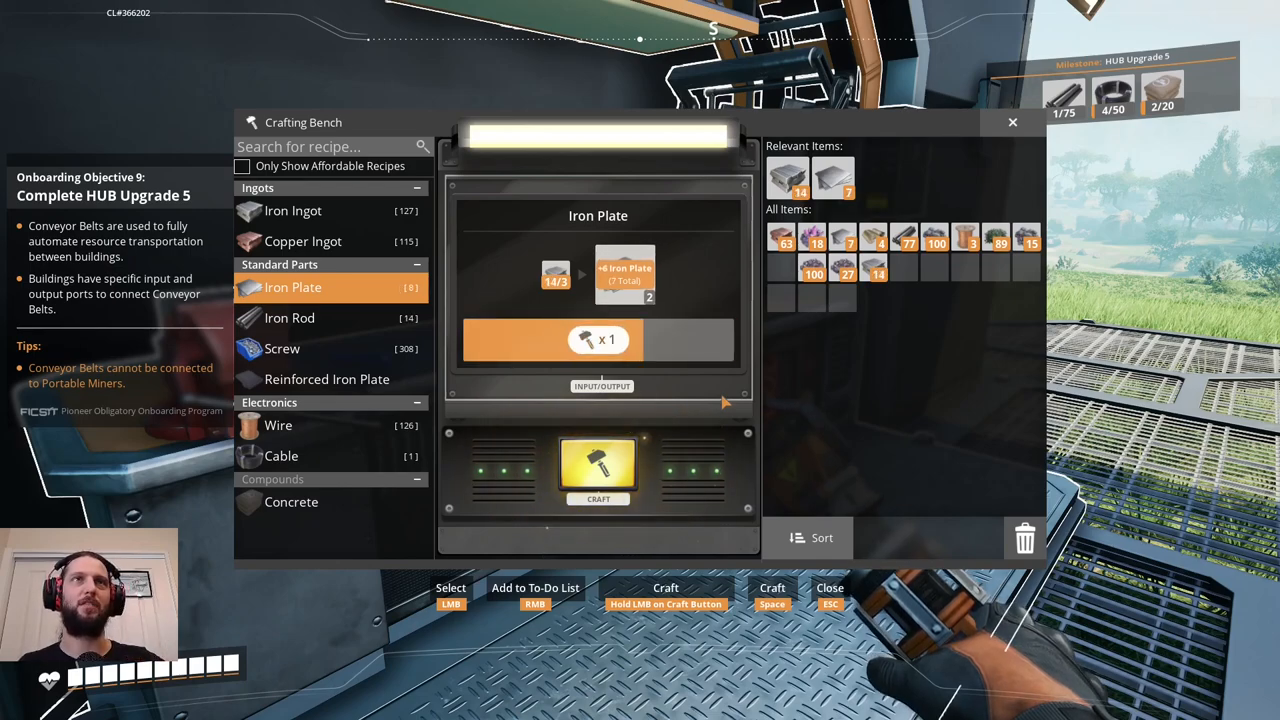
left_click(598, 470)
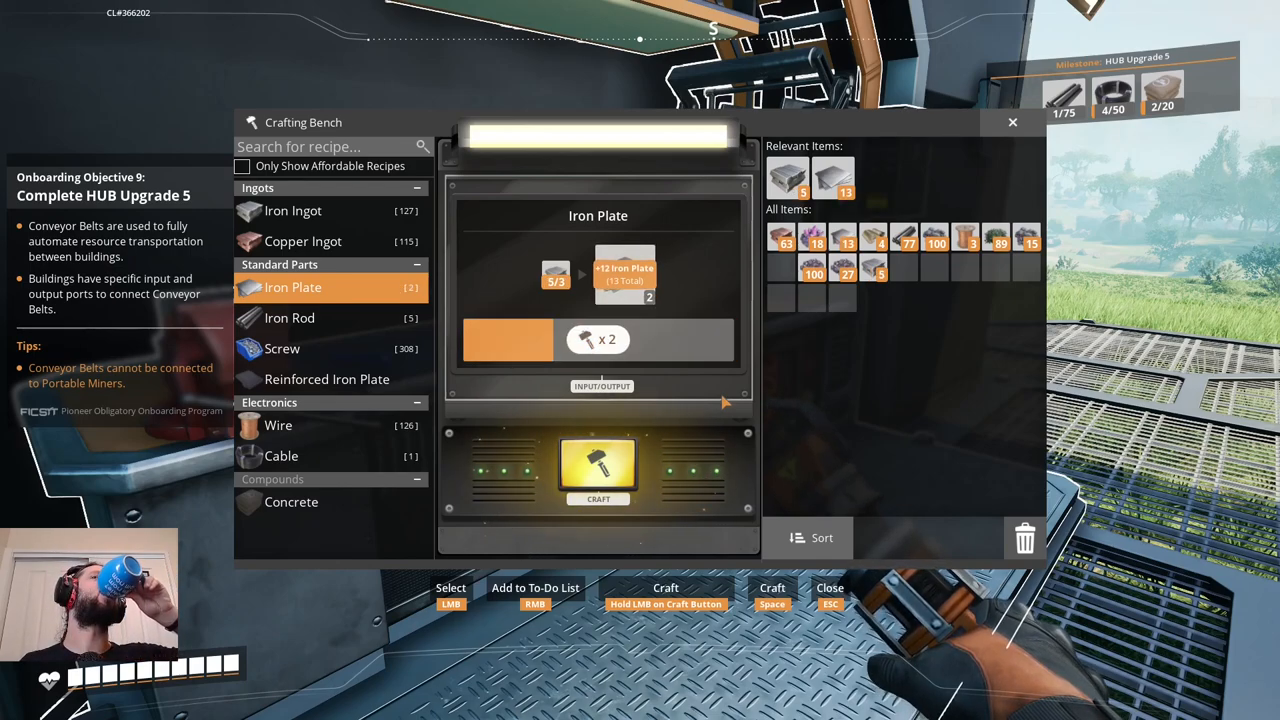
left_click(598, 470)
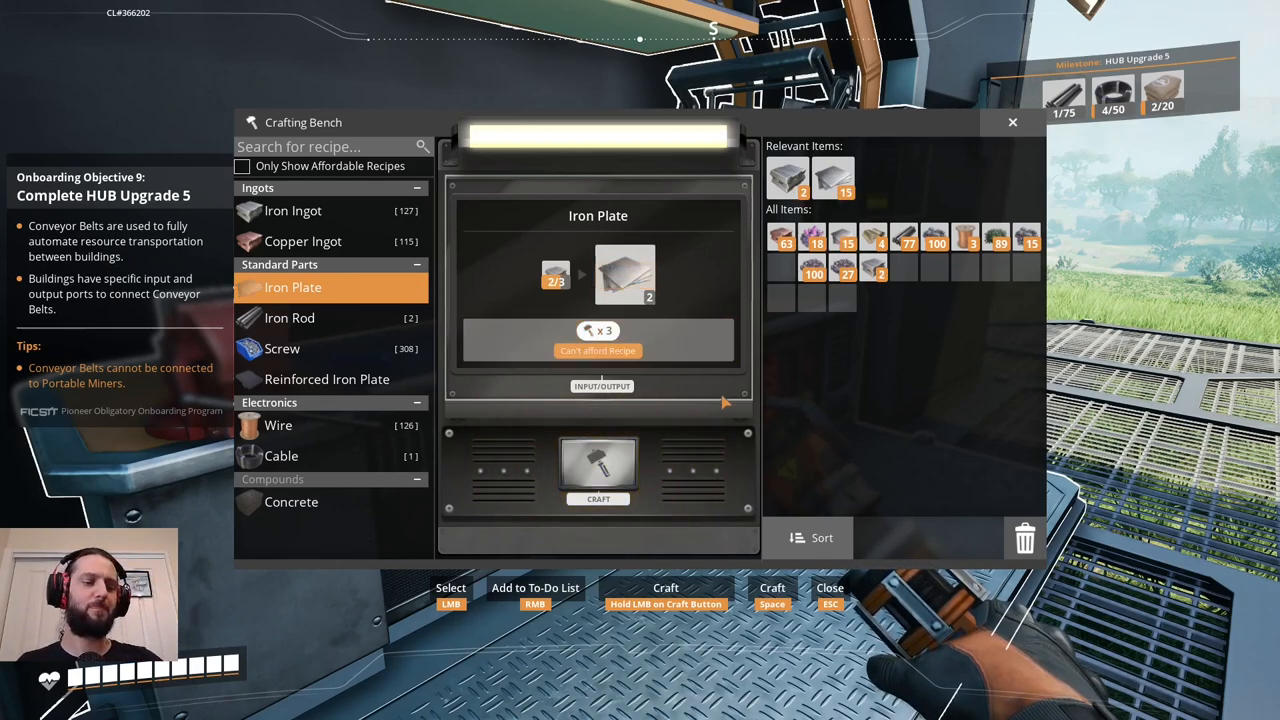
left_click(288, 318)
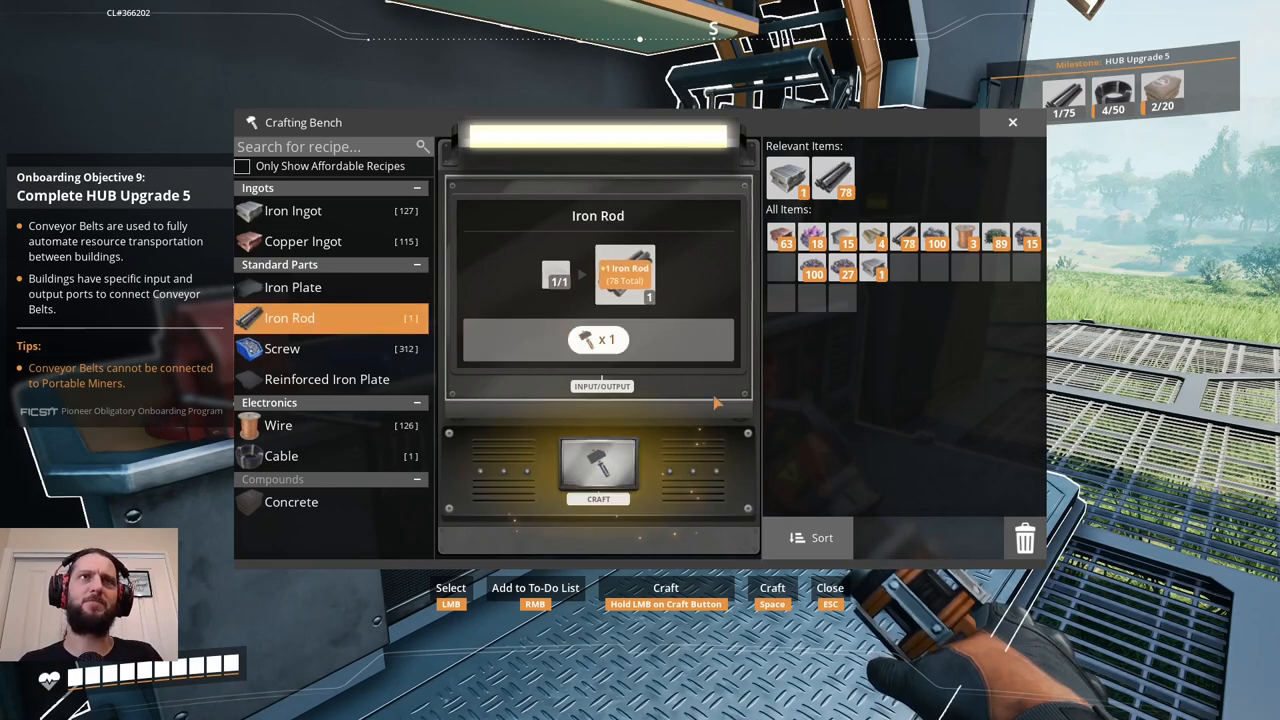
left_click(598, 470)
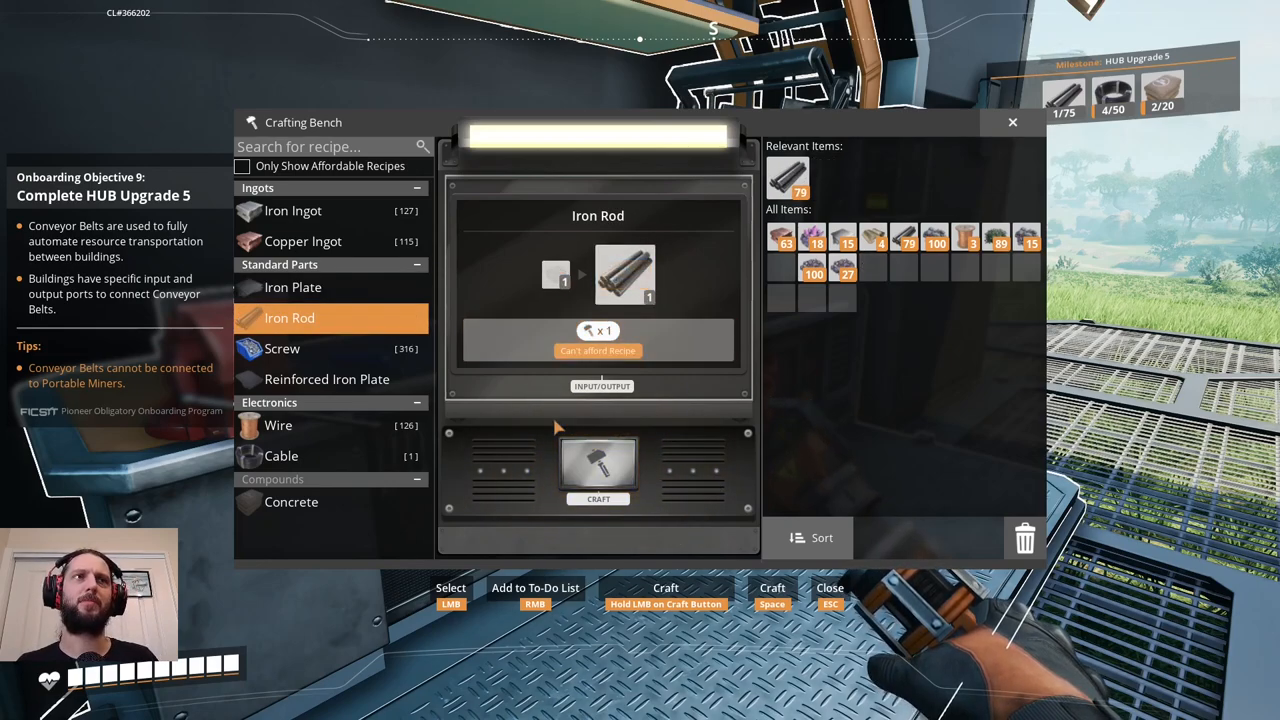
left_click(278, 424)
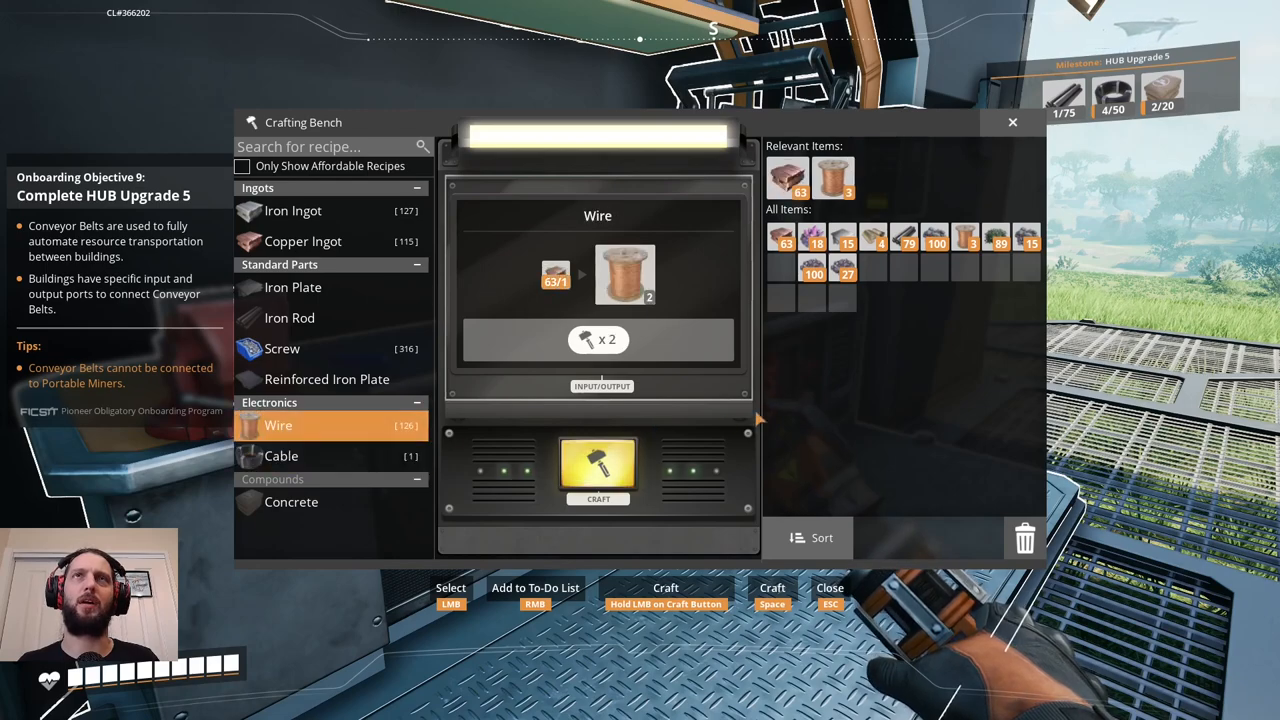
Craft a batch of Wire from the copper stock.
left_click(598, 470)
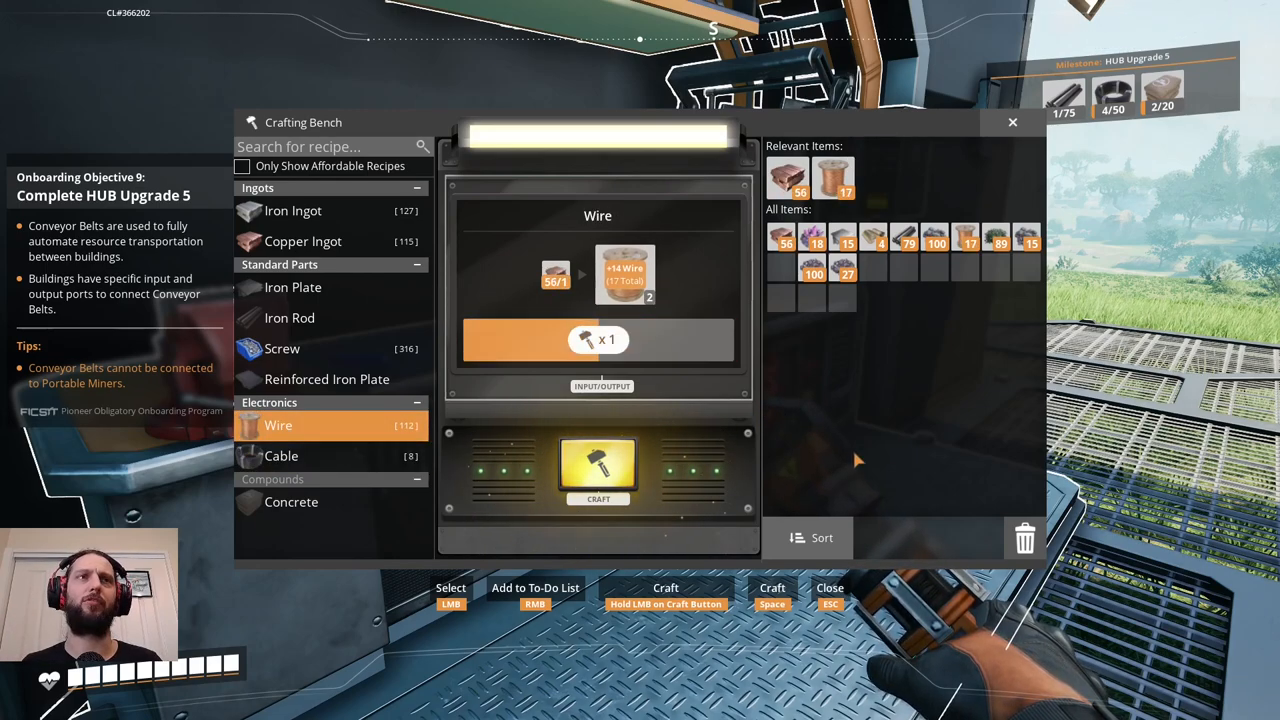
left_click(598, 470)
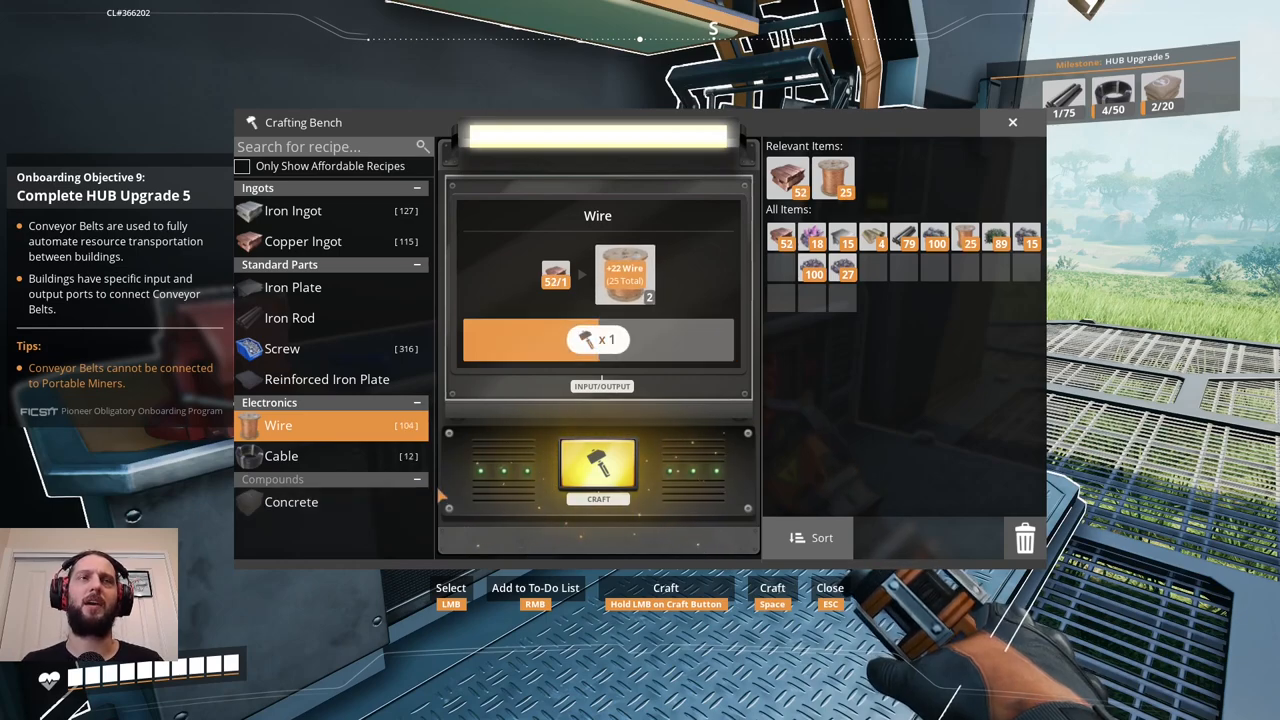
left_click(596, 470)
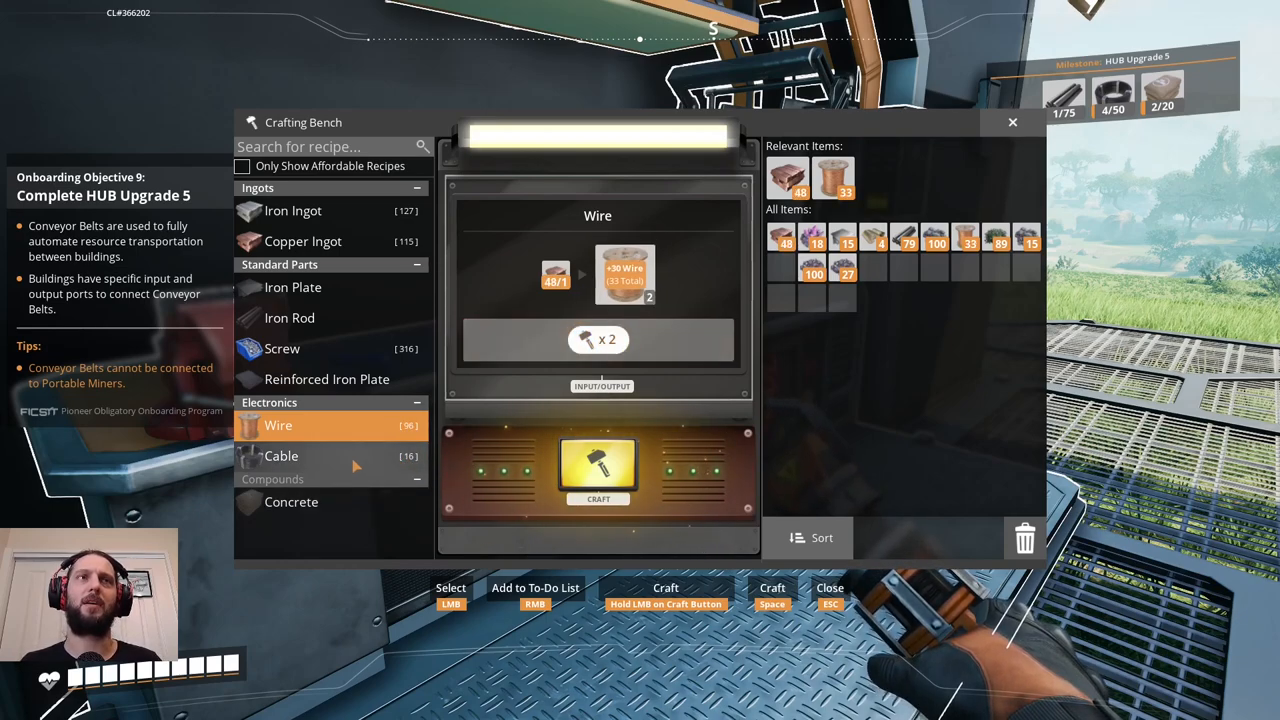
left_click(598, 470)
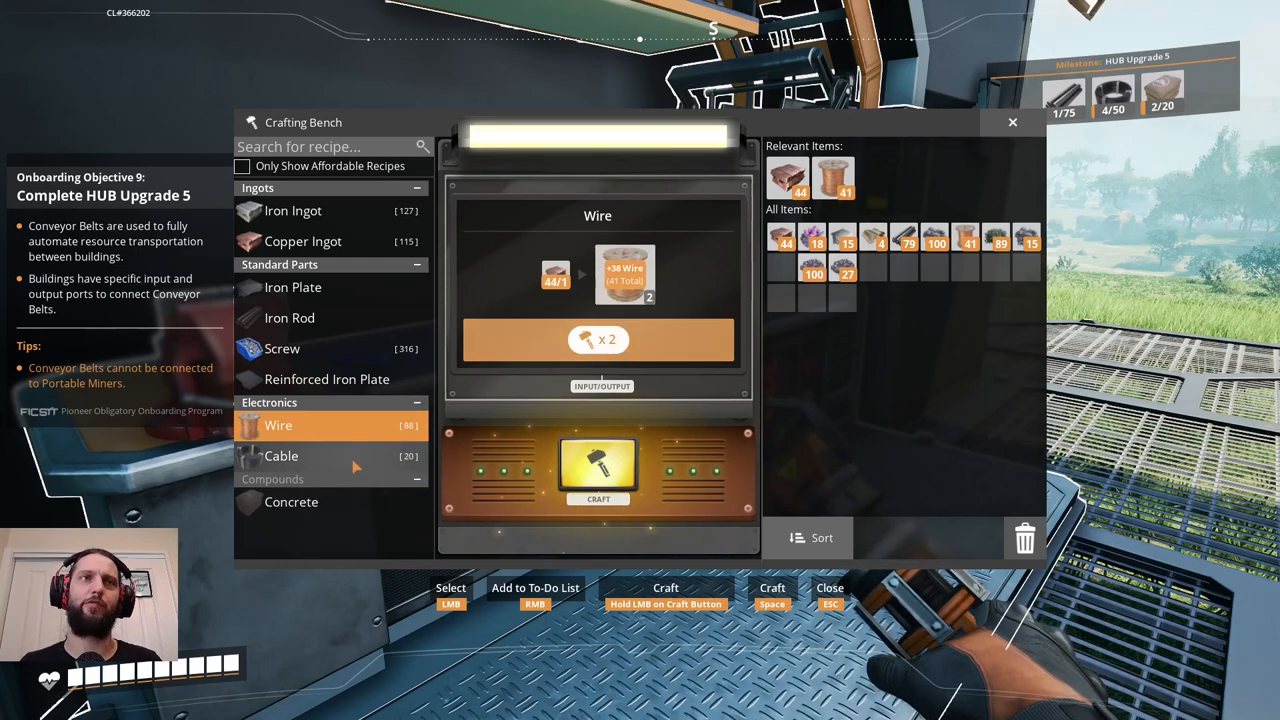
left_click(598, 470)
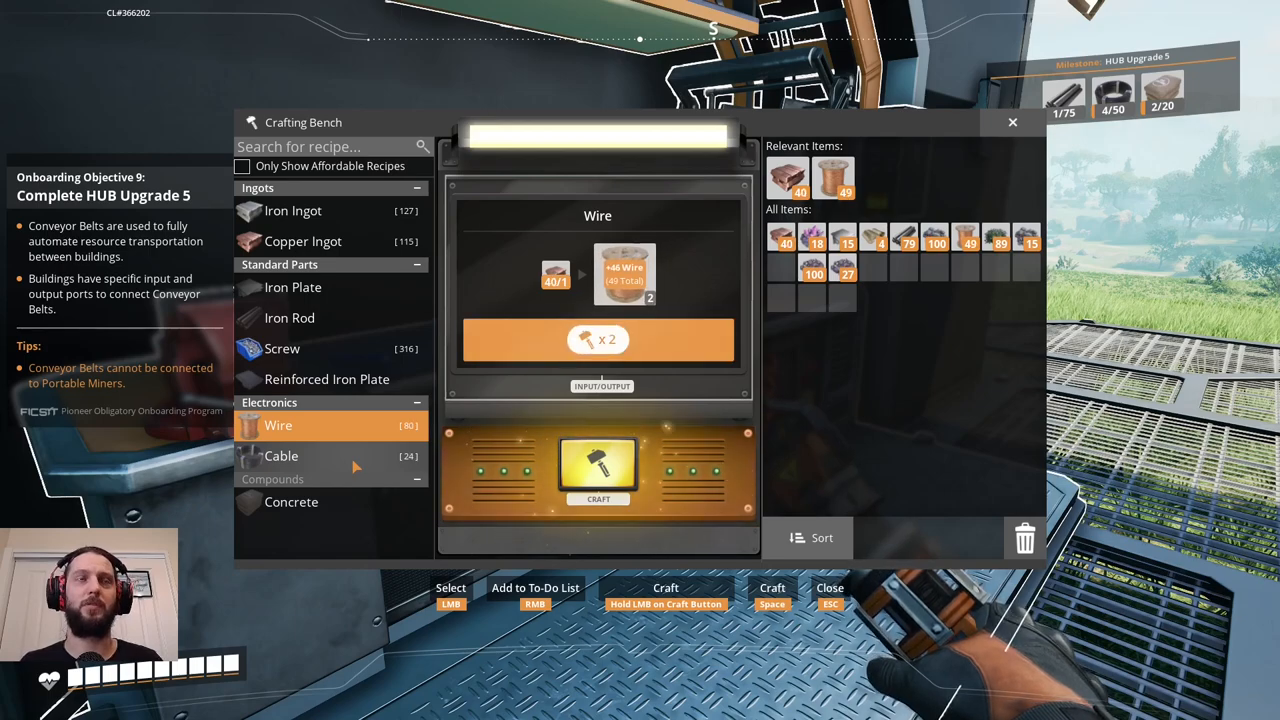
left_click(598, 470)
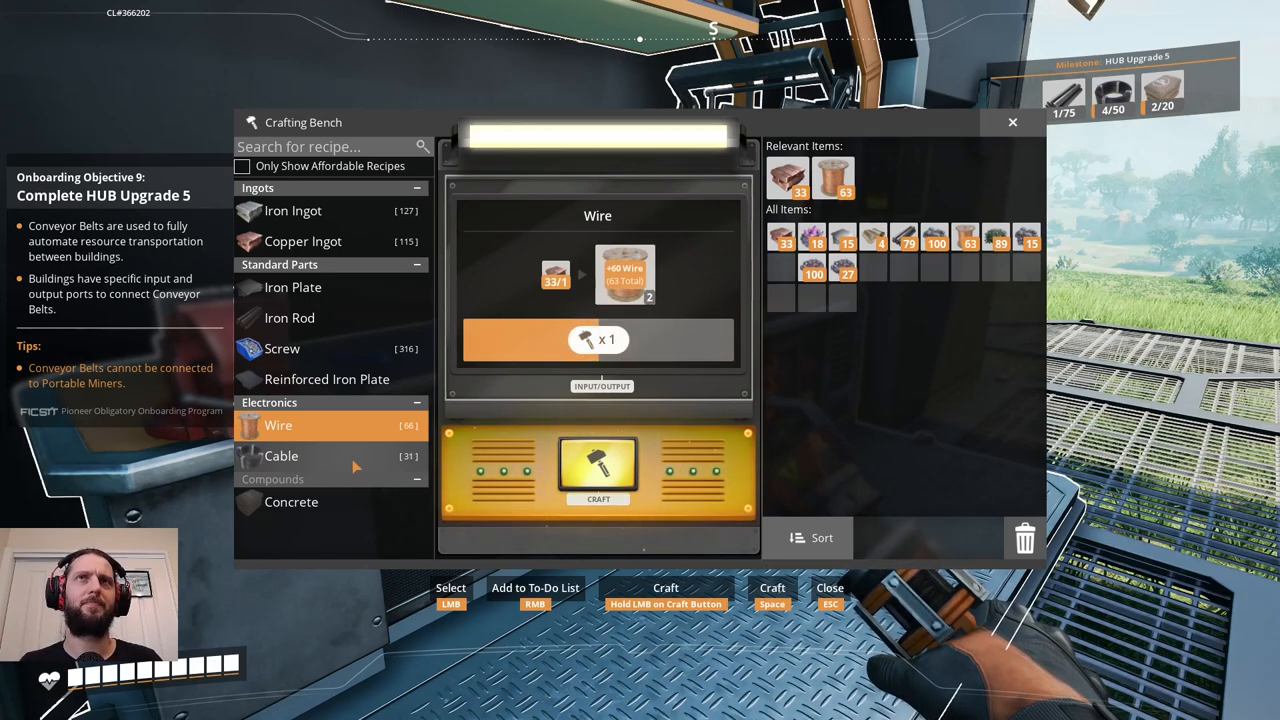
left_click(596, 470)
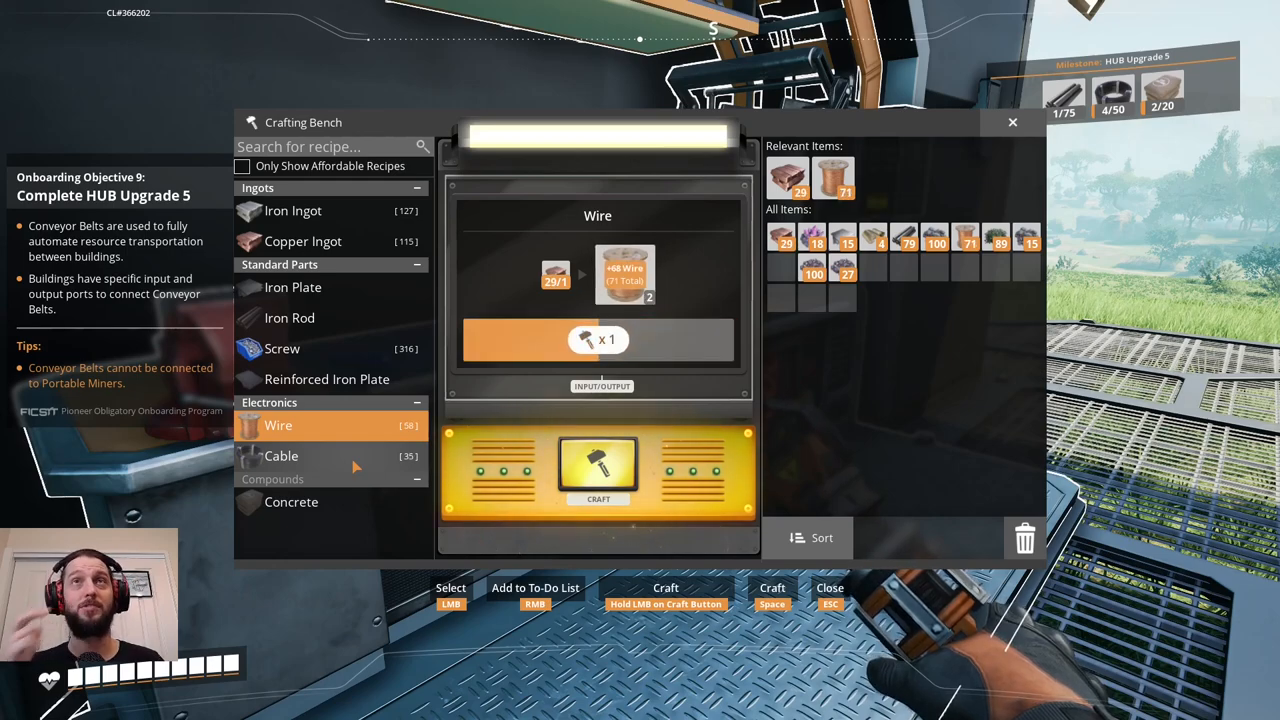
left_click(596, 468)
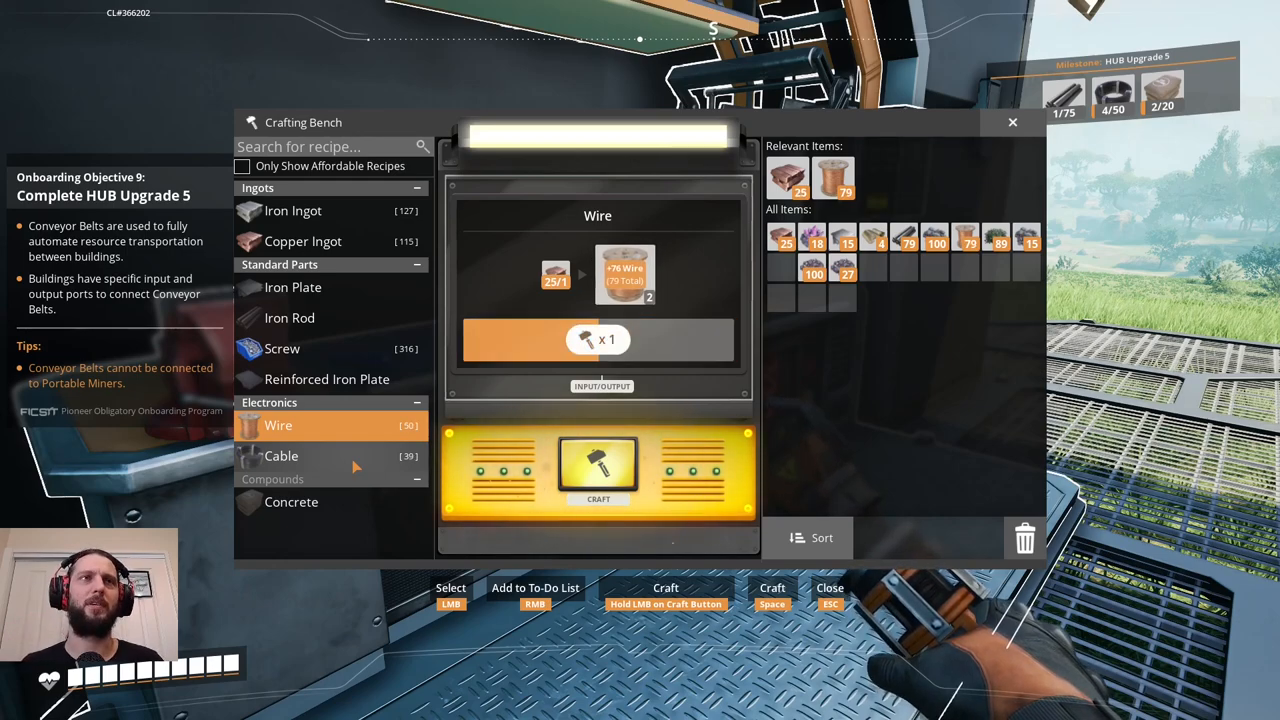
left_click(598, 468)
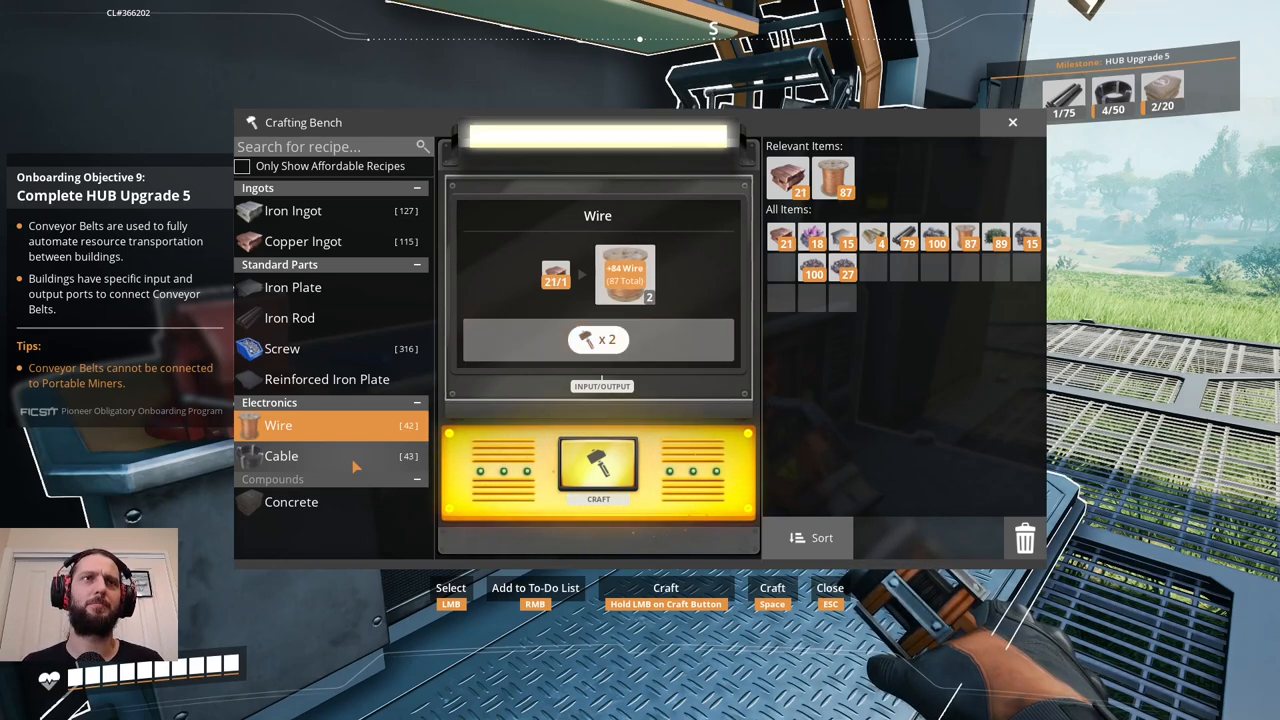
left_click(598, 470)
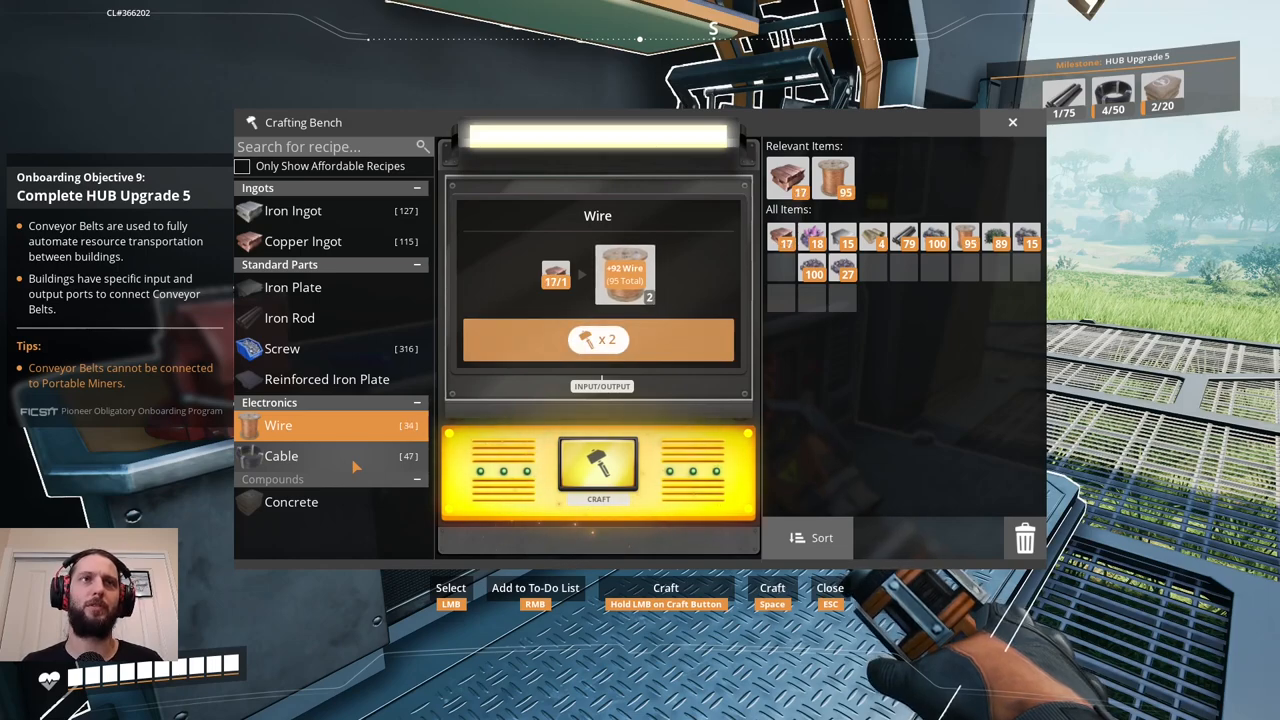
Switch to the Cable recipe and craft several Cables.
left_click(280, 456)
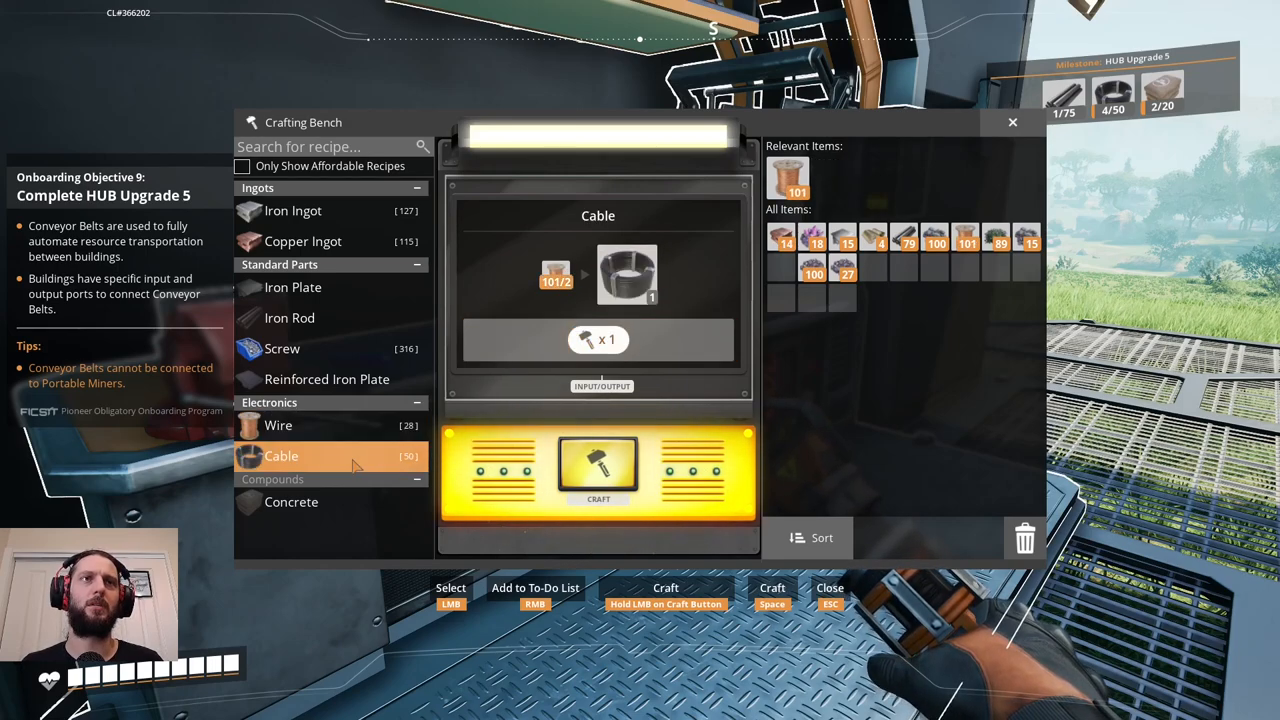
left_click(598, 470)
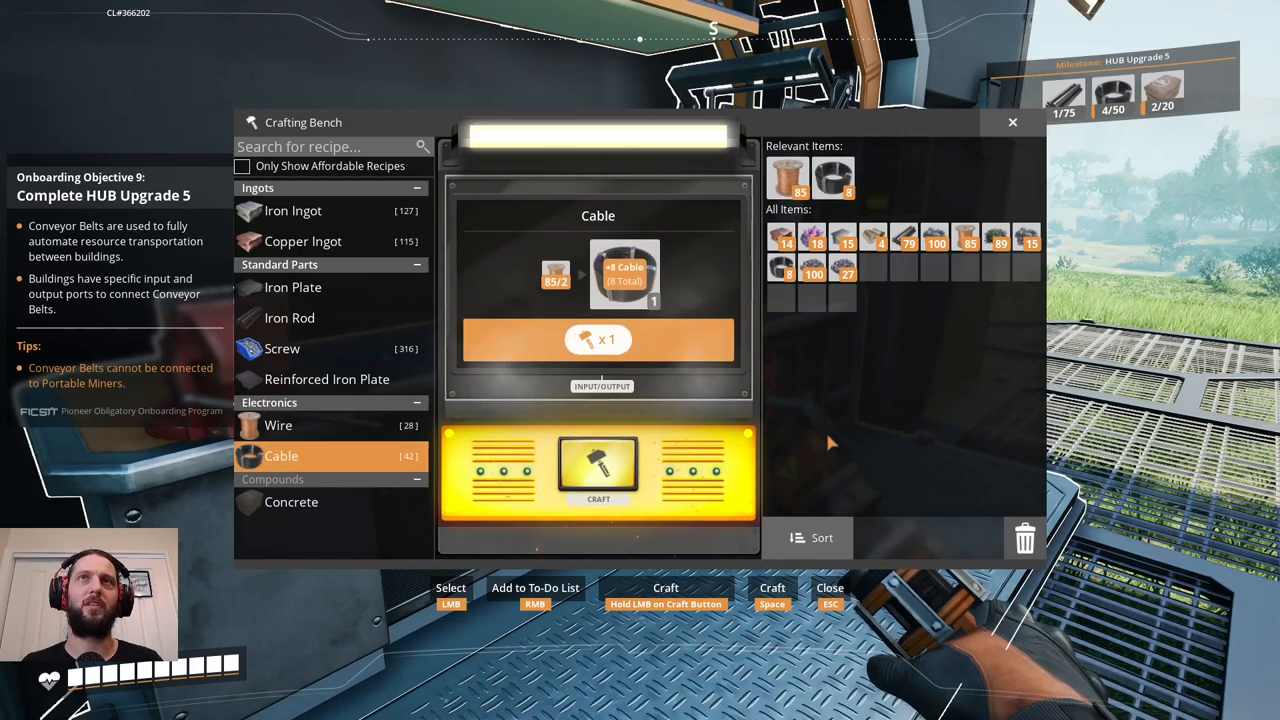
left_click(598, 470)
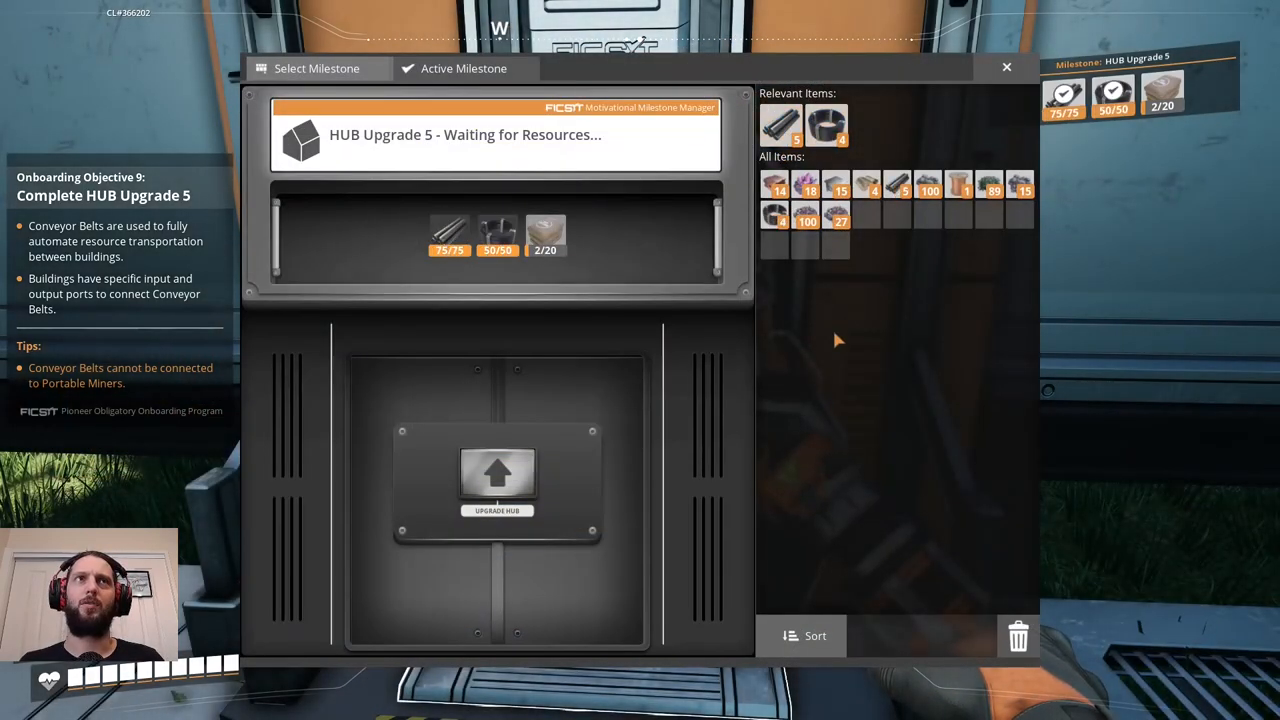
Collect Concrete from the Constructor to reach 20/20 and complete HUB Upgrade 5.
left_click(1006, 68)
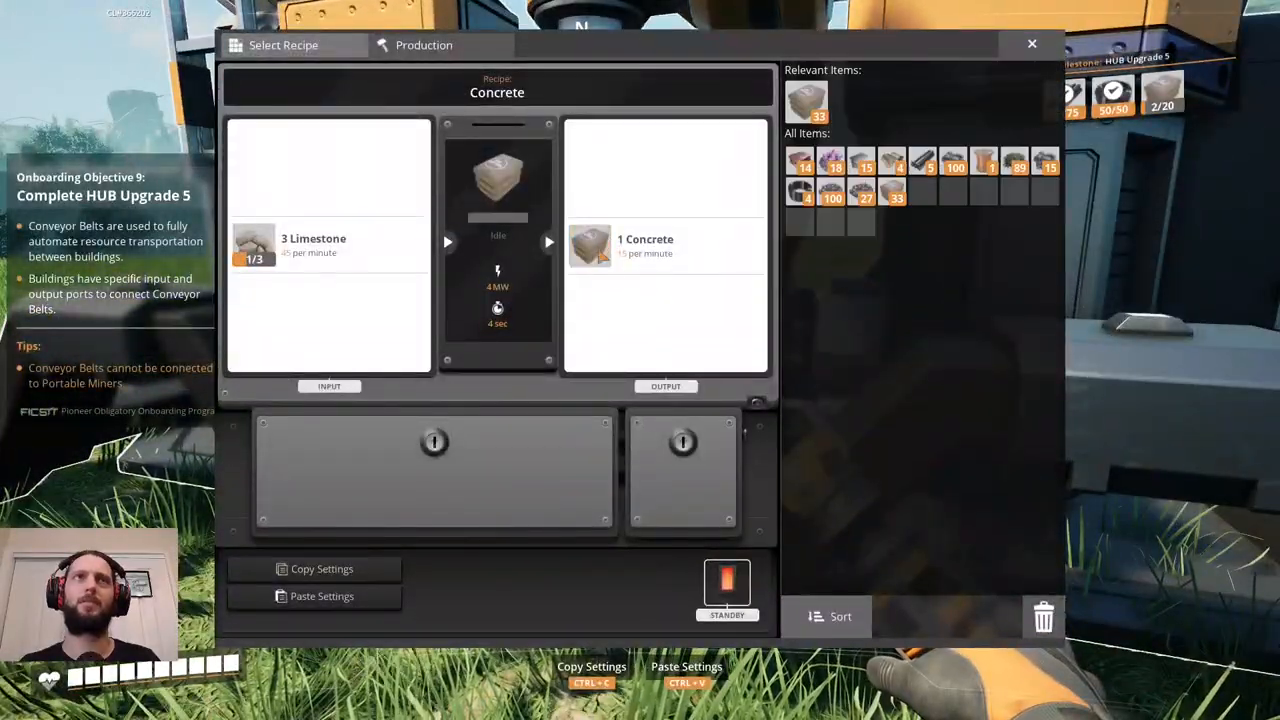
mouse_move(1032, 44)
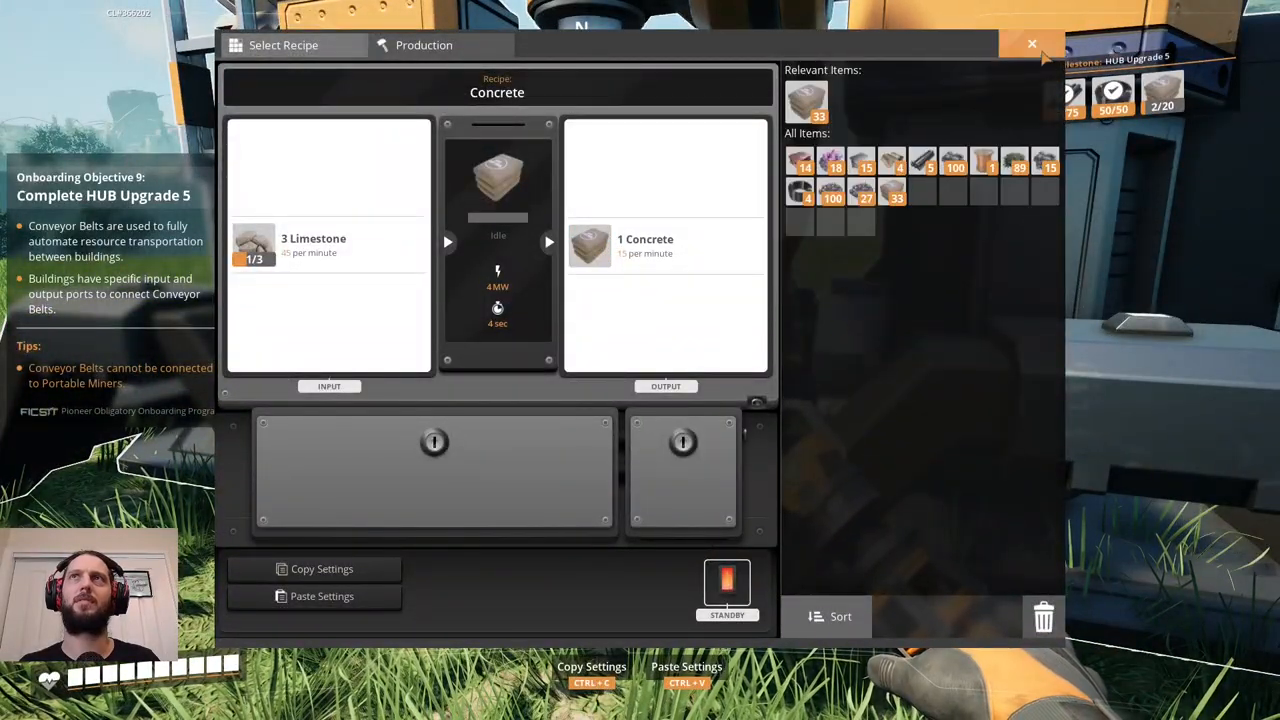
left_click(1032, 44)
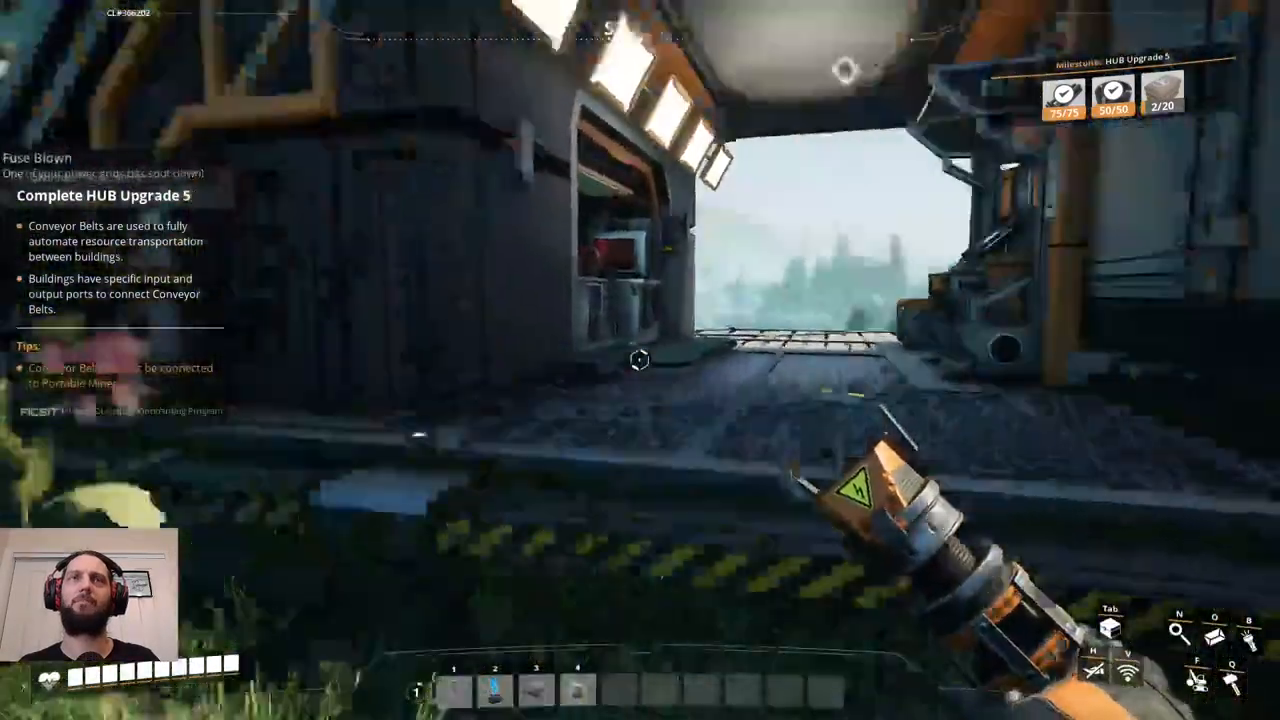
mouse_move(640, 360)
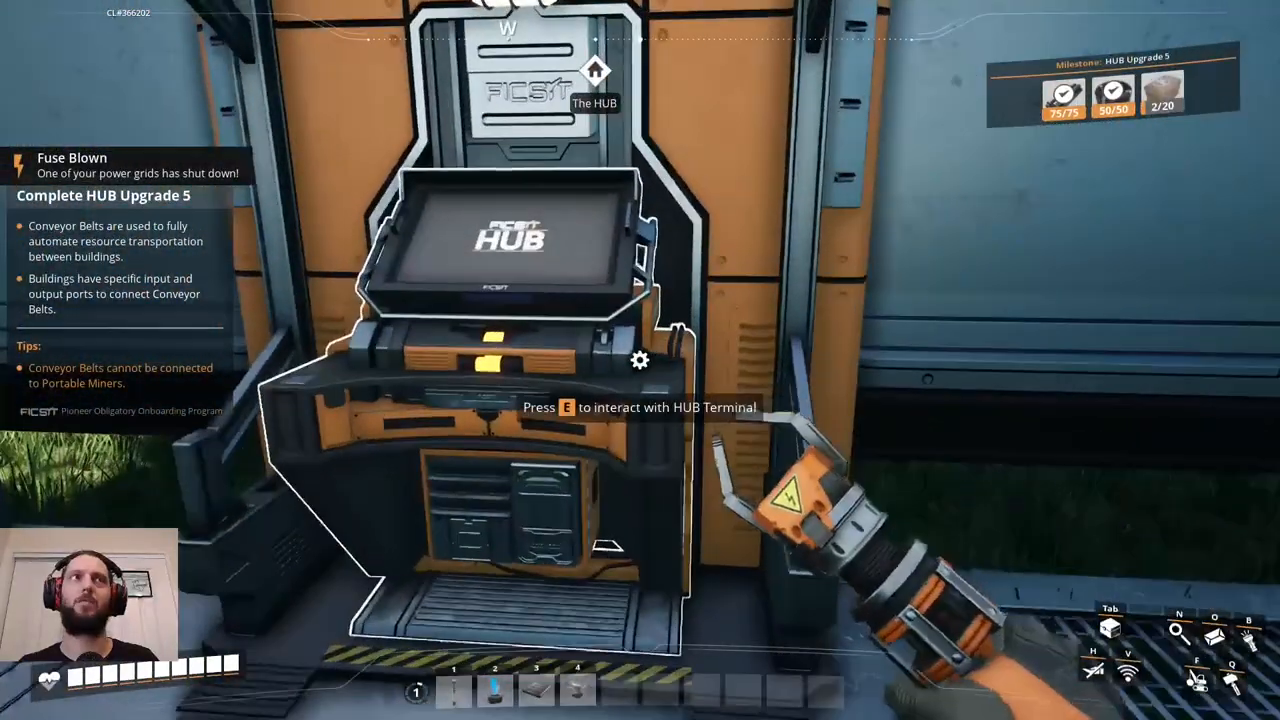
key("e")
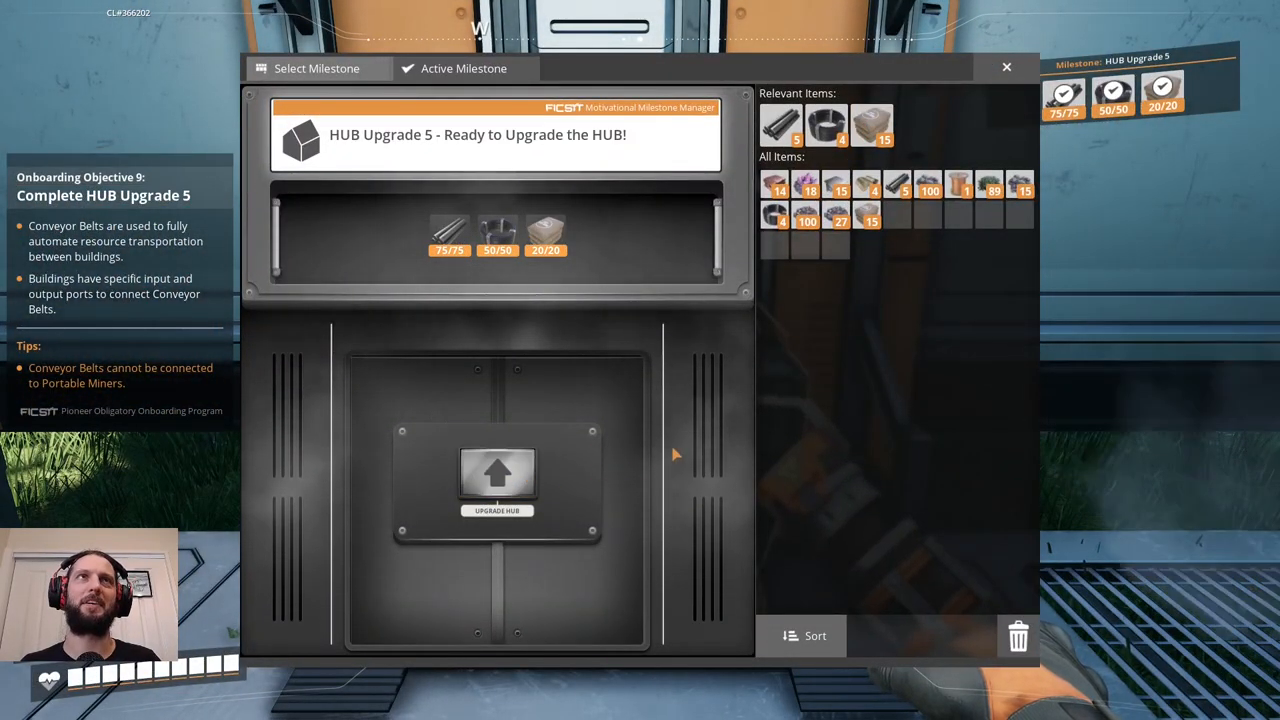
left_click(496, 480)
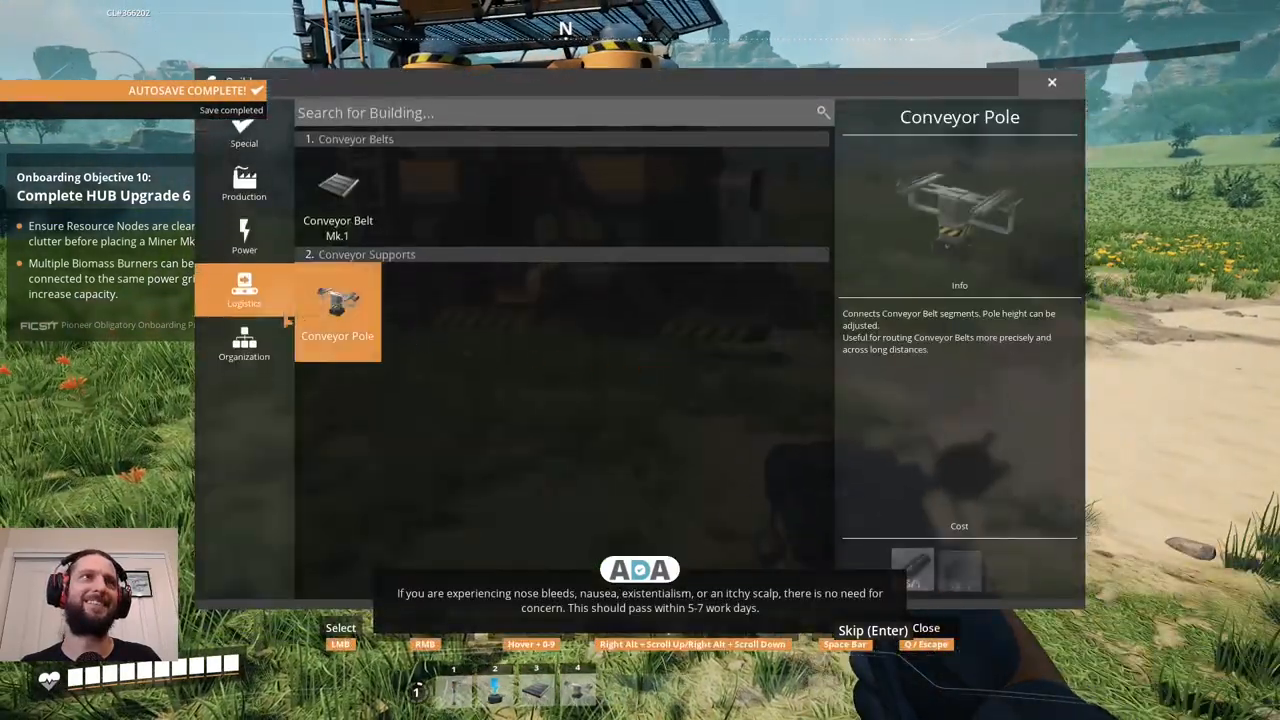
Browse the storage and production buildings, reading the Miner Mk.1 and Smelter details.
left_click(244, 344)
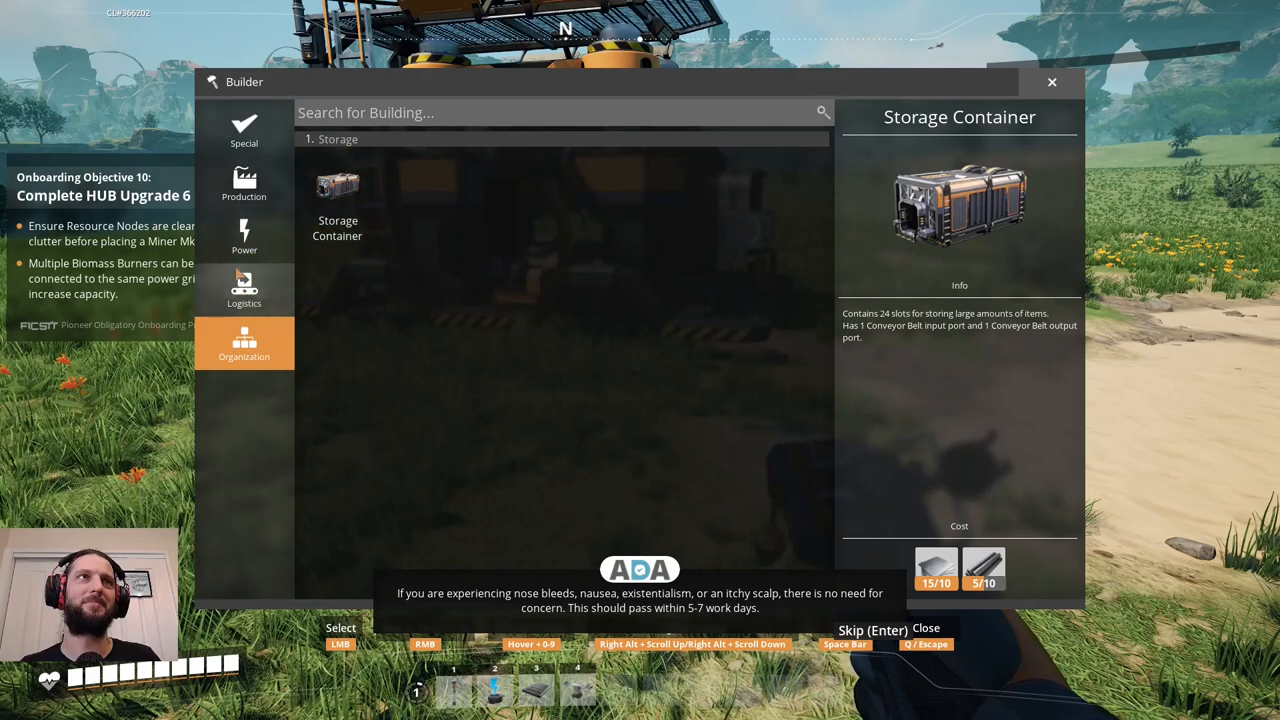
left_click(244, 184)
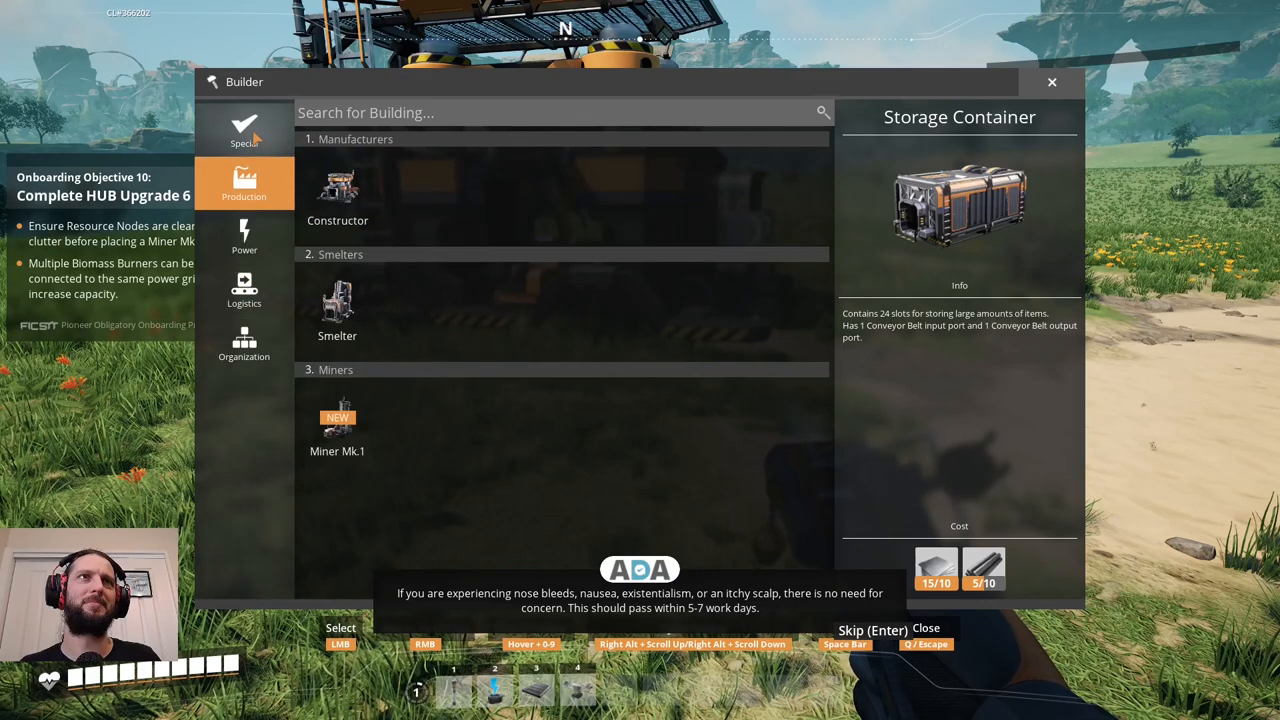
left_click(336, 420)
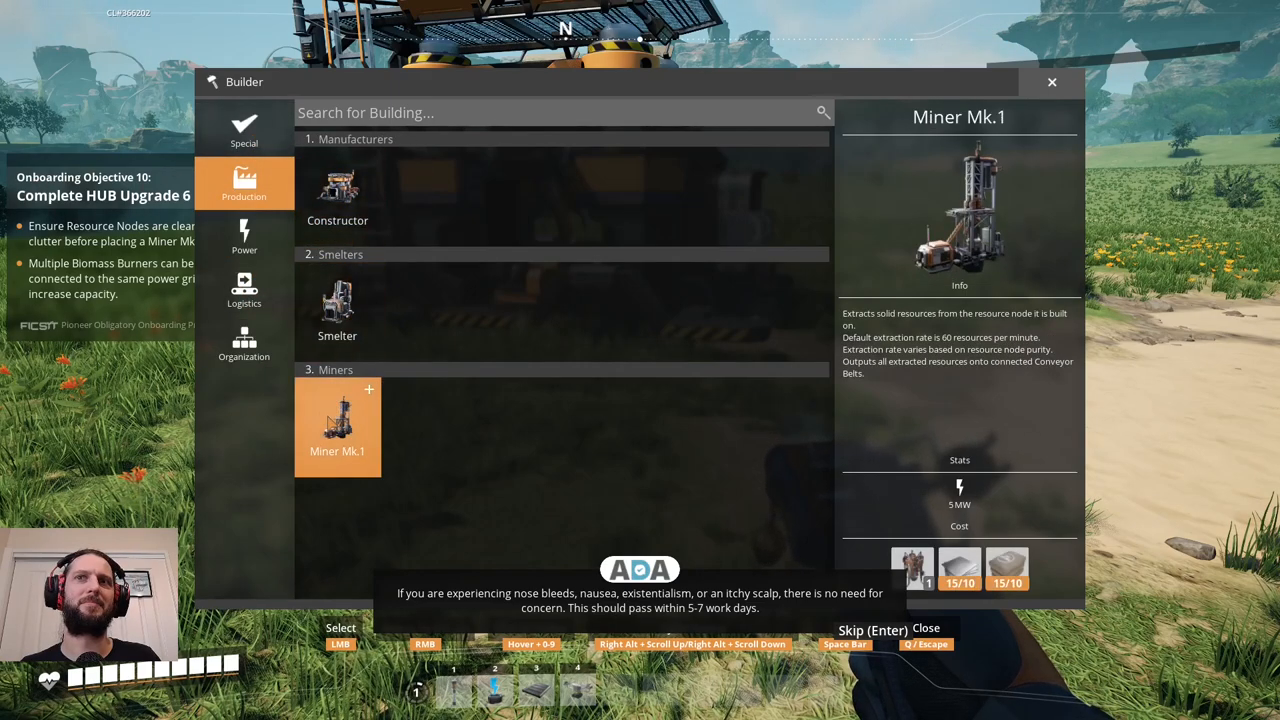
left_click(336, 304)
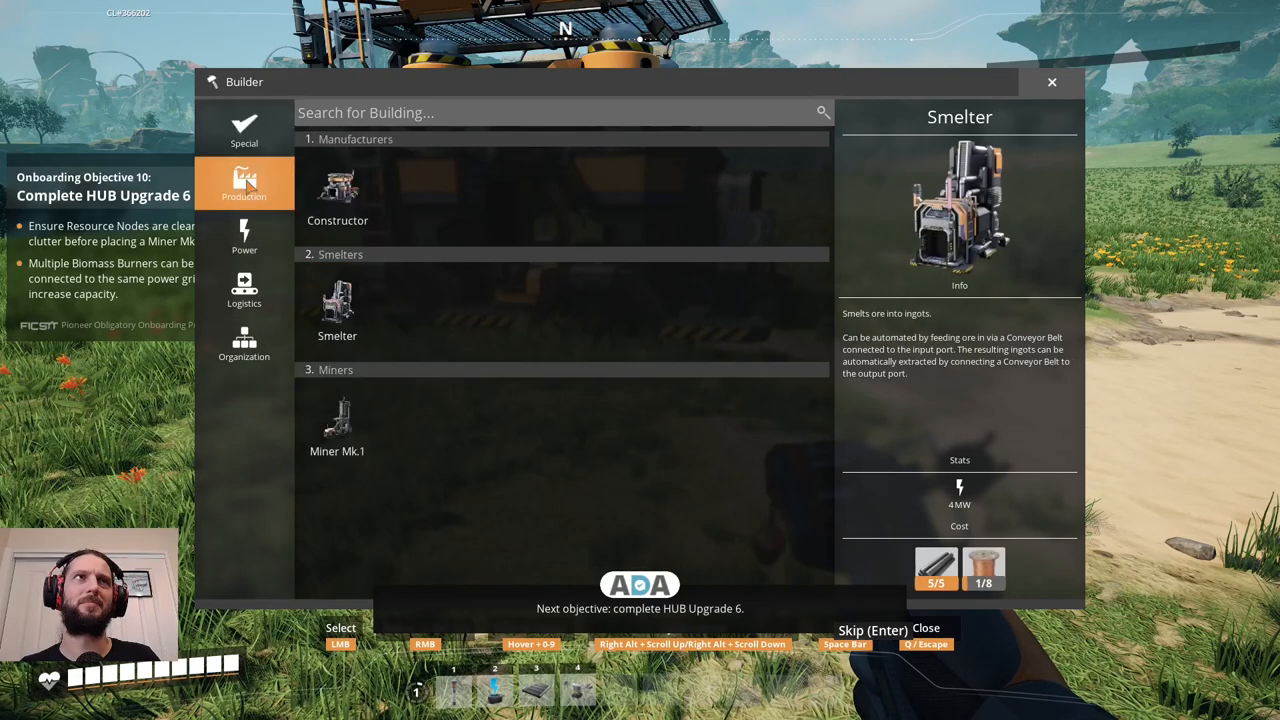
left_click(336, 424)
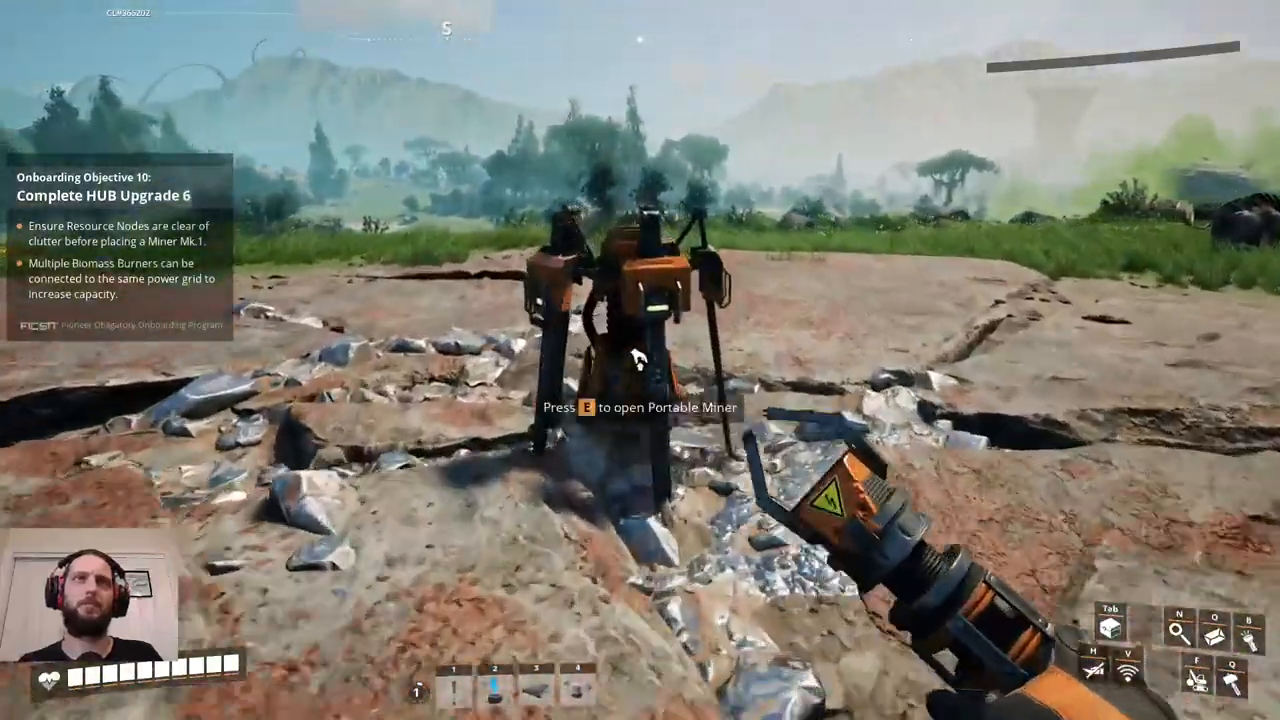
Grab all iron ore from the Portable Miner, then select the Miner Mk.1 to build.
key("e")
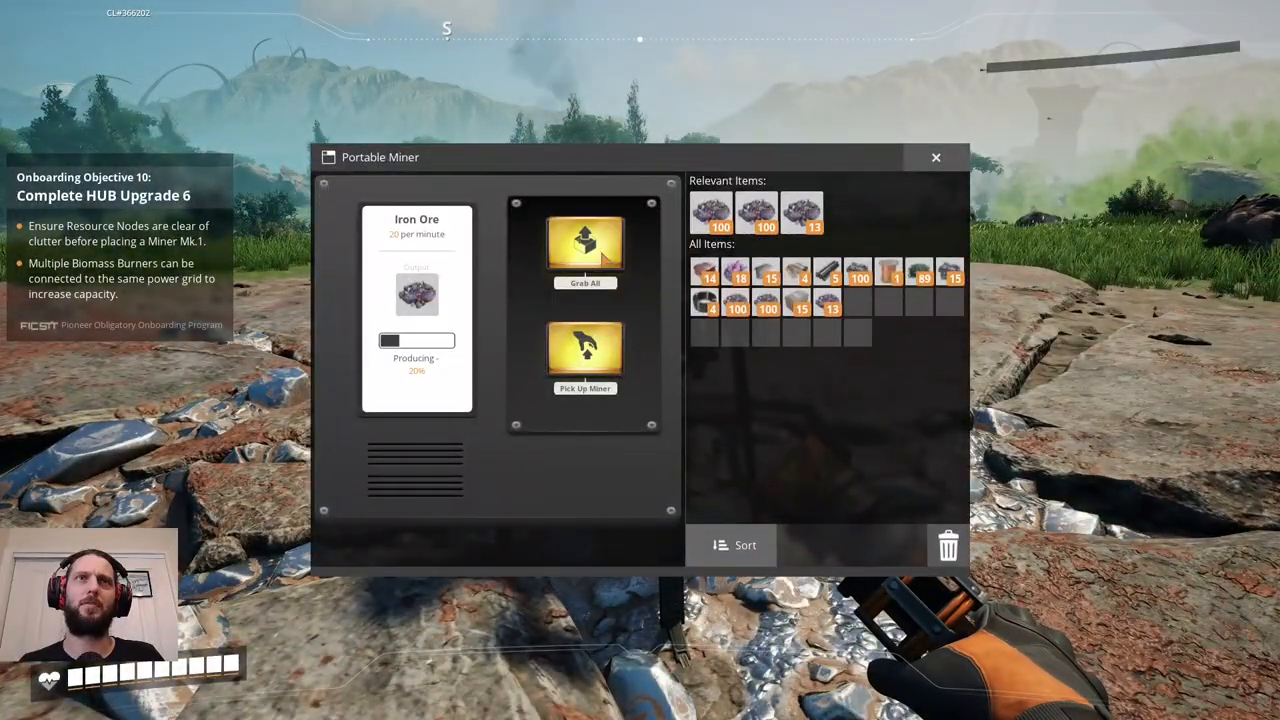
left_click(584, 356)
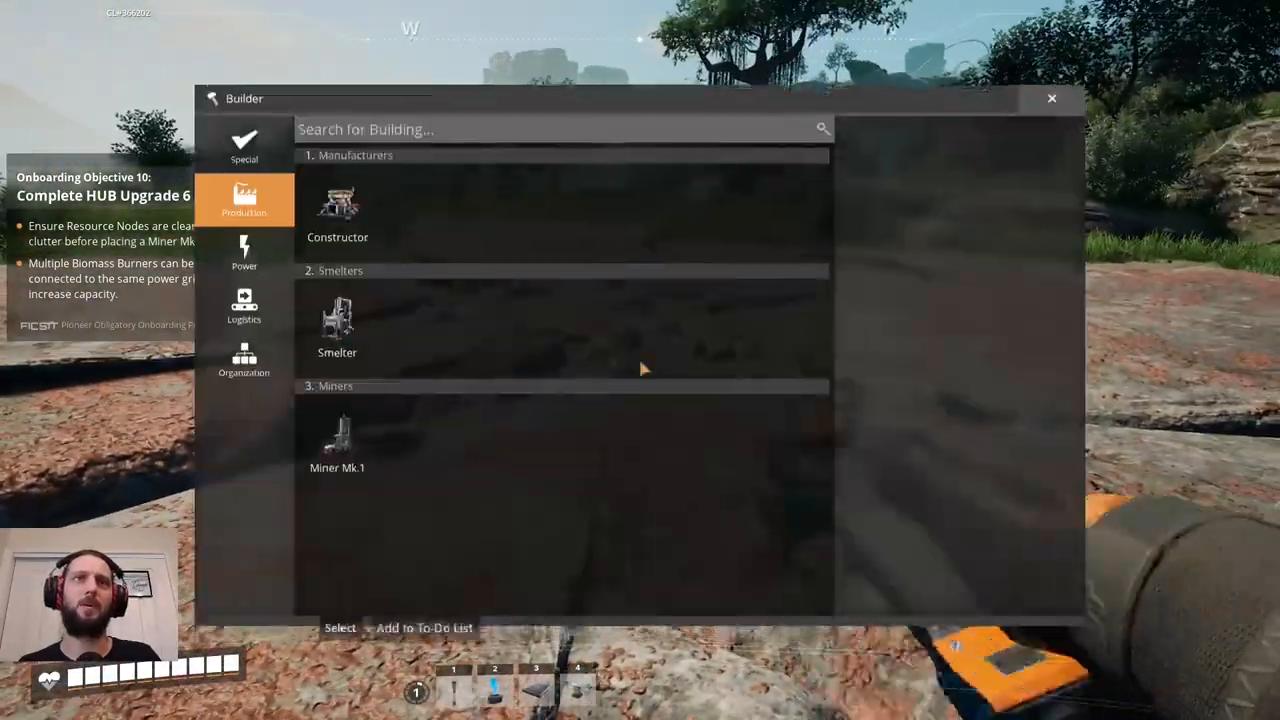
left_click(336, 440)
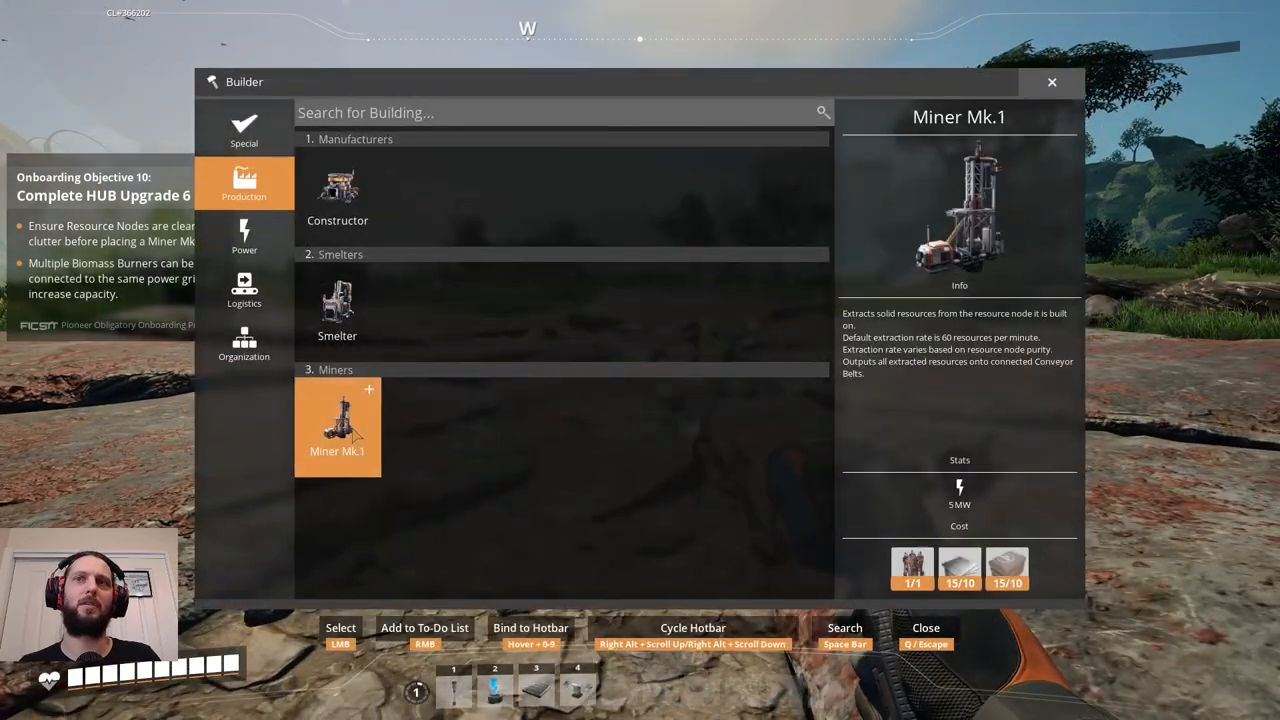
left_click(336, 428)
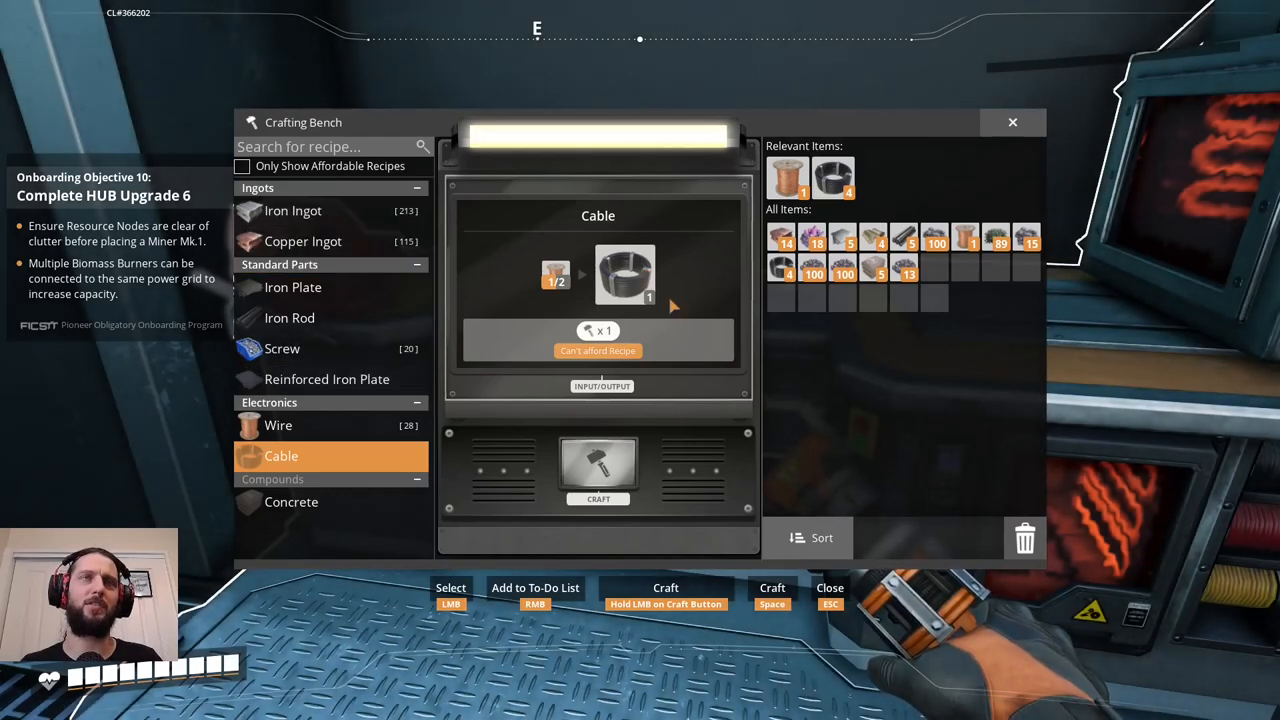
mouse_move(356, 428)
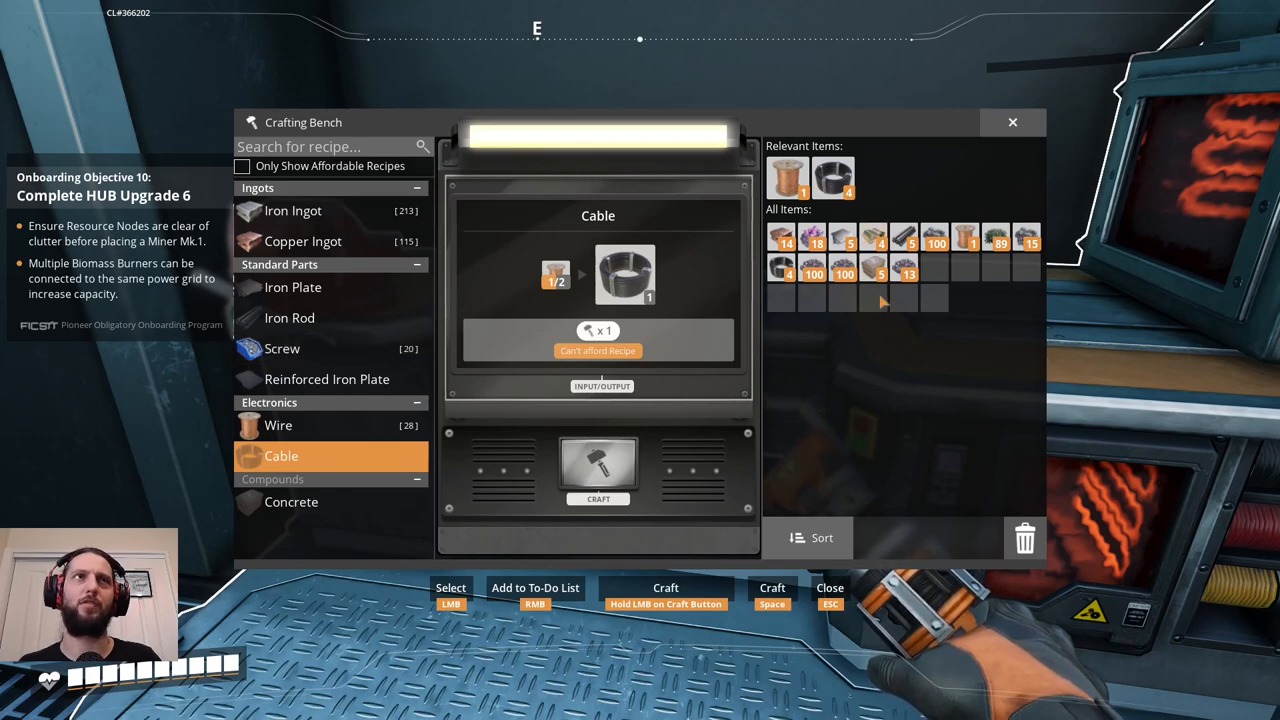
Craft a batch of Iron Ingots at the Crafting Bench.
left_click(292, 210)
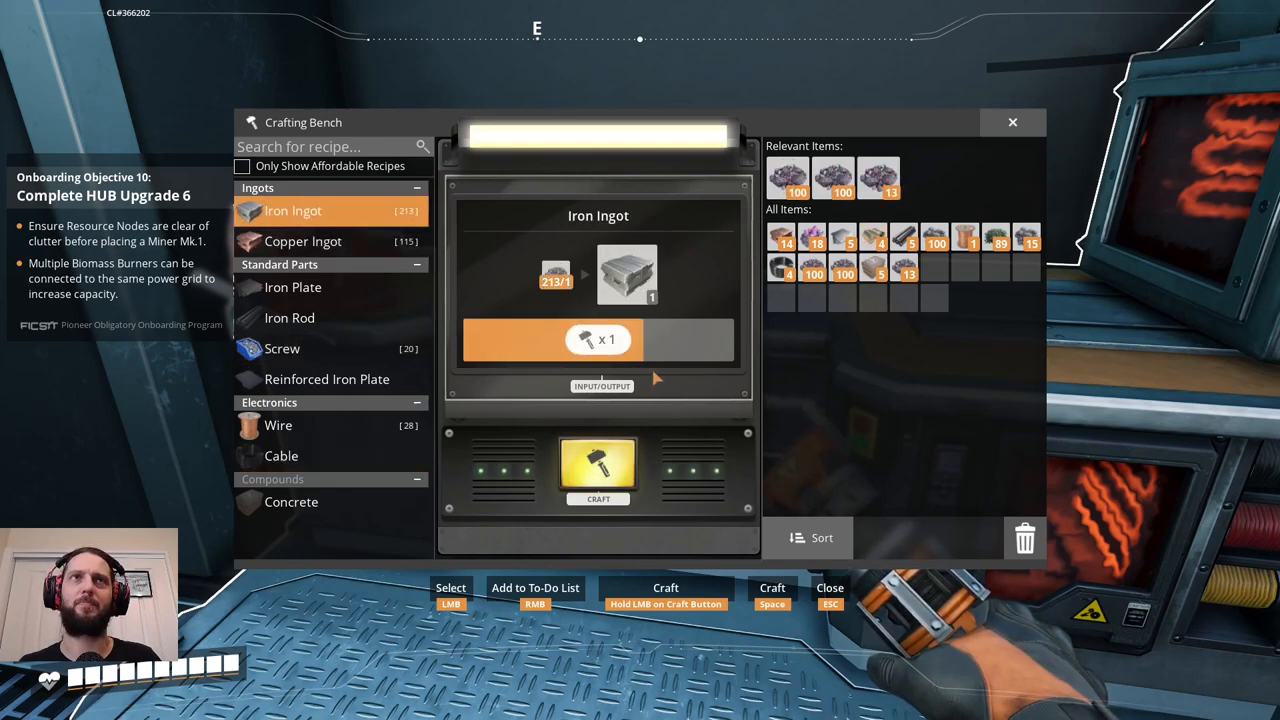
left_click(598, 470)
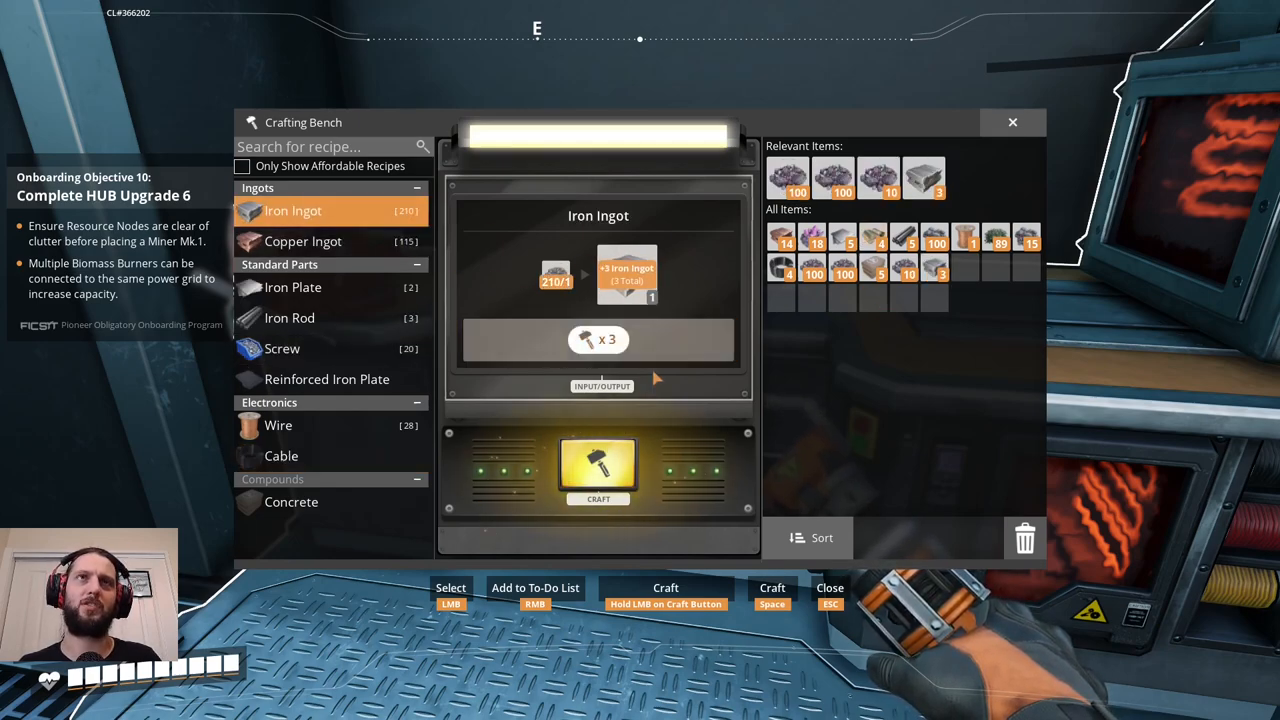
left_click(598, 470)
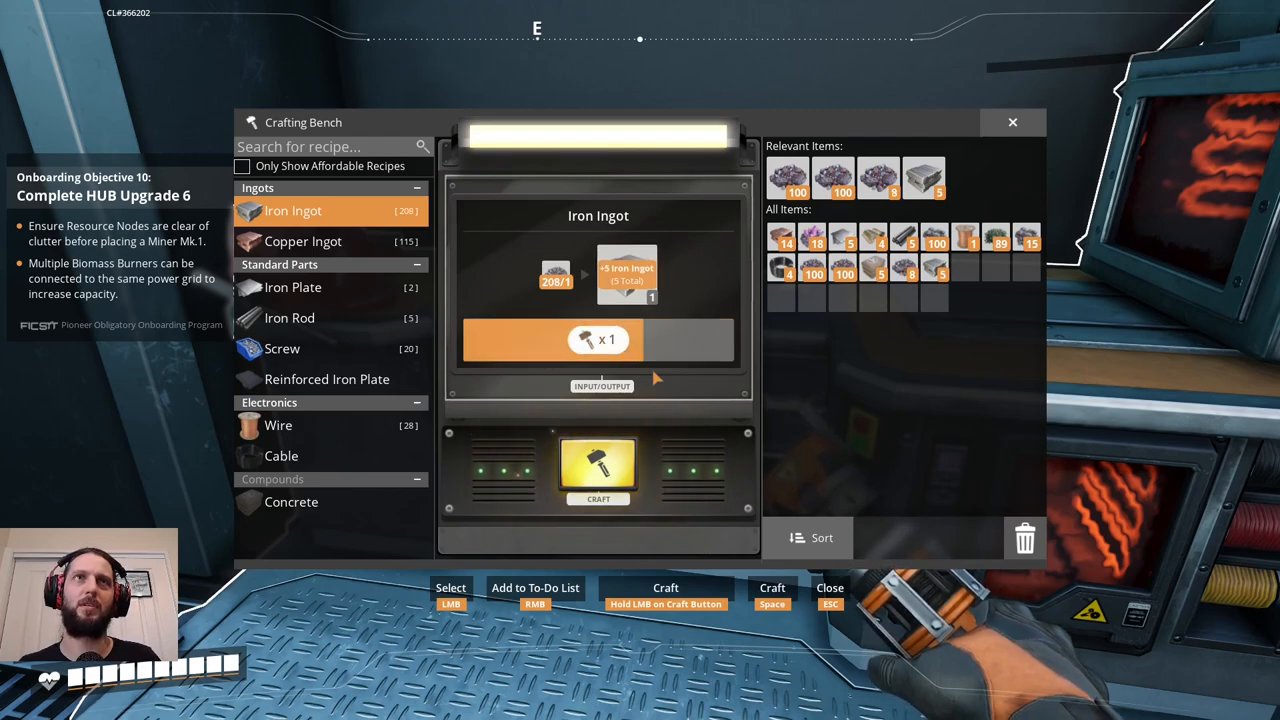
left_click(598, 468)
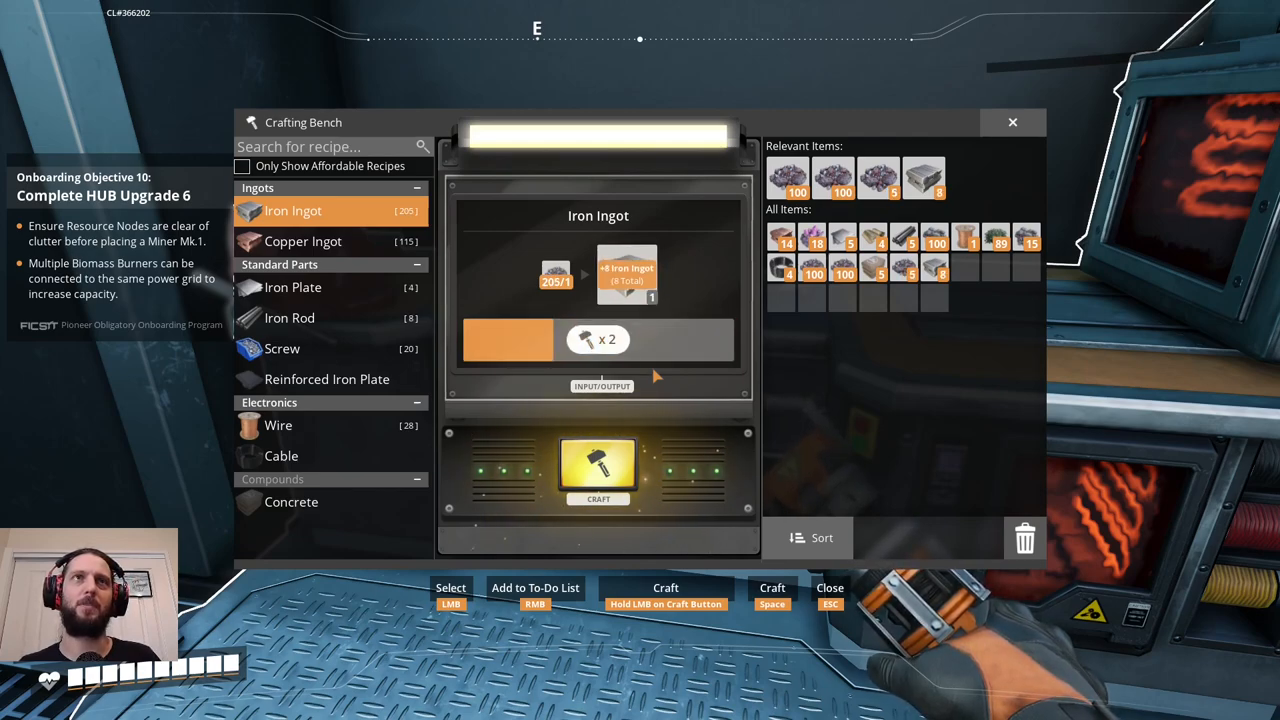
left_click(598, 470)
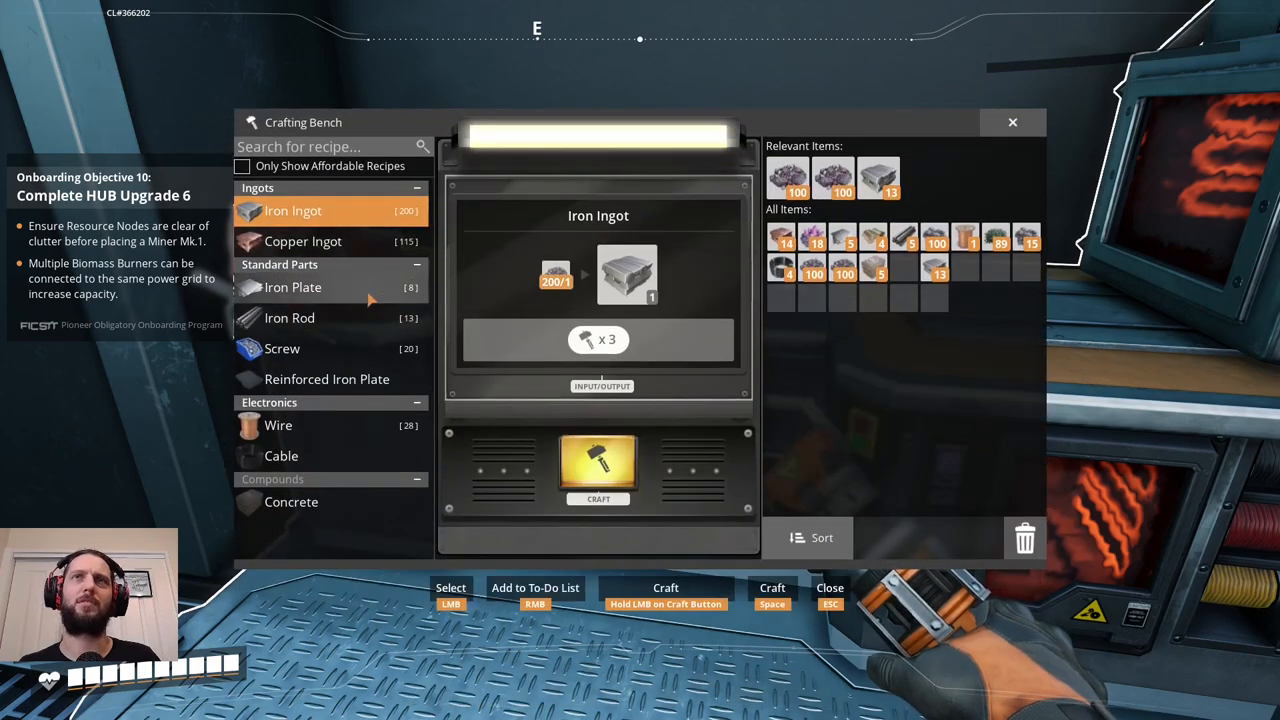
Craft Iron Plates until there are no longer enough ingots for another.
left_click(292, 288)
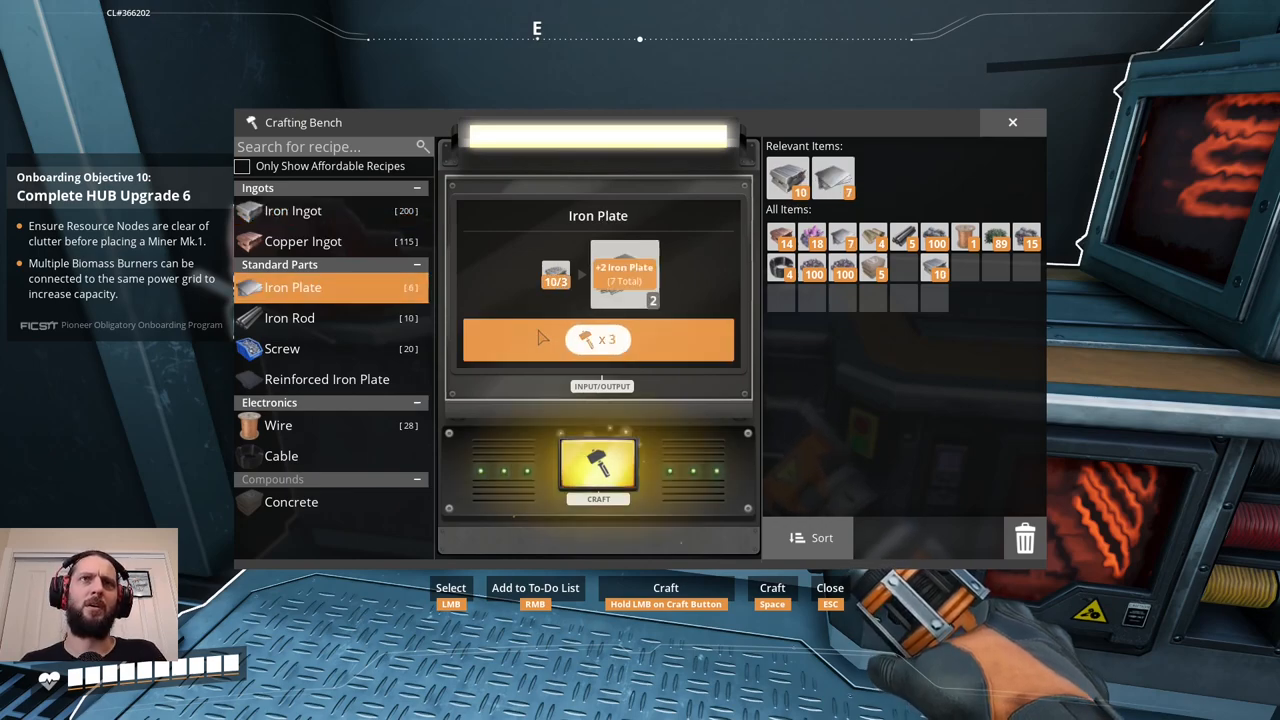
left_click(598, 470)
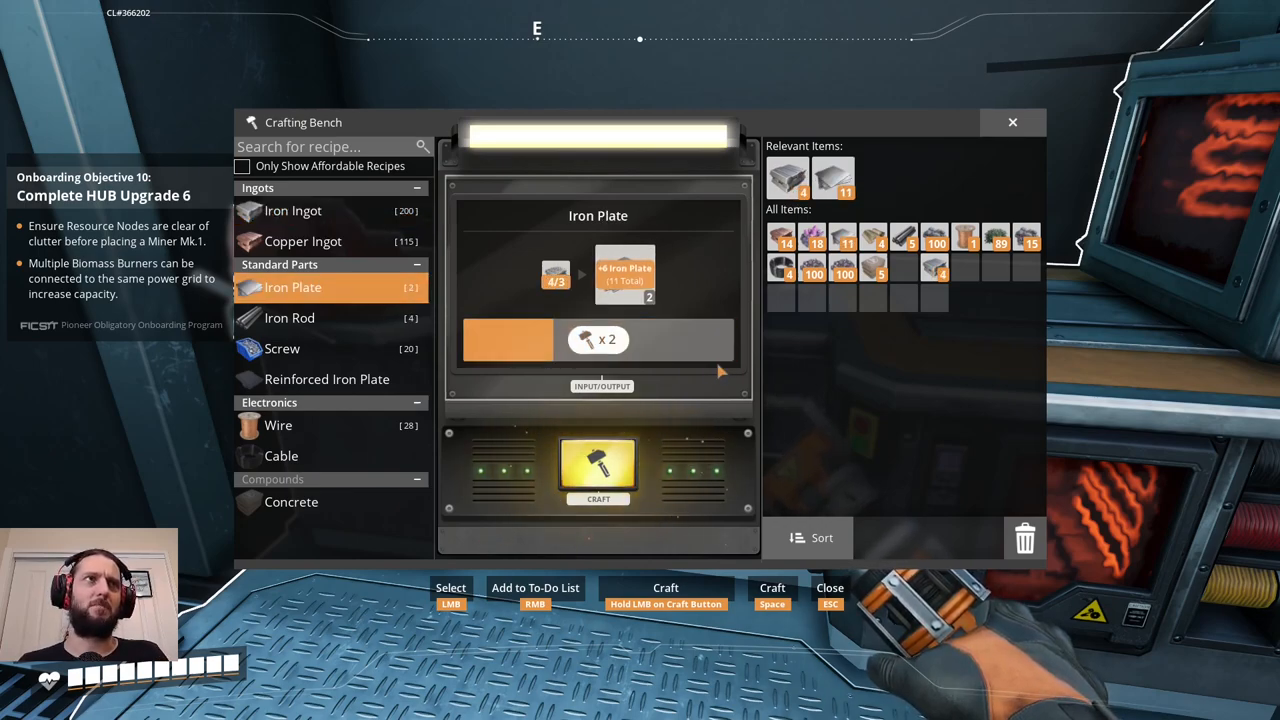
left_click(598, 470)
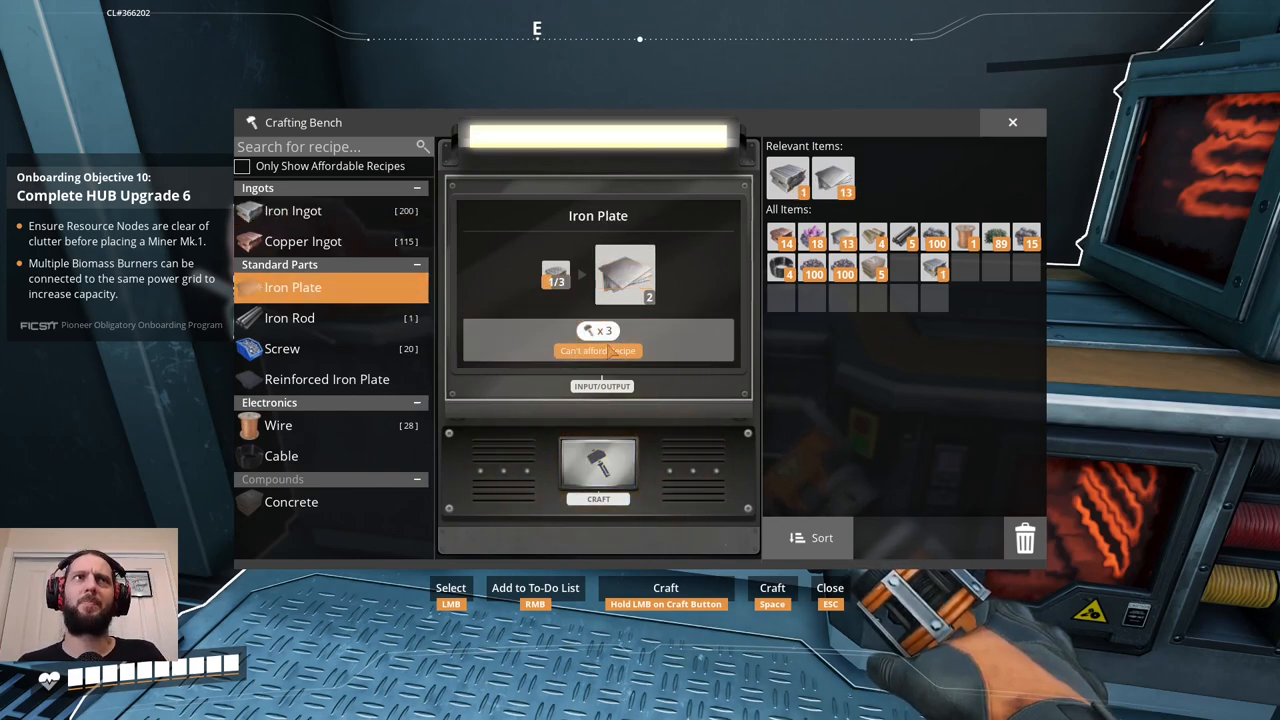
left_click(288, 316)
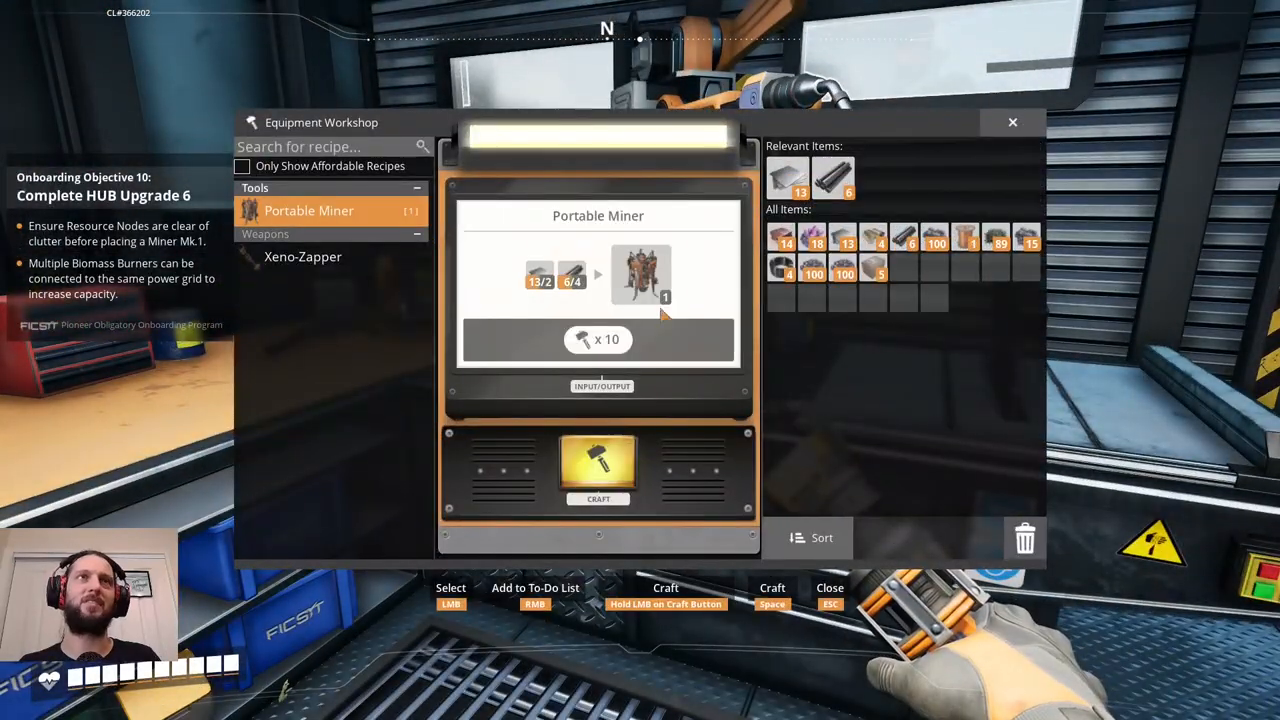
Craft a Portable Miner at the Equipment Workshop and leave the workshop.
left_click(598, 470)
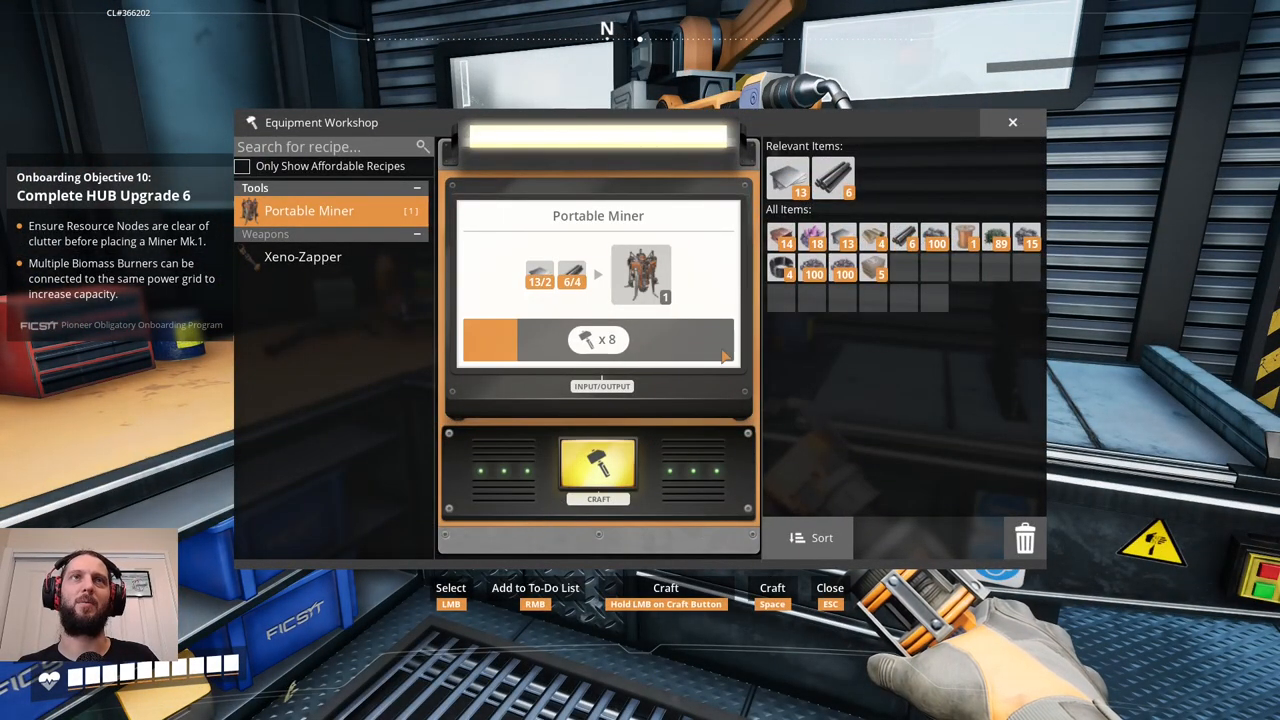
left_click(598, 464)
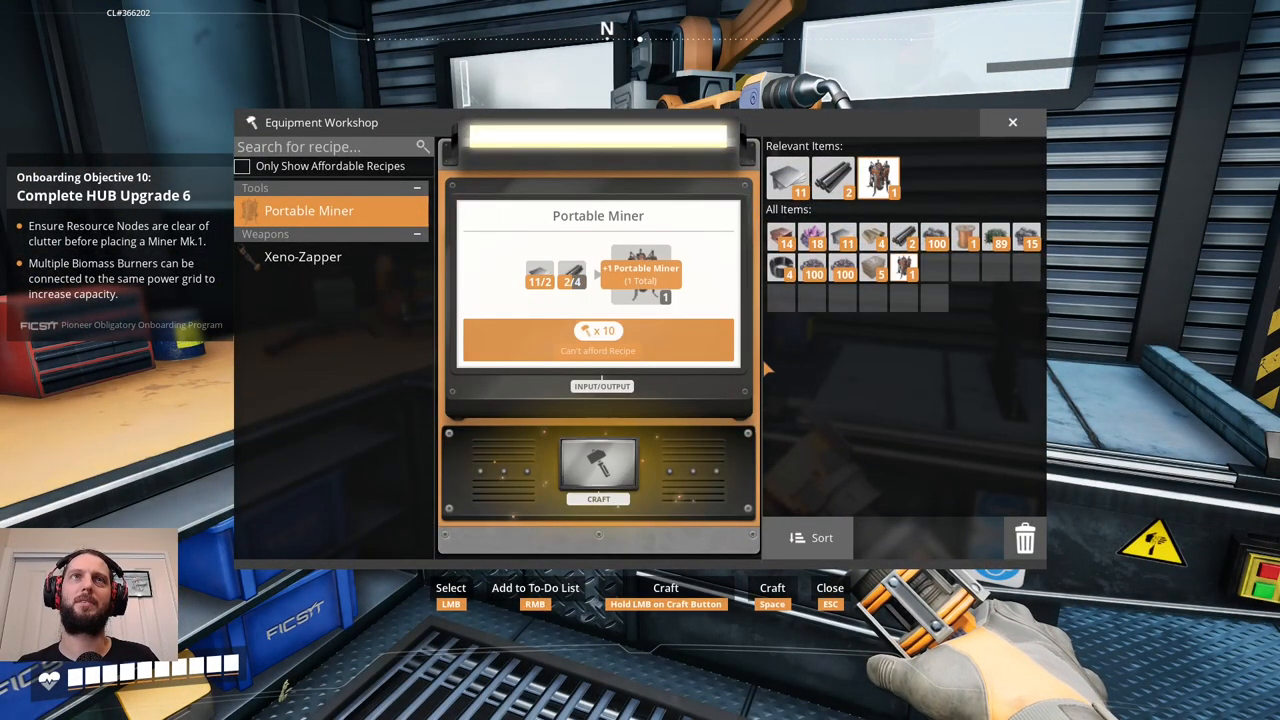
key("Escape")
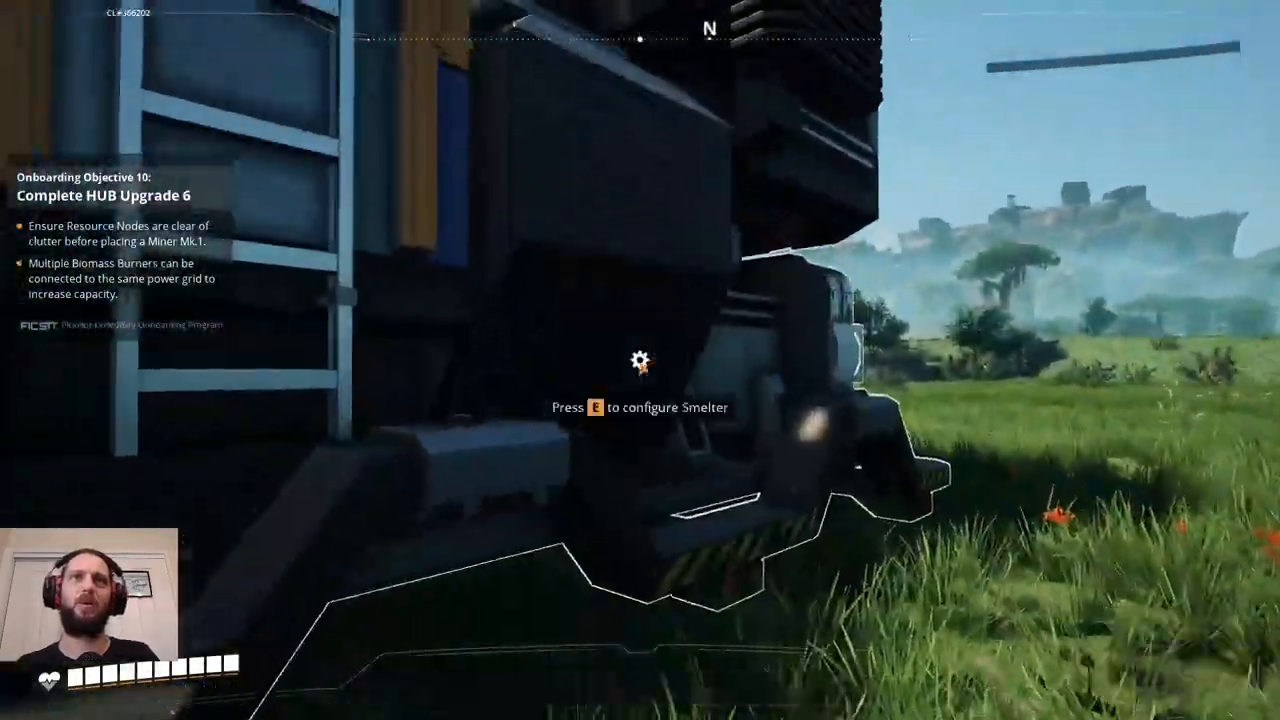
Inspect the unpowered Smelter and Constructor, then fuel the Biomass Burner and reset its fuse.
key("e")
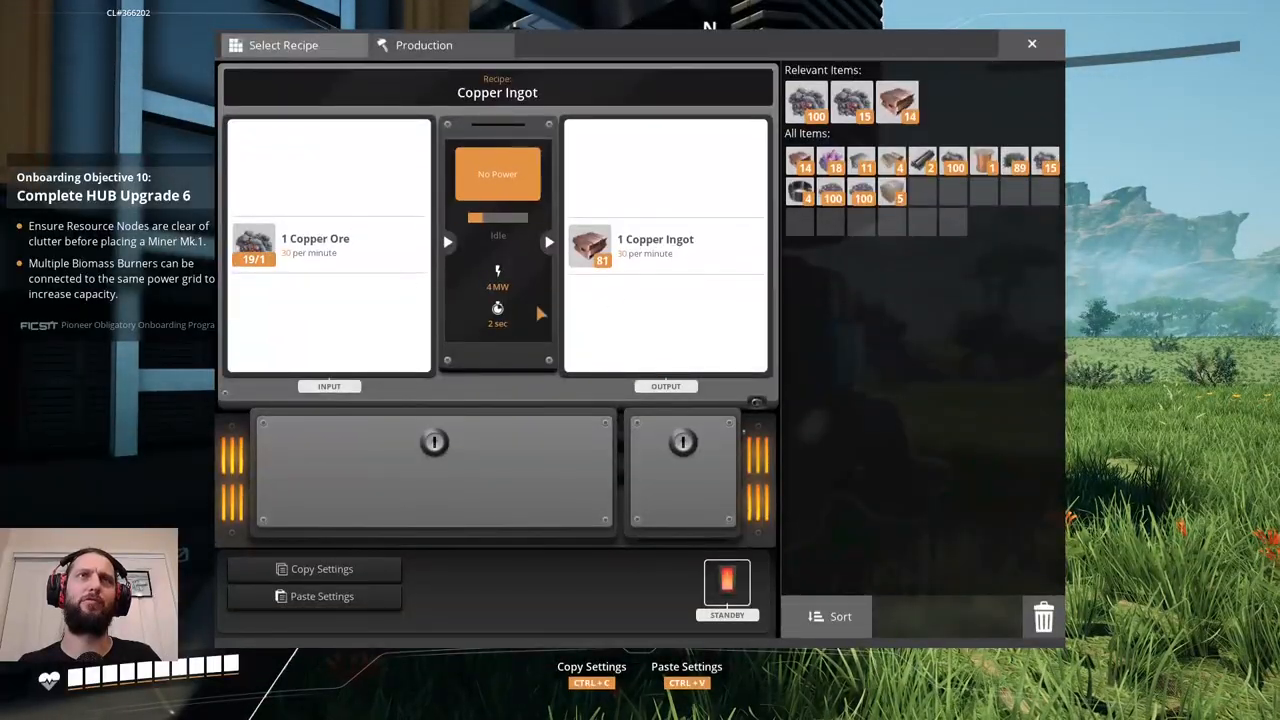
left_click(1032, 44)
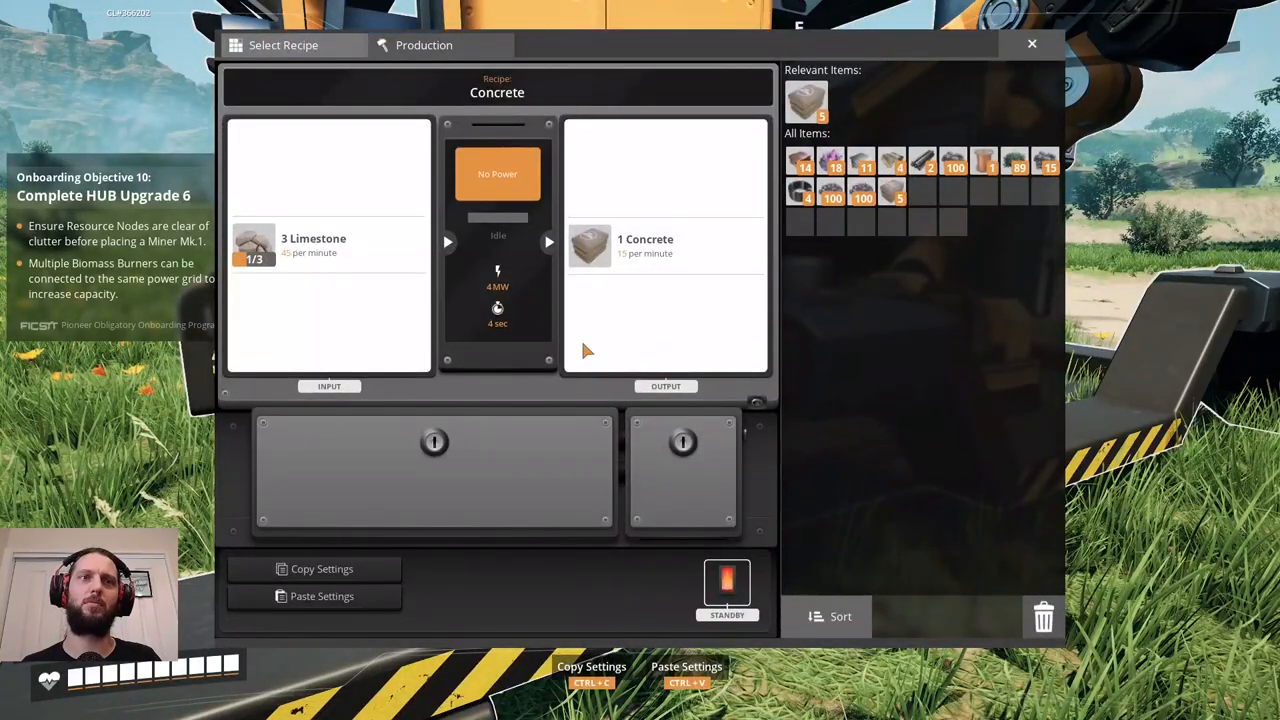
left_click(1032, 44)
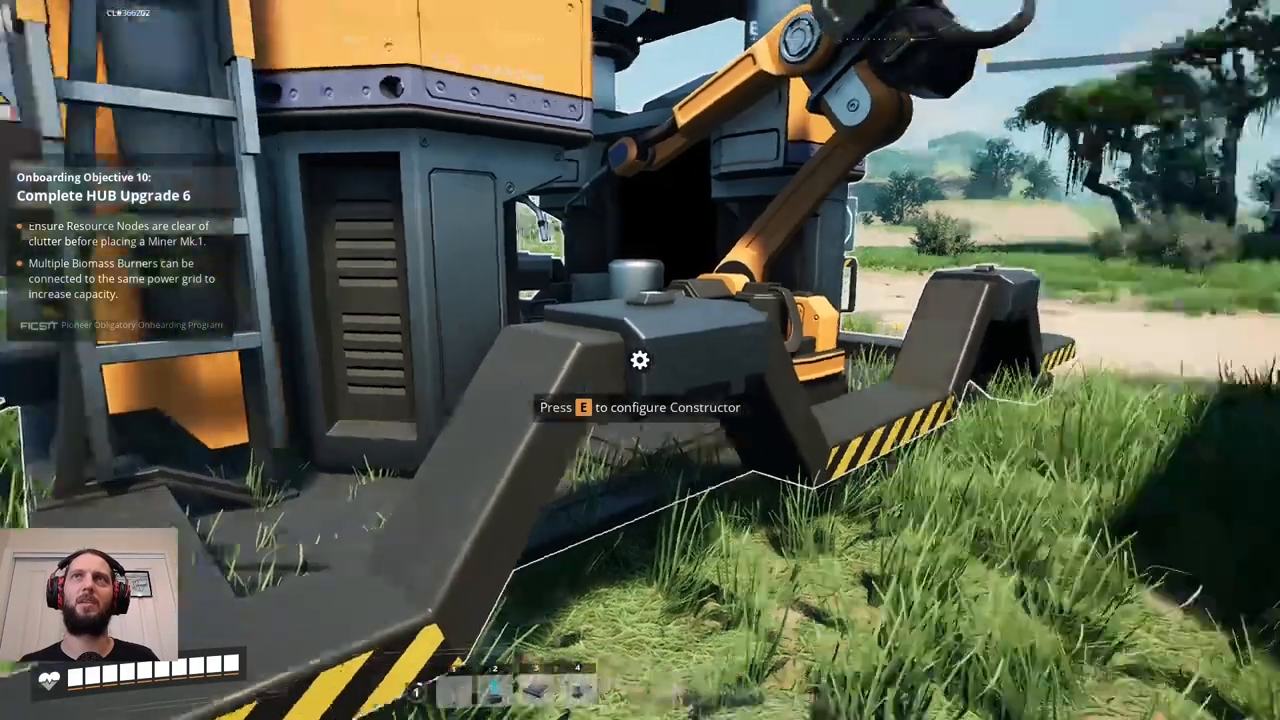
key("e")
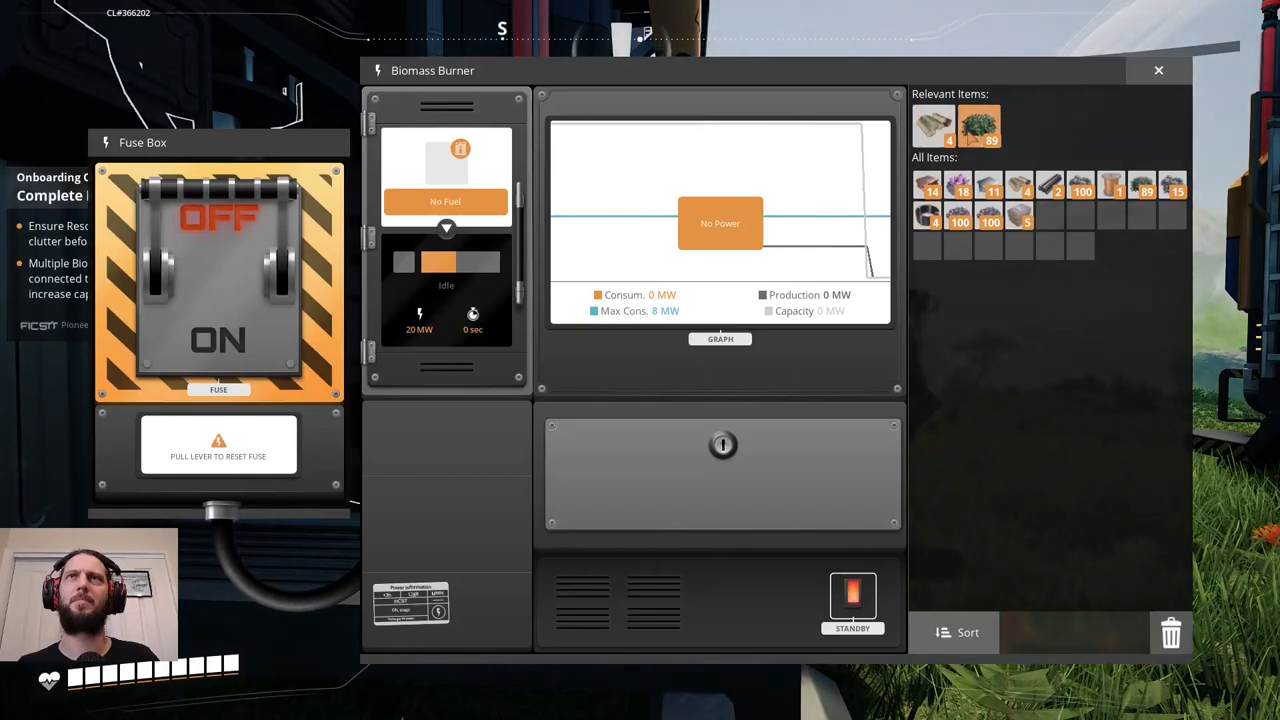
mouse_move(624, 310)
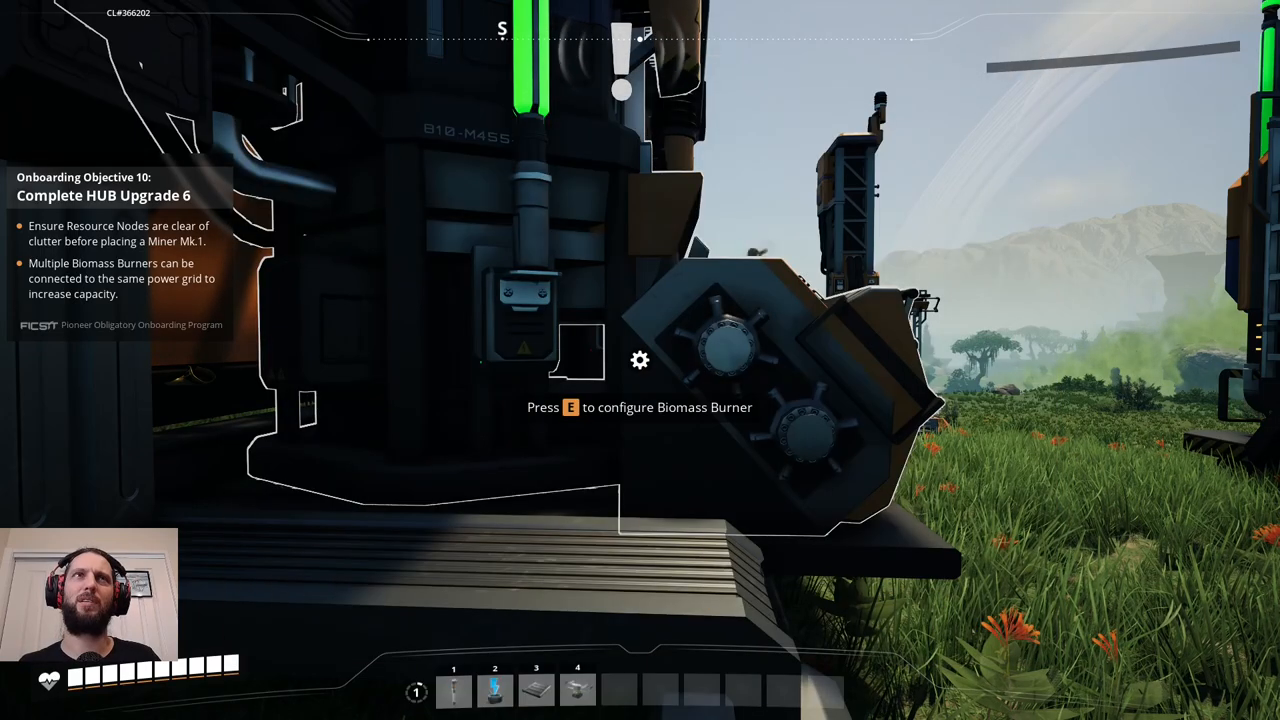
key("e")
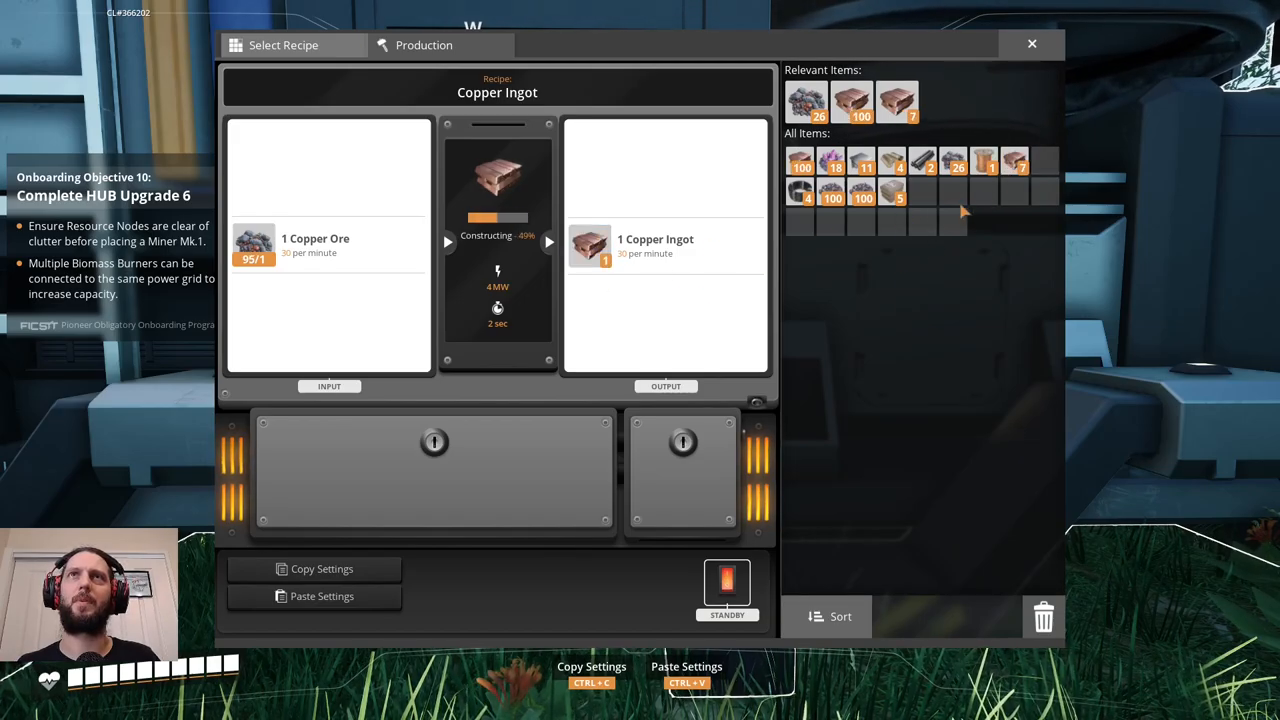
Confirm the copper Smelter is making Copper Ingots and move on to the next Smelter.
left_click(1032, 44)
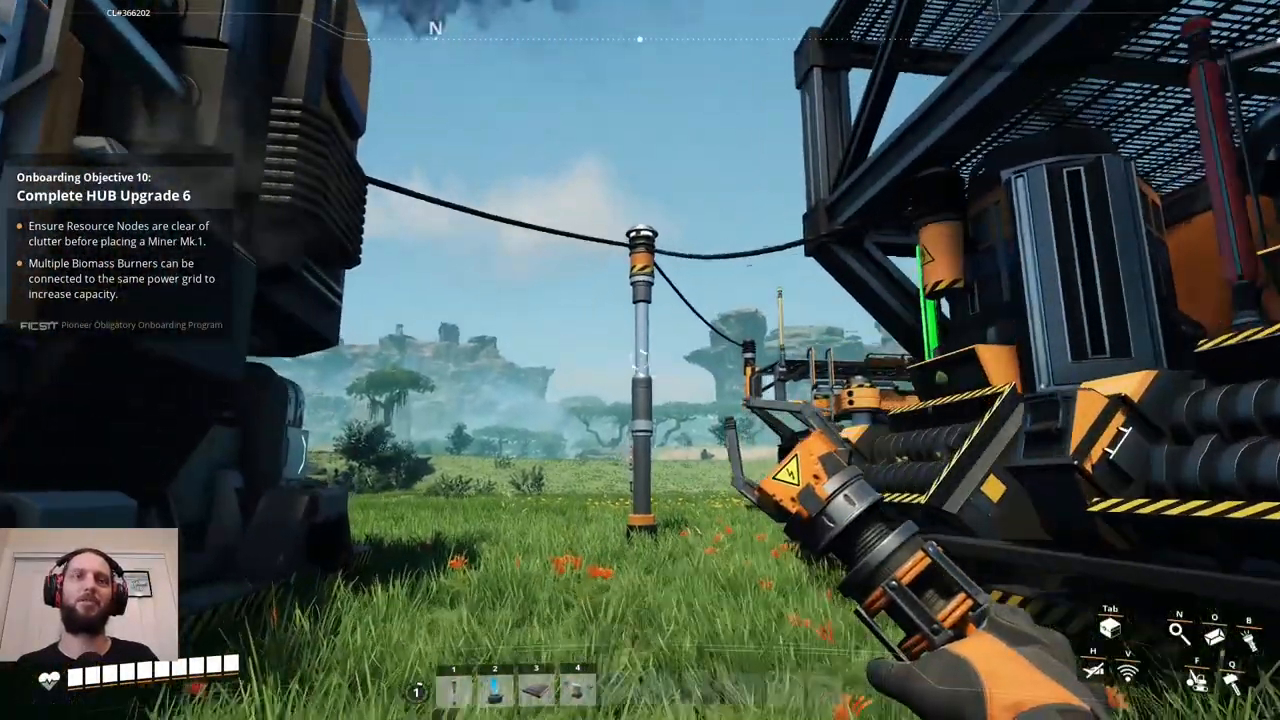
left_click(492, 684)
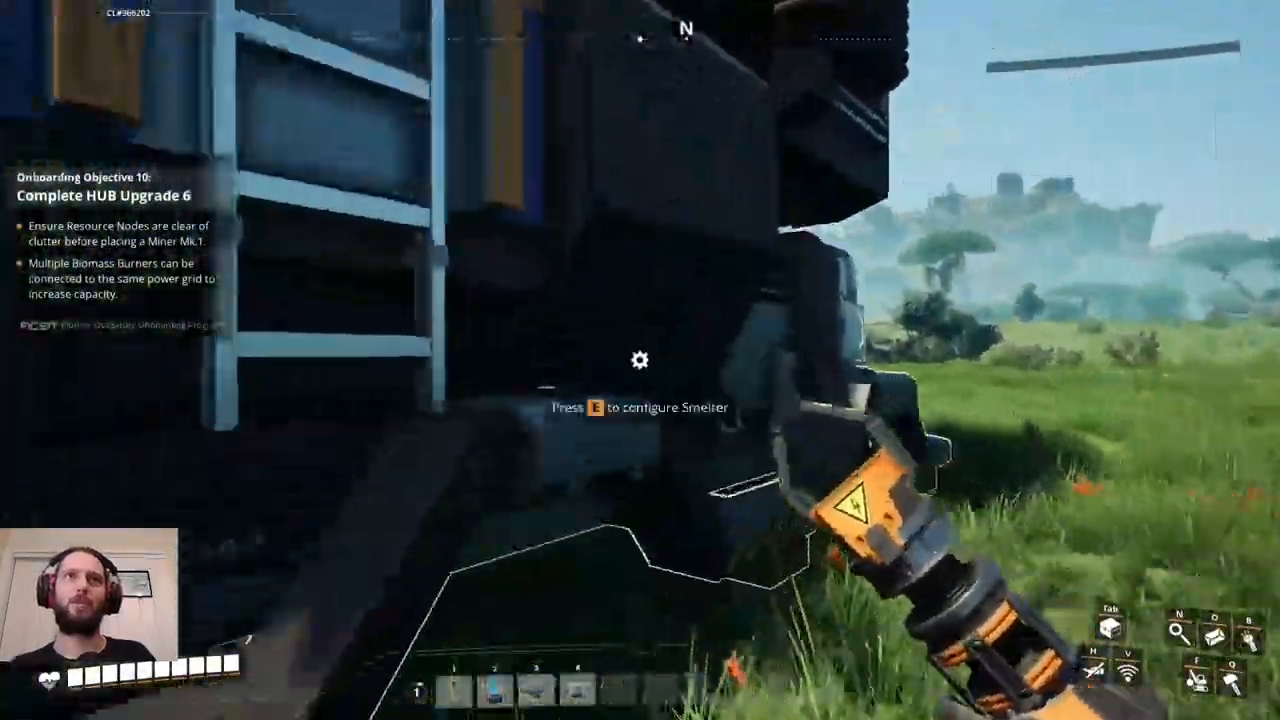
Check the iron Smelter's Iron Ingot production and look at conveyor poles in Logistics.
key("e")
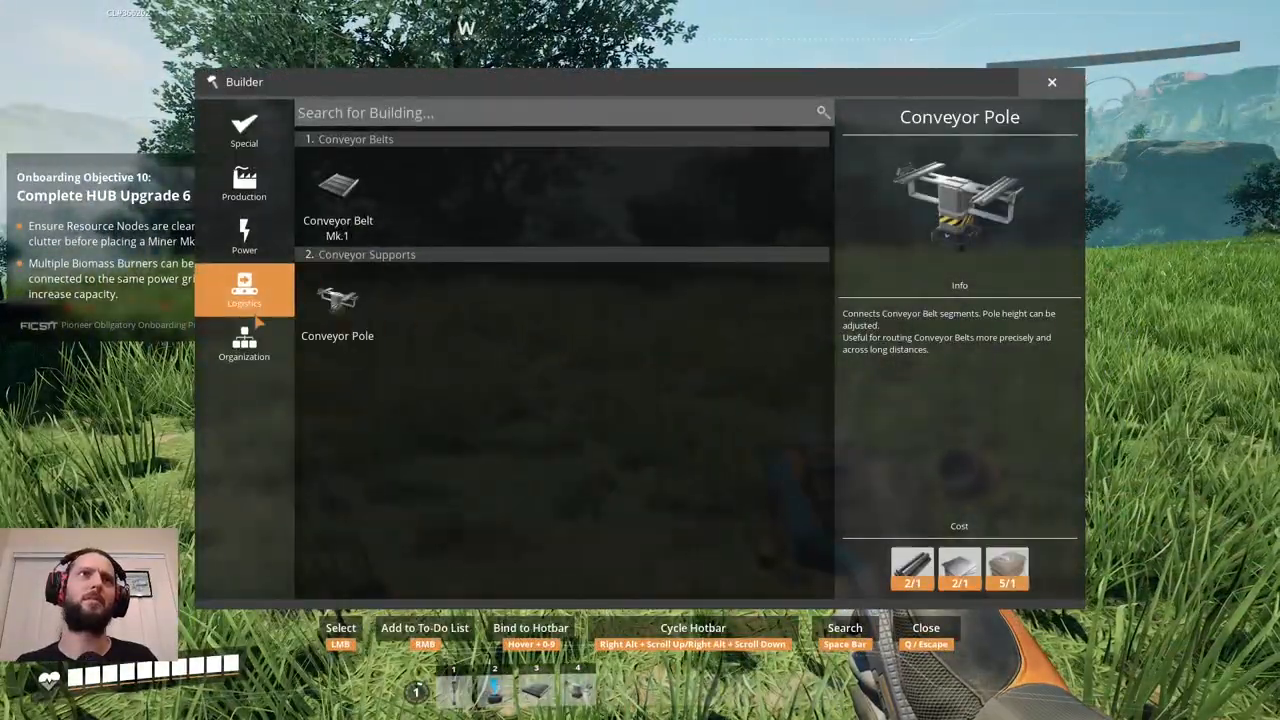
left_click(244, 344)
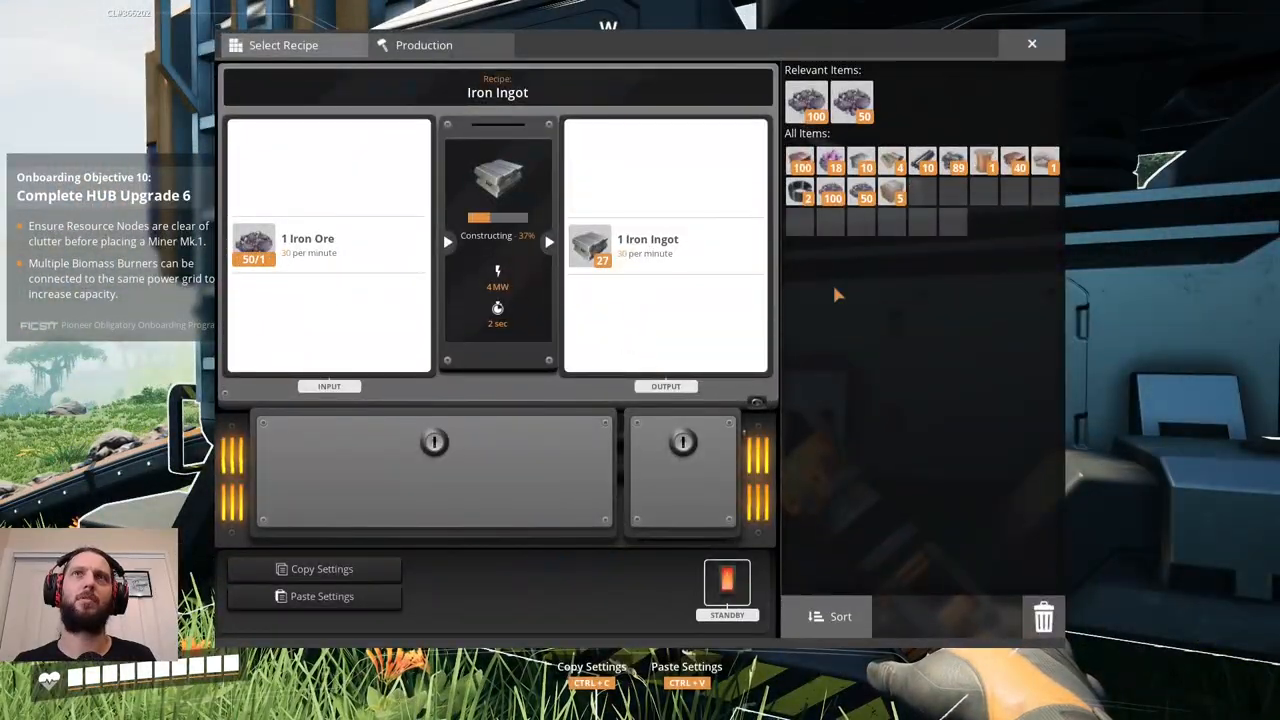
left_click(1032, 44)
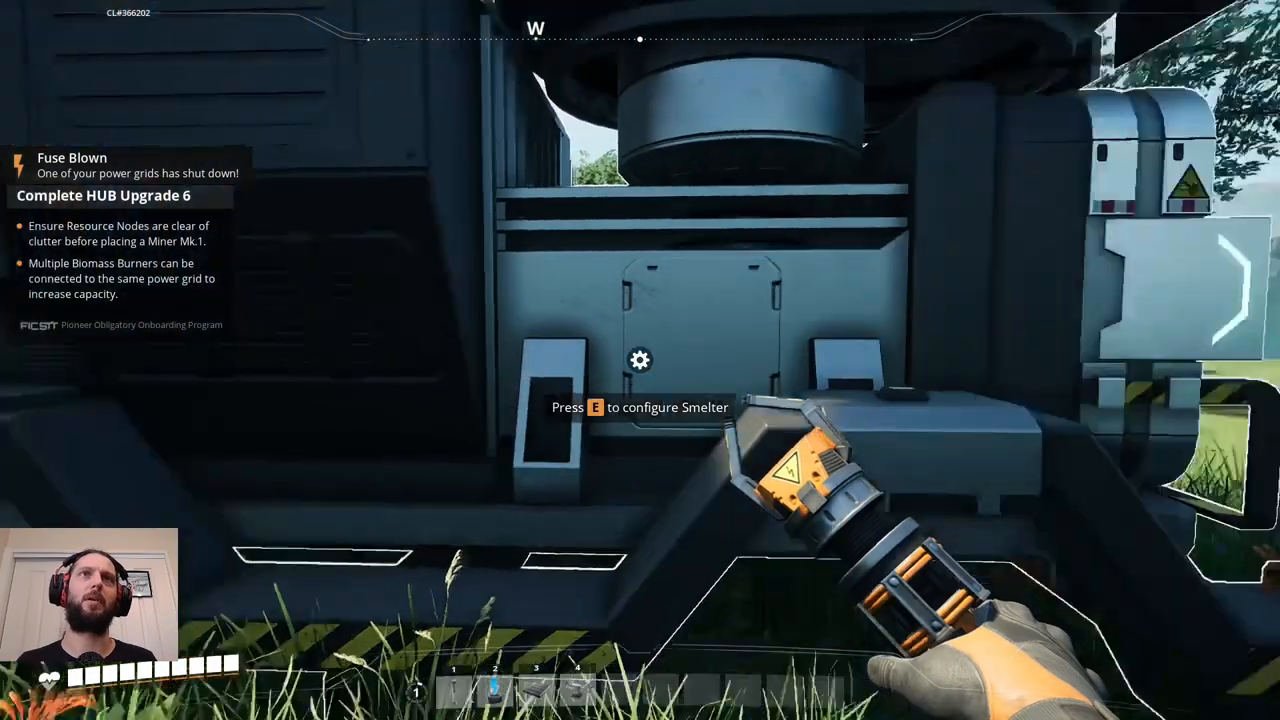
Interact with the Crafting Bench to show the Wire recipe with 1400 copper ingots.
key("e")
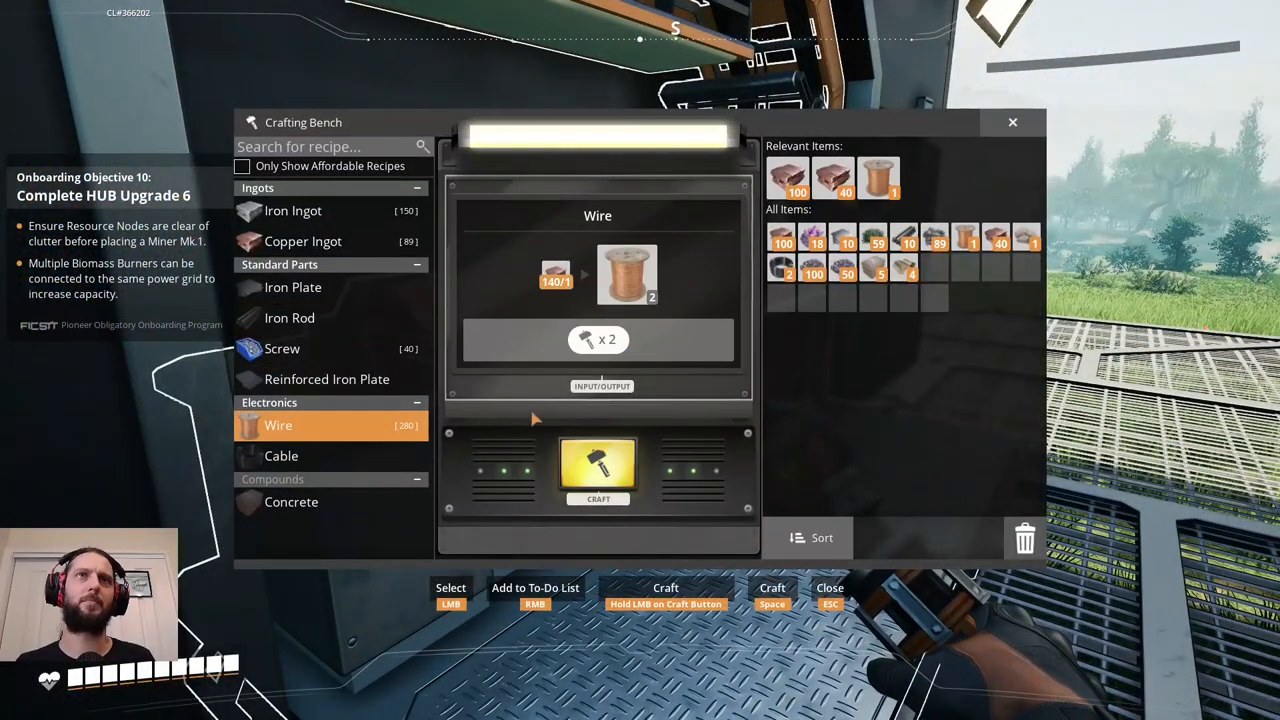
Hand-craft more Wire from copper ingots at the Crafting Bench.
left_click(598, 470)
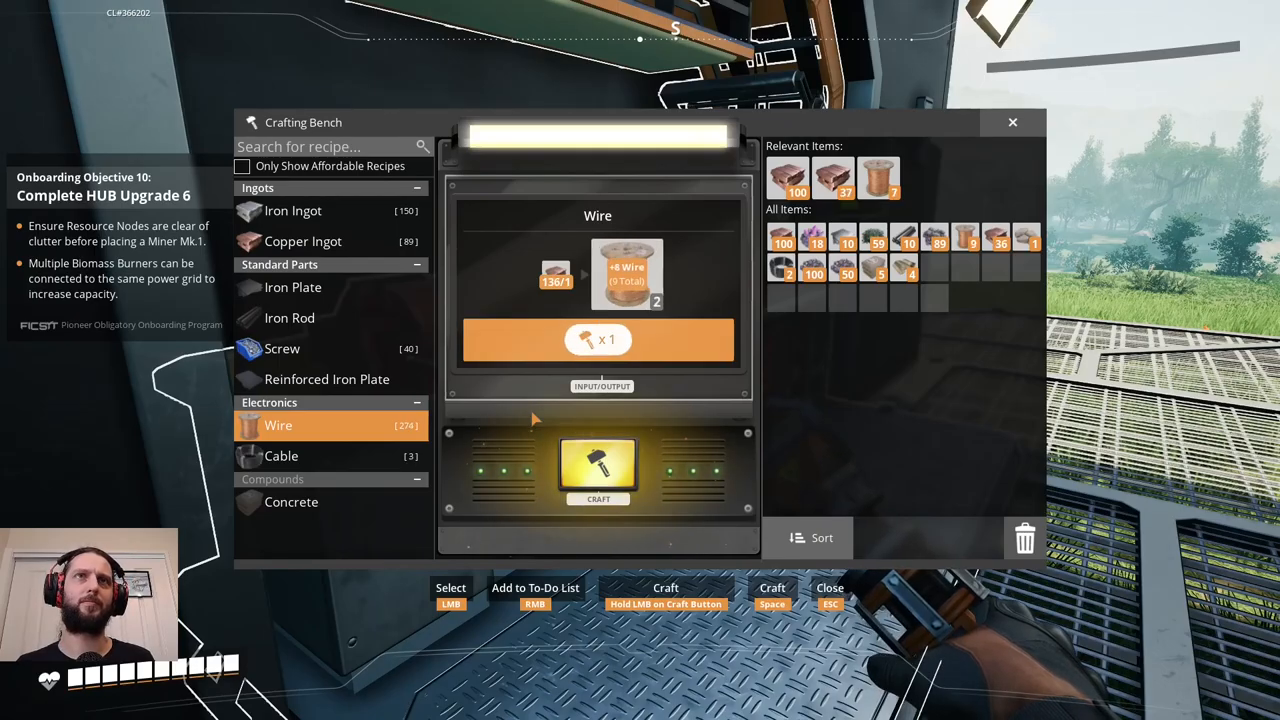
left_click(596, 470)
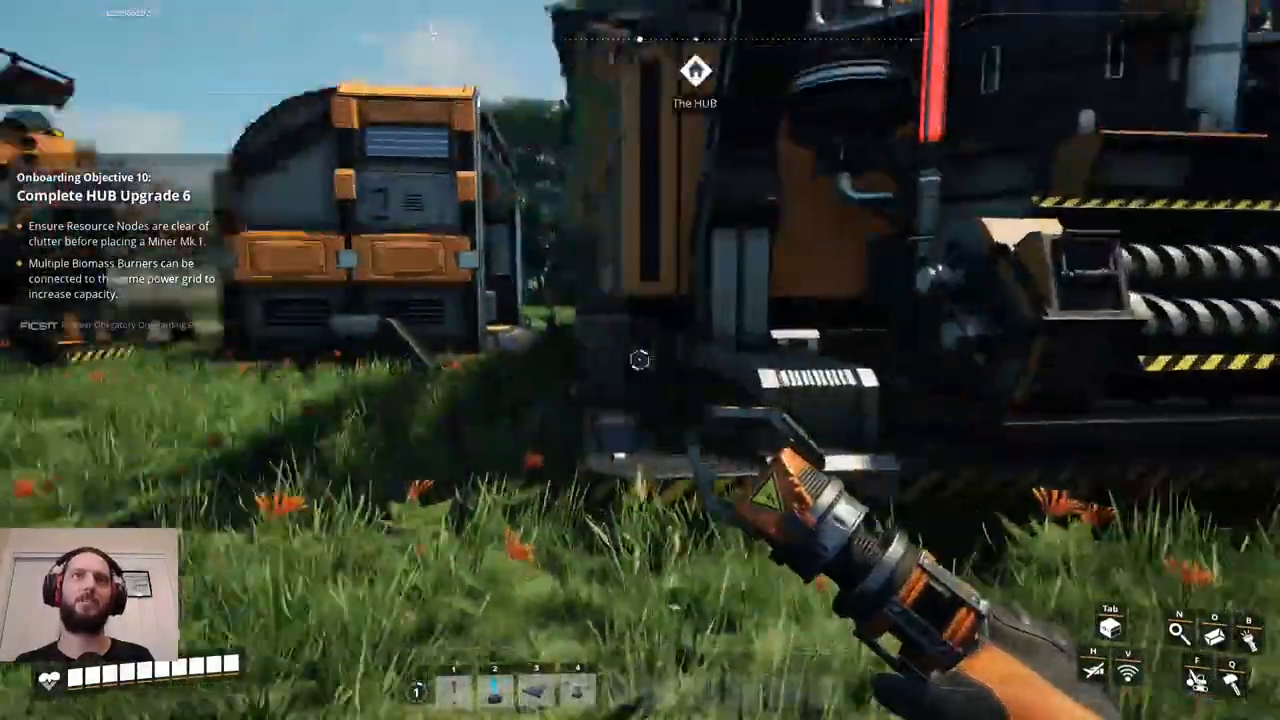
mouse_move(640, 360)
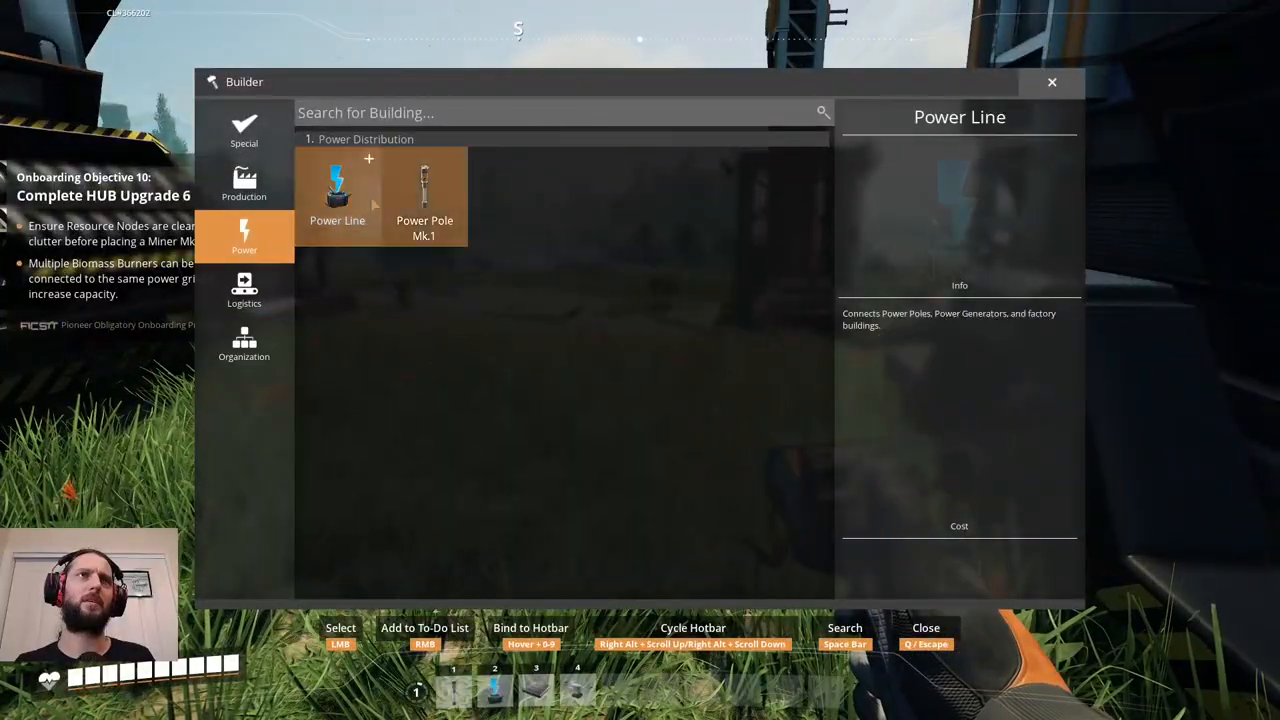
Pick the Power Line, inspect the Biomass Burner, and wire it into the grid.
left_click(424, 196)
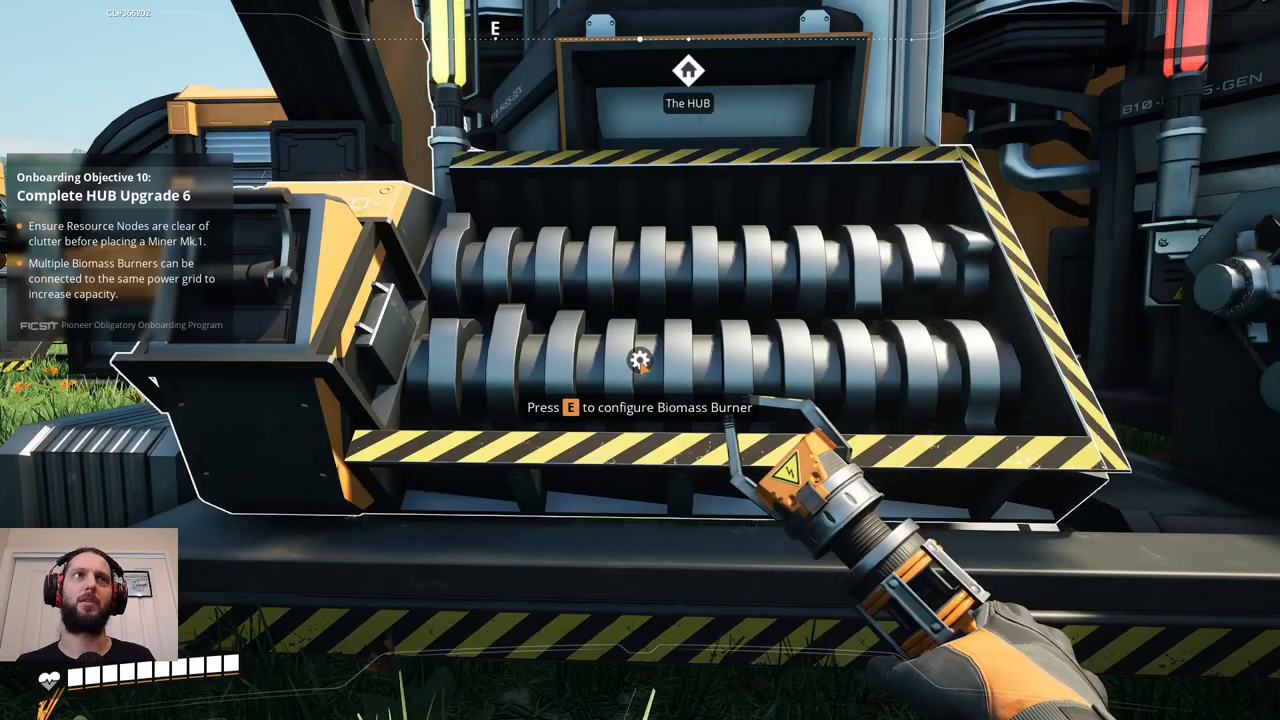
key("e")
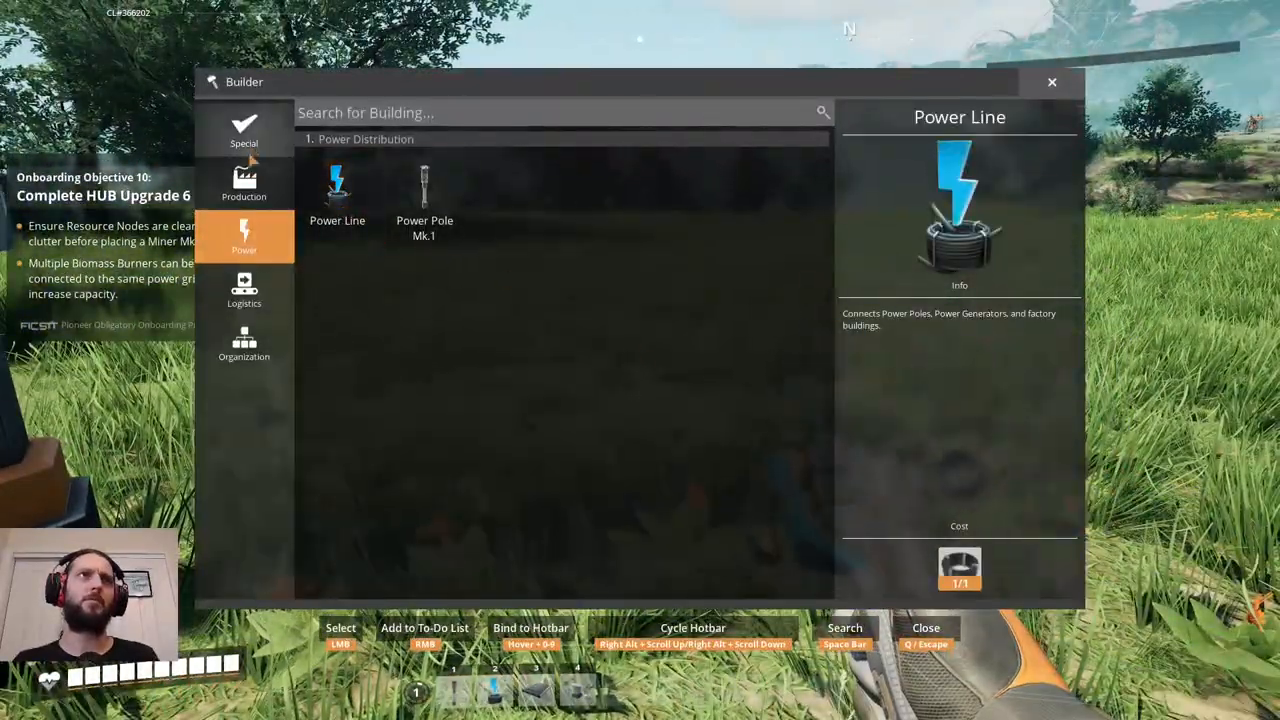
left_click(244, 344)
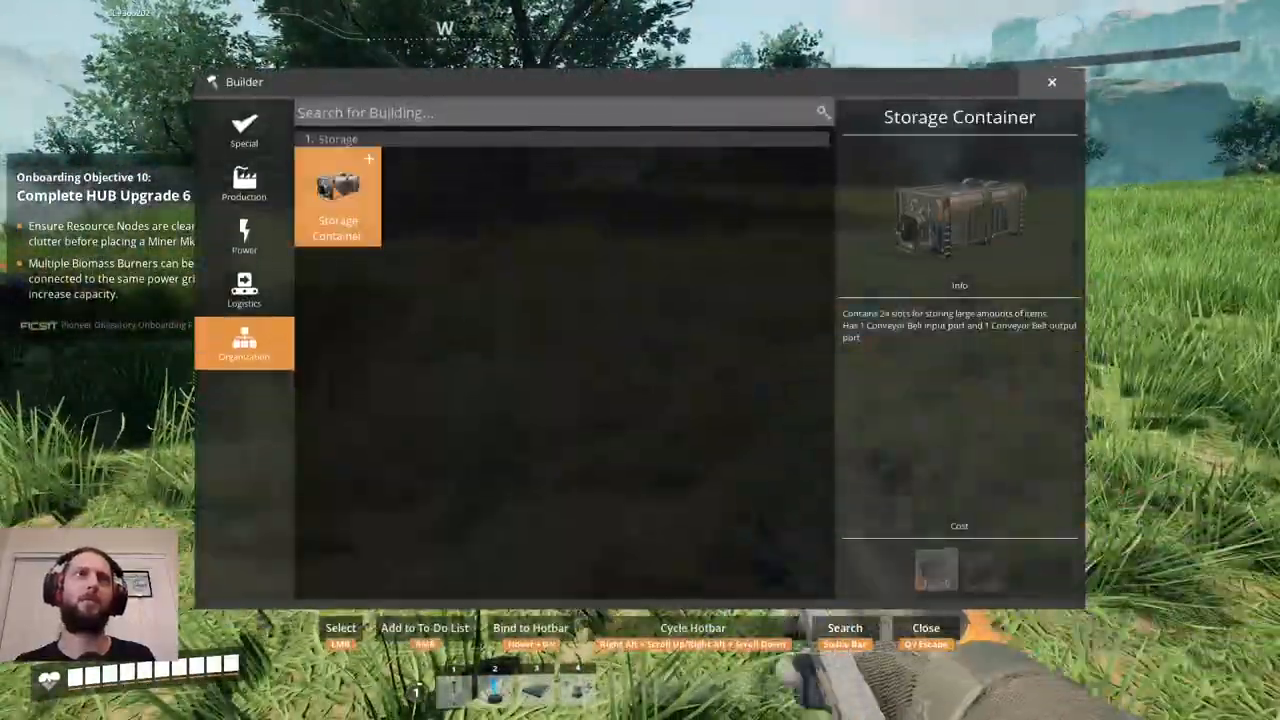
Choose the Storage Container from Organization and place it on the grass.
left_click(336, 196)
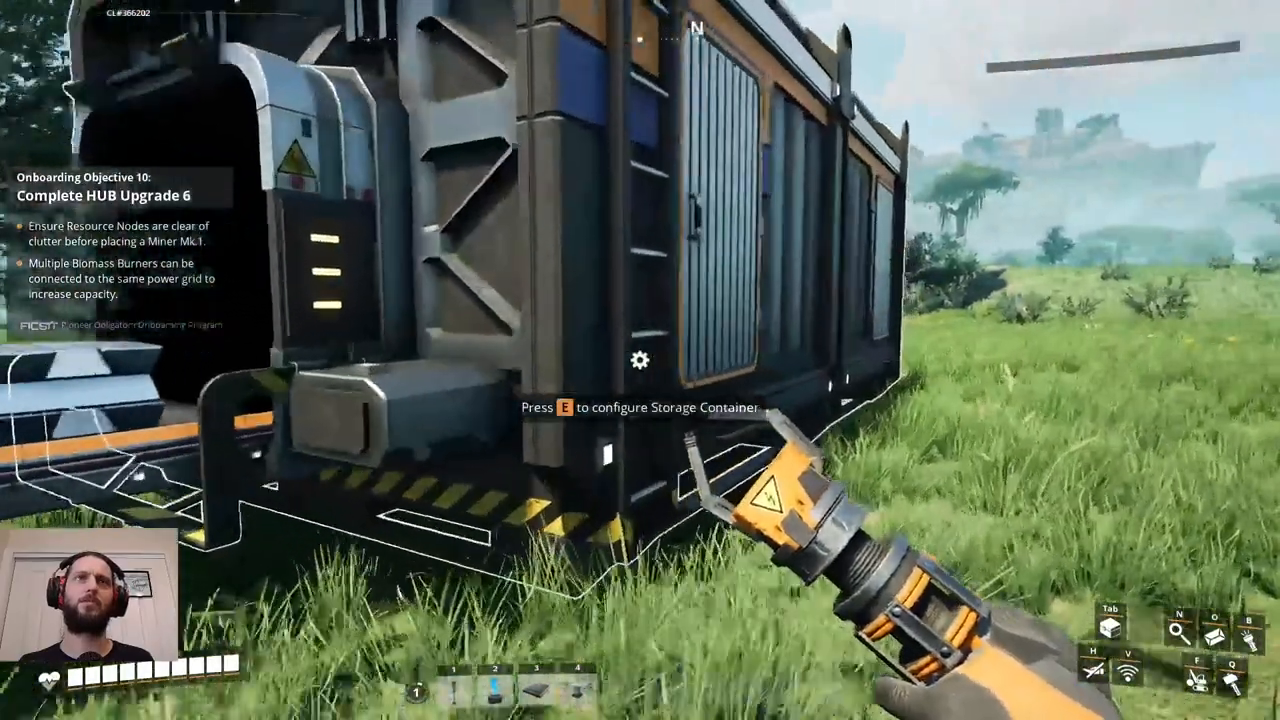
Review the personal inventory and close it before walking to the HUB Terminal.
key("e")
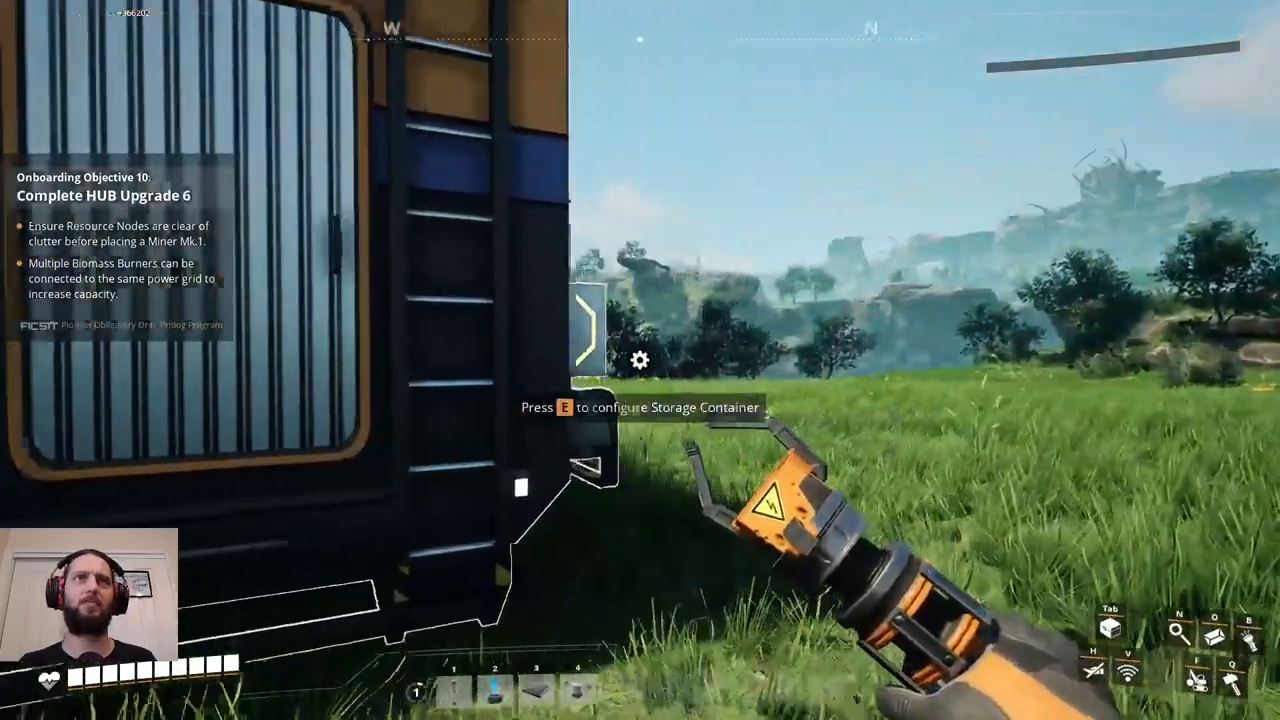
key("e")
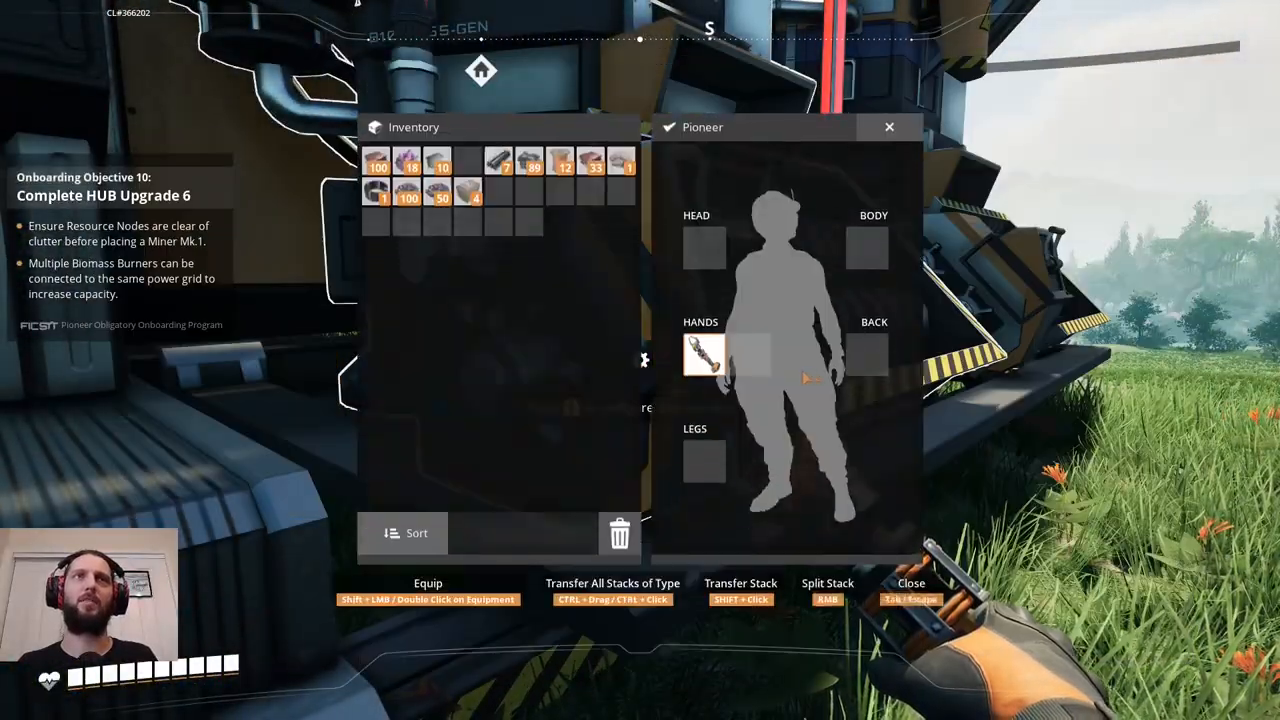
left_click(888, 128)
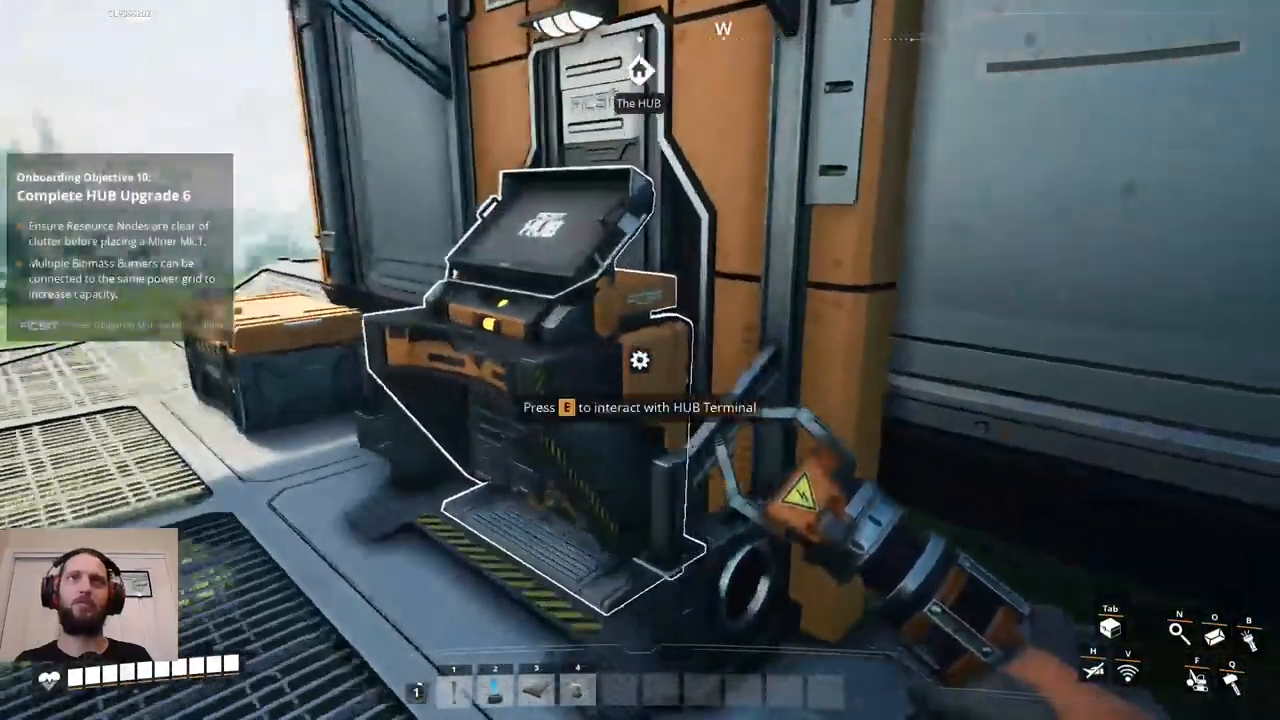
Show HUB Upgrade 6 in the HUB Terminal with its Biomass Burner reward and cost.
key("e")
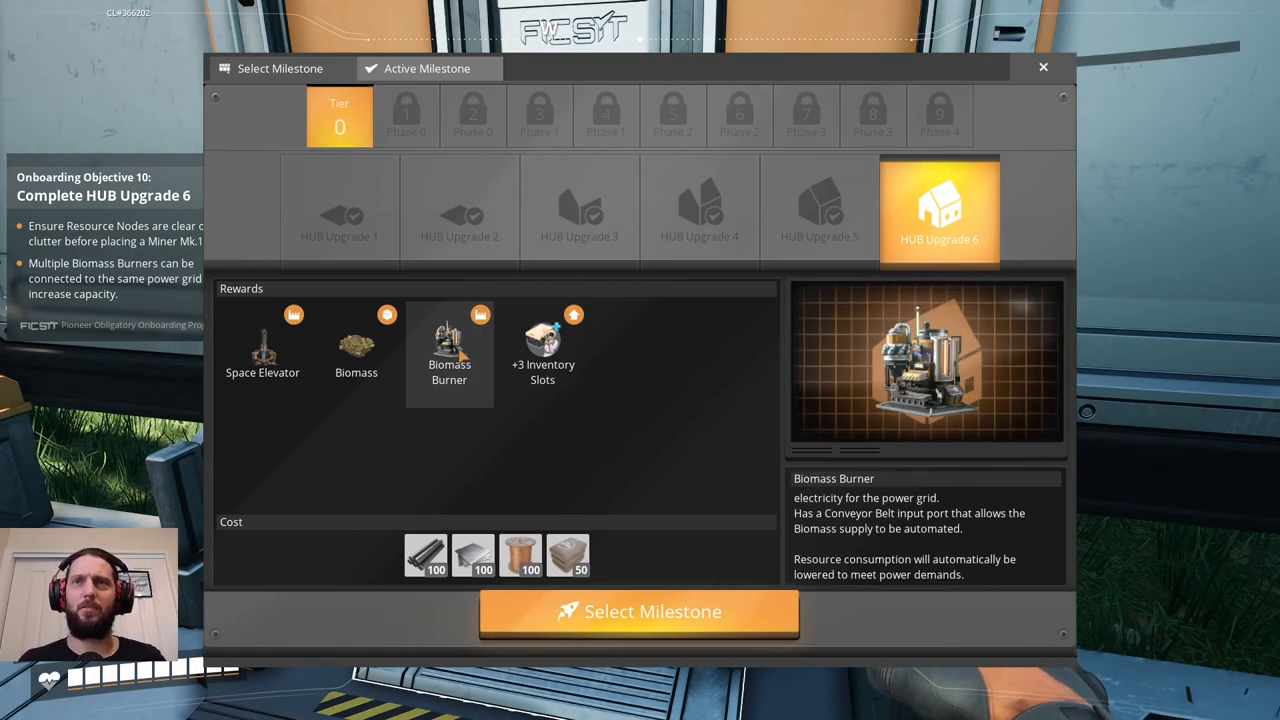
left_click(262, 350)
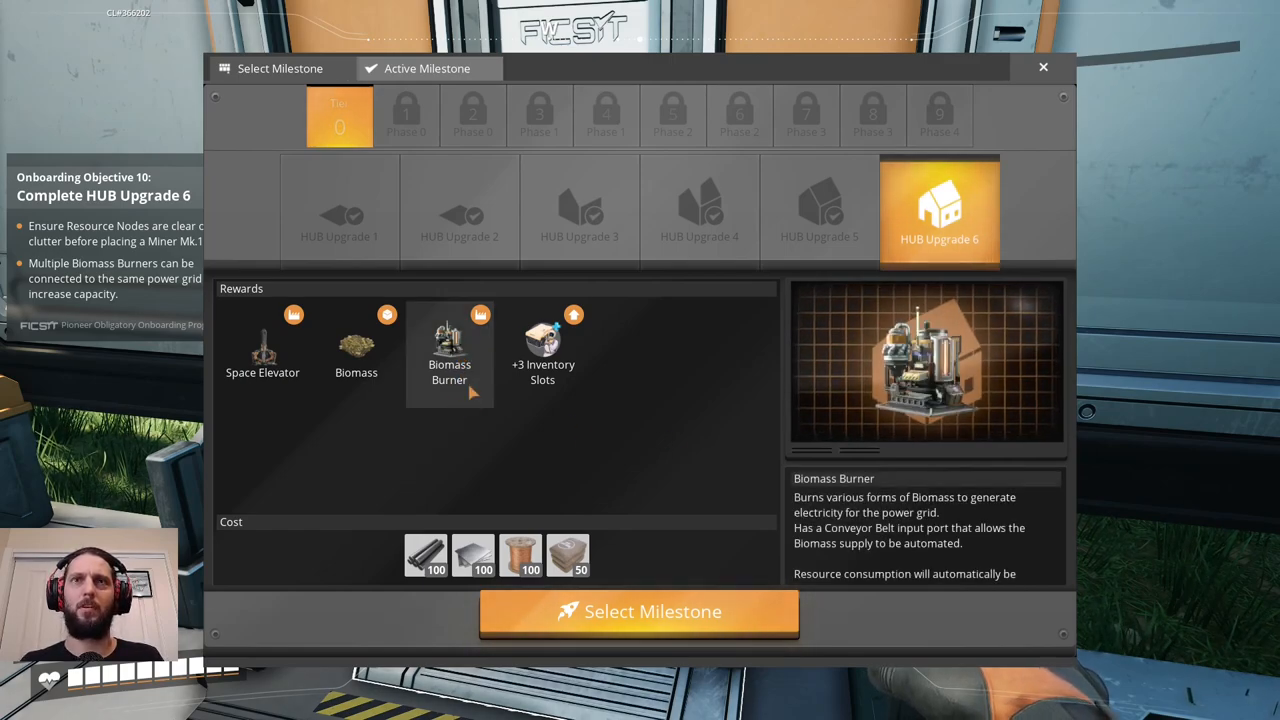
Activate HUB Upgrade 6, deliver first materials, and check the storage container for more.
left_click(640, 612)
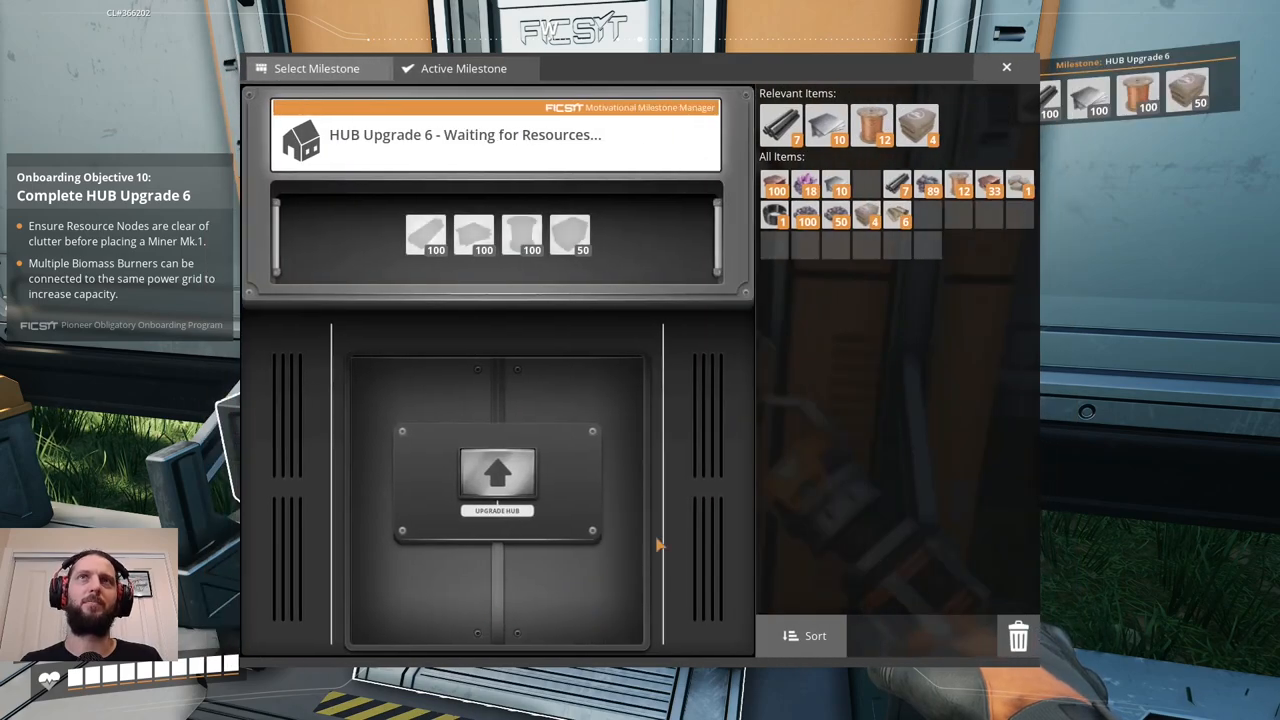
mouse_move(718, 350)
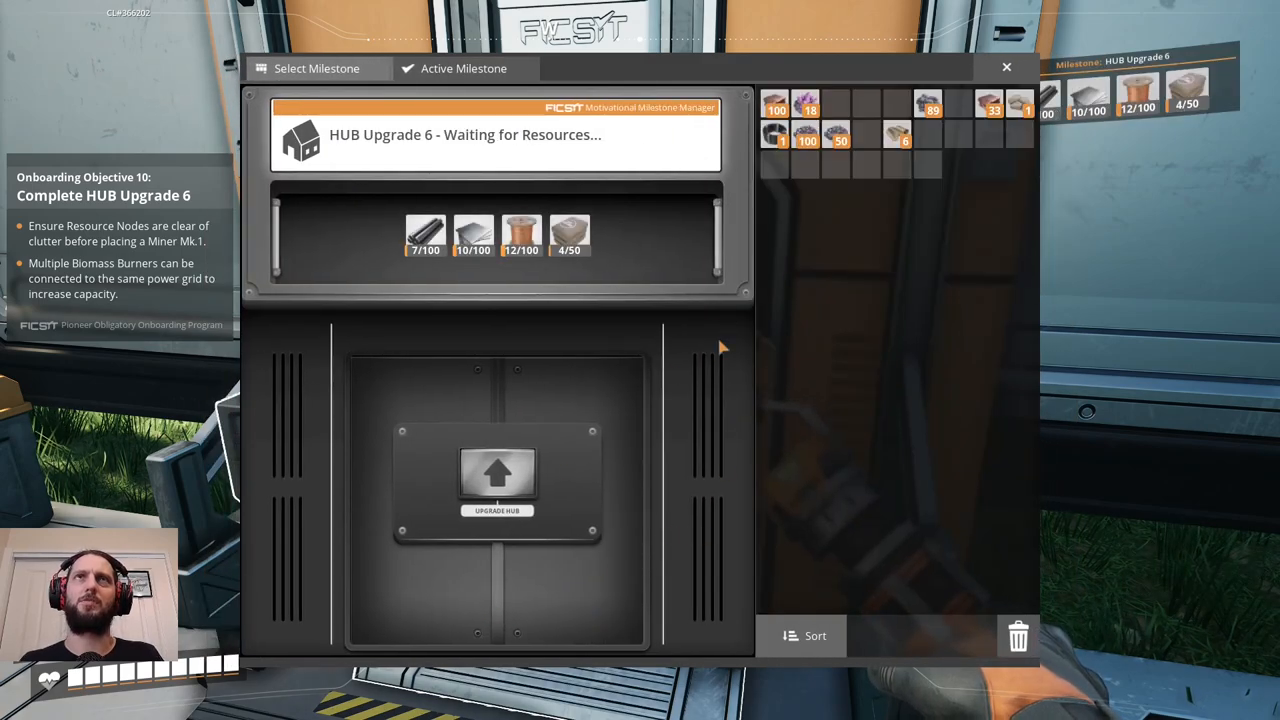
mouse_move(676, 392)
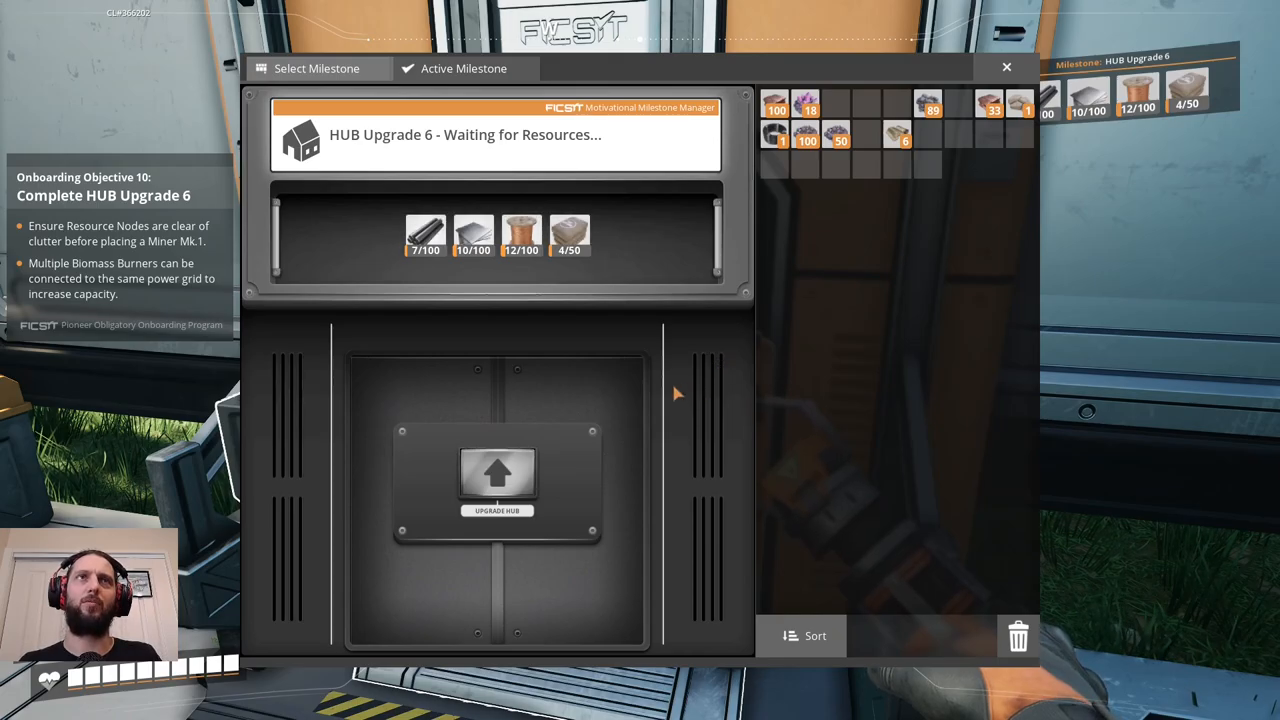
left_click(1006, 68)
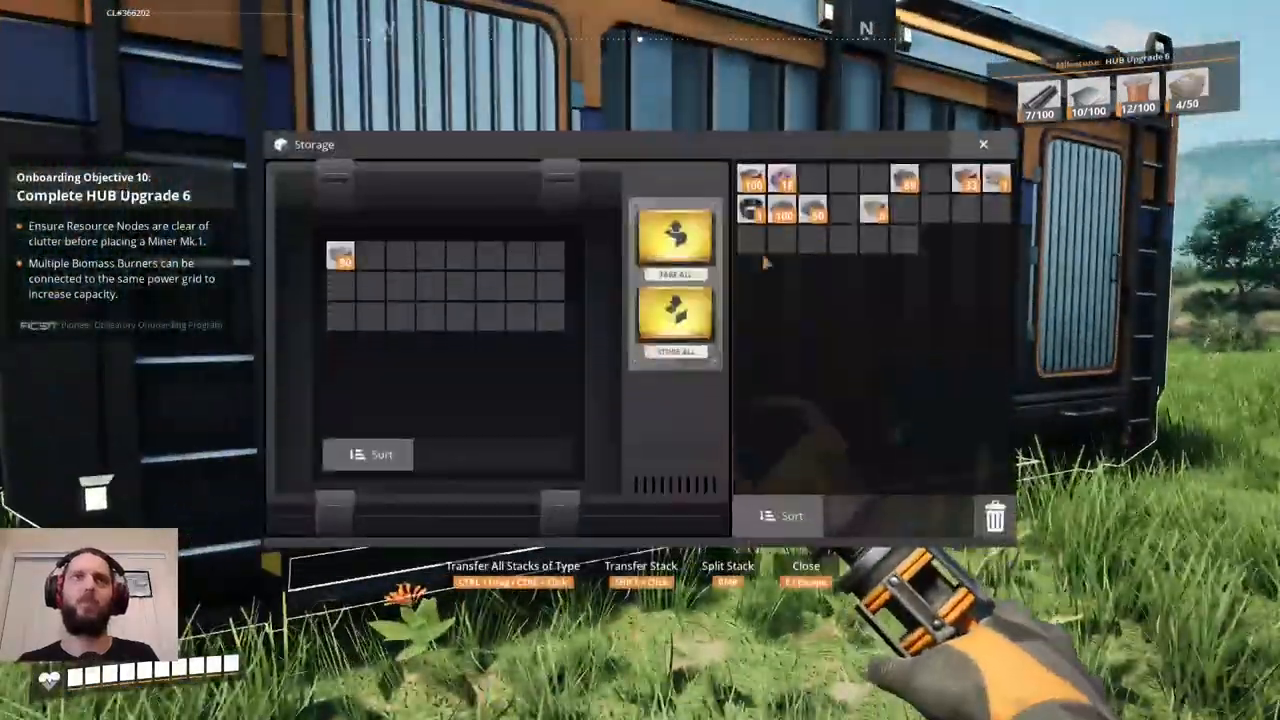
key("Escape")
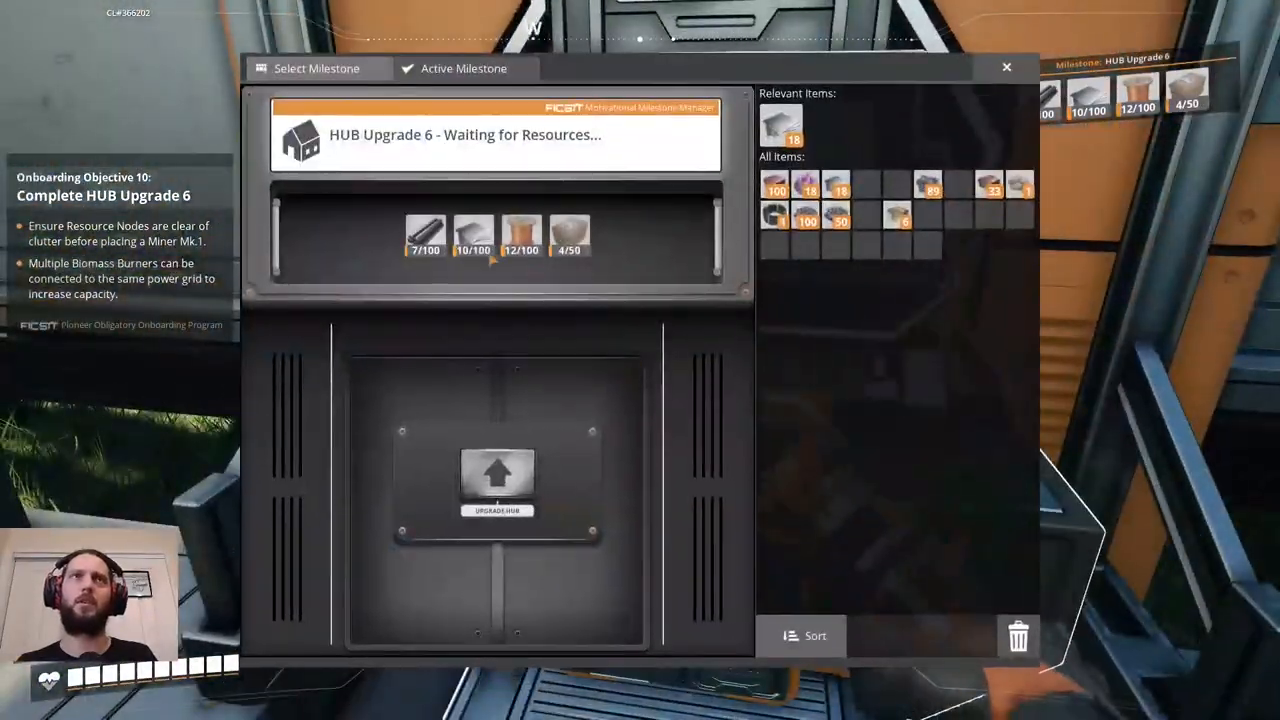
left_click(1006, 68)
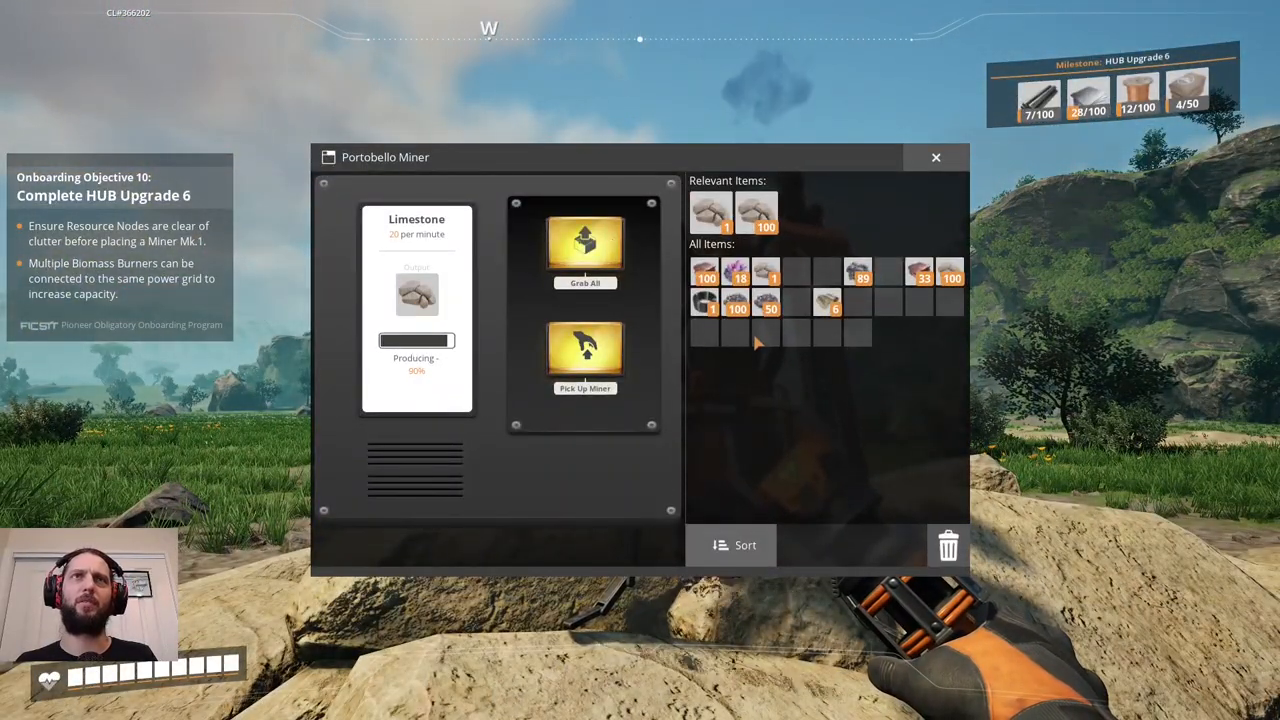
Grab all limestone from the Portable Miner and mine the limestone node.
left_click(936, 156)
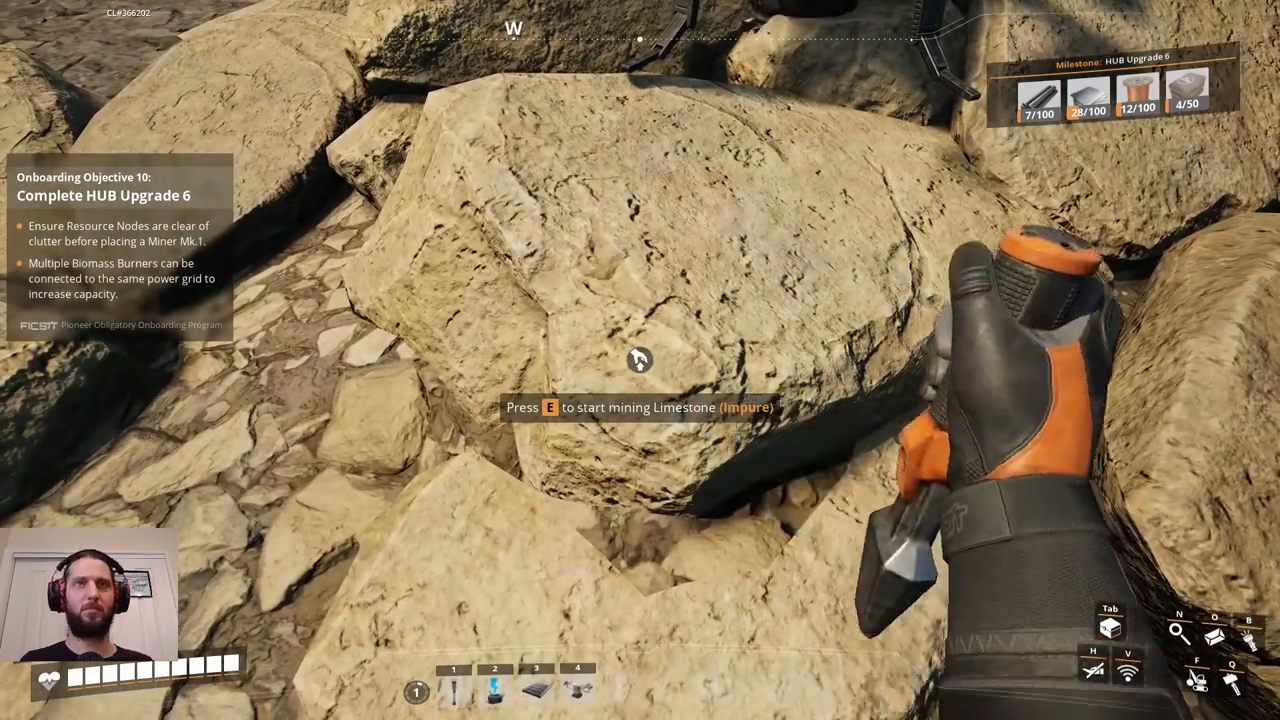
key("e")
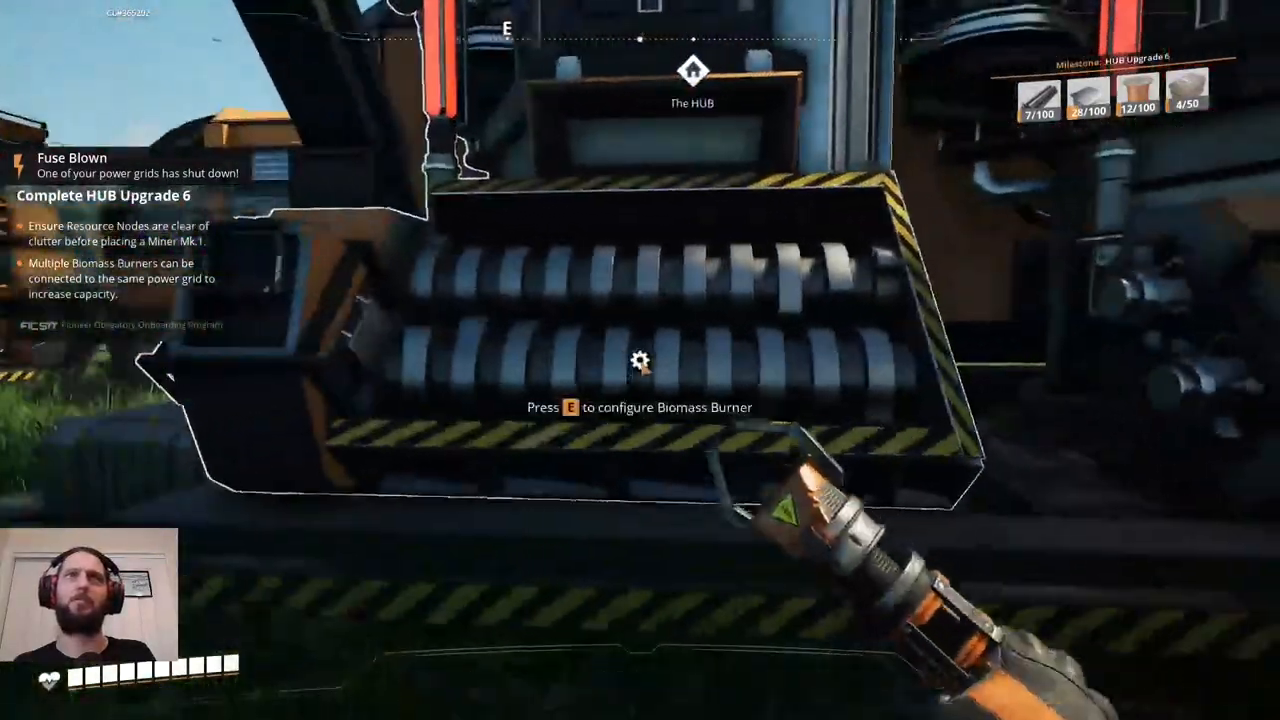
Hand-craft Iron Rods at the Crafting Bench until the iron ingots run out.
key("e")
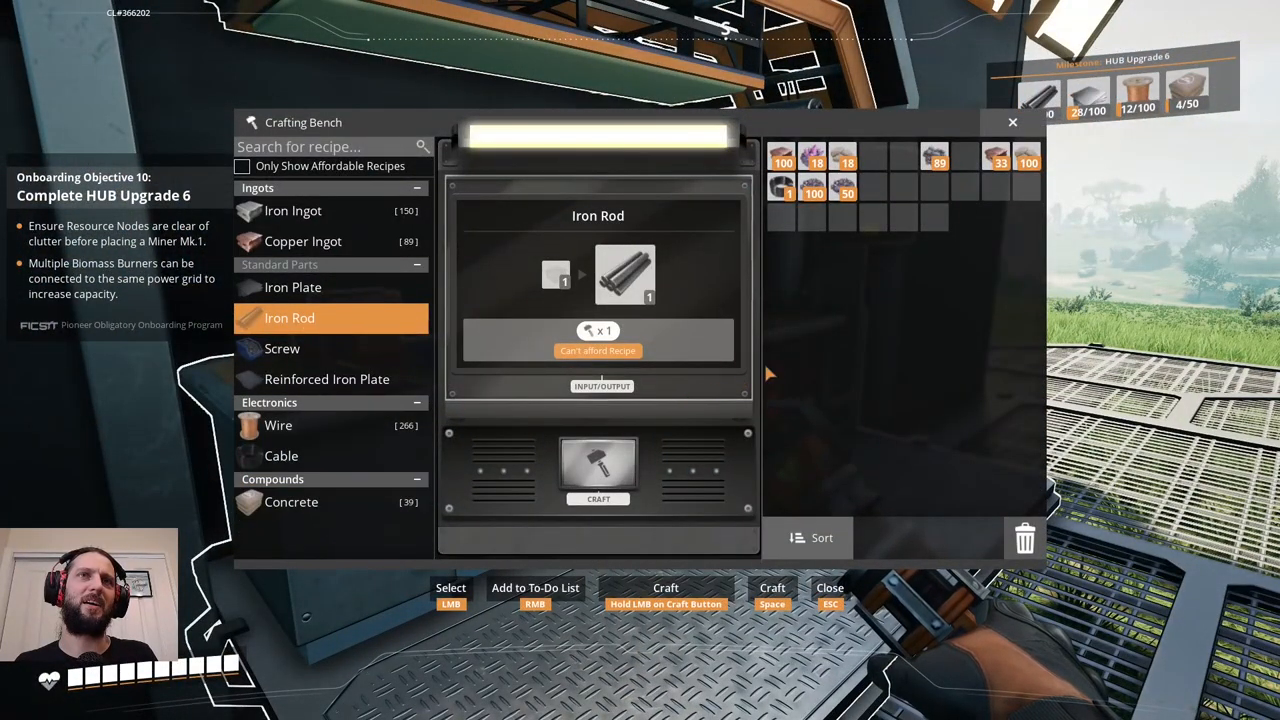
key("Escape")
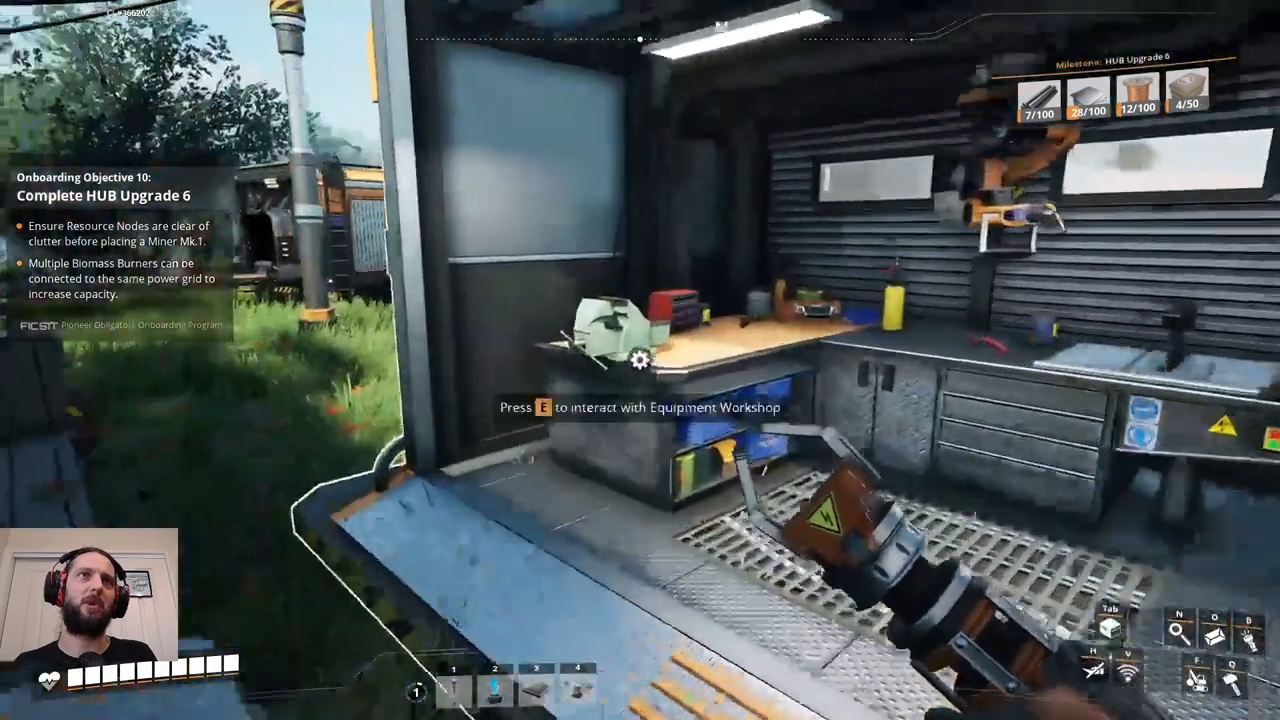
key("e")
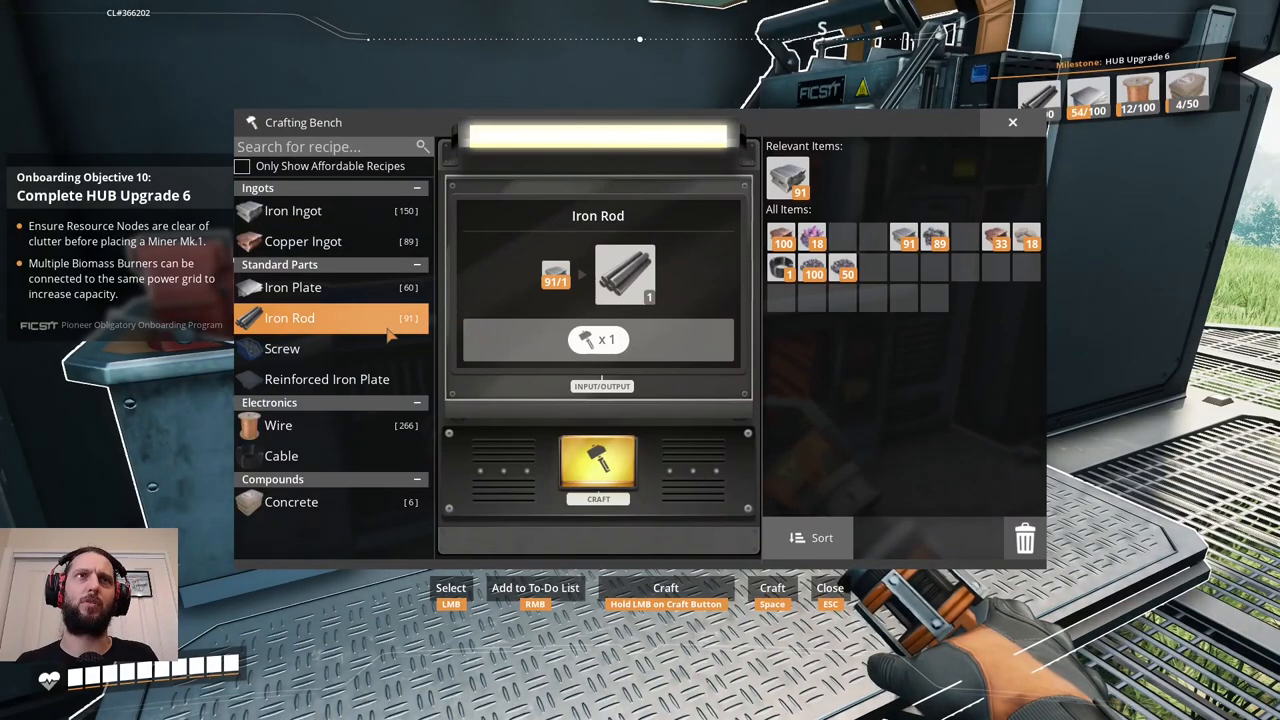
left_click(598, 470)
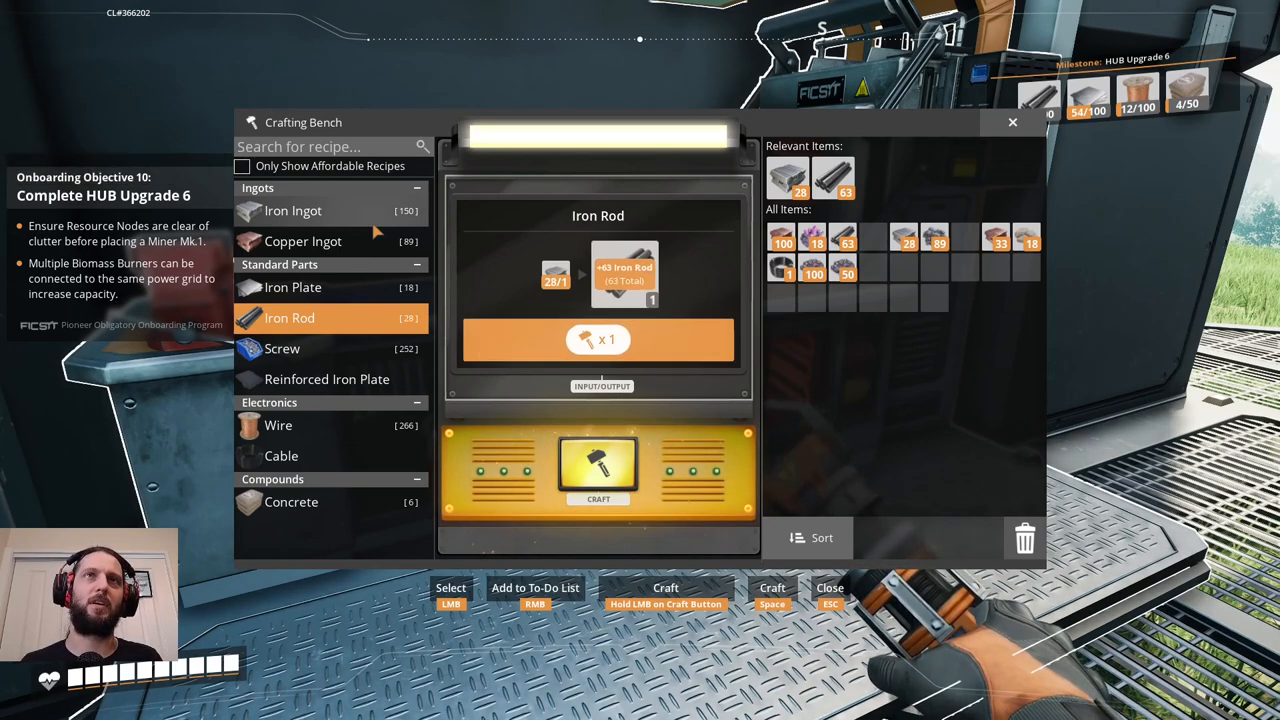
left_click(598, 470)
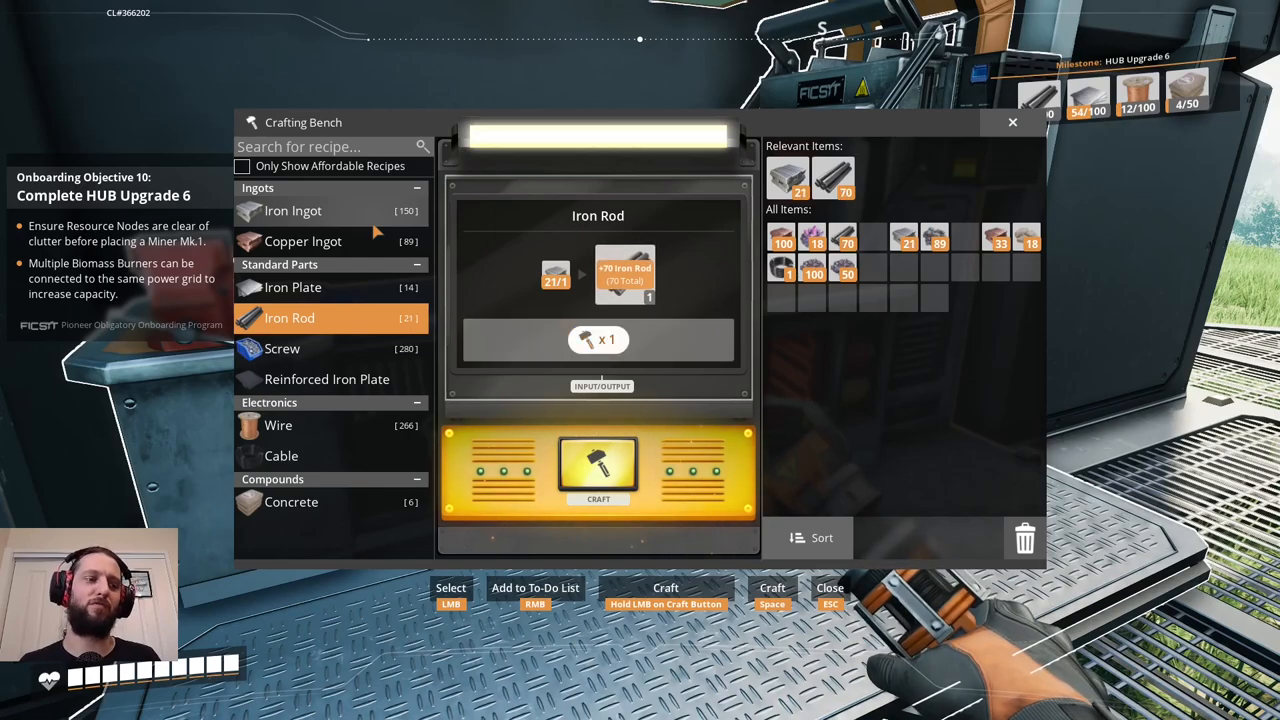
left_click(598, 470)
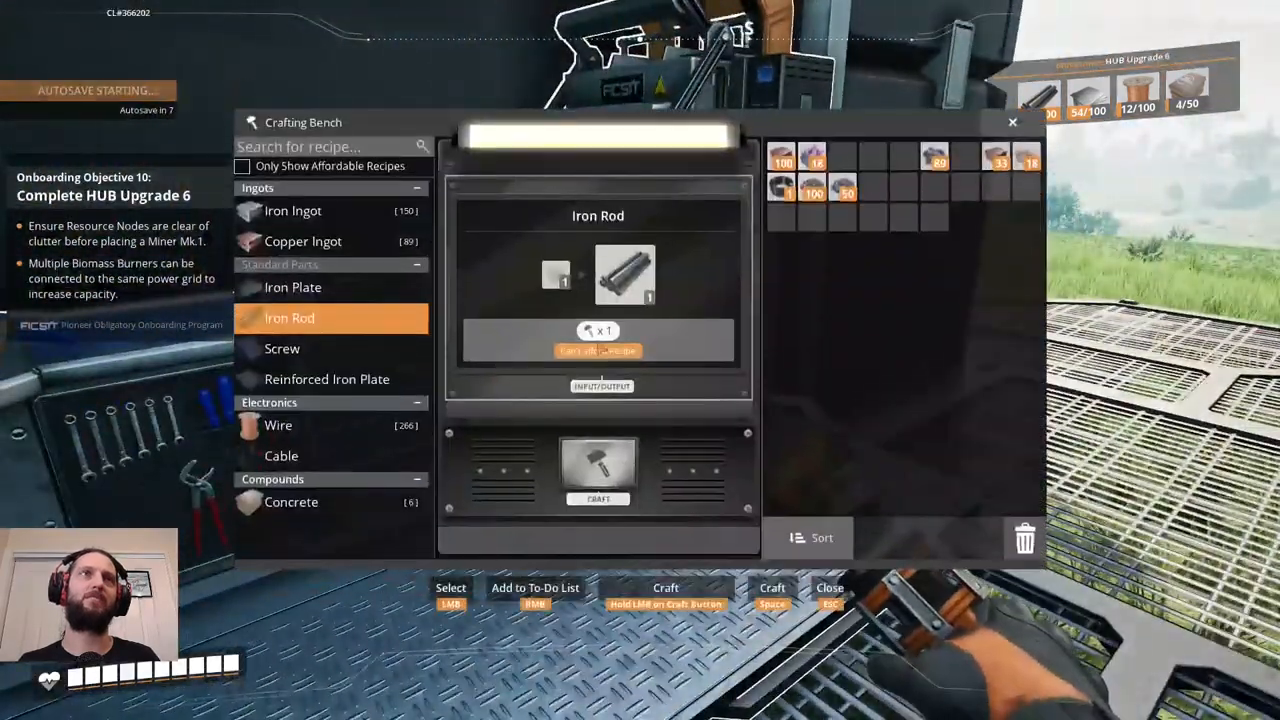
Switch to the Iron Ingot recipe and hand-craft a first run of ingots from ore.
left_click(292, 210)
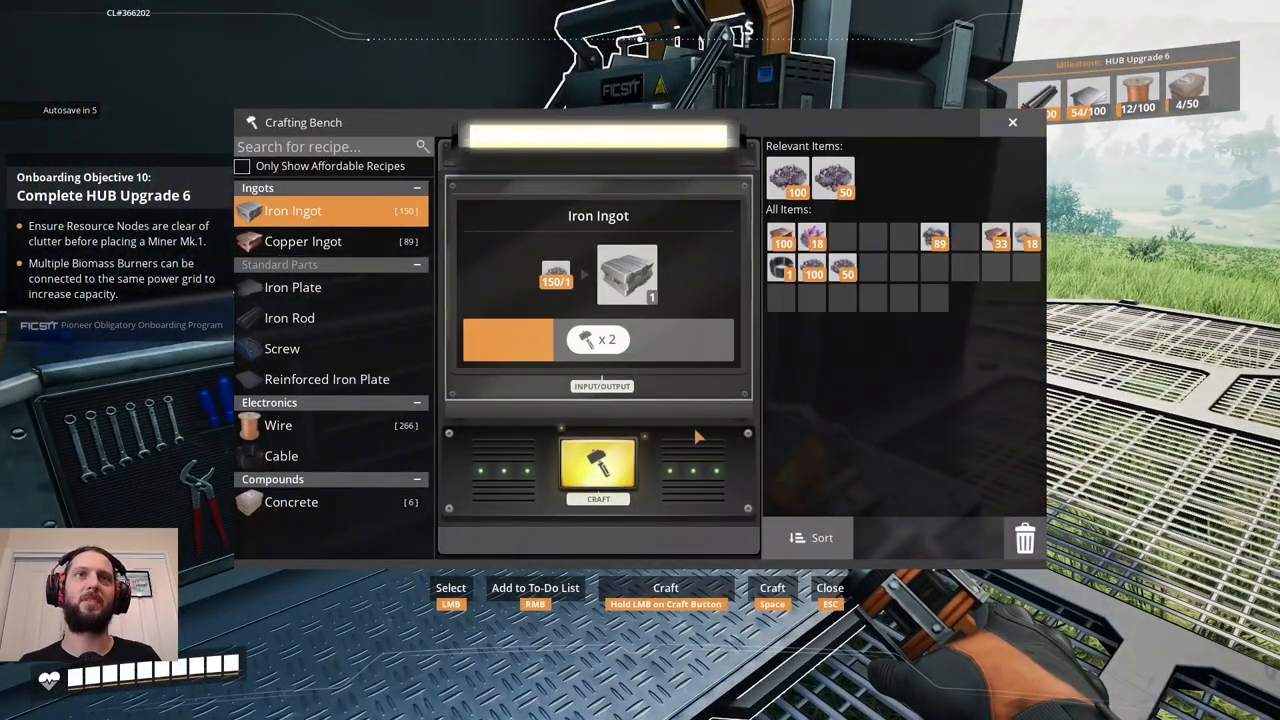
left_click(598, 470)
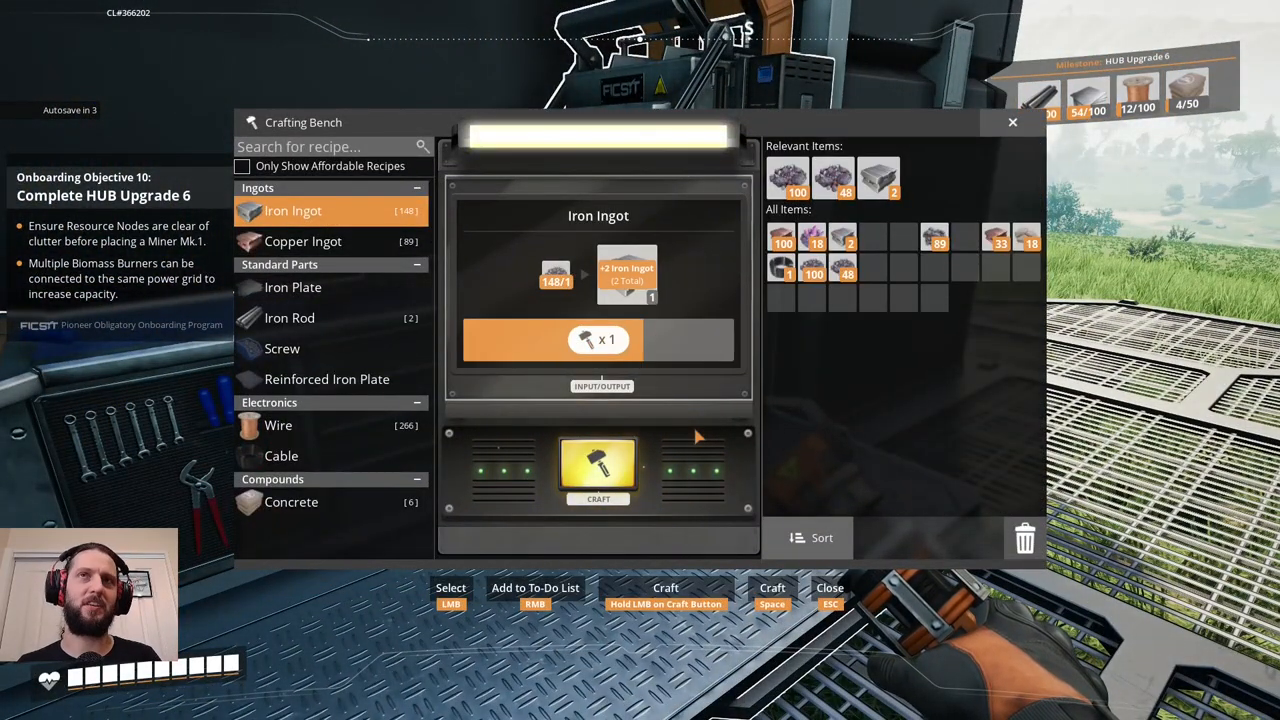
left_click(598, 470)
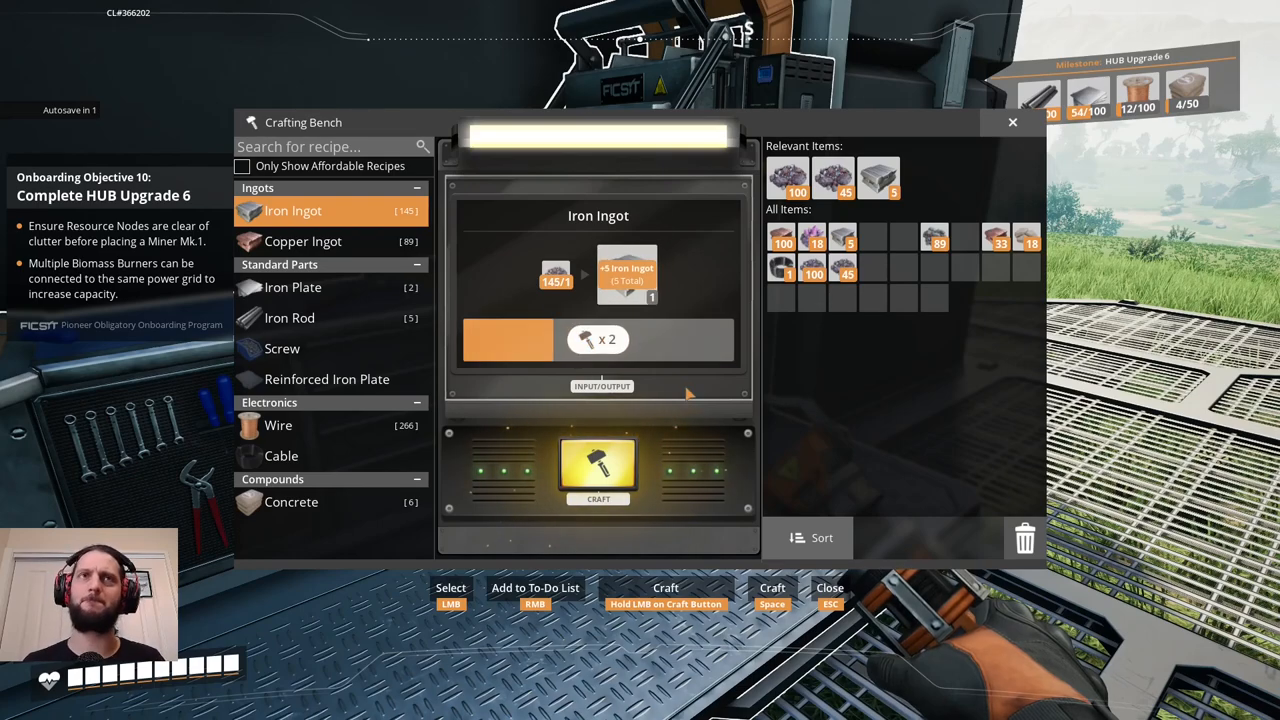
left_click(598, 470)
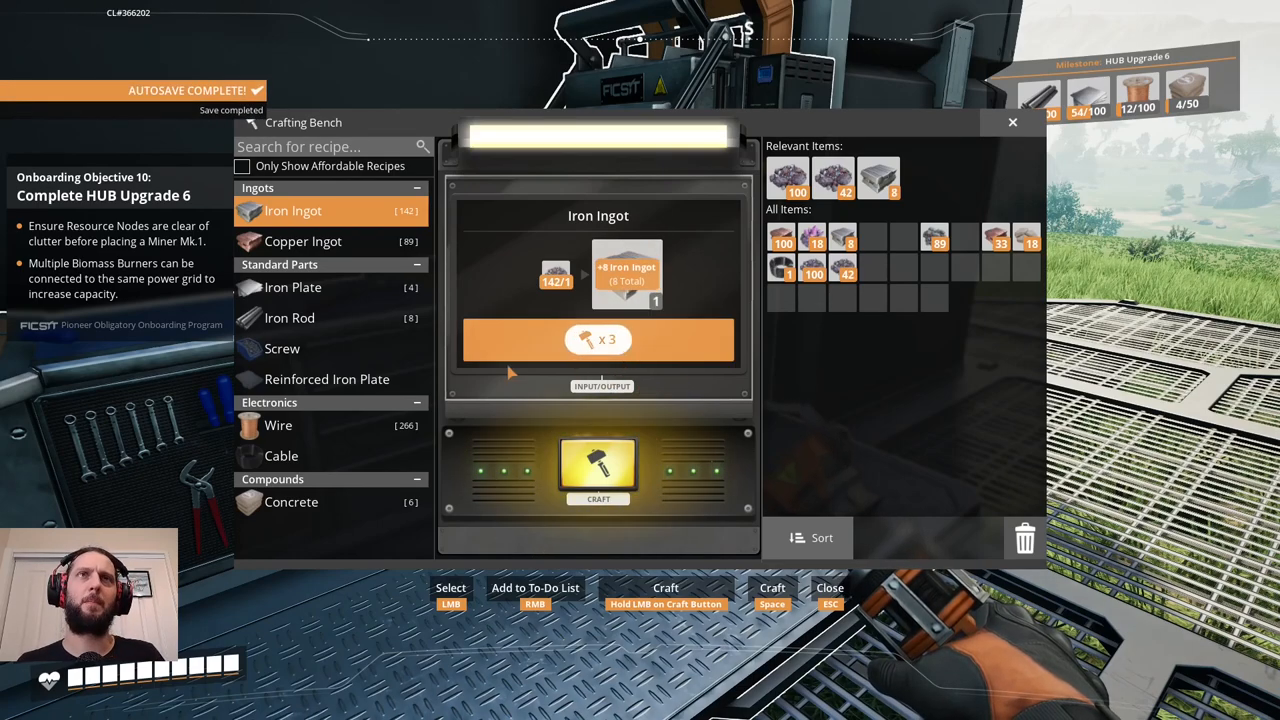
left_click(598, 470)
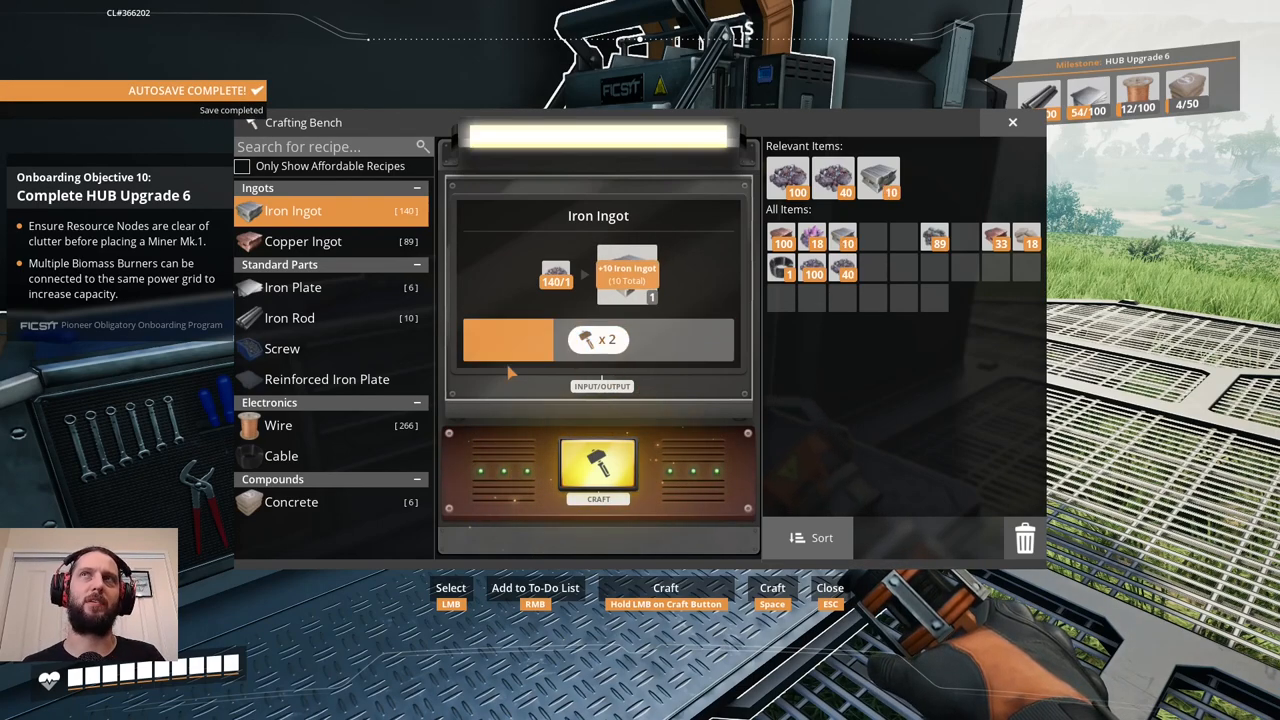
left_click(598, 468)
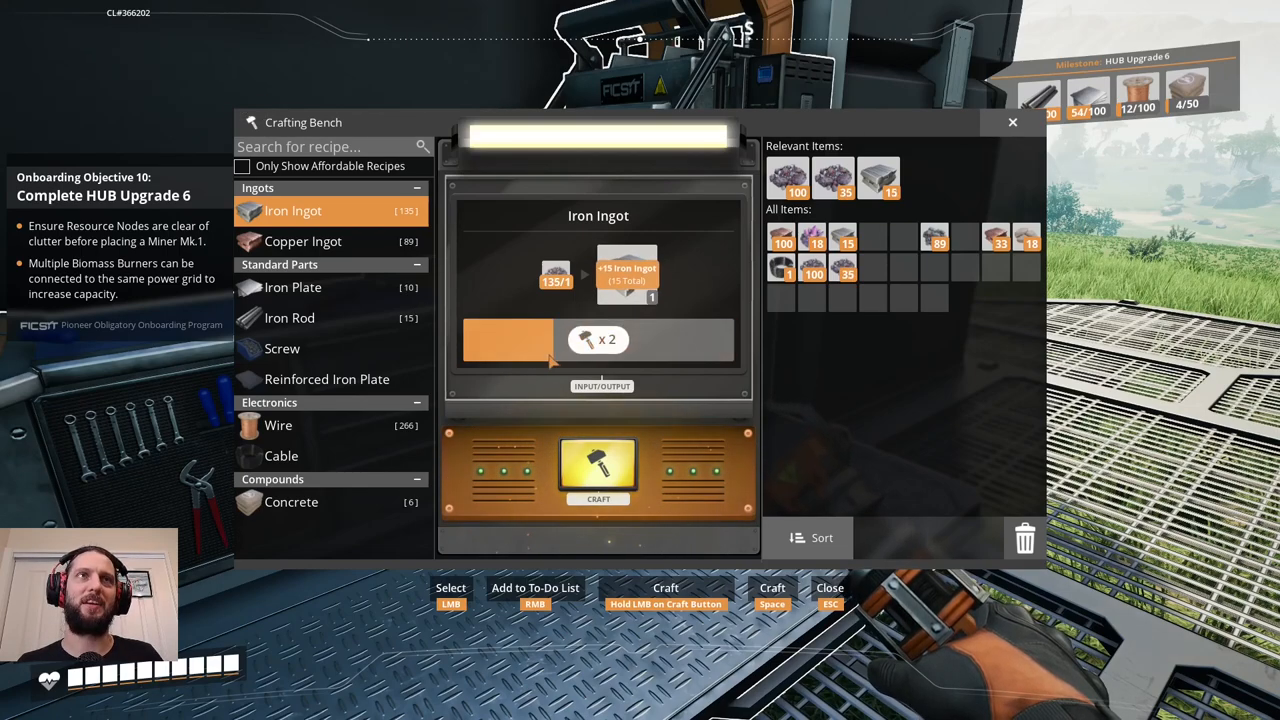
left_click(598, 468)
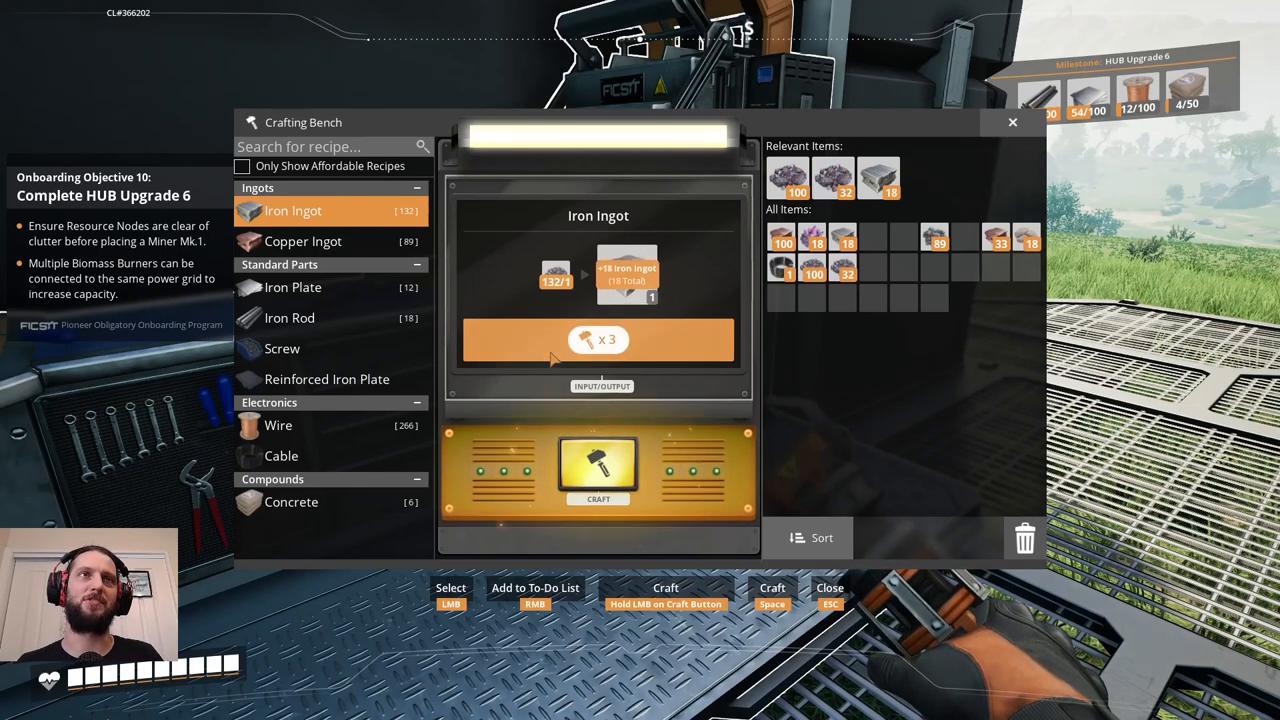
left_click(598, 468)
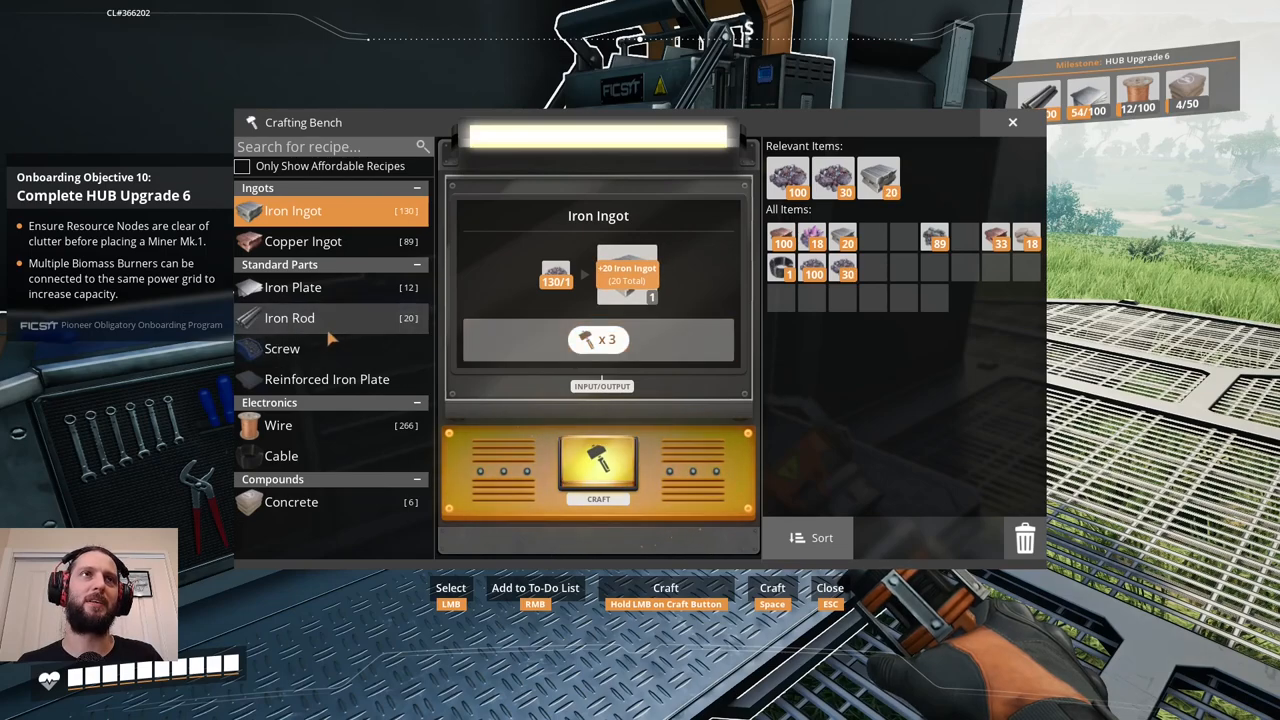
Glance at the Iron Rod recipe, return to Iron Ingot and craft more ingots.
left_click(288, 318)
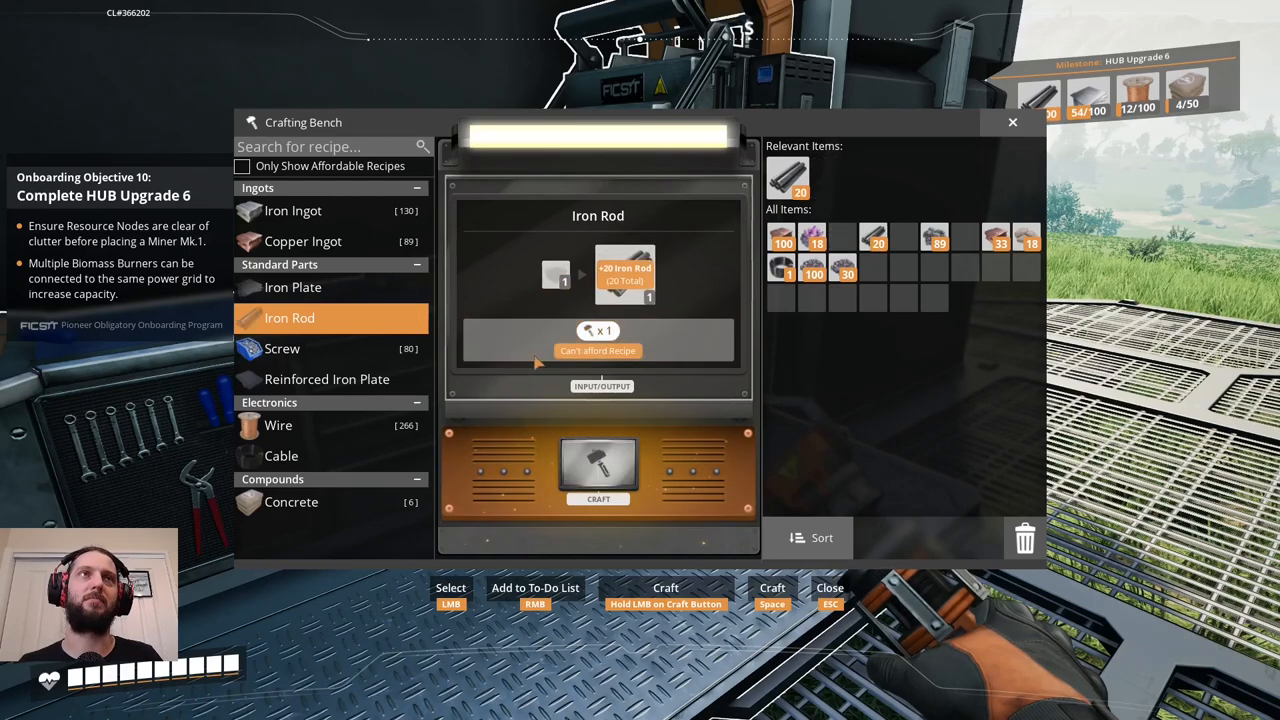
left_click(292, 210)
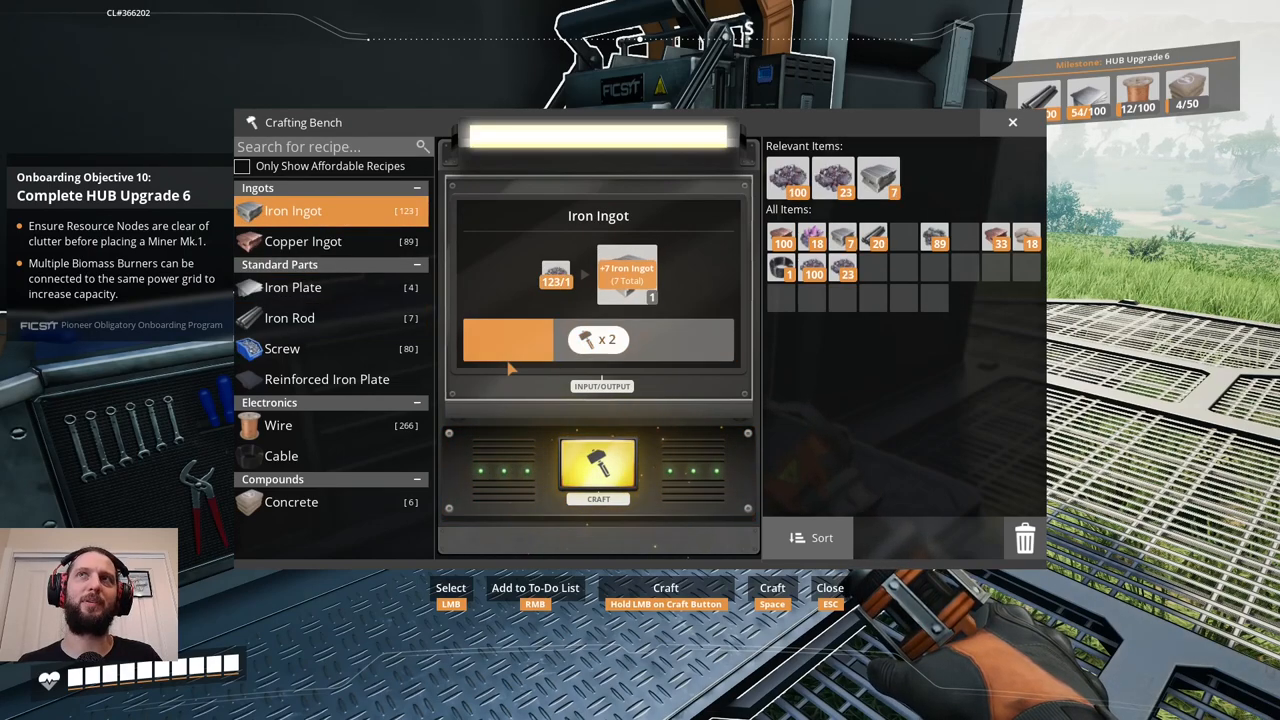
left_click(598, 470)
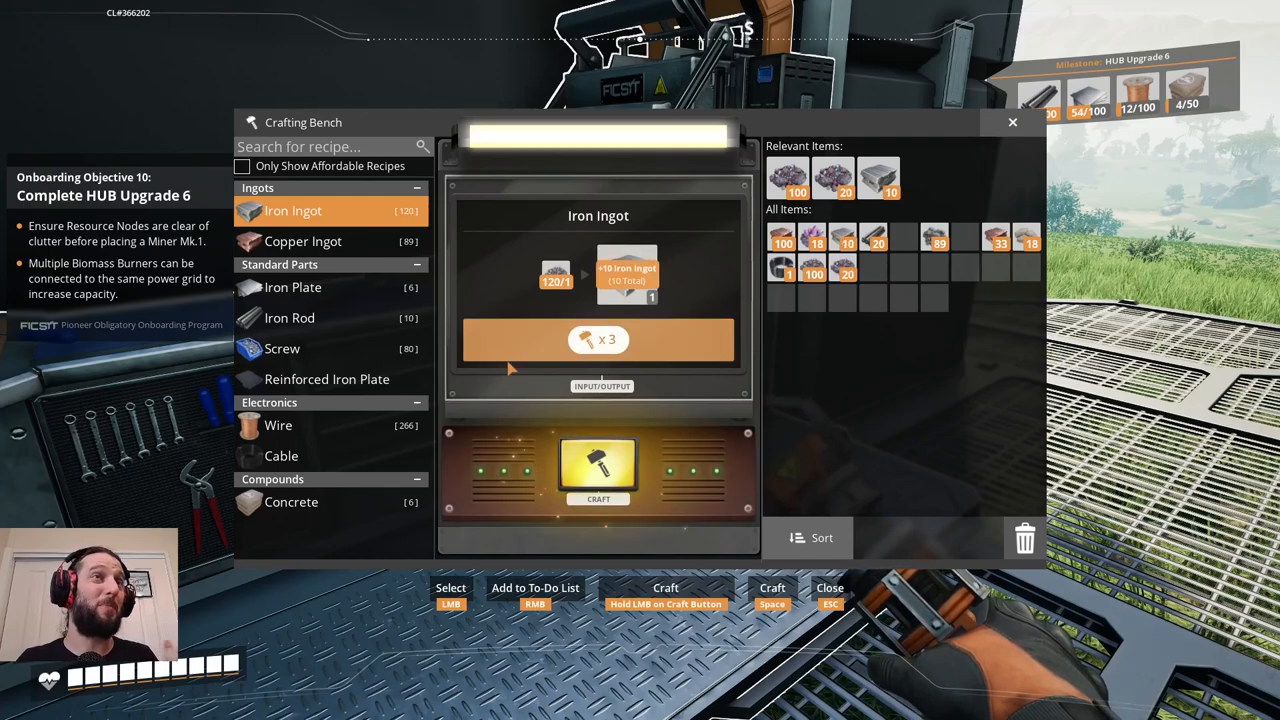
left_click(598, 470)
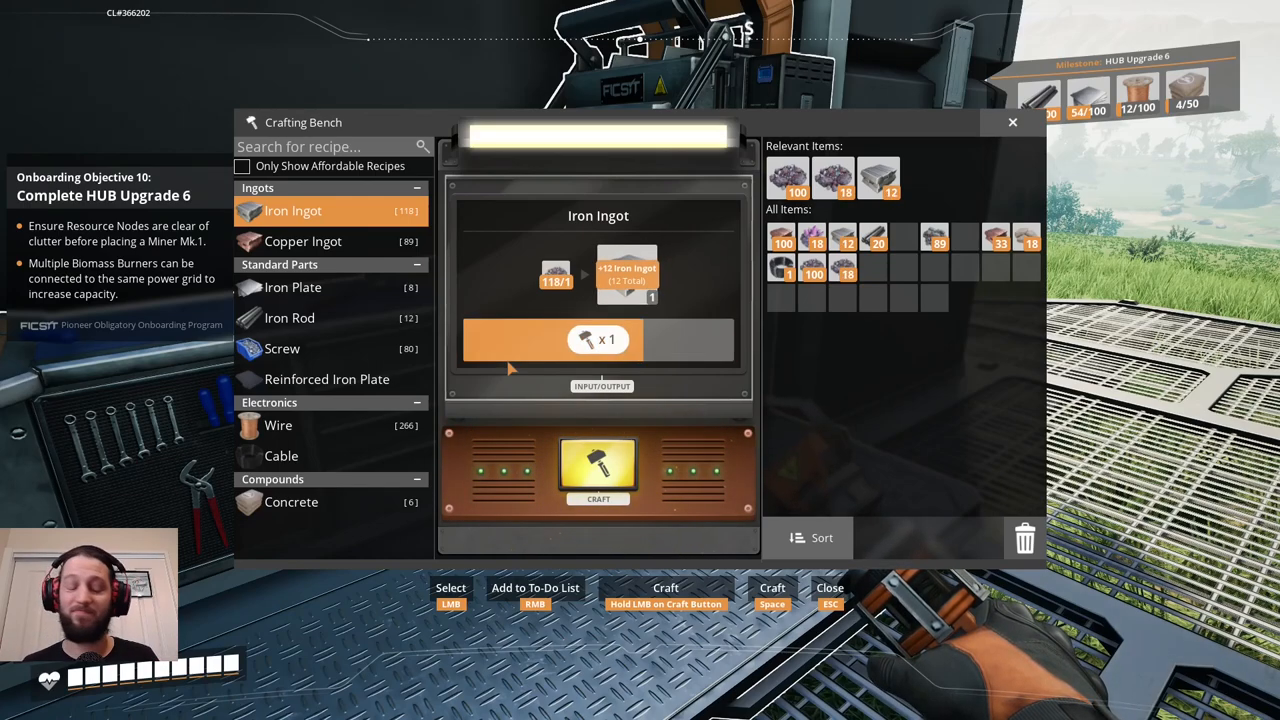
left_click(598, 470)
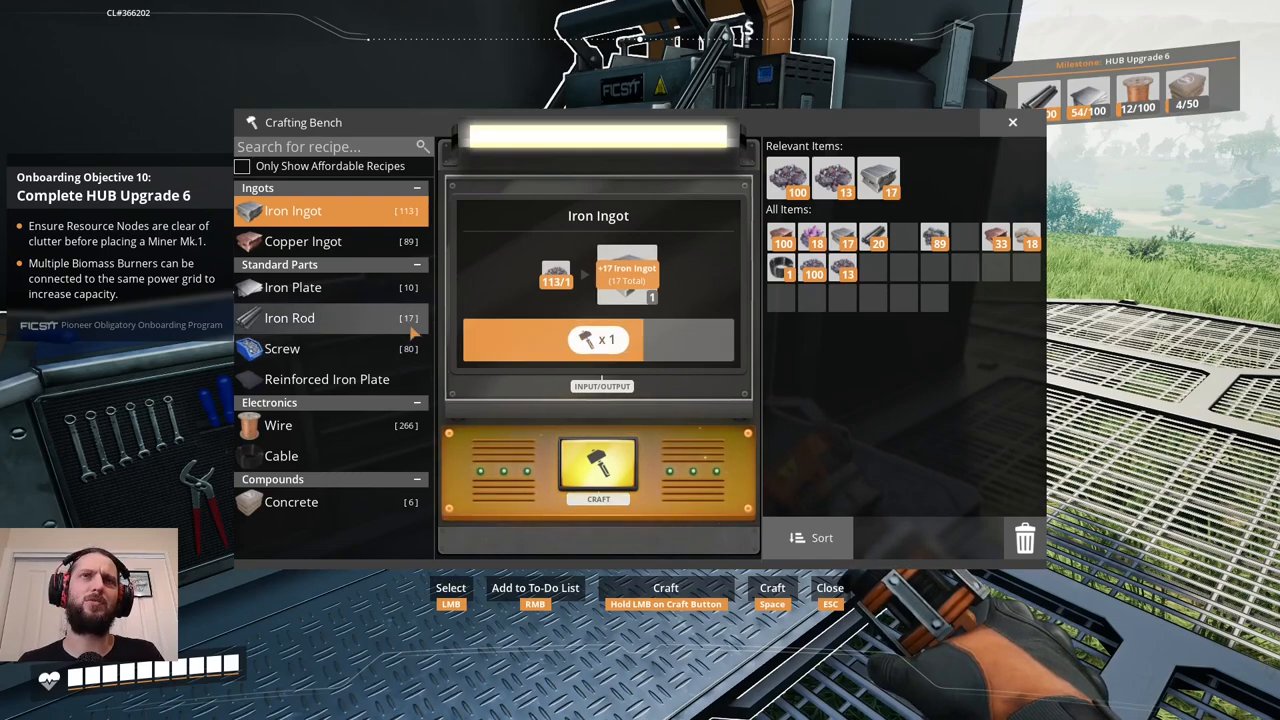
left_click(598, 464)
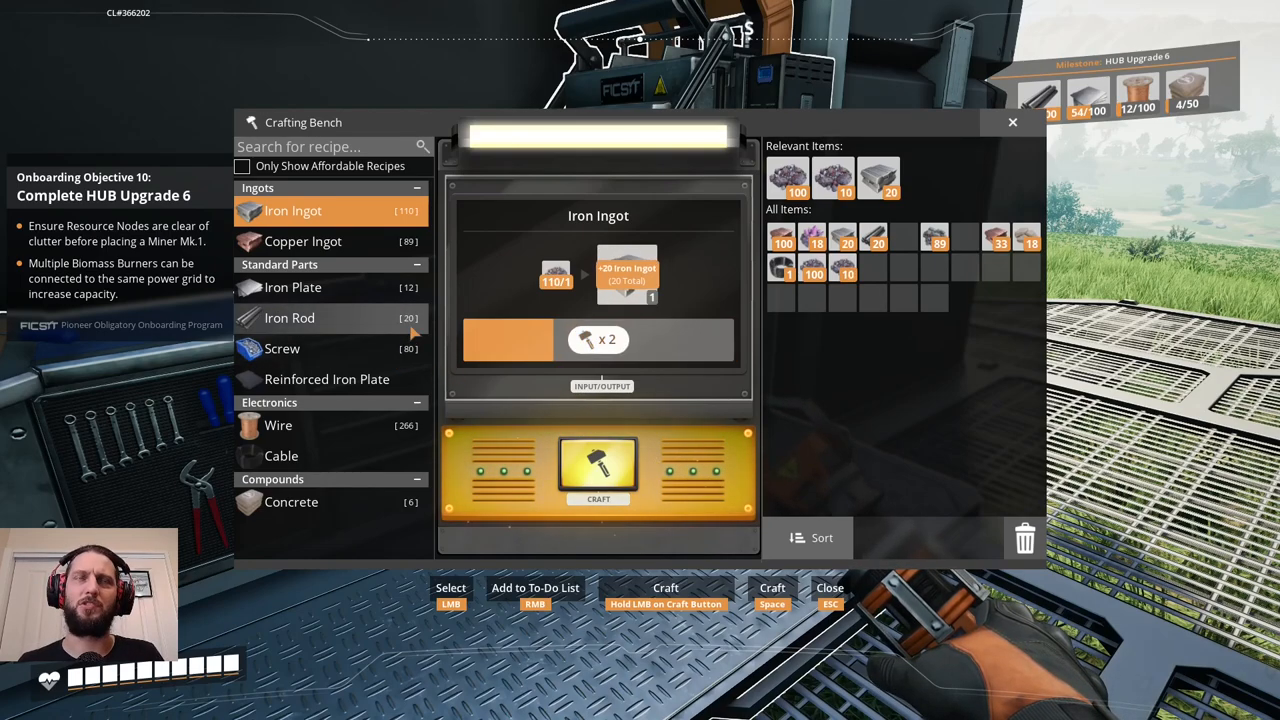
left_click(598, 464)
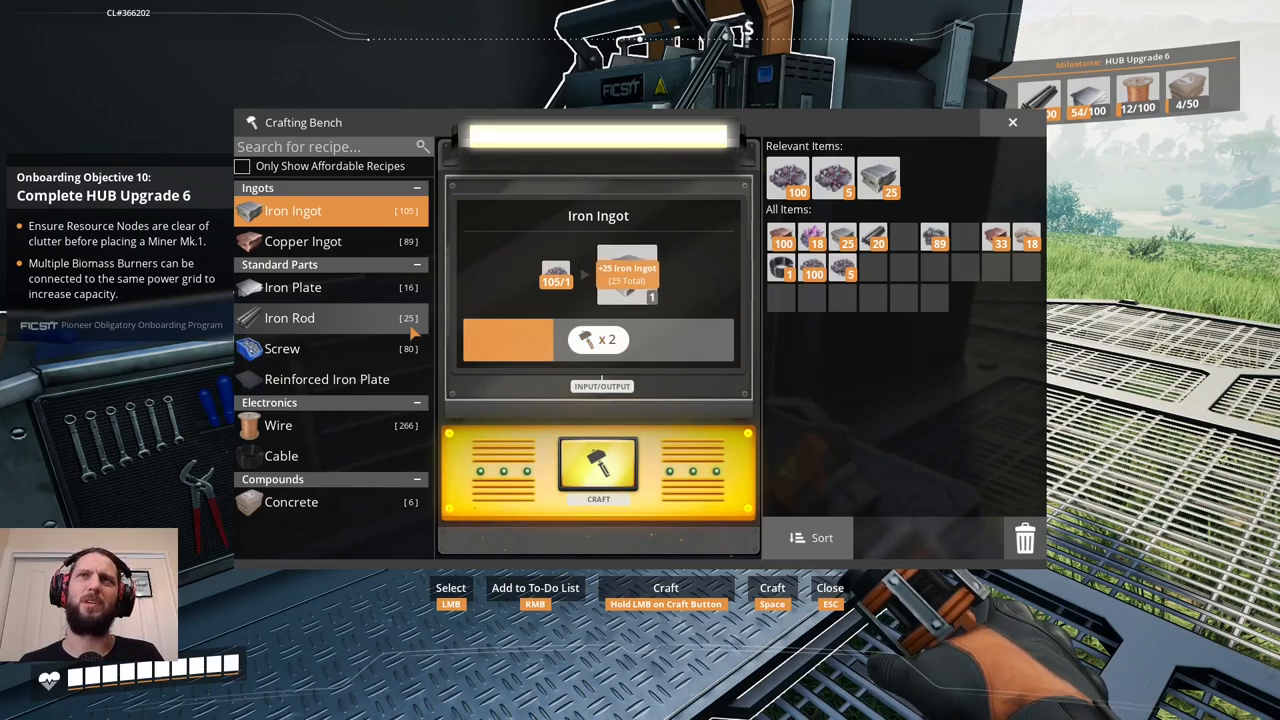
left_click(598, 464)
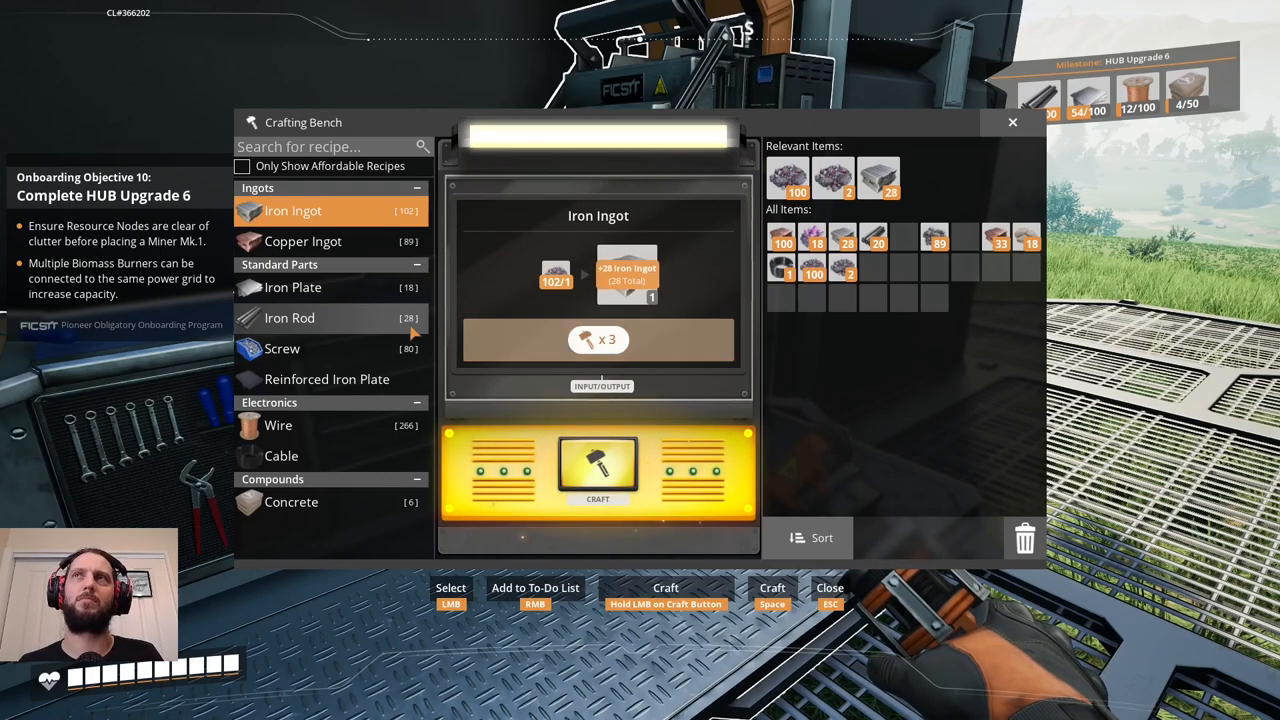
left_click(598, 464)
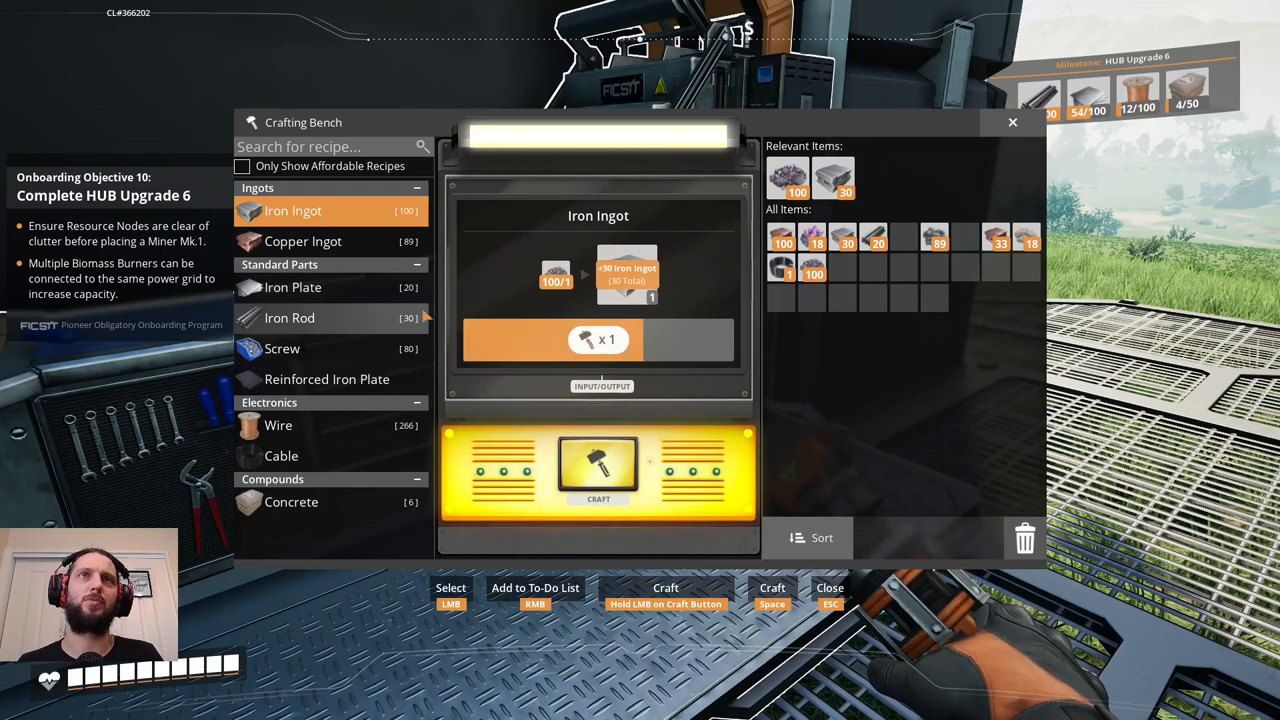
Craft Wire up to about 112 at the Crafting Bench, then close the bench.
left_click(278, 424)
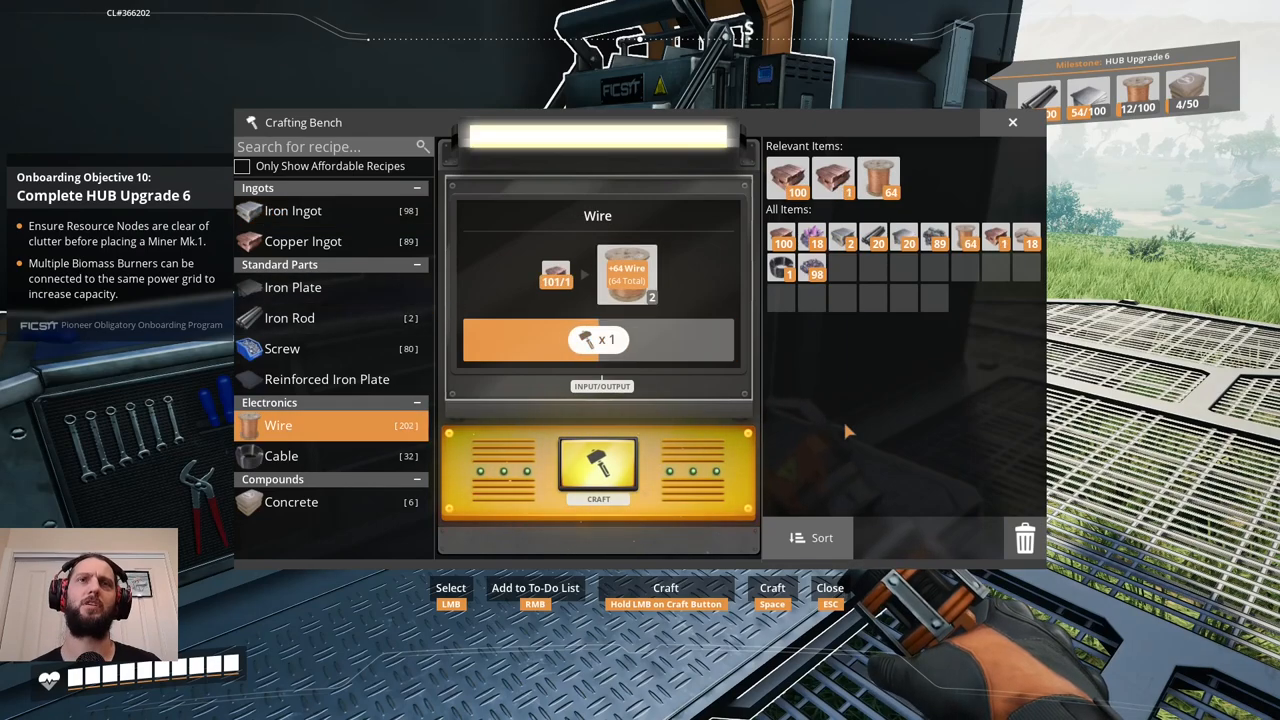
left_click(596, 470)
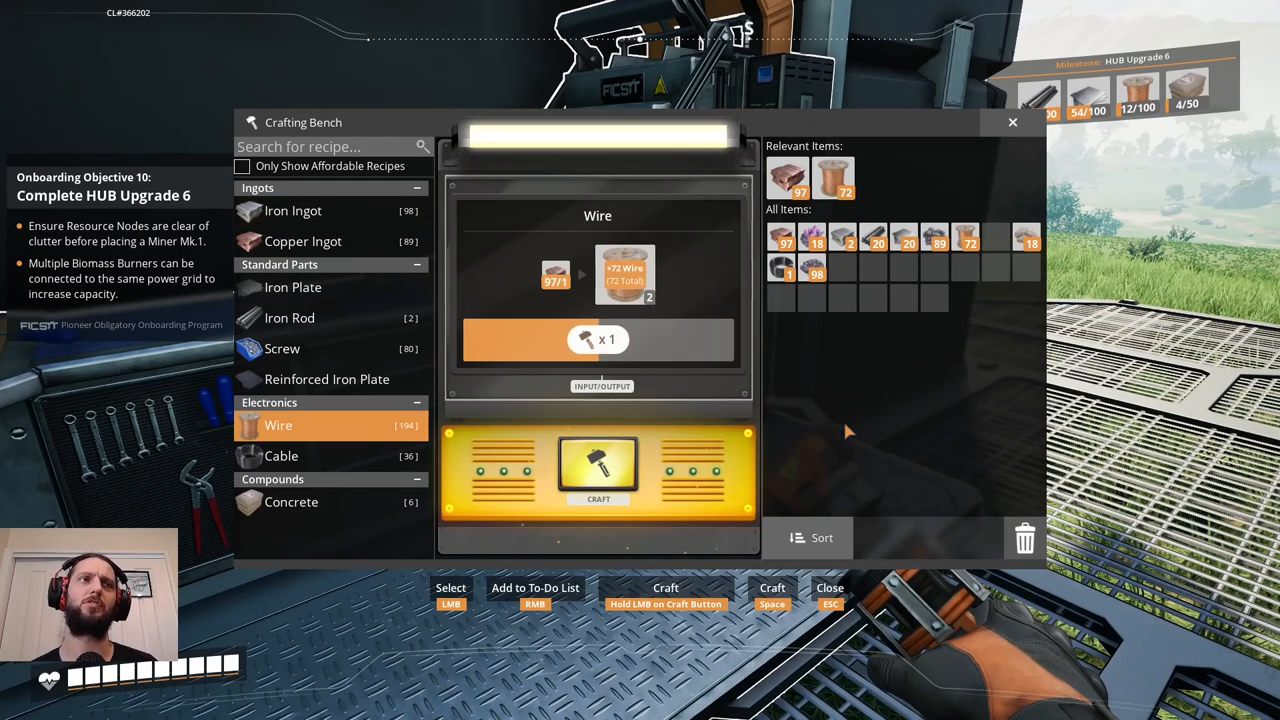
left_click(598, 470)
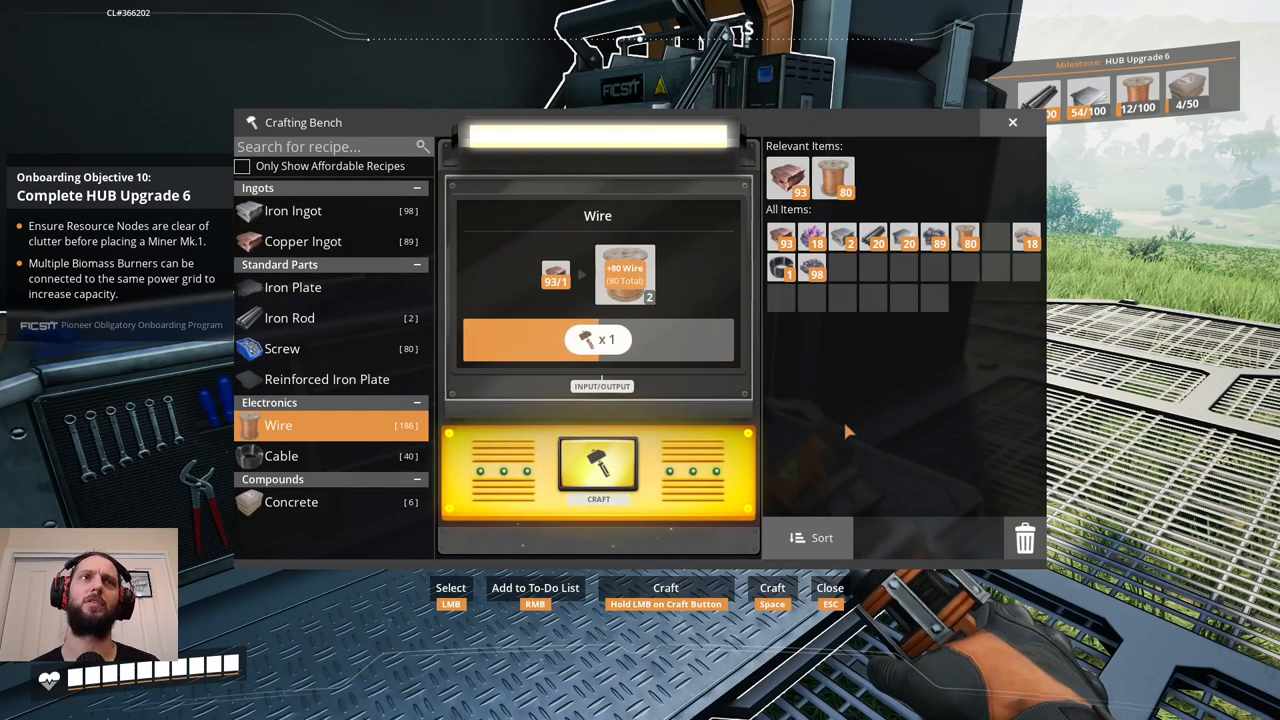
left_click(596, 464)
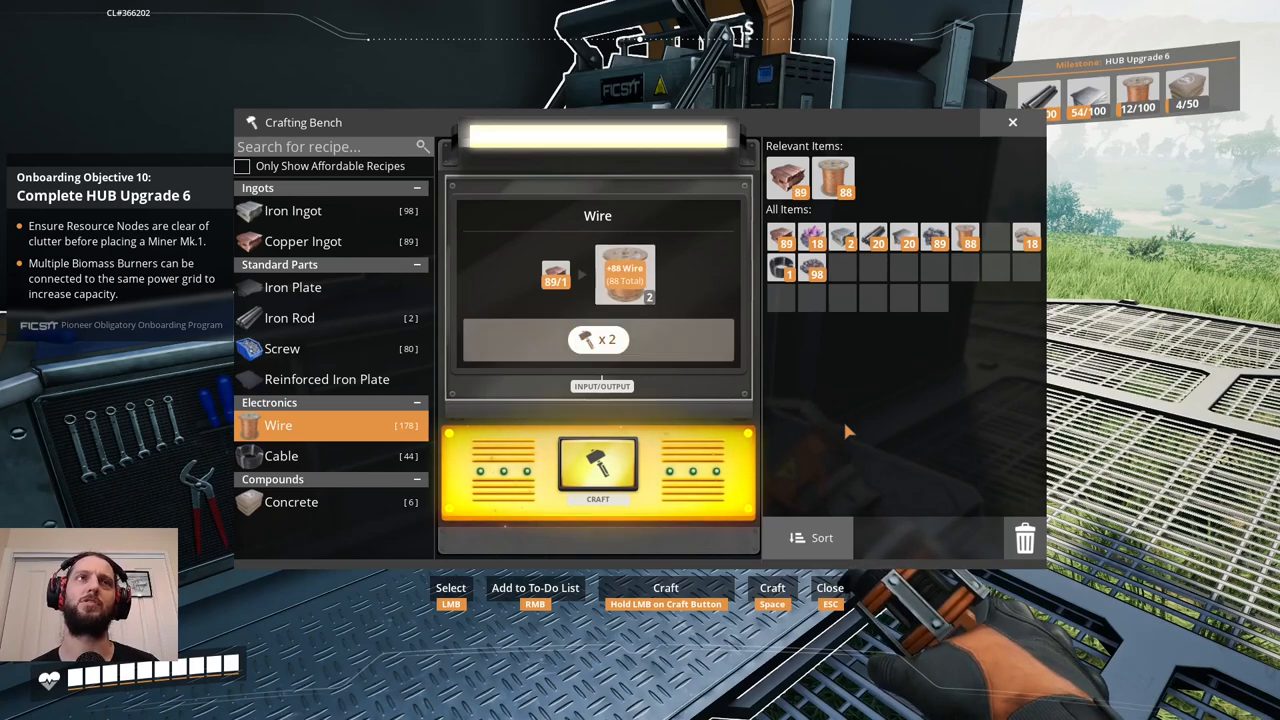
left_click(596, 468)
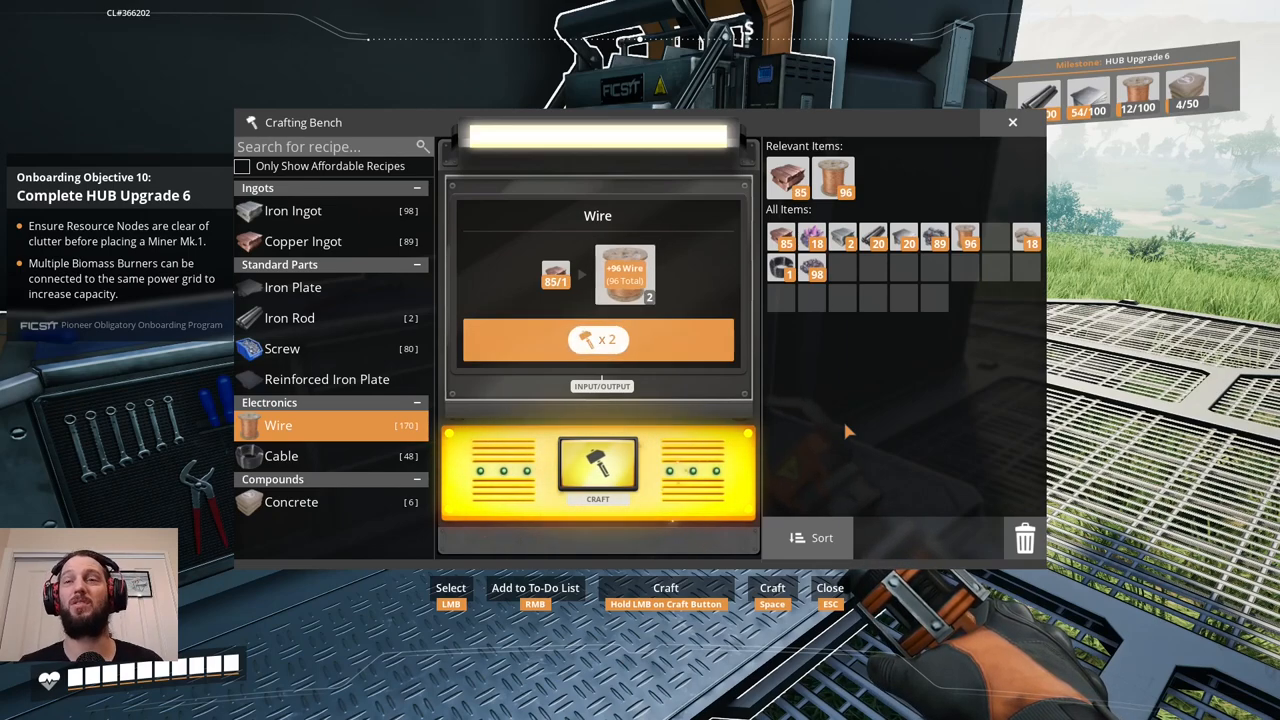
left_click(596, 464)
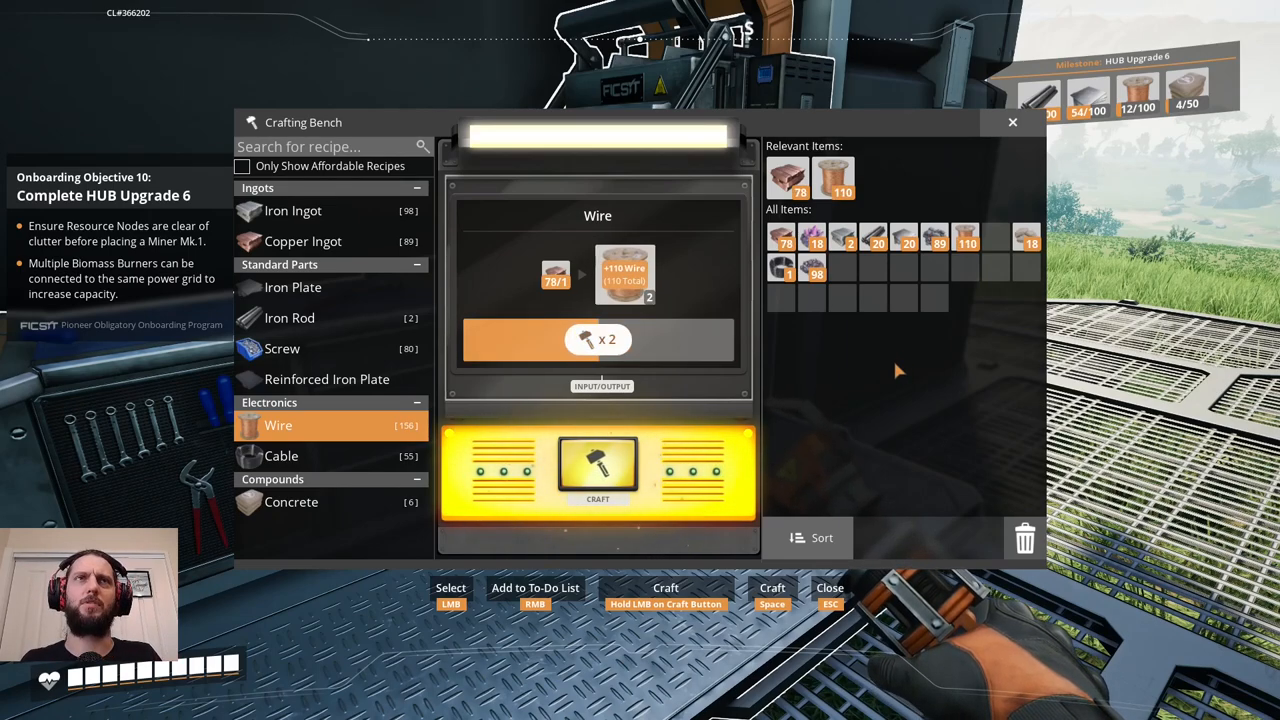
left_click(596, 464)
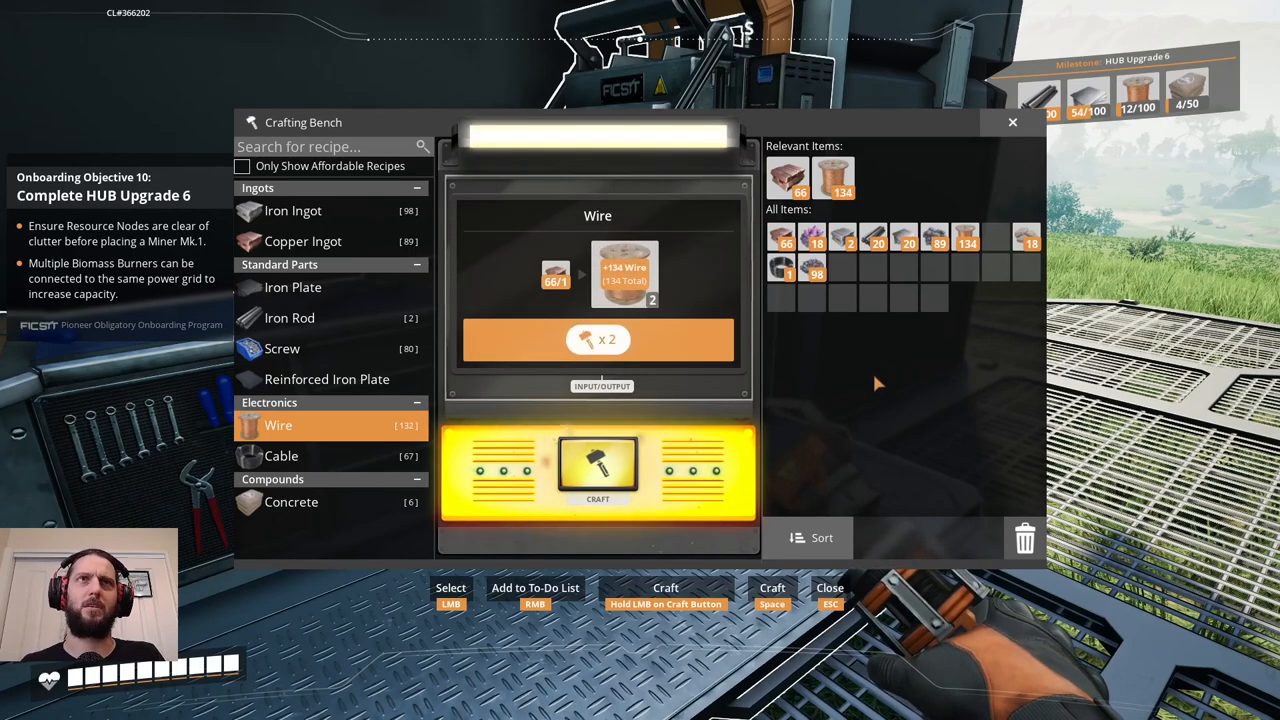
left_click(596, 470)
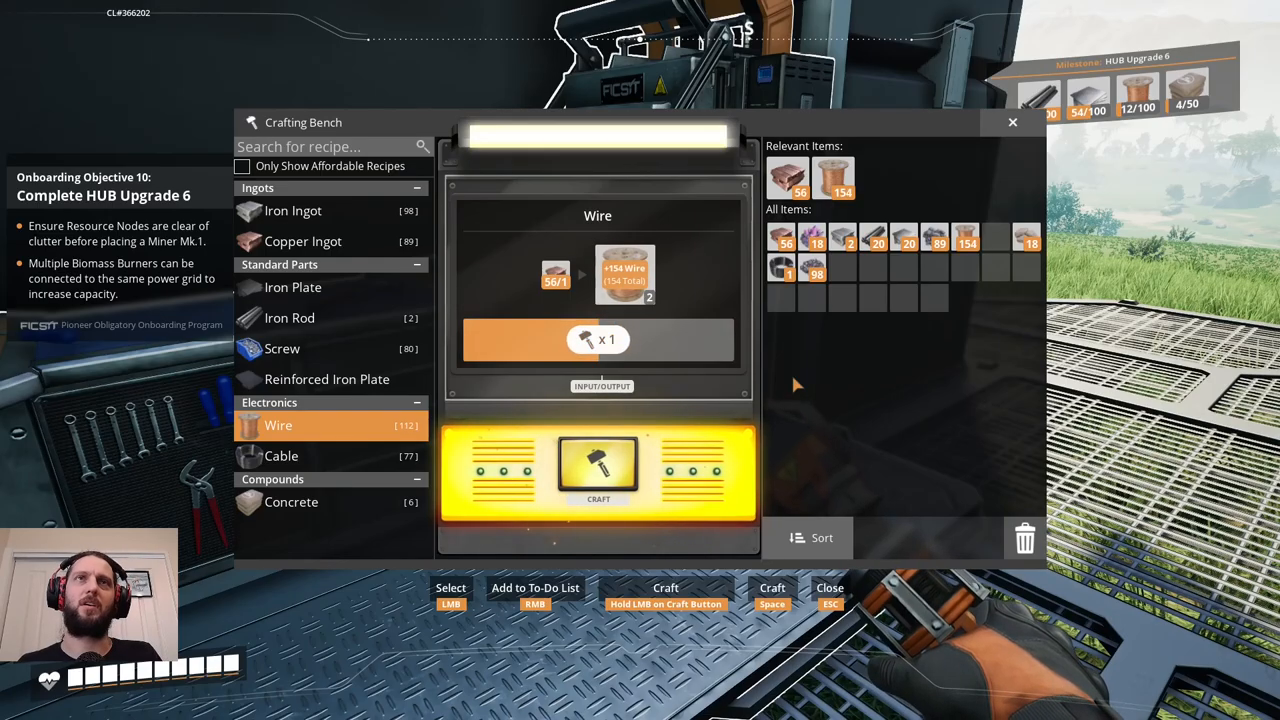
key("Escape")
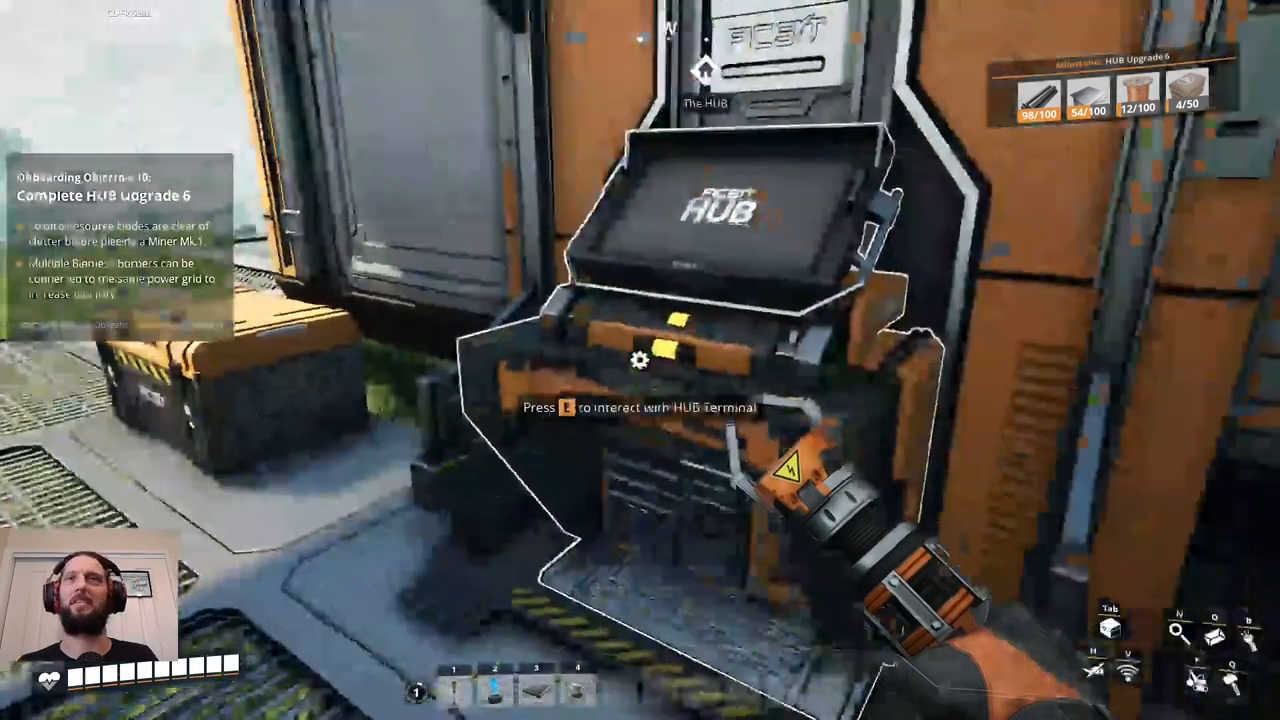
Check HUB Upgrade 6 requirements and the Concrete constructor, then select the Concrete recipe.
key("e")
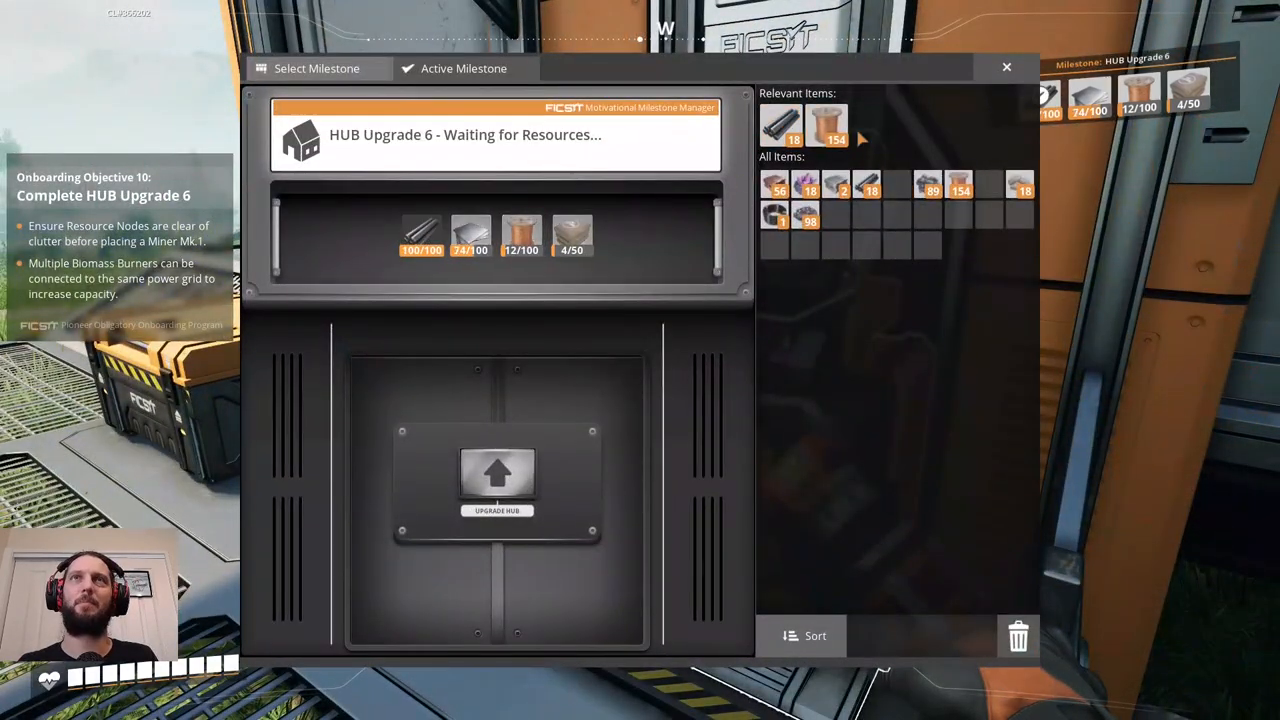
left_click(1006, 68)
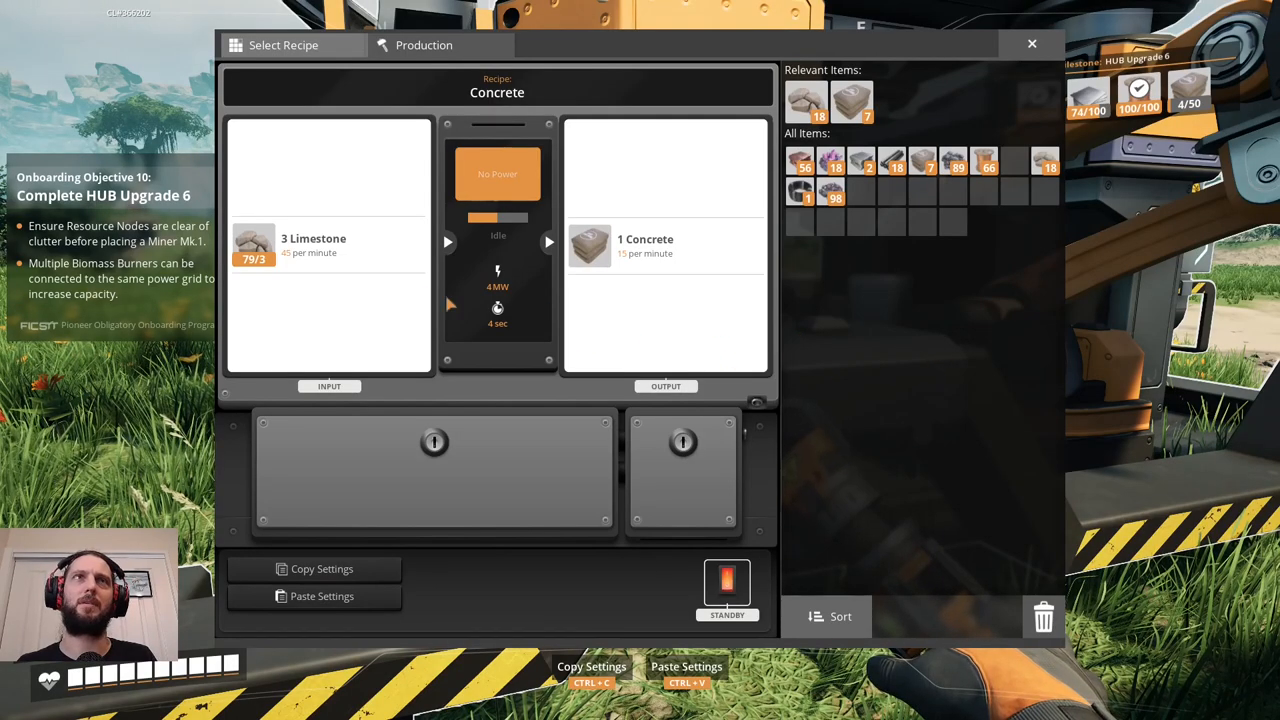
left_click(1032, 44)
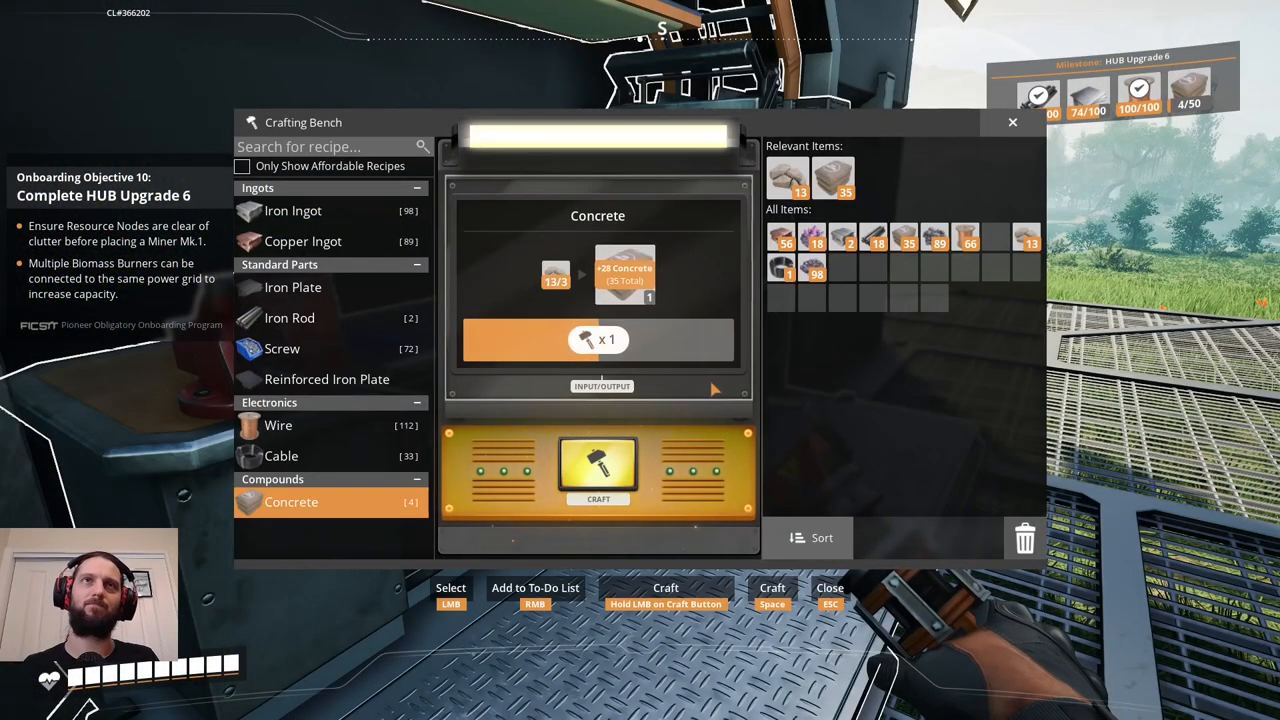
Hand-craft a long run of Iron Ingots at the Crafting Bench.
left_click(596, 468)
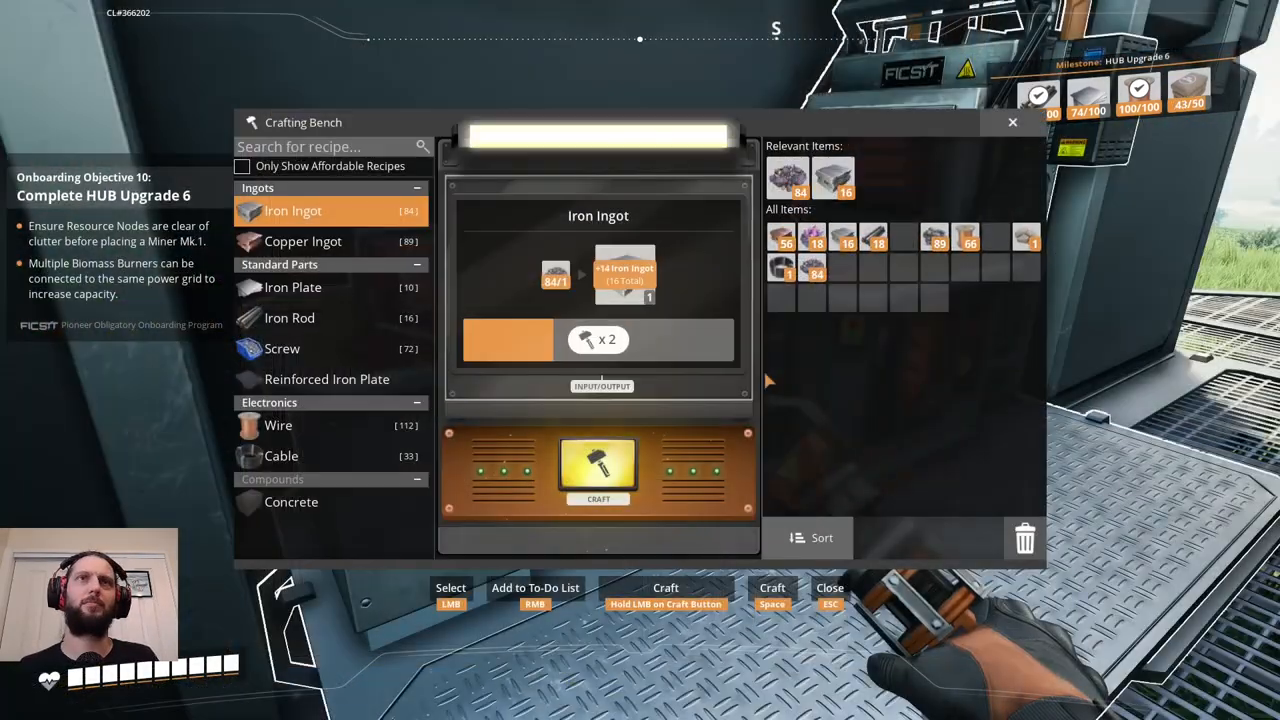
left_click(598, 470)
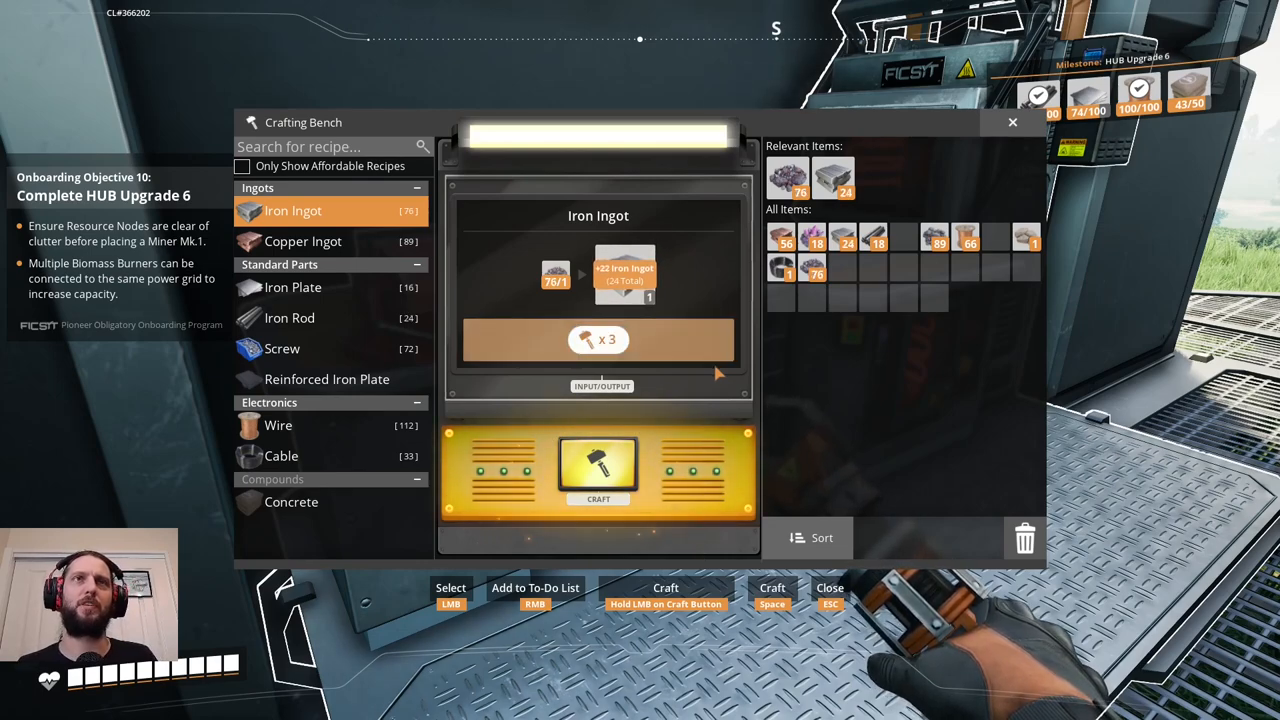
left_click(598, 468)
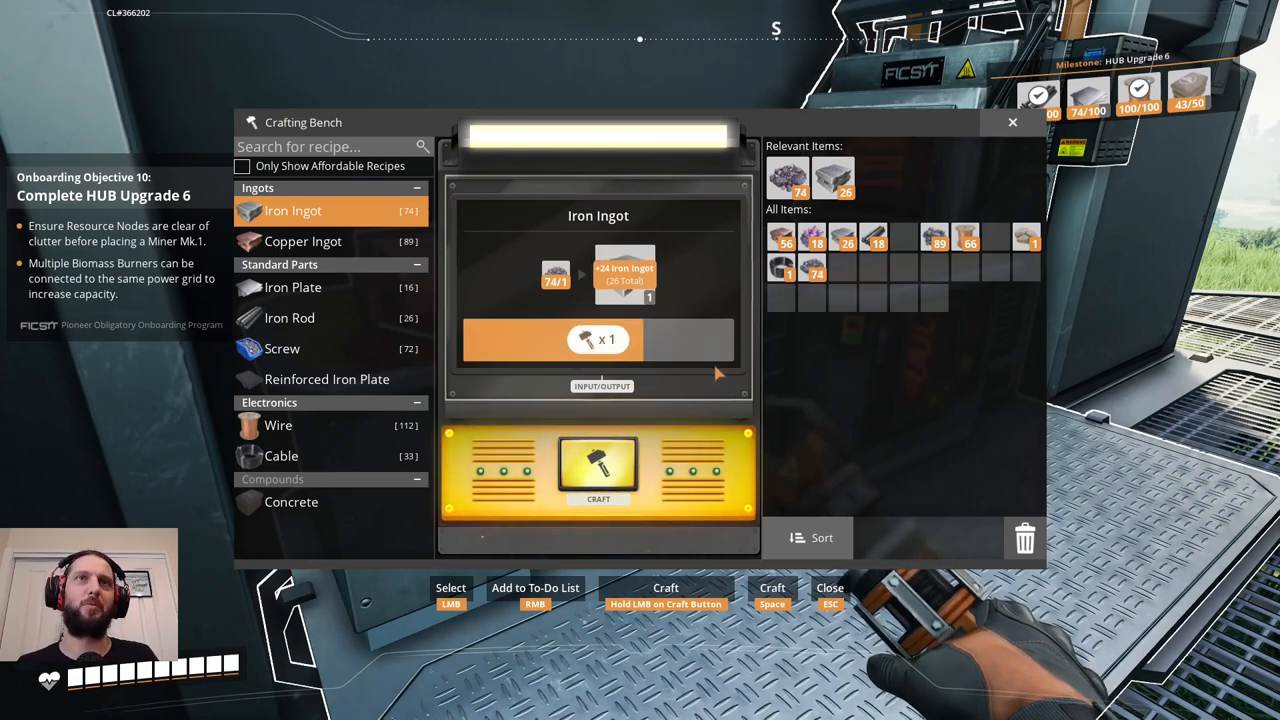
left_click(598, 468)
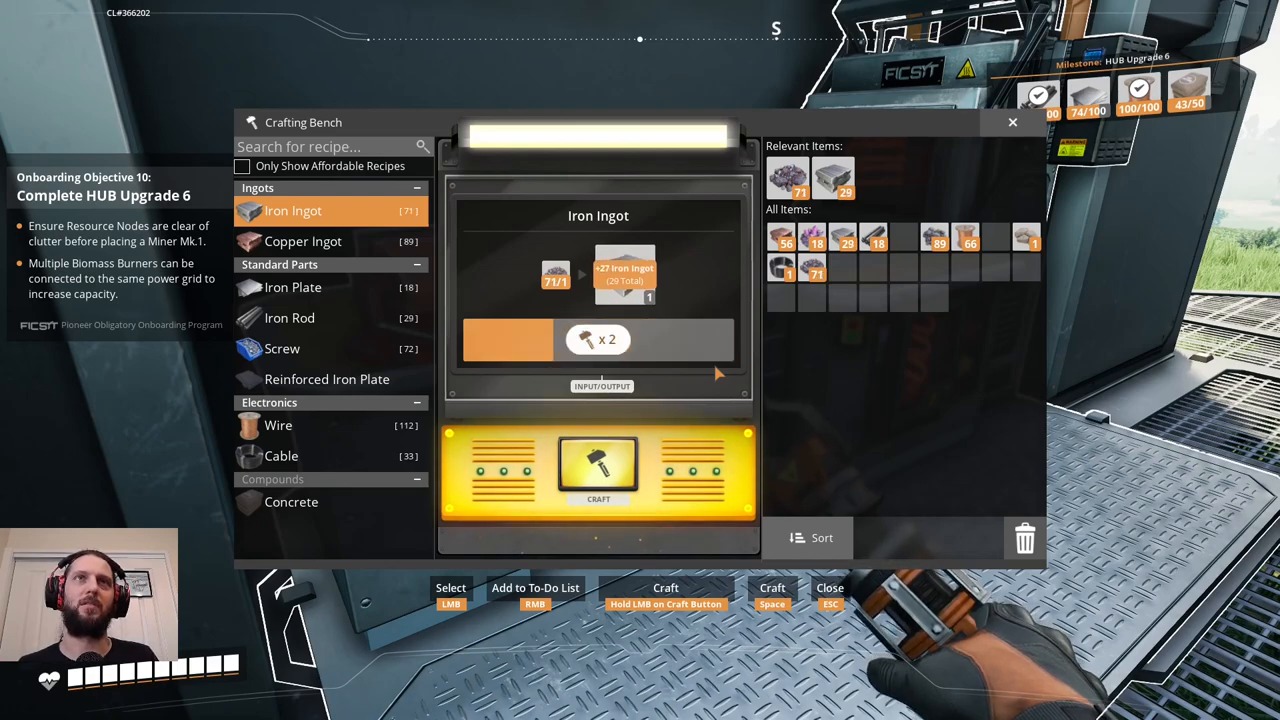
left_click(598, 468)
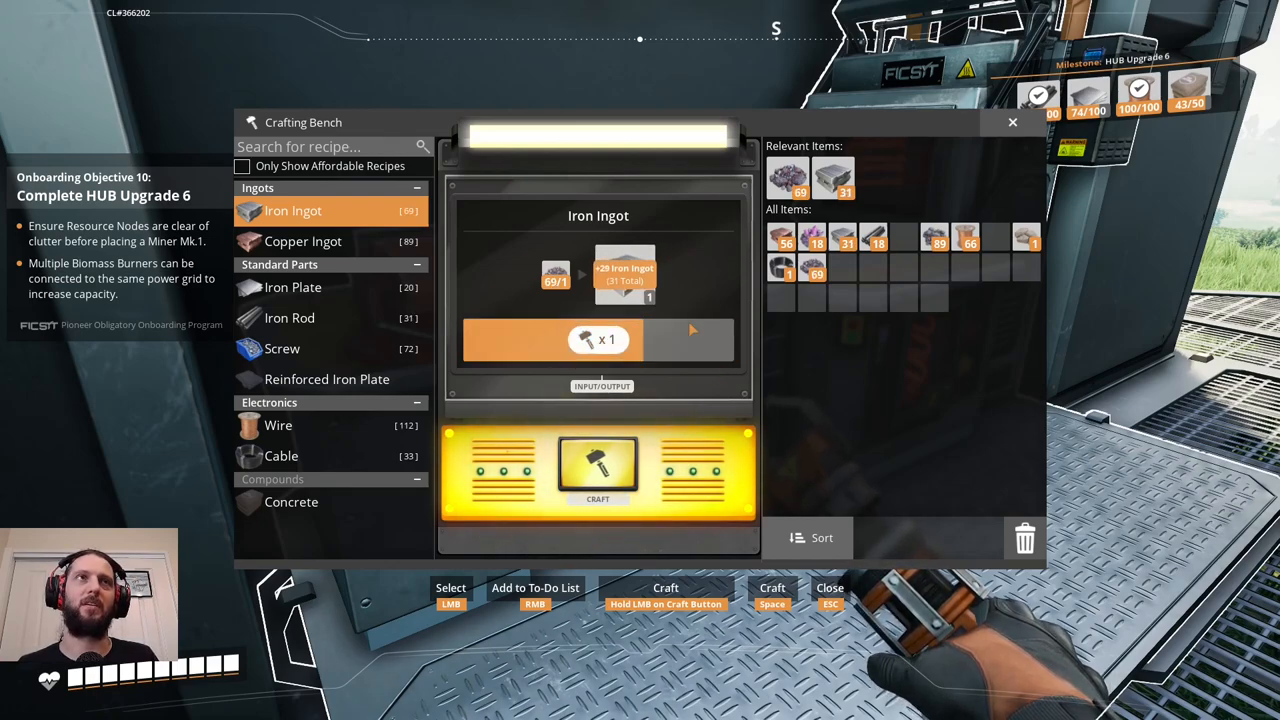
left_click(598, 464)
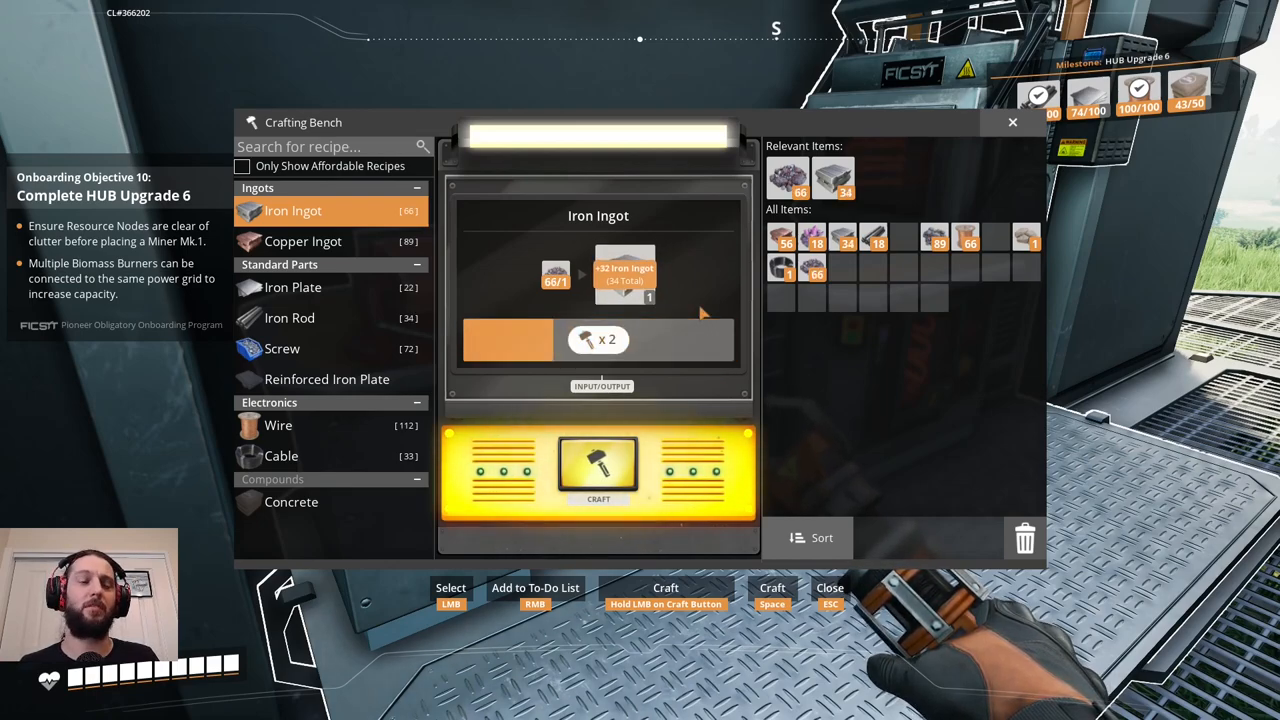
left_click(598, 468)
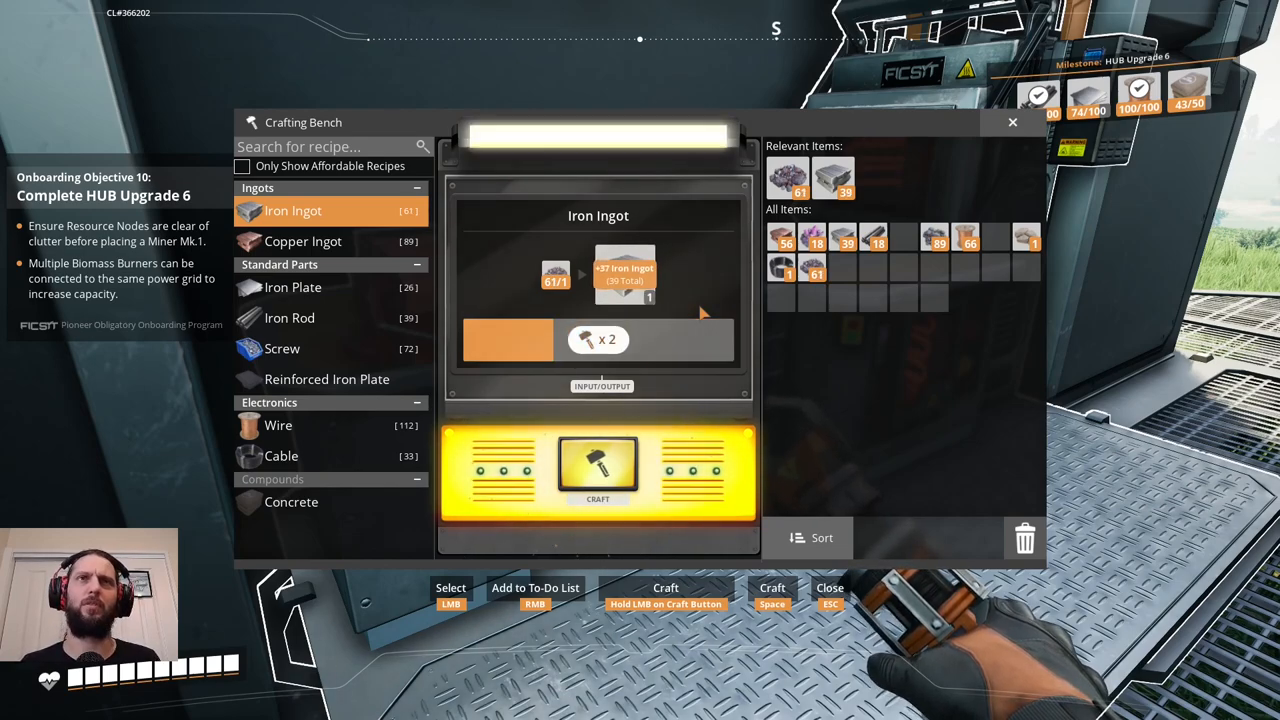
left_click(598, 470)
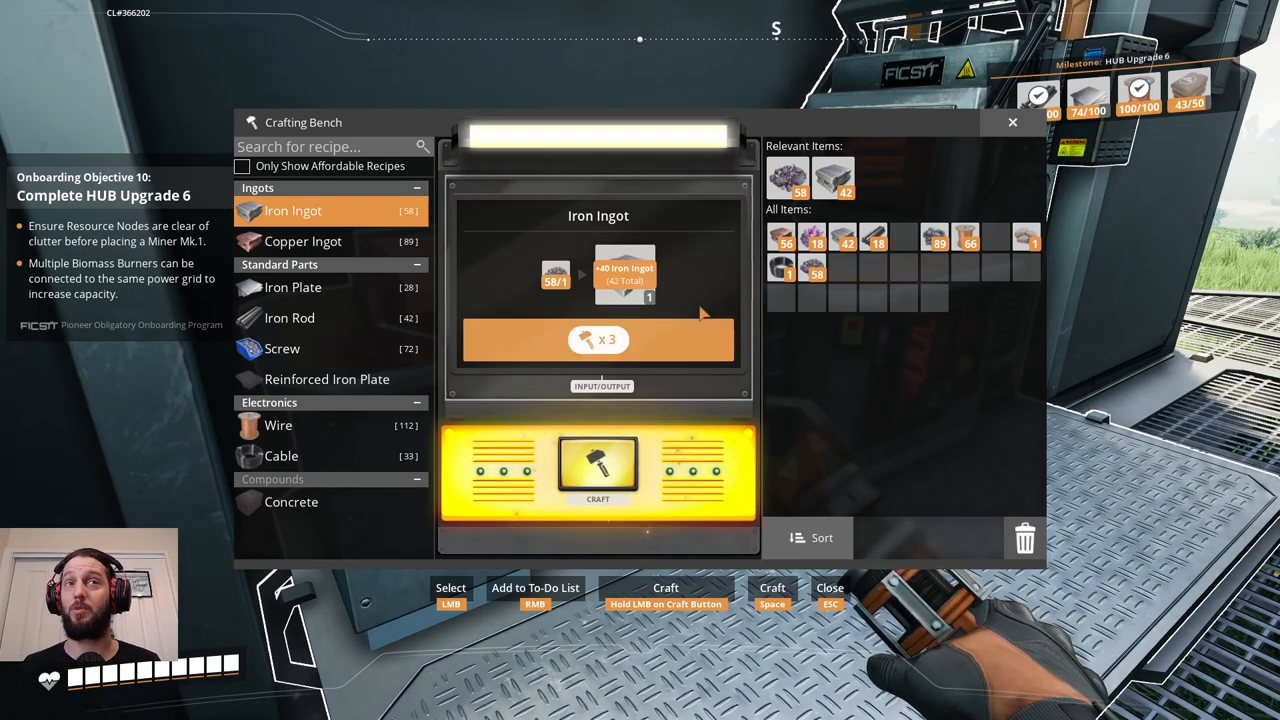
left_click(596, 470)
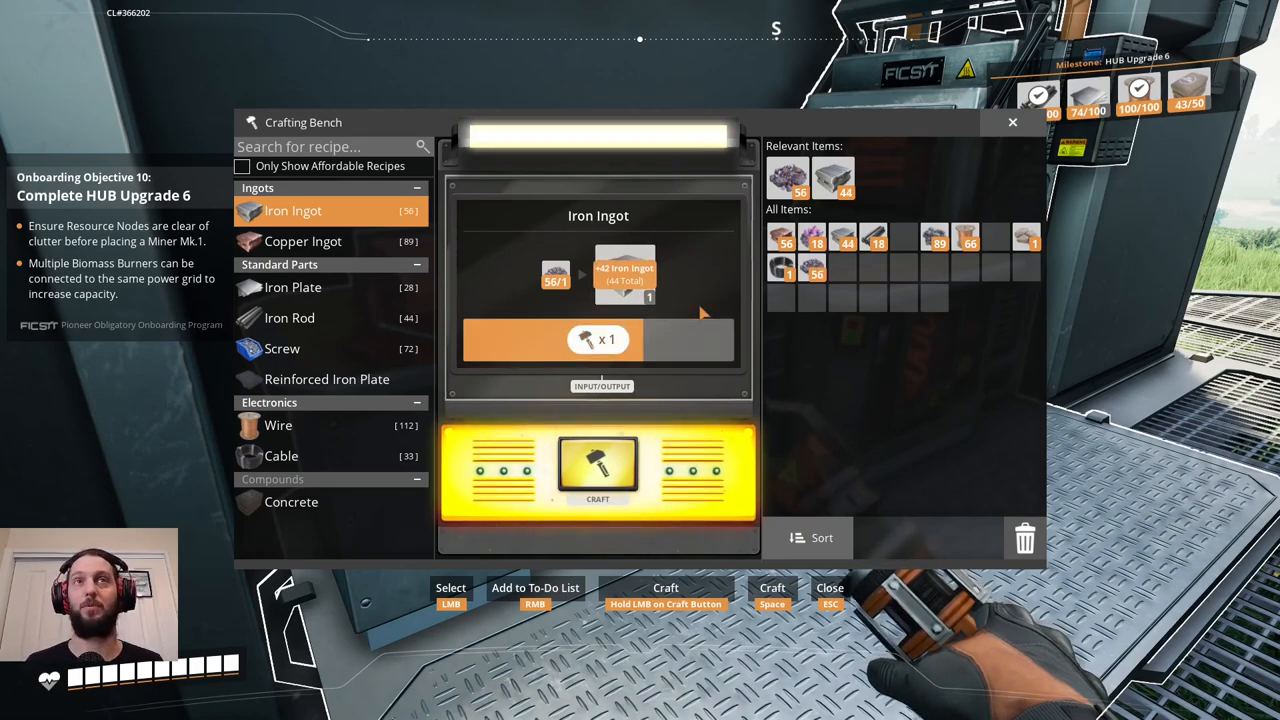
left_click(598, 468)
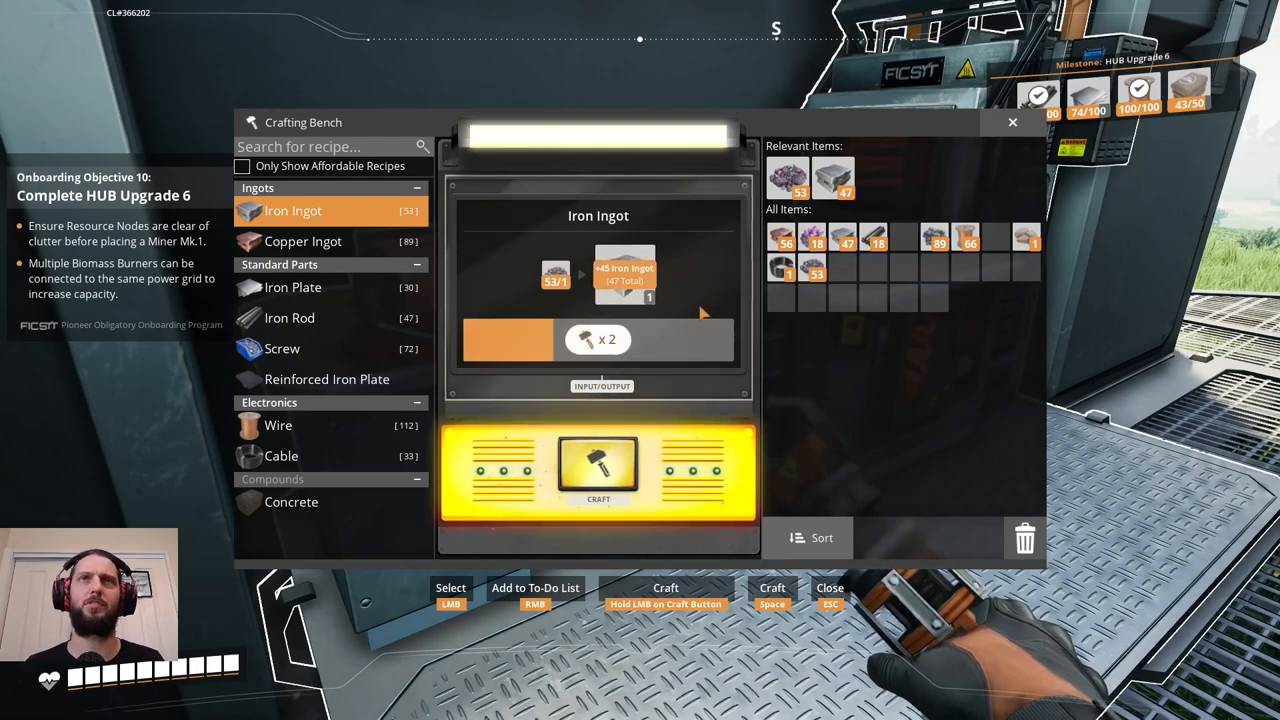
left_click(598, 468)
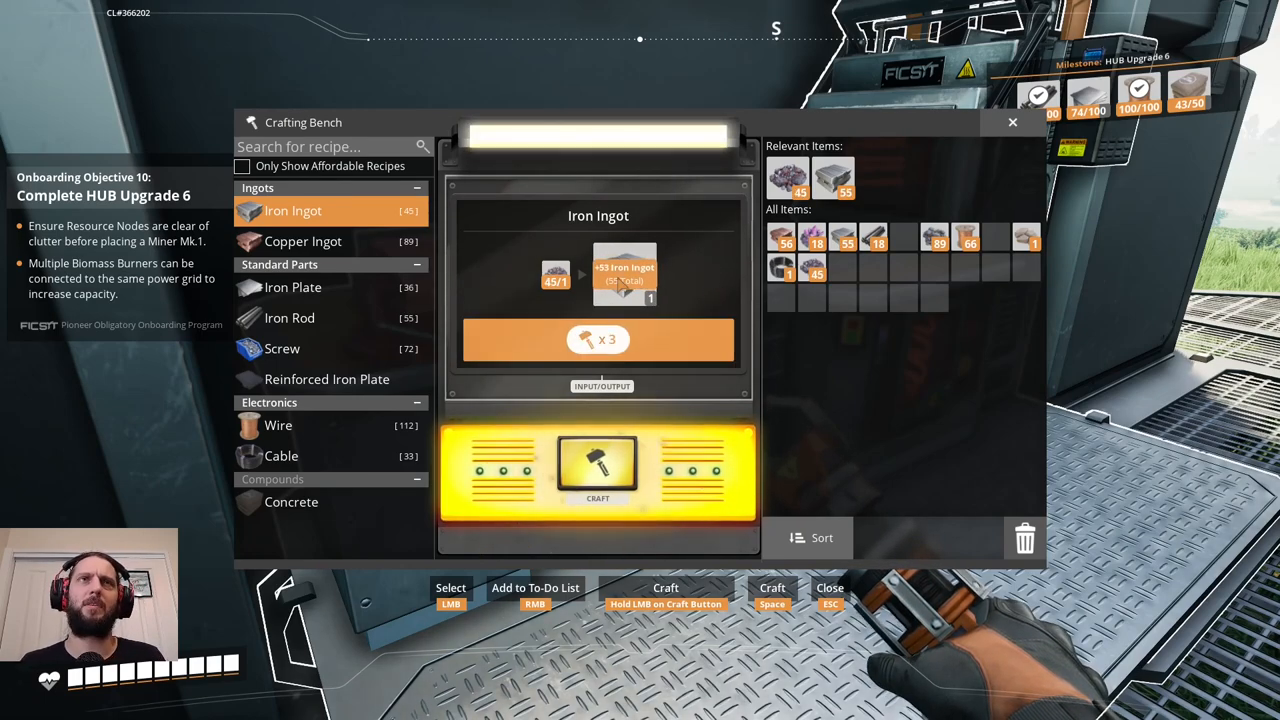
left_click(598, 464)
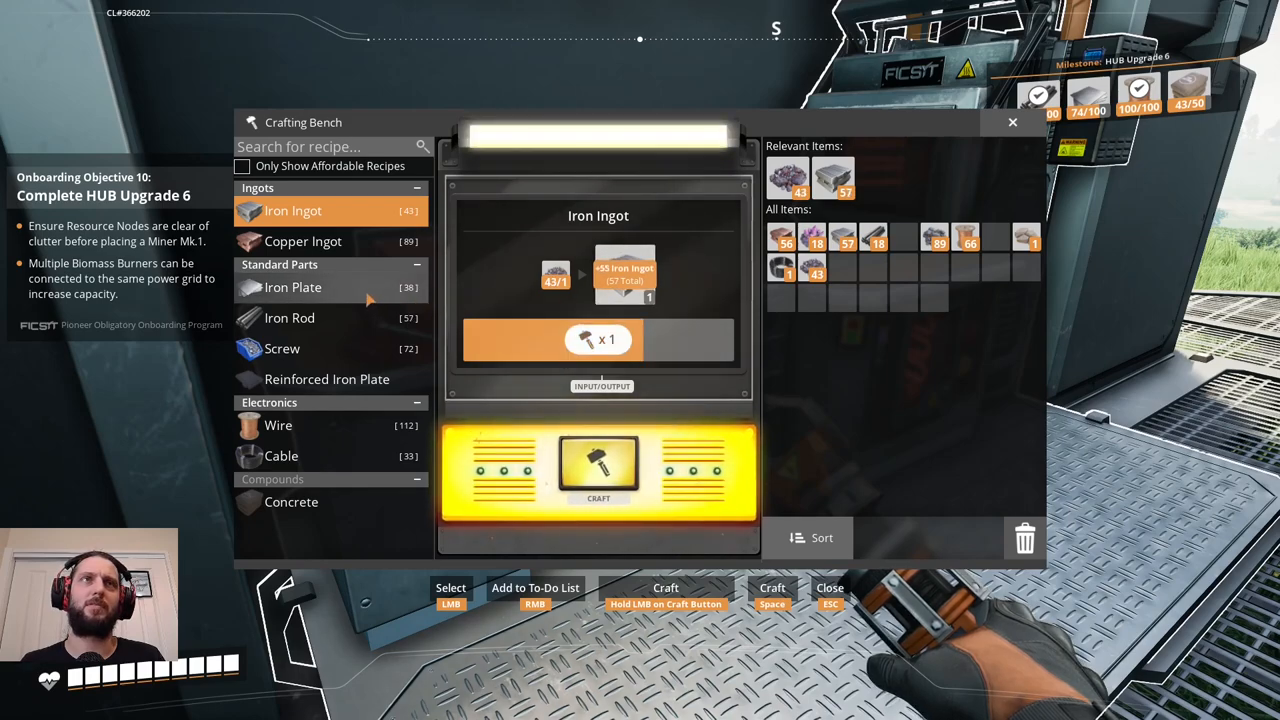
Switch to the Iron Plate recipe and craft several batches of plates.
left_click(292, 288)
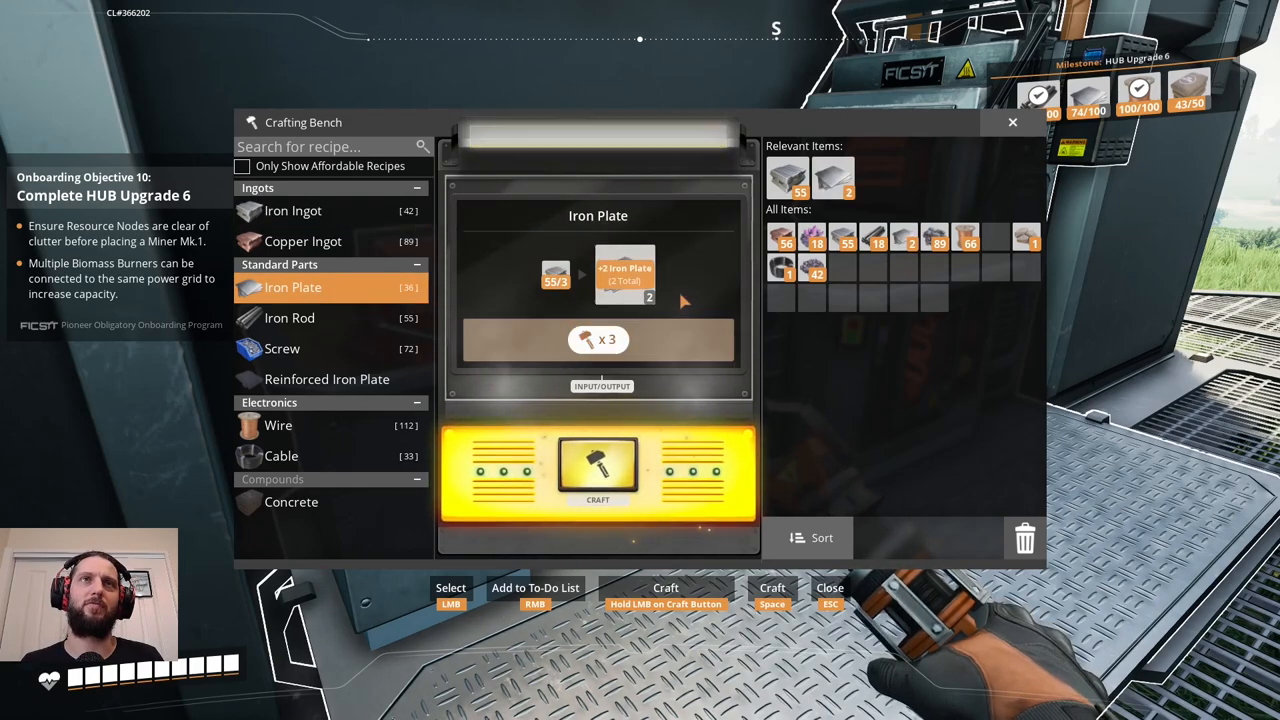
left_click(598, 470)
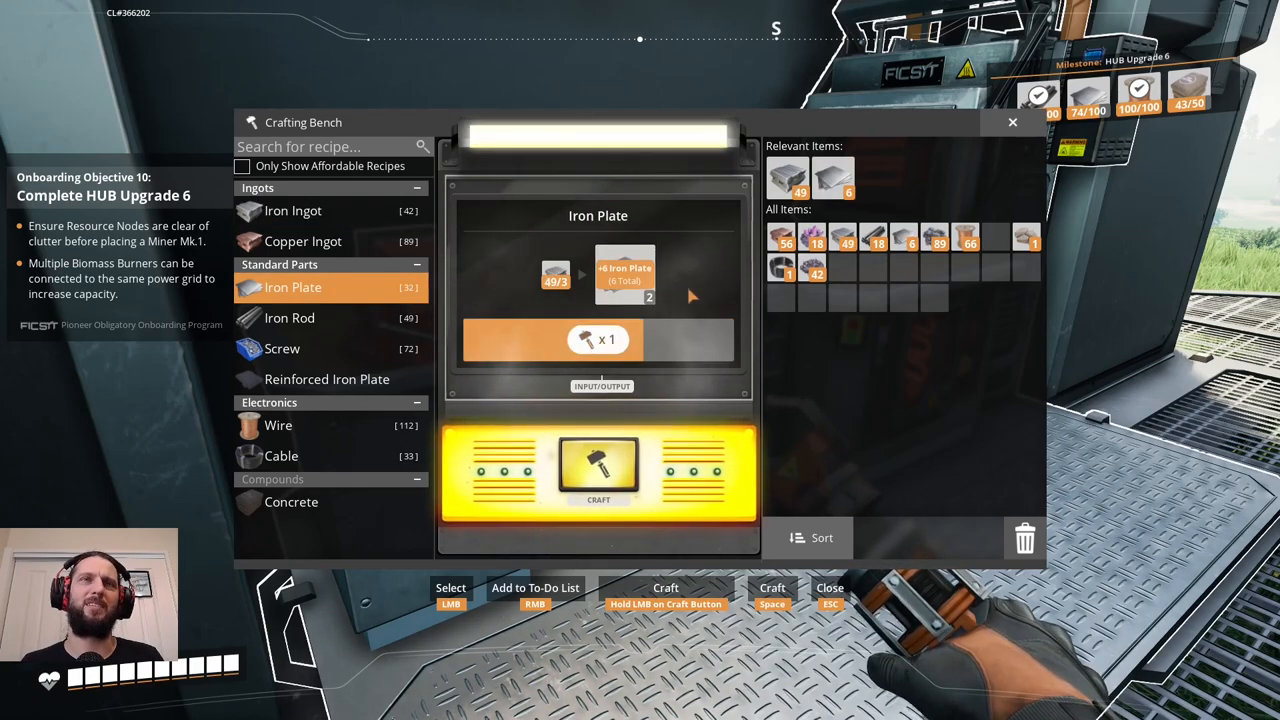
left_click(598, 470)
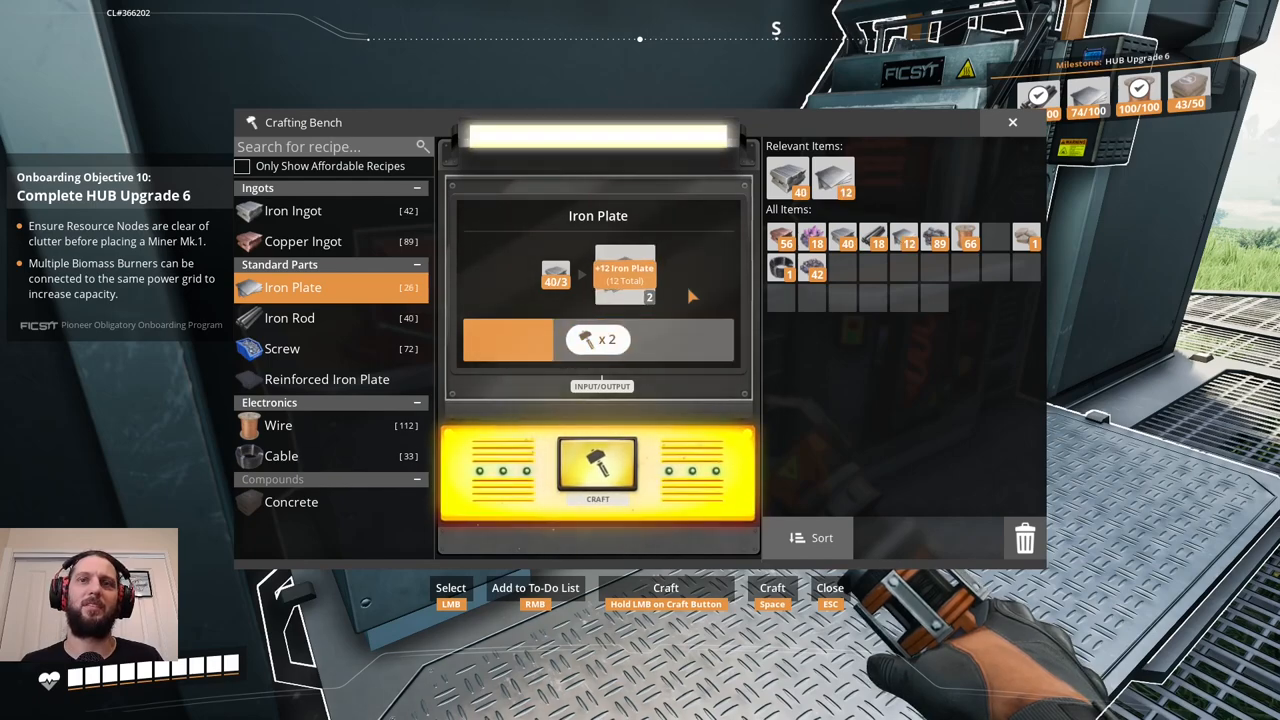
left_click(598, 464)
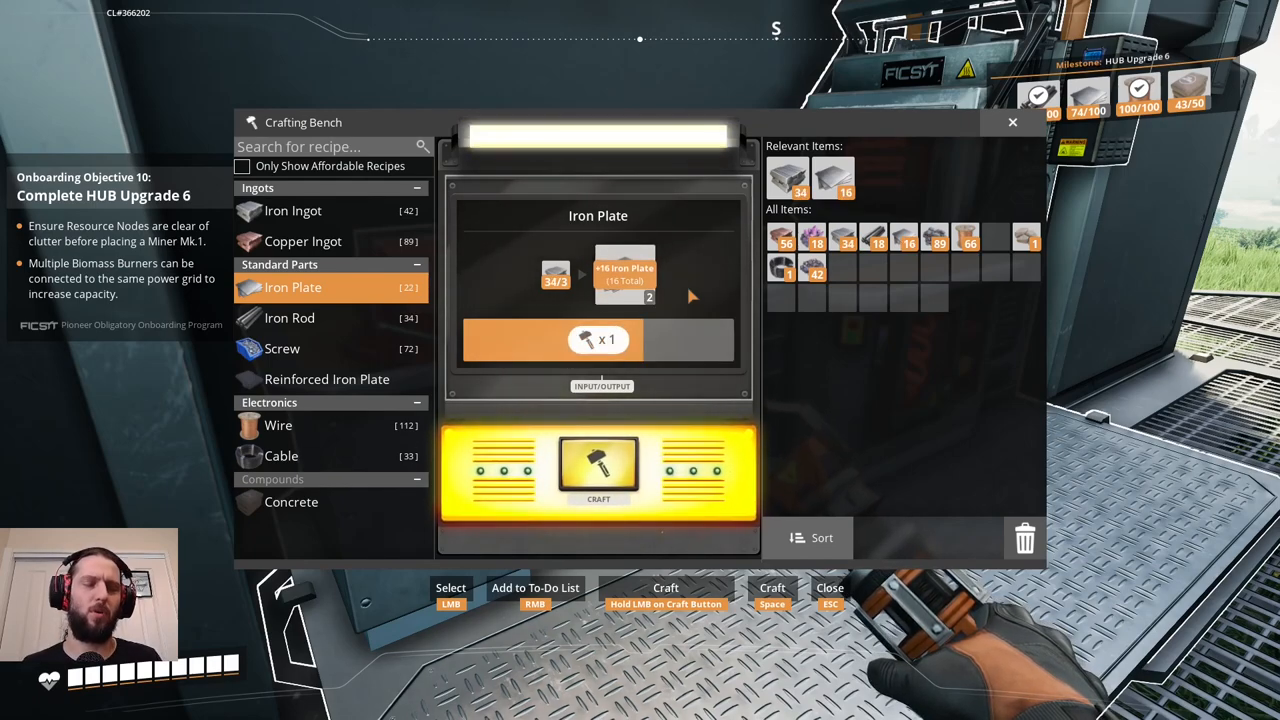
left_click(598, 470)
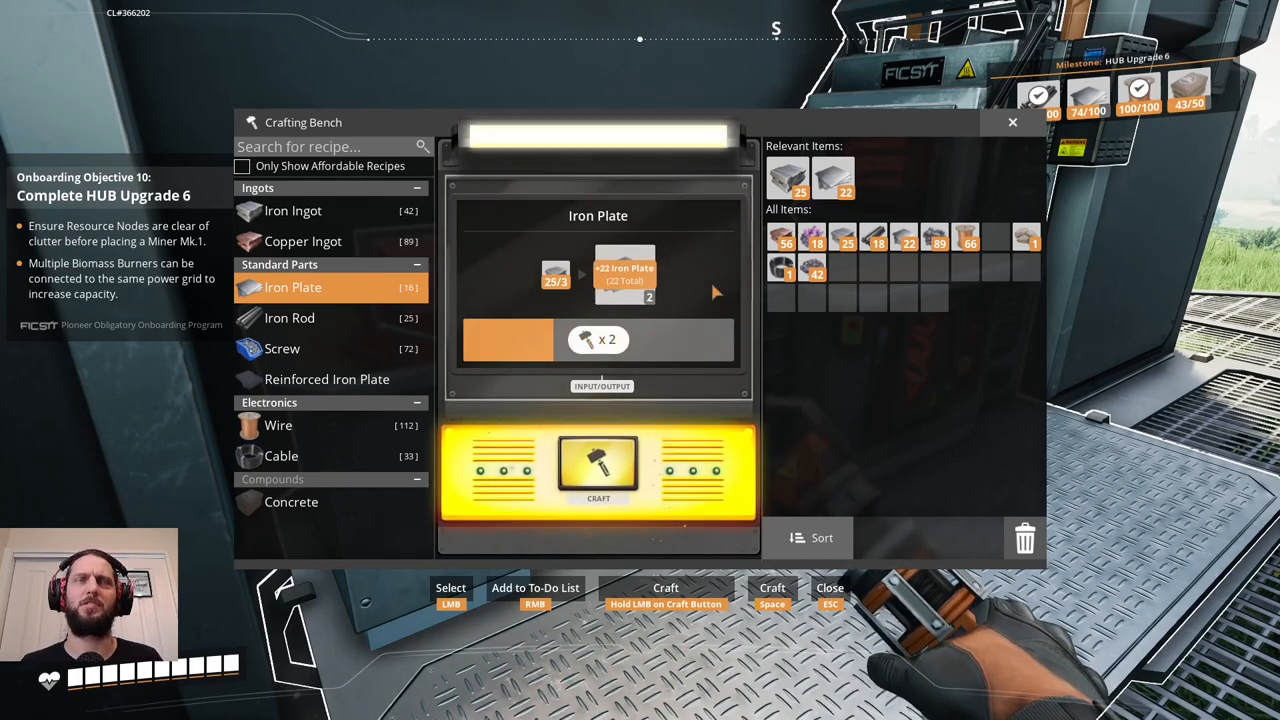
left_click(598, 470)
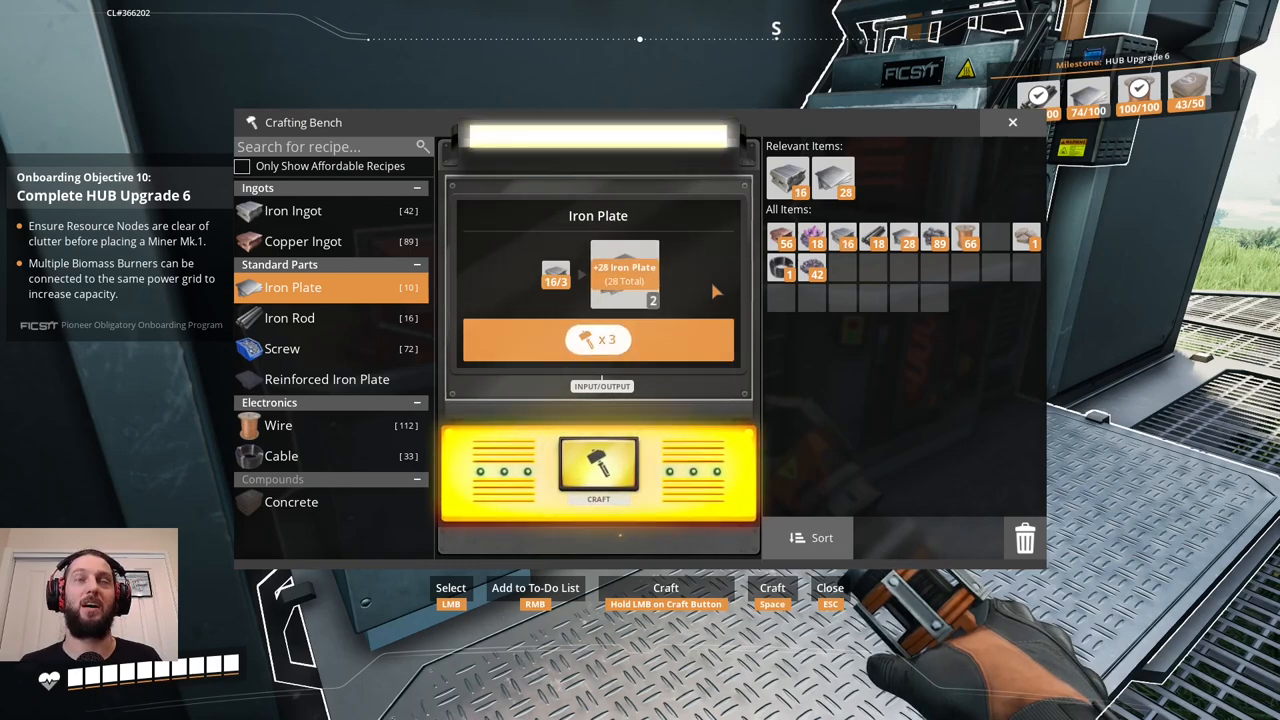
left_click(598, 470)
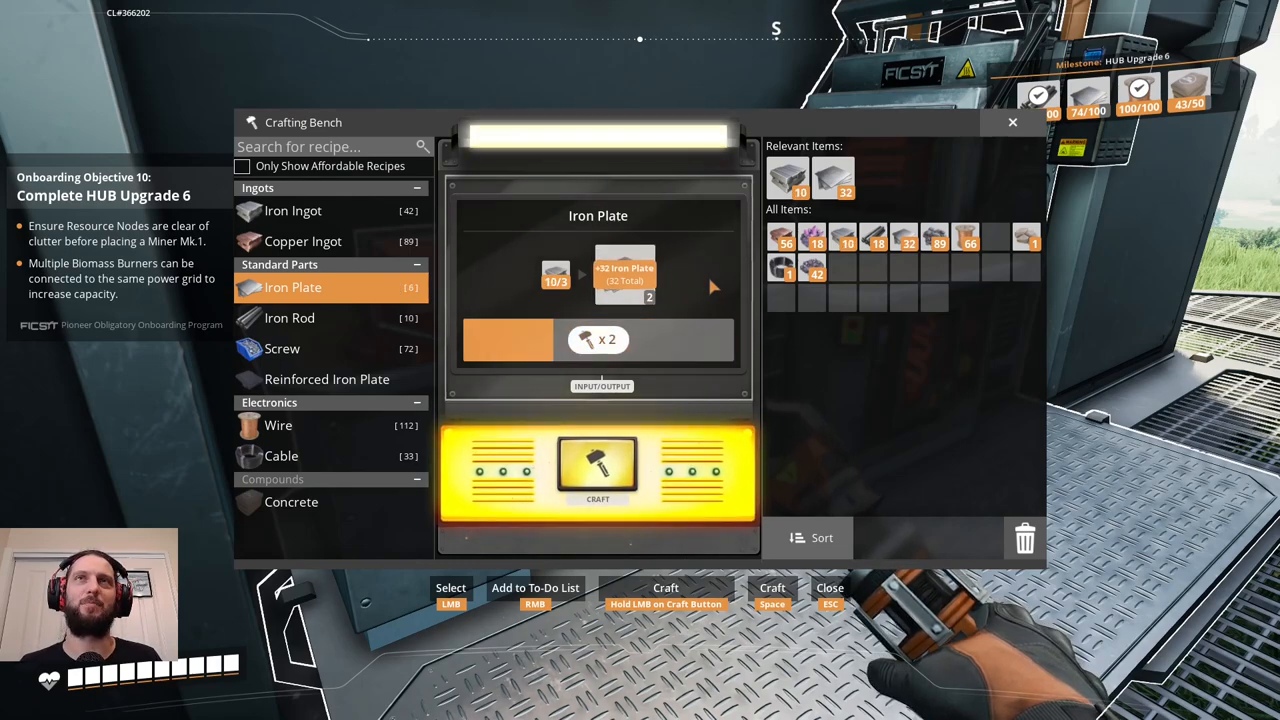
left_click(596, 470)
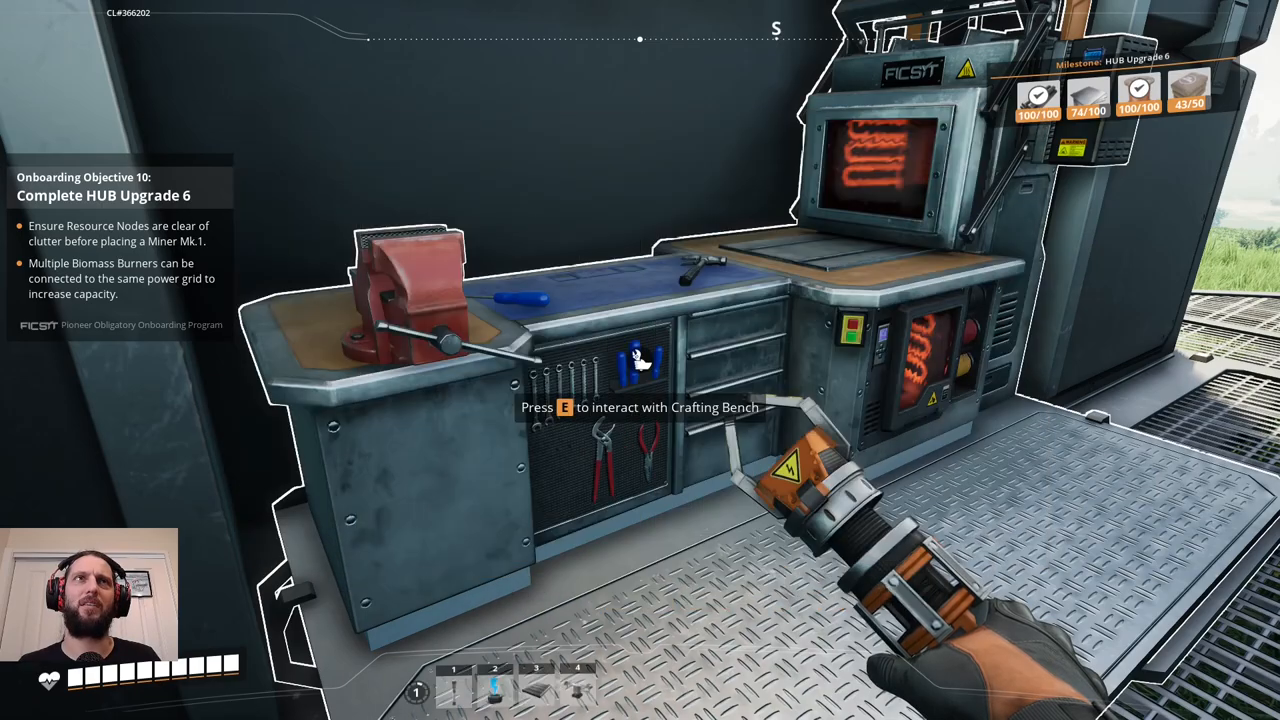
Review HUB Upgrade 6 needs and deliver the remaining resources so it is ready to upgrade.
key("e")
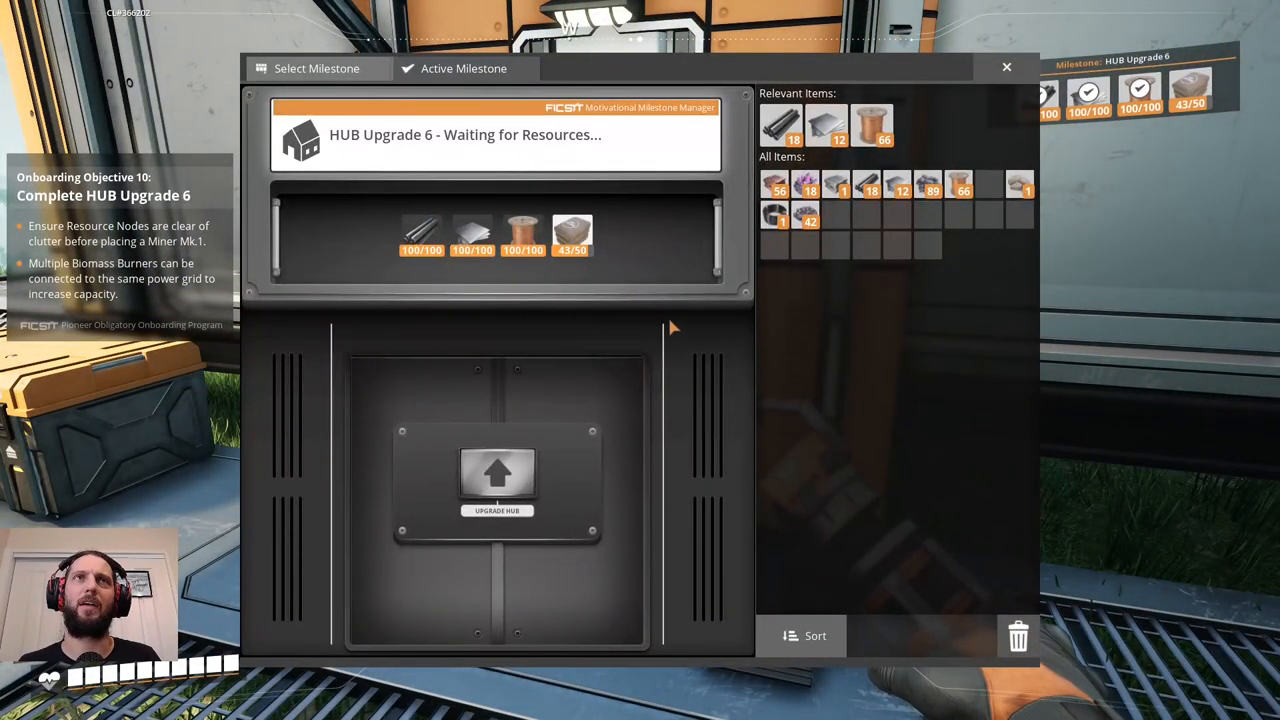
left_click(1006, 68)
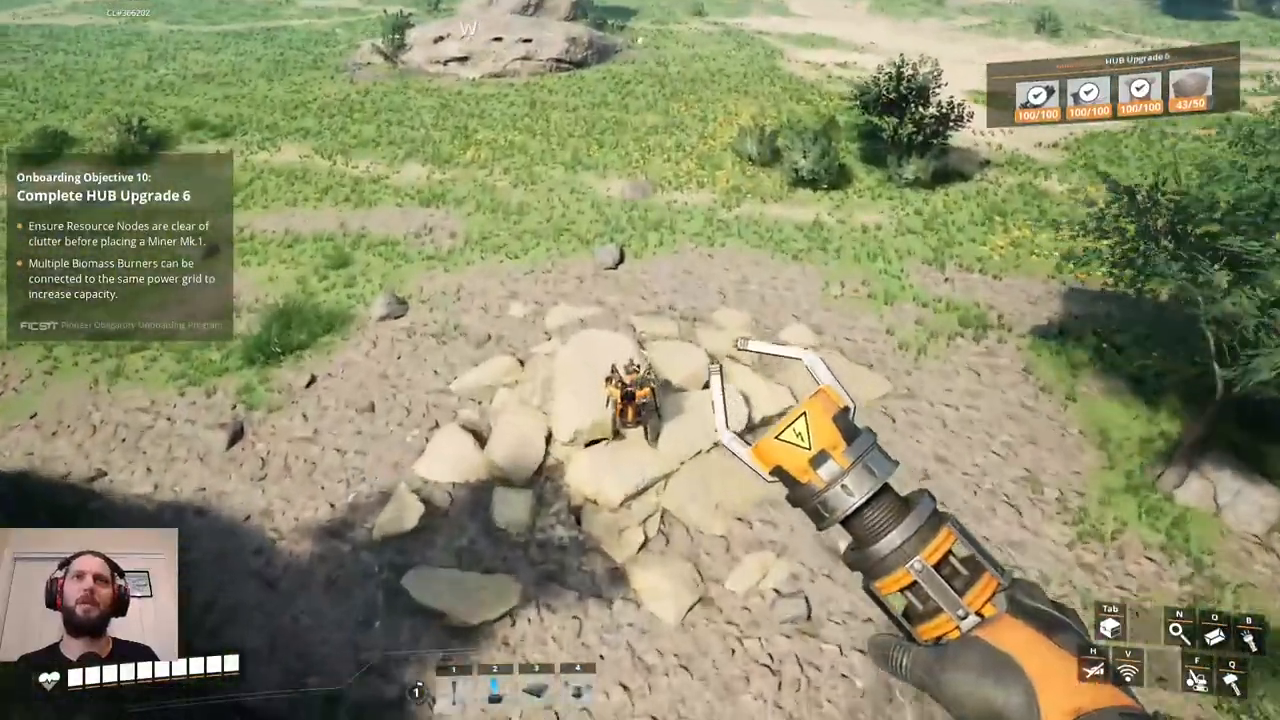
left_click(630, 410)
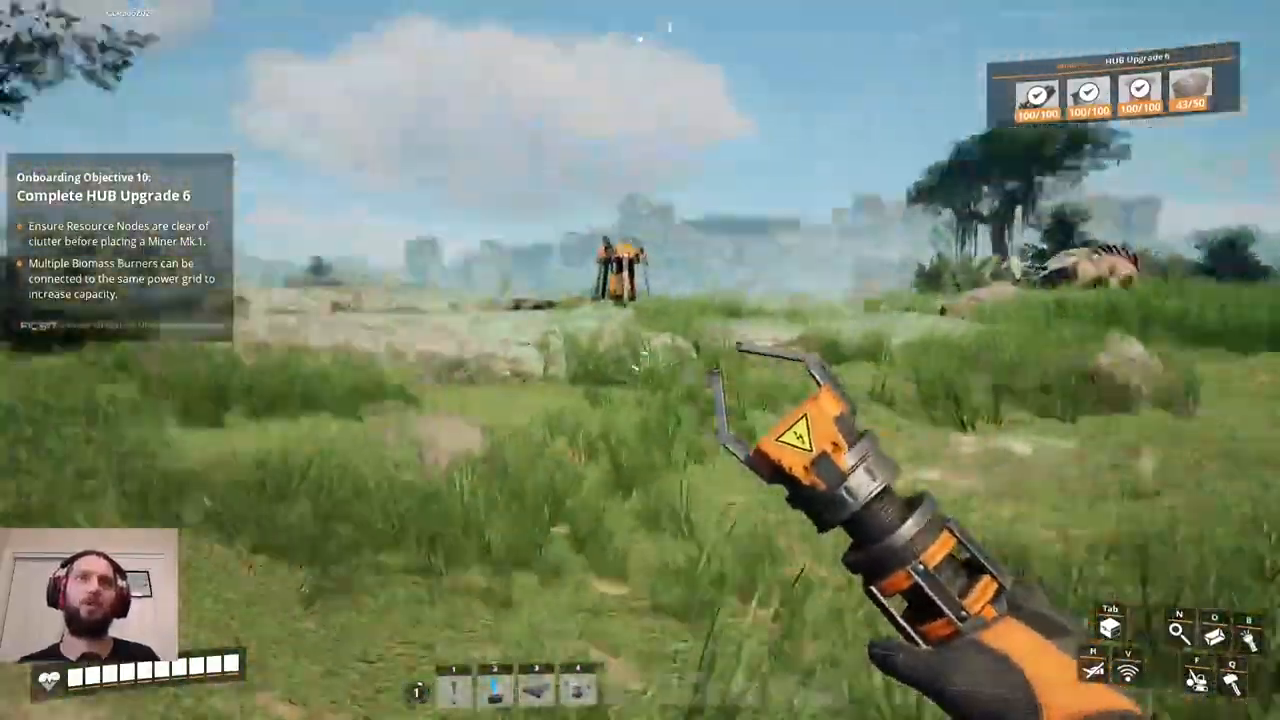
left_click(616, 264)
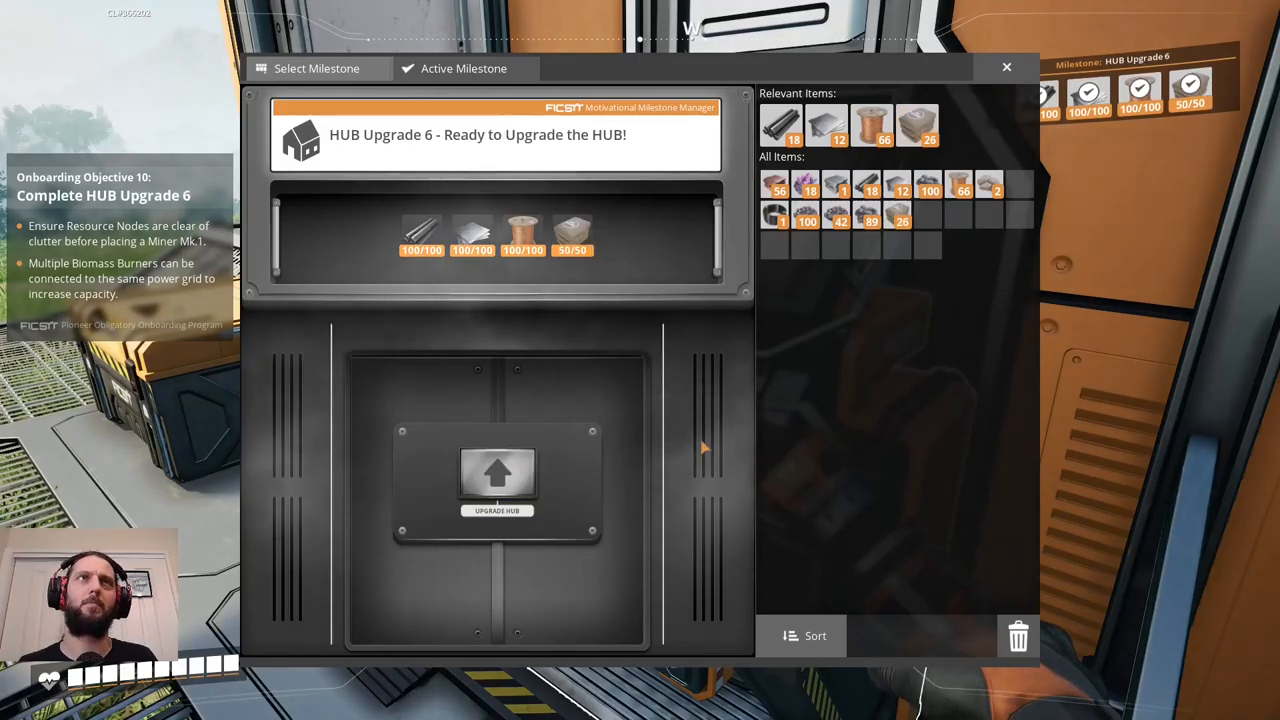
Upgrade the HUB to complete Upgrade 6 and finish onboarding.
left_click(496, 480)
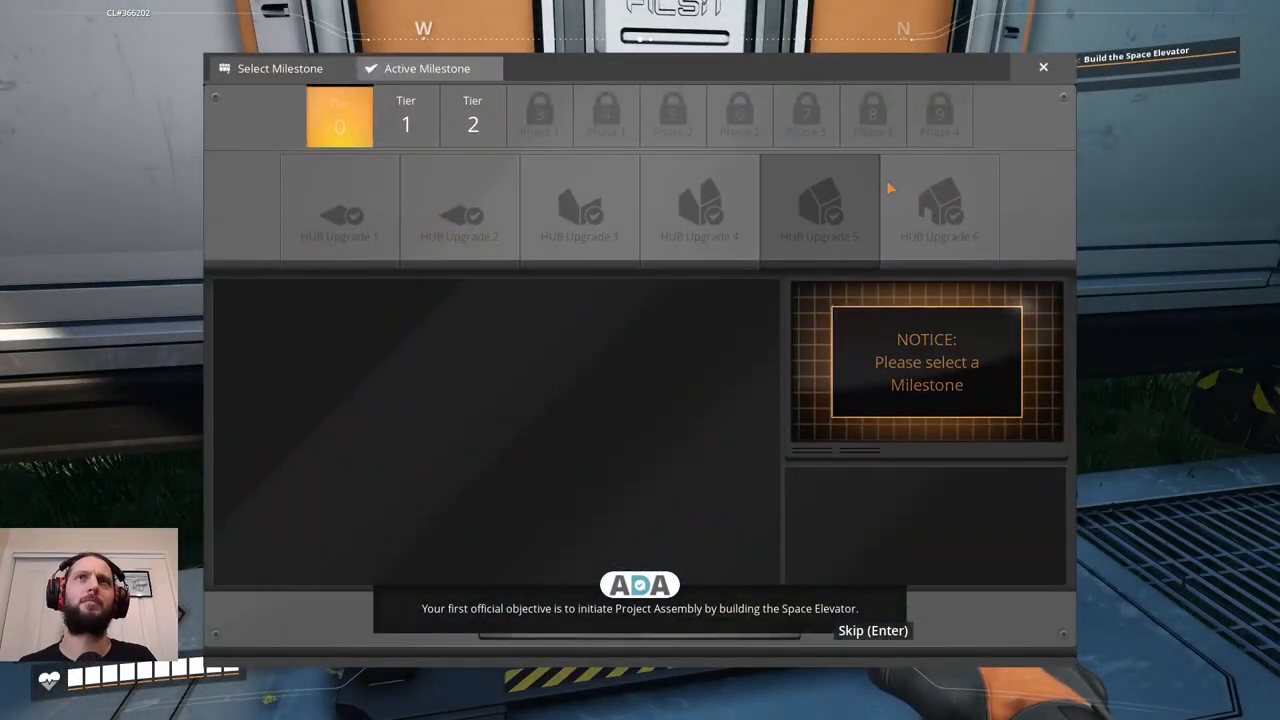
Browse Tier 1 milestones, make Field Research the active milestone and close the manager.
left_click(406, 116)
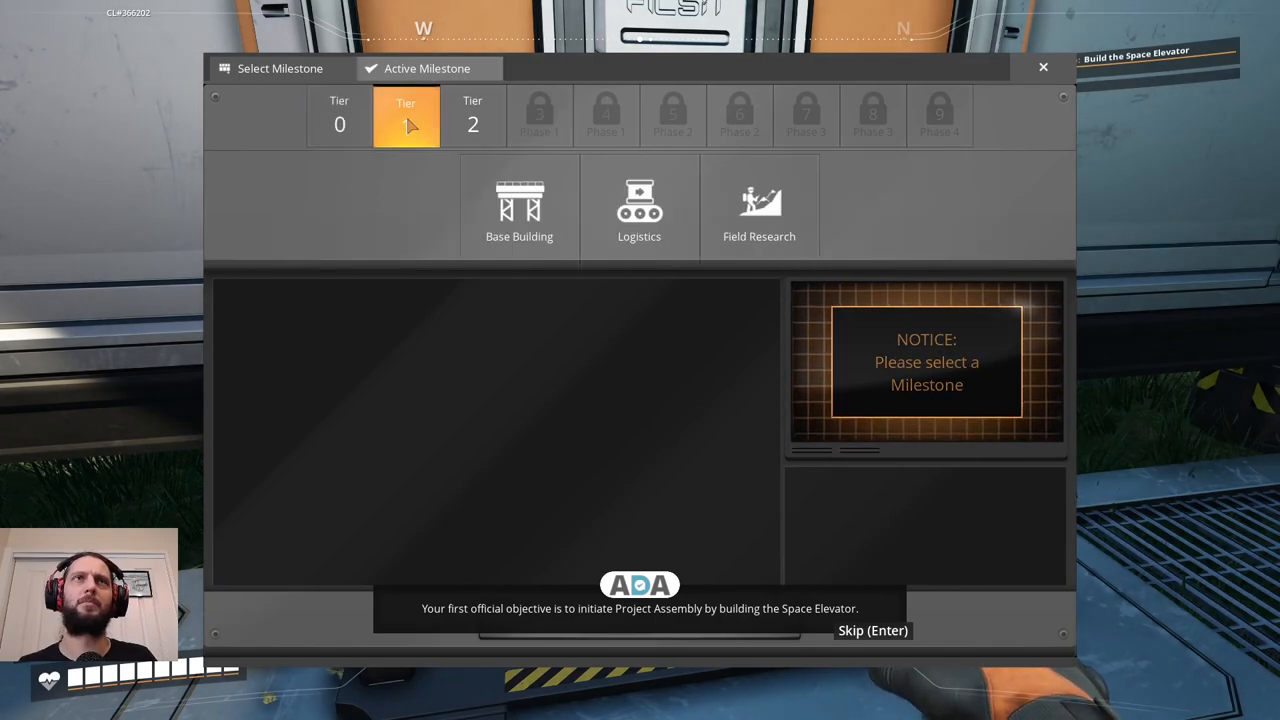
left_click(520, 208)
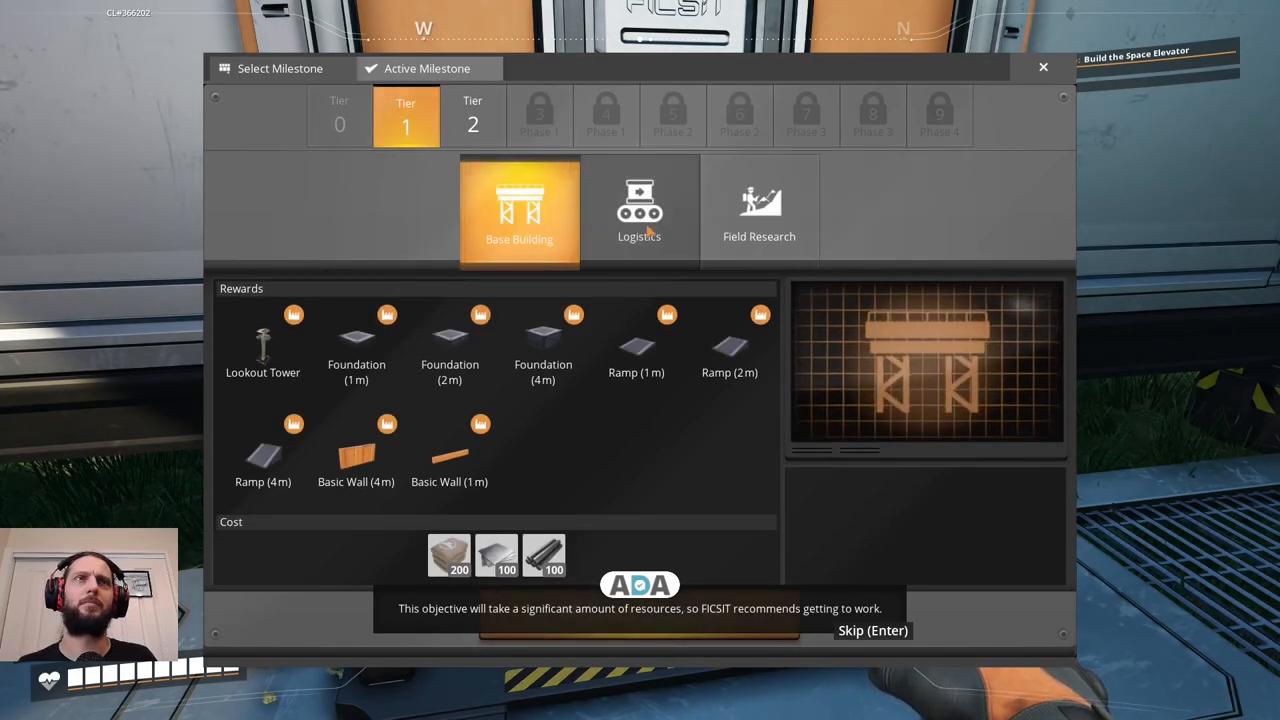
left_click(640, 206)
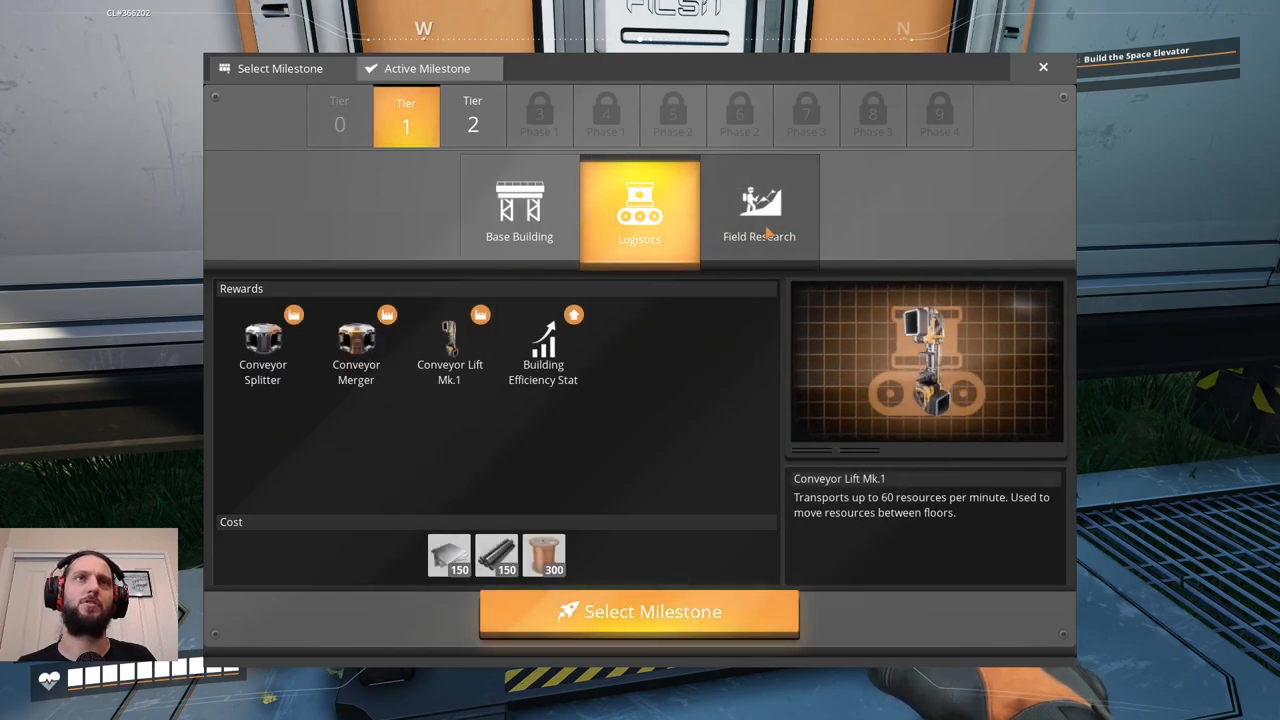
left_click(760, 210)
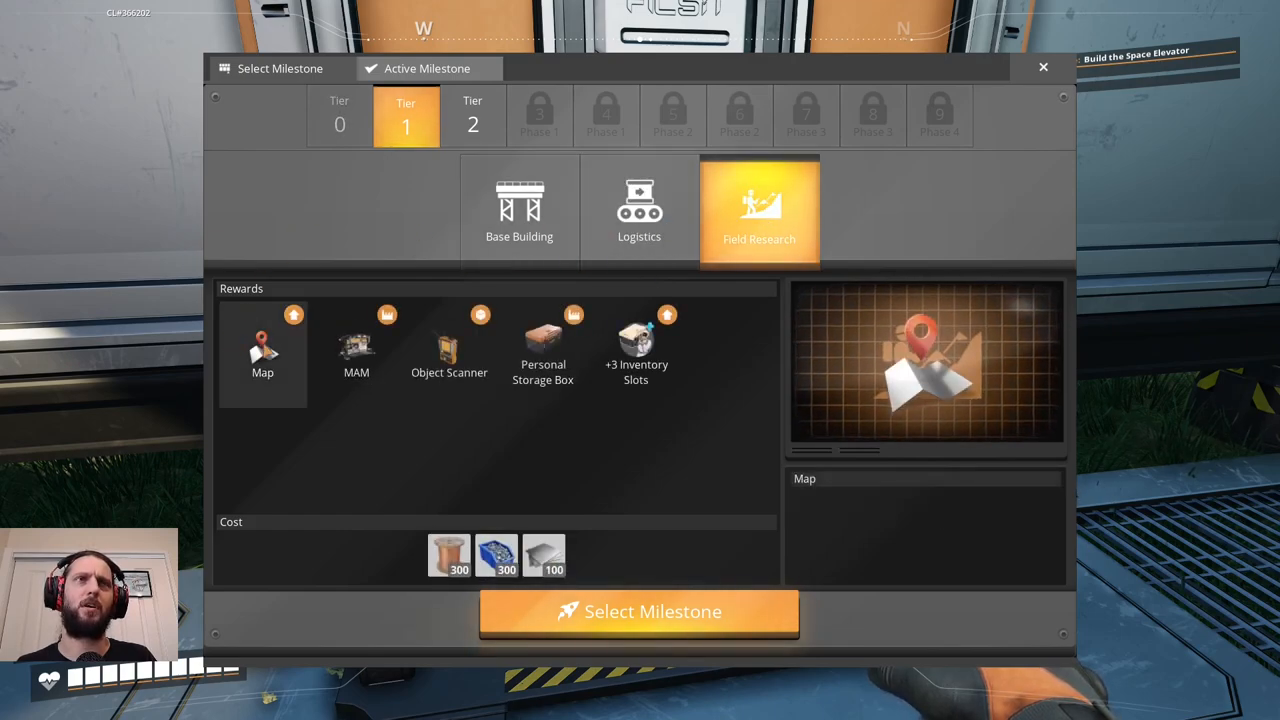
left_click(520, 210)
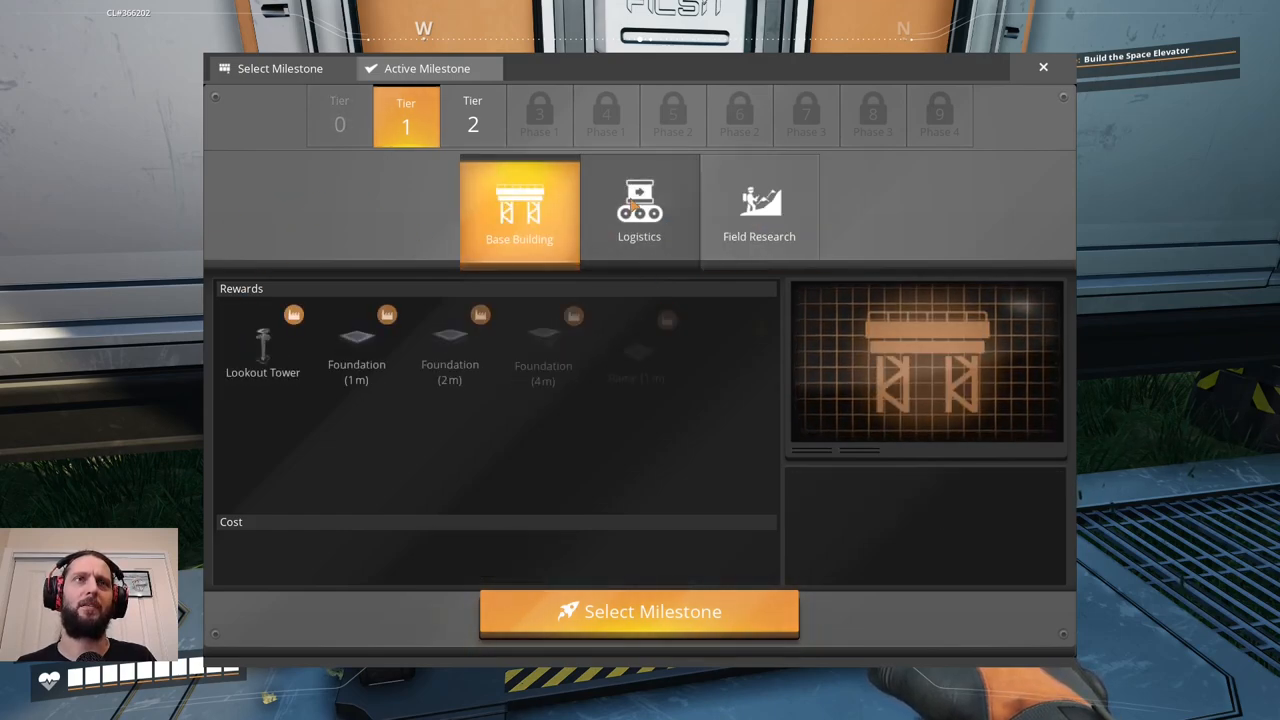
left_click(1044, 68)
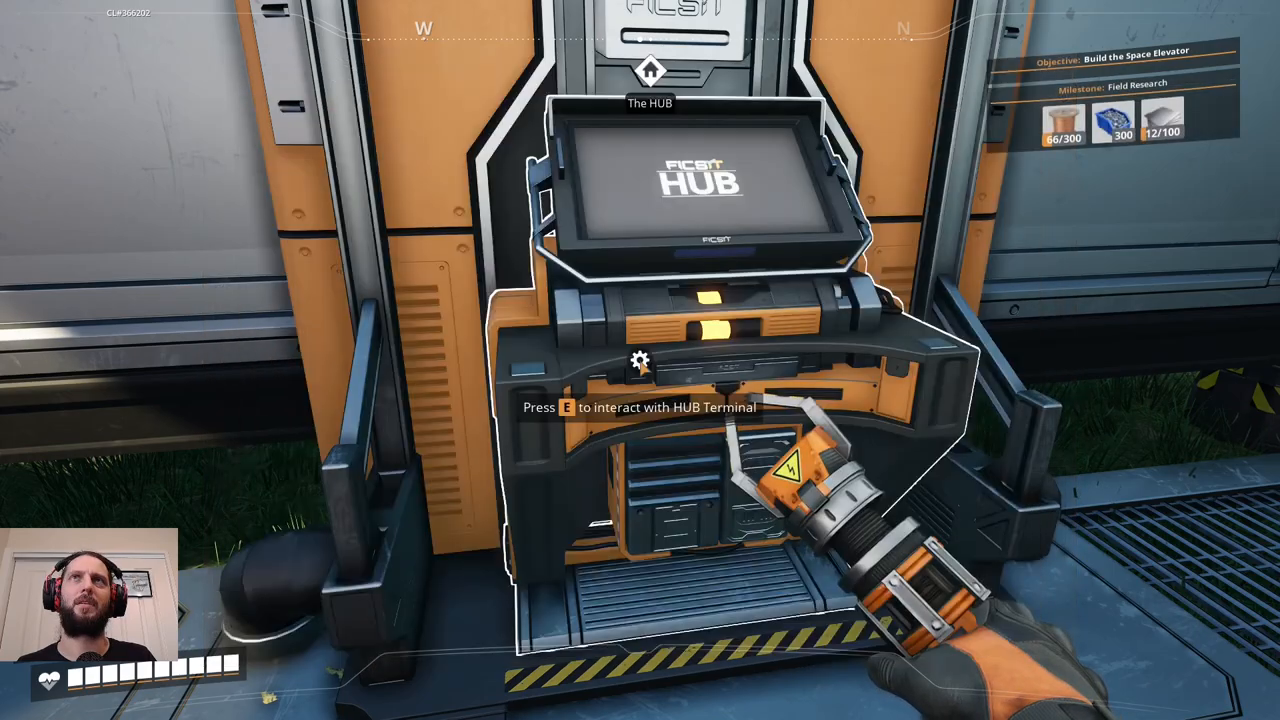
Select the Screw recipe at the Crafting Bench and craft several batches of screws.
key("e")
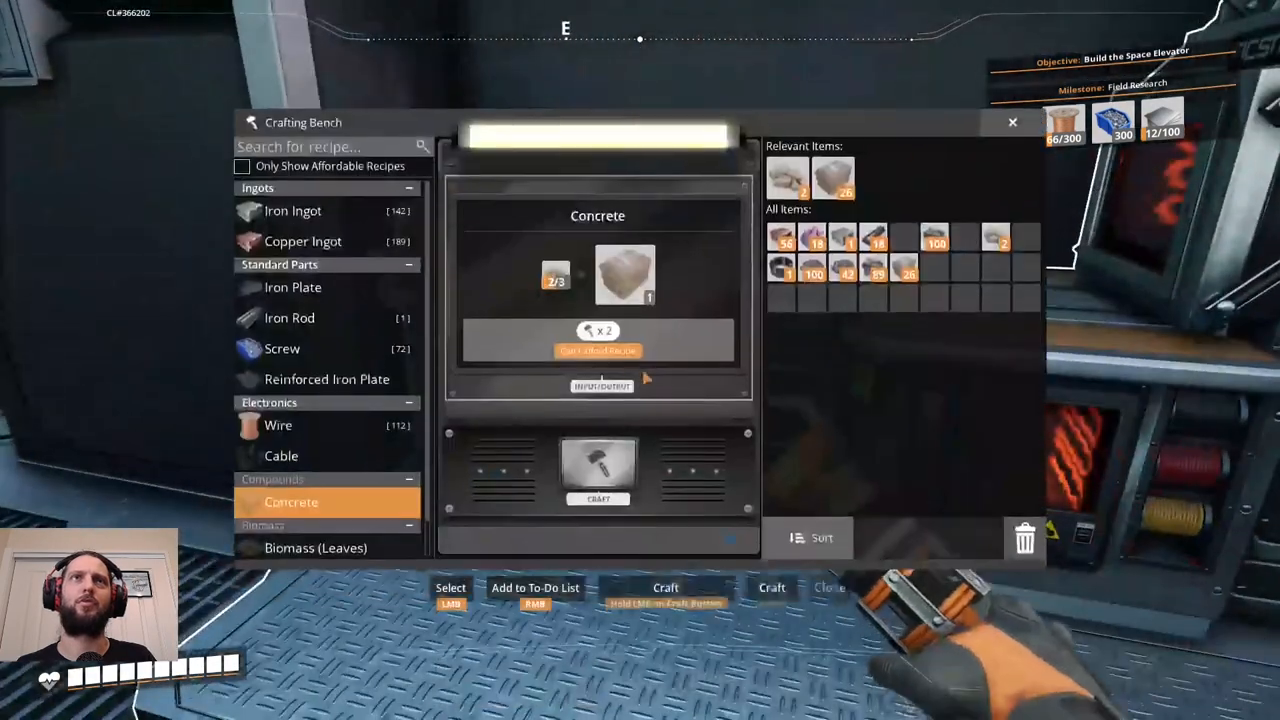
left_click(282, 348)
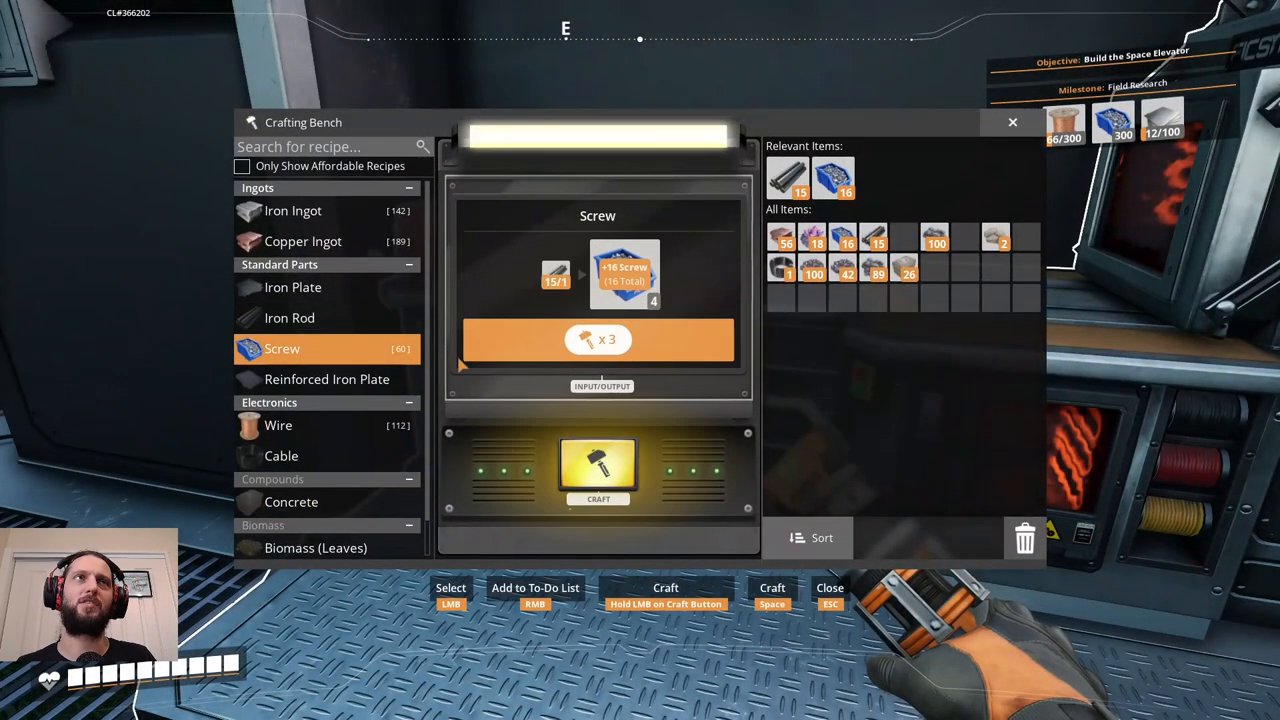
left_click(598, 470)
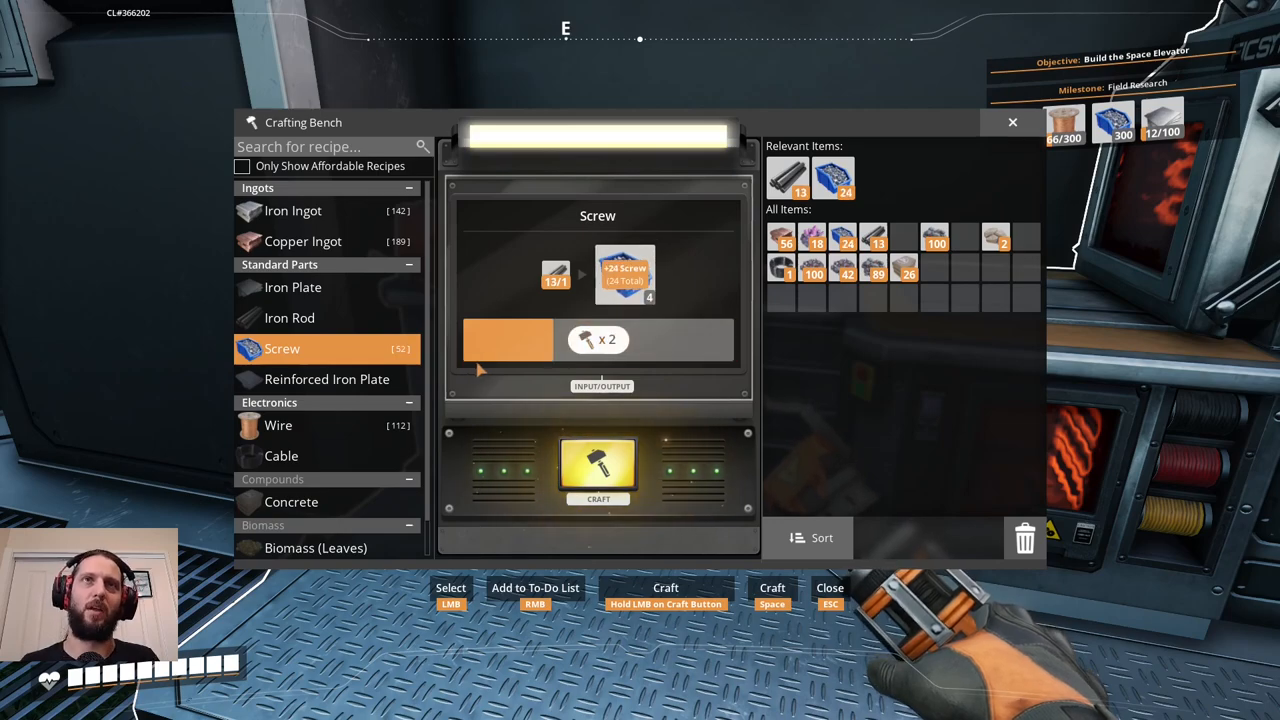
left_click(596, 470)
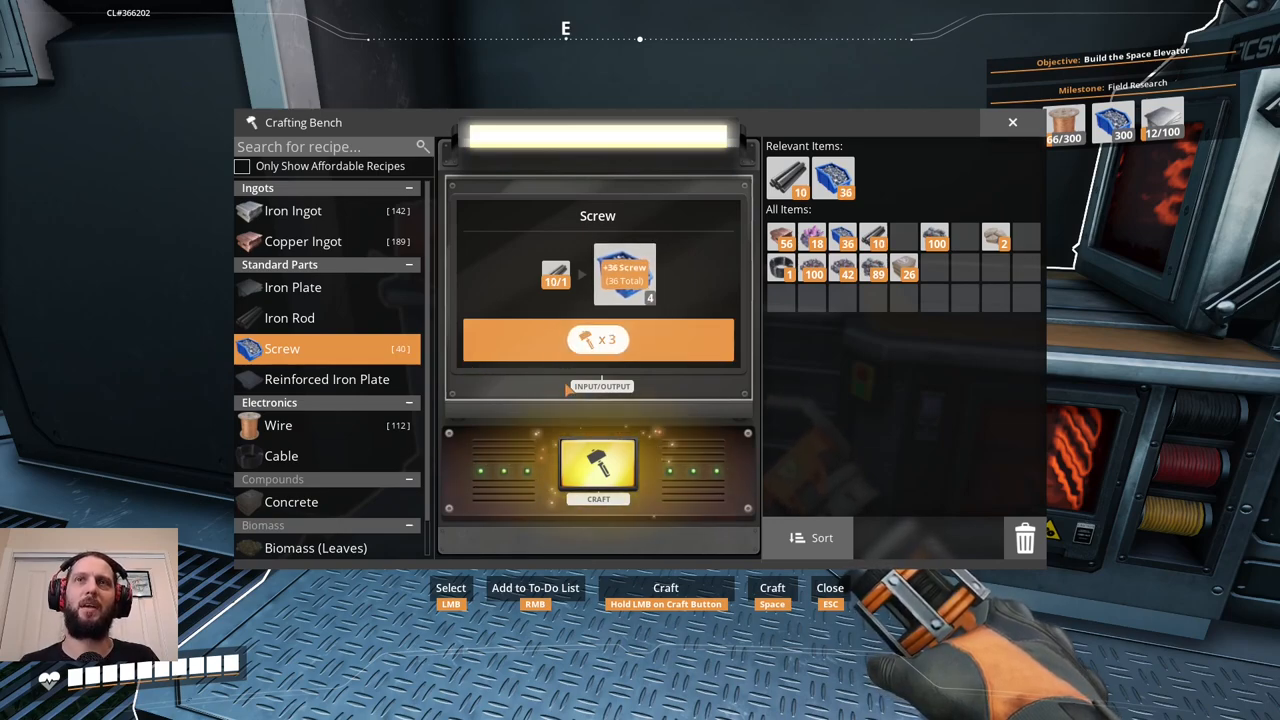
left_click(596, 470)
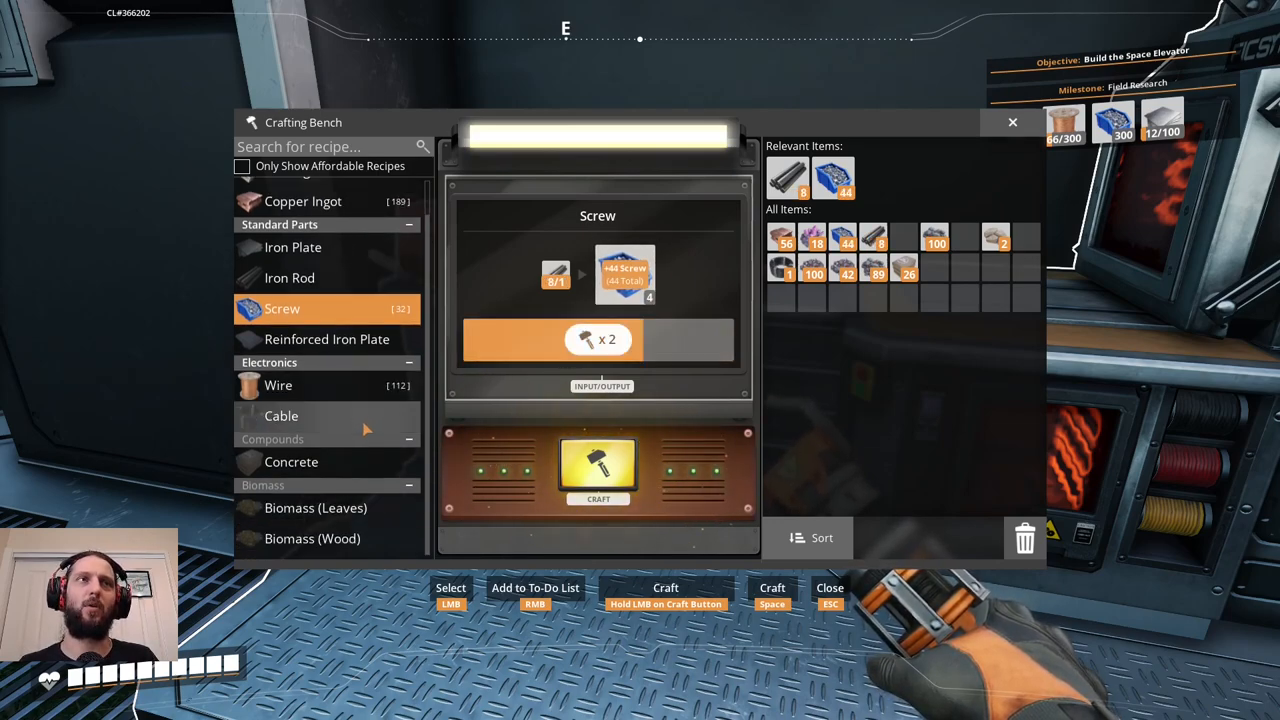